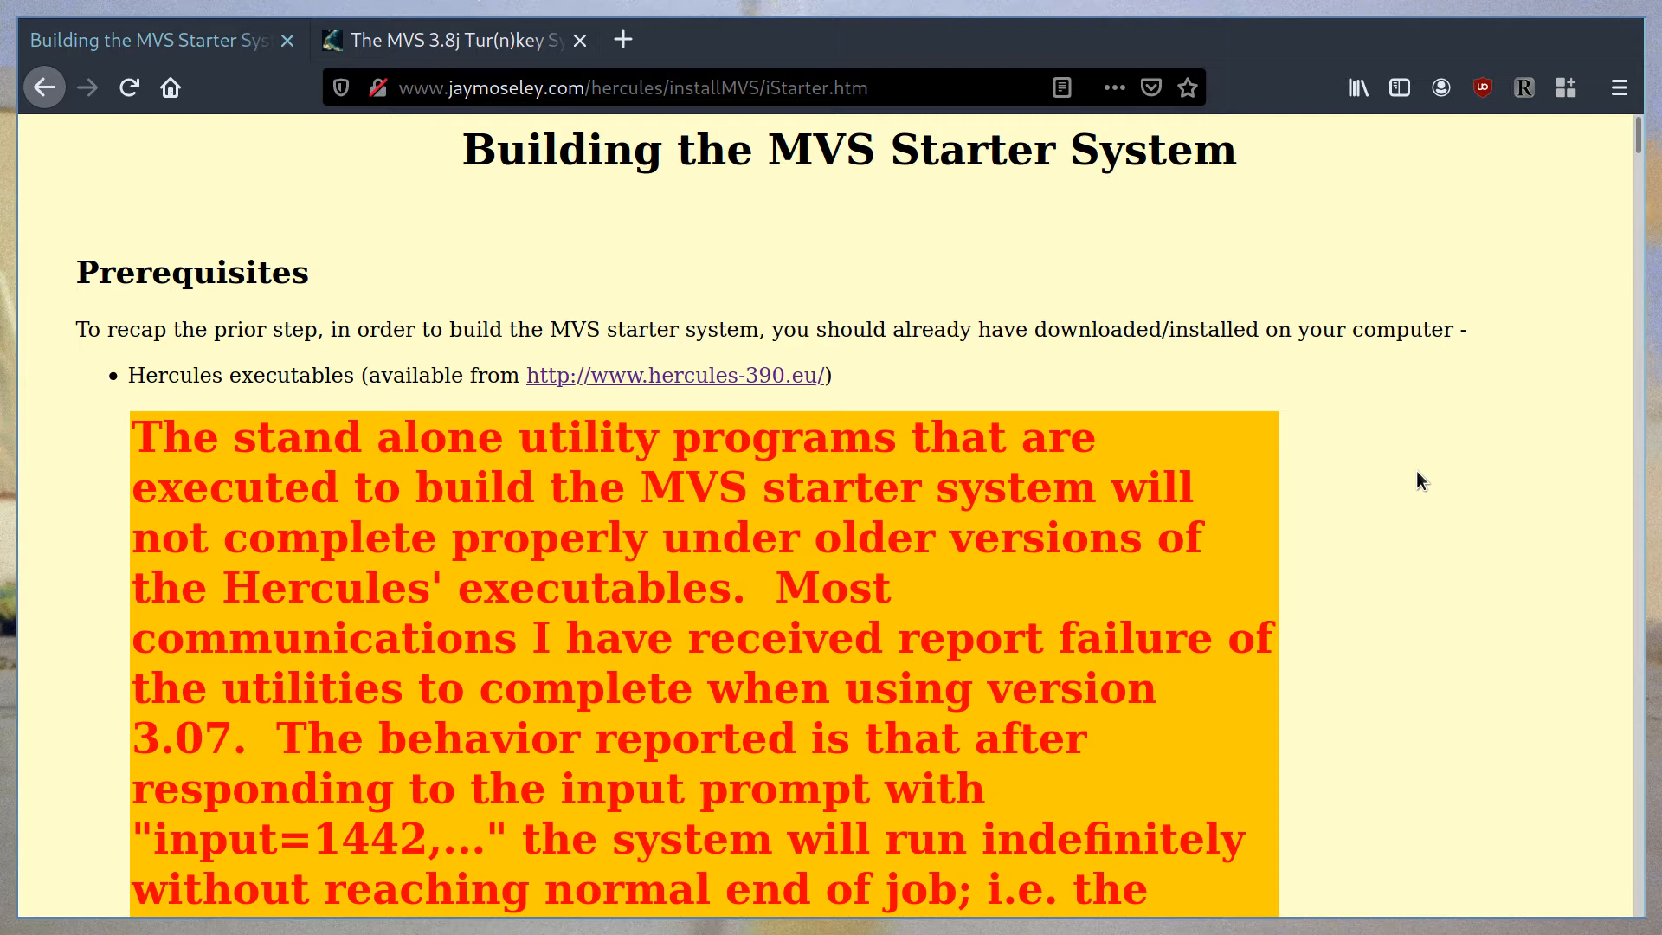
mouse_move(1447, 470)
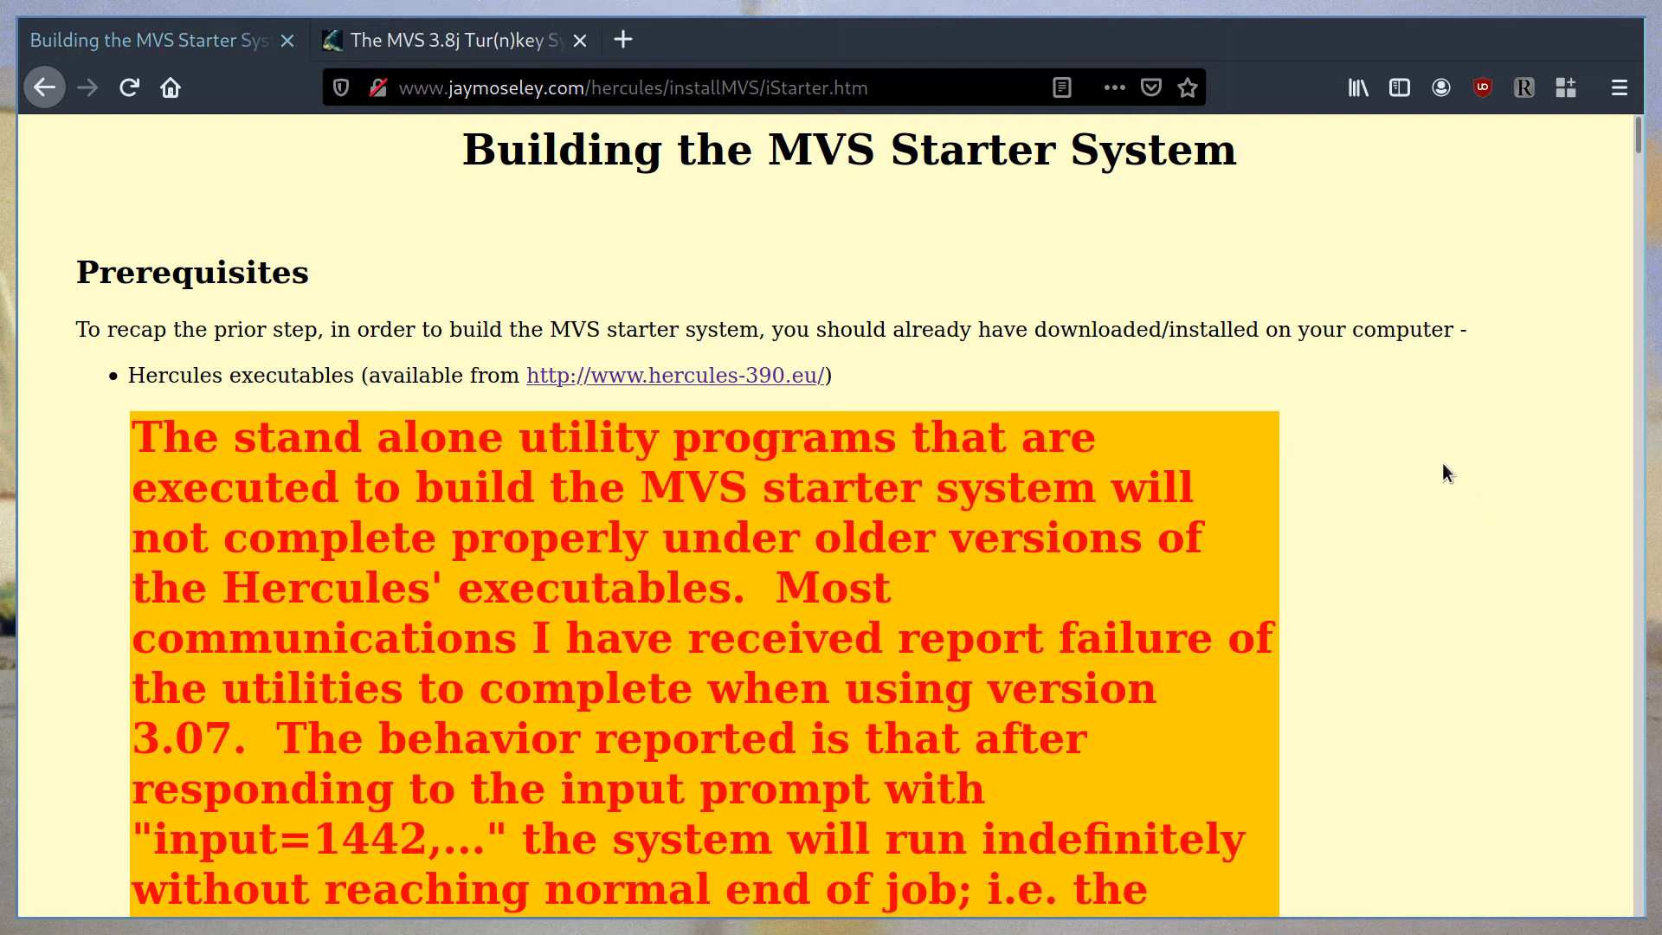
mouse_move(1429, 420)
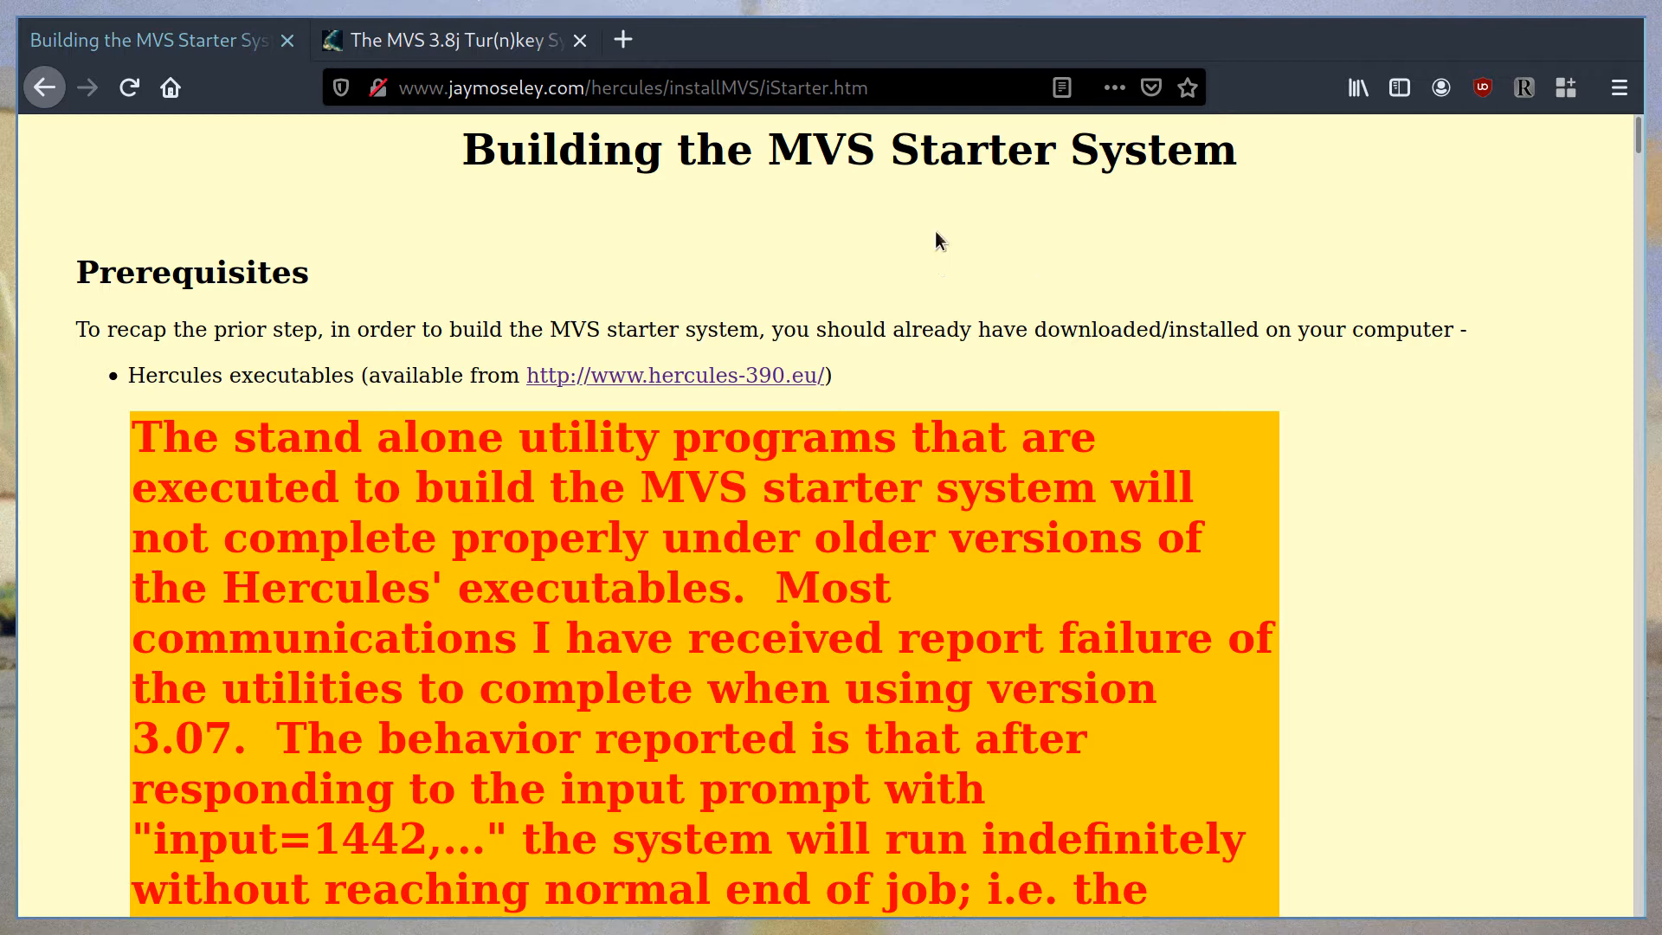
mouse_move(1433, 420)
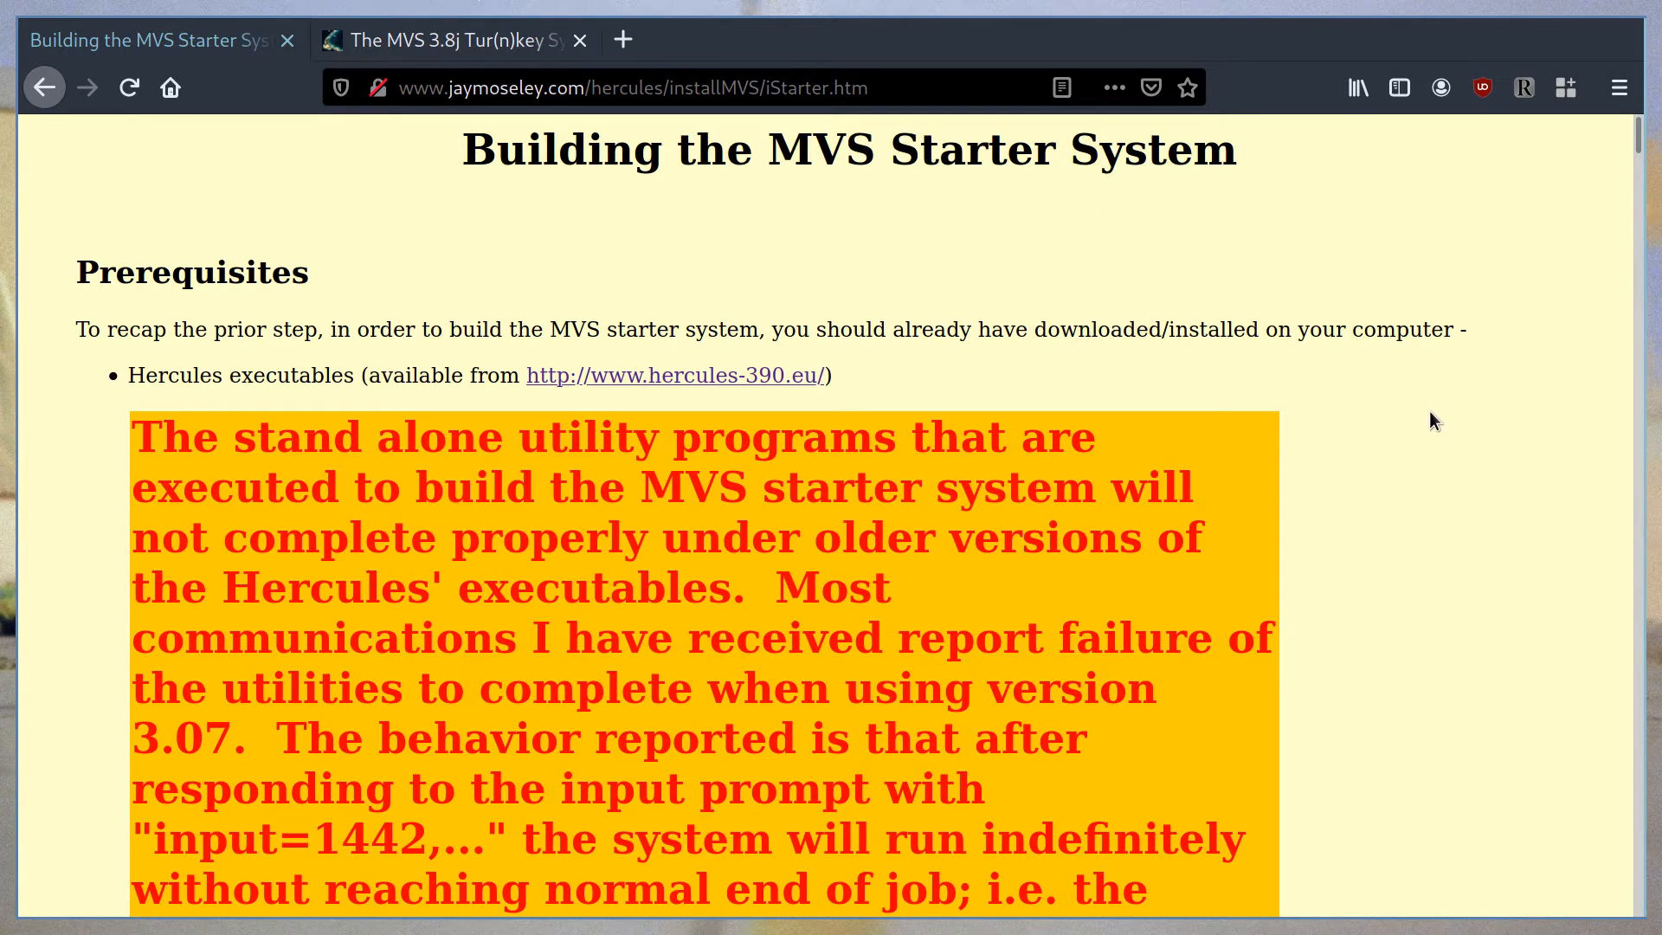
mouse_move(567, 252)
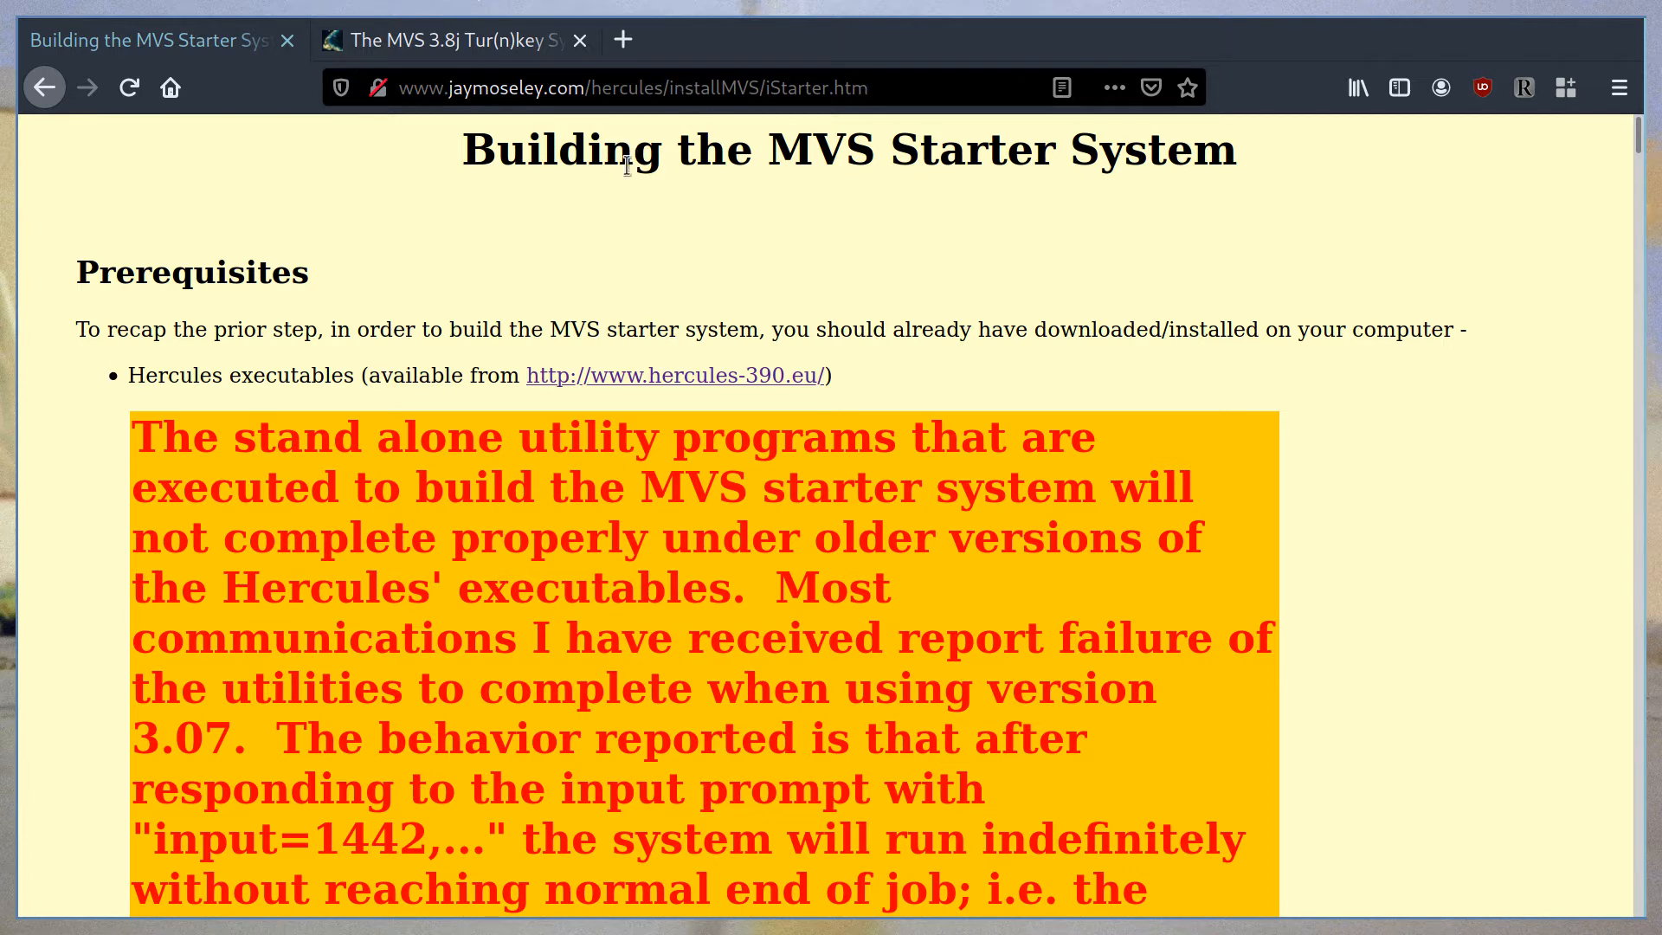
mouse_move(1108, 319)
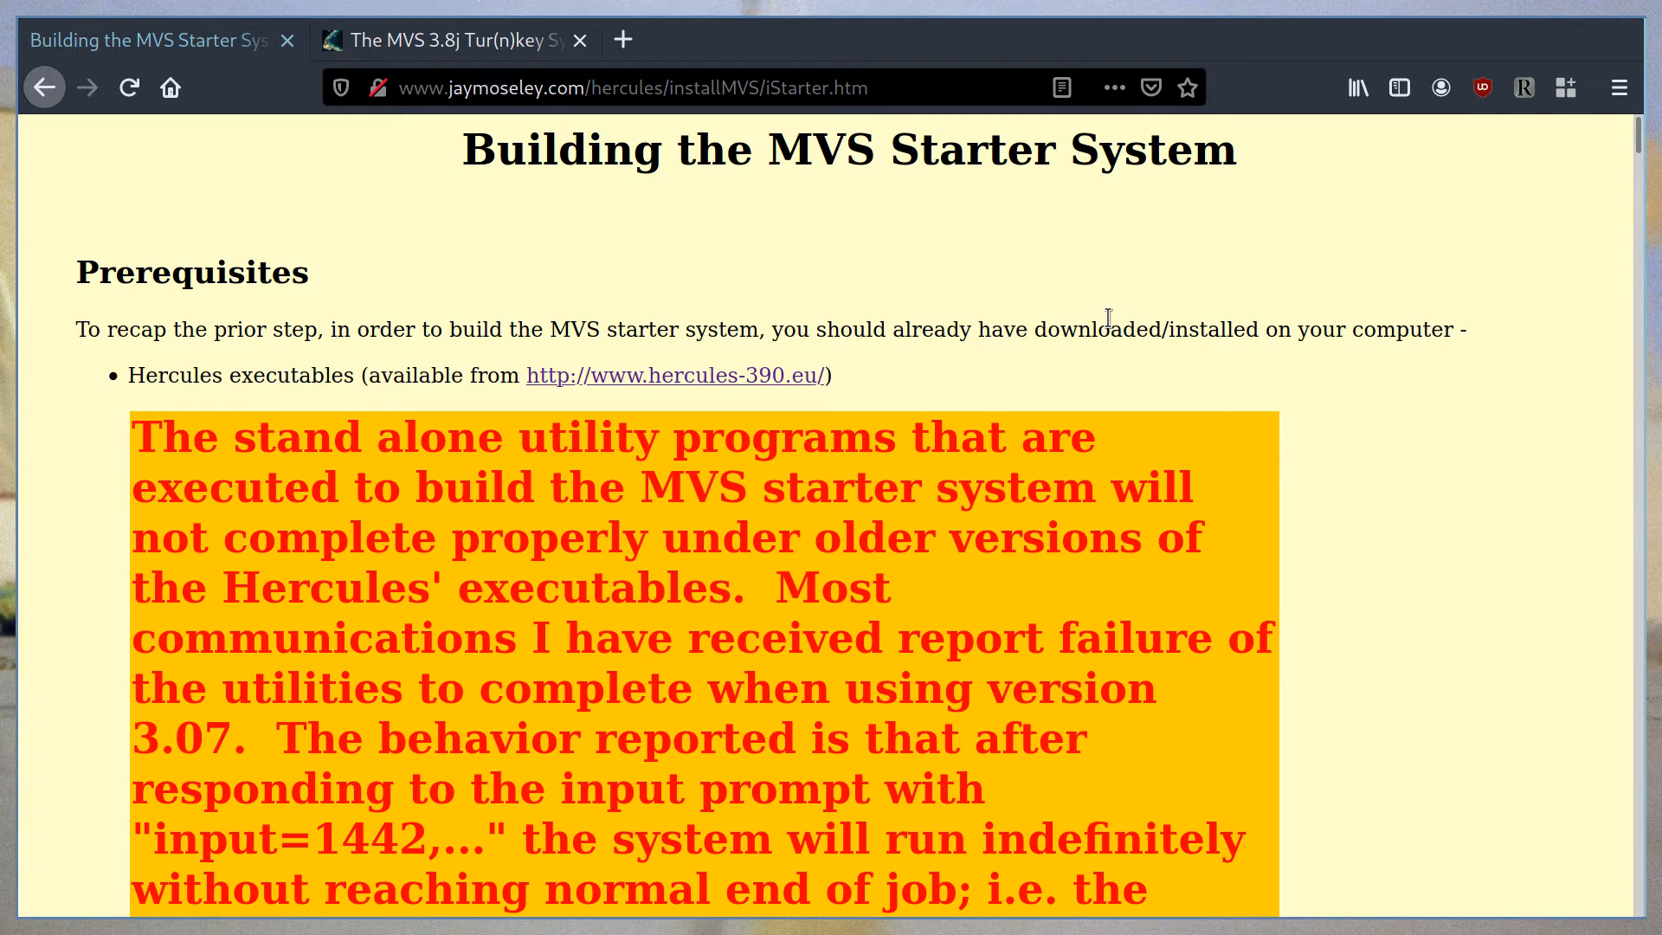
mouse_move(1107, 319)
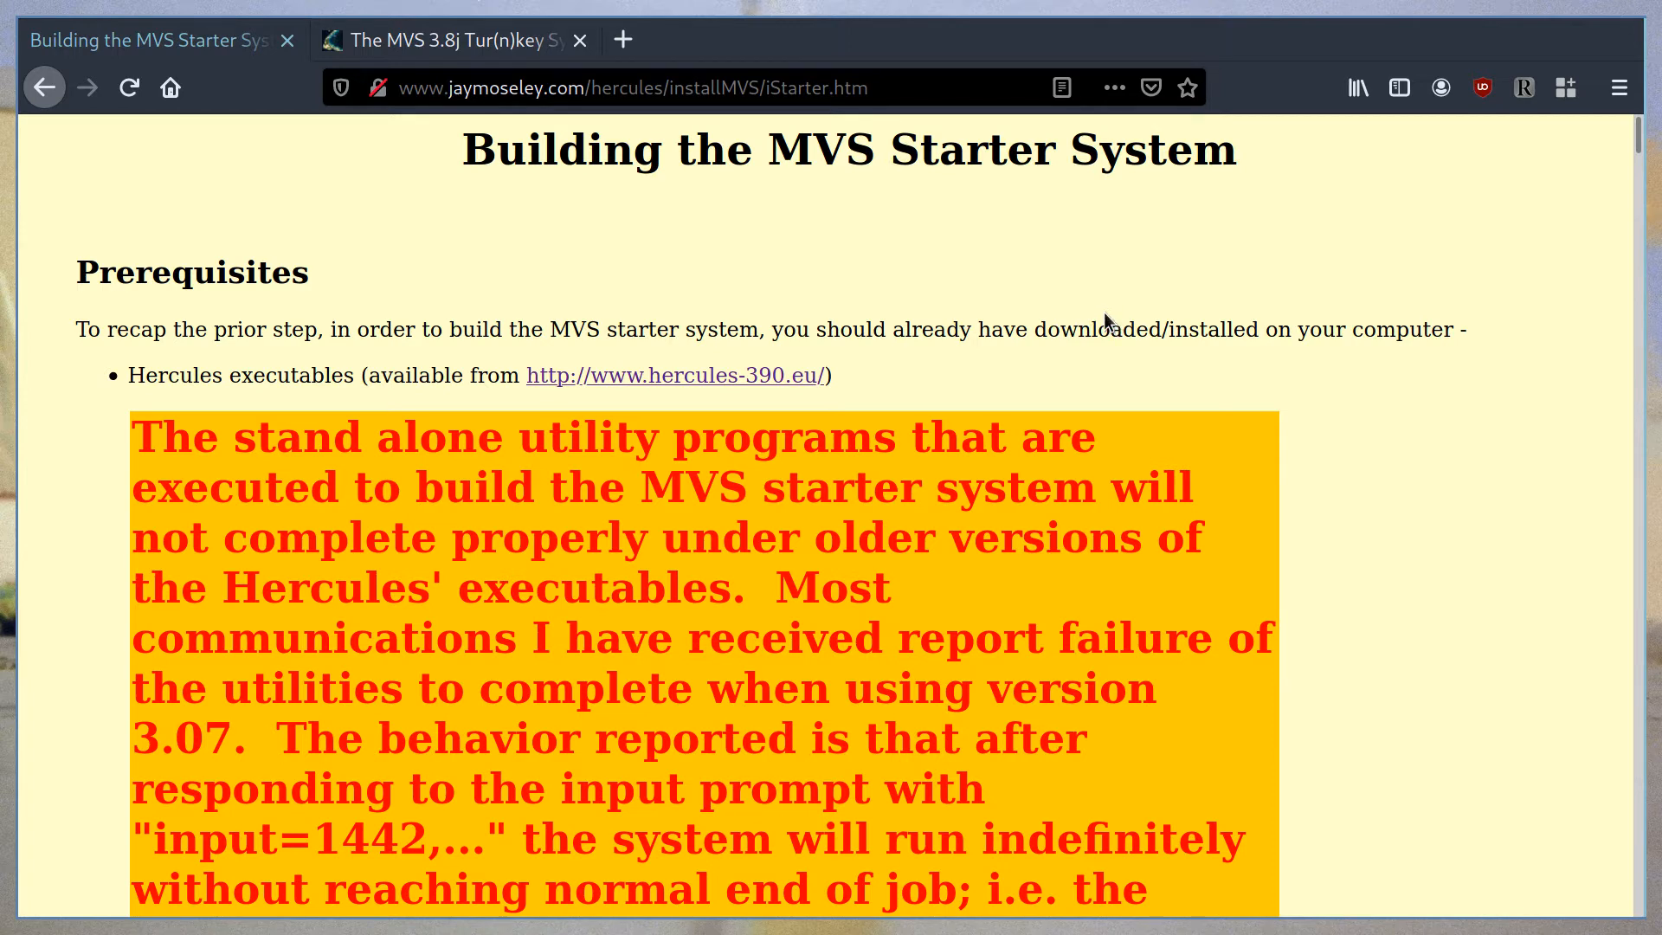
mouse_move(1098, 318)
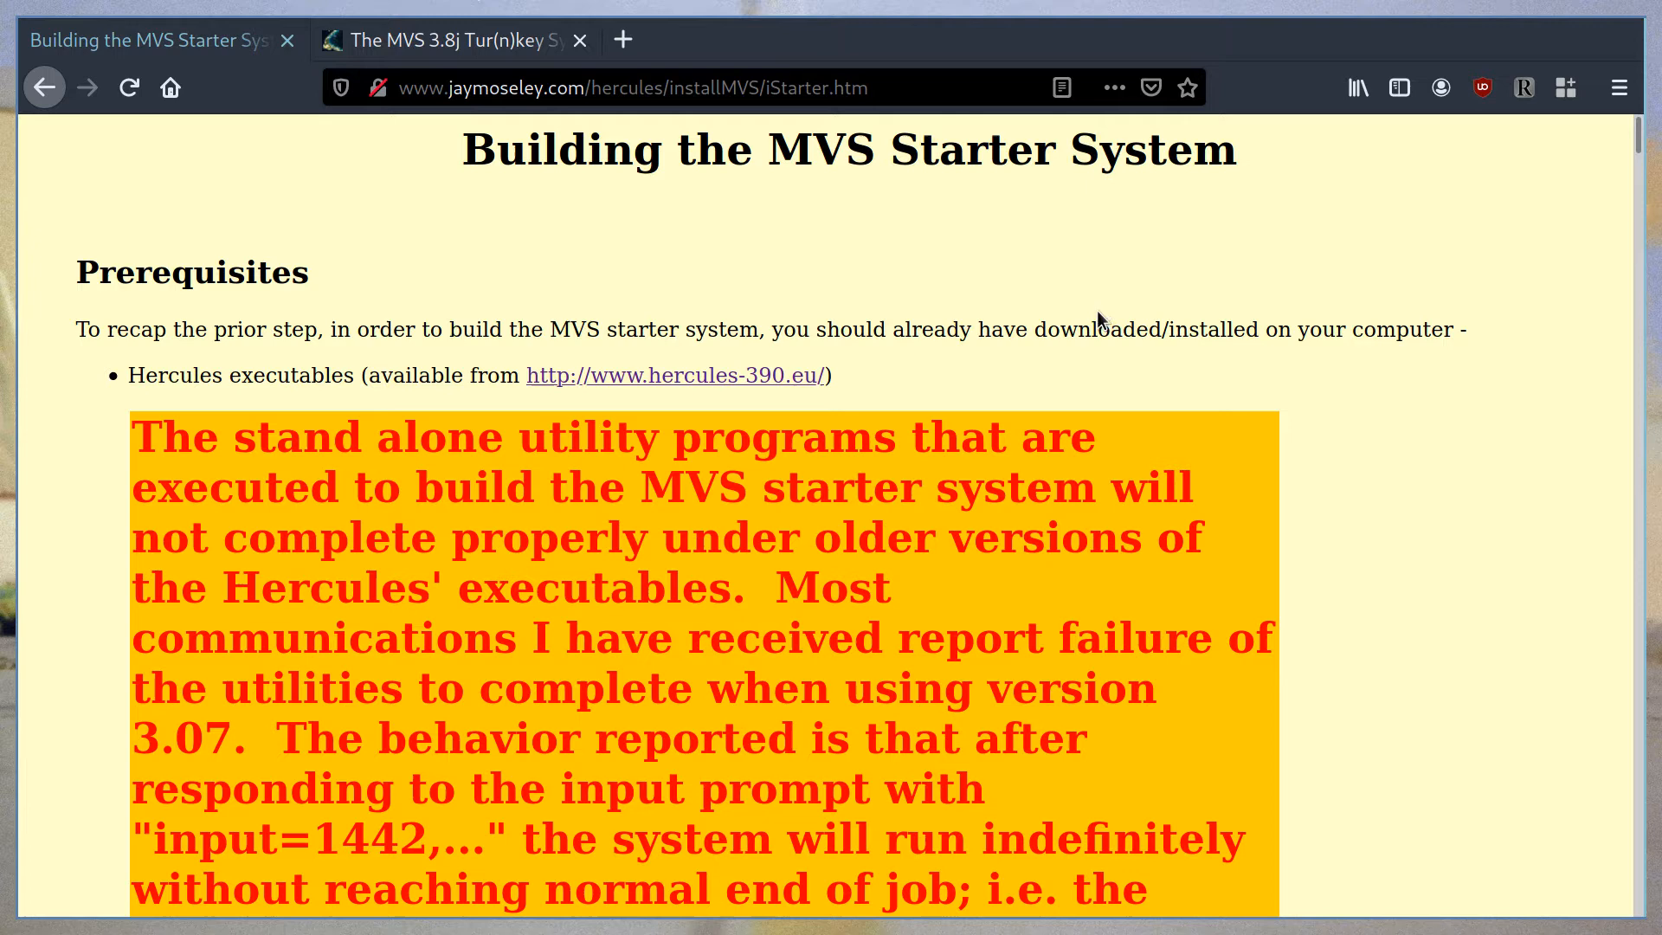
mouse_move(1091, 297)
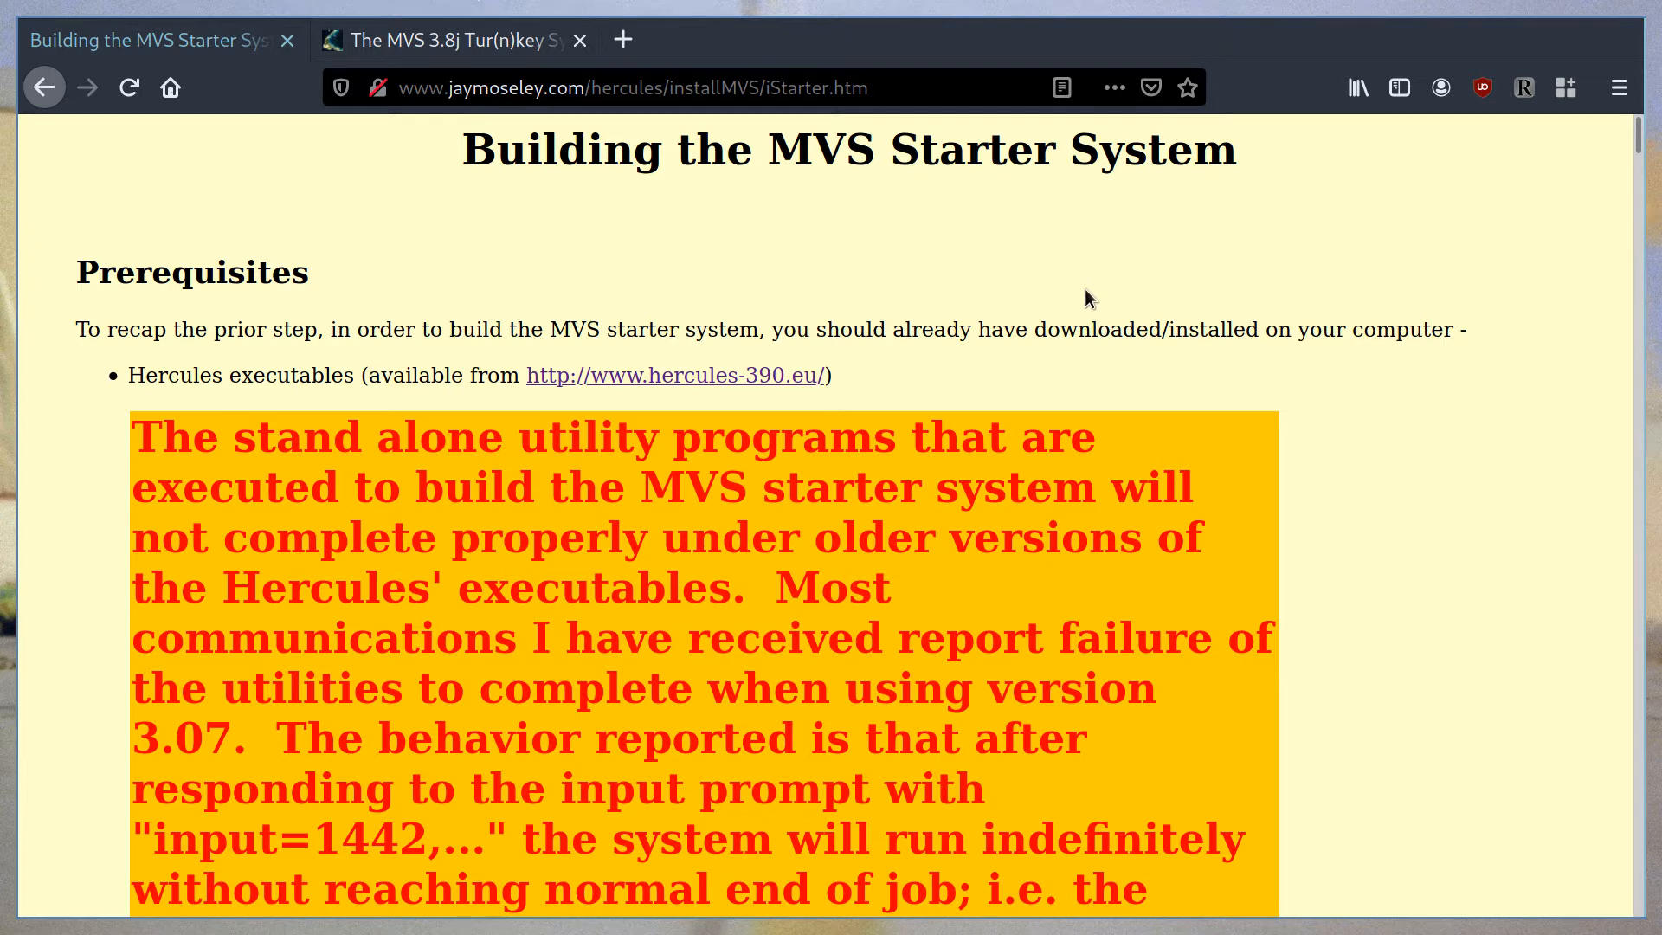
mouse_move(1092, 292)
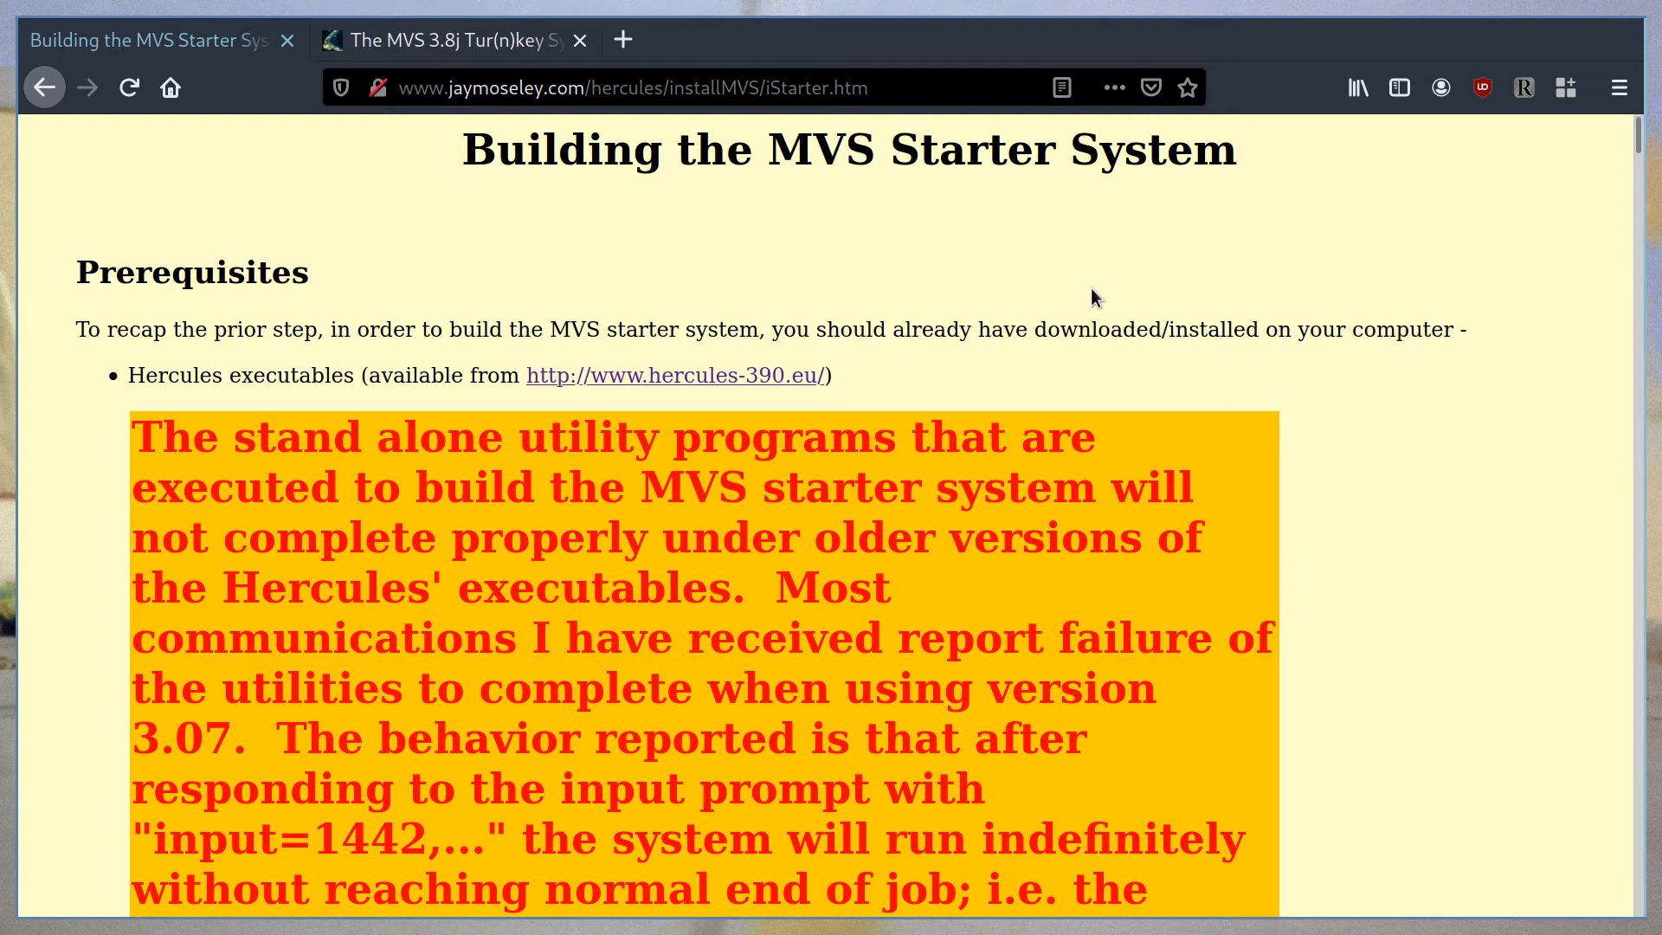
mouse_move(1084, 292)
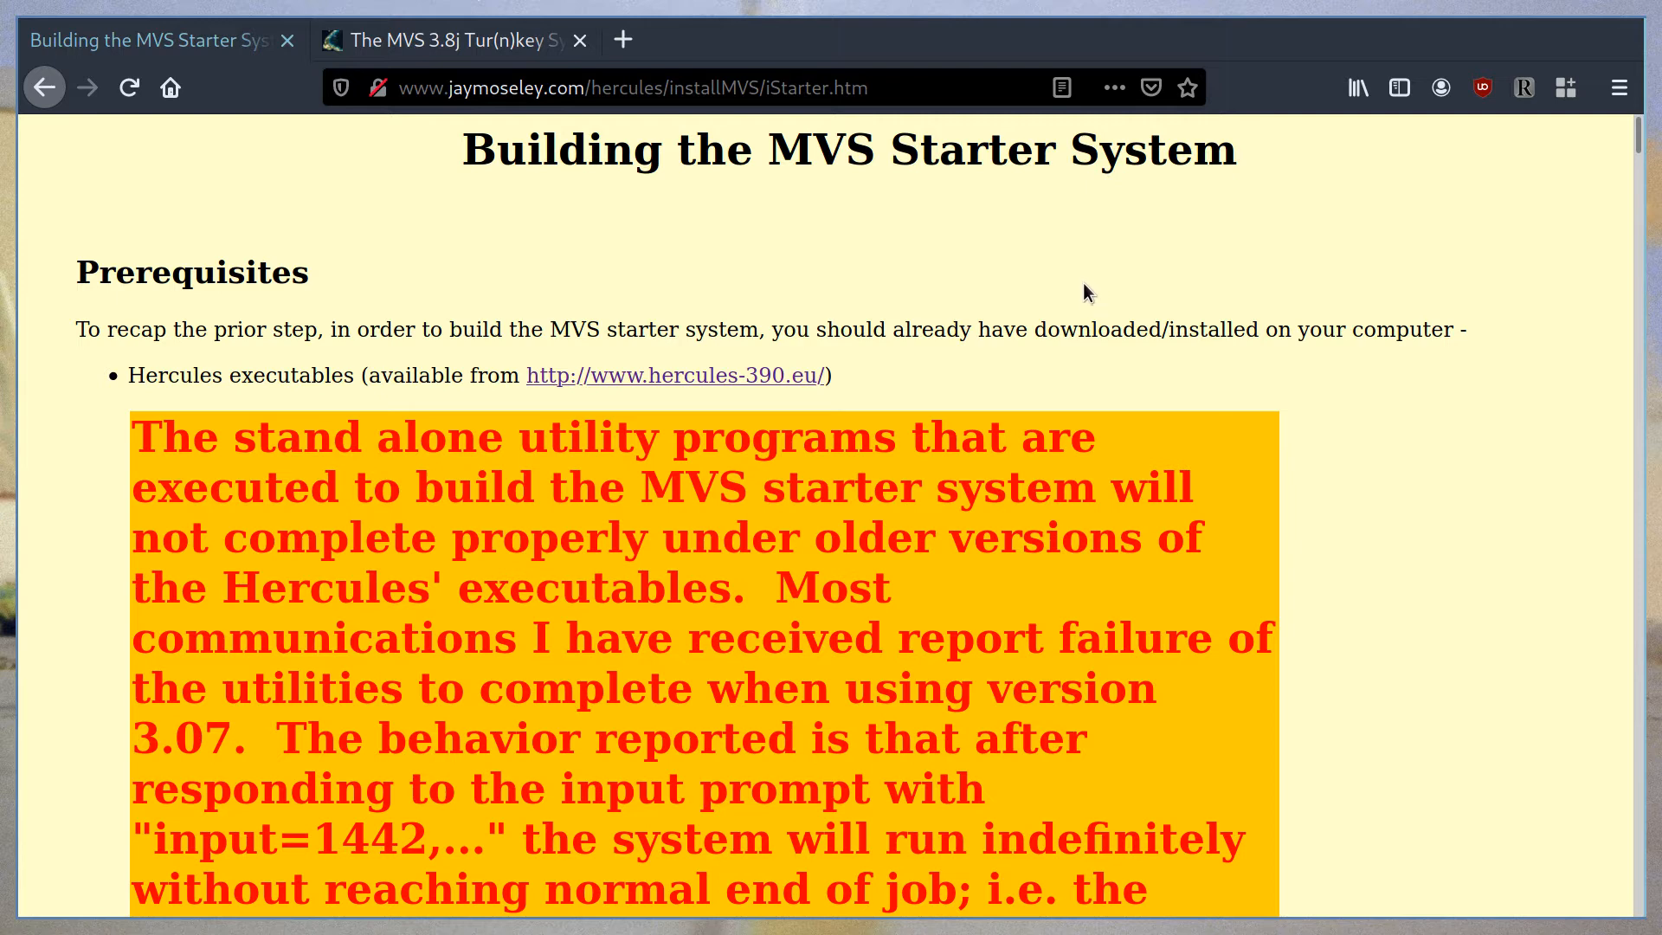
mouse_move(999, 323)
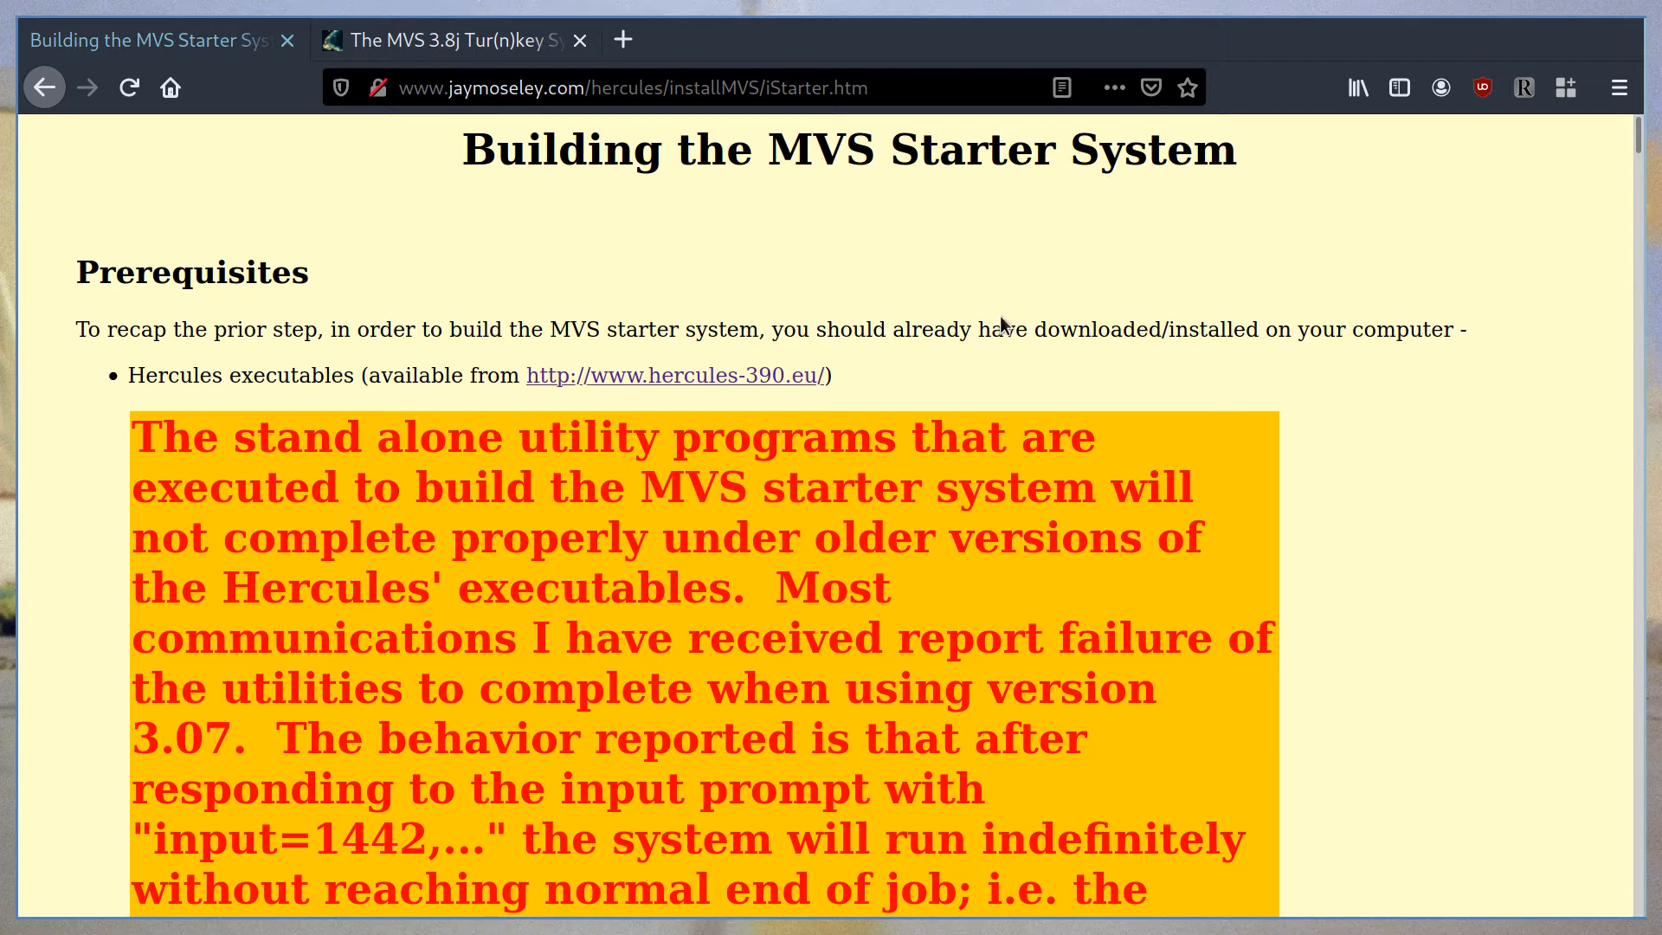
mouse_move(989, 315)
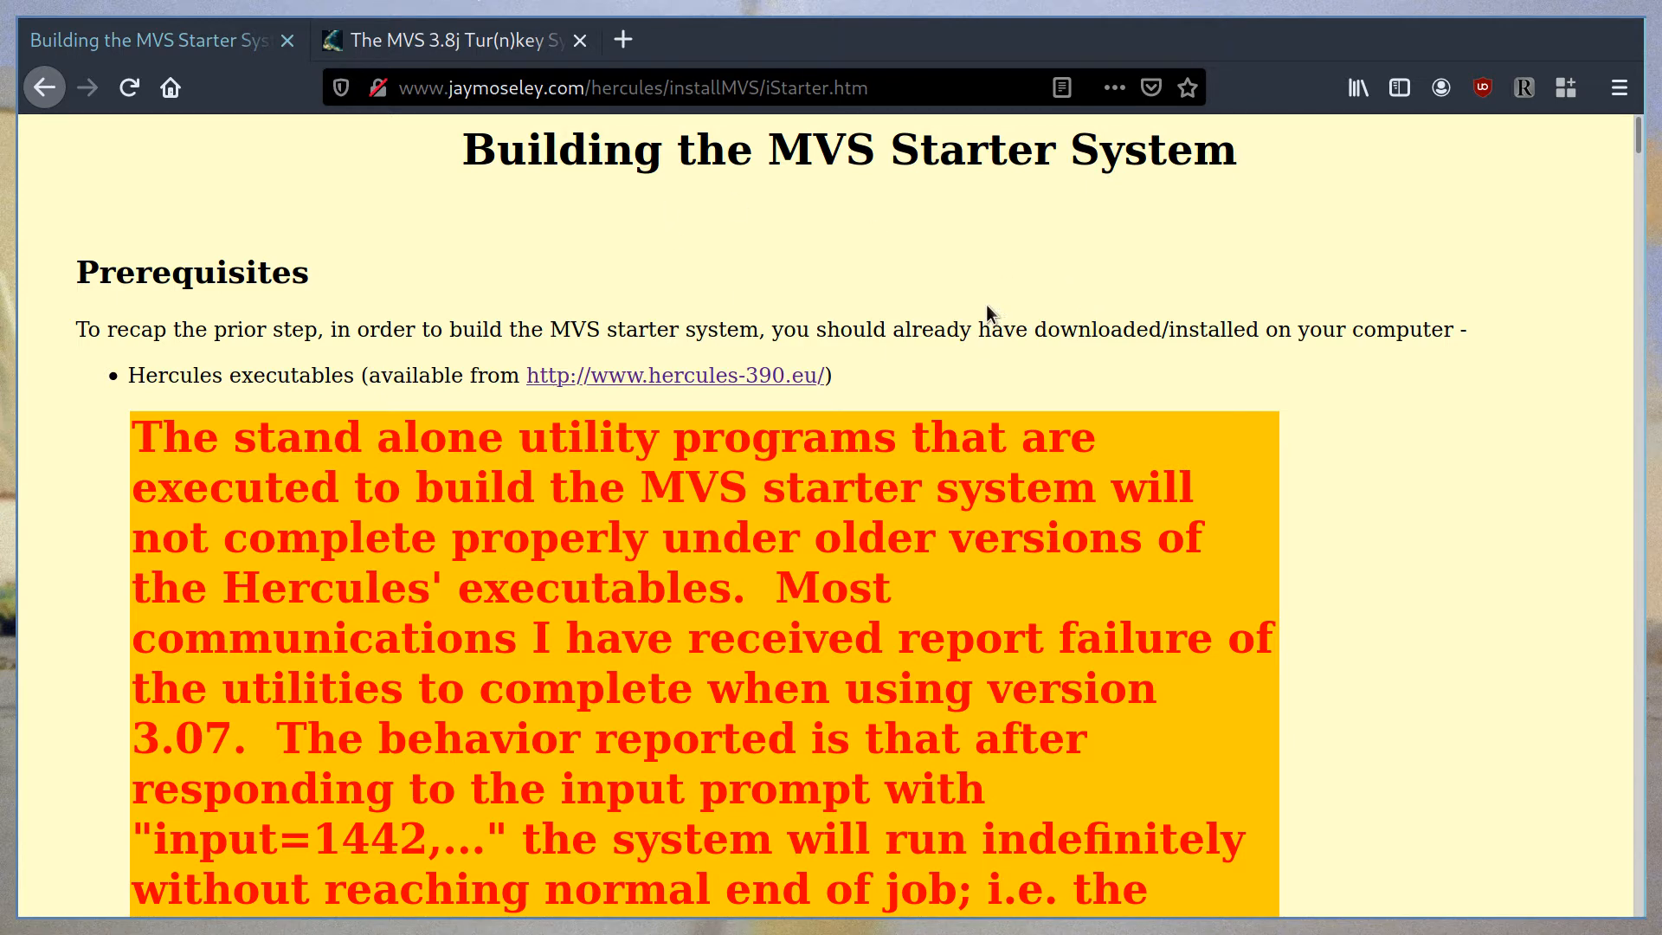
mouse_move(985, 304)
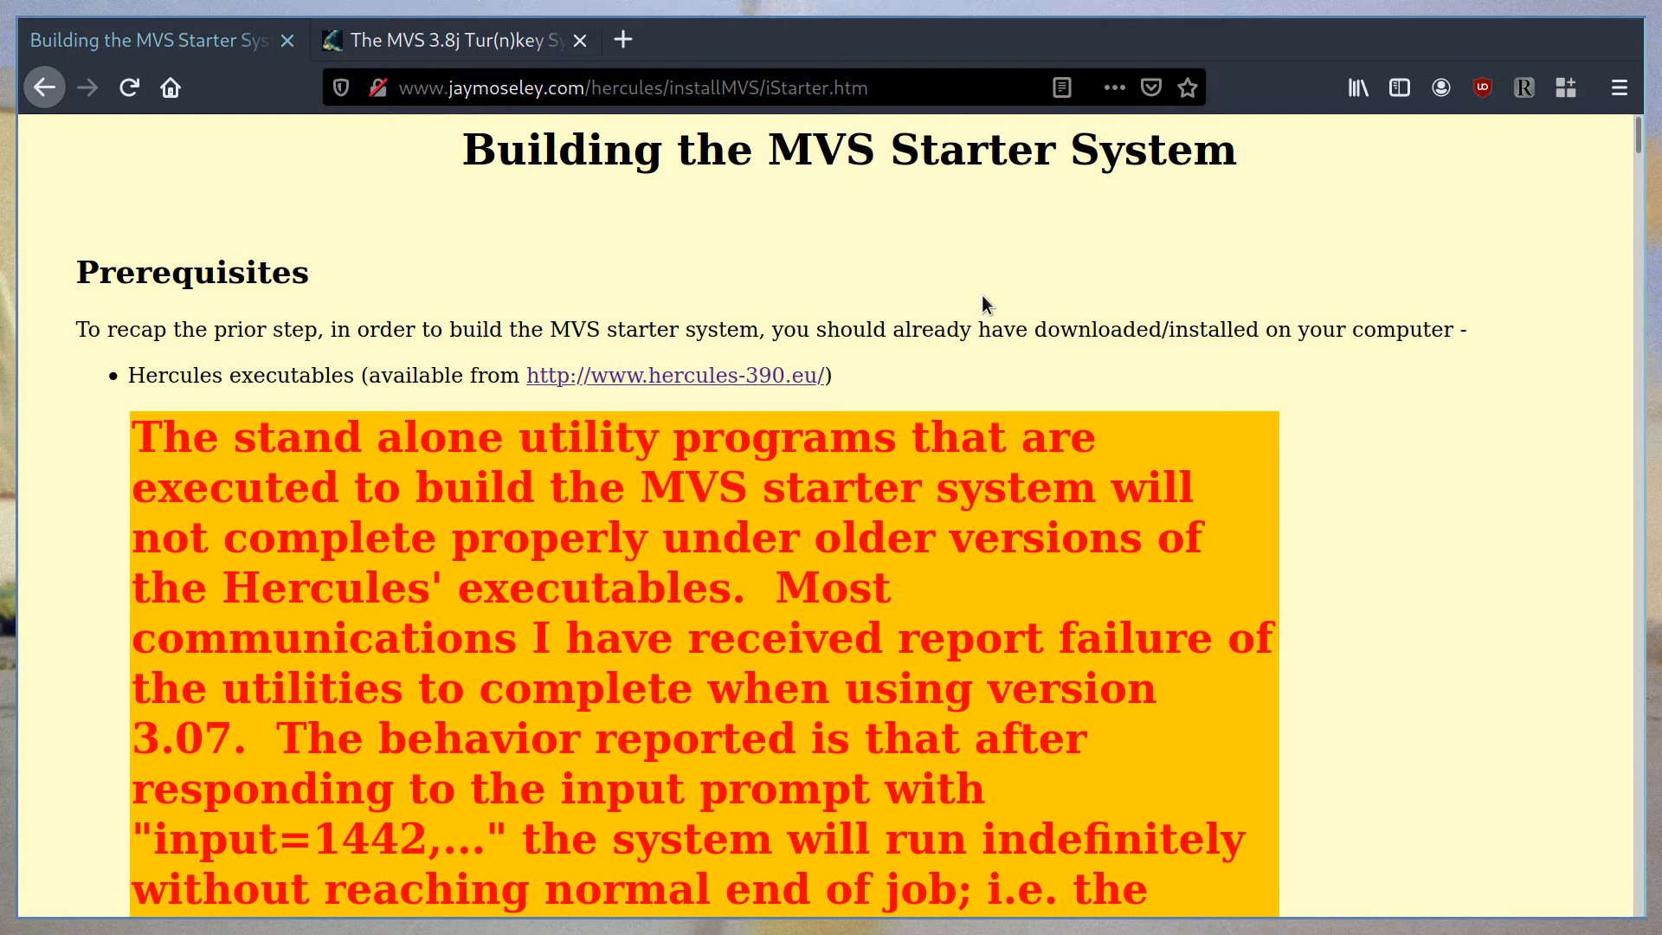
Highlight the Prerequisites text, then scroll to the Create DASD Volumes heading and create.dasd command.
scroll("down", 3)
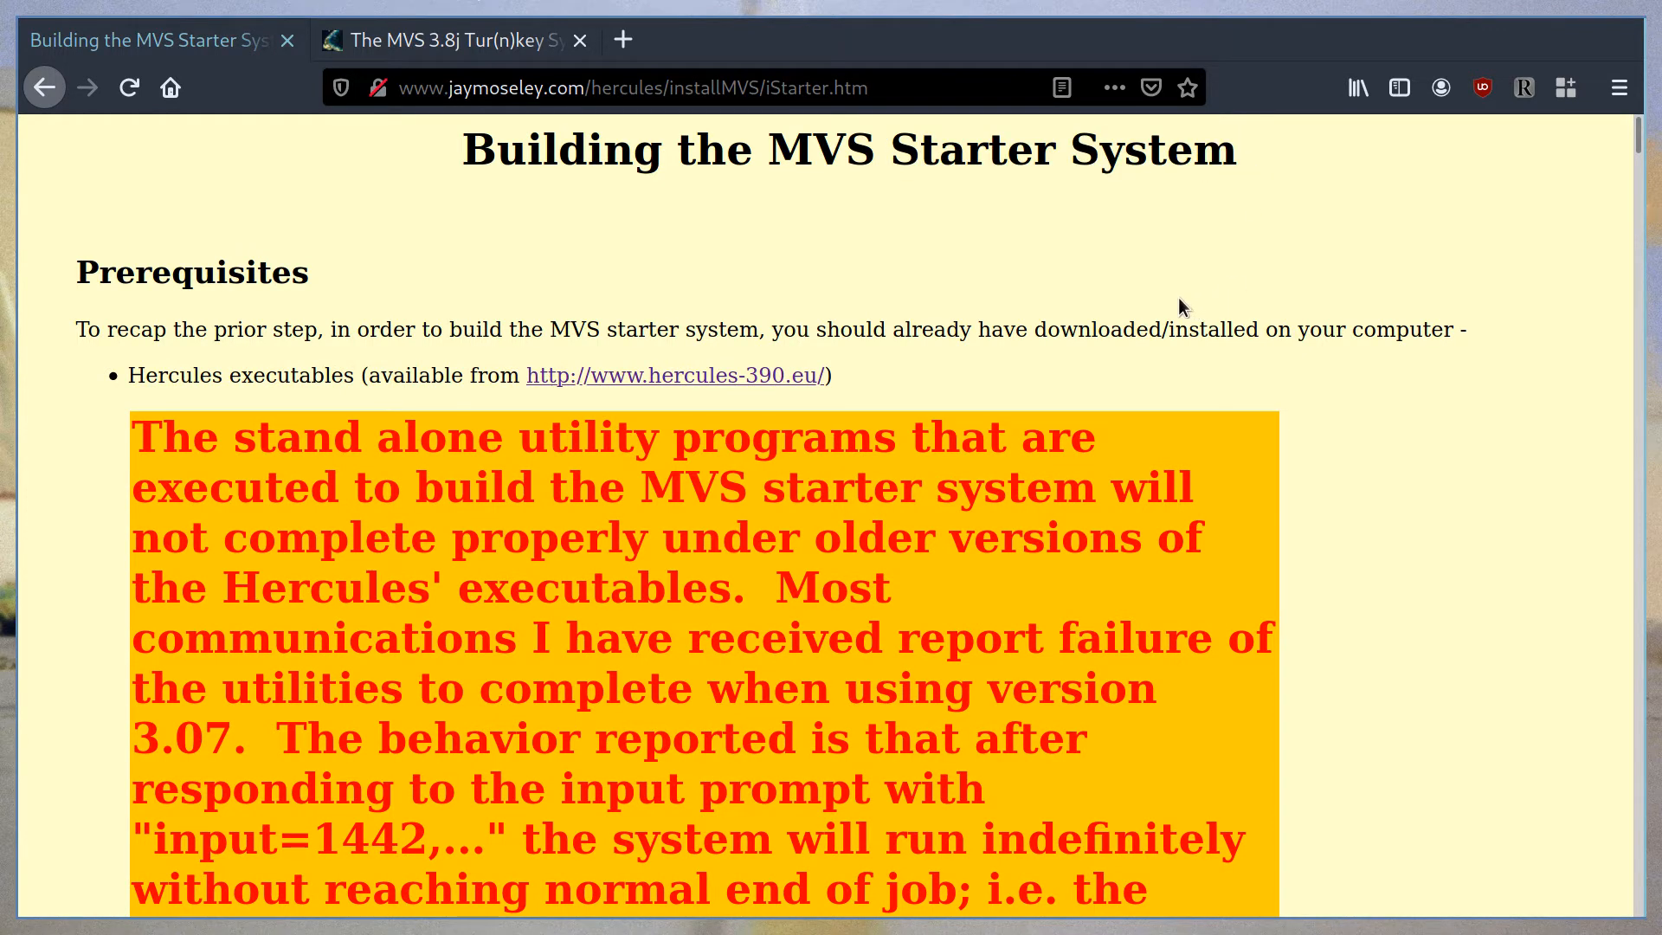
mouse_move(1172, 315)
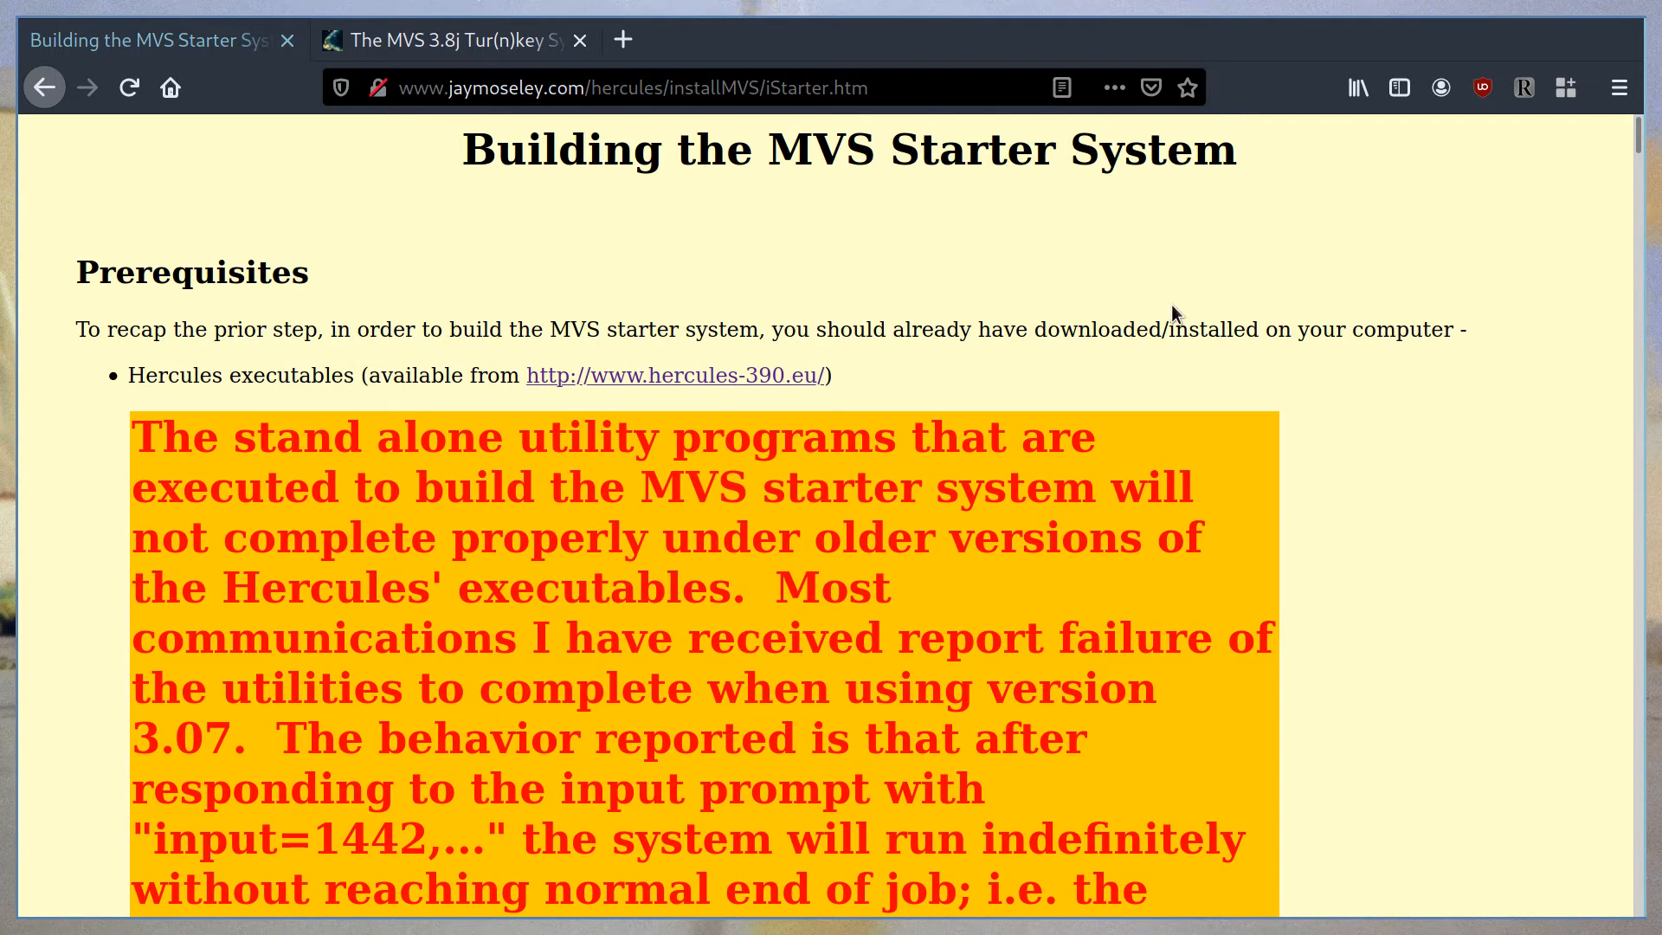
mouse_move(1168, 302)
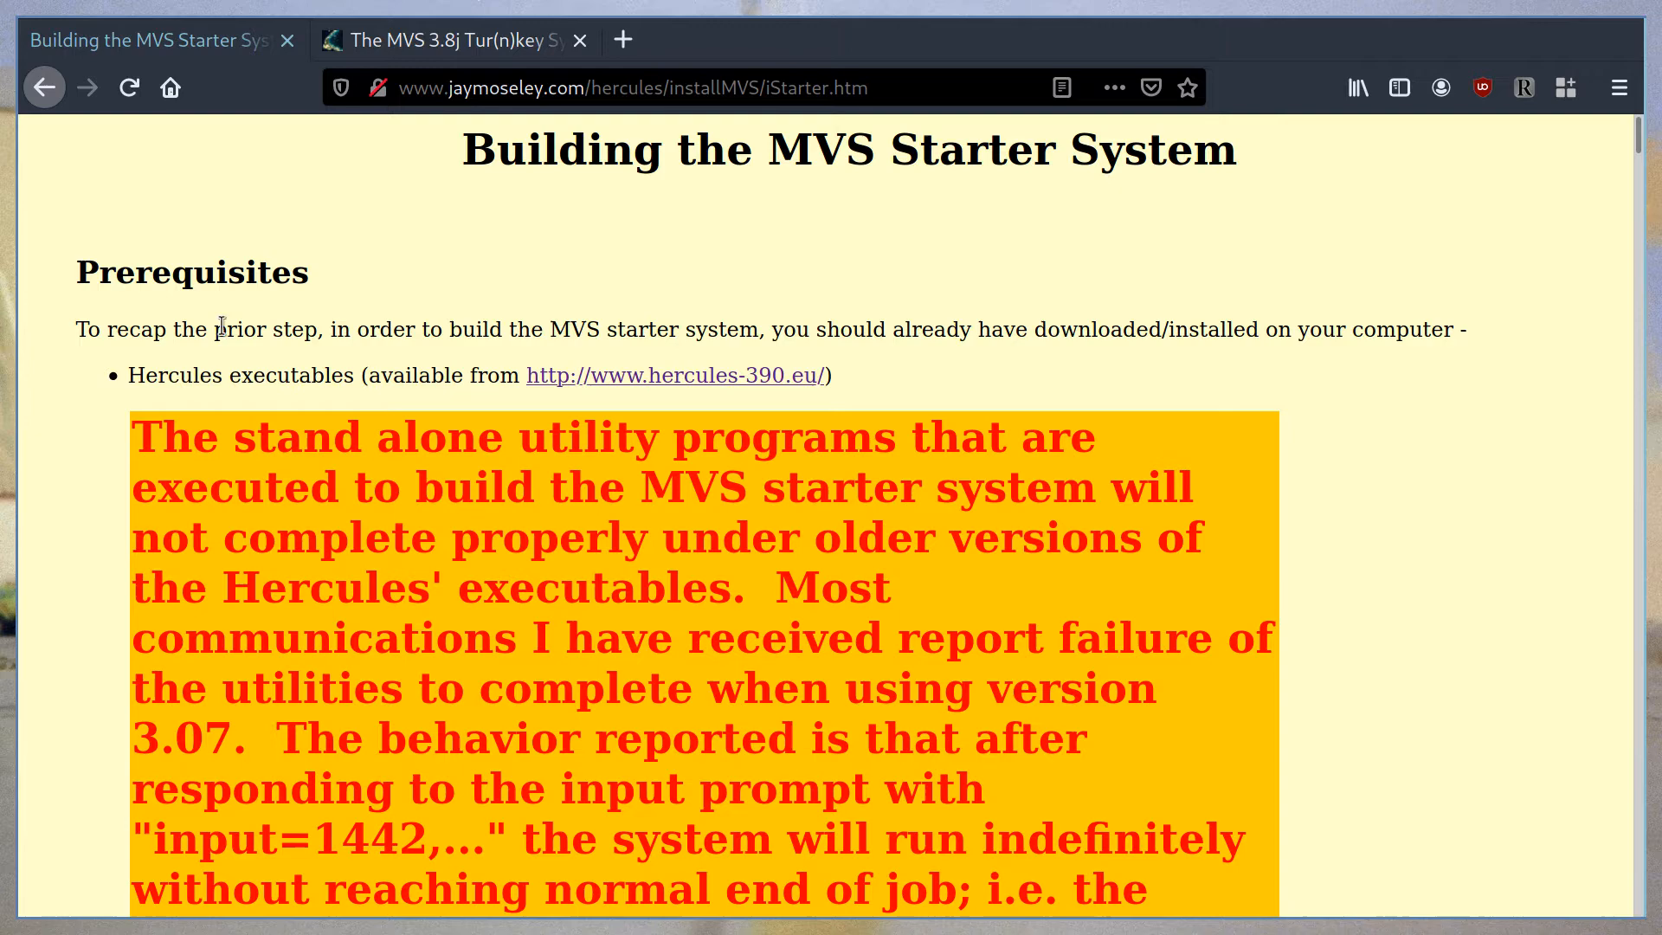
mouse_move(1308, 435)
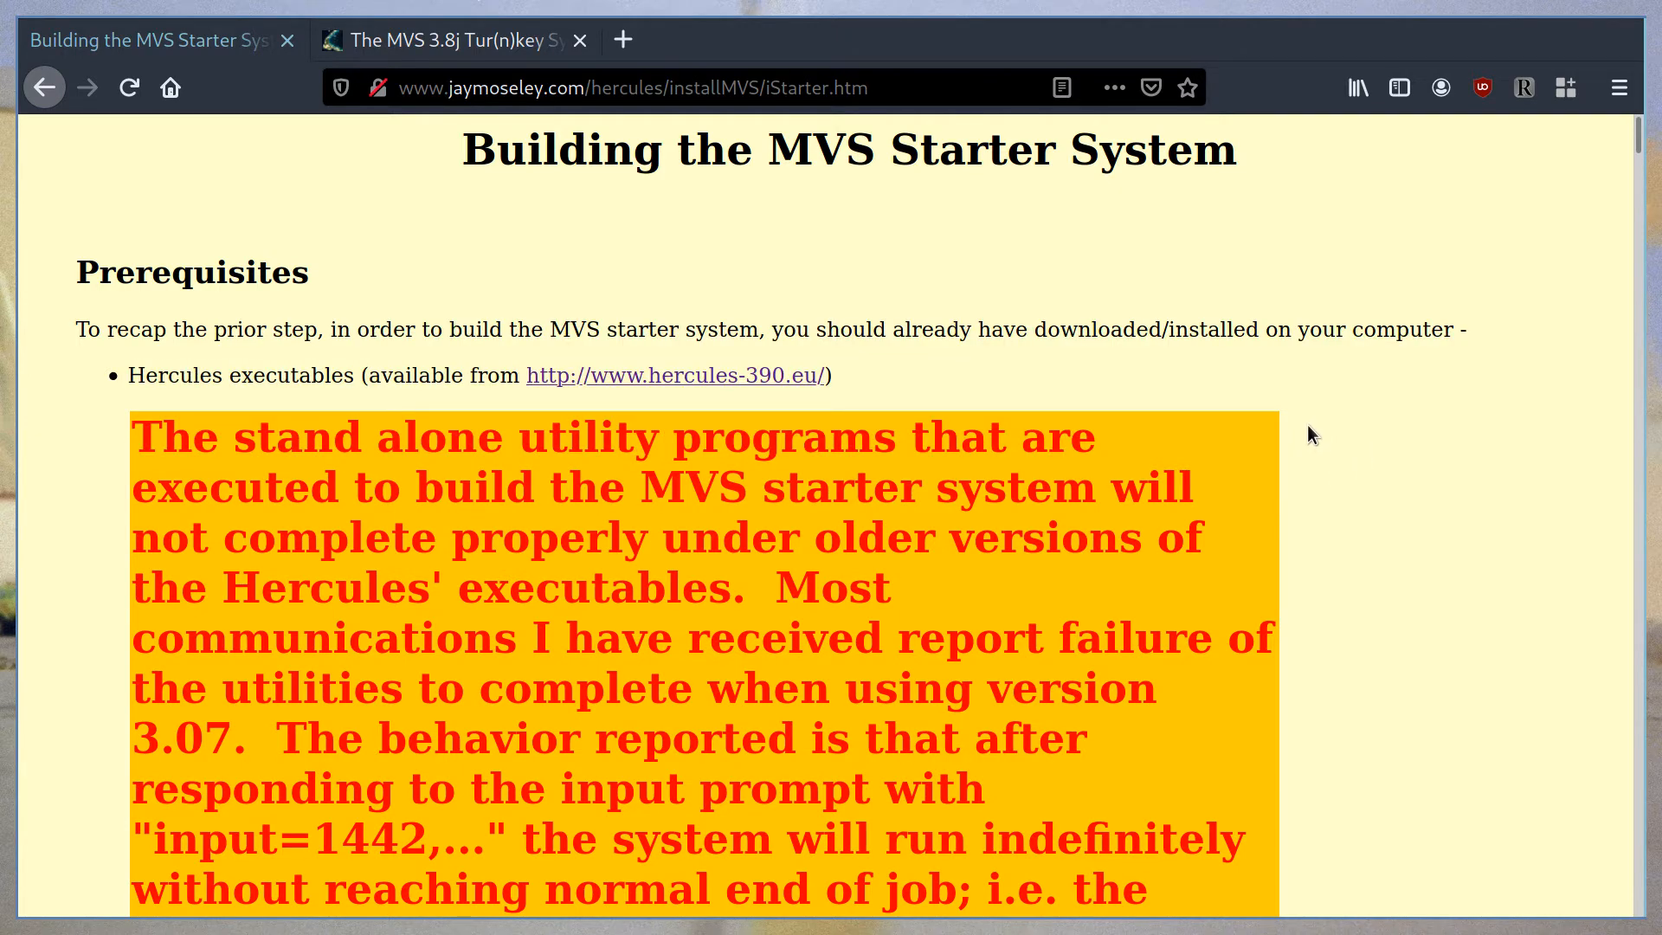
left_click_drag(77, 271, 360, 436)
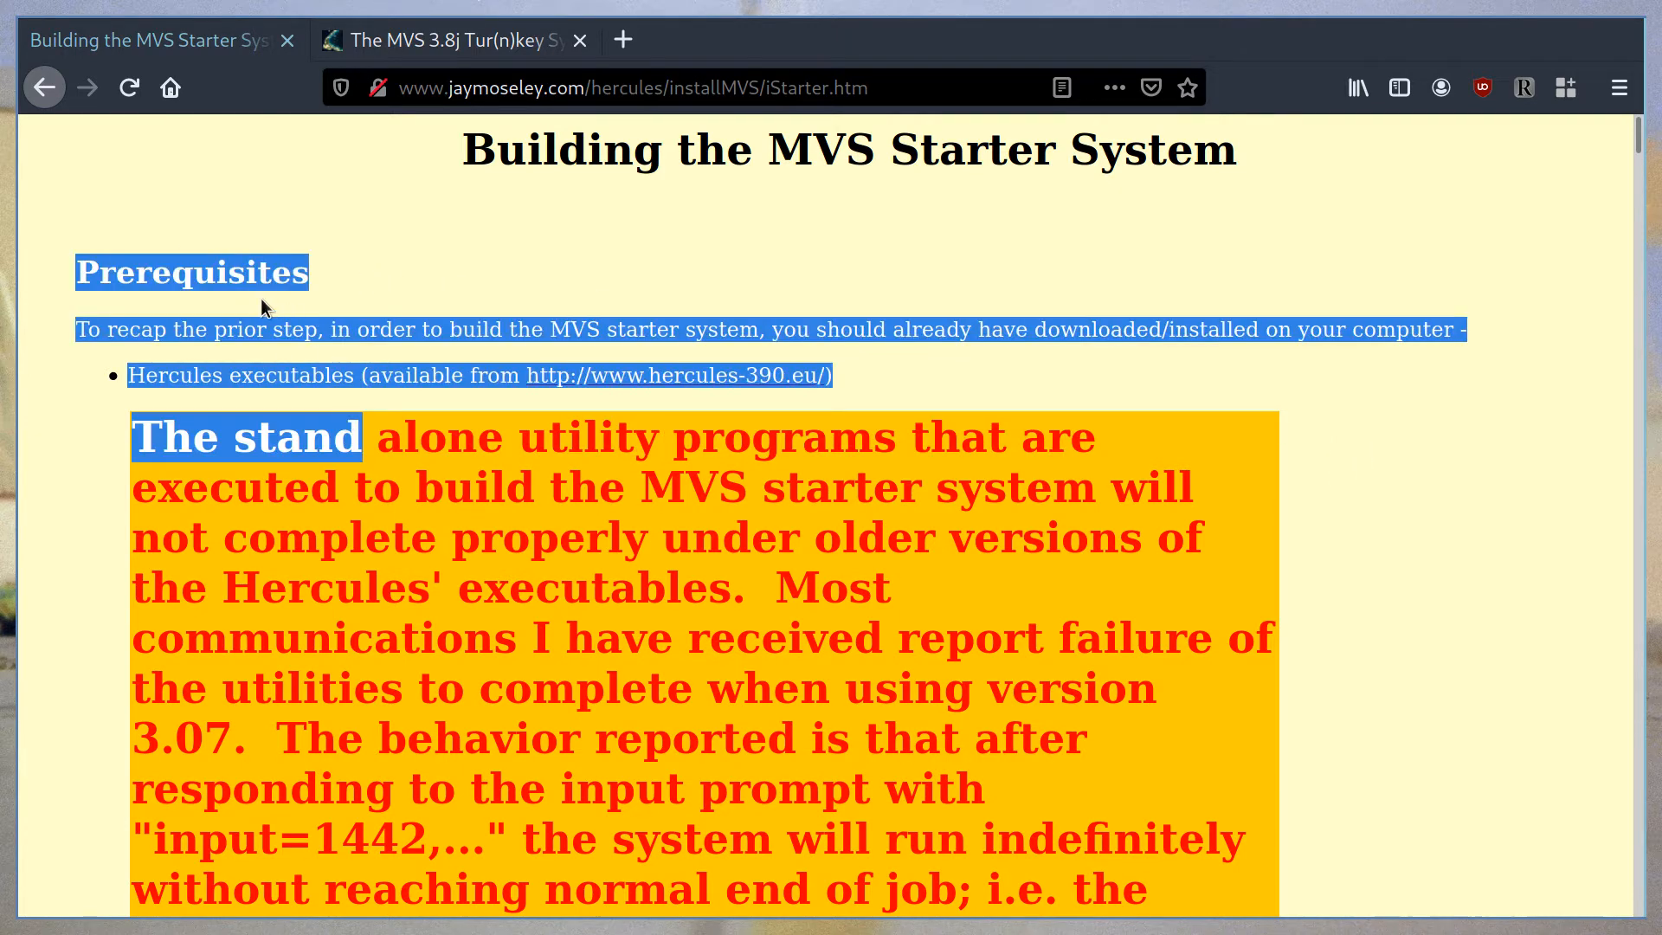
scroll("down", 3)
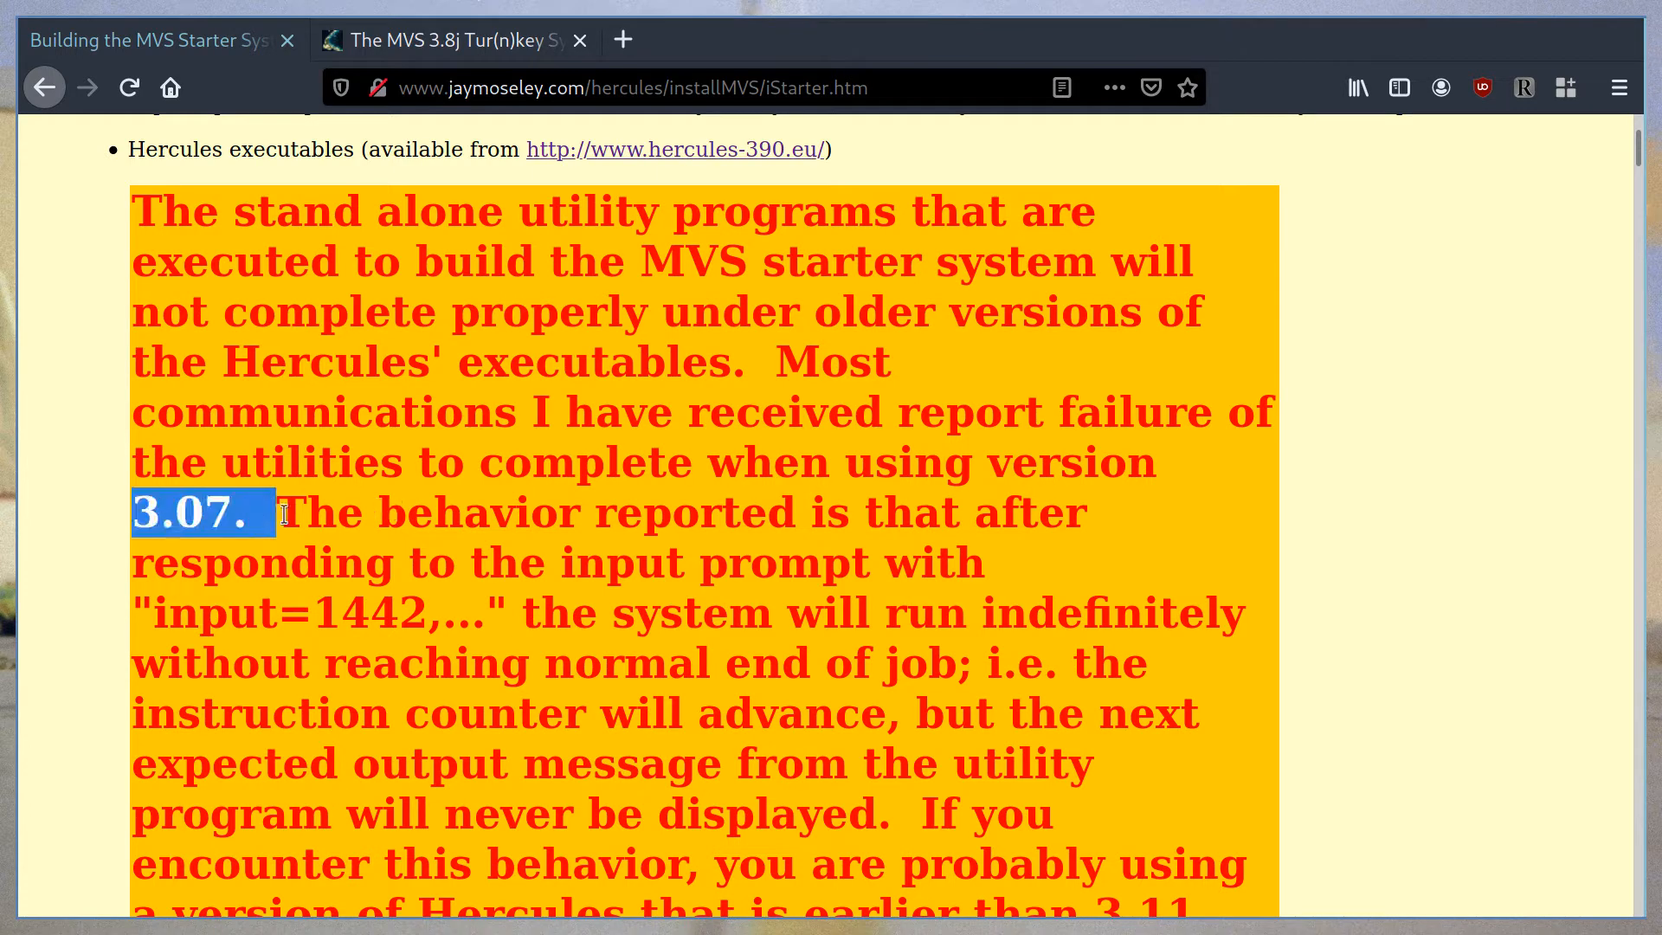
scroll("down", 3)
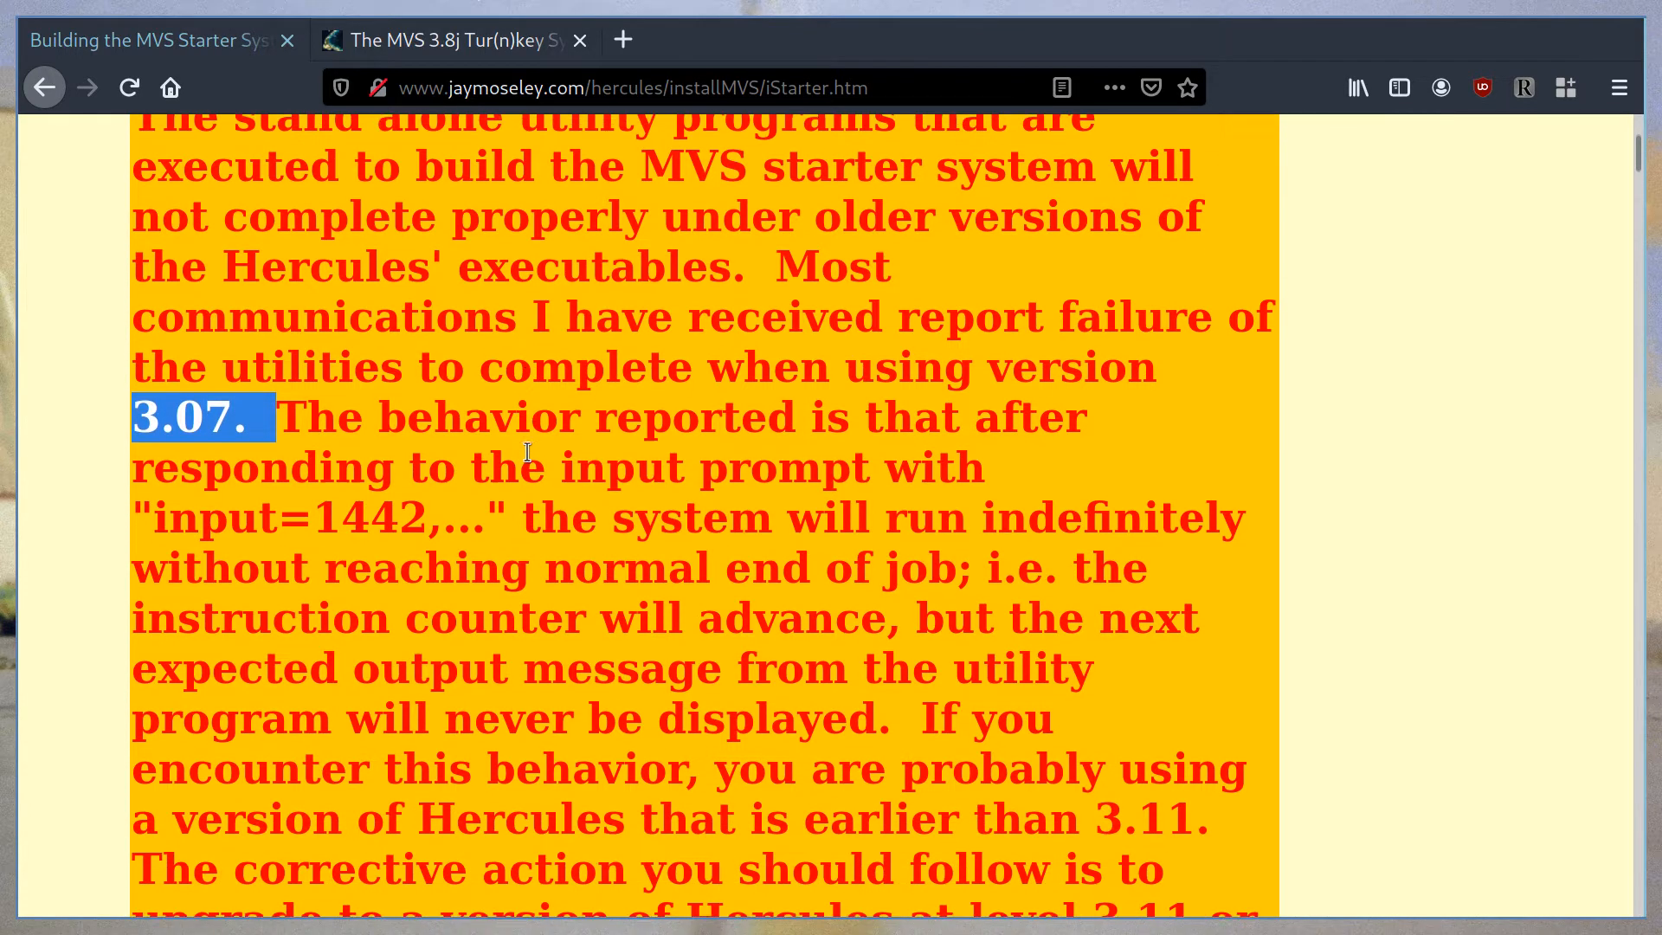
scroll("down", 3)
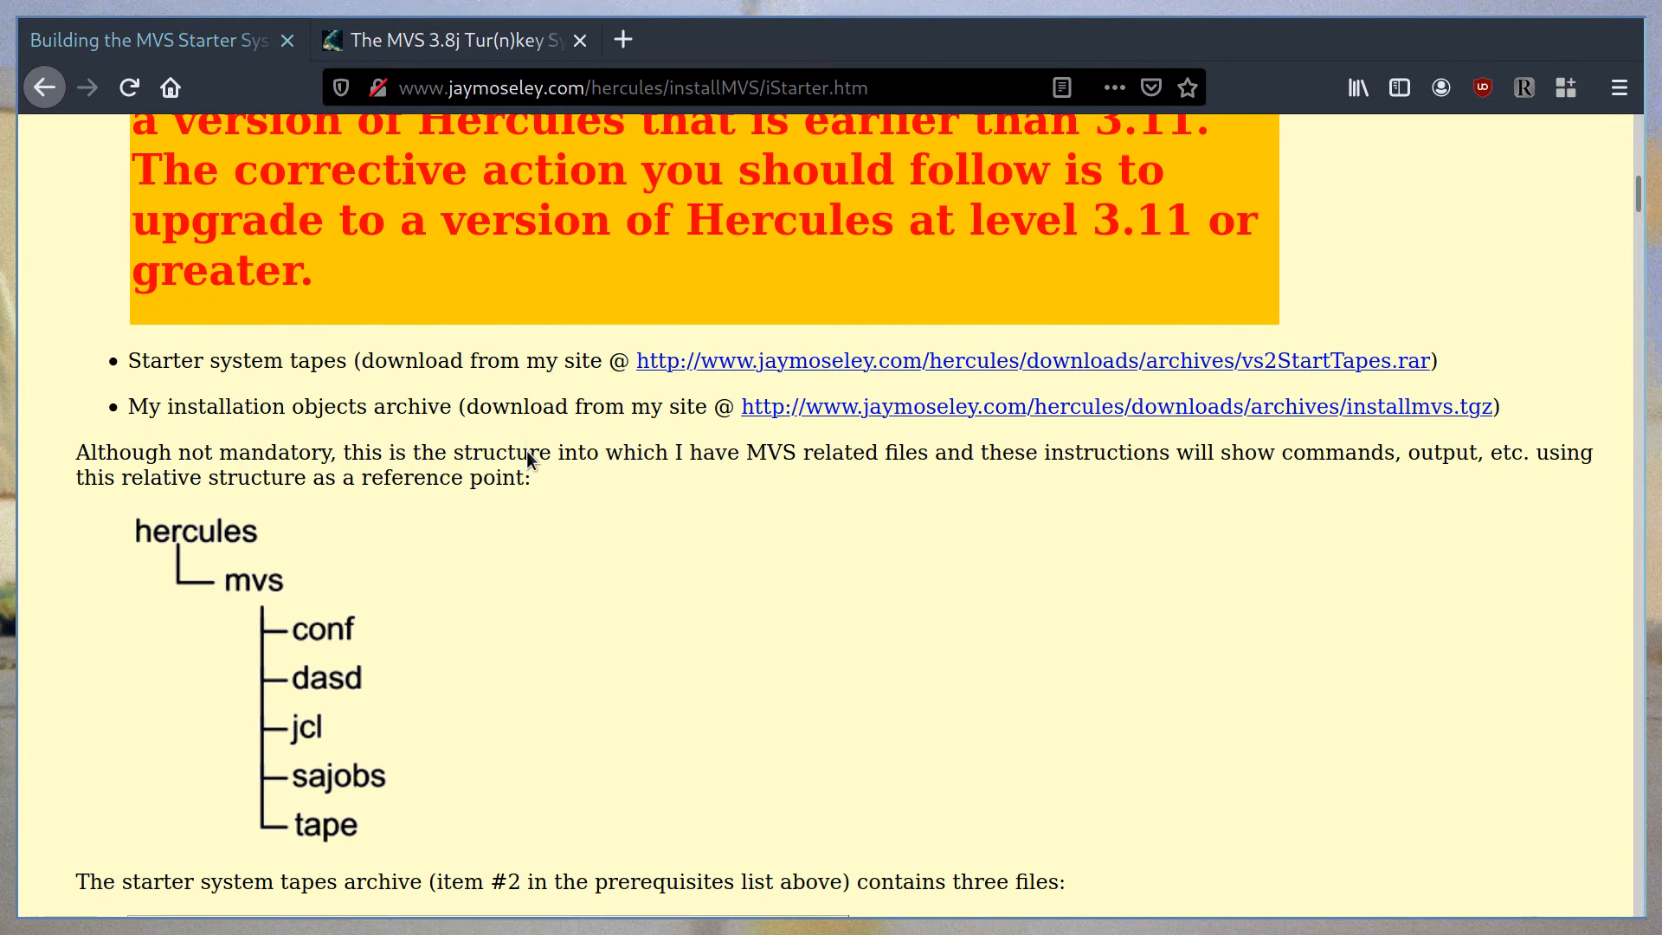
scroll("down", 3)
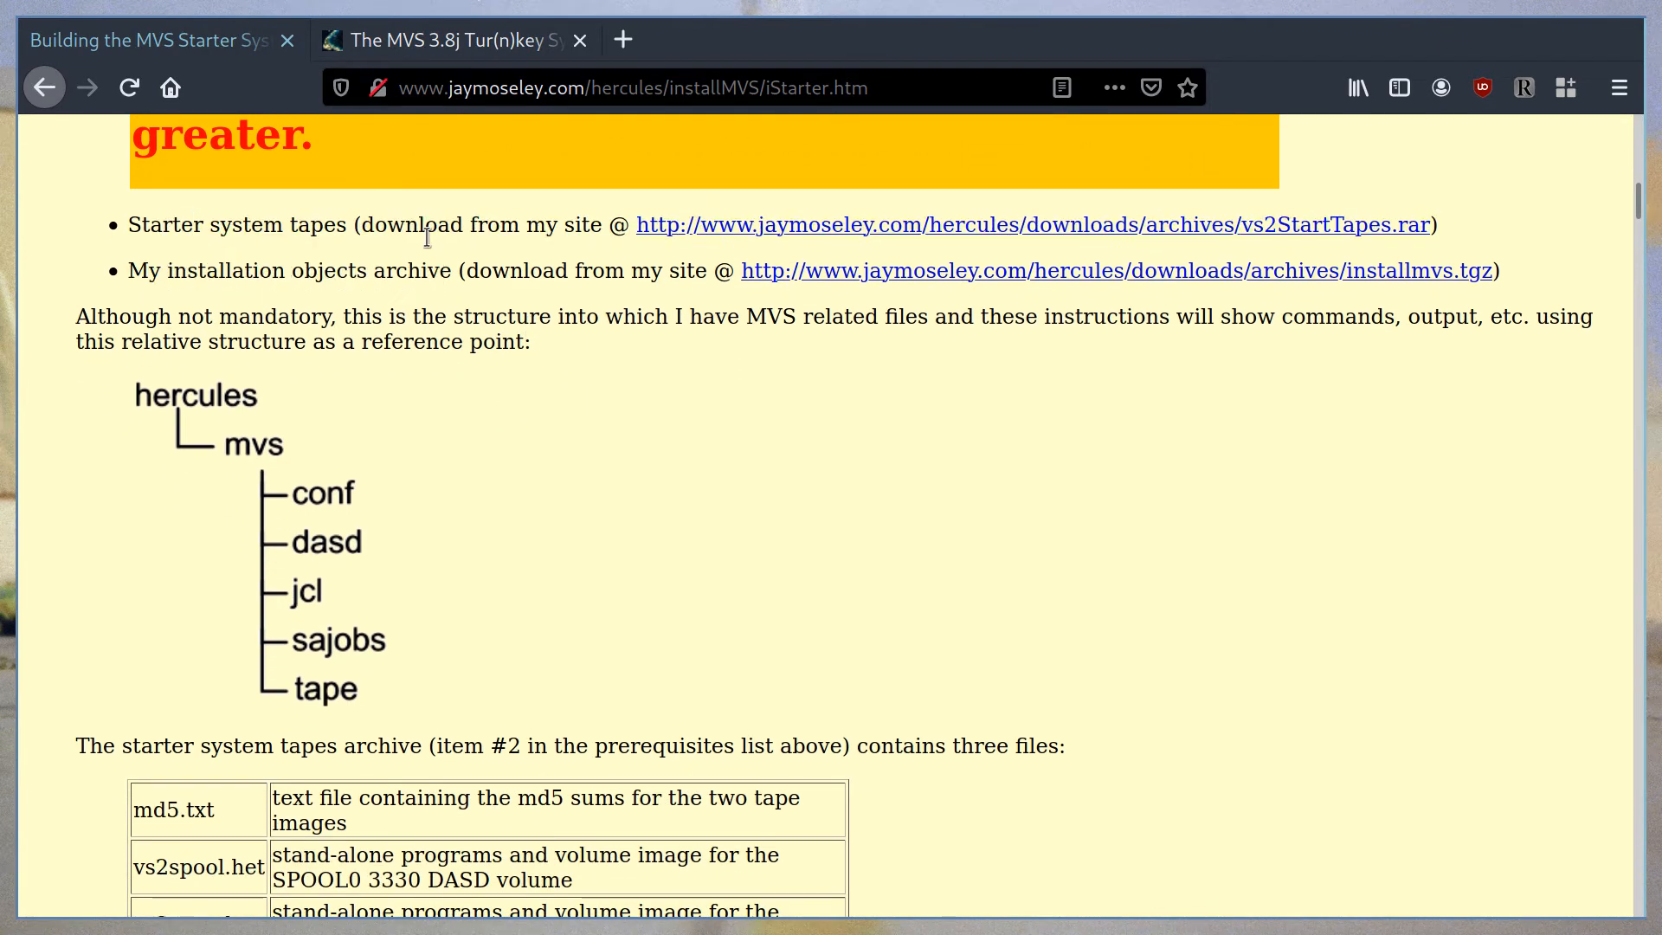
mouse_move(296, 386)
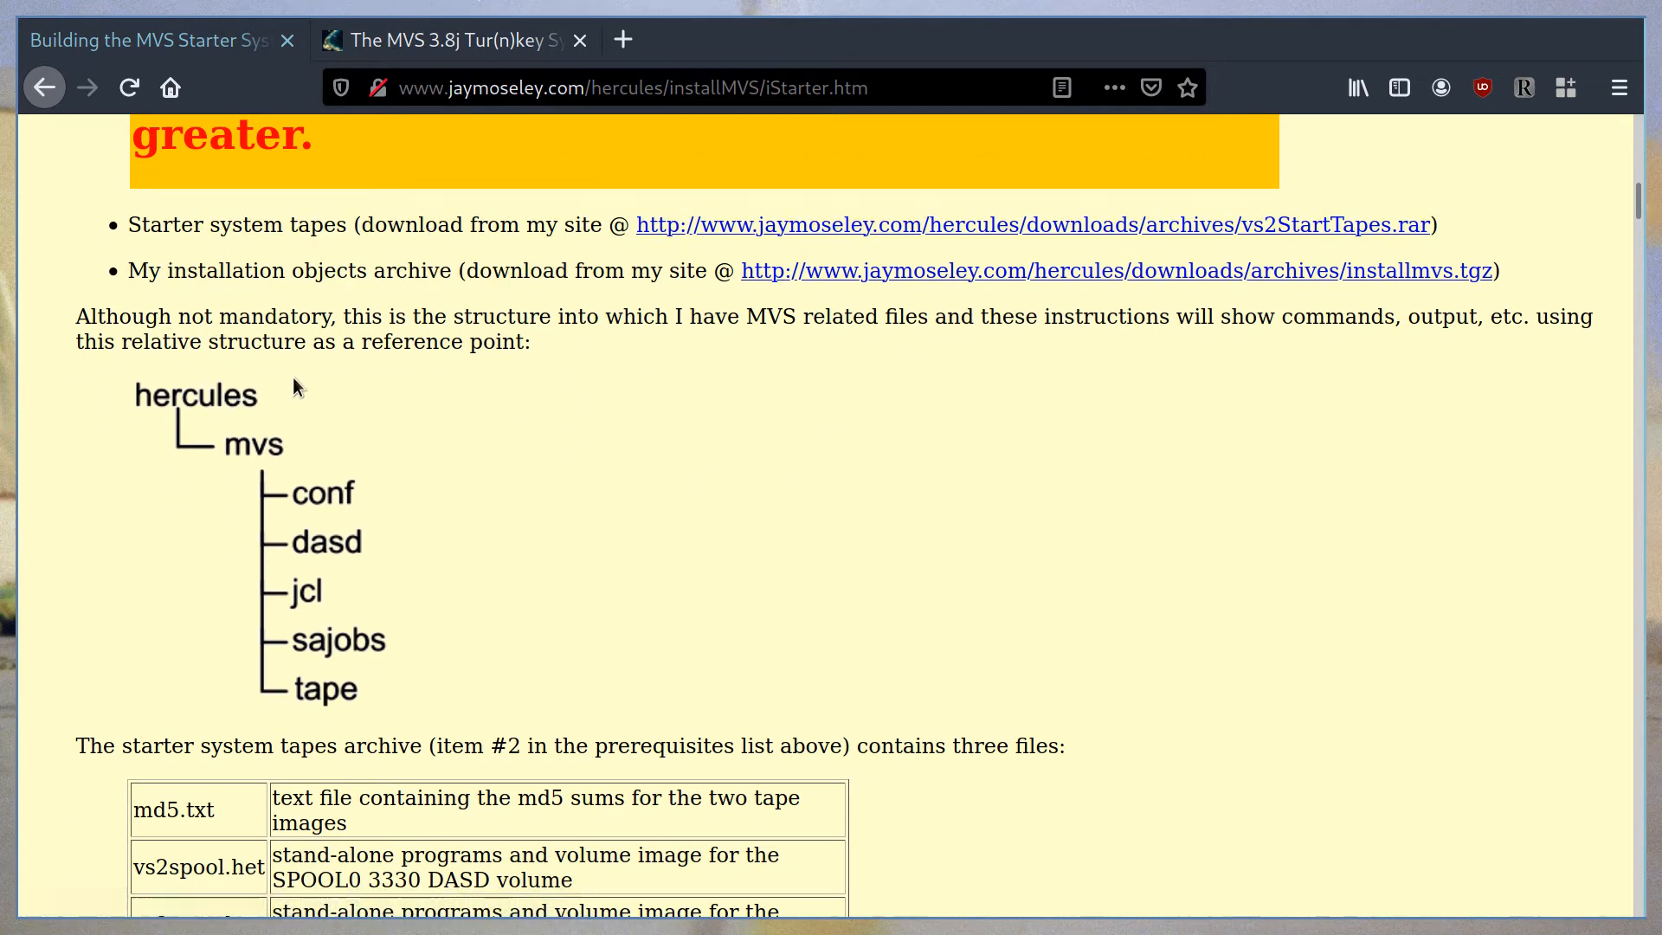
scroll("down", 3)
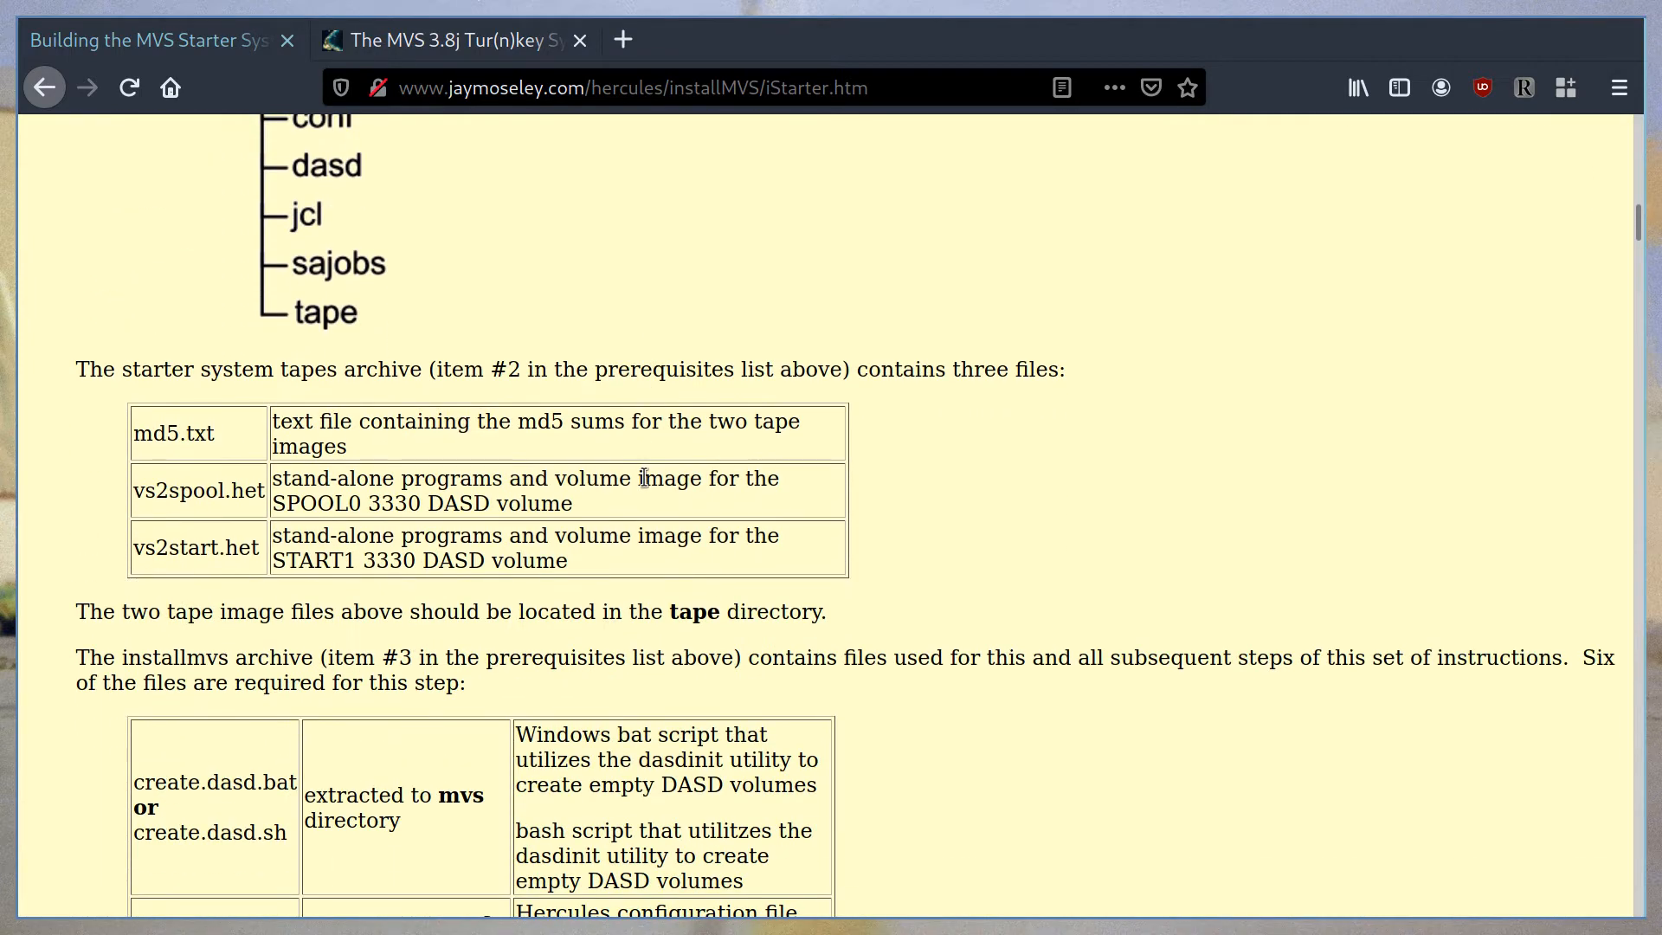
scroll("down", 3)
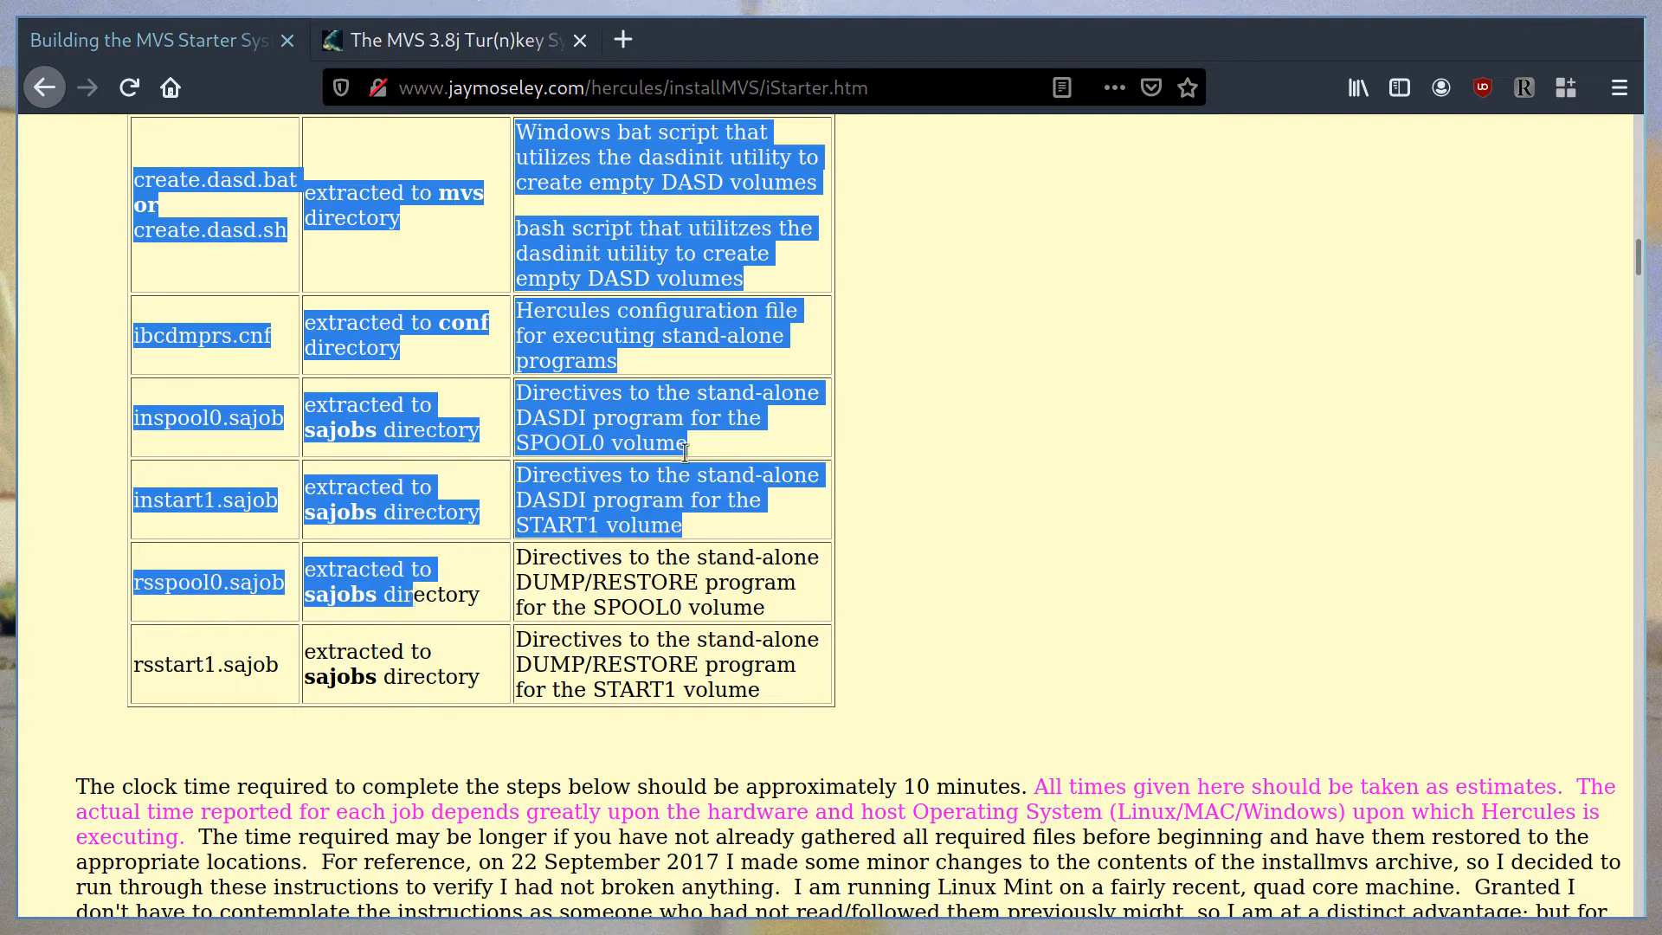
scroll("down", 3)
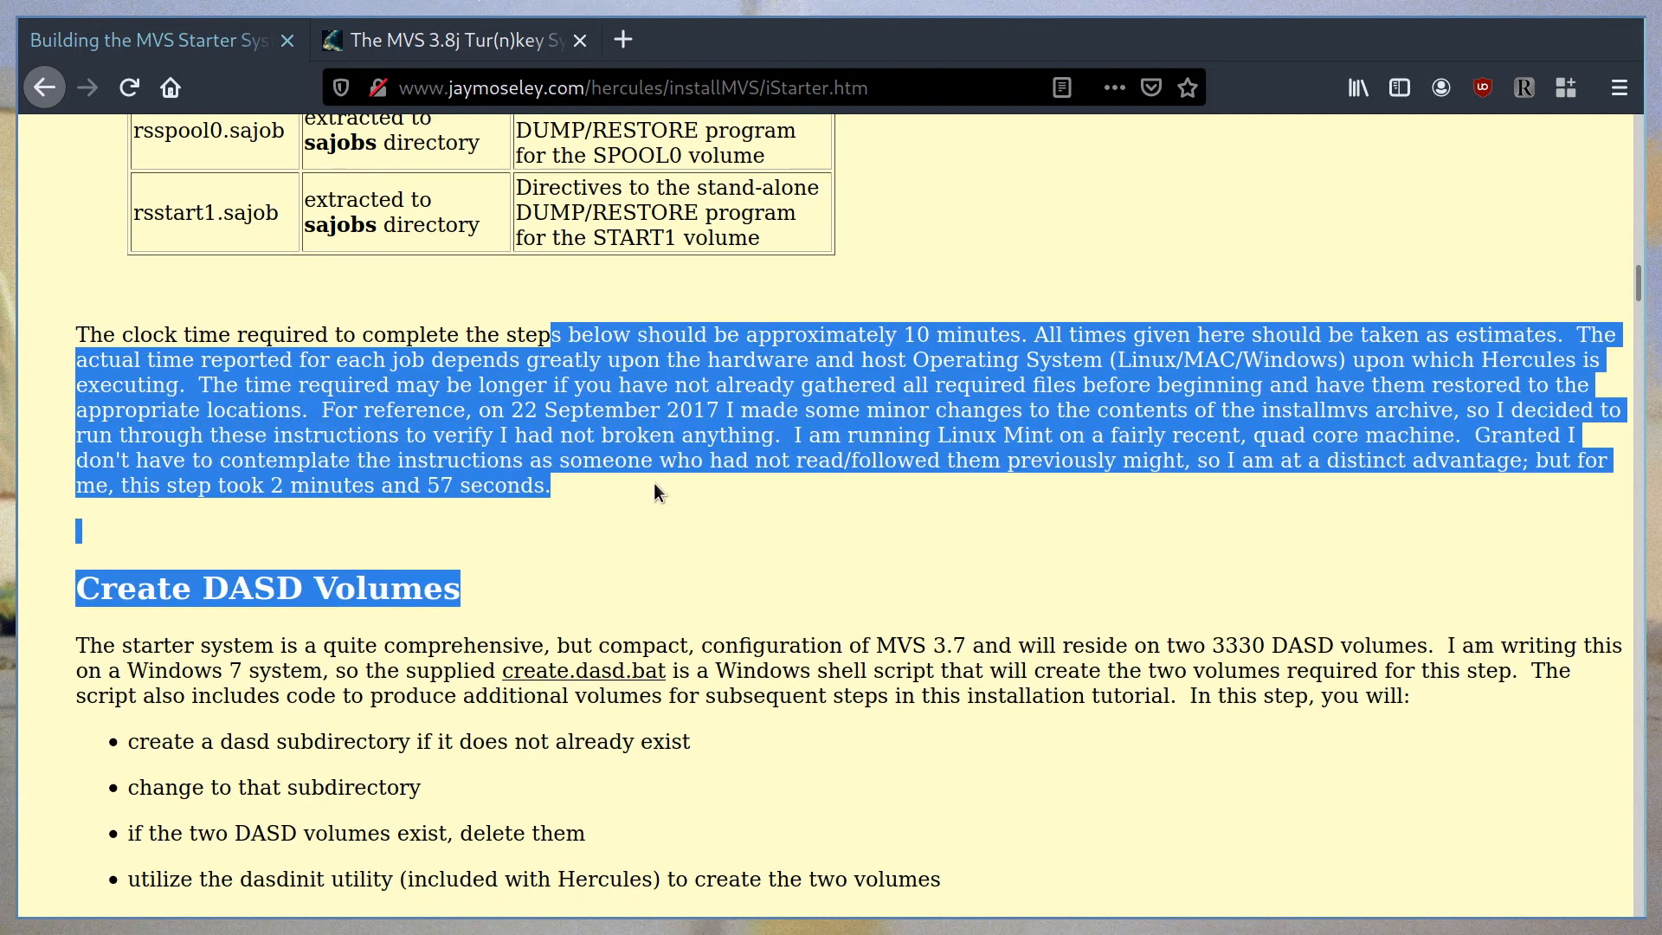
scroll("down", 3)
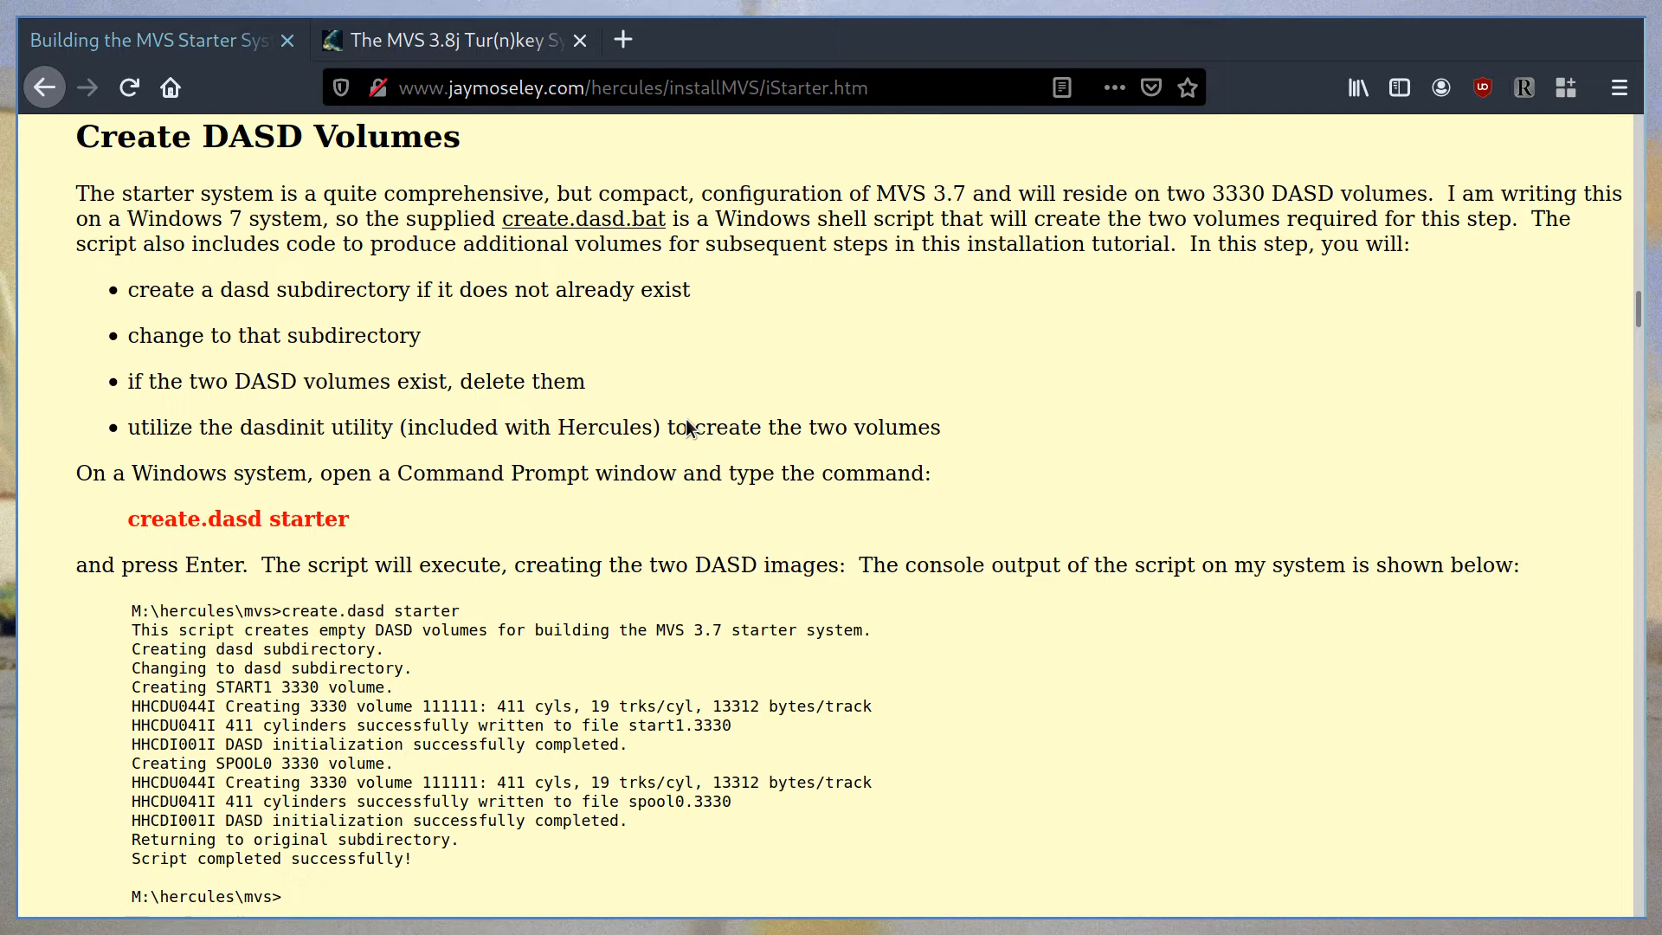
mouse_move(375, 171)
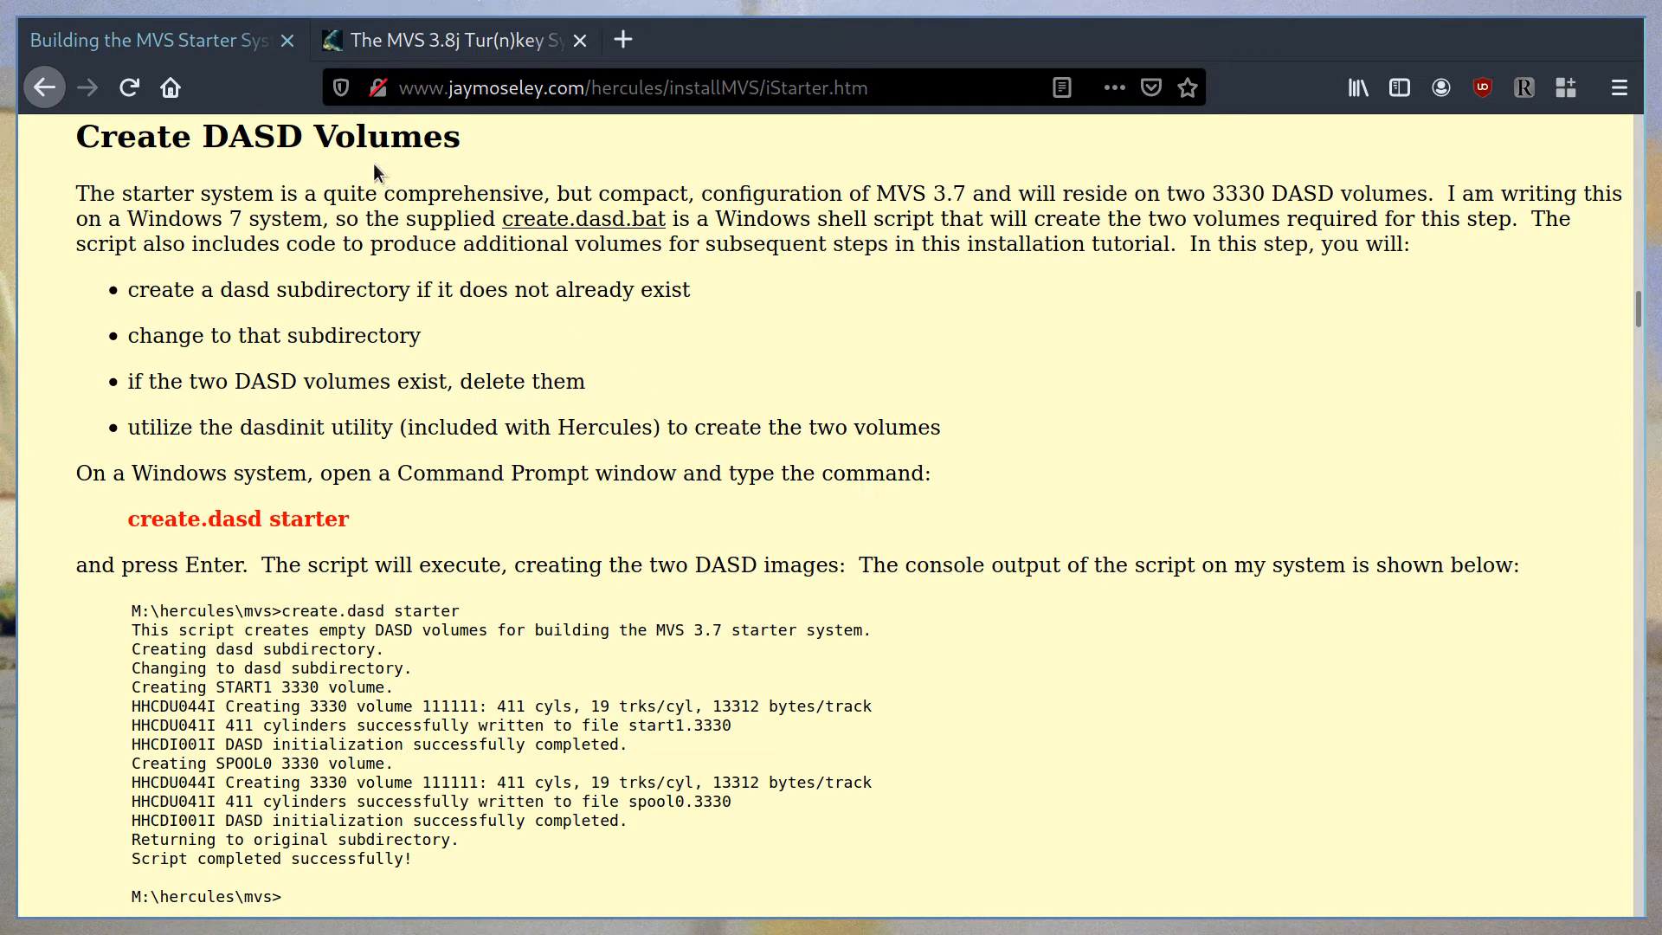
mouse_move(208, 141)
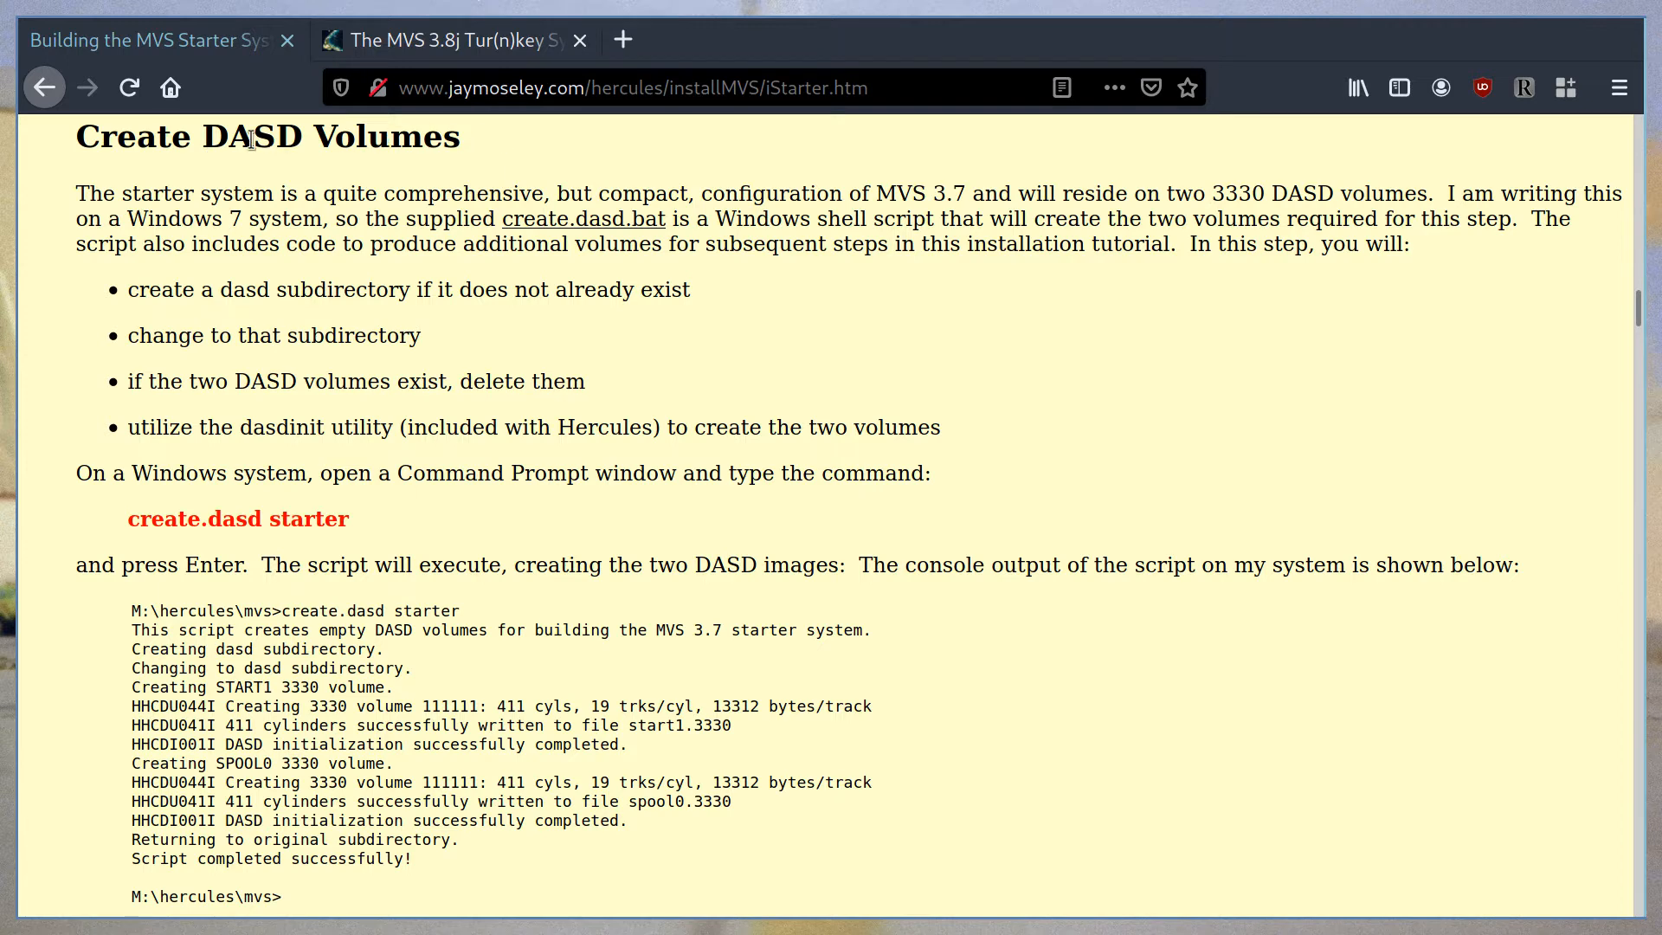
Briefly highlight 'DASD' in the heading, then scroll to the Linux create.dasd.sh paragraph.
double_click(251, 136)
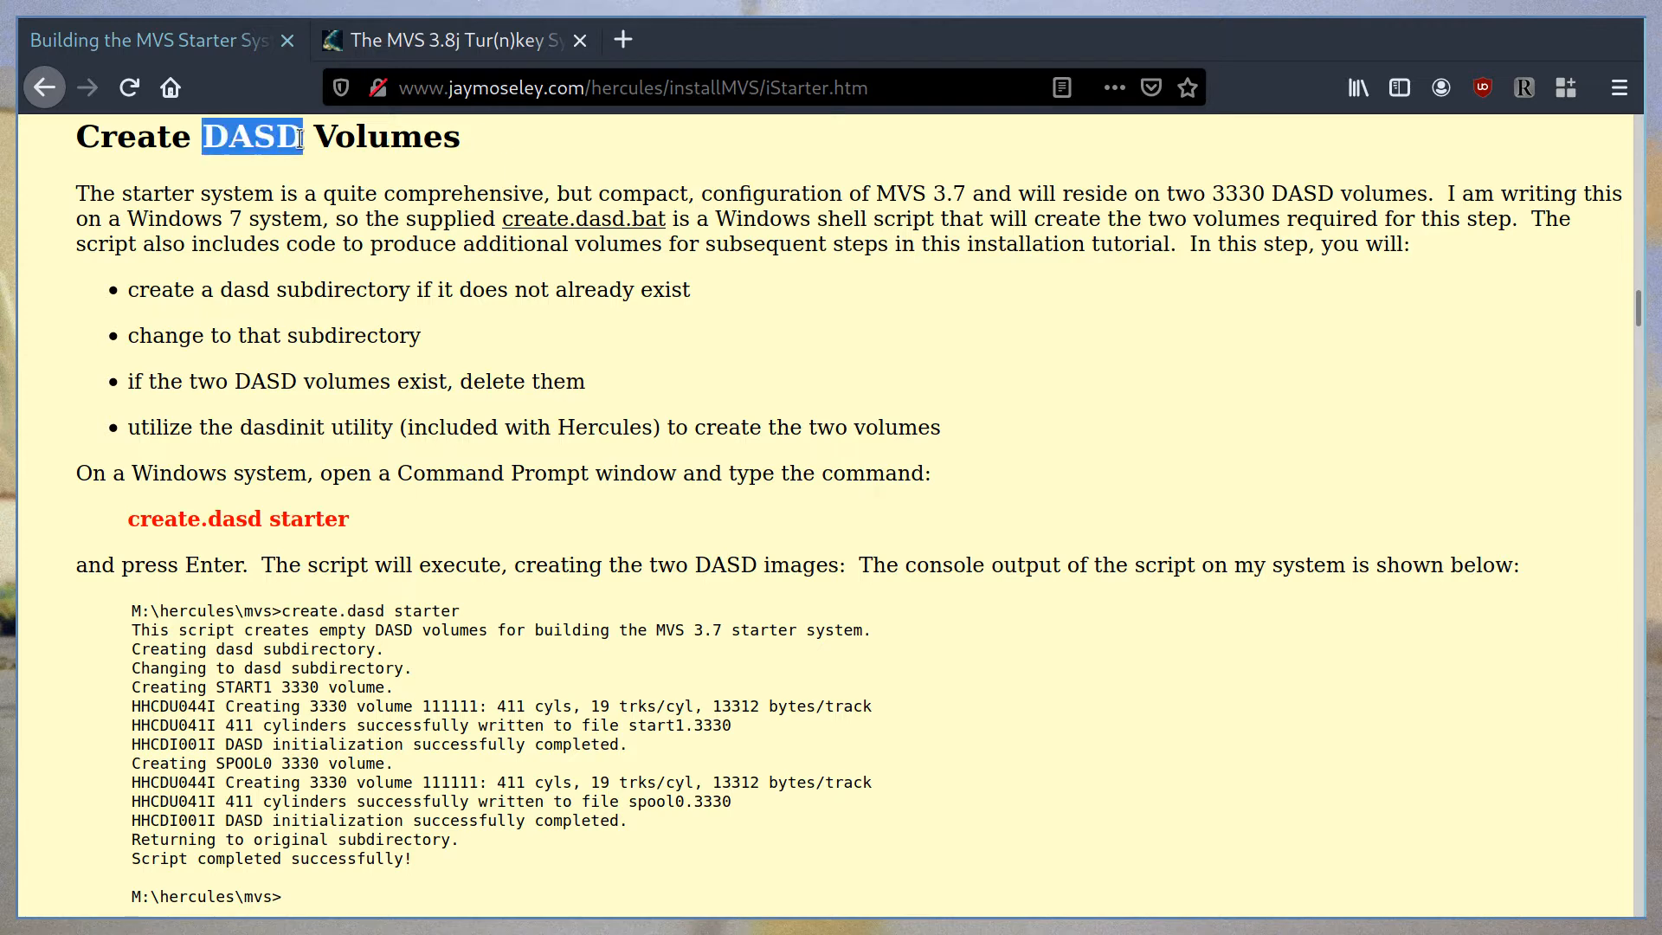
left_click(299, 138)
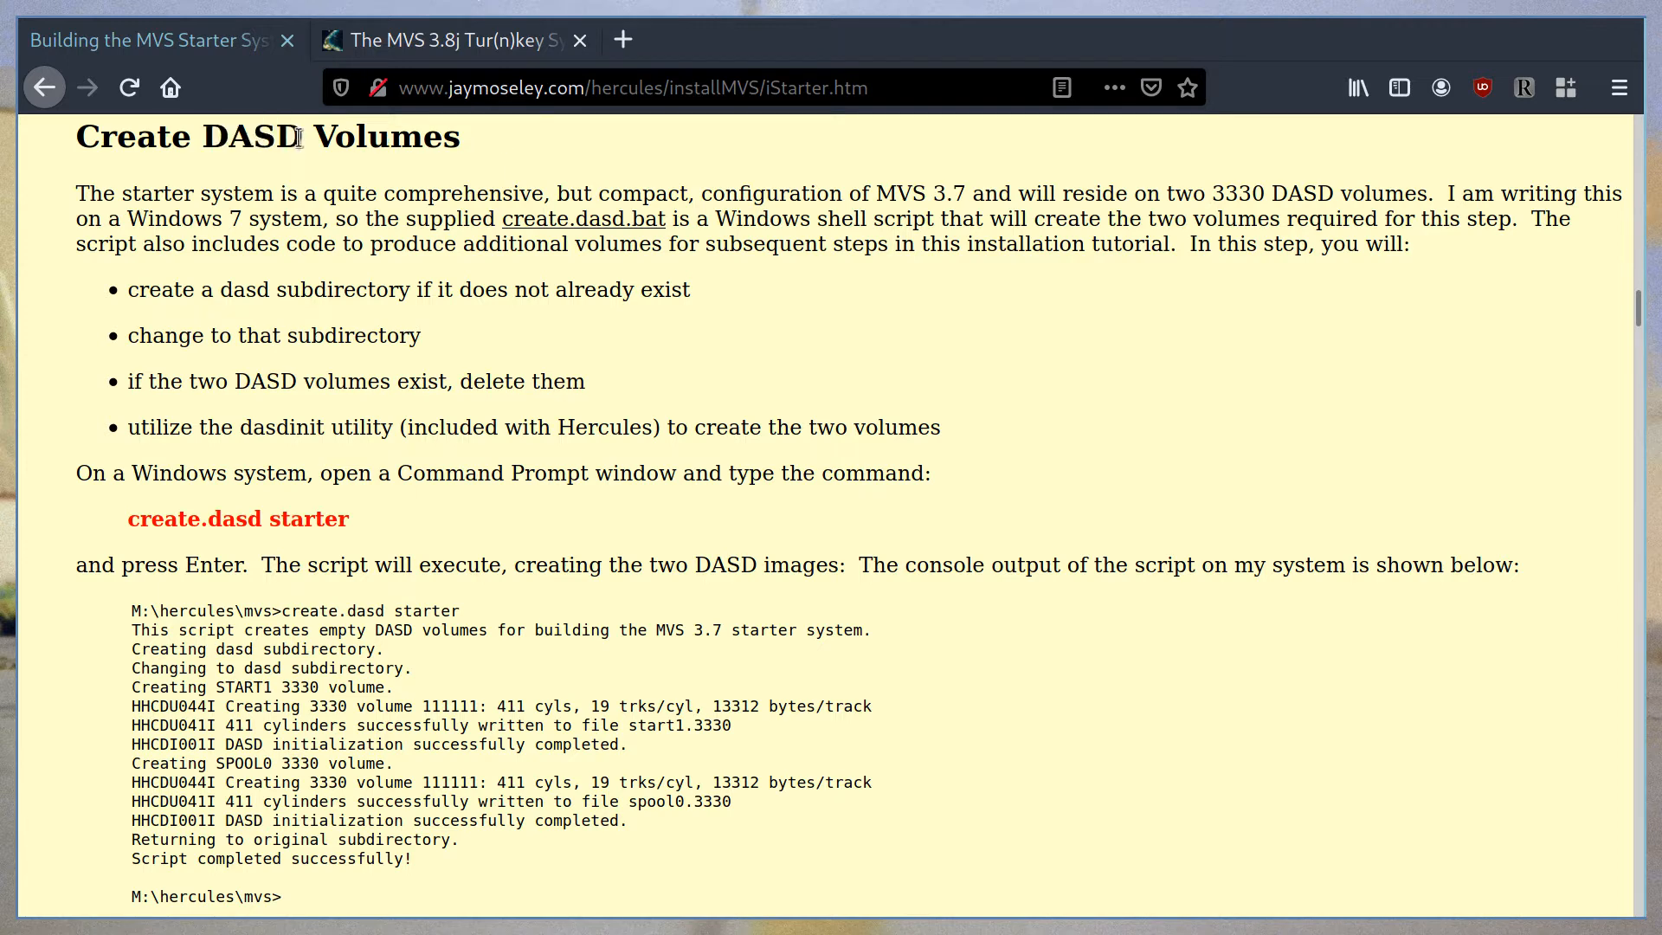
mouse_move(312, 148)
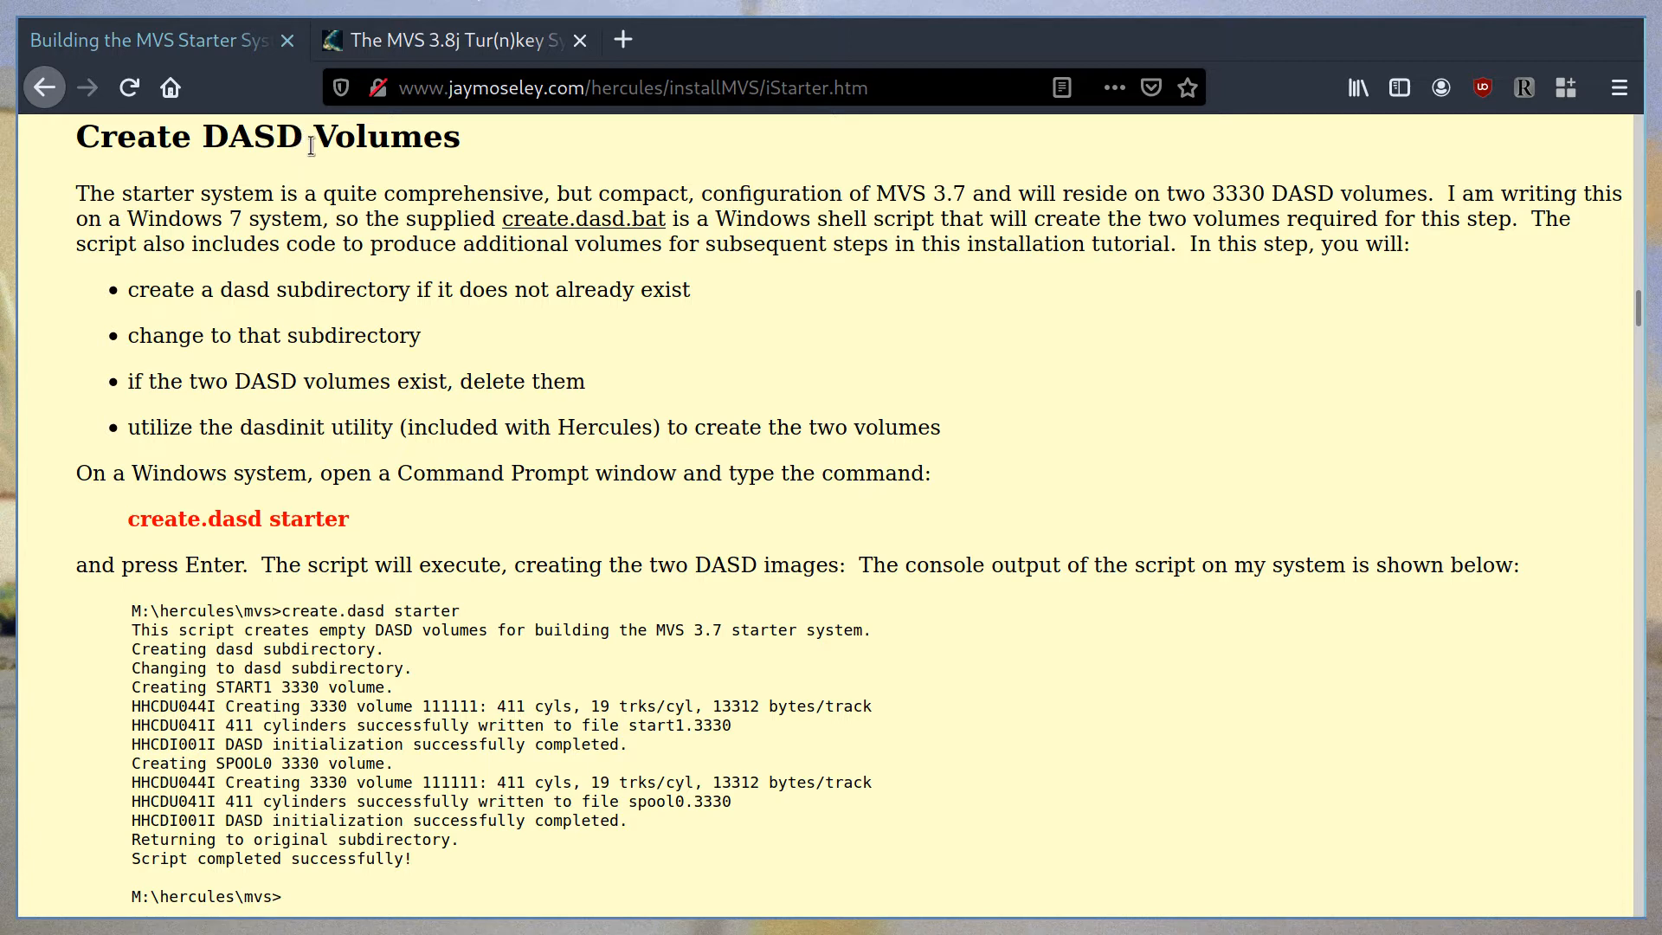
scroll("down", 3)
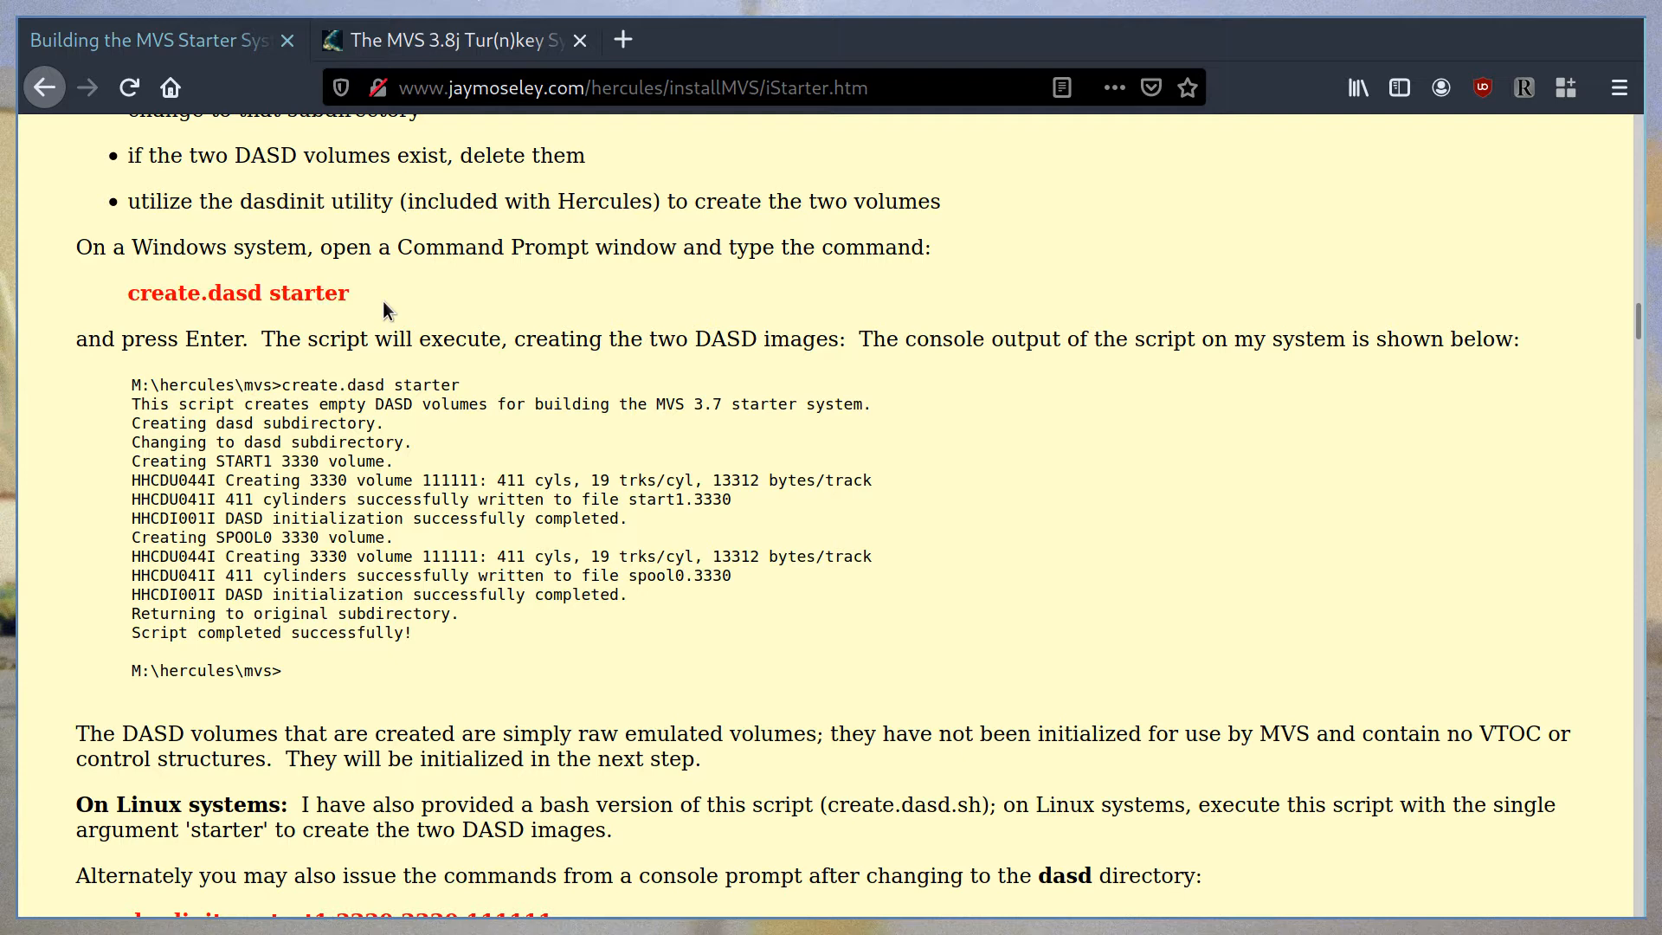
mouse_move(383, 301)
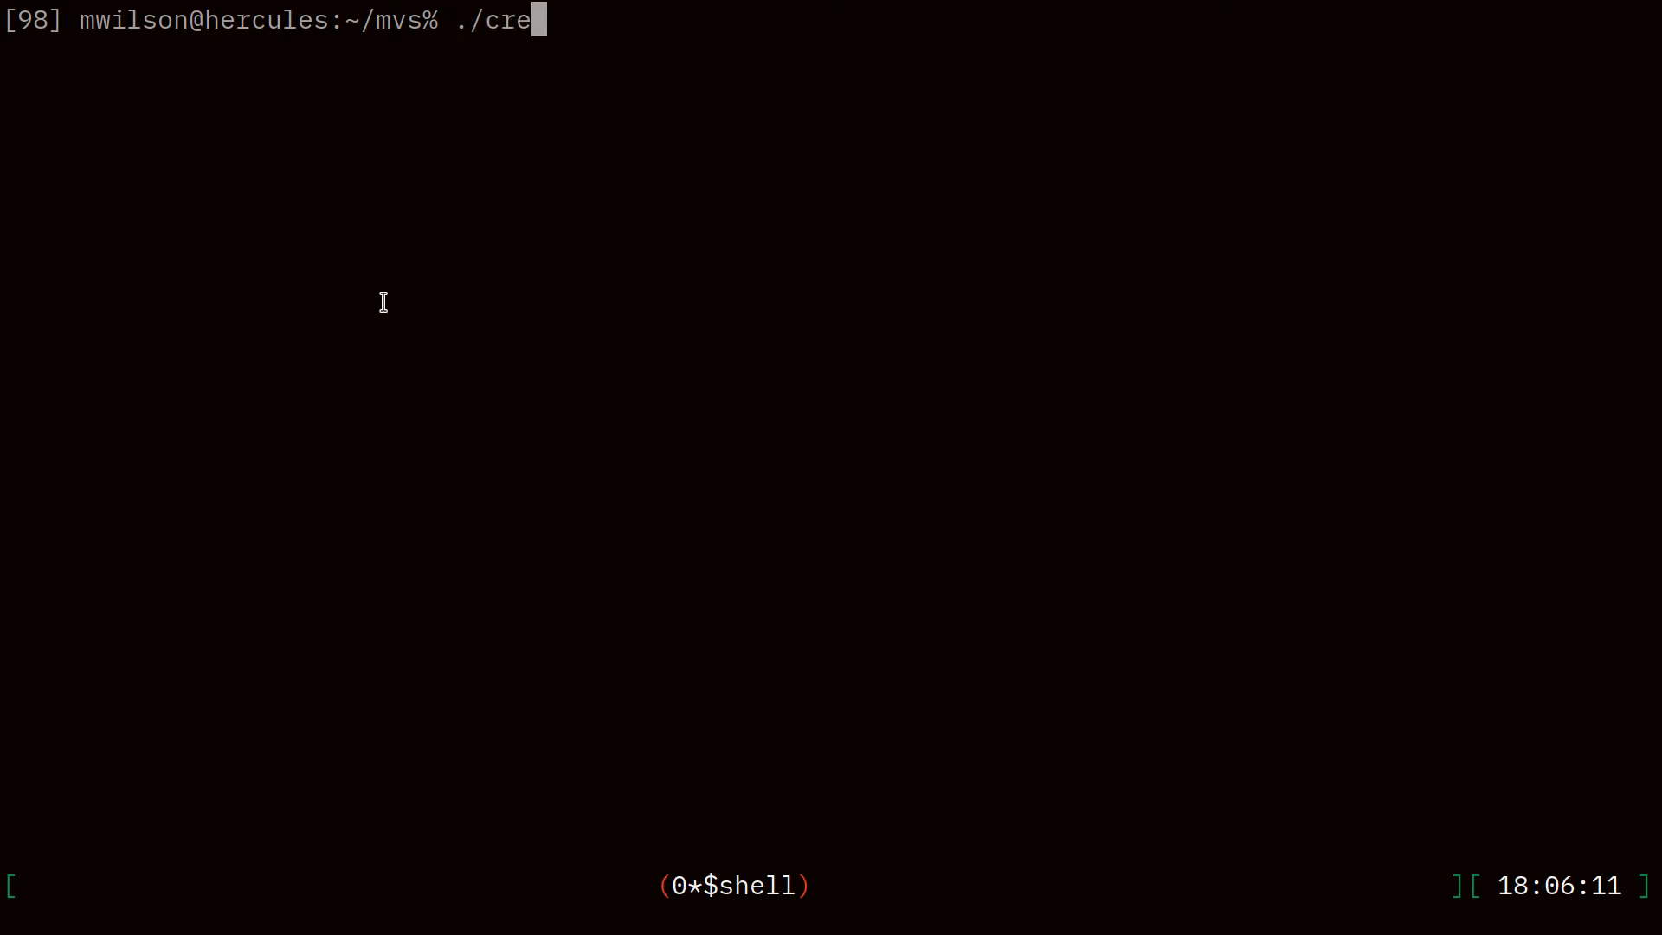
Run ./create.dasd.sh starter, then list the dasd directory to confirm start1.3330 and spool0.3330.
type("ate.dasd.sh")
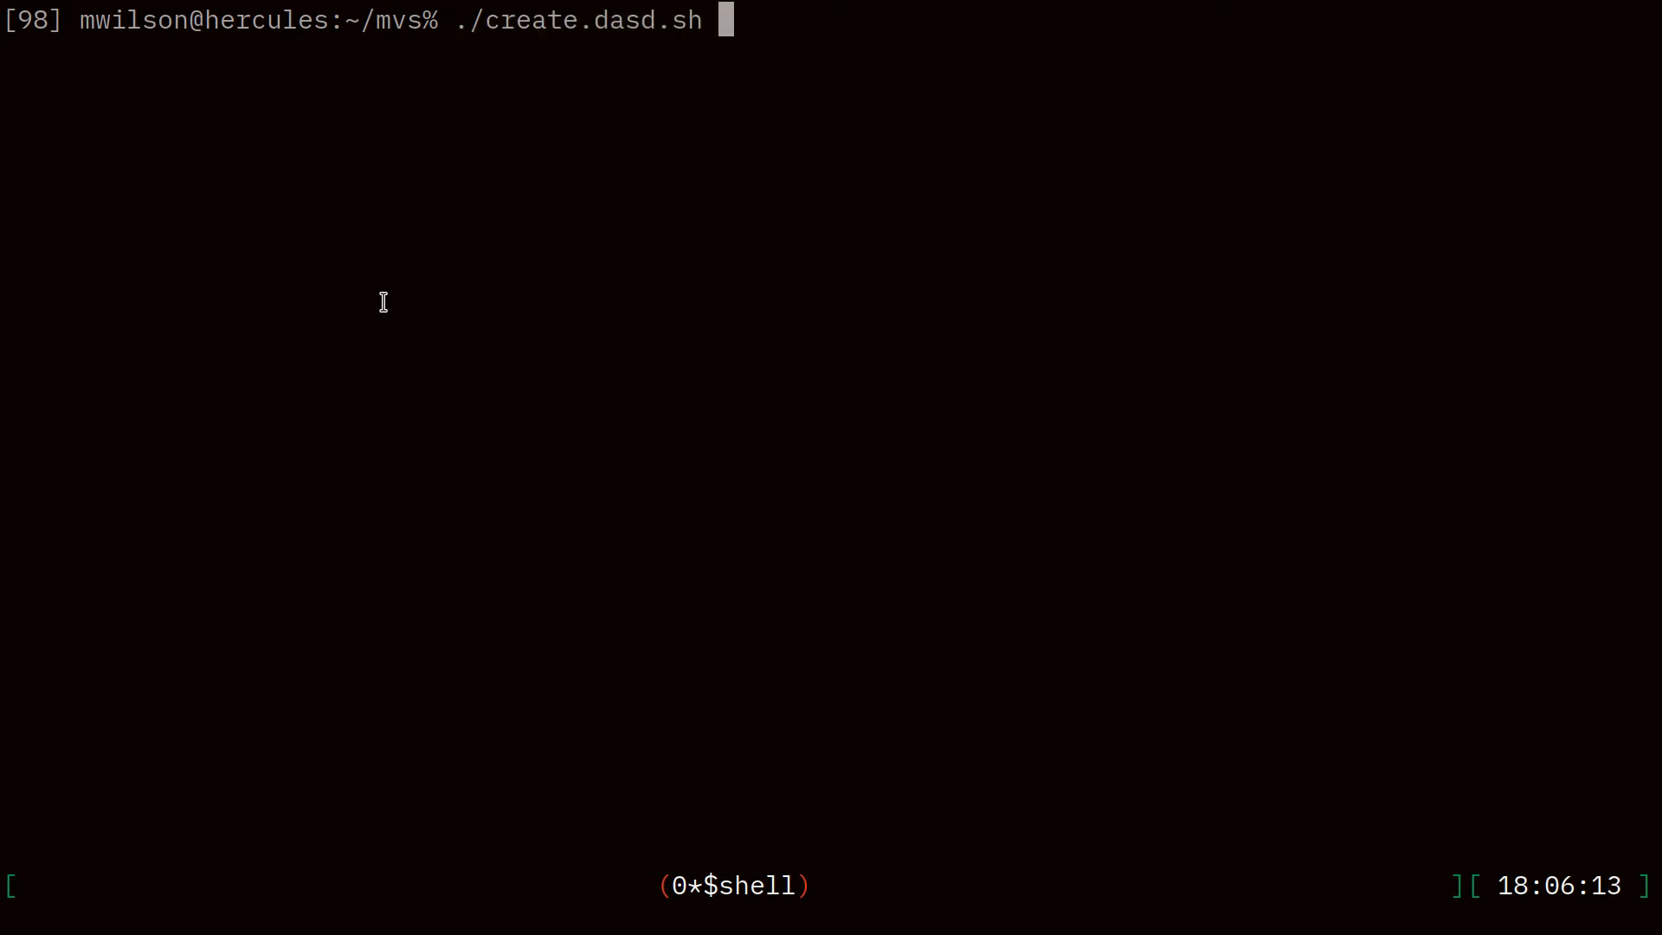
type("starter")
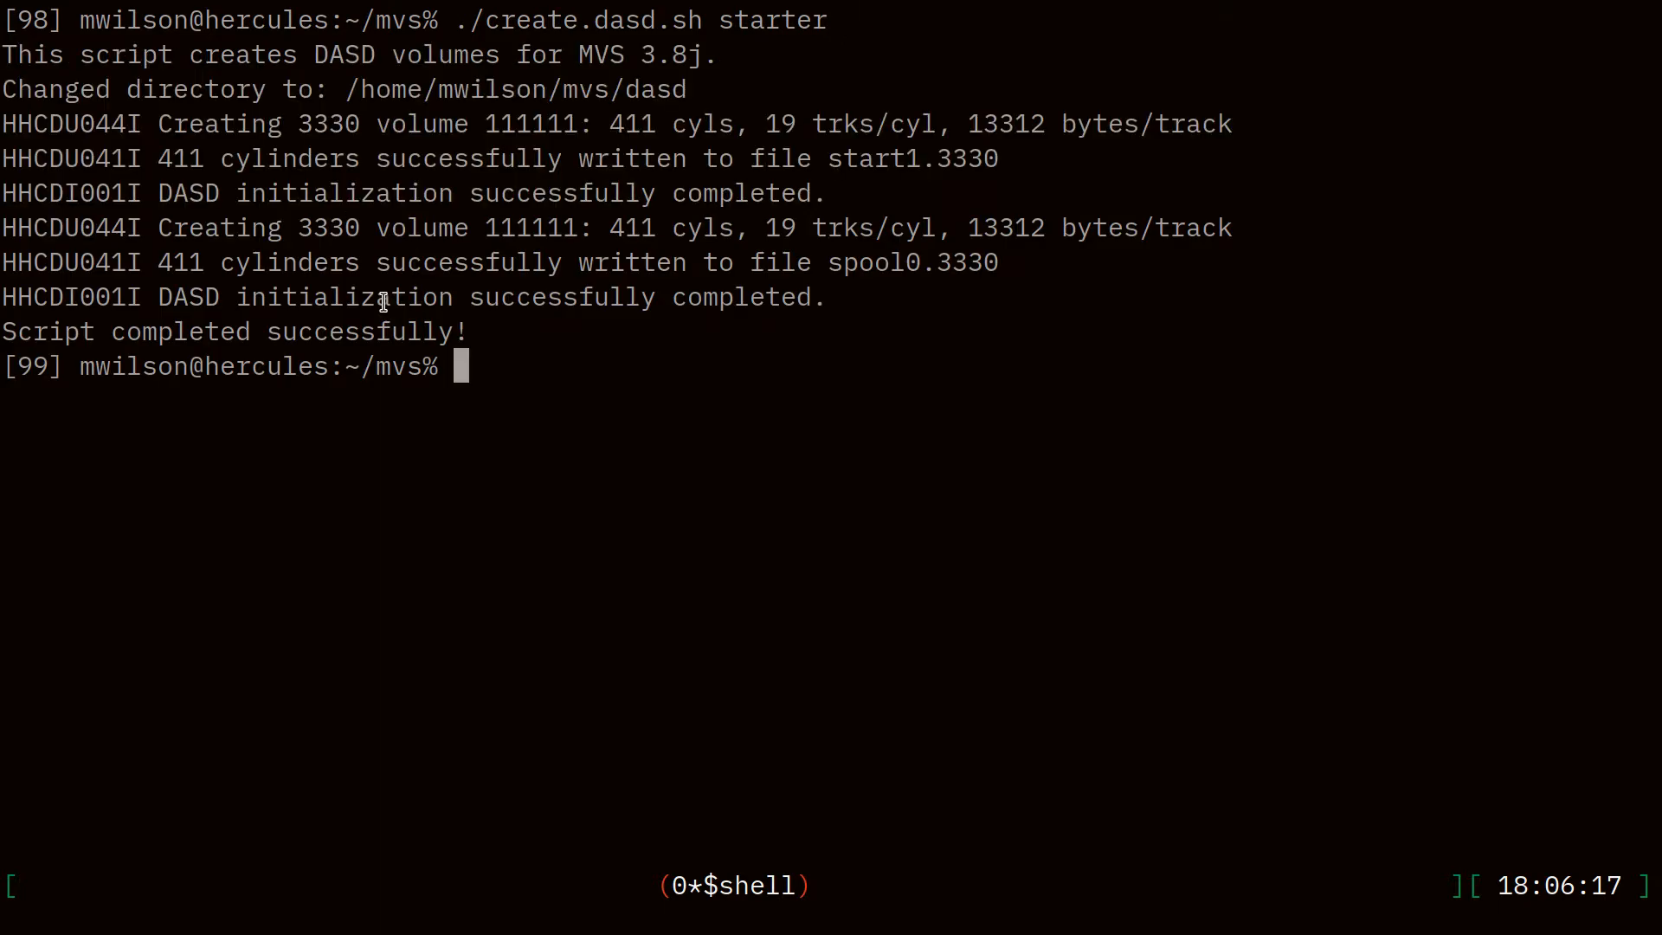
mouse_move(466, 228)
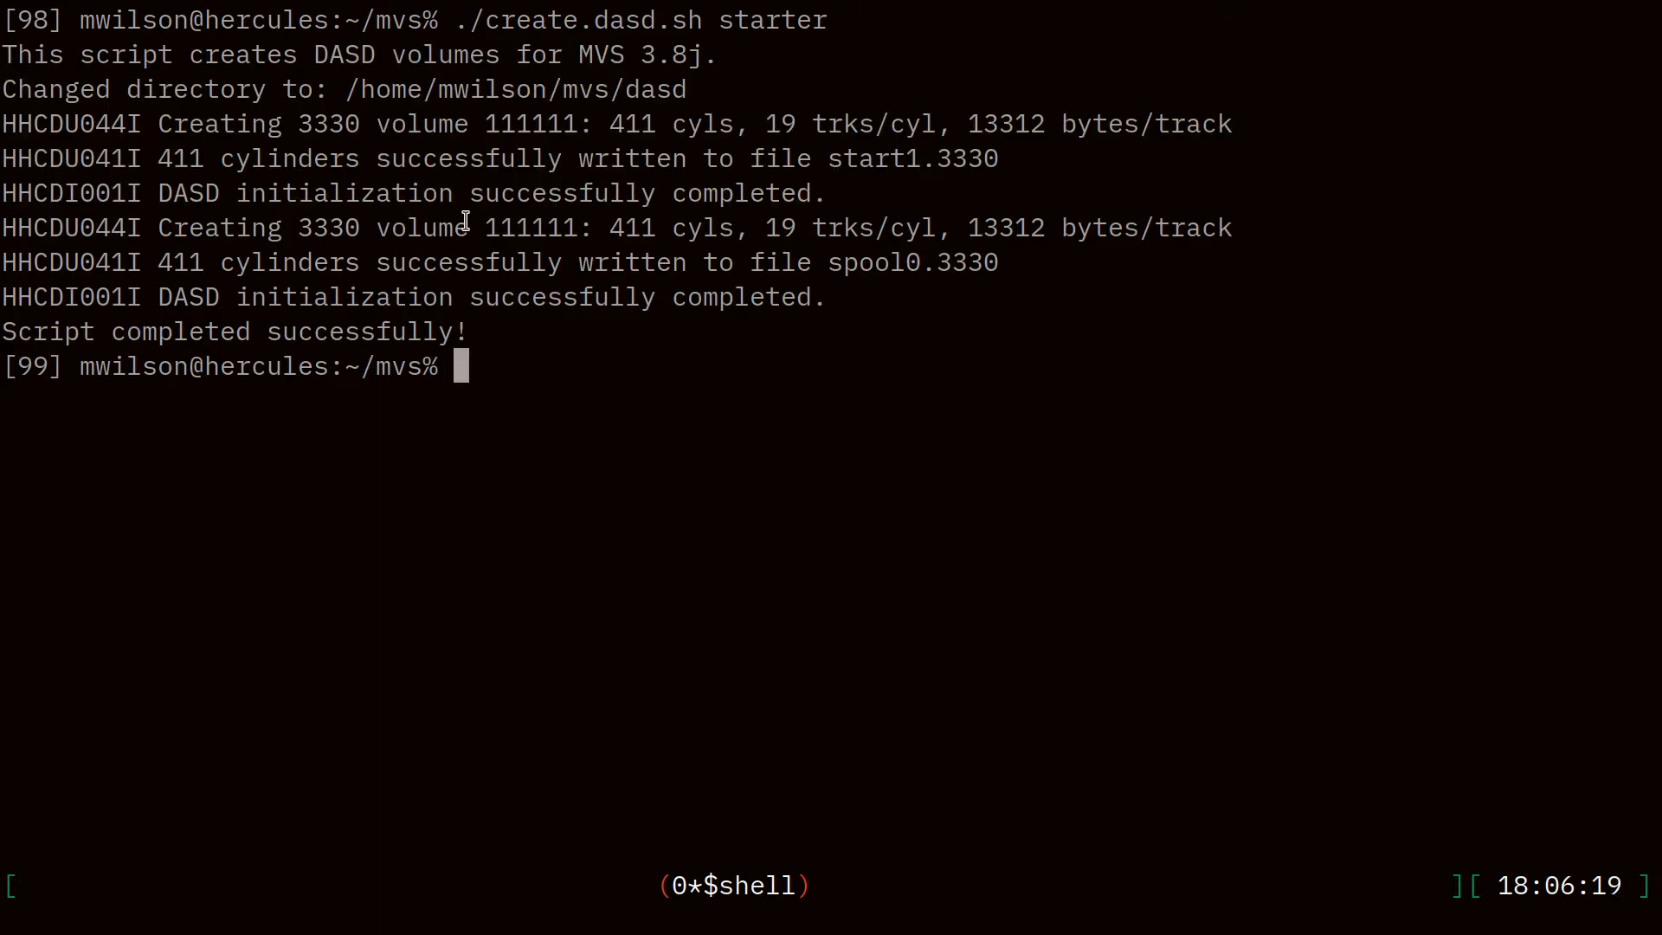
mouse_move(382, 184)
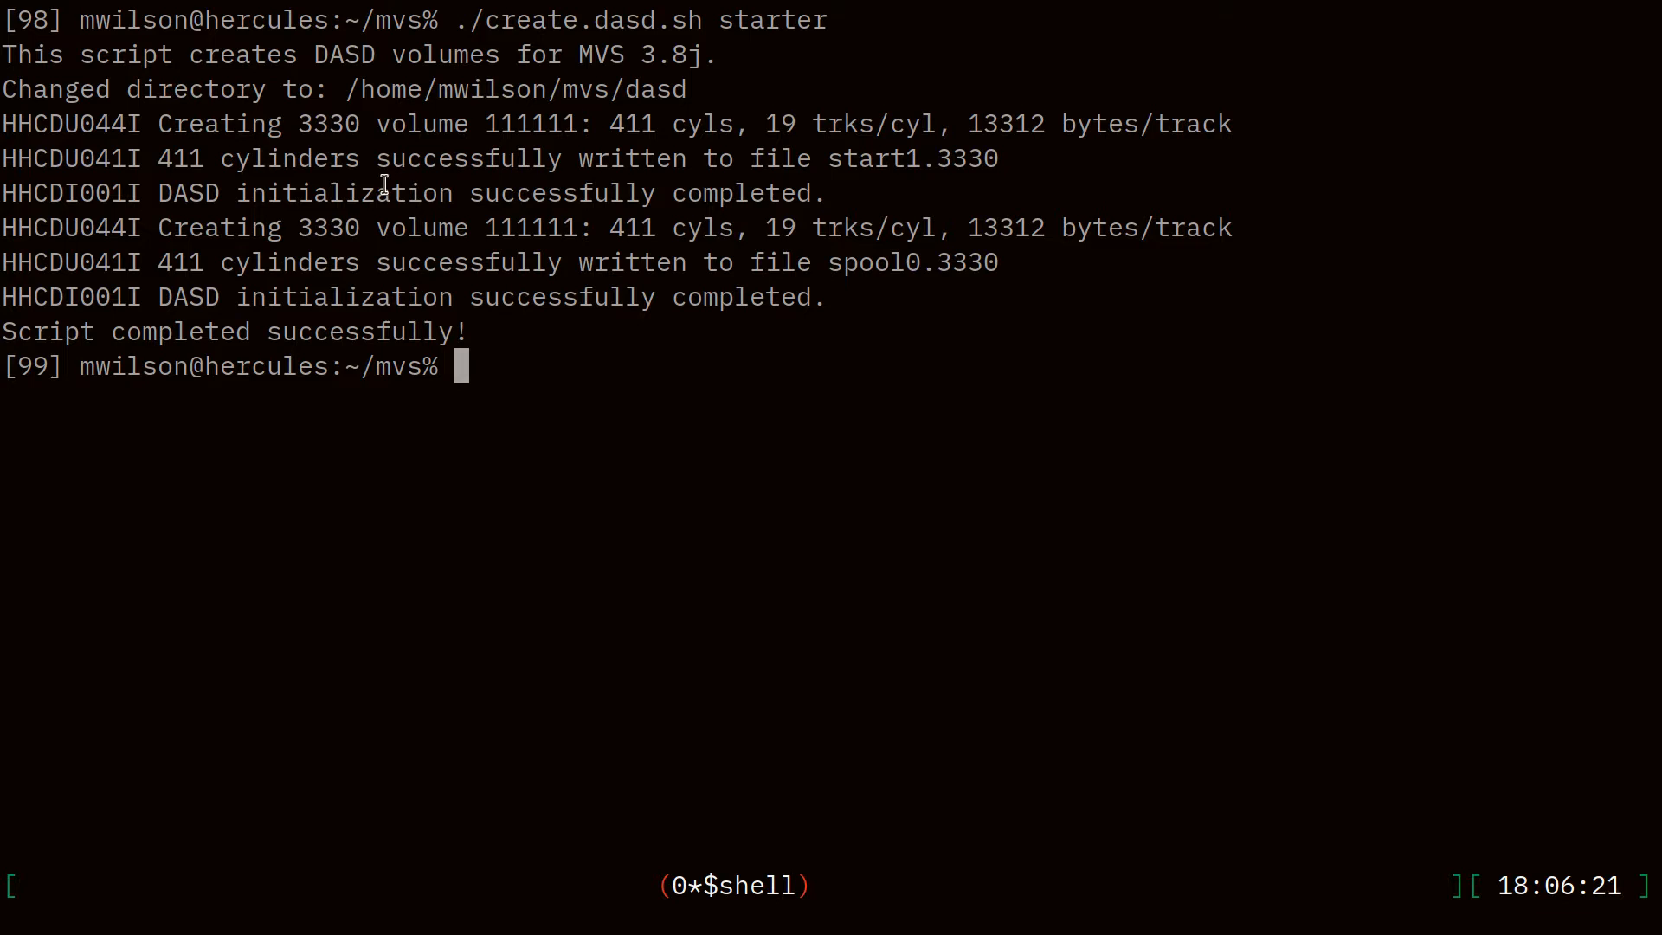
type("ls -l dasd")
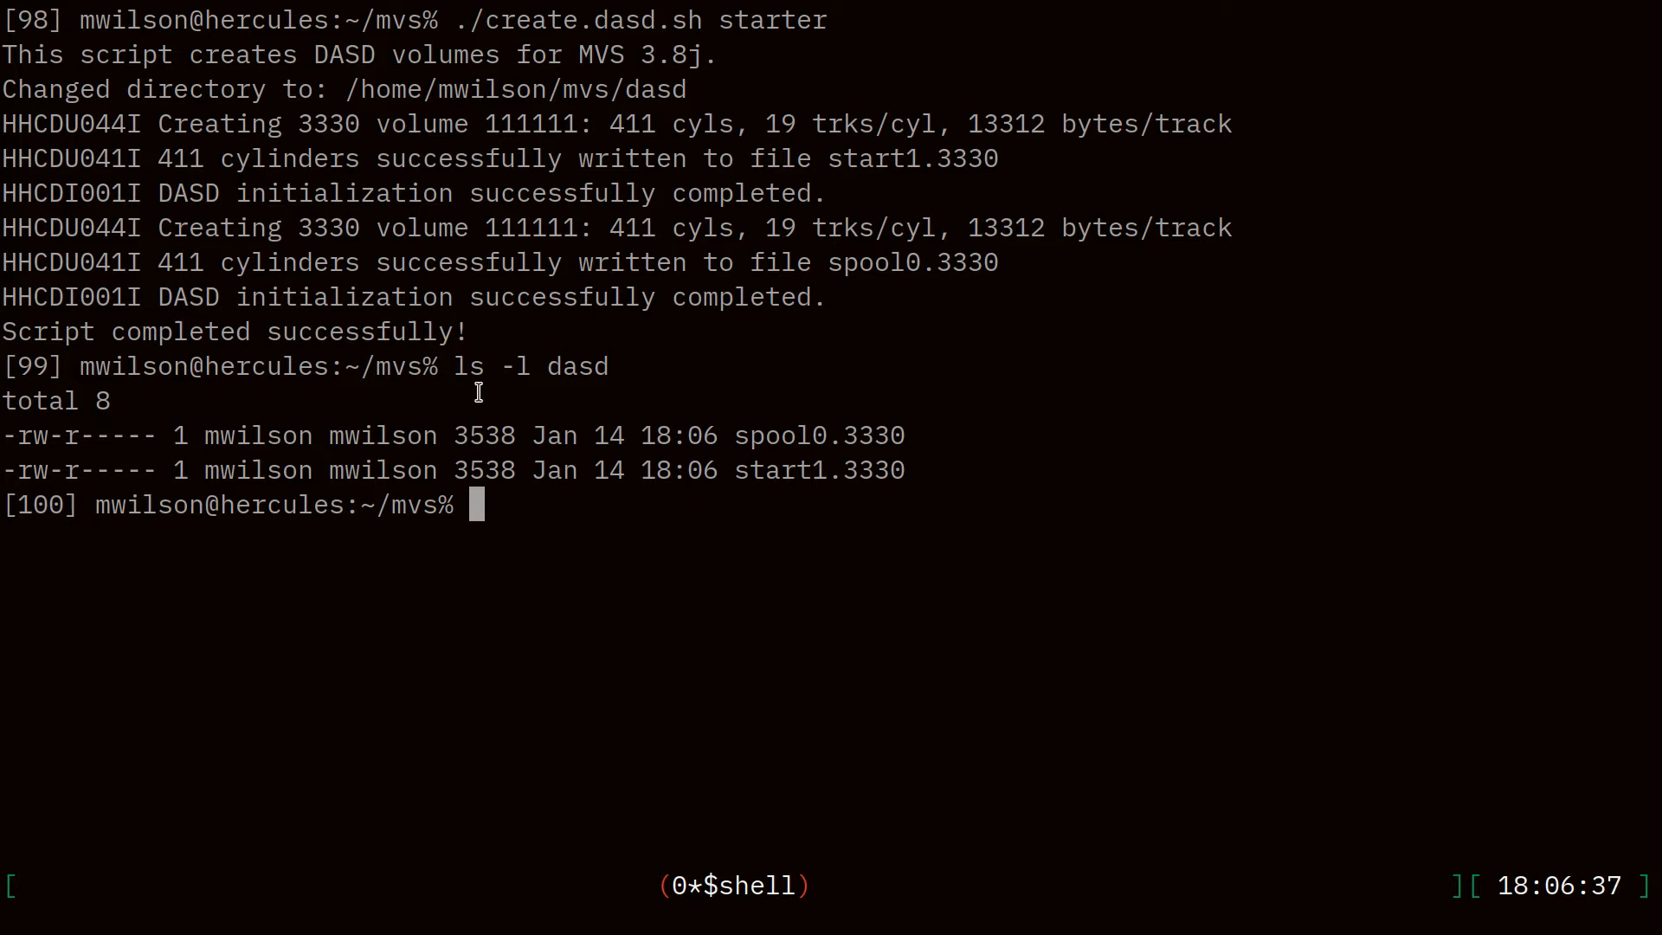
mouse_move(462, 436)
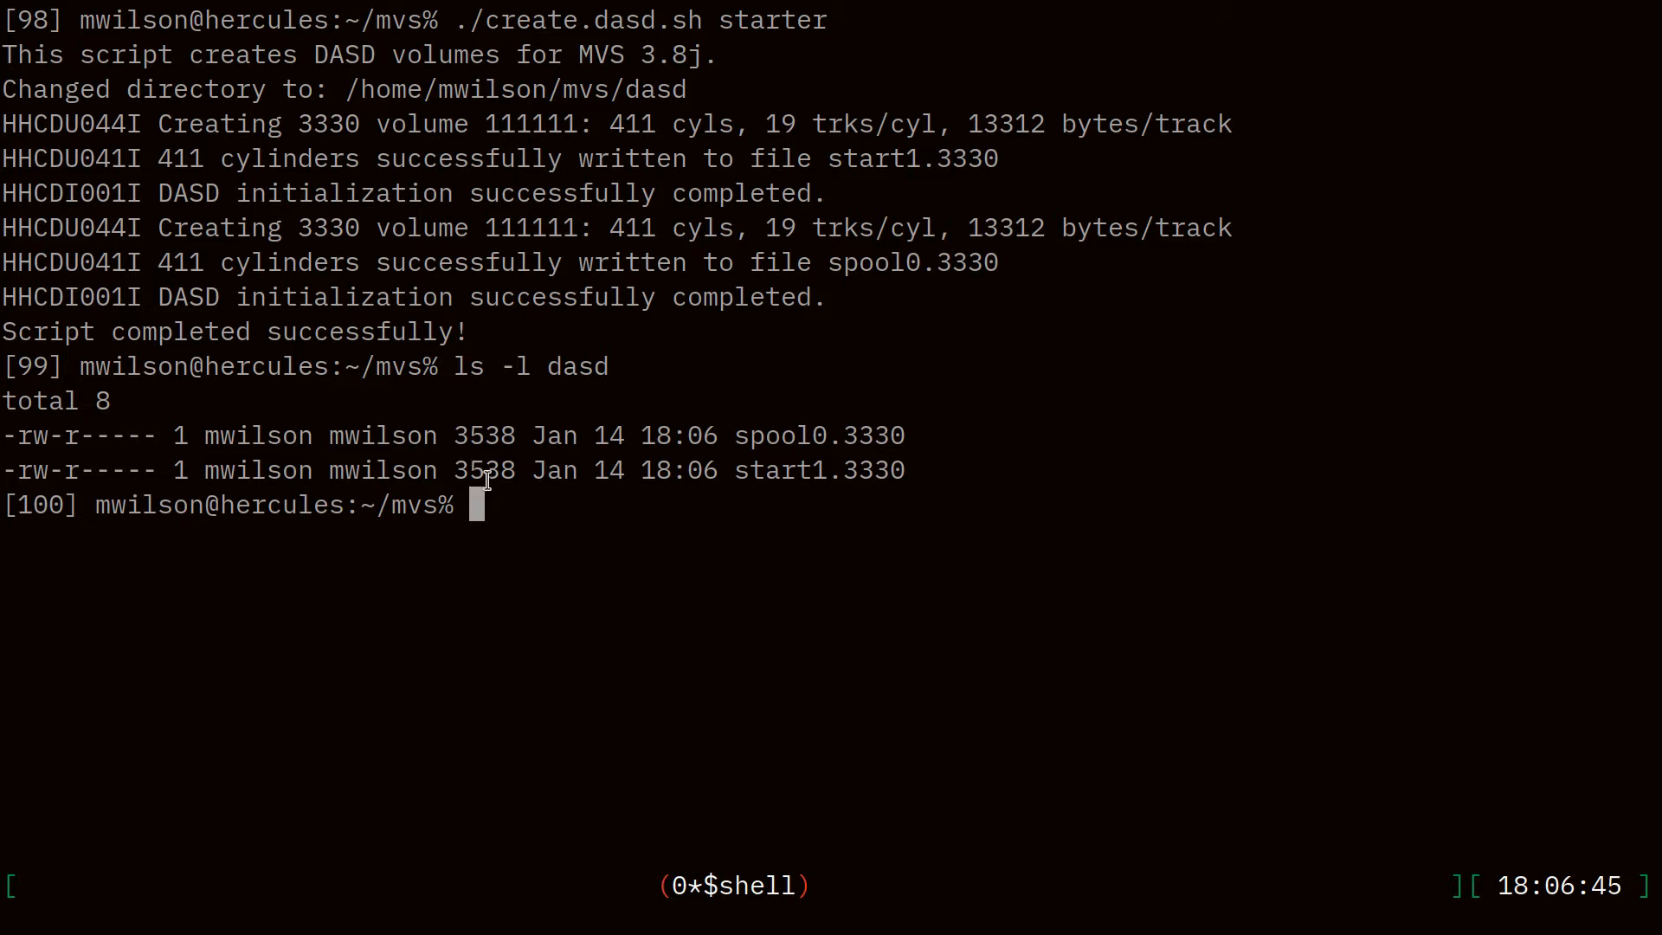
mouse_move(717, 505)
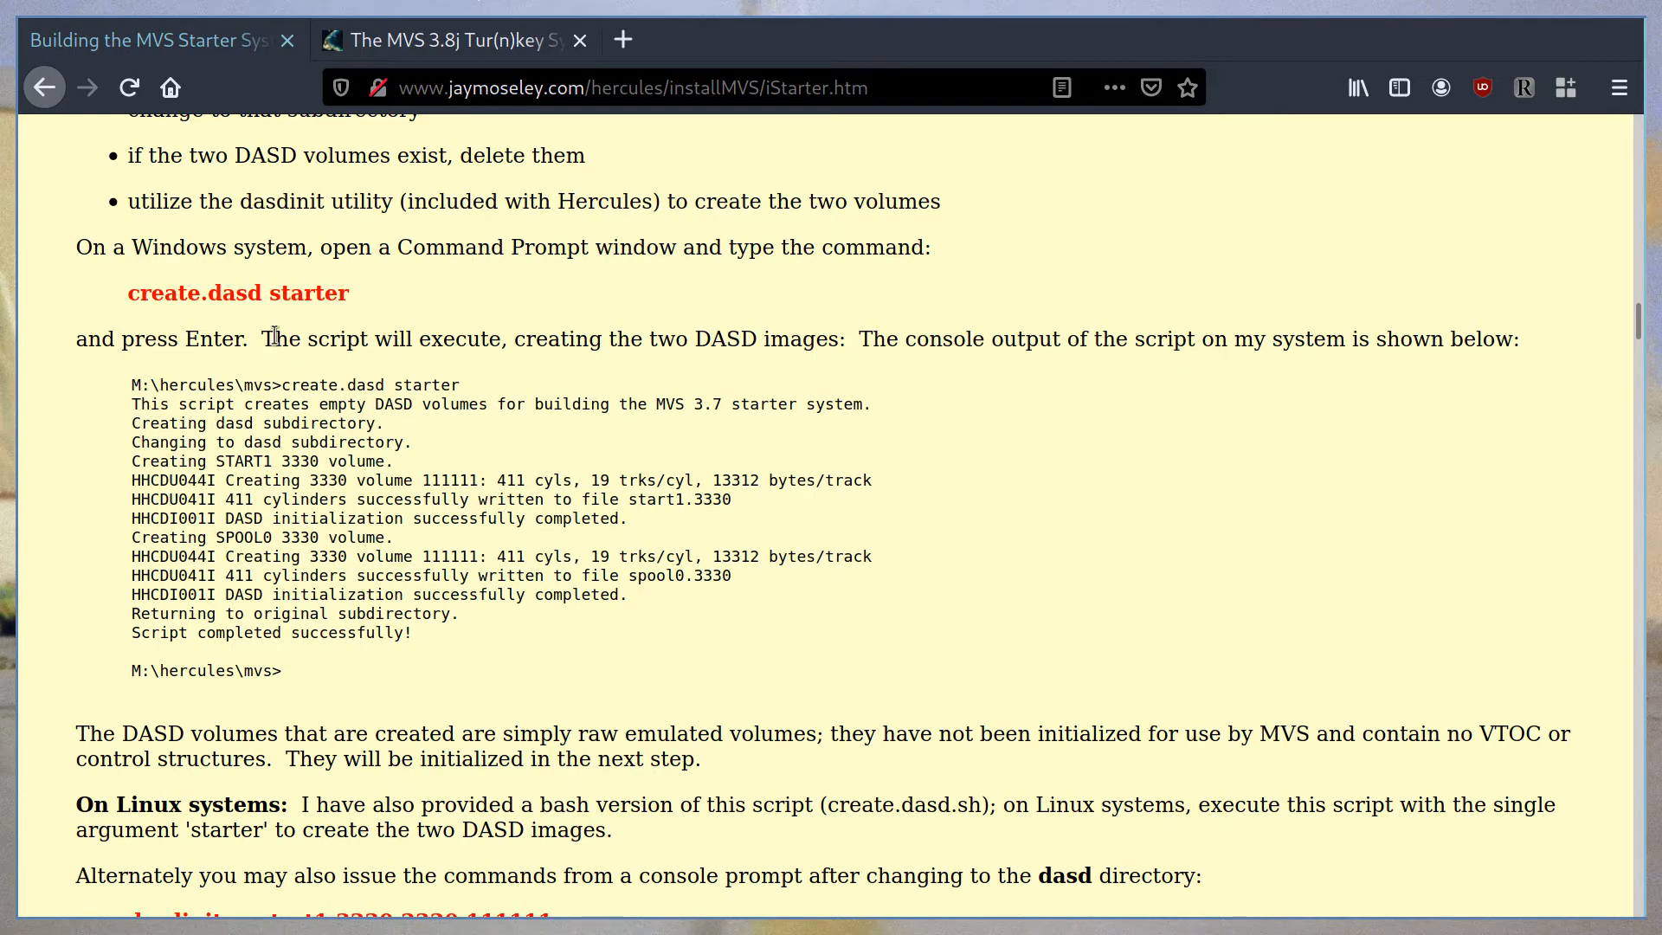
Read the compressed DASD notes and scroll to 'Initialize DASD Volumes and Restore Starter System'.
scroll("down", 3)
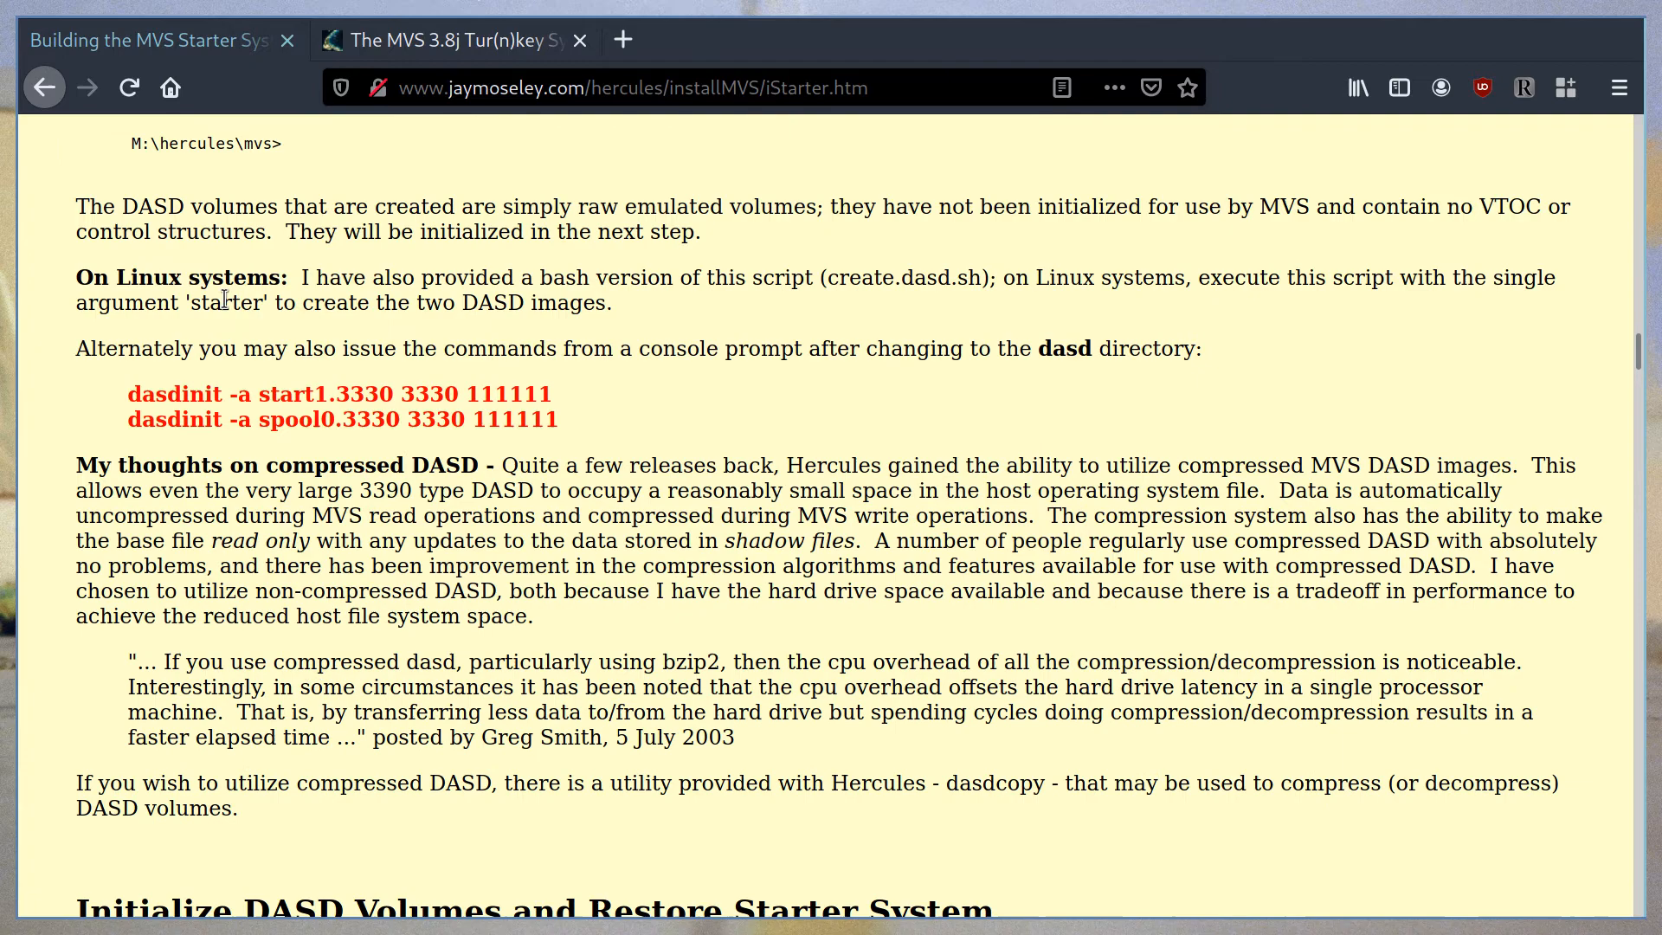
scroll("down", 3)
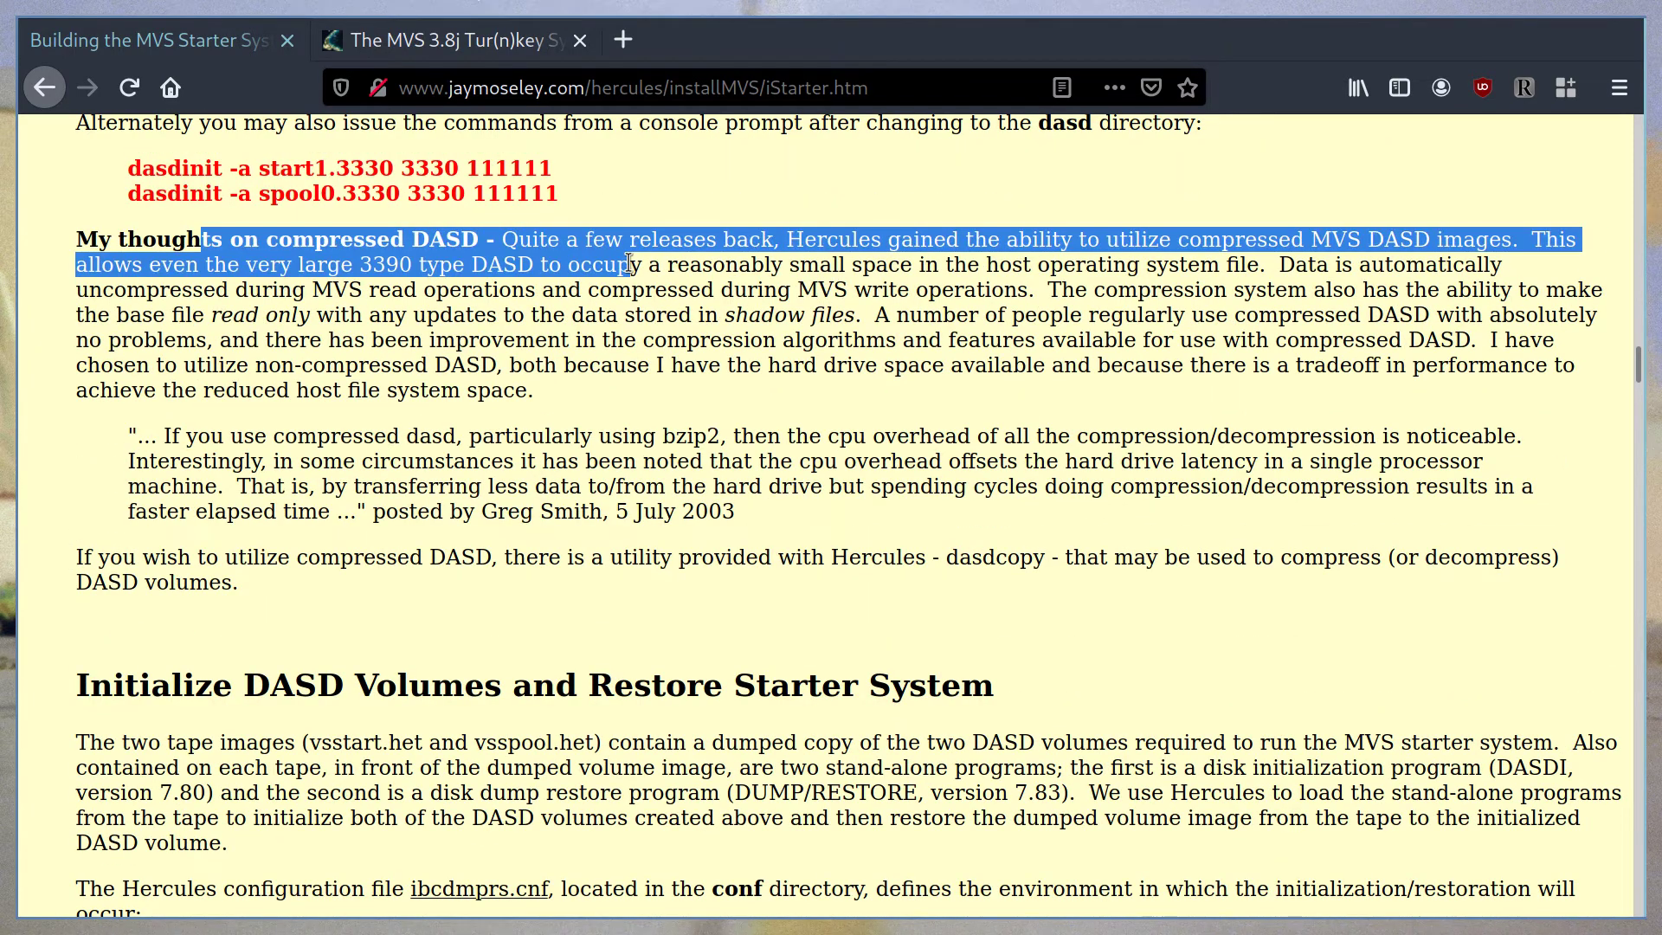
left_click(1226, 322)
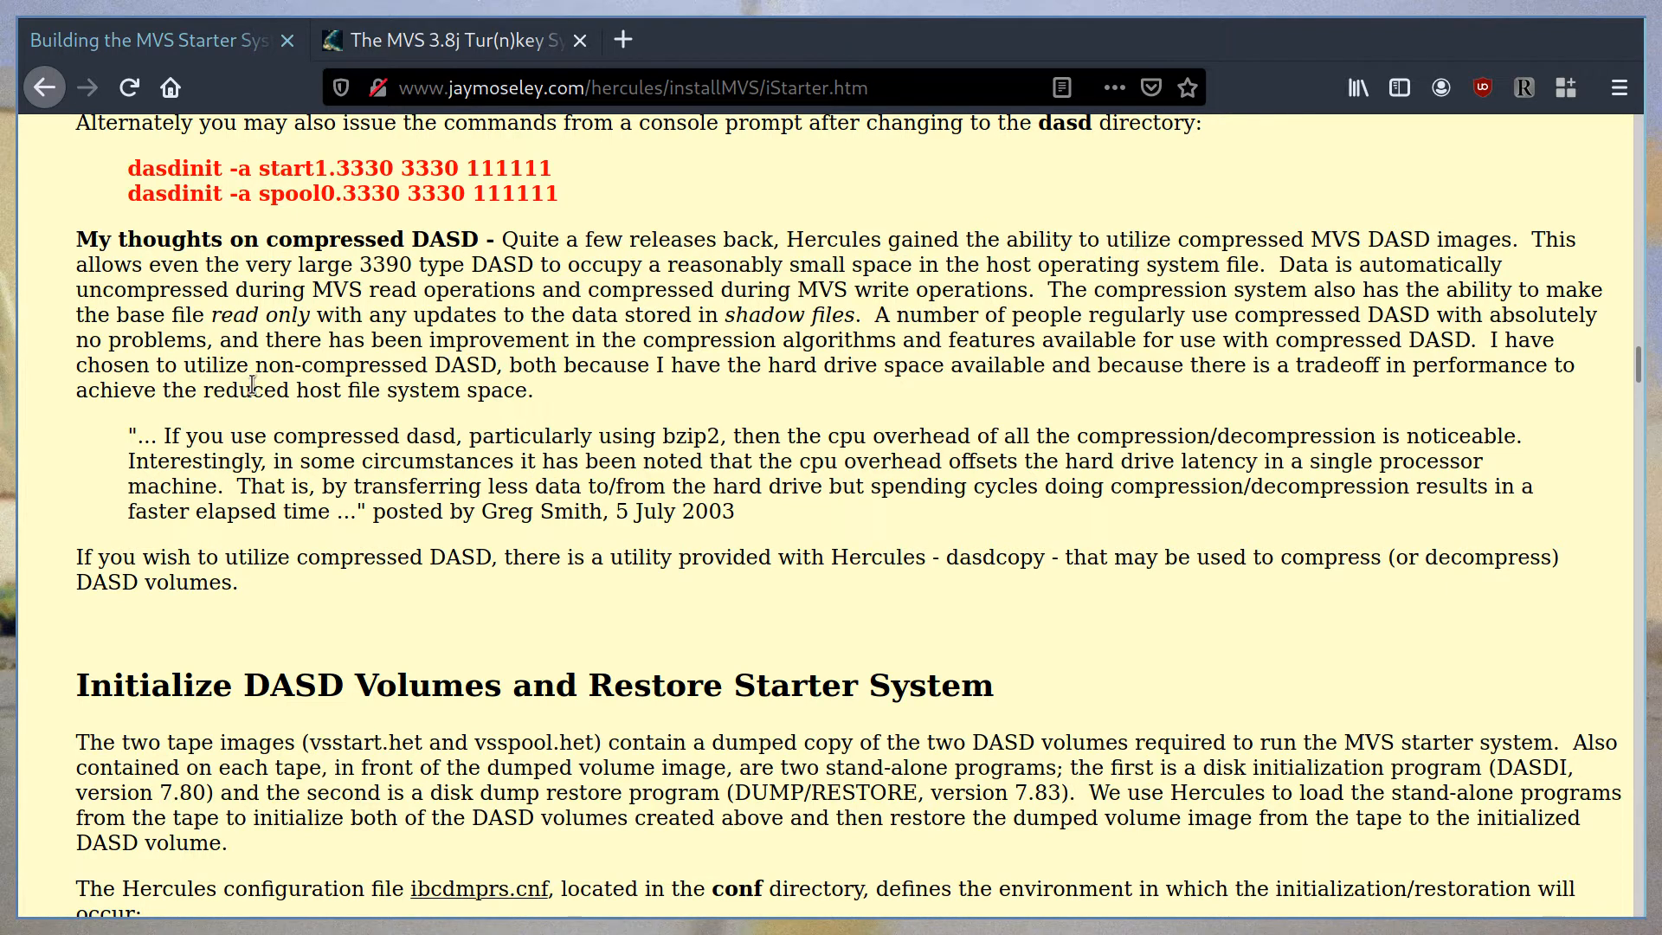
mouse_move(730, 365)
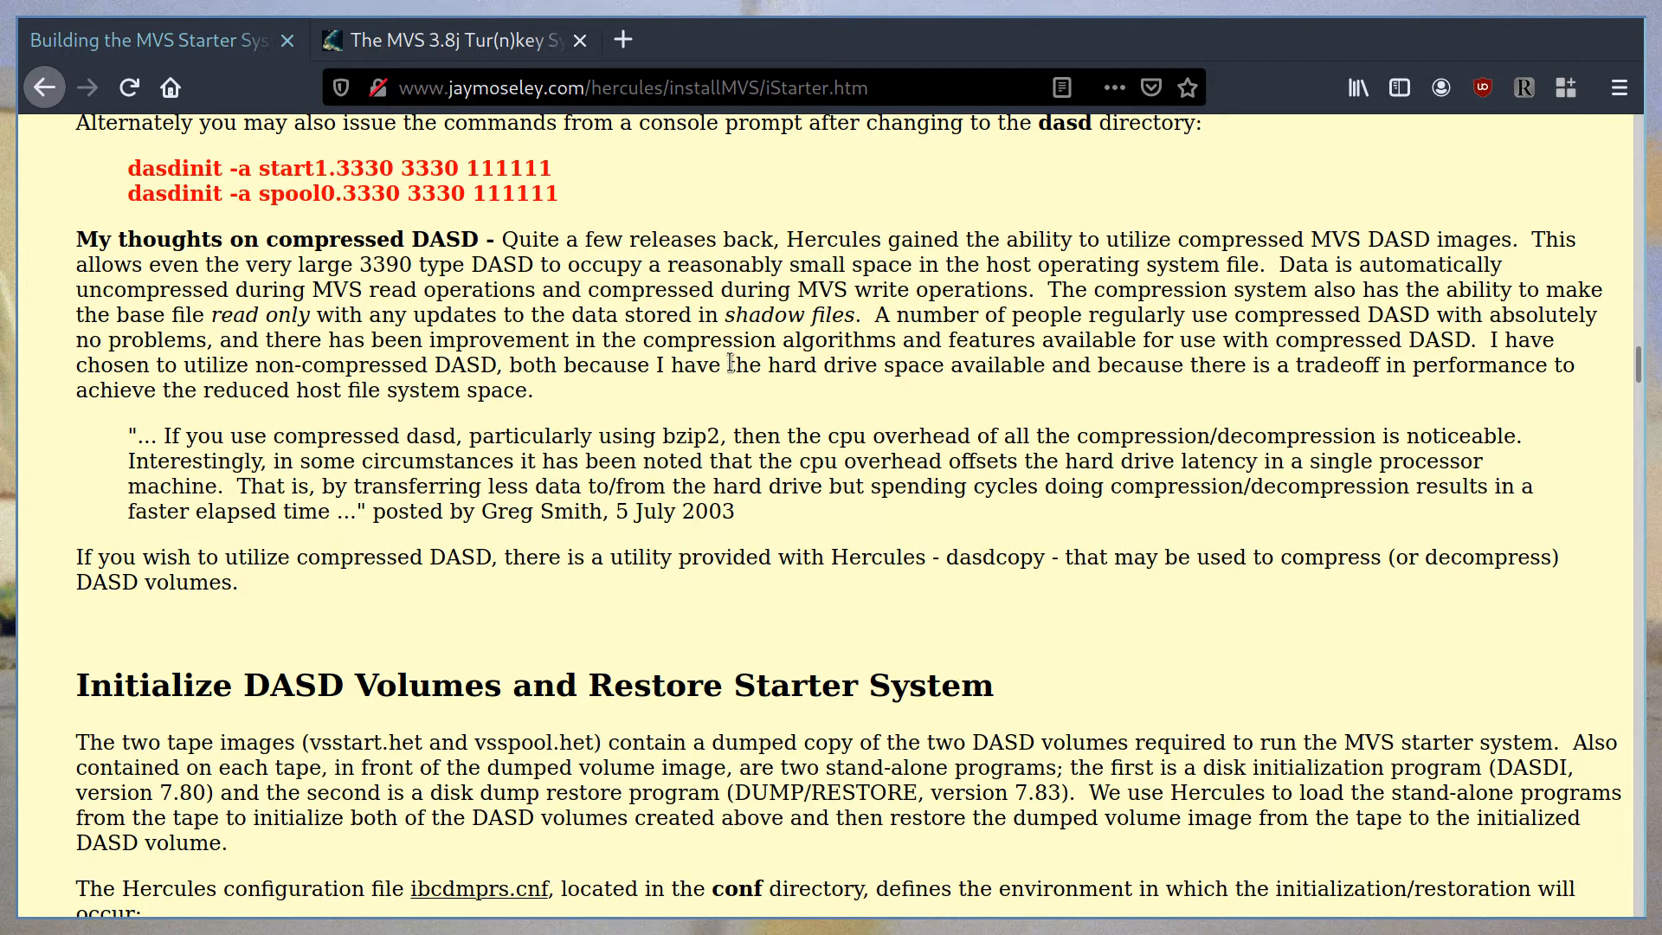
mouse_move(716, 413)
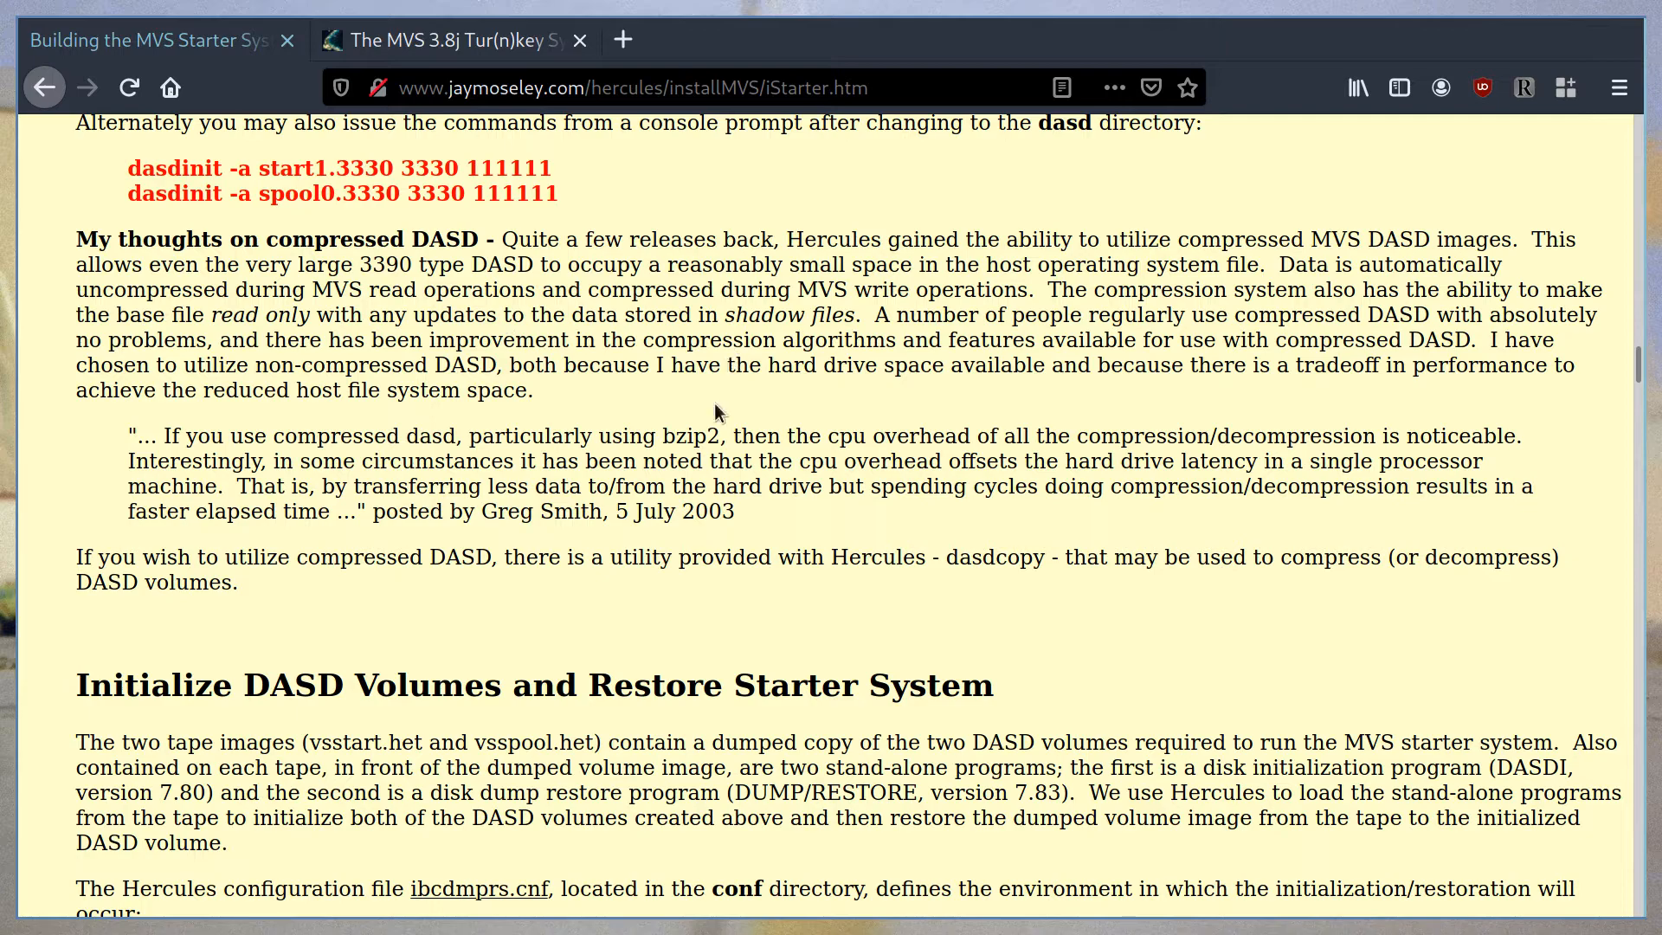
left_click_drag(360, 264, 387, 339)
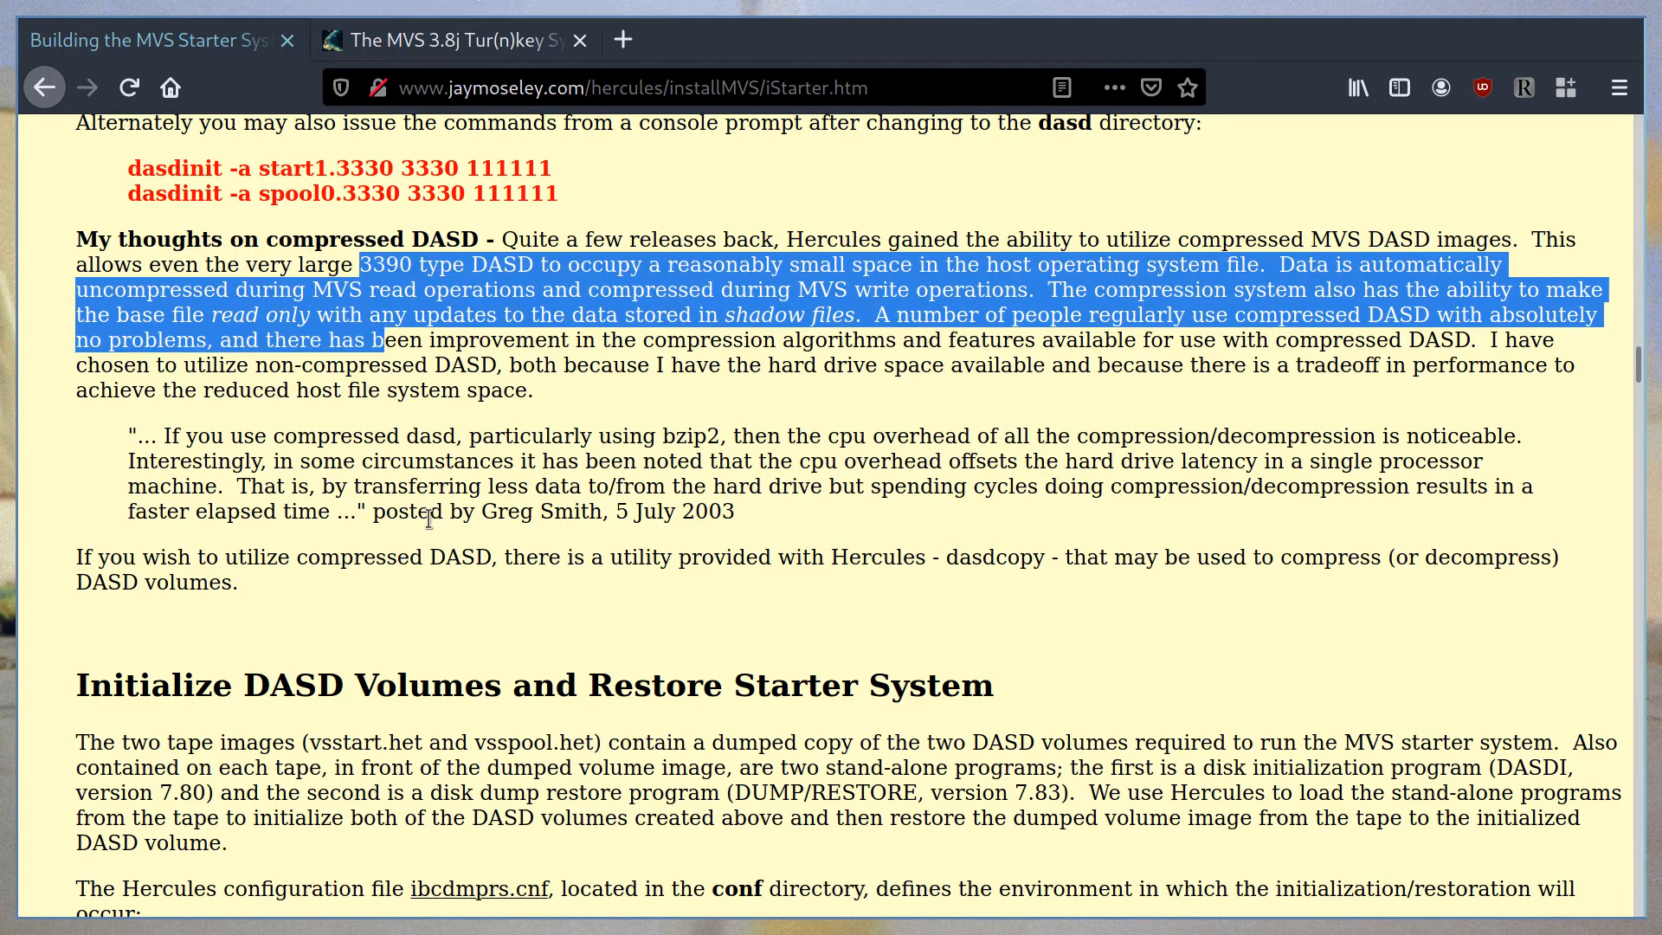
scroll("down", 3)
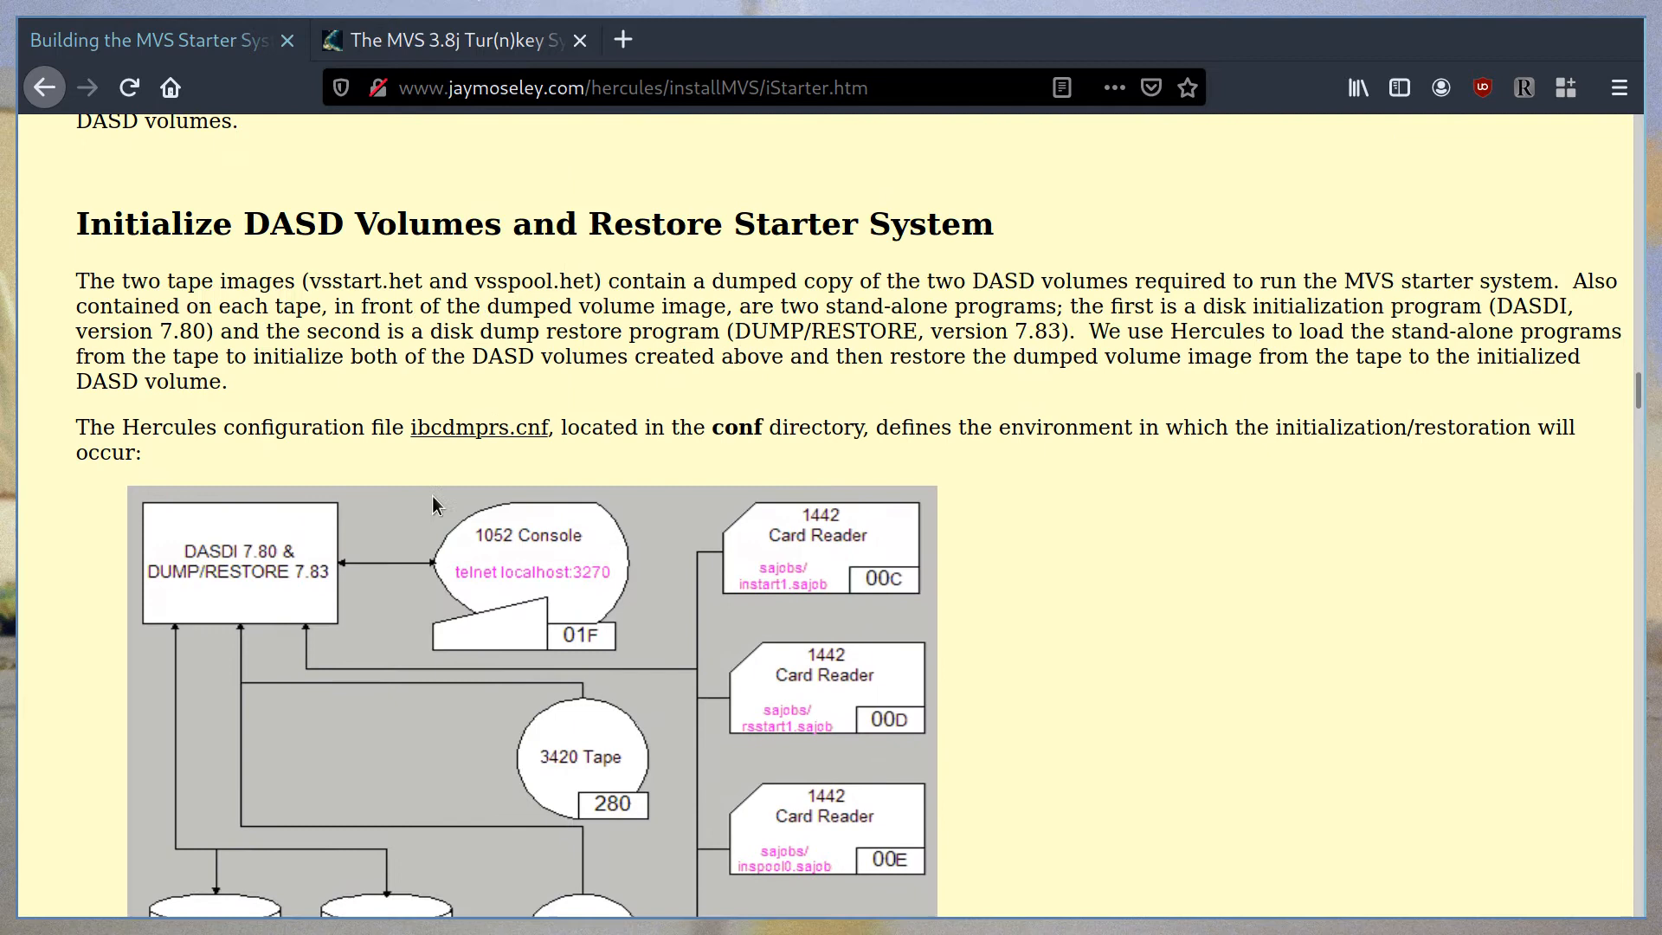
Mark 'ibcdmprs.cnf' in the device diagram and scroll to the 'hercules -f conf/ibcdmprs.cnf' command.
scroll("down", 3)
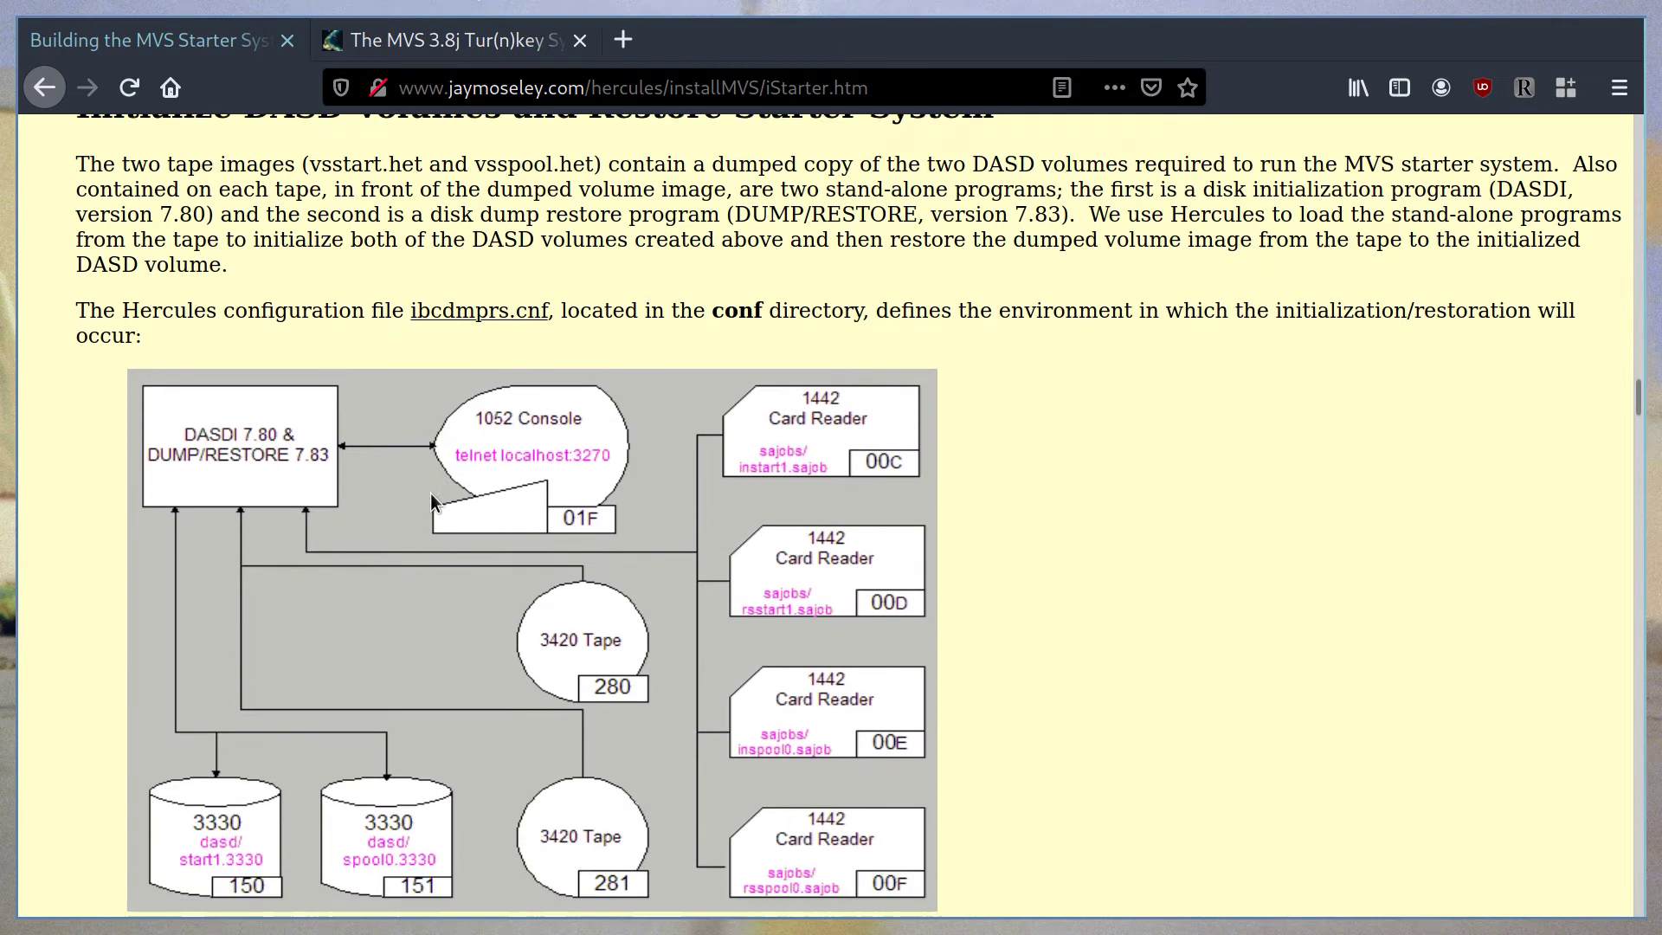
scroll("down", 3)
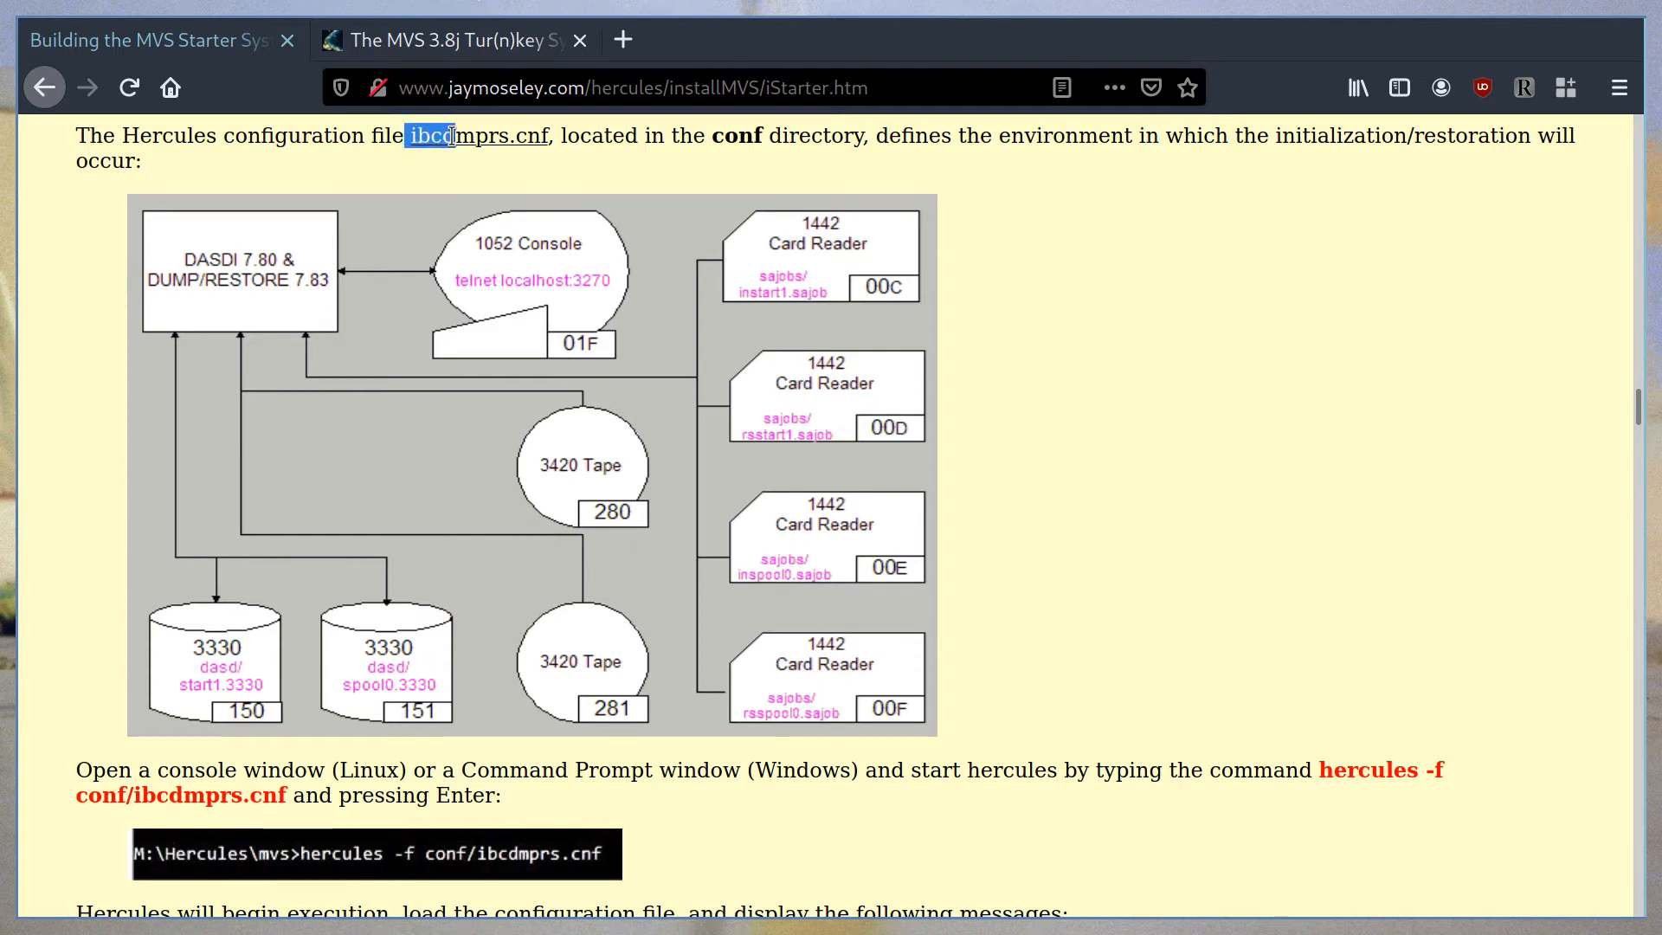
left_click_drag(408, 136, 509, 135)
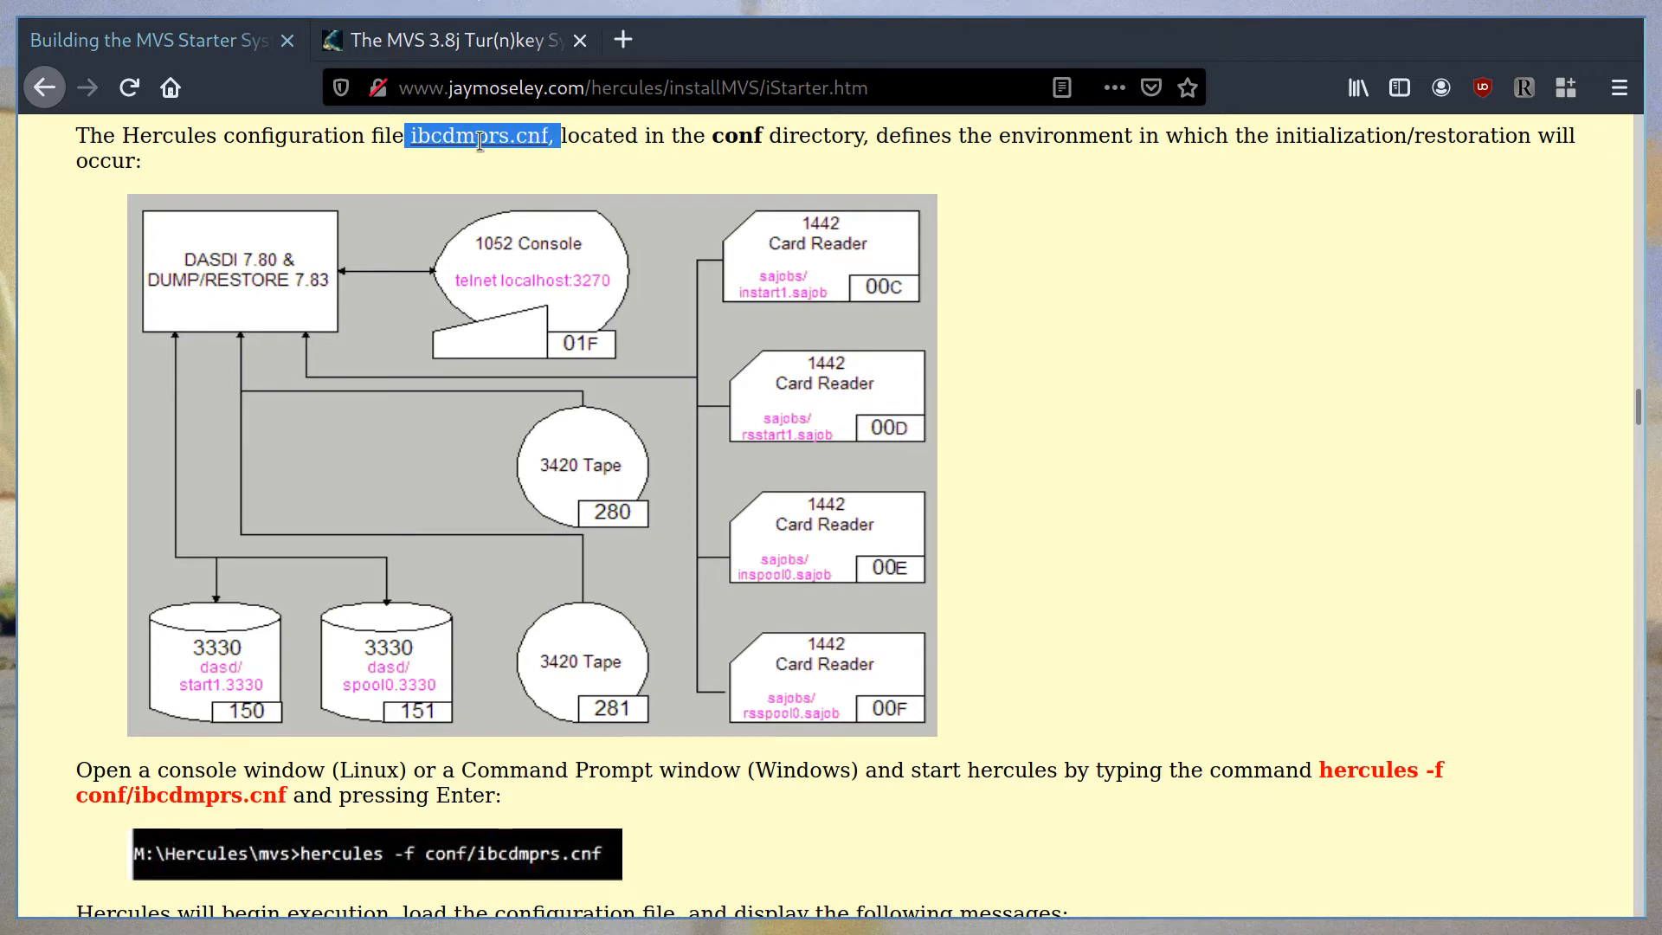
mouse_move(559, 290)
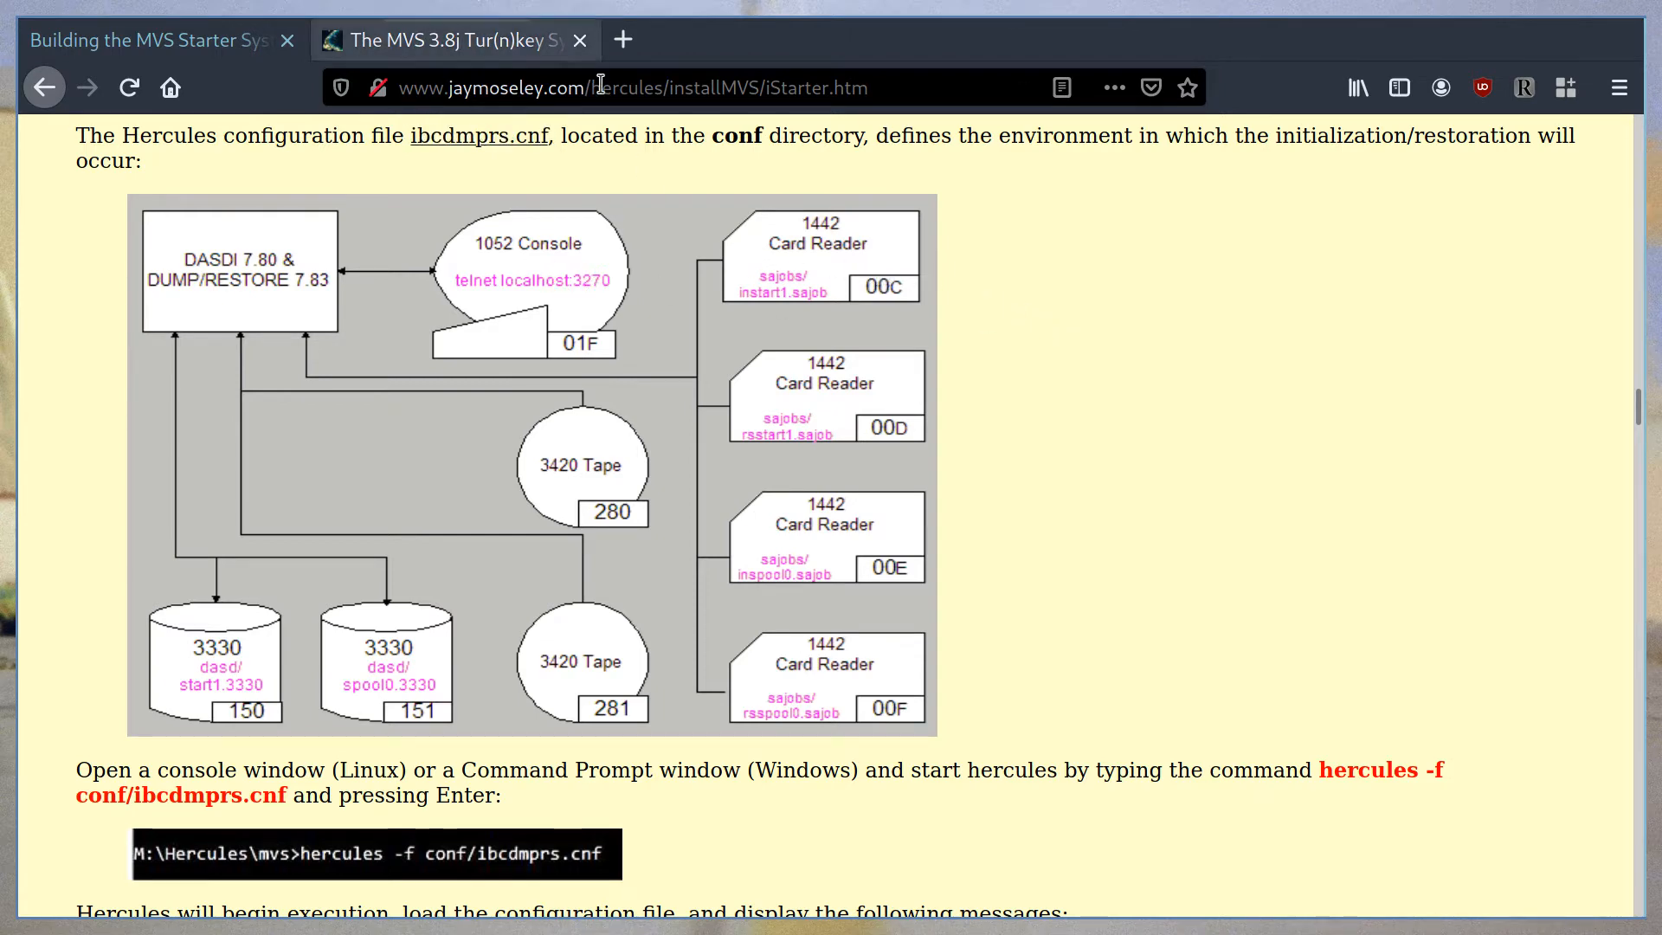
mouse_move(196, 461)
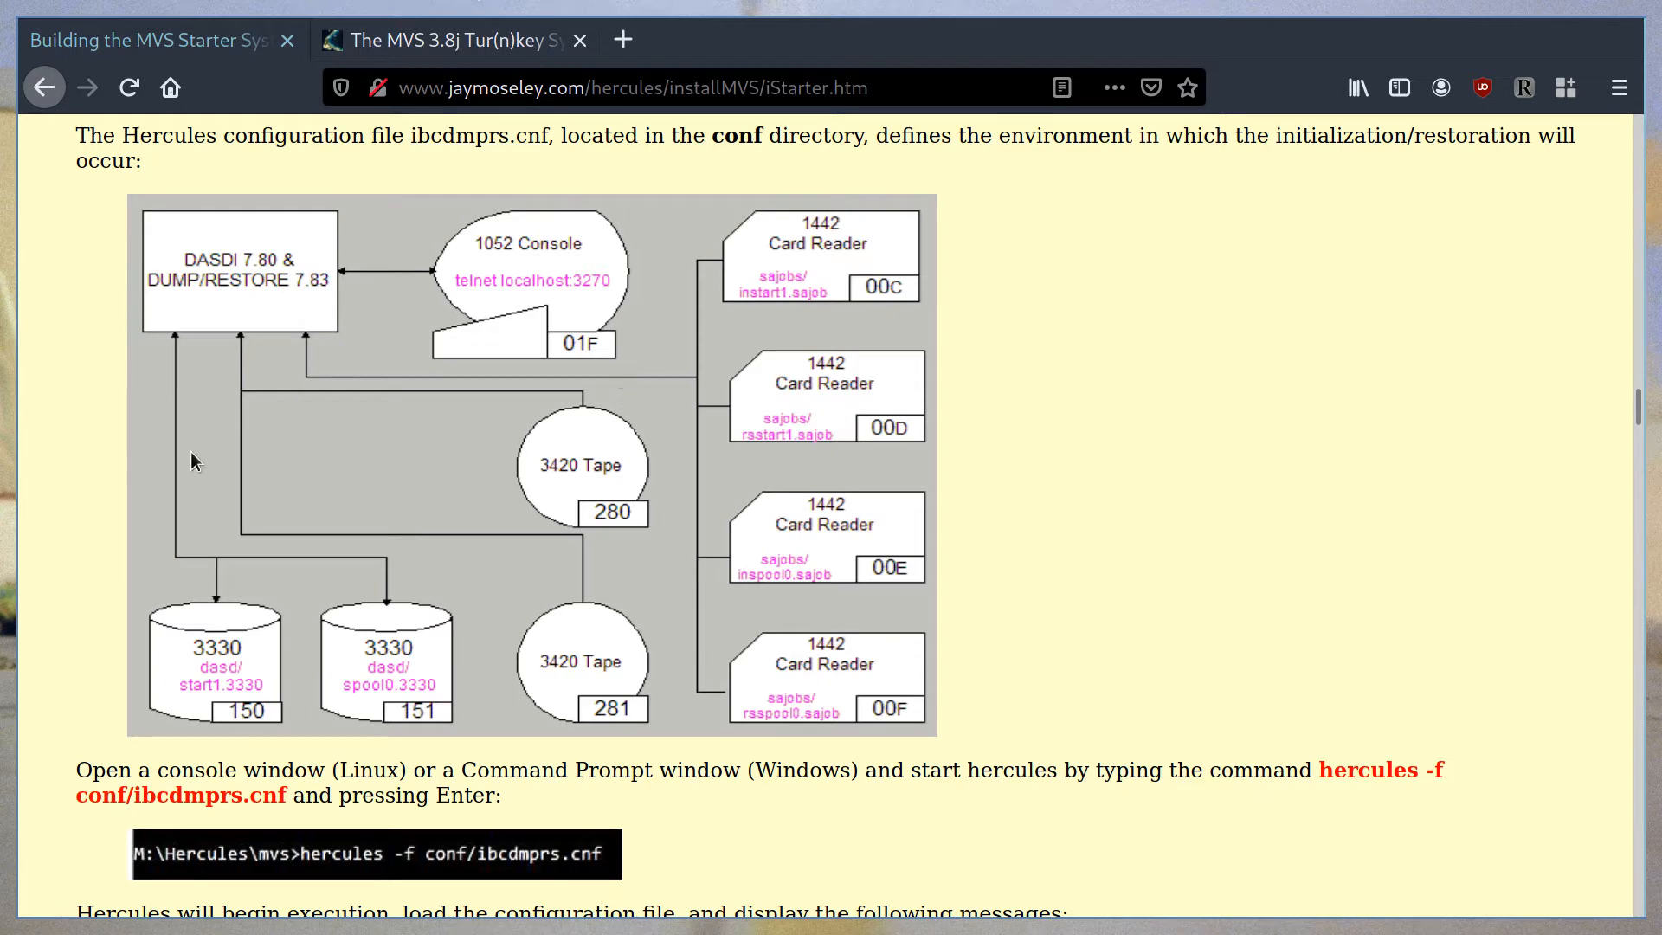
mouse_move(682, 374)
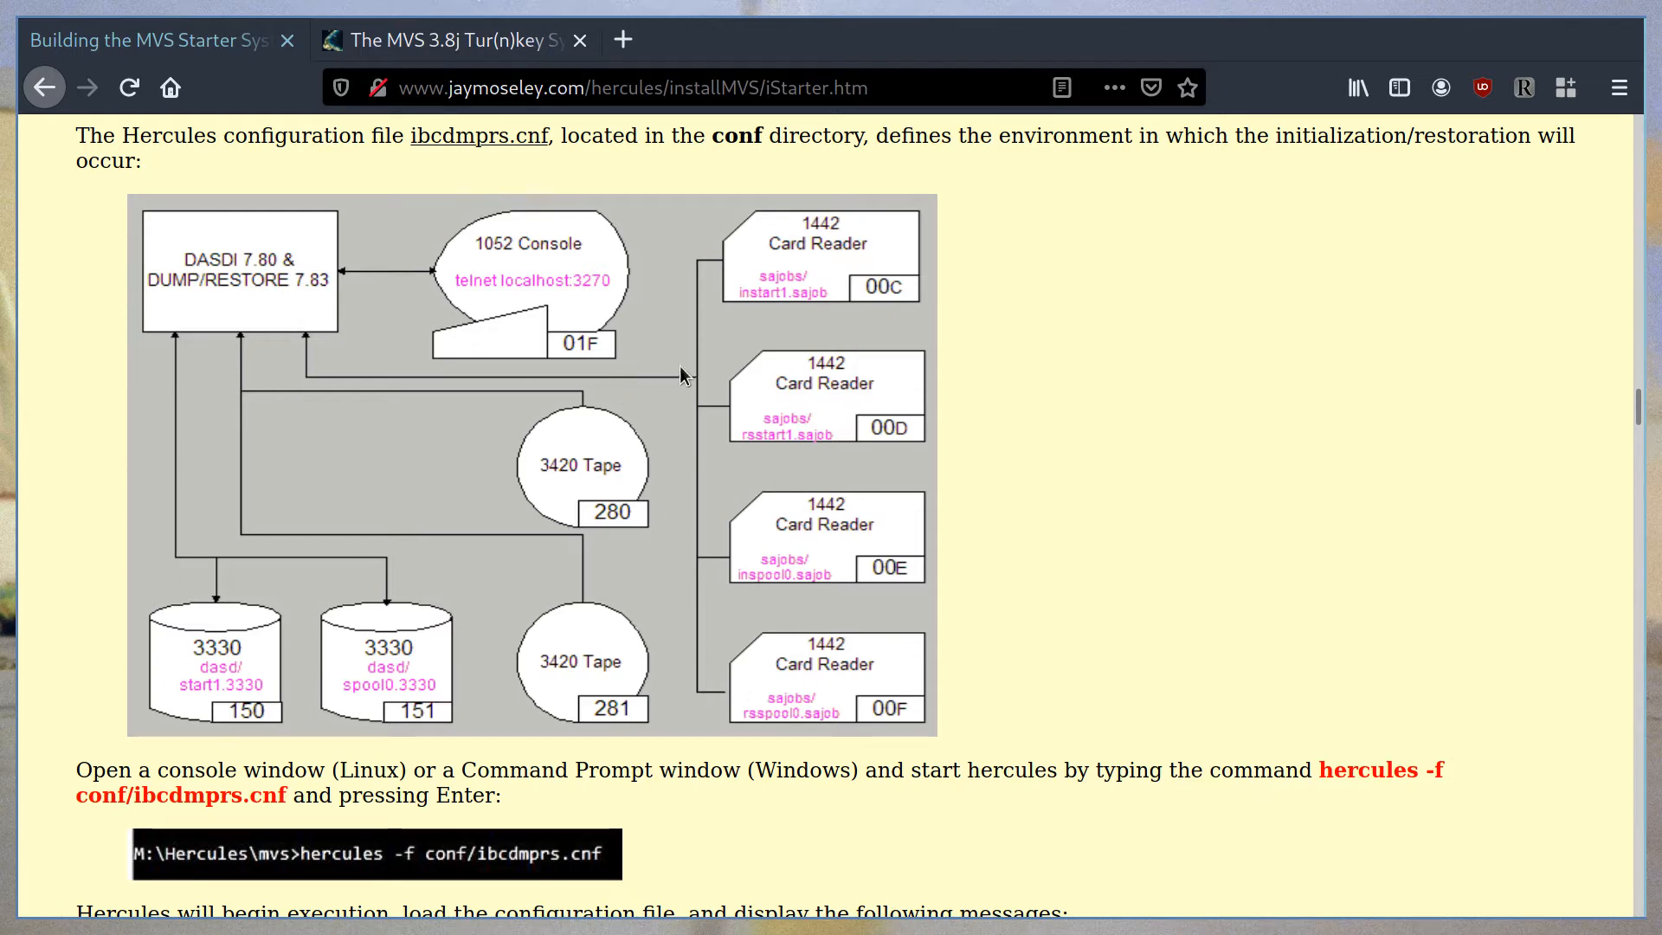
mouse_move(828, 232)
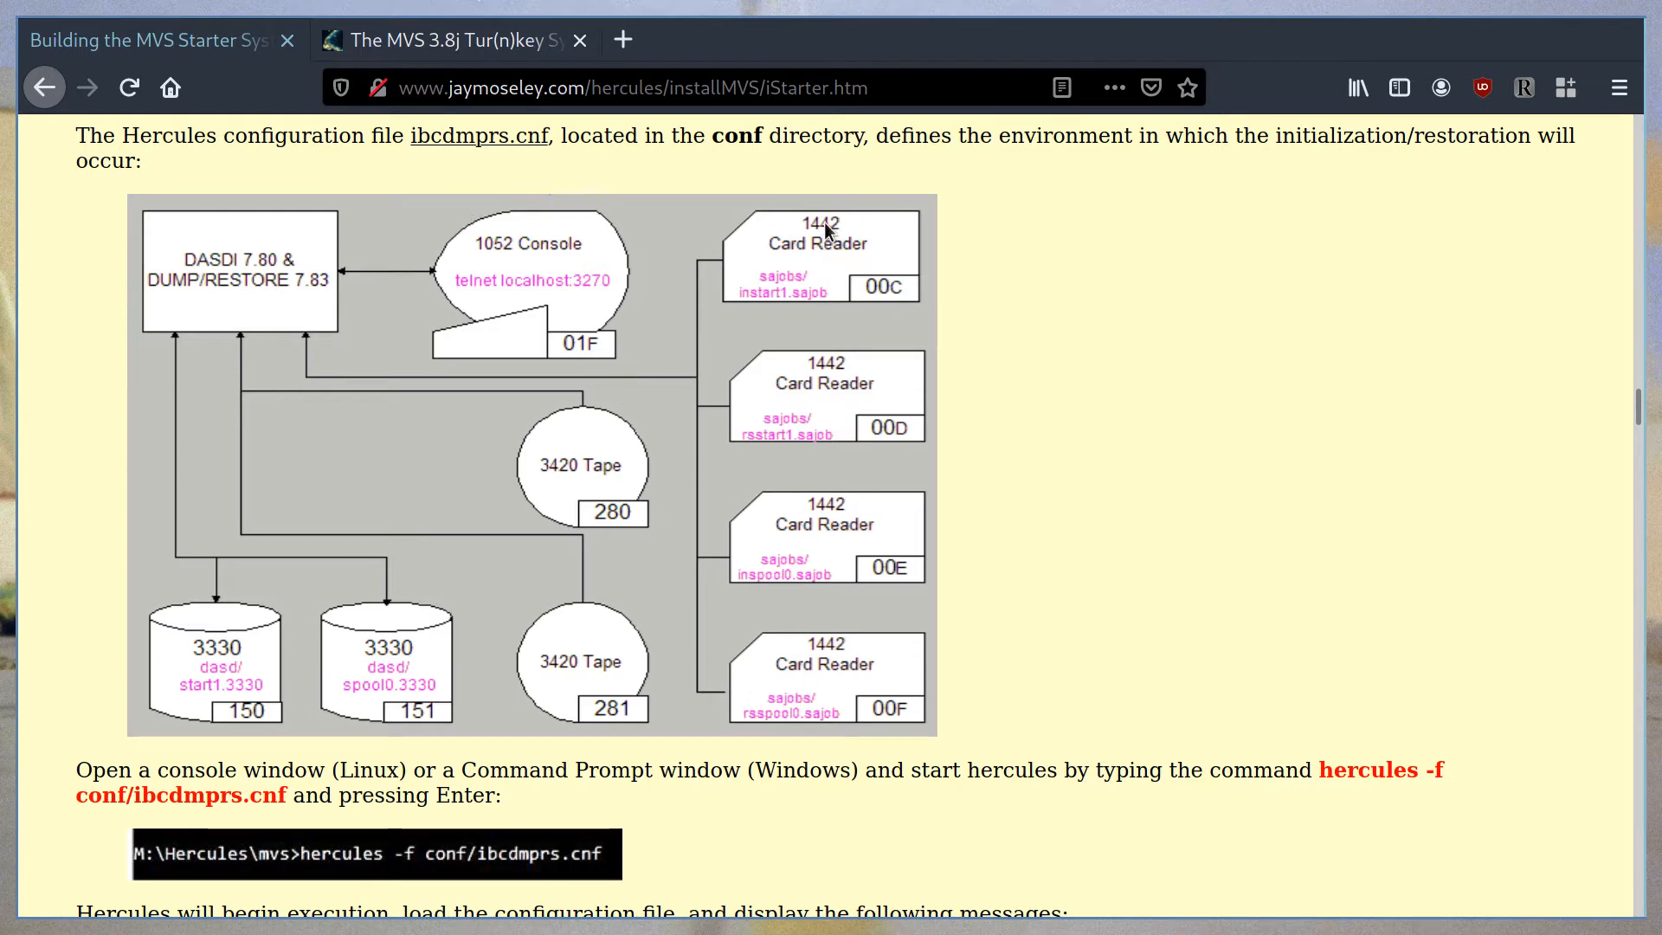
mouse_move(757, 549)
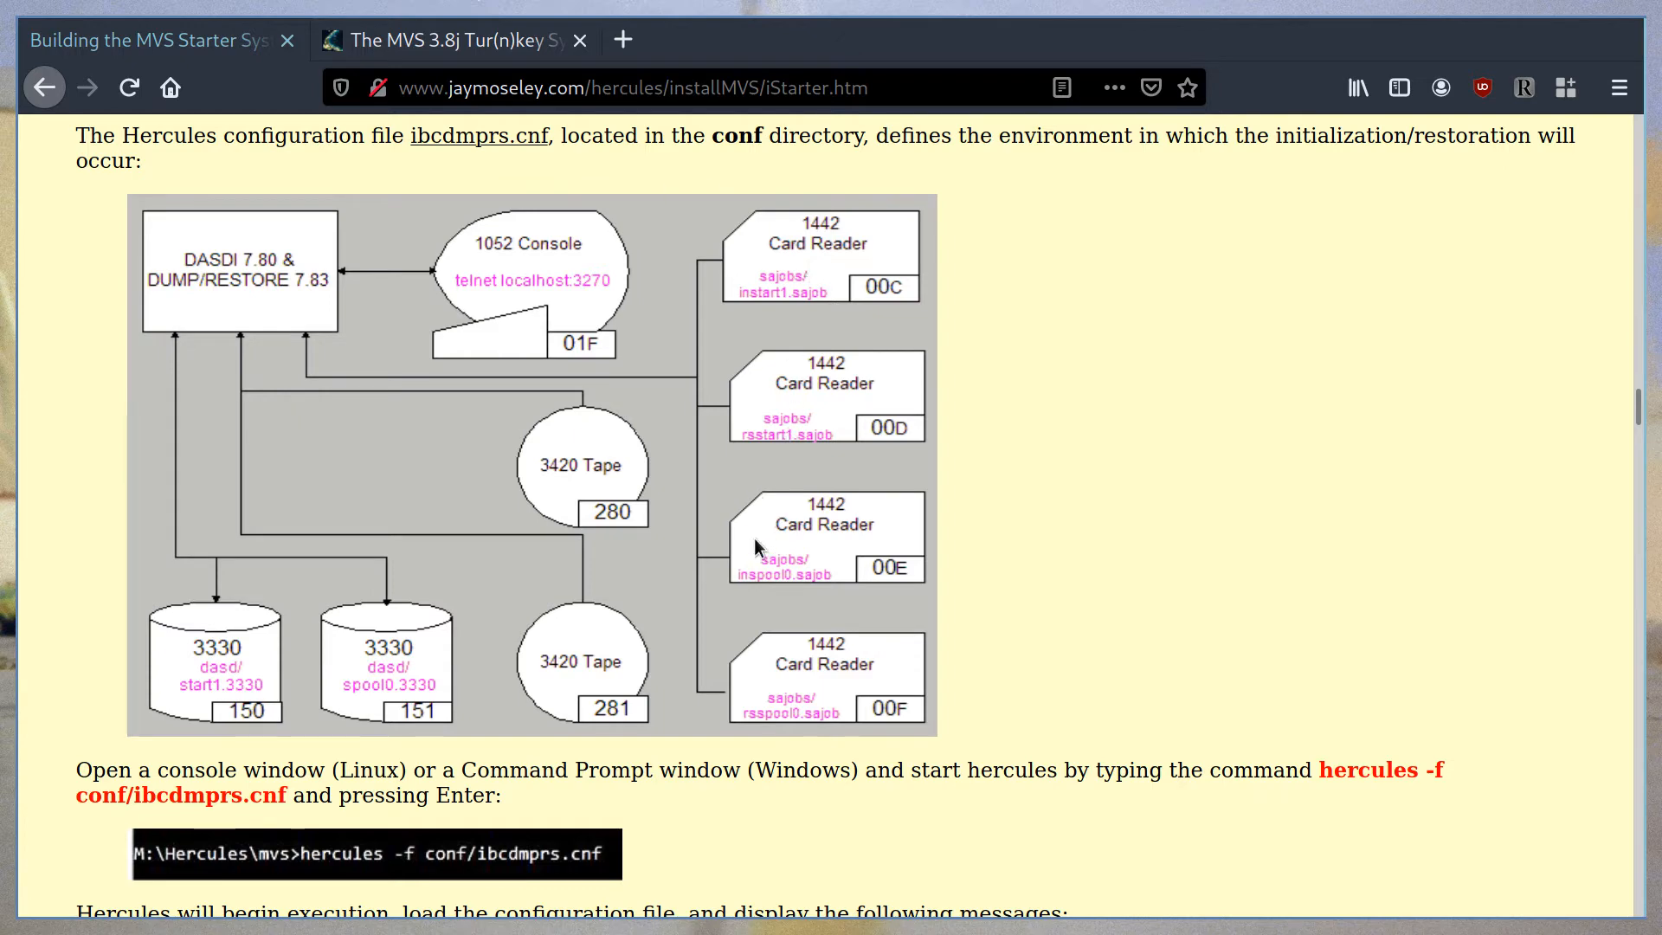
mouse_move(600, 508)
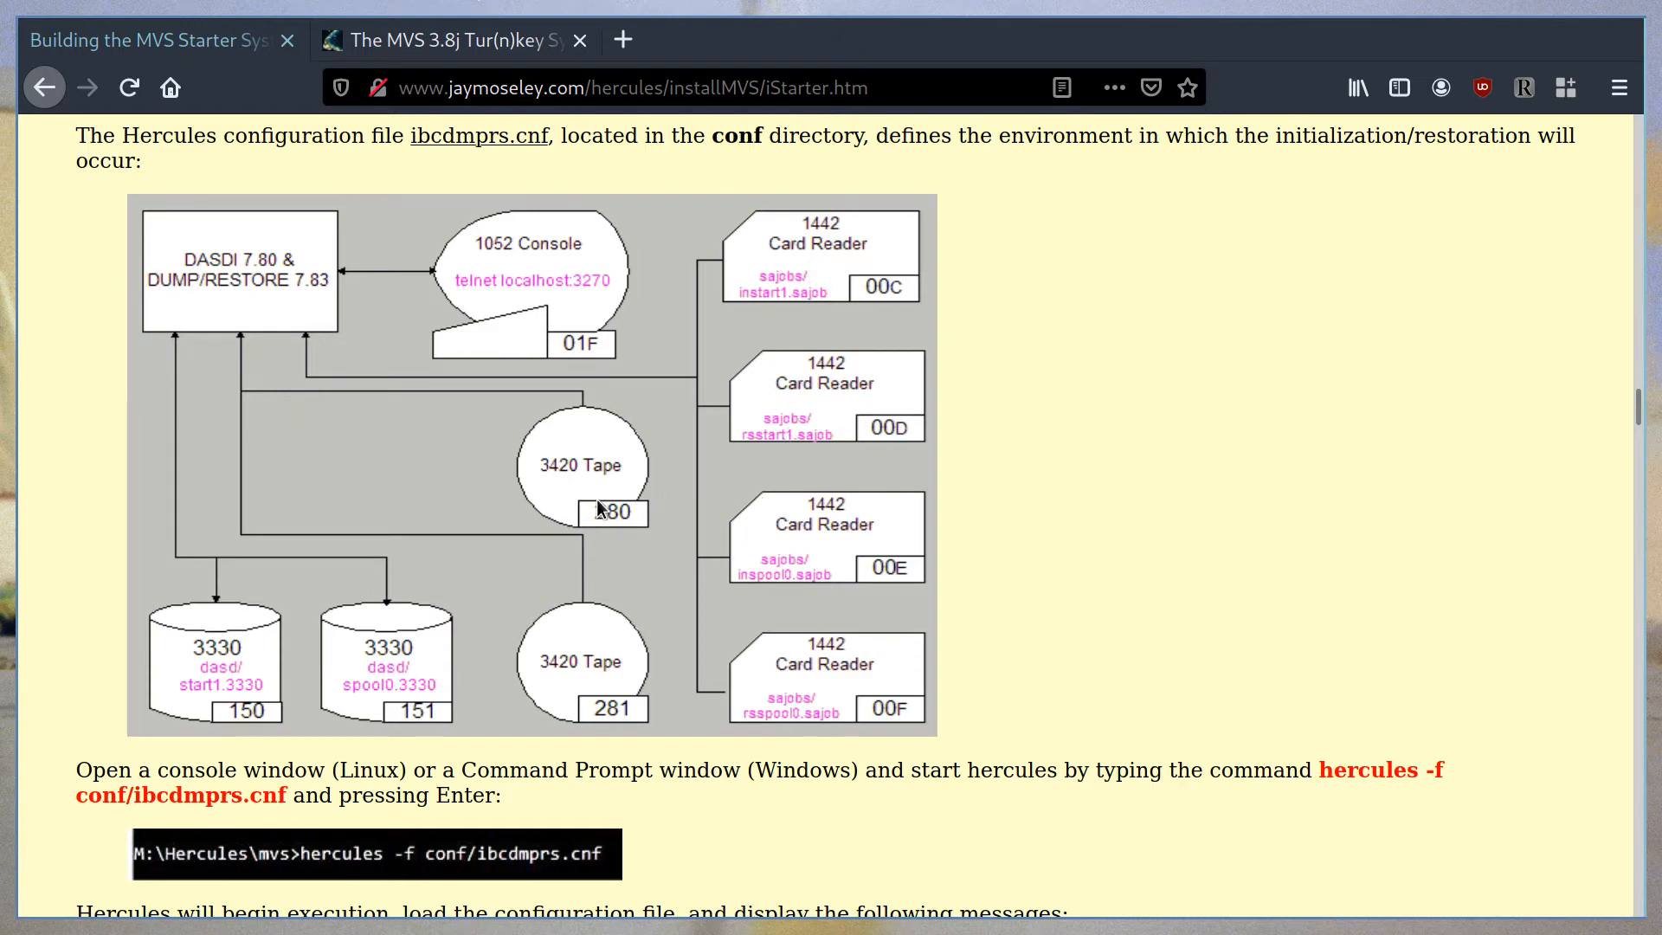
mouse_move(548, 485)
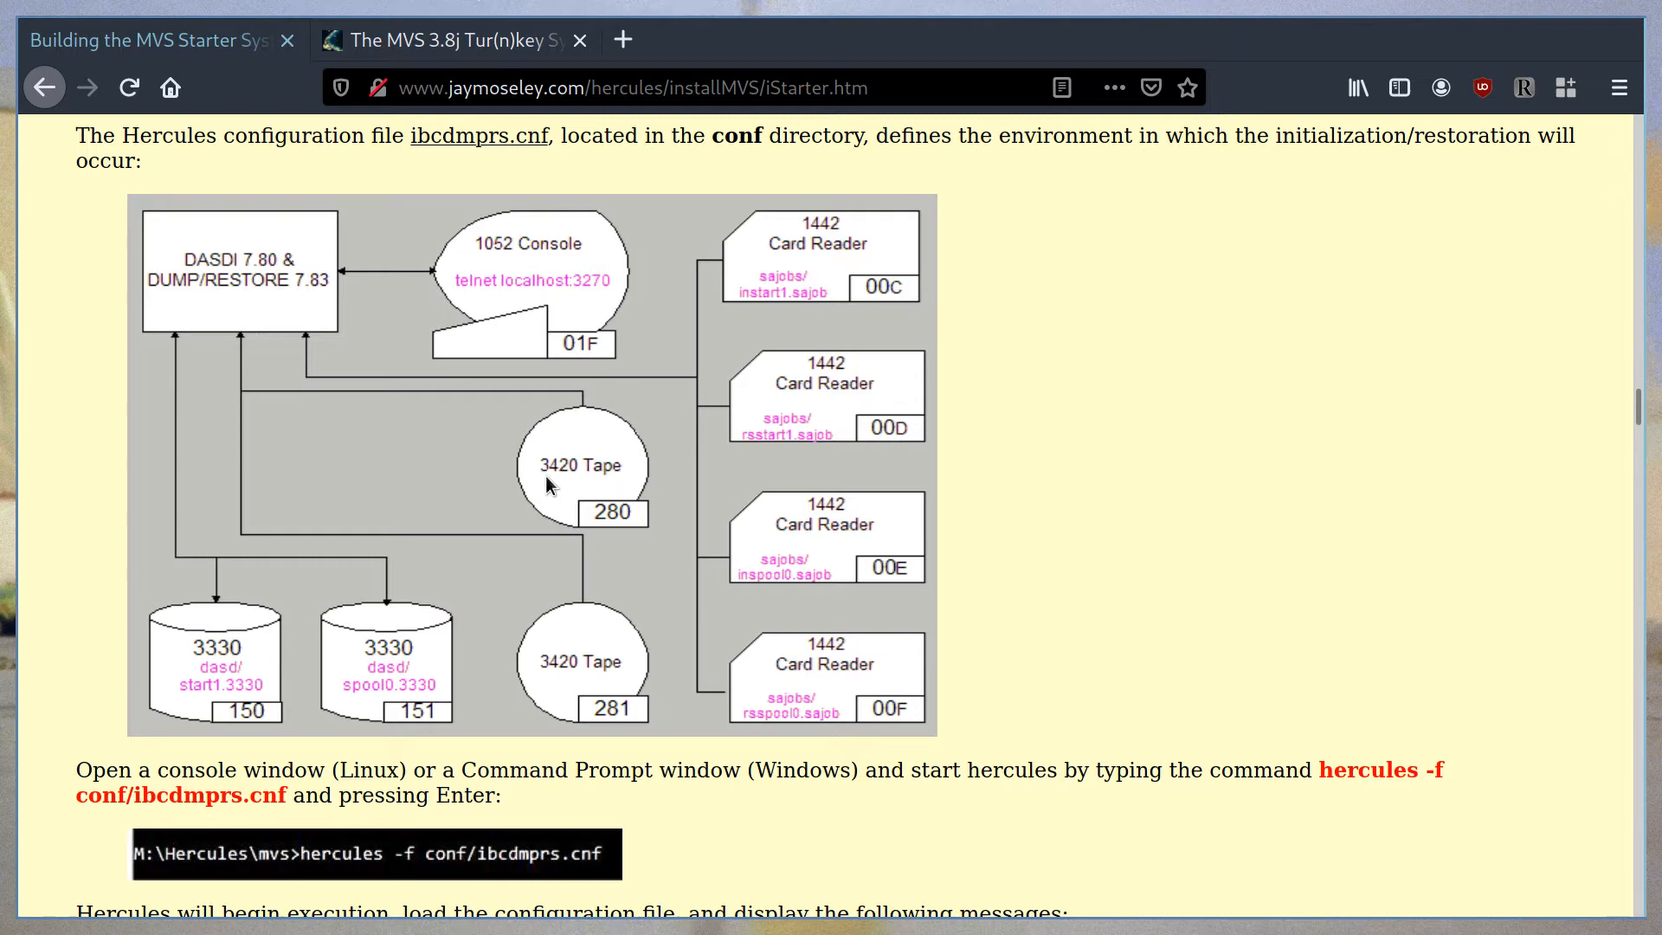
mouse_move(650, 492)
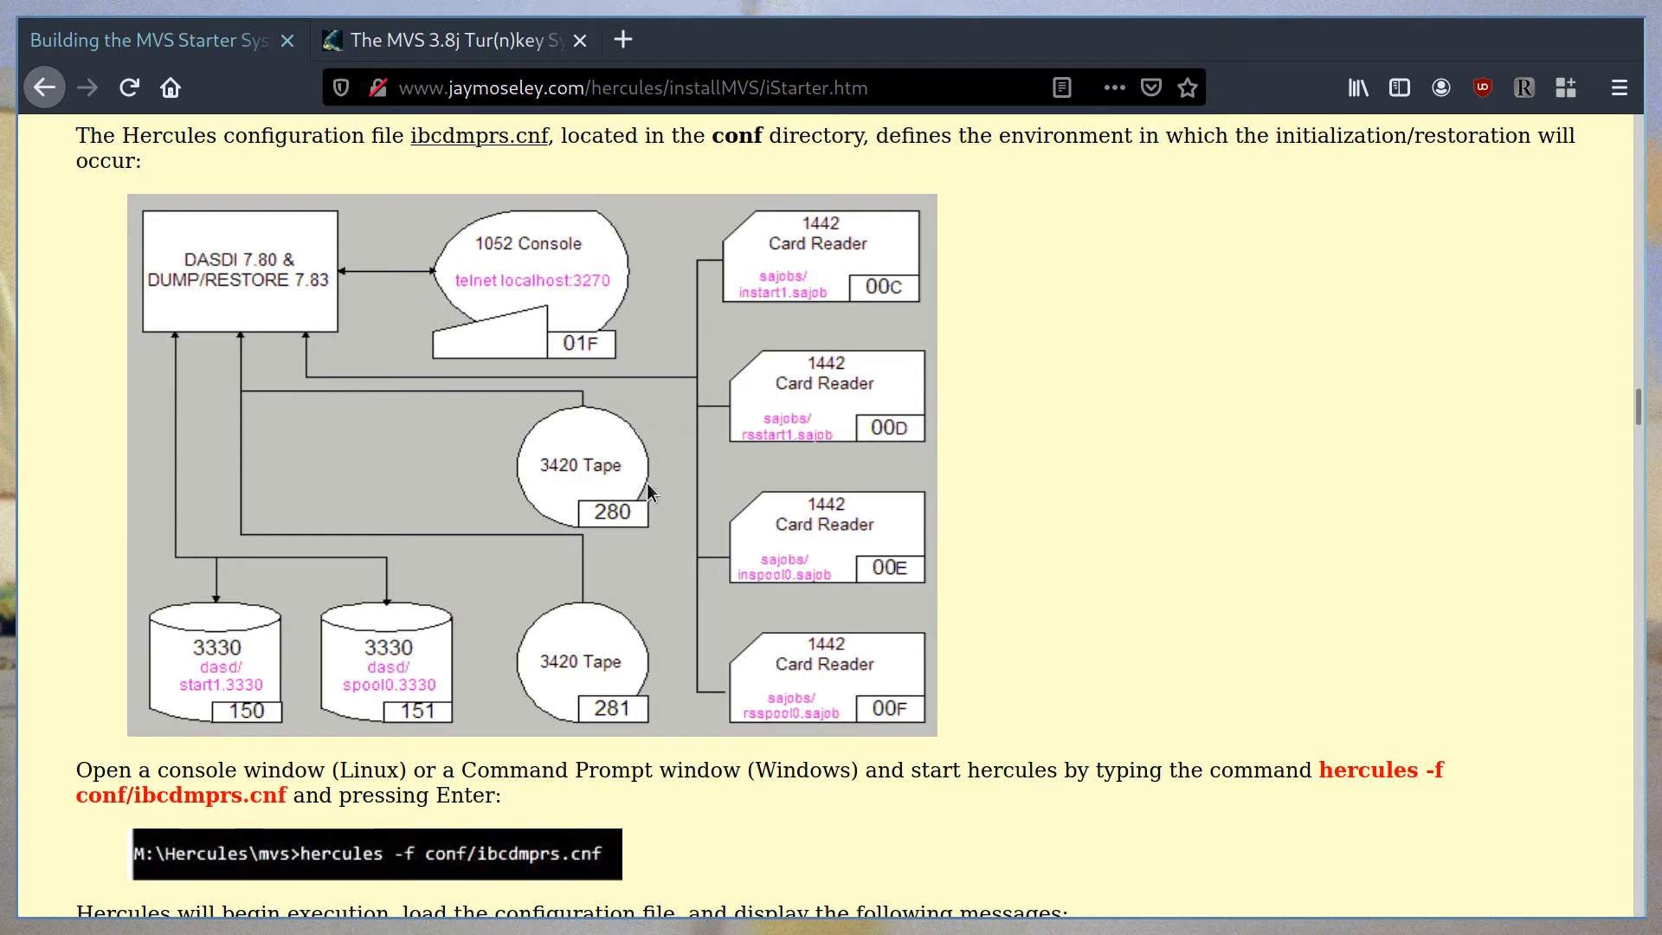
mouse_move(842, 660)
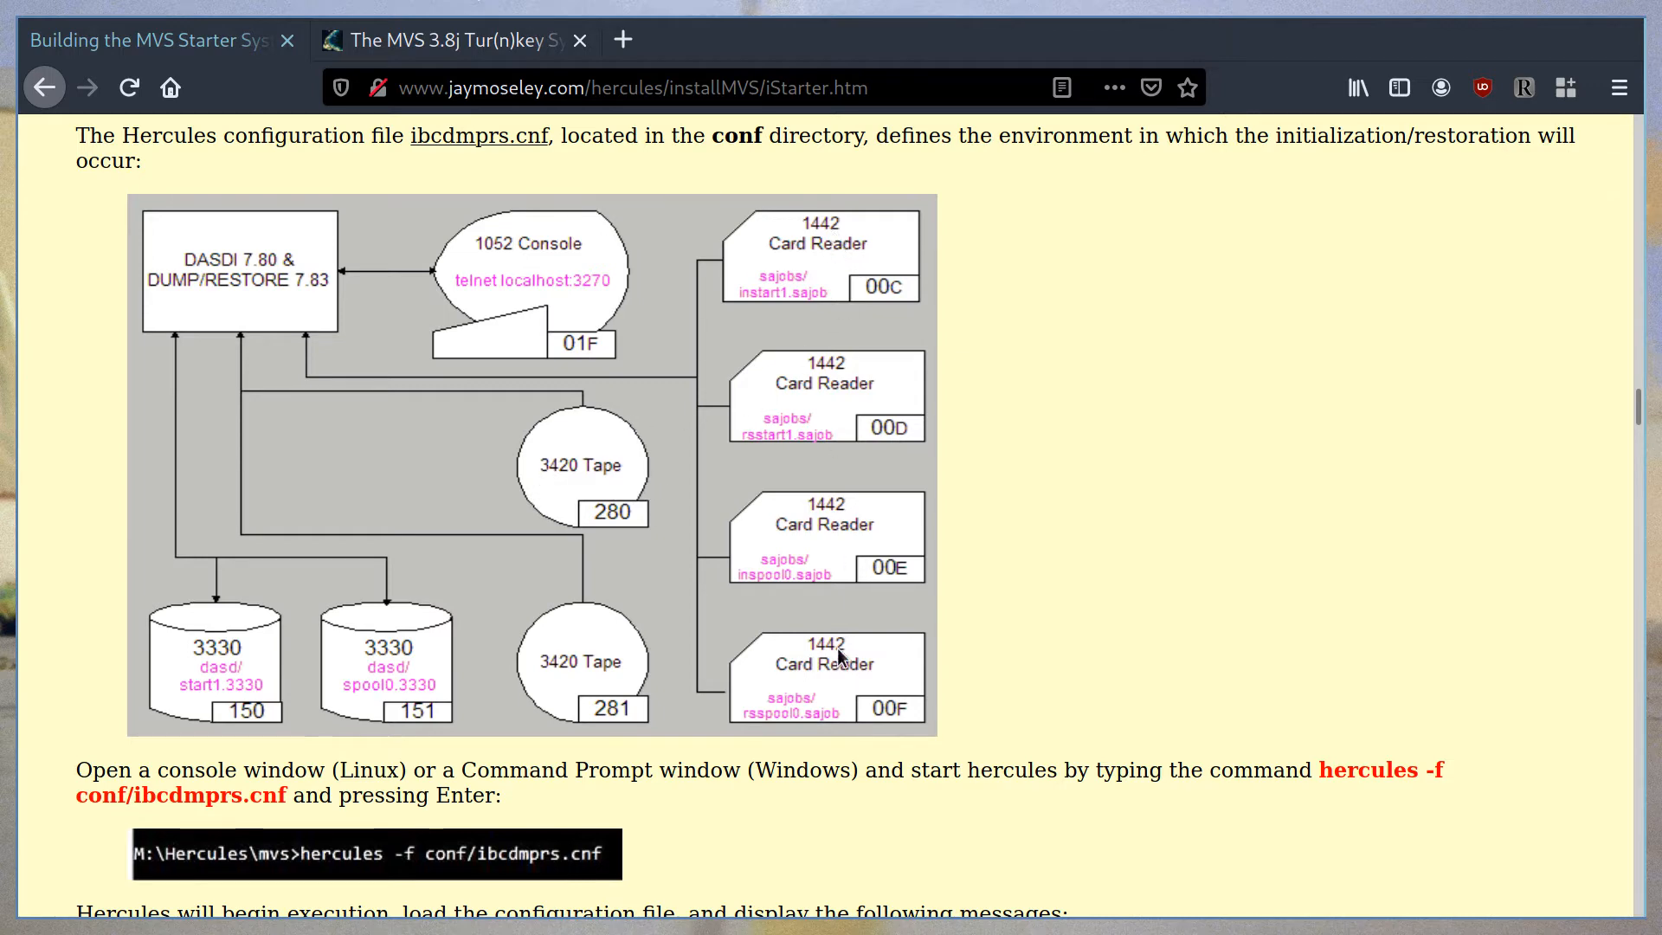
mouse_move(505, 270)
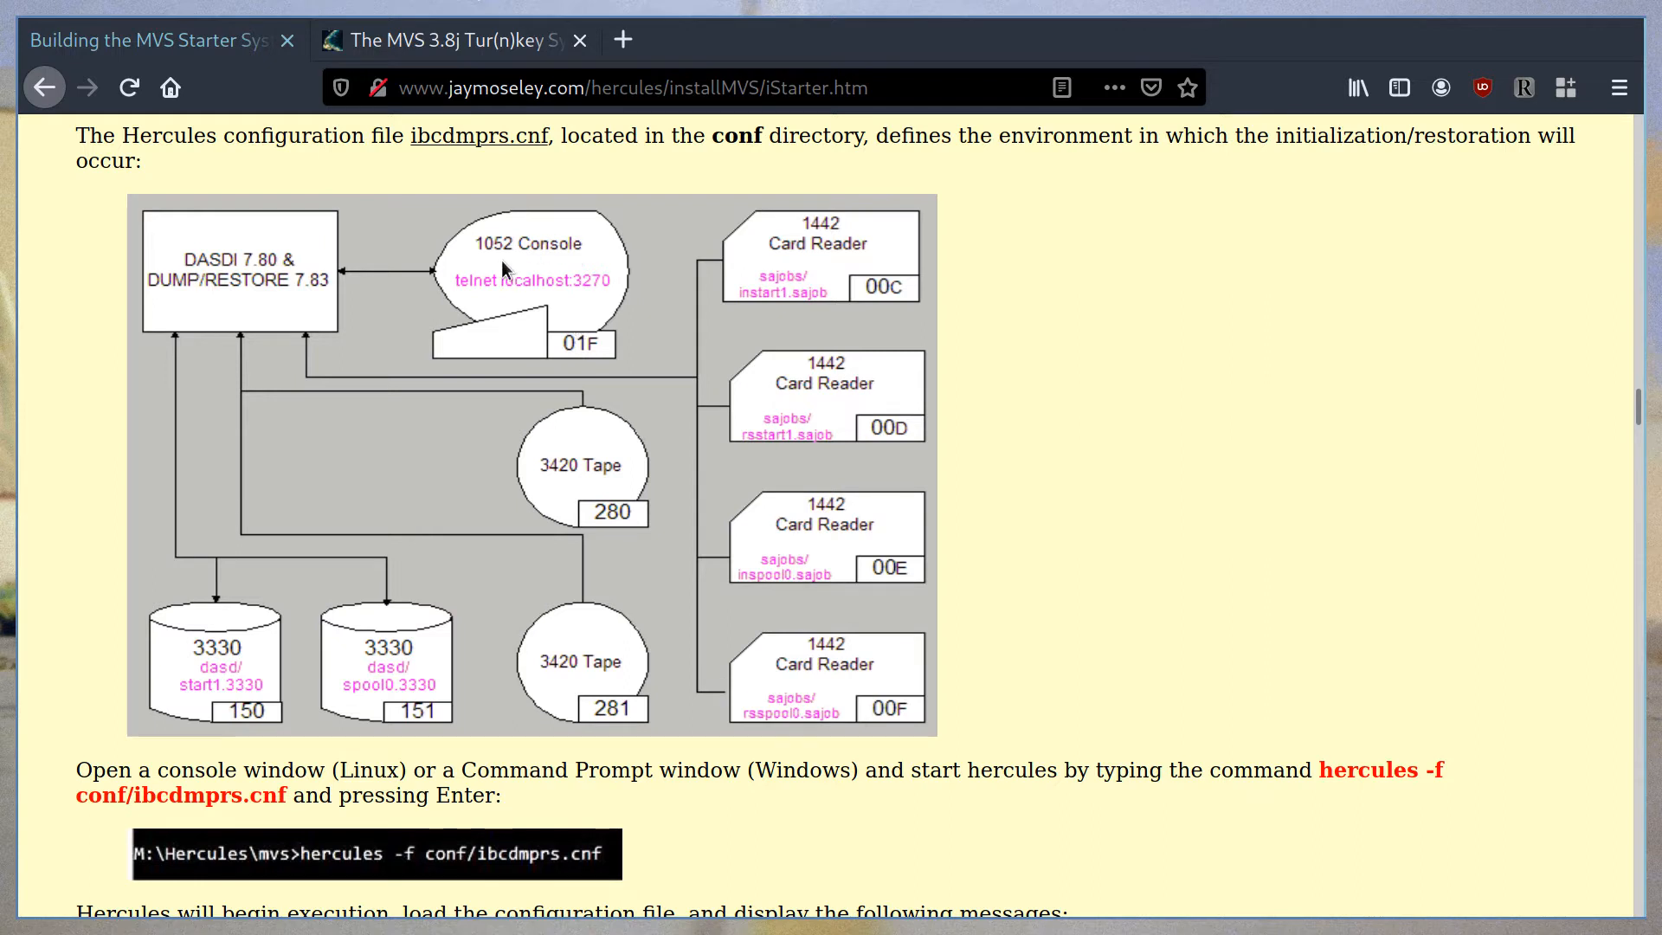
mouse_move(531, 285)
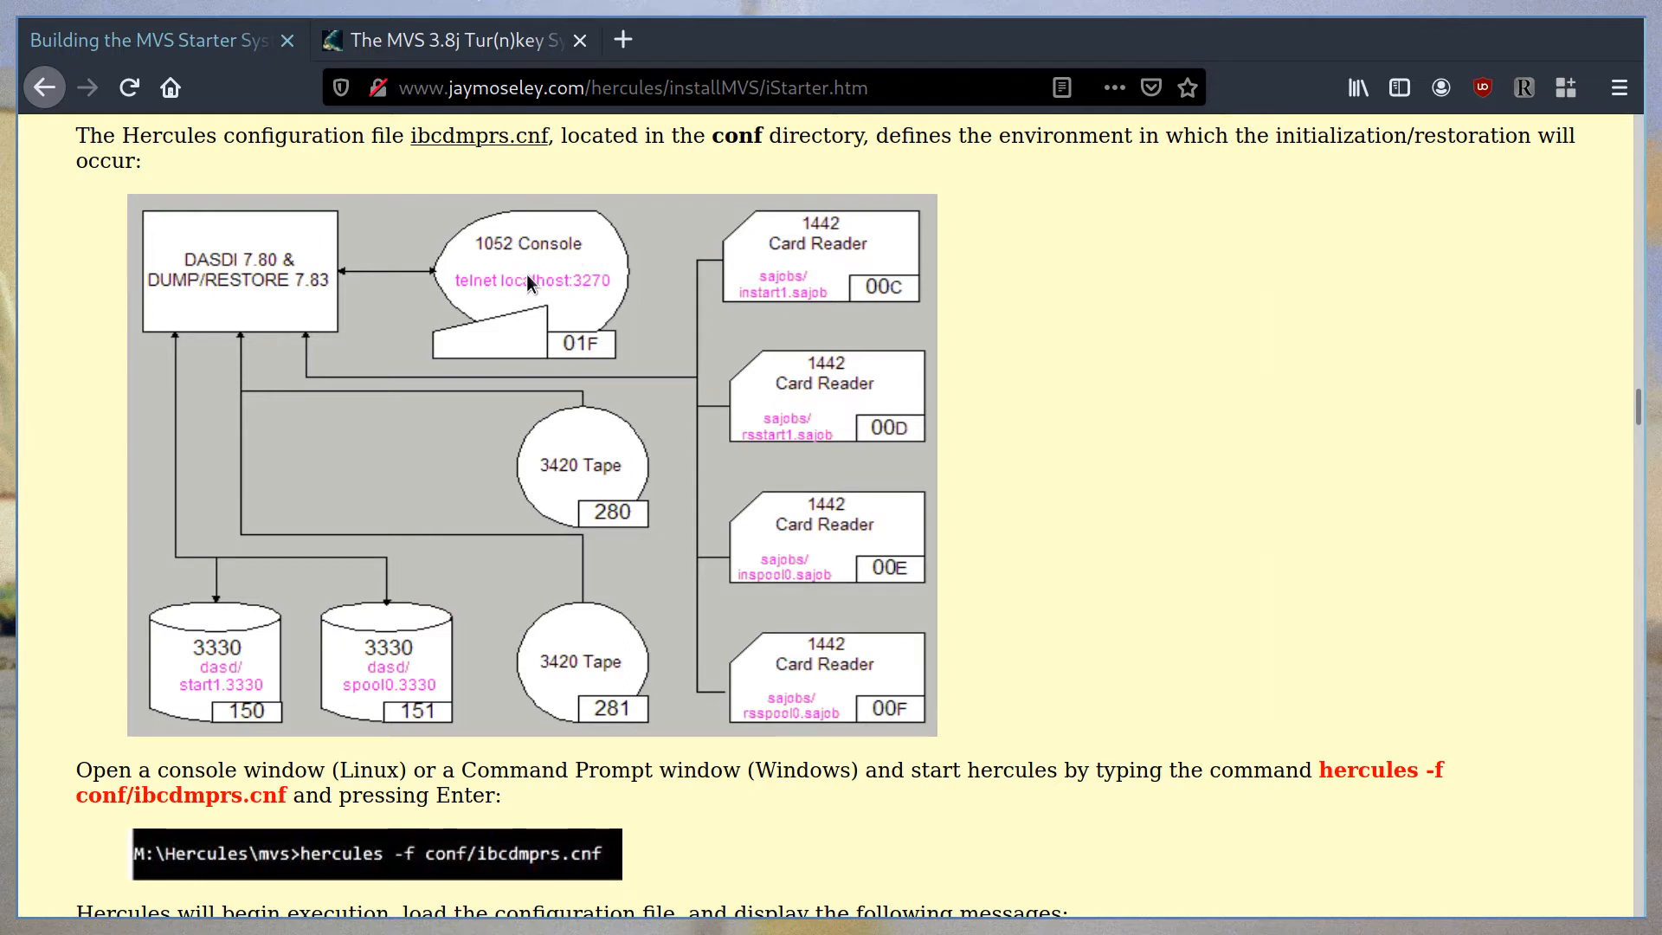
mouse_move(525, 275)
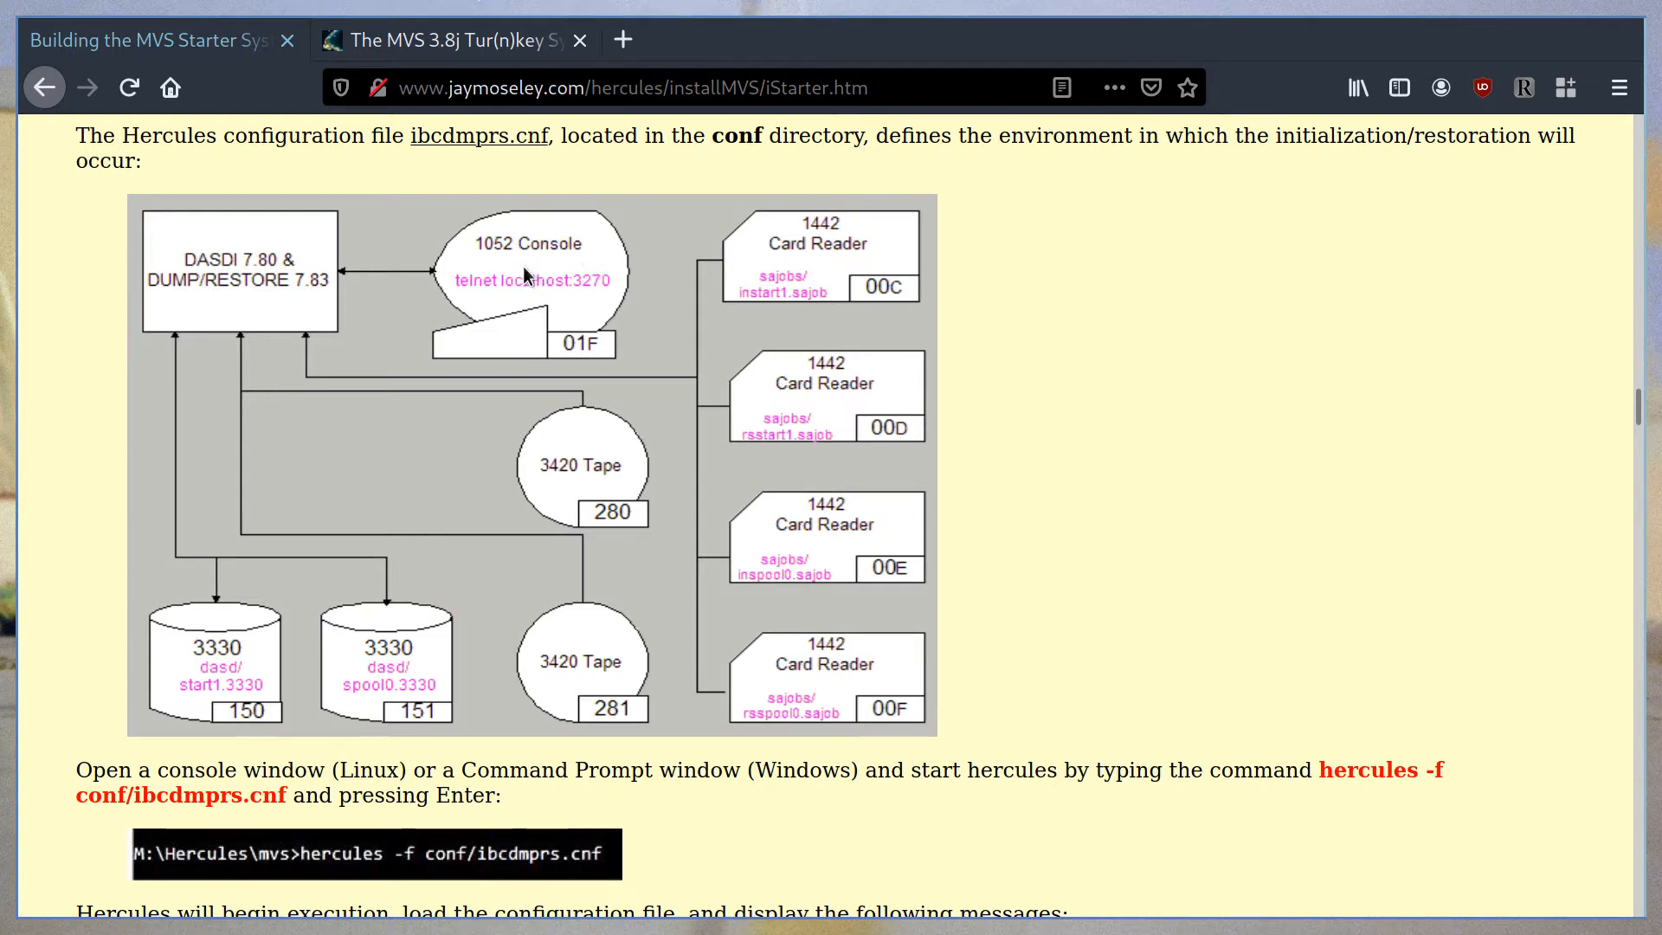
mouse_move(541, 280)
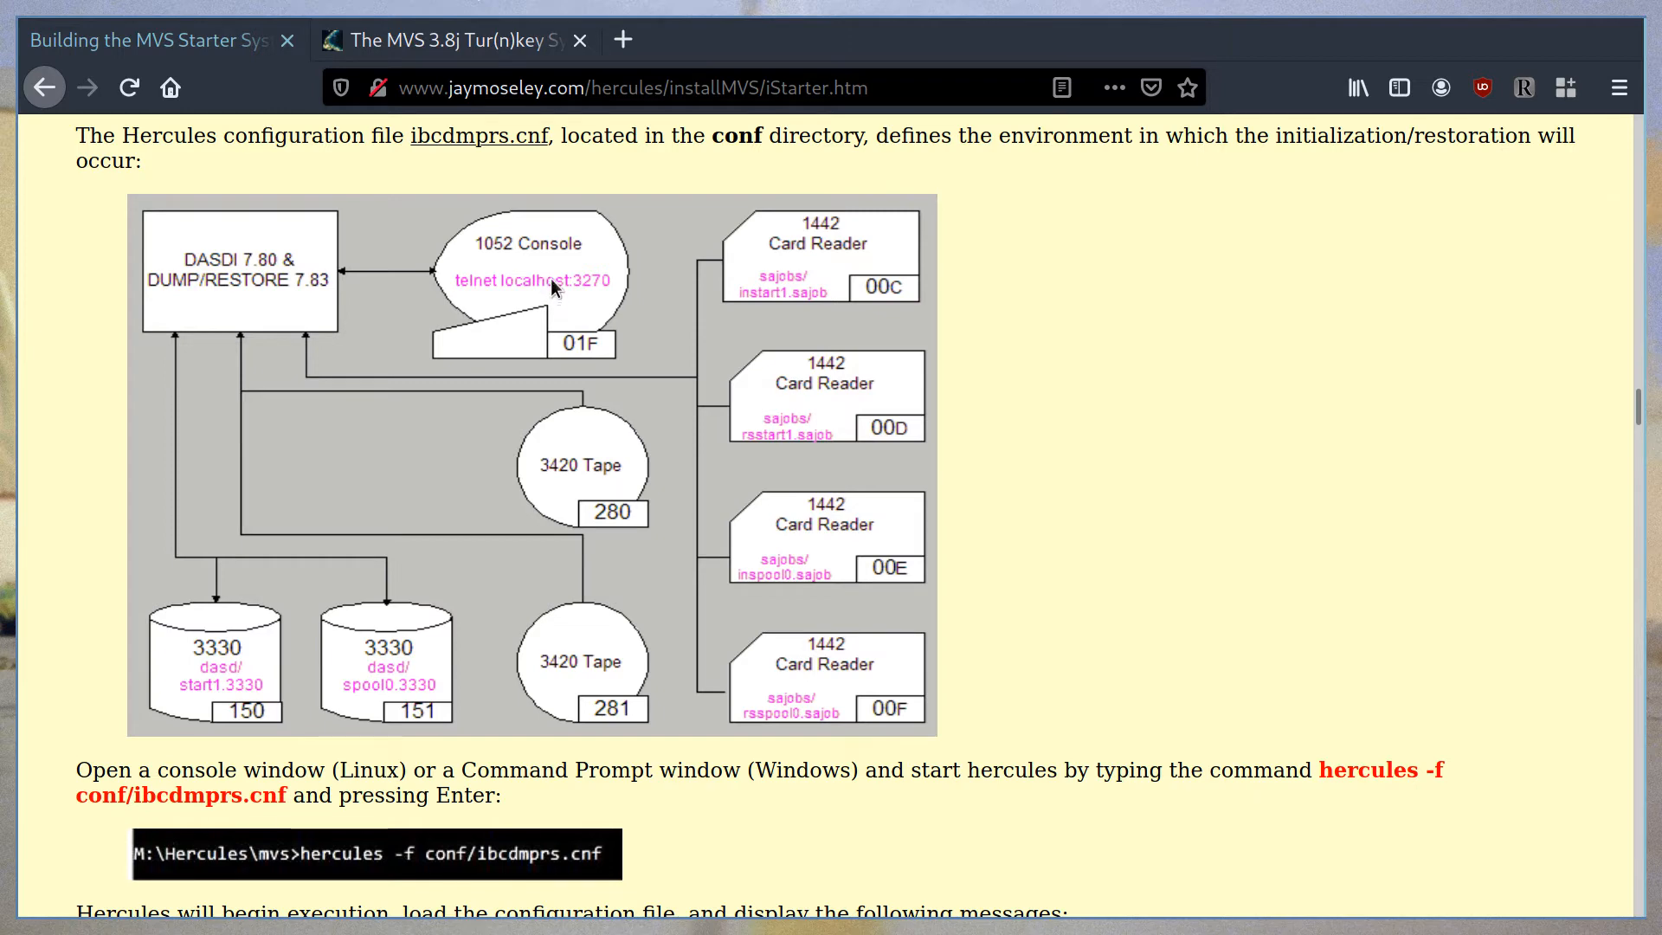
mouse_move(561, 251)
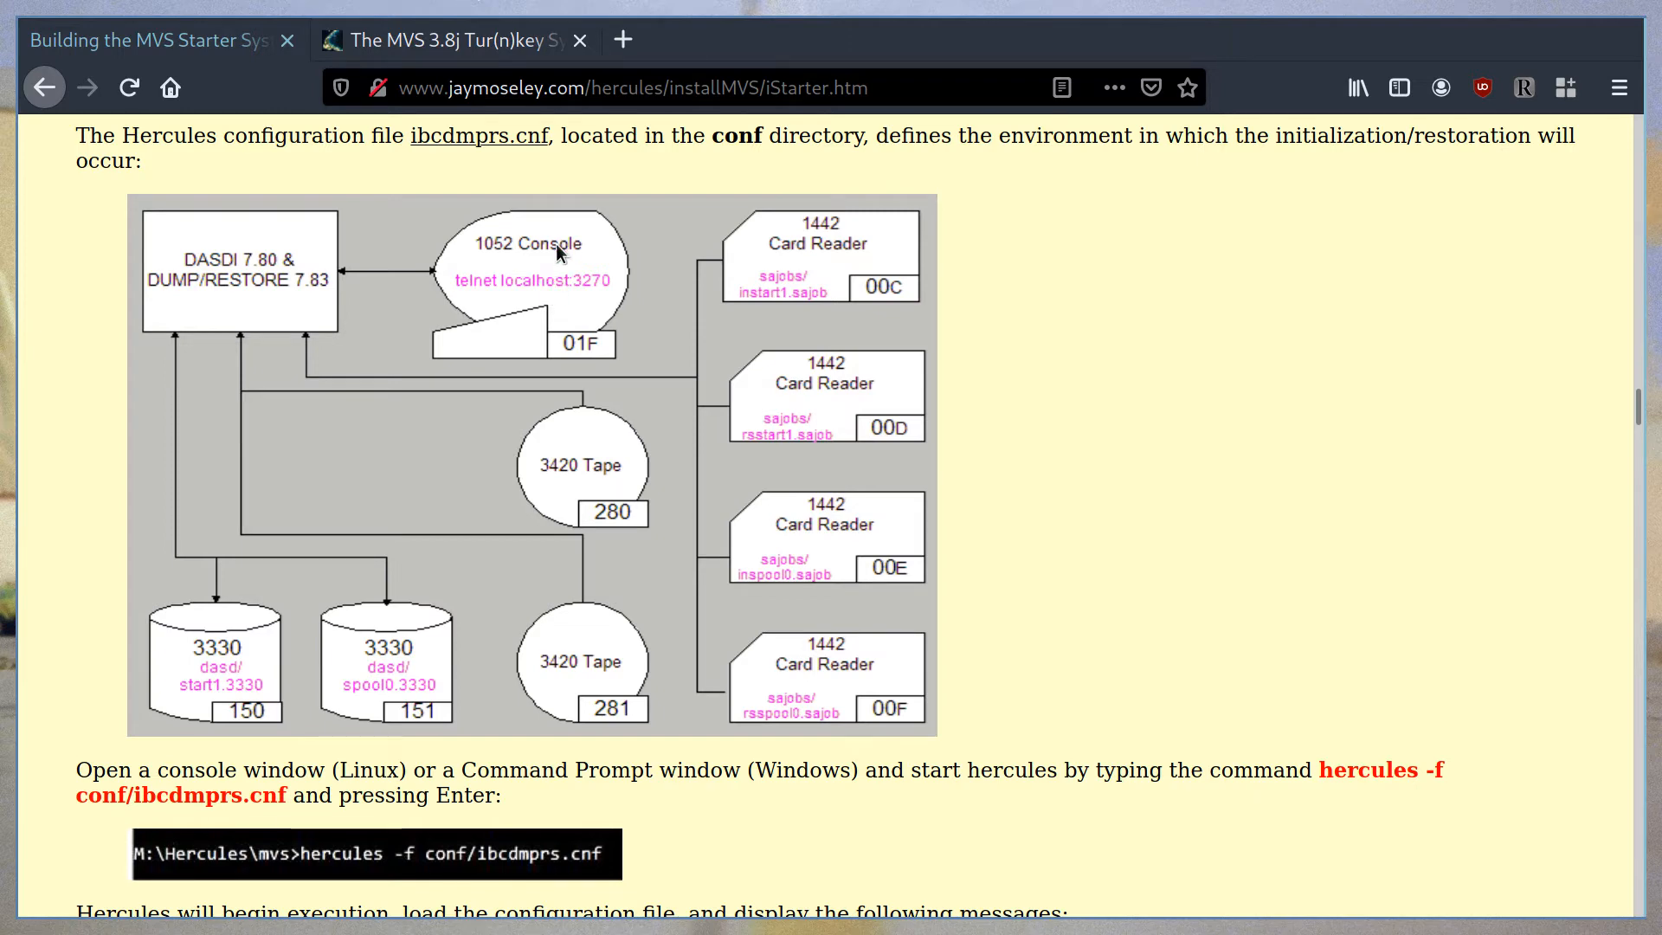
mouse_move(504, 262)
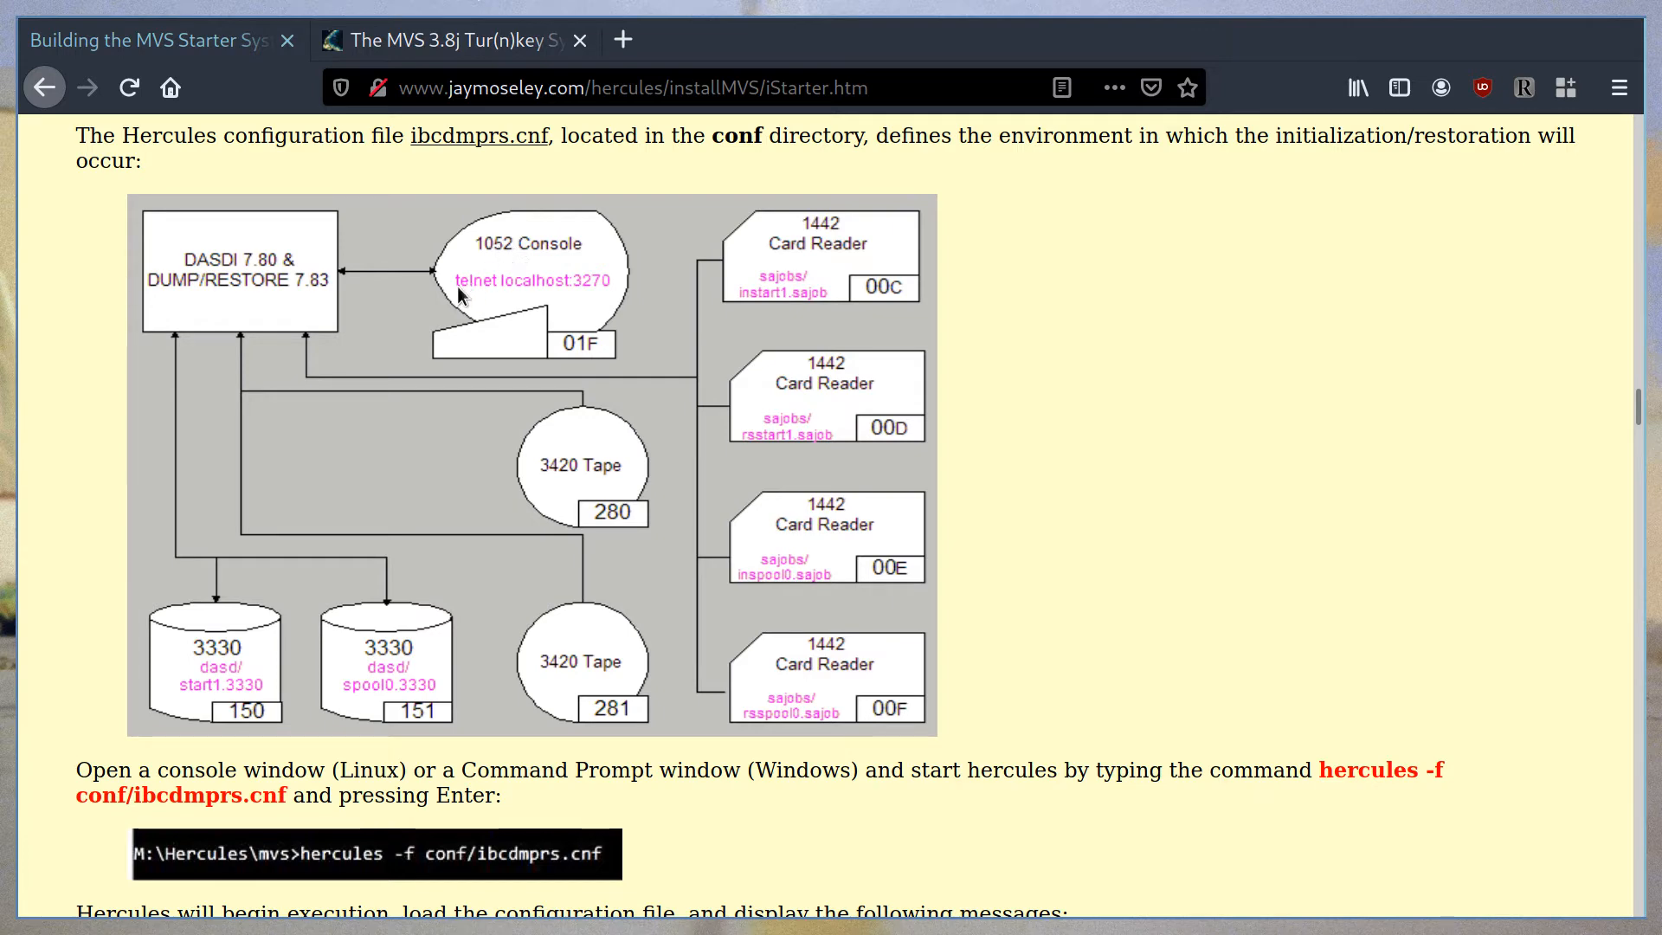
mouse_move(492, 306)
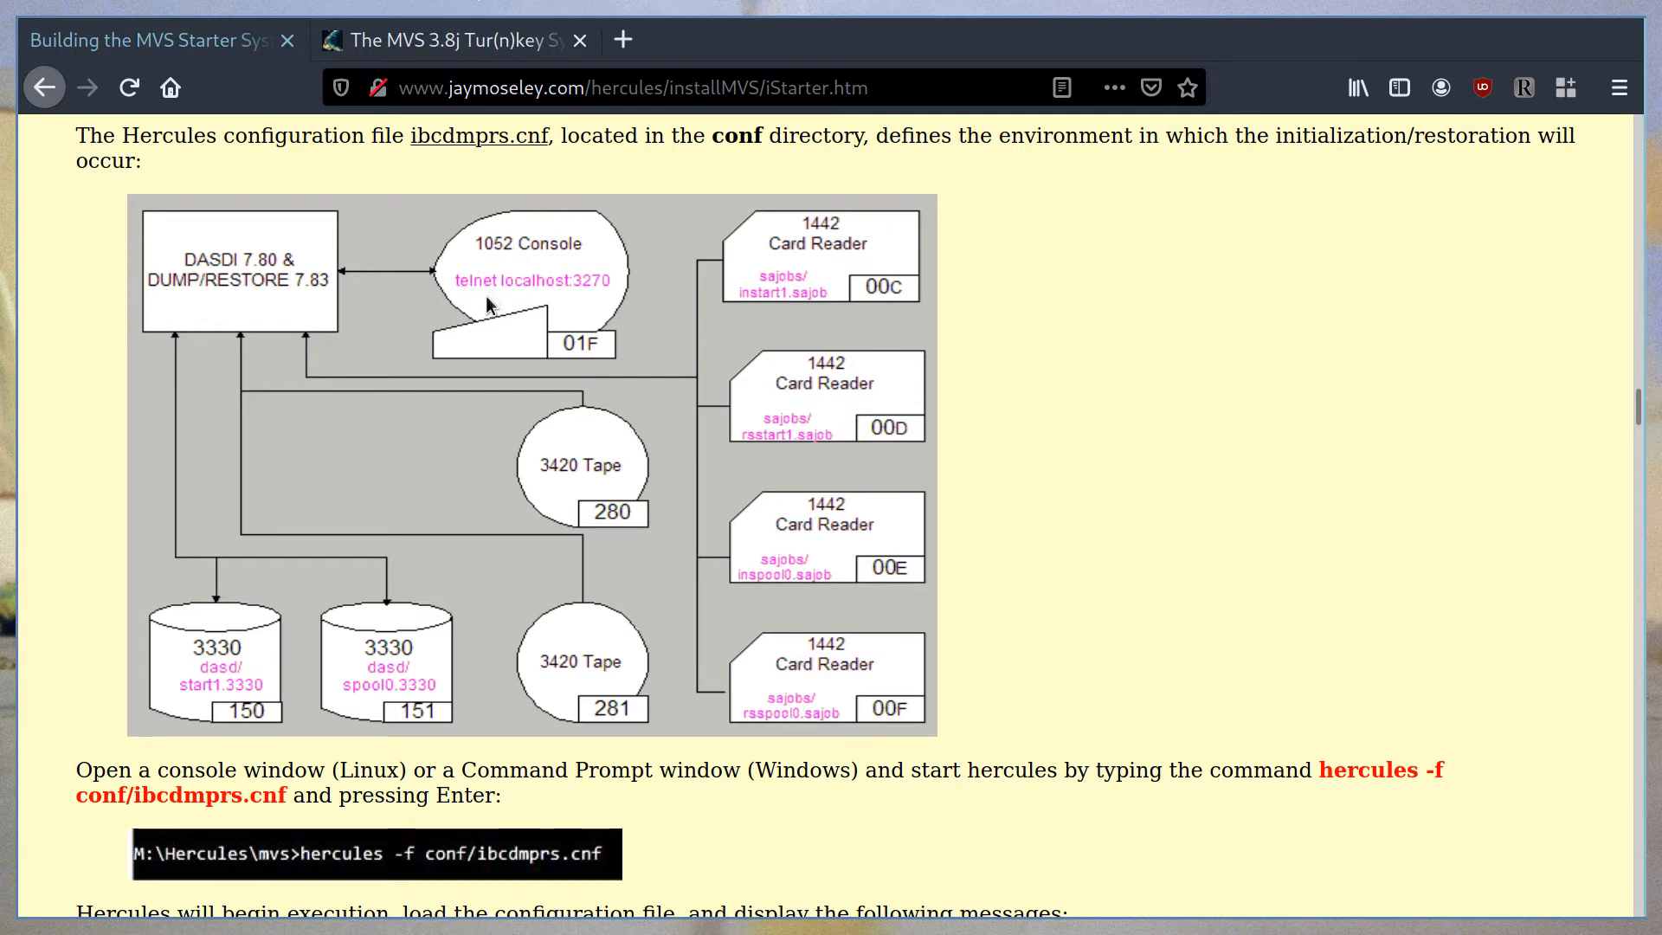
mouse_move(478, 302)
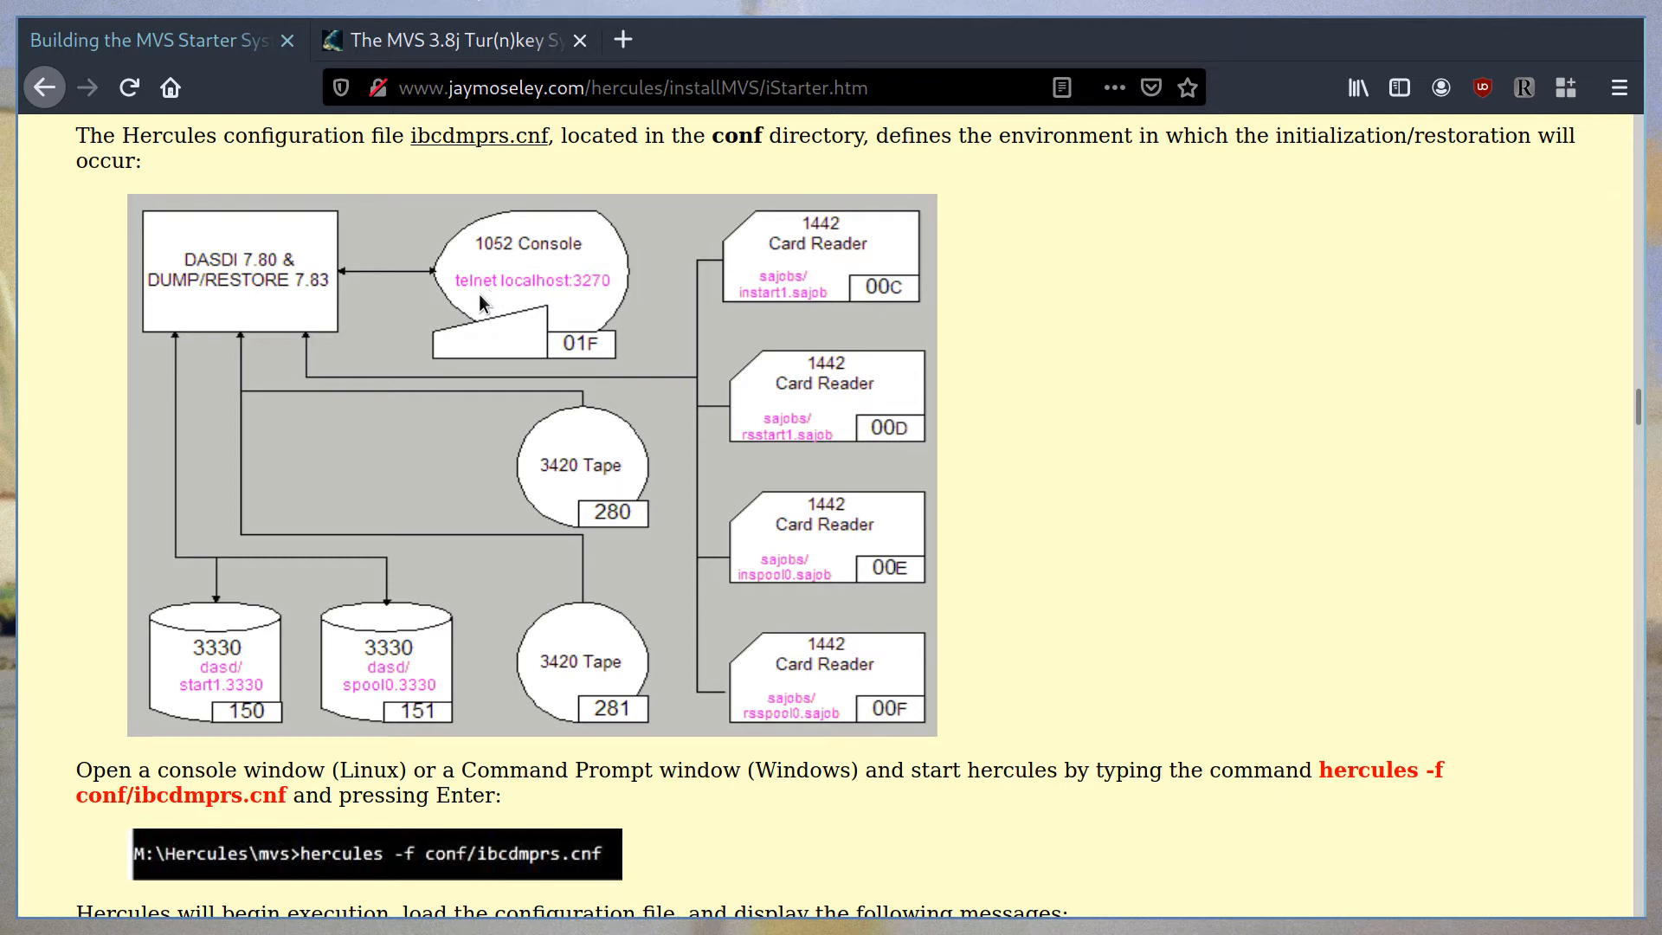
mouse_move(600, 470)
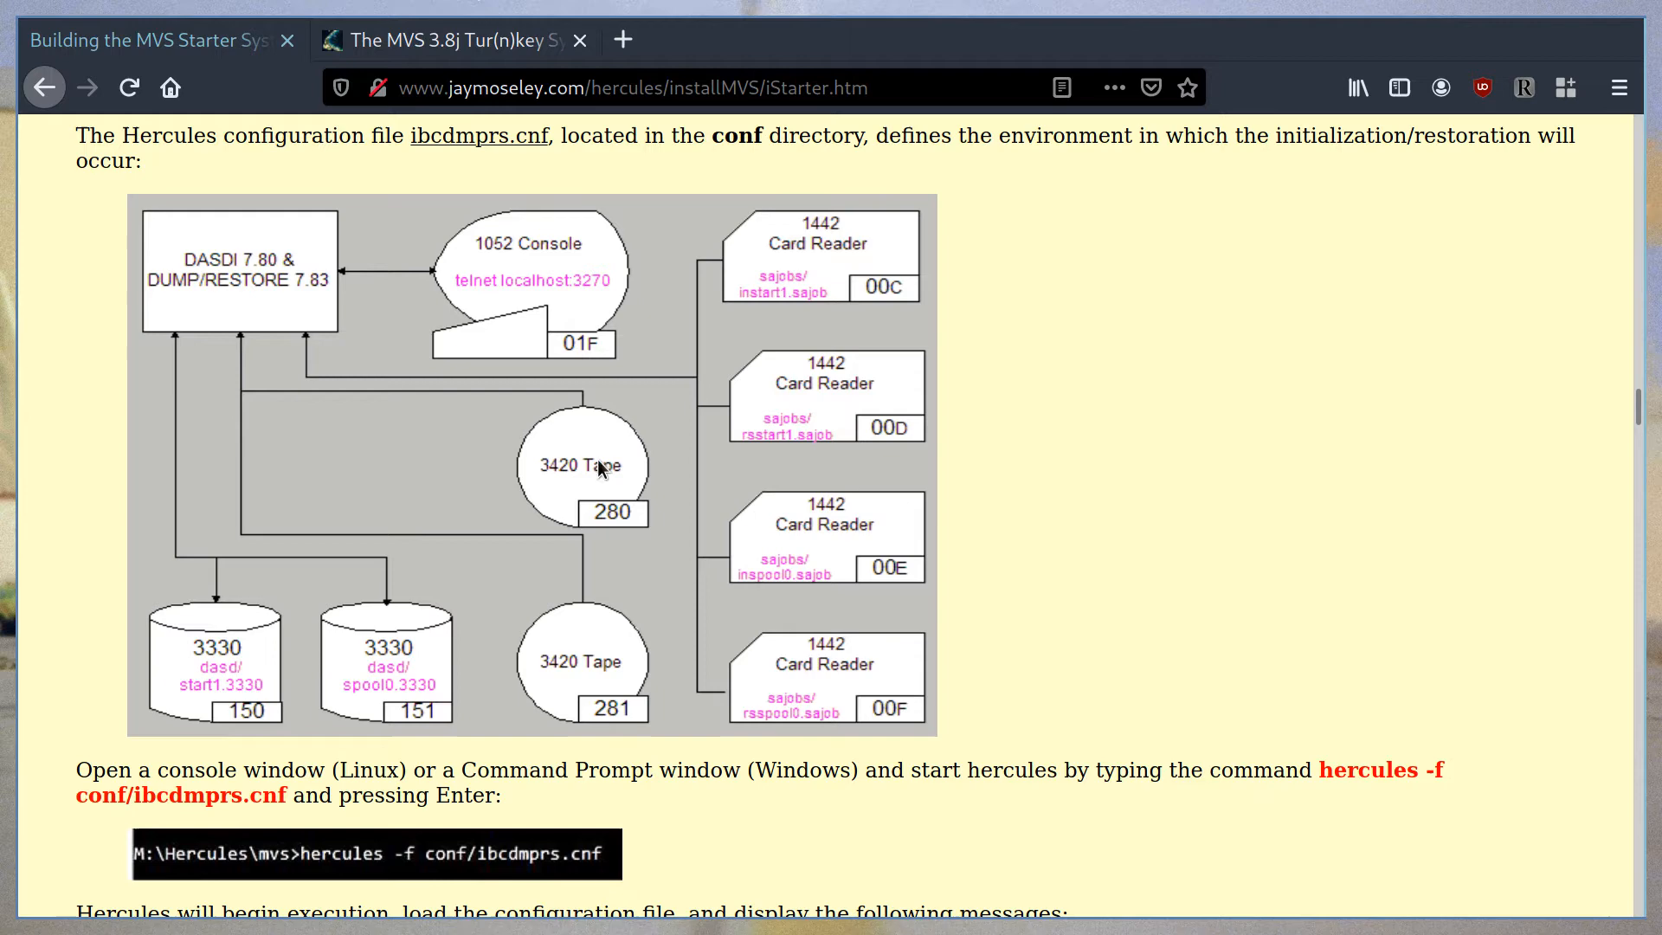
mouse_move(551, 623)
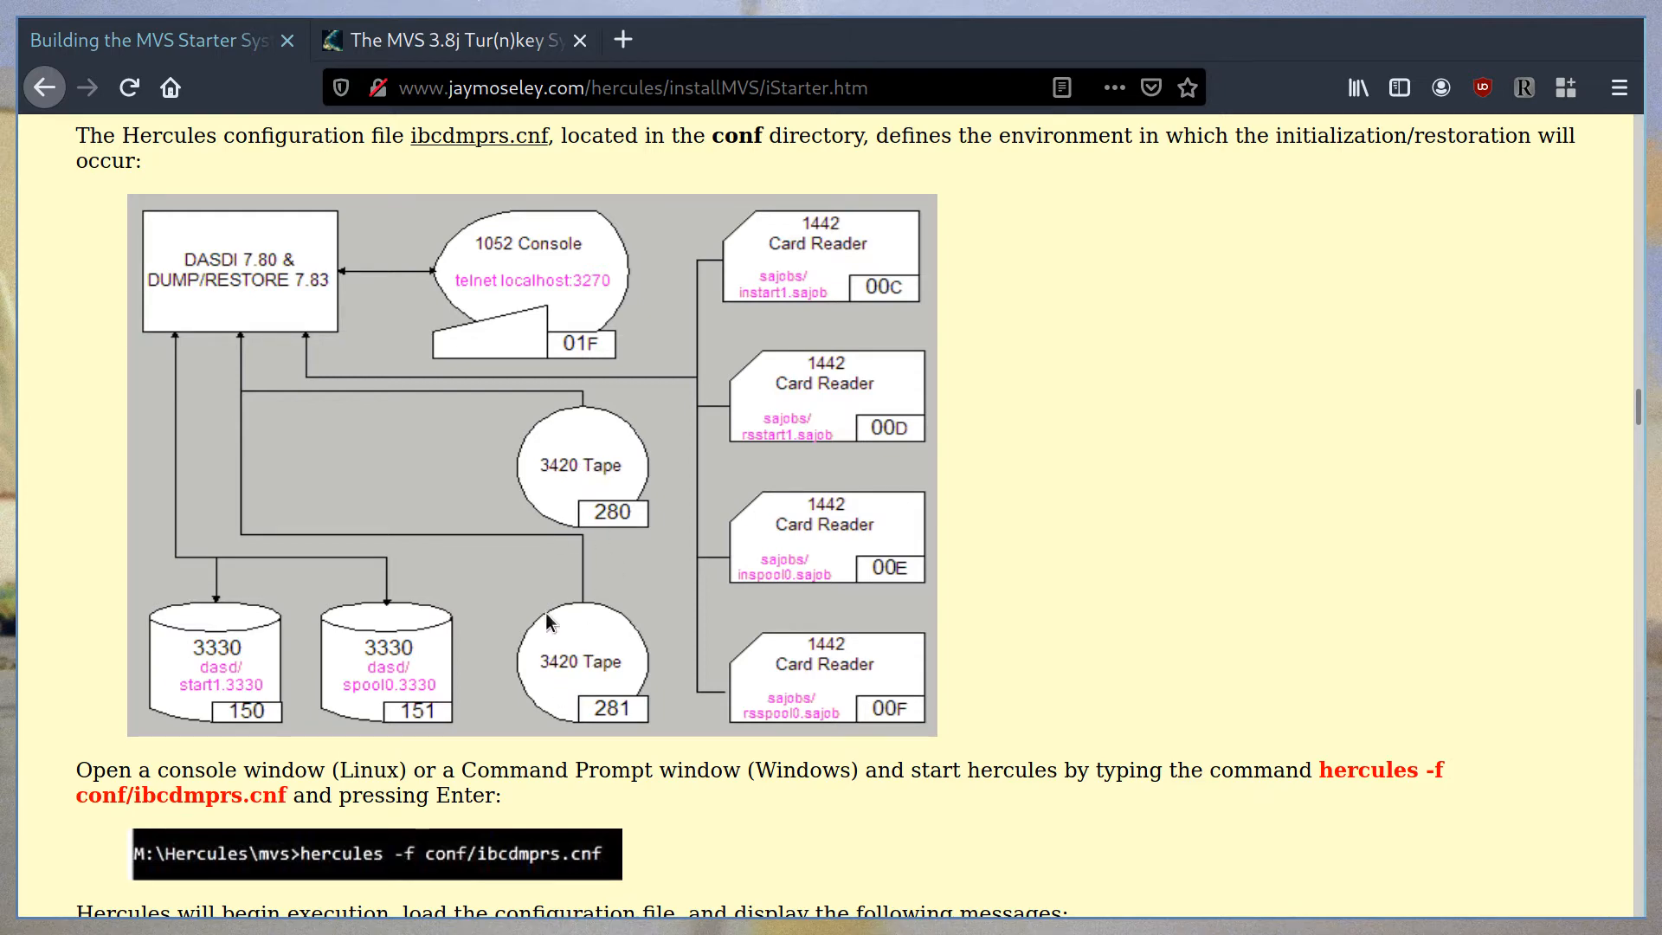
mouse_move(284, 615)
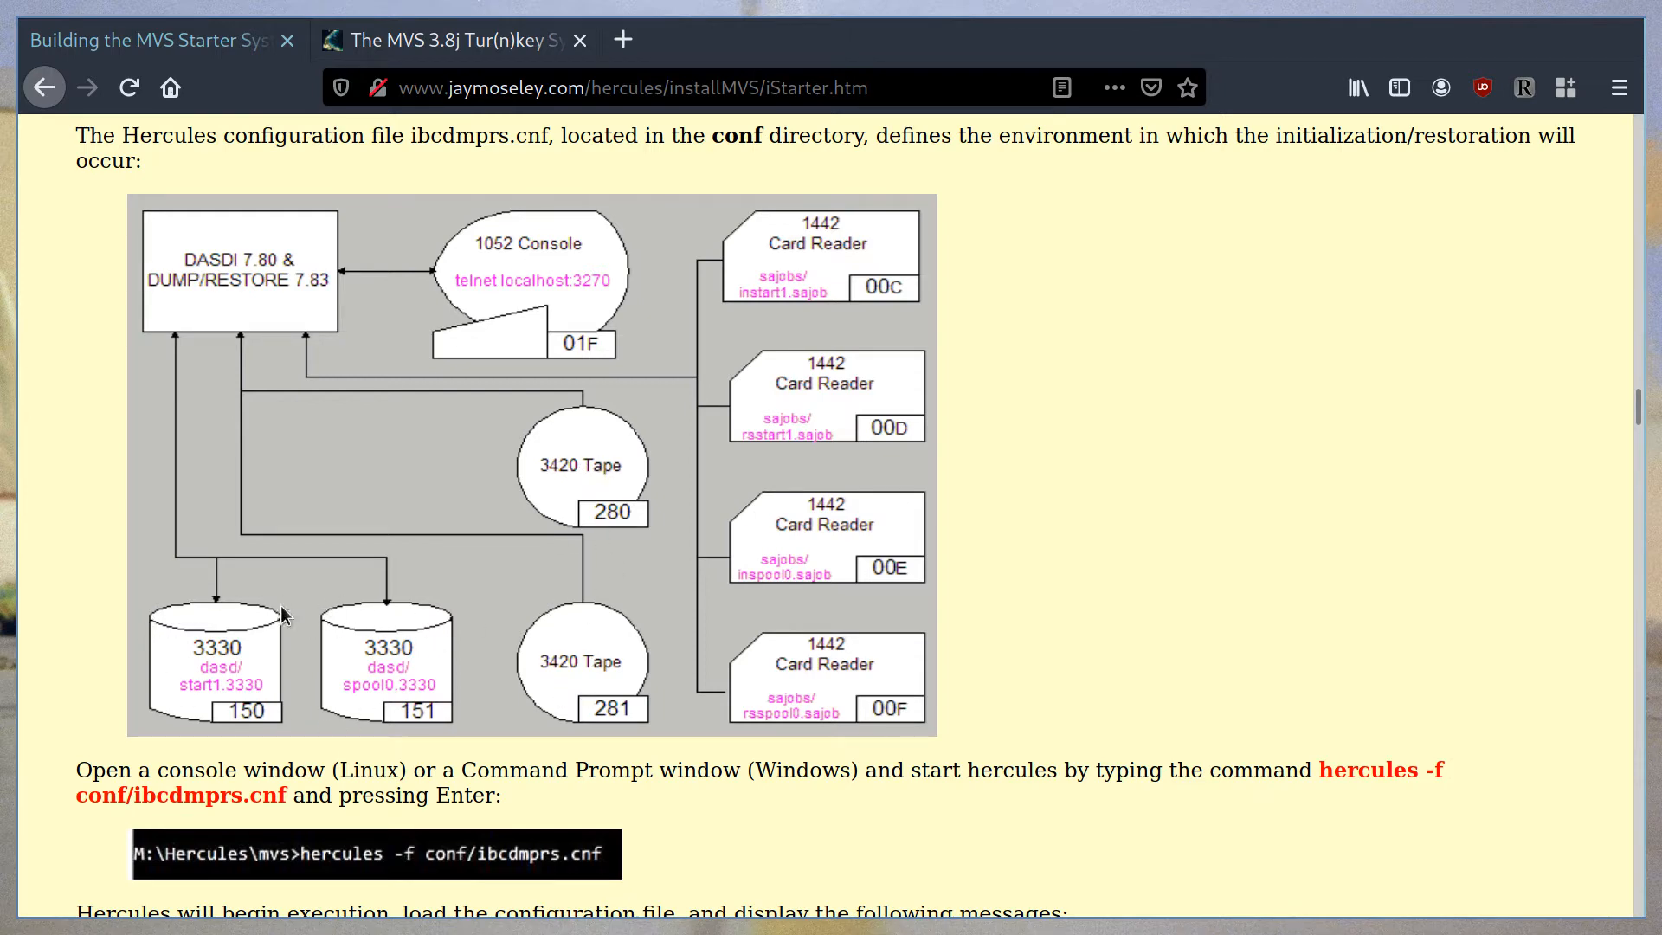
mouse_move(354, 593)
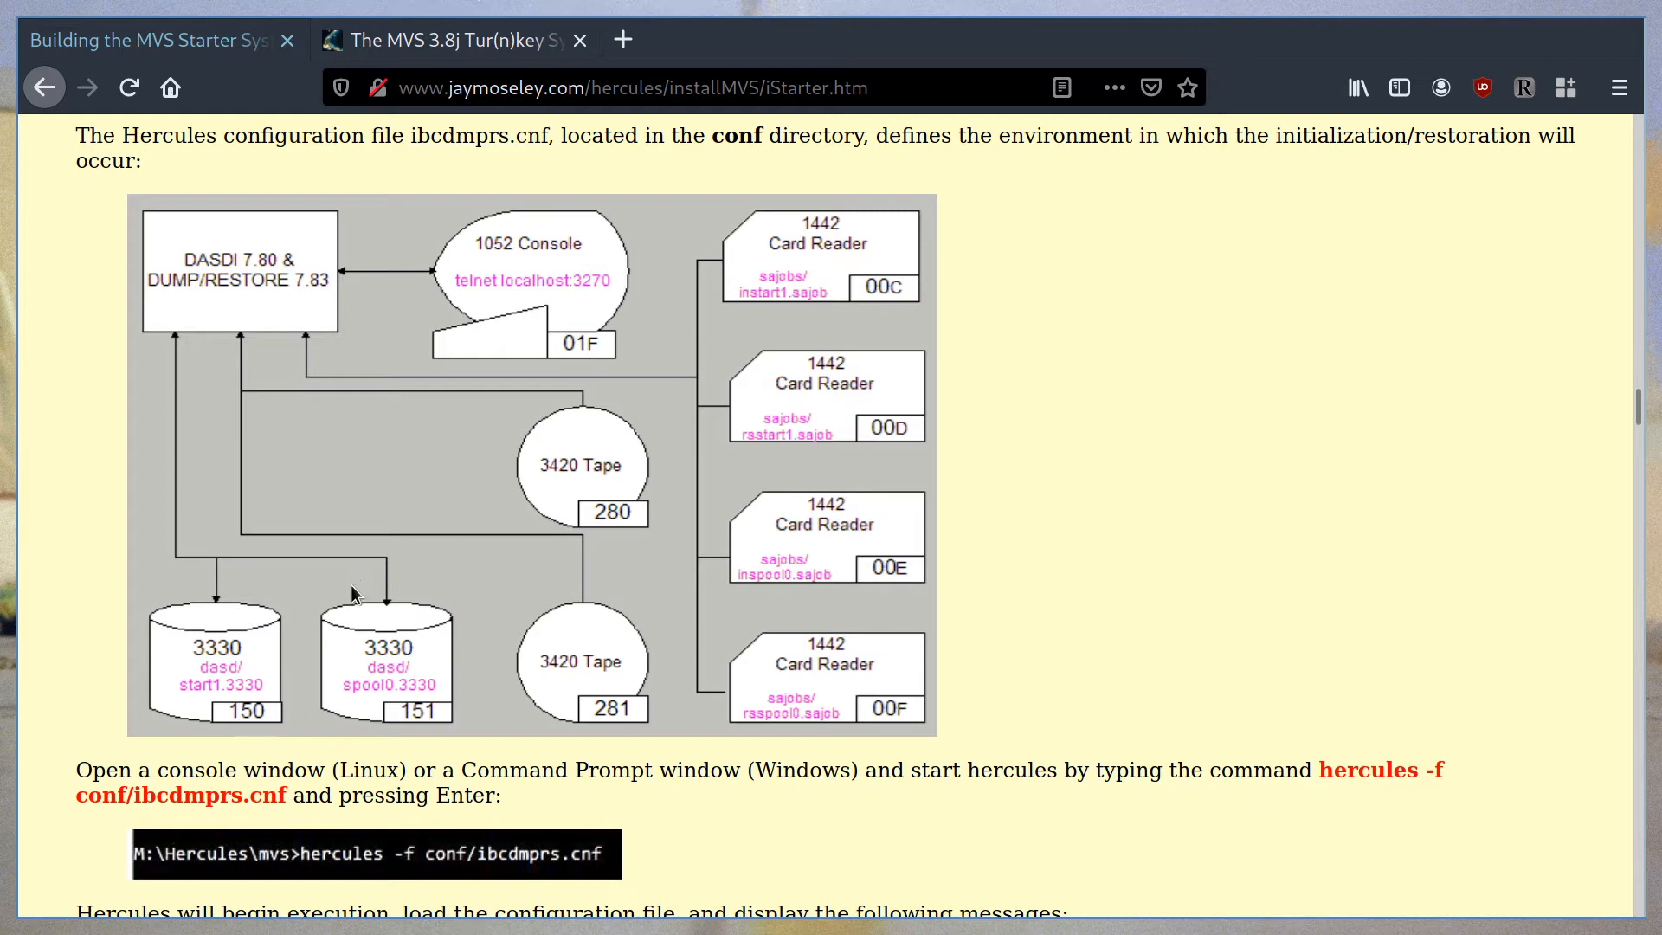
mouse_move(220, 305)
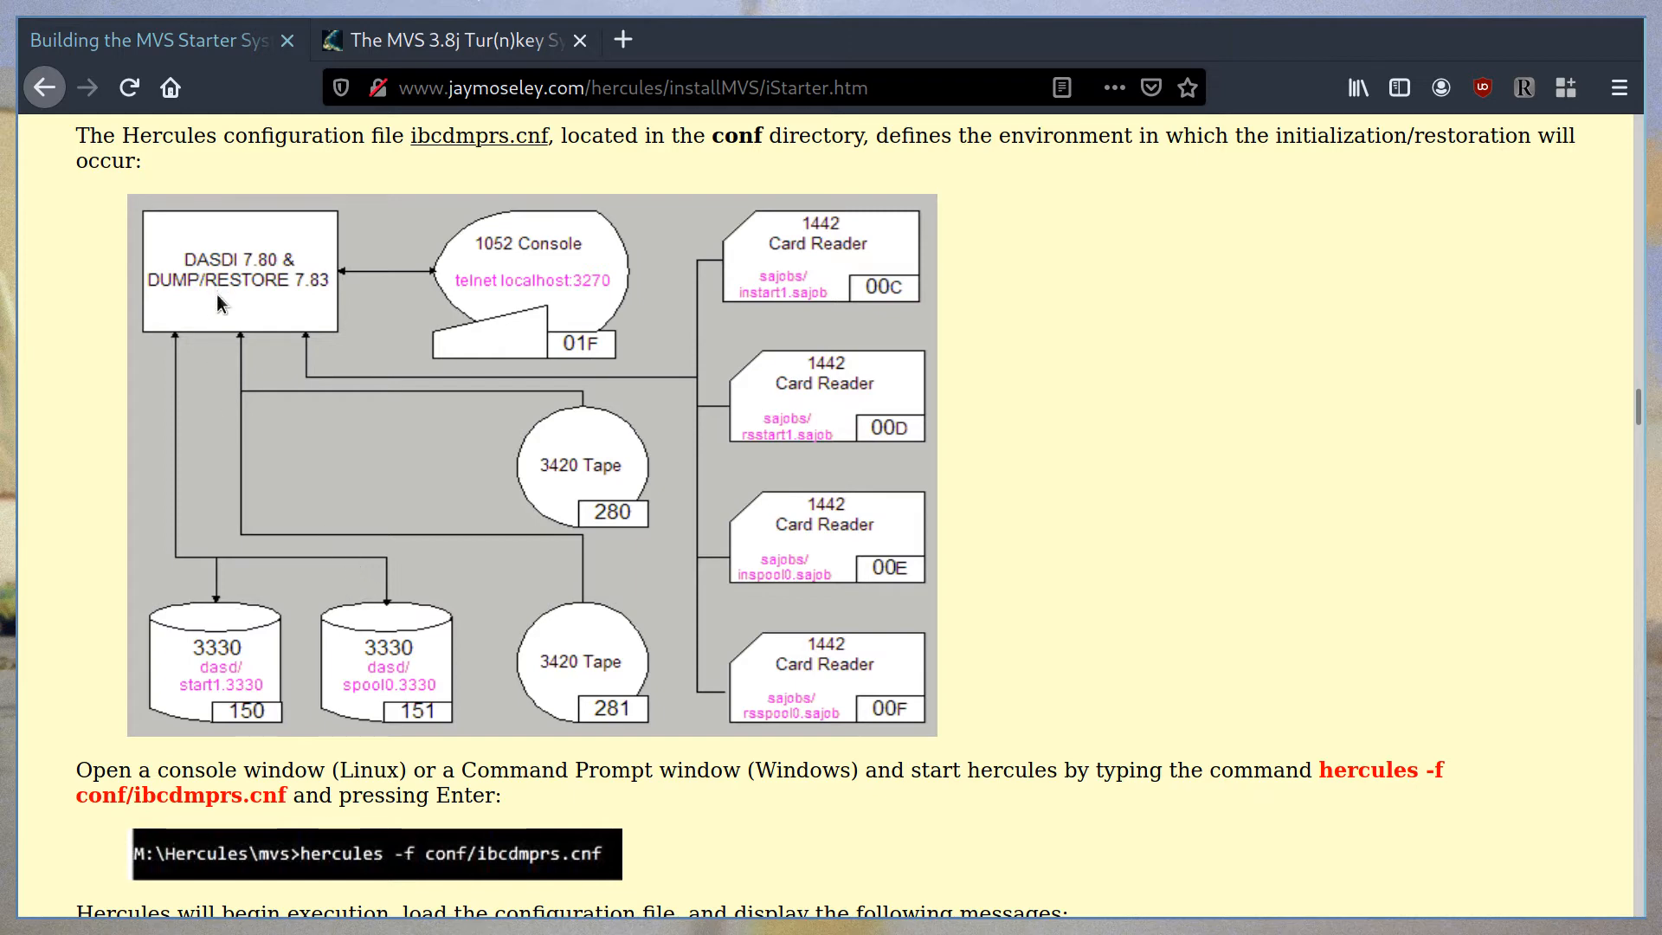
mouse_move(581, 479)
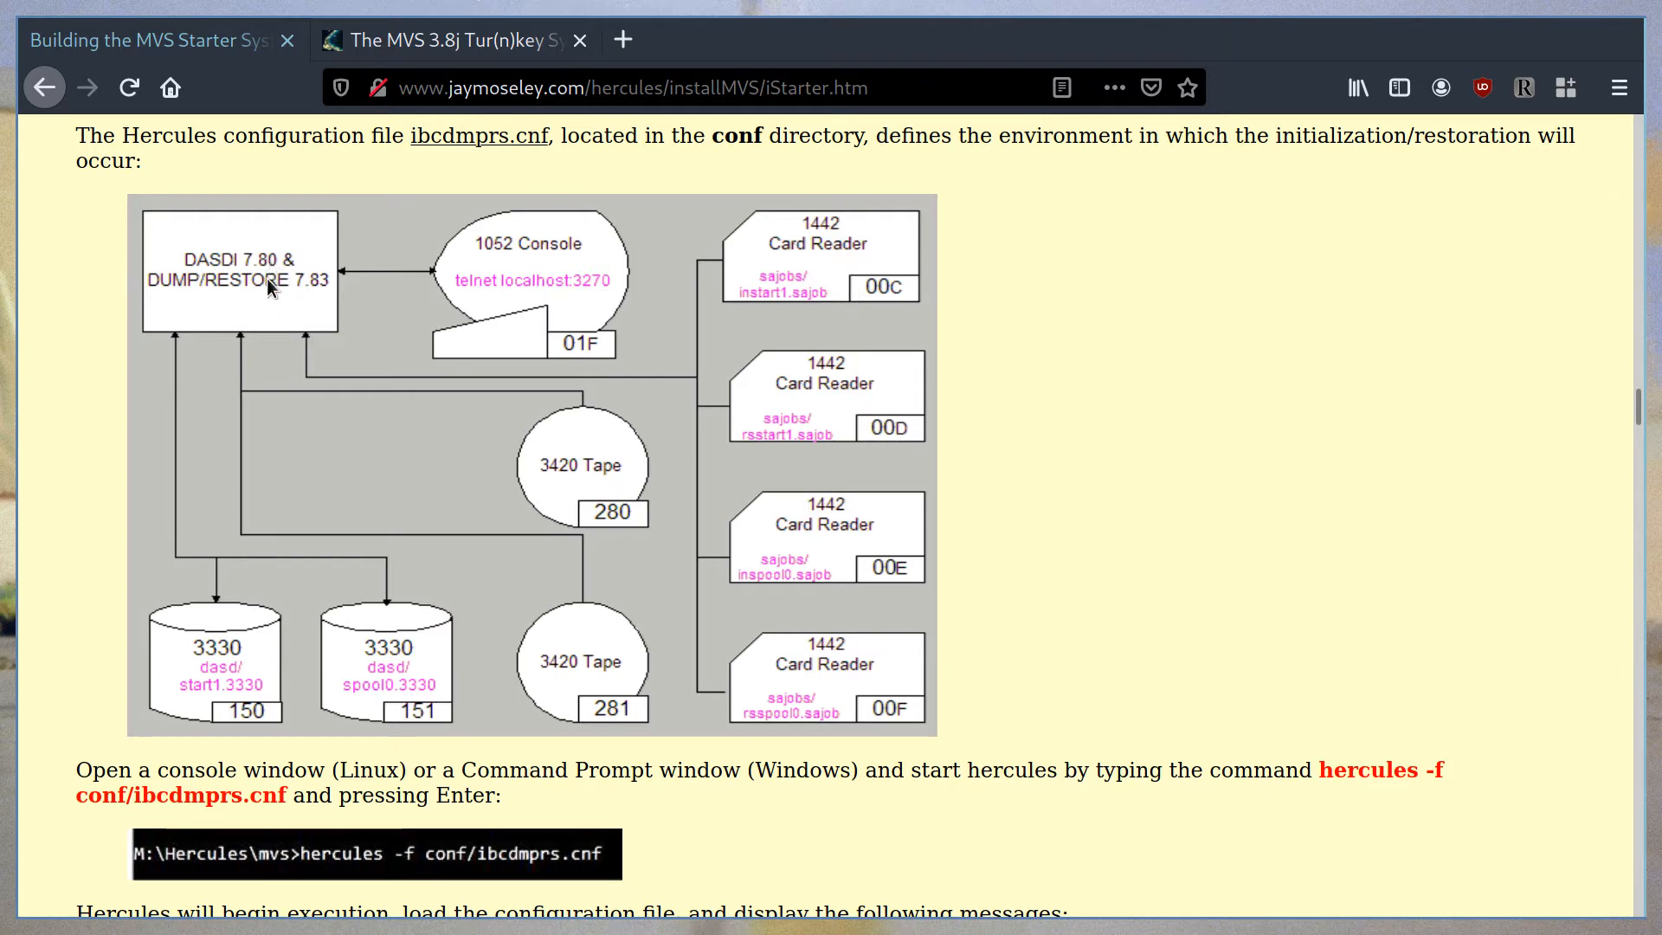
mouse_move(321, 373)
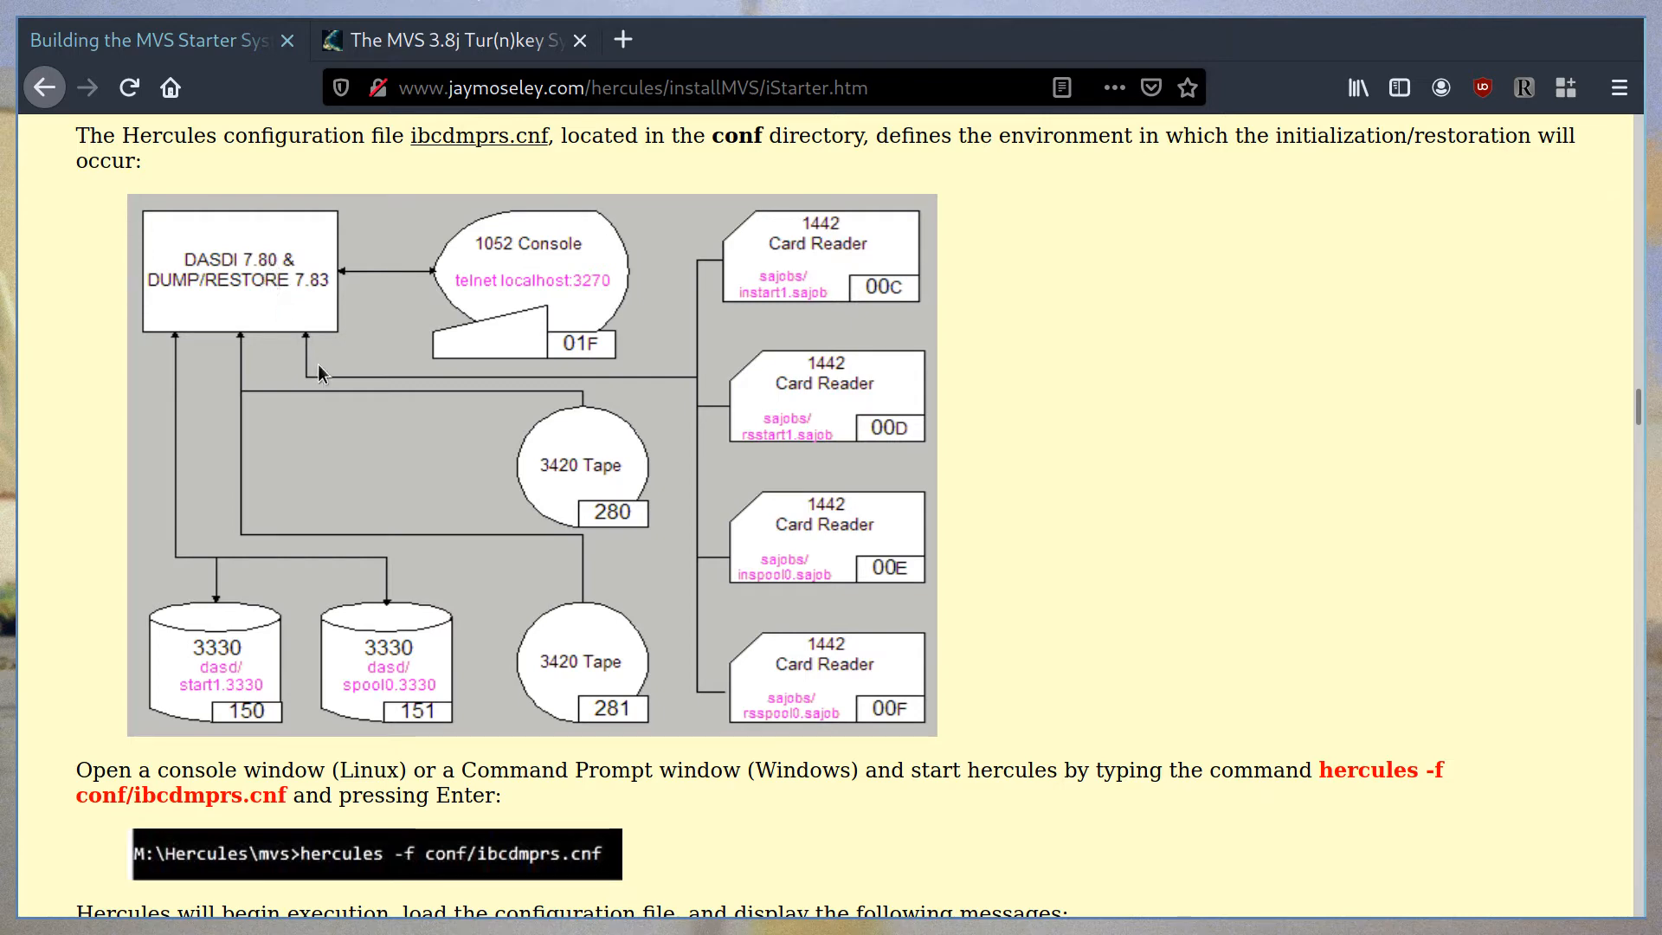
mouse_move(583, 474)
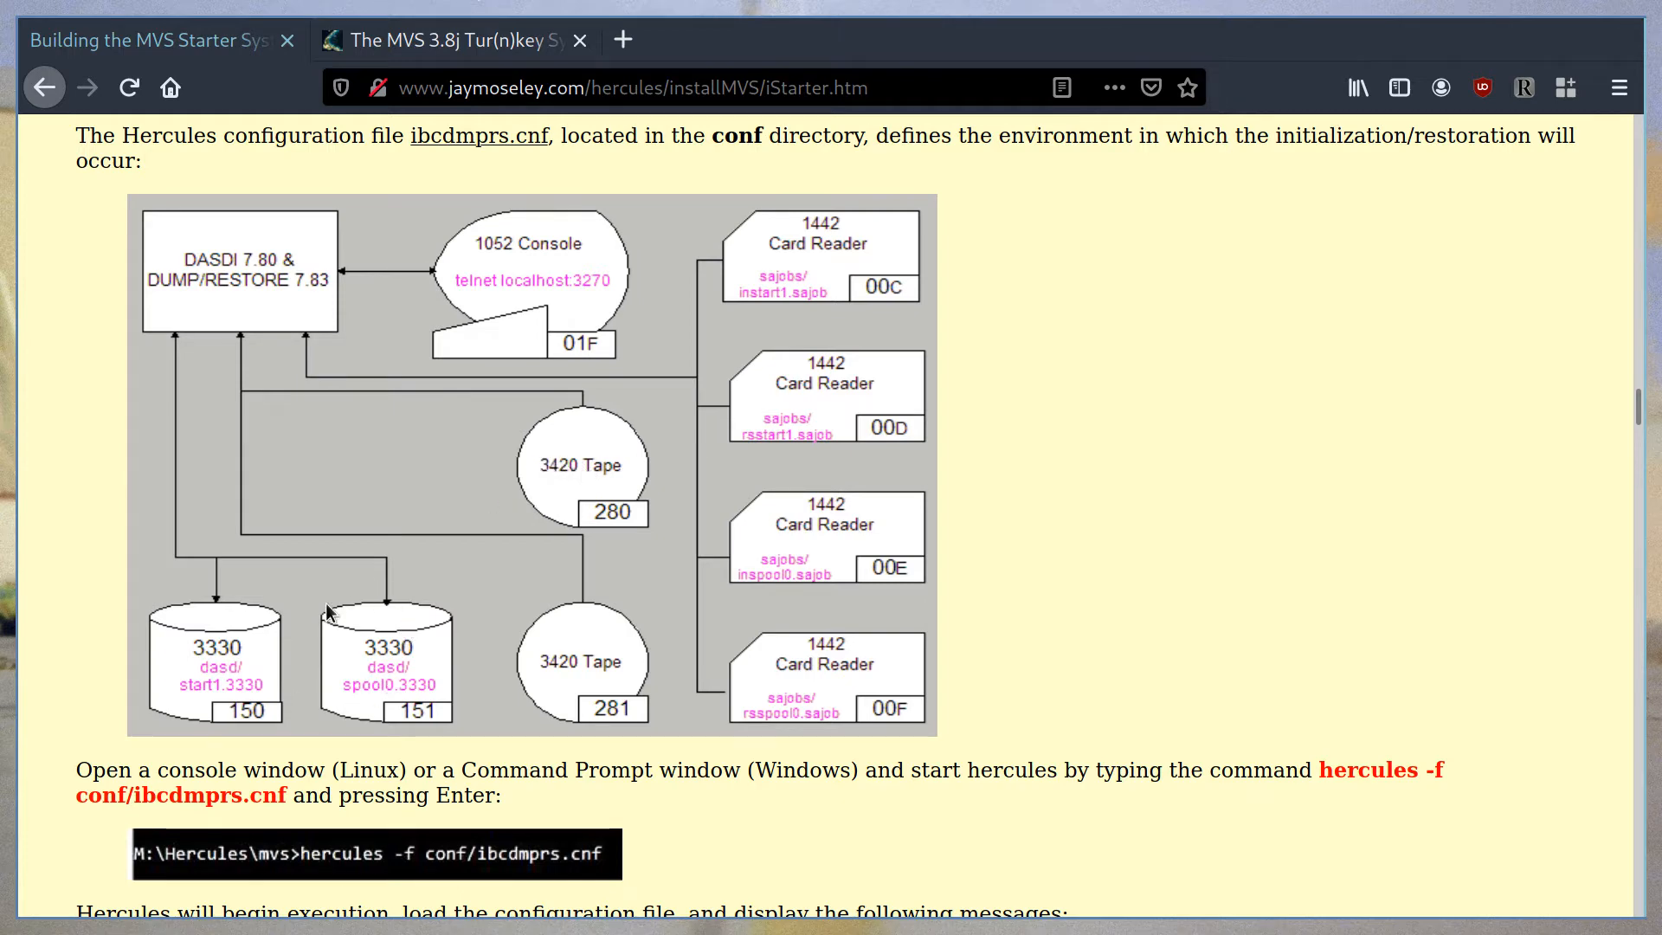
mouse_move(380, 603)
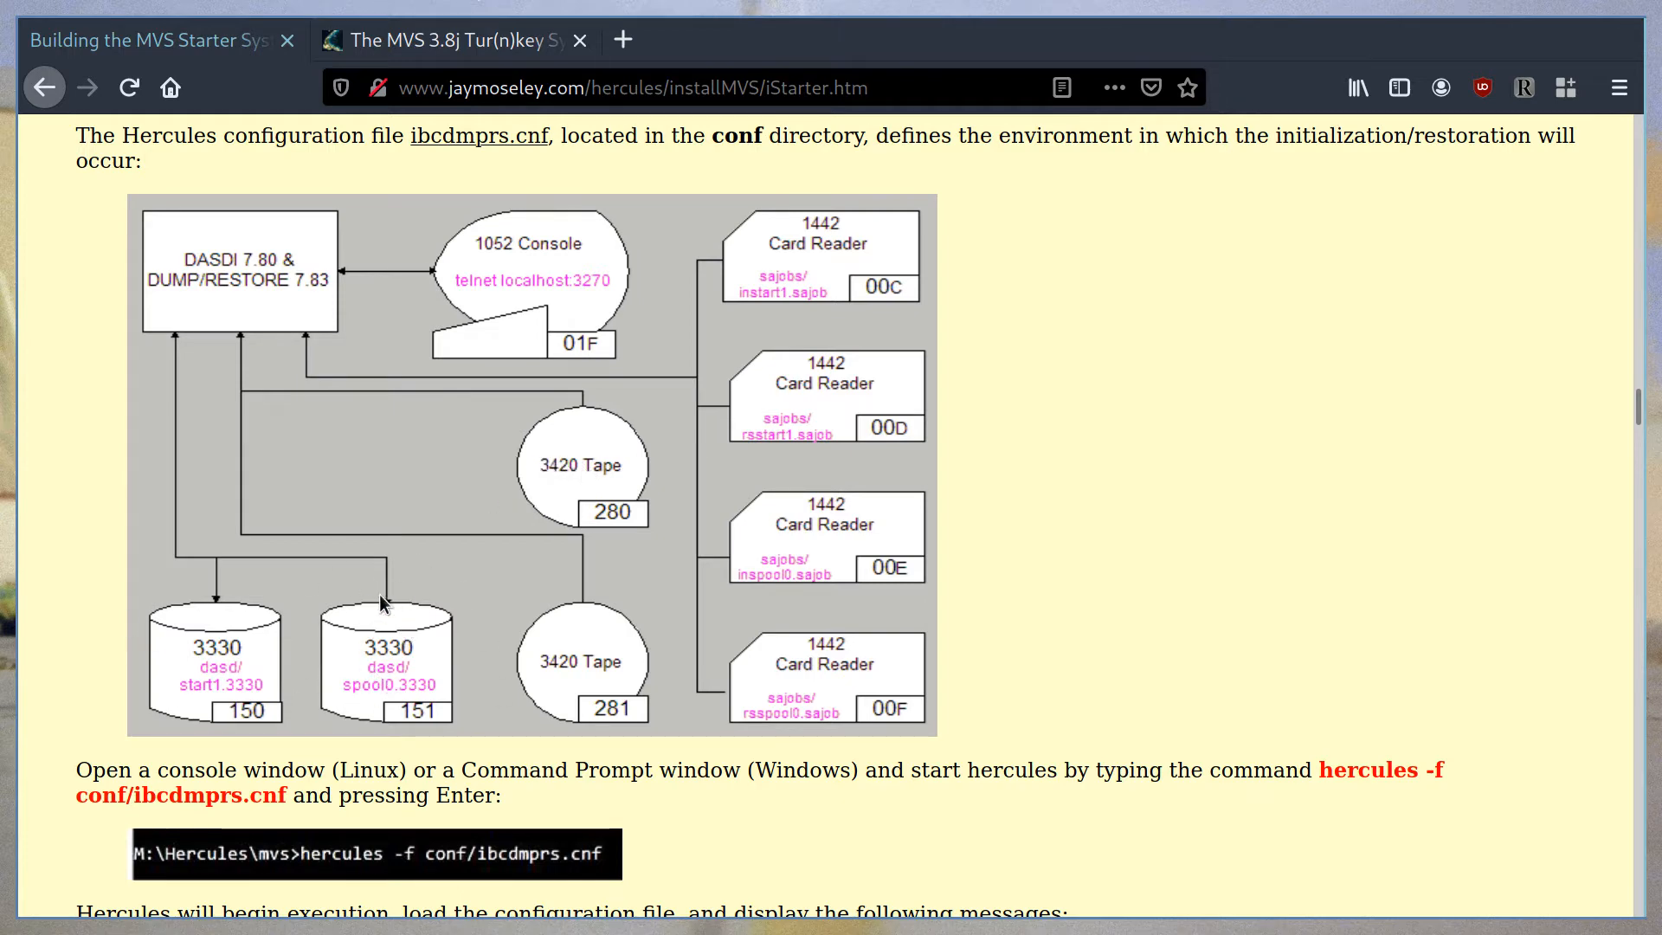
scroll("down", 3)
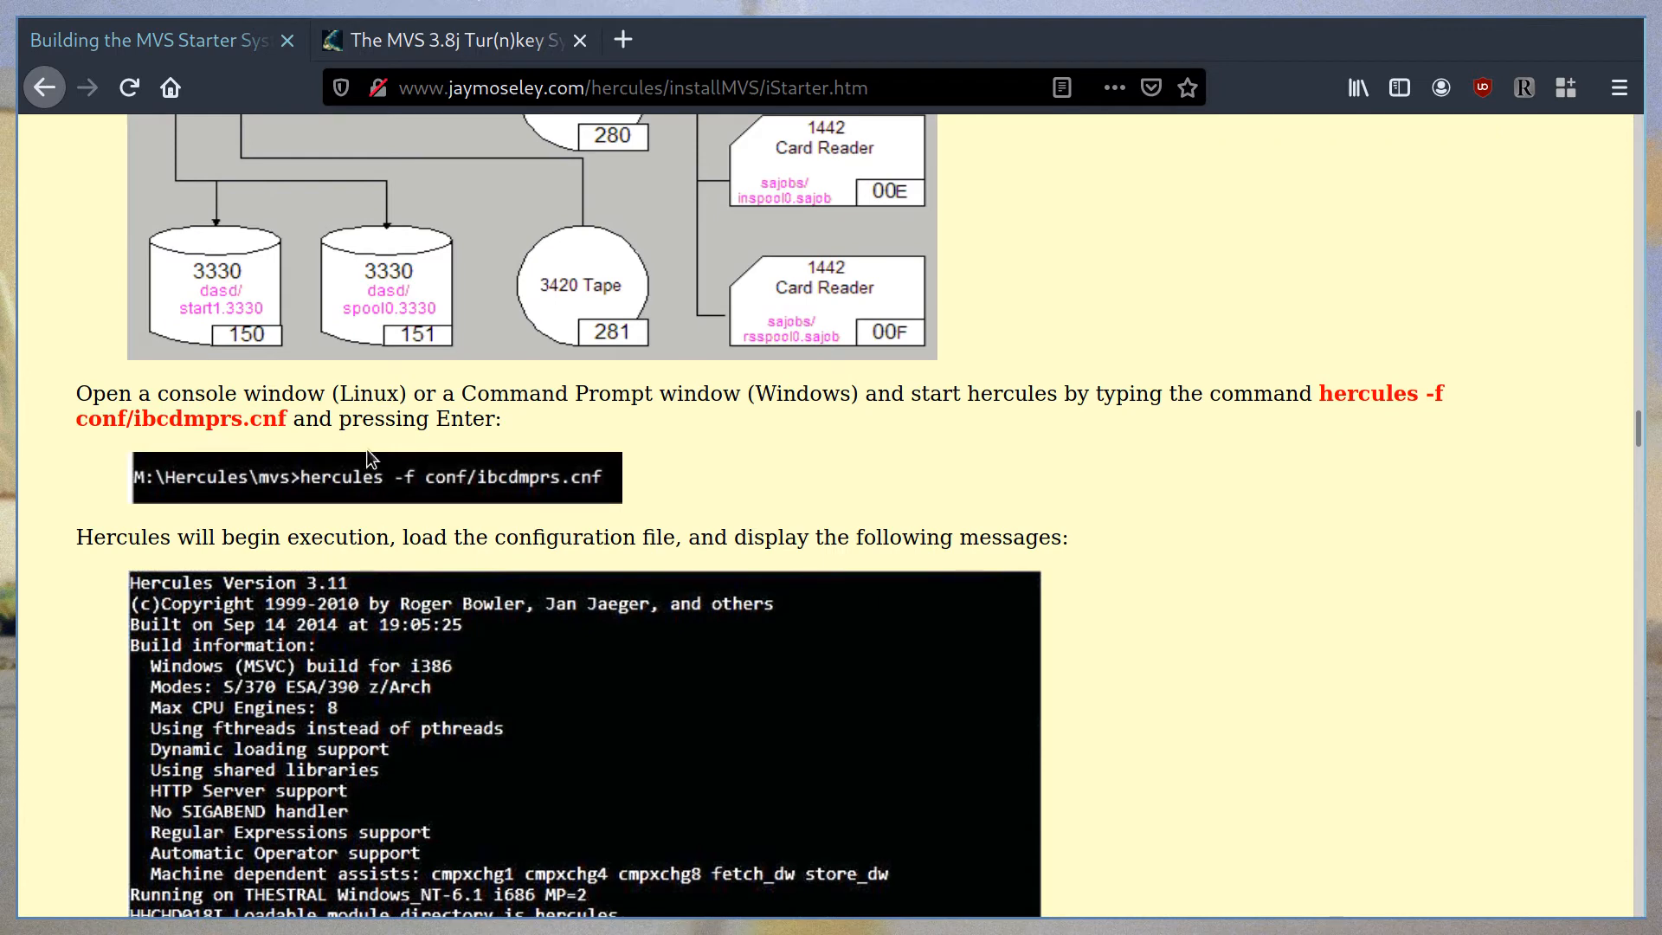
mouse_move(298, 270)
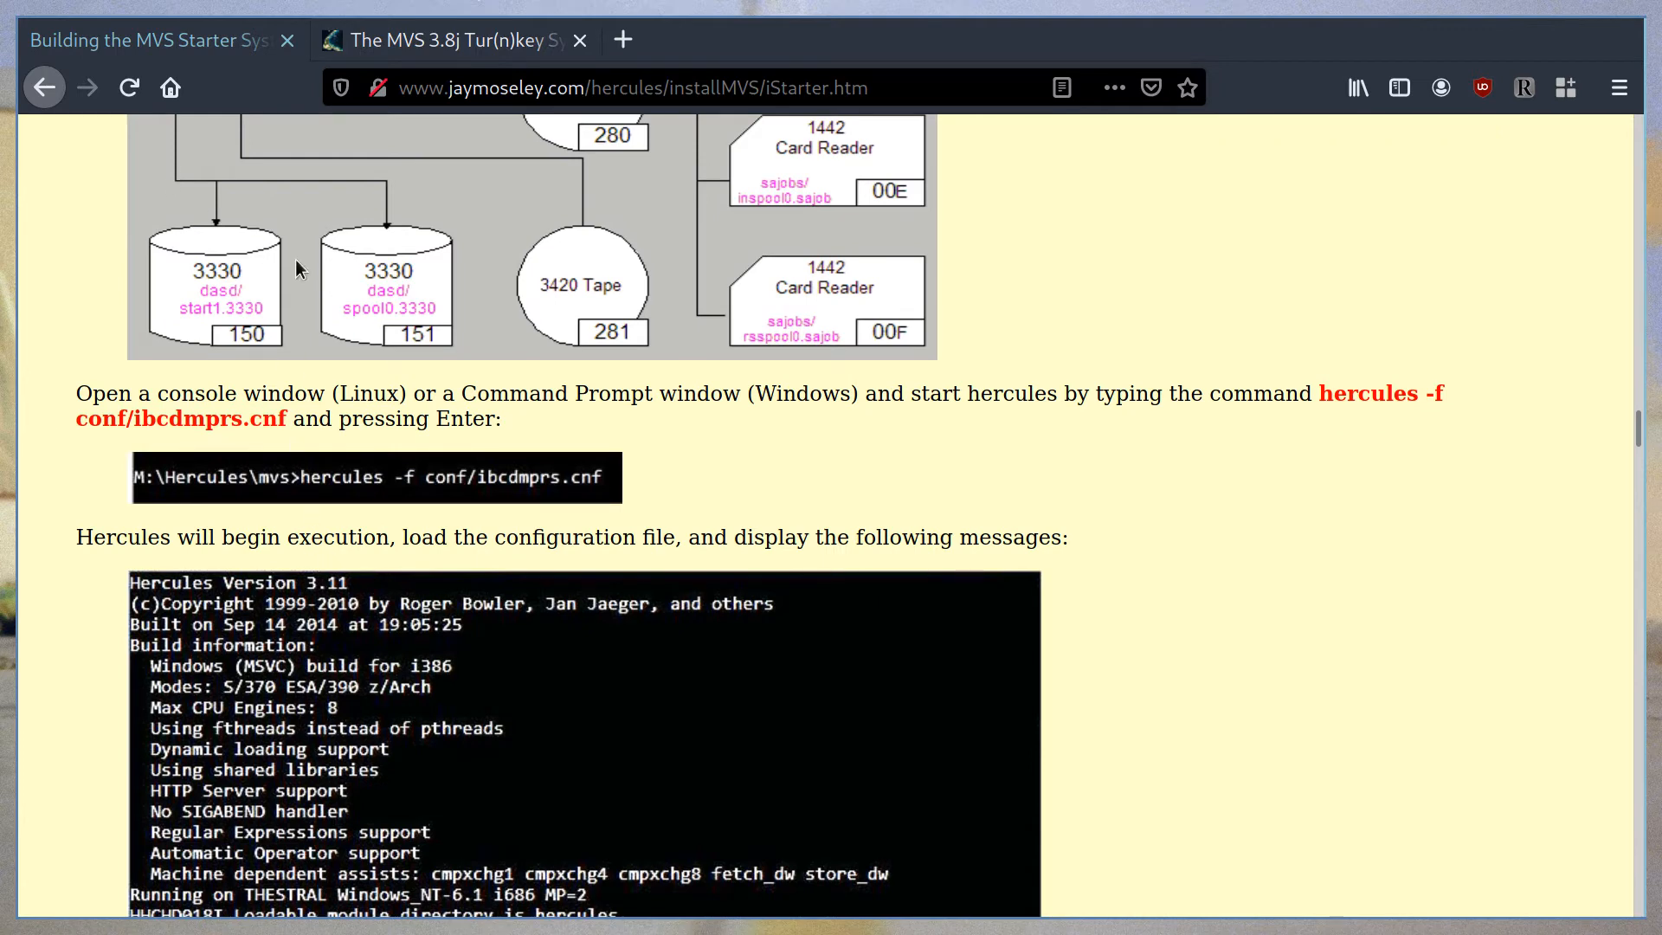
mouse_move(485, 497)
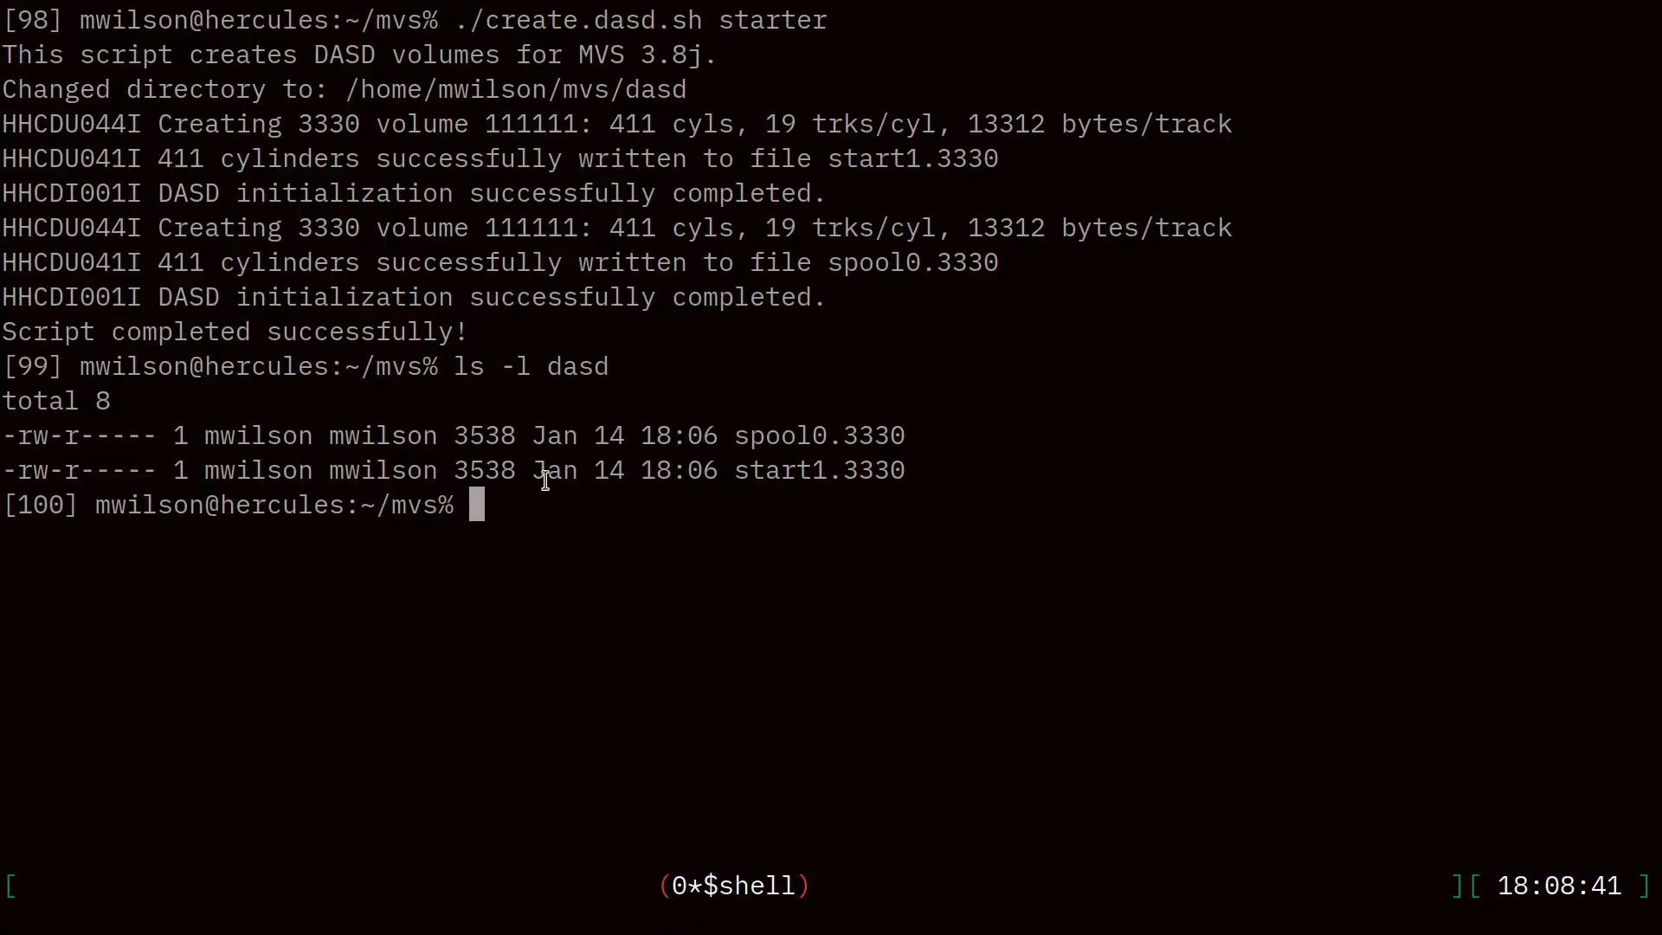
type("vim conf/")
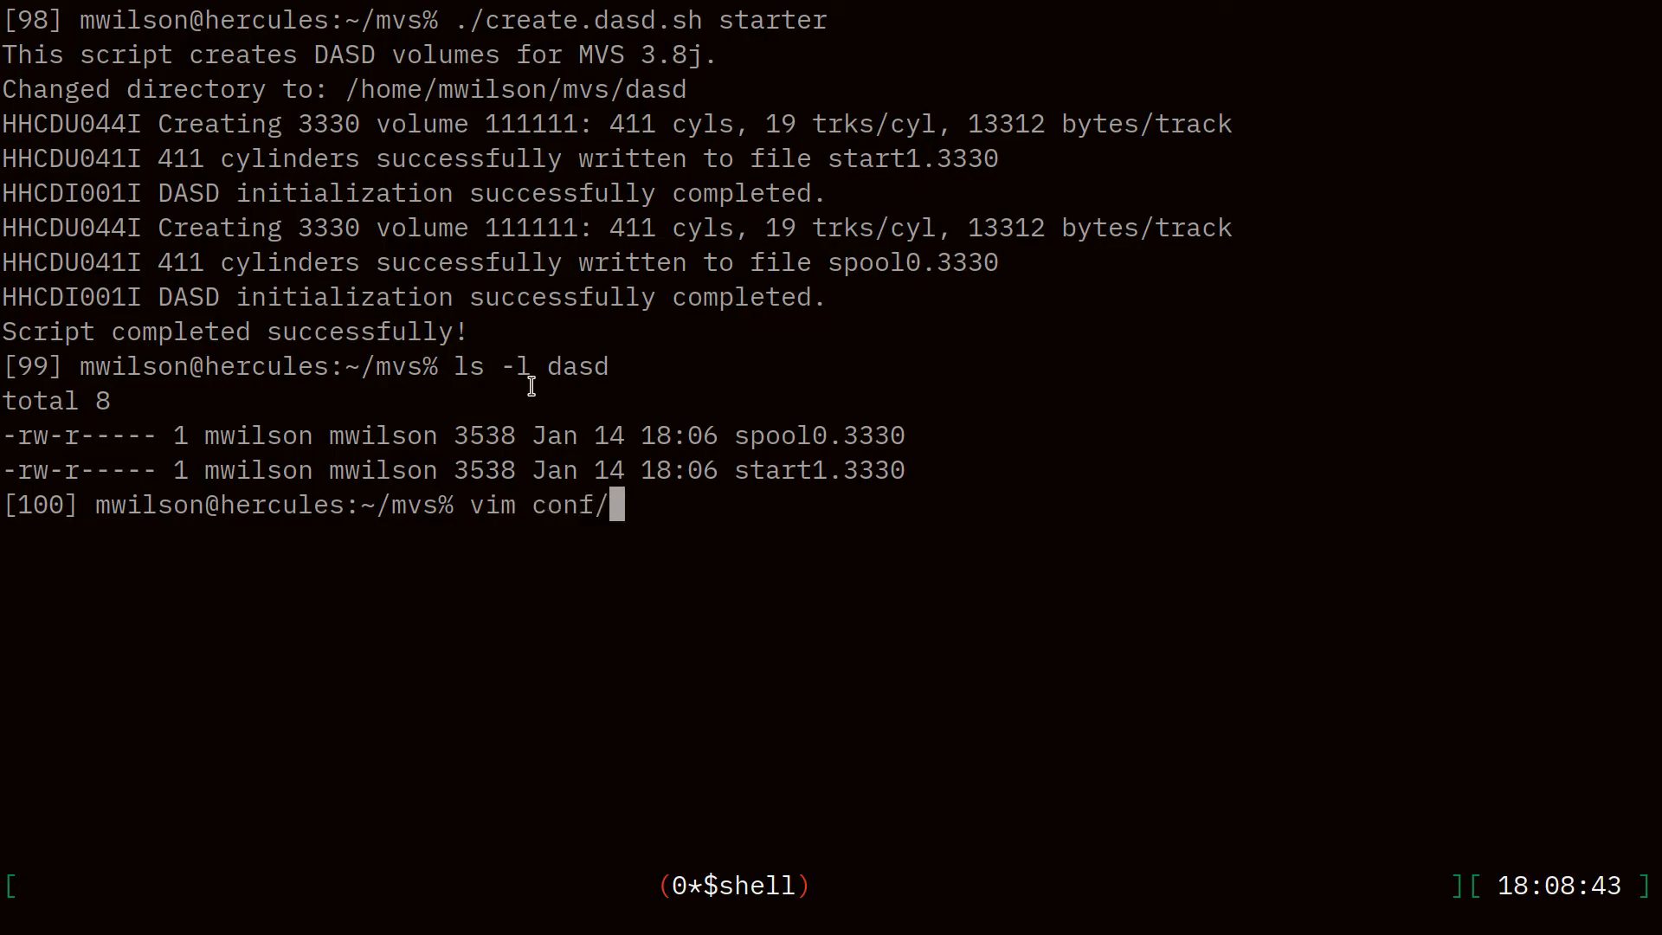
type("ibcdmprs.cnf")
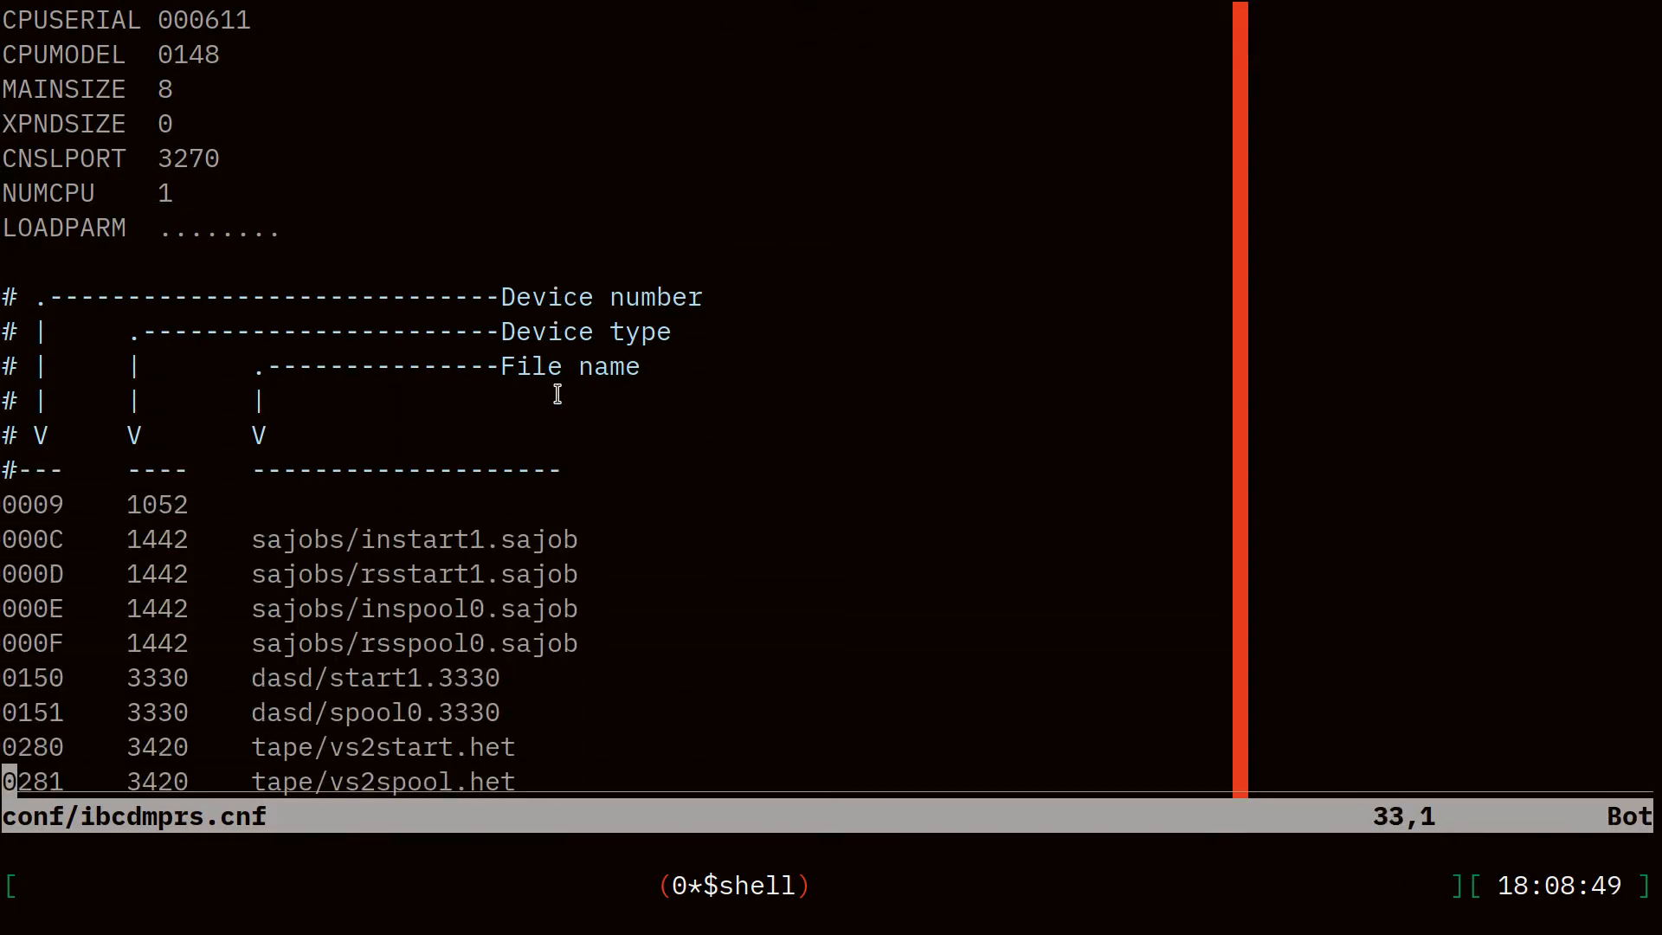
mouse_move(39, 540)
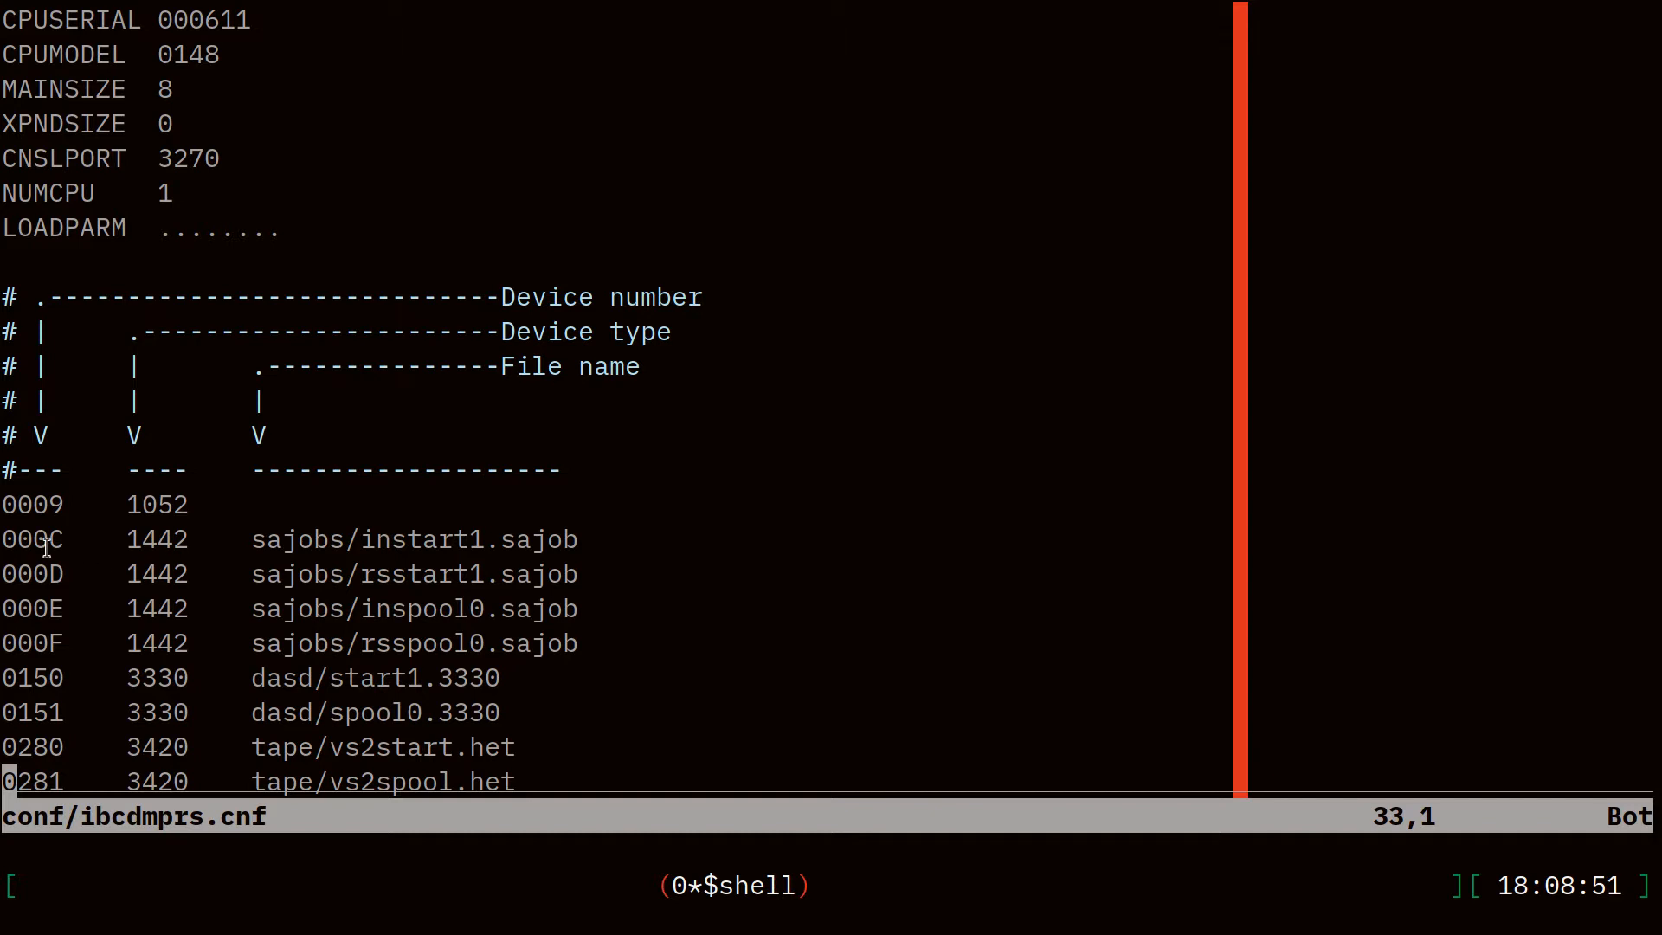
mouse_move(35, 652)
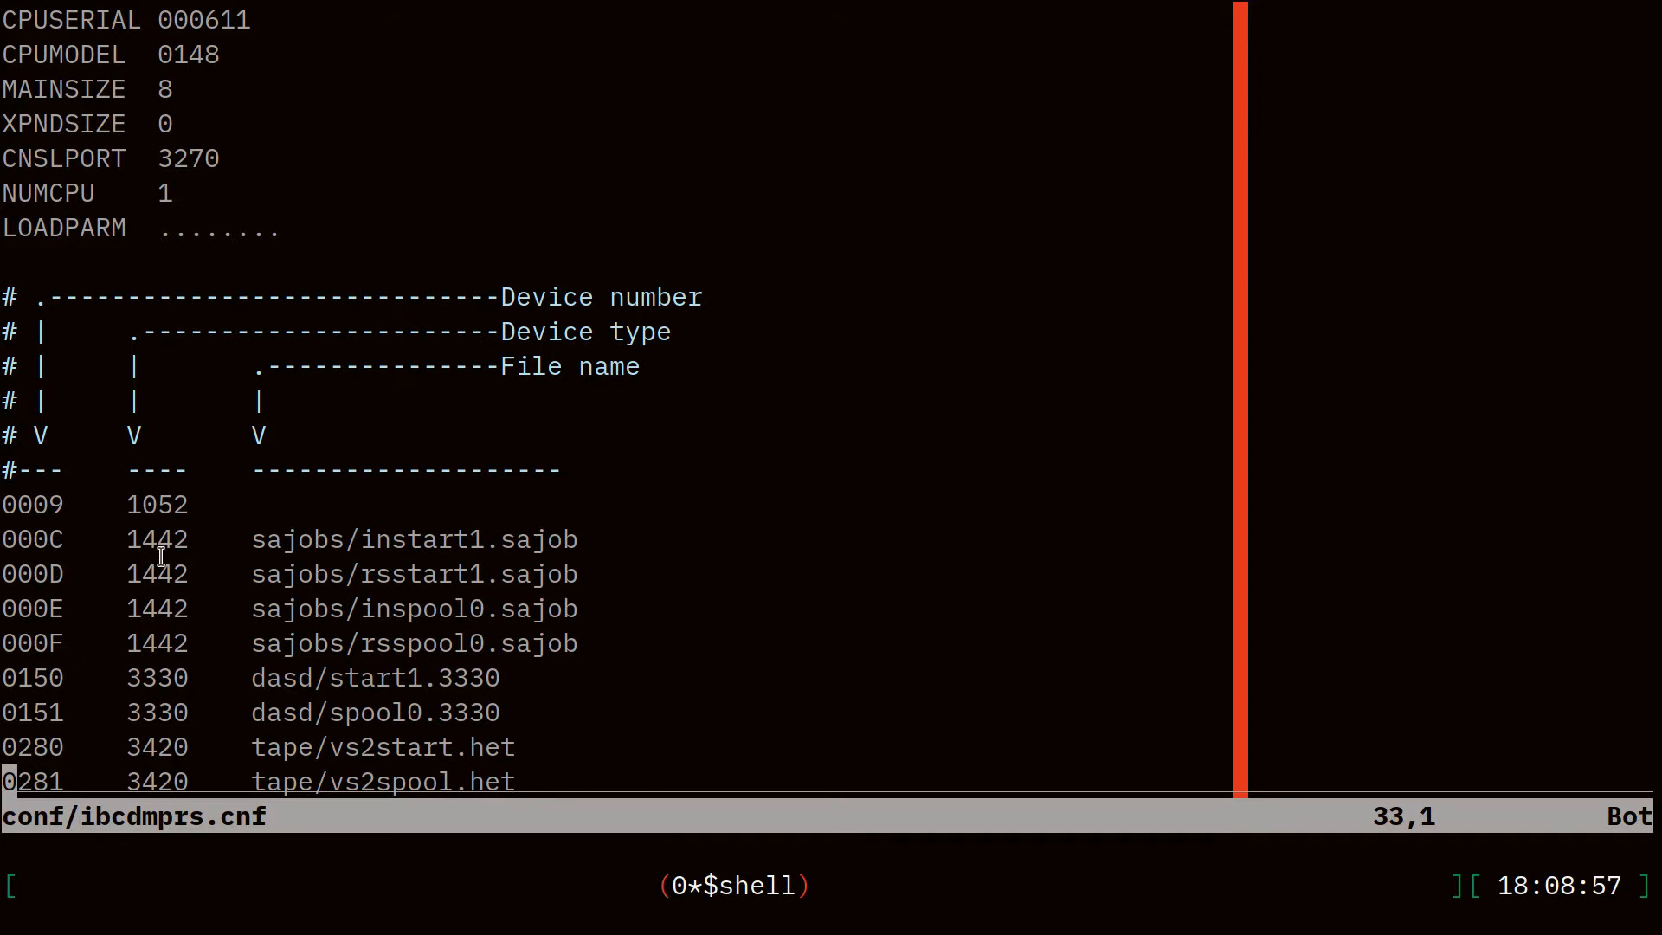
mouse_move(189, 538)
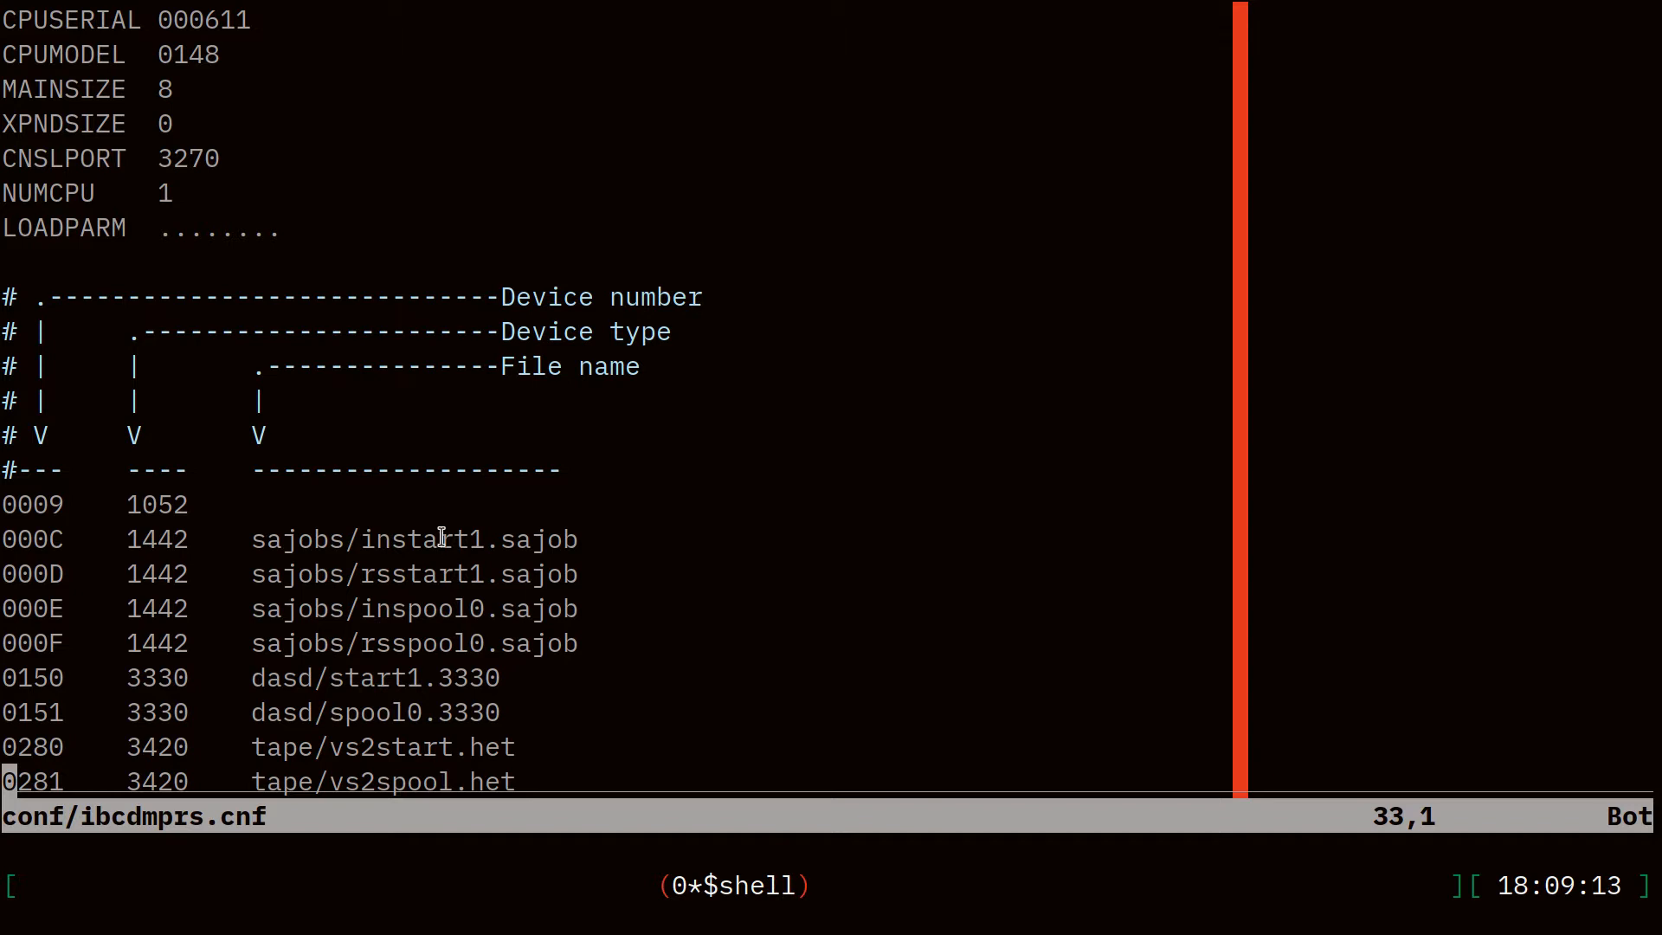
mouse_move(455, 615)
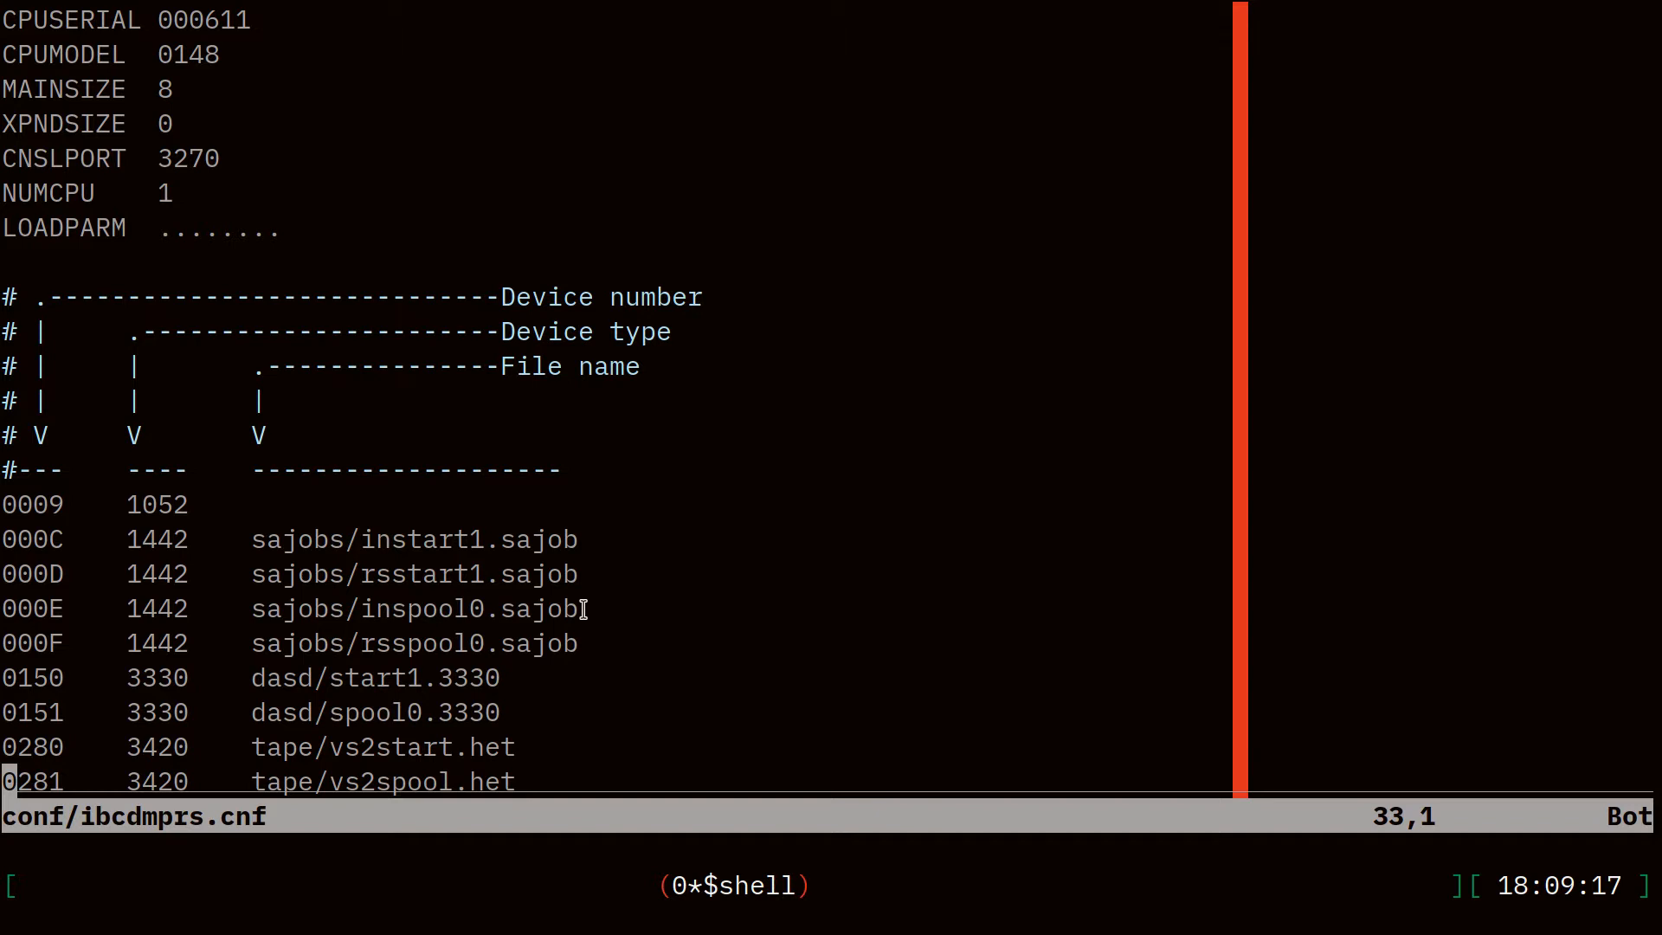
mouse_move(446, 823)
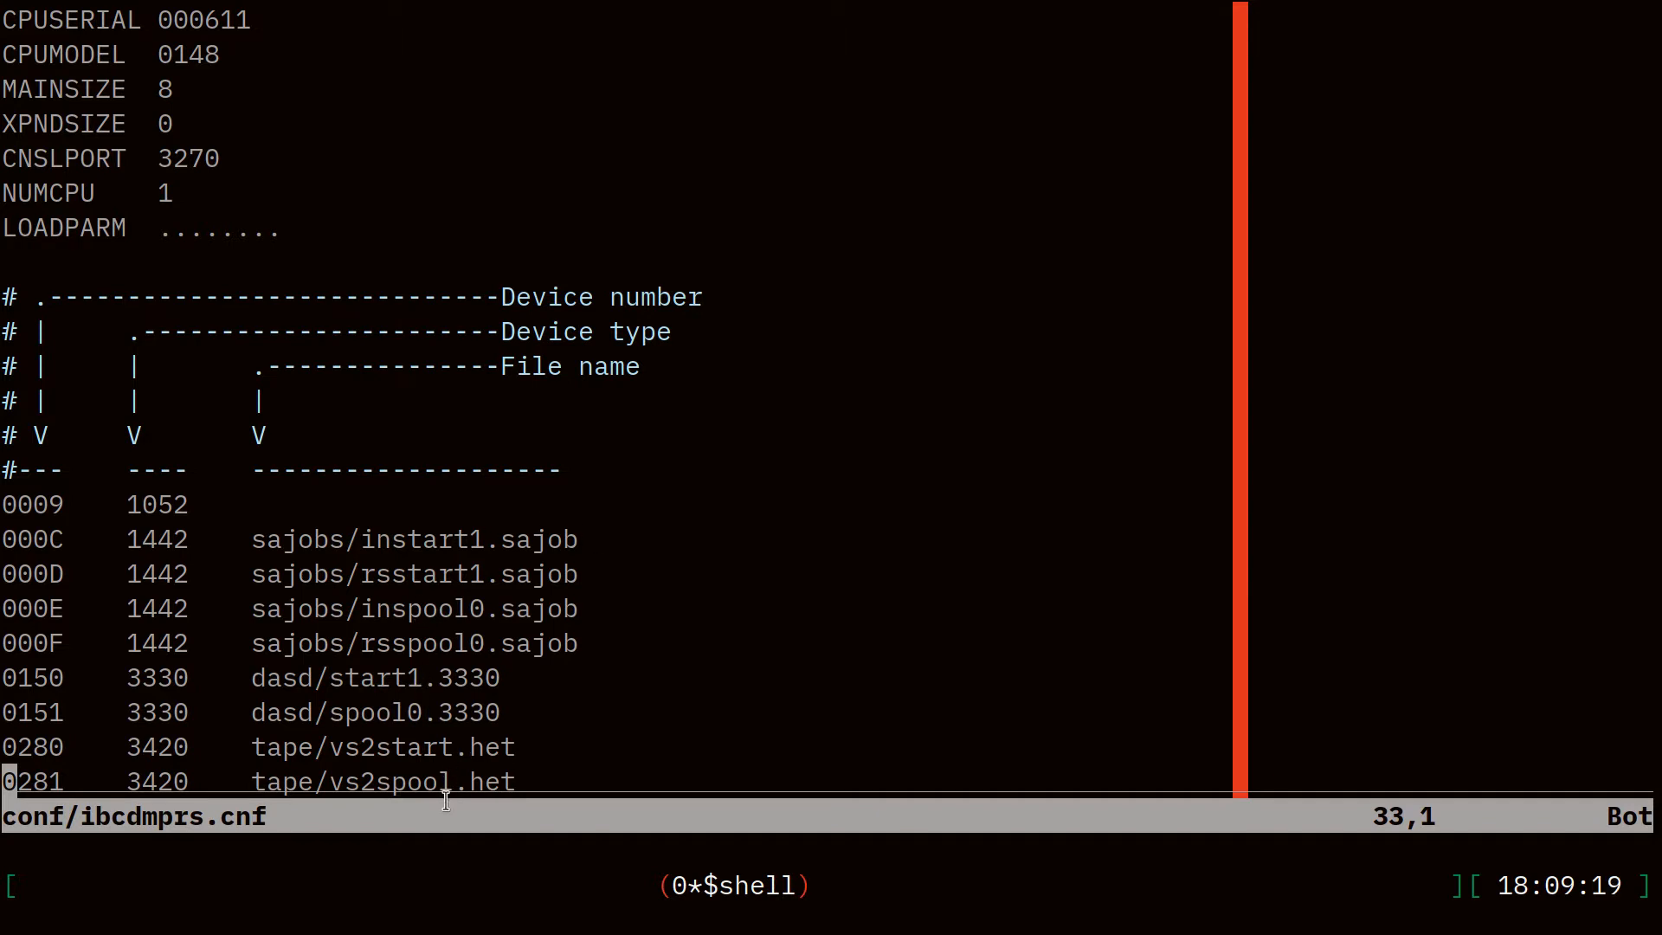
mouse_move(465, 678)
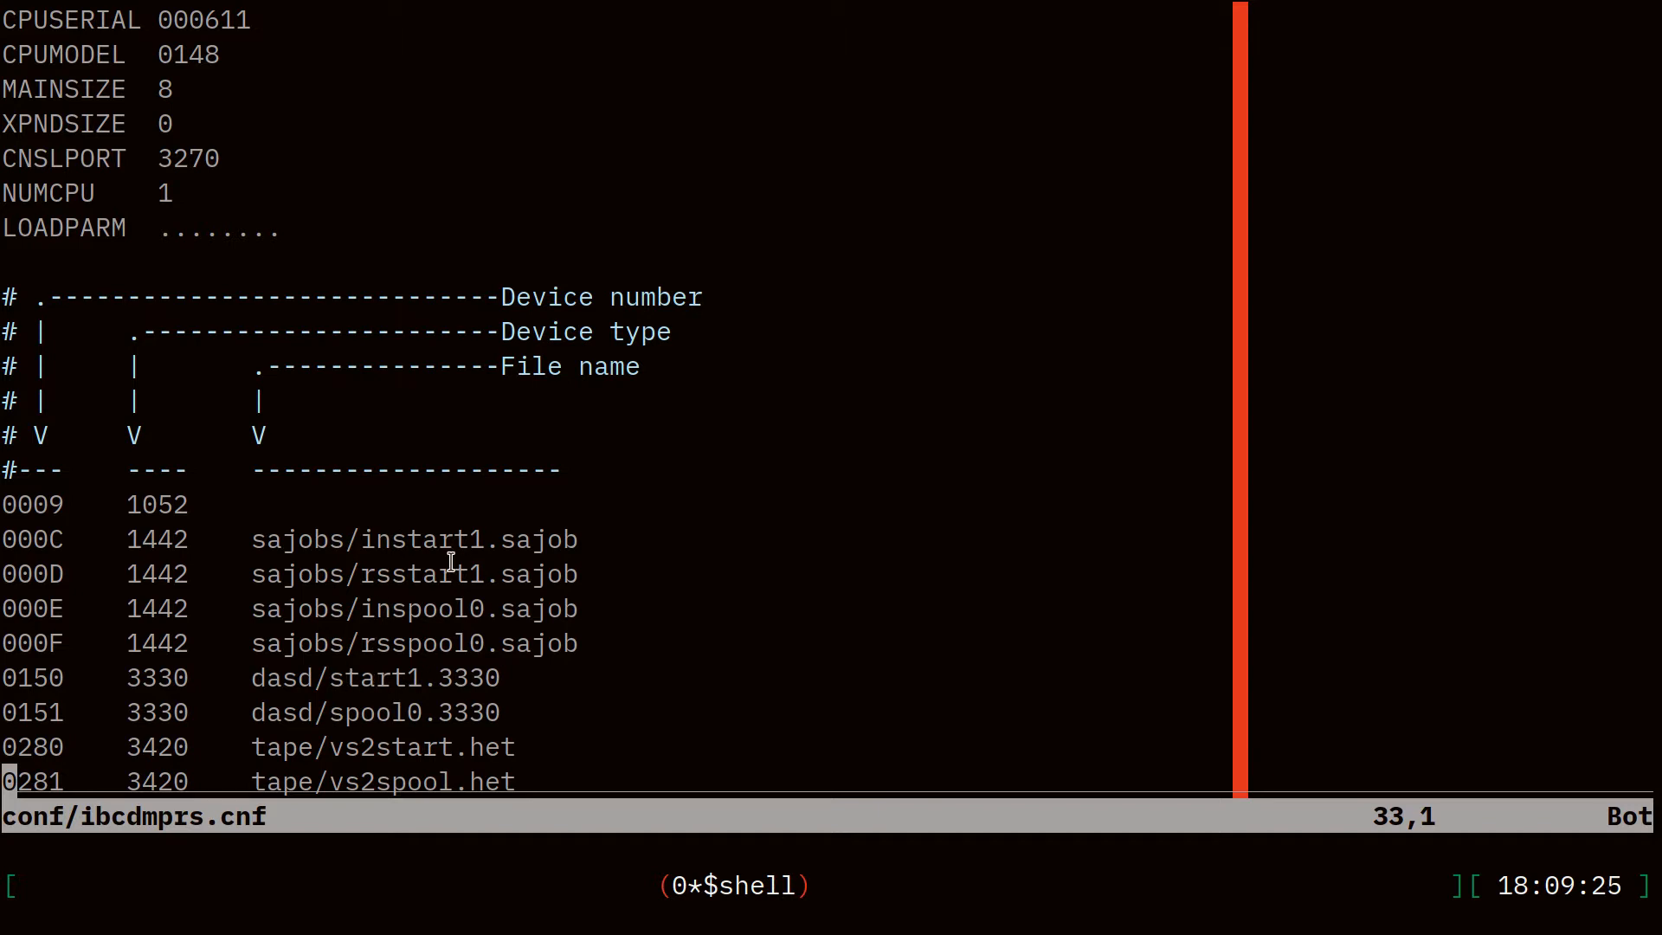
mouse_move(392, 678)
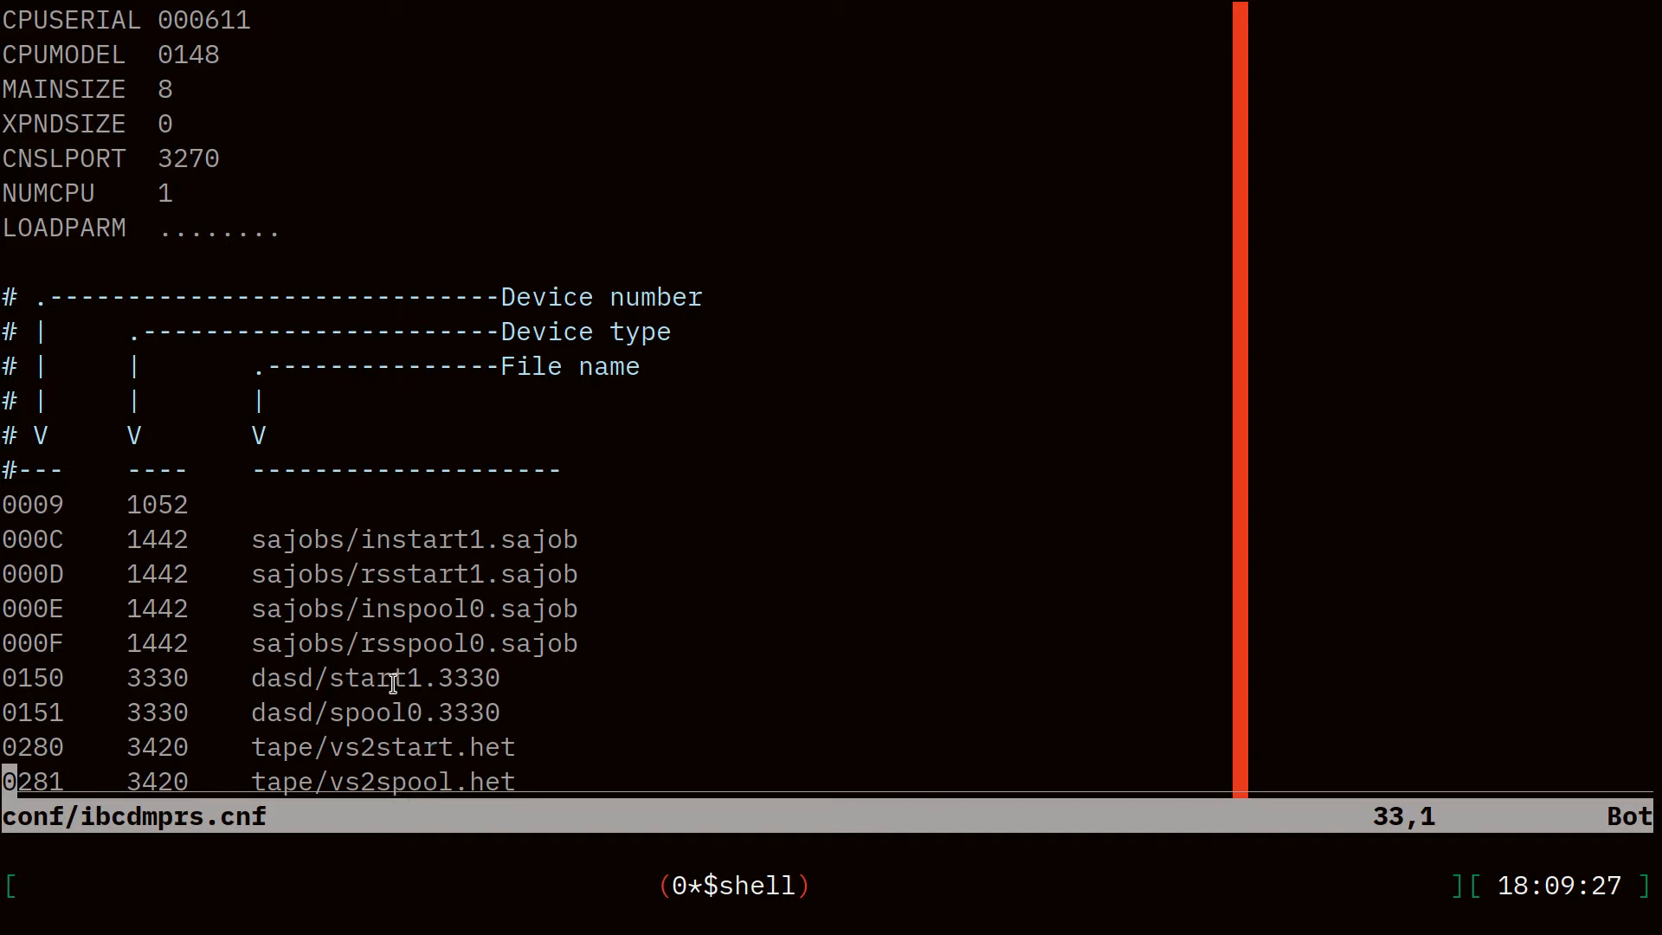
mouse_move(430, 747)
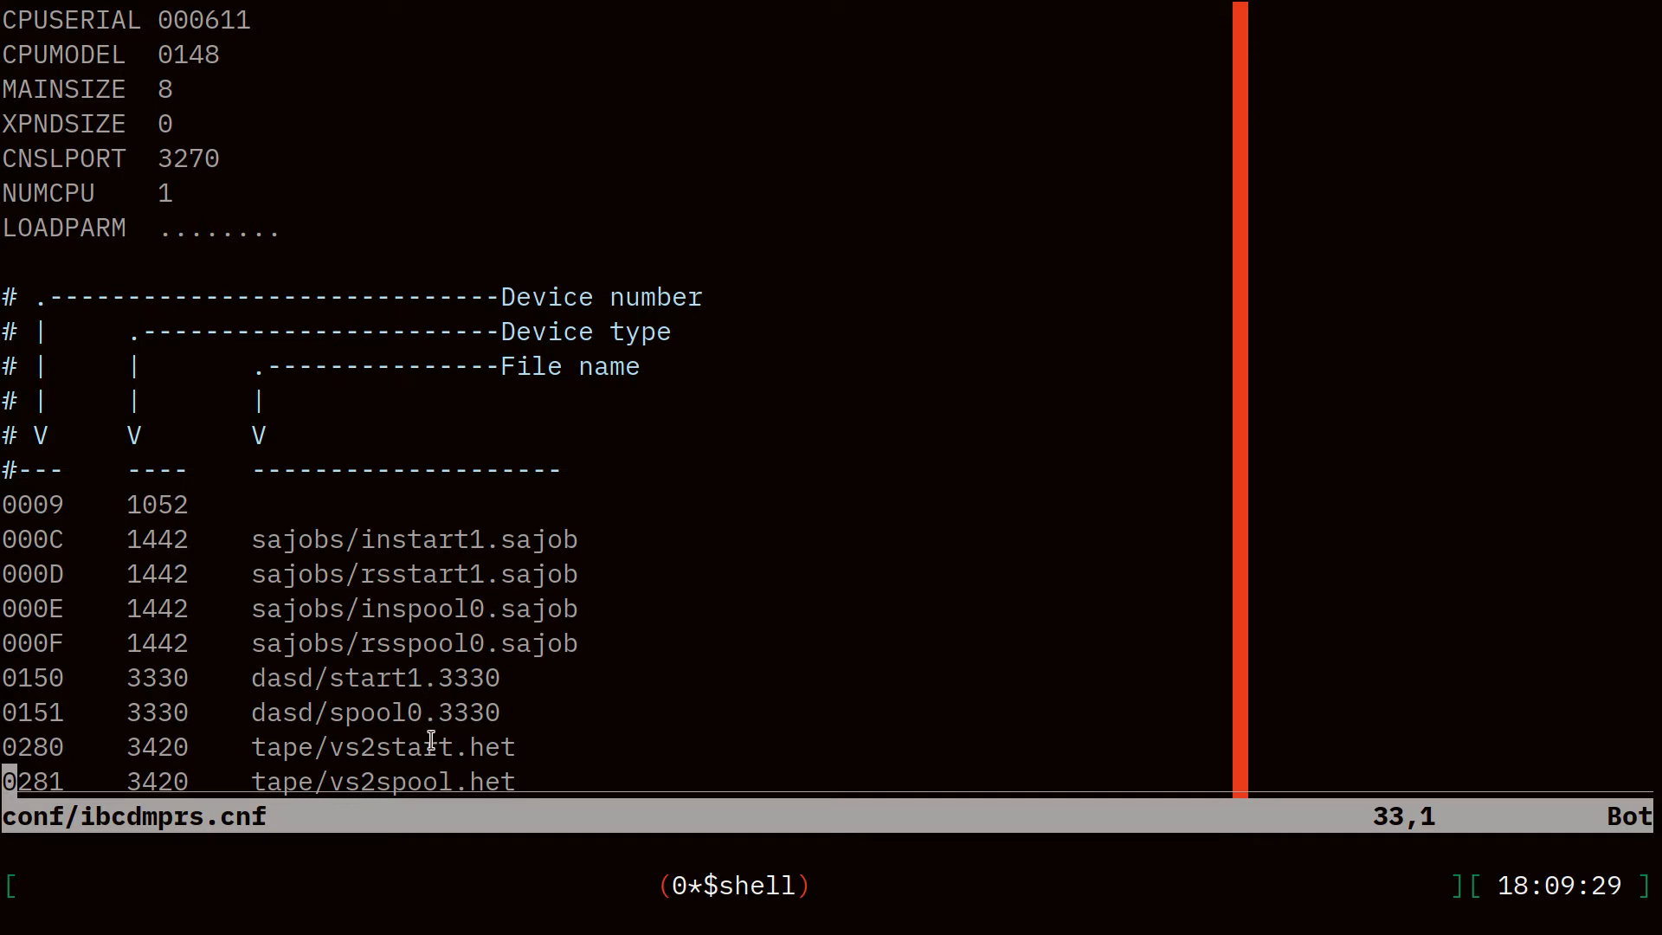
mouse_move(388, 712)
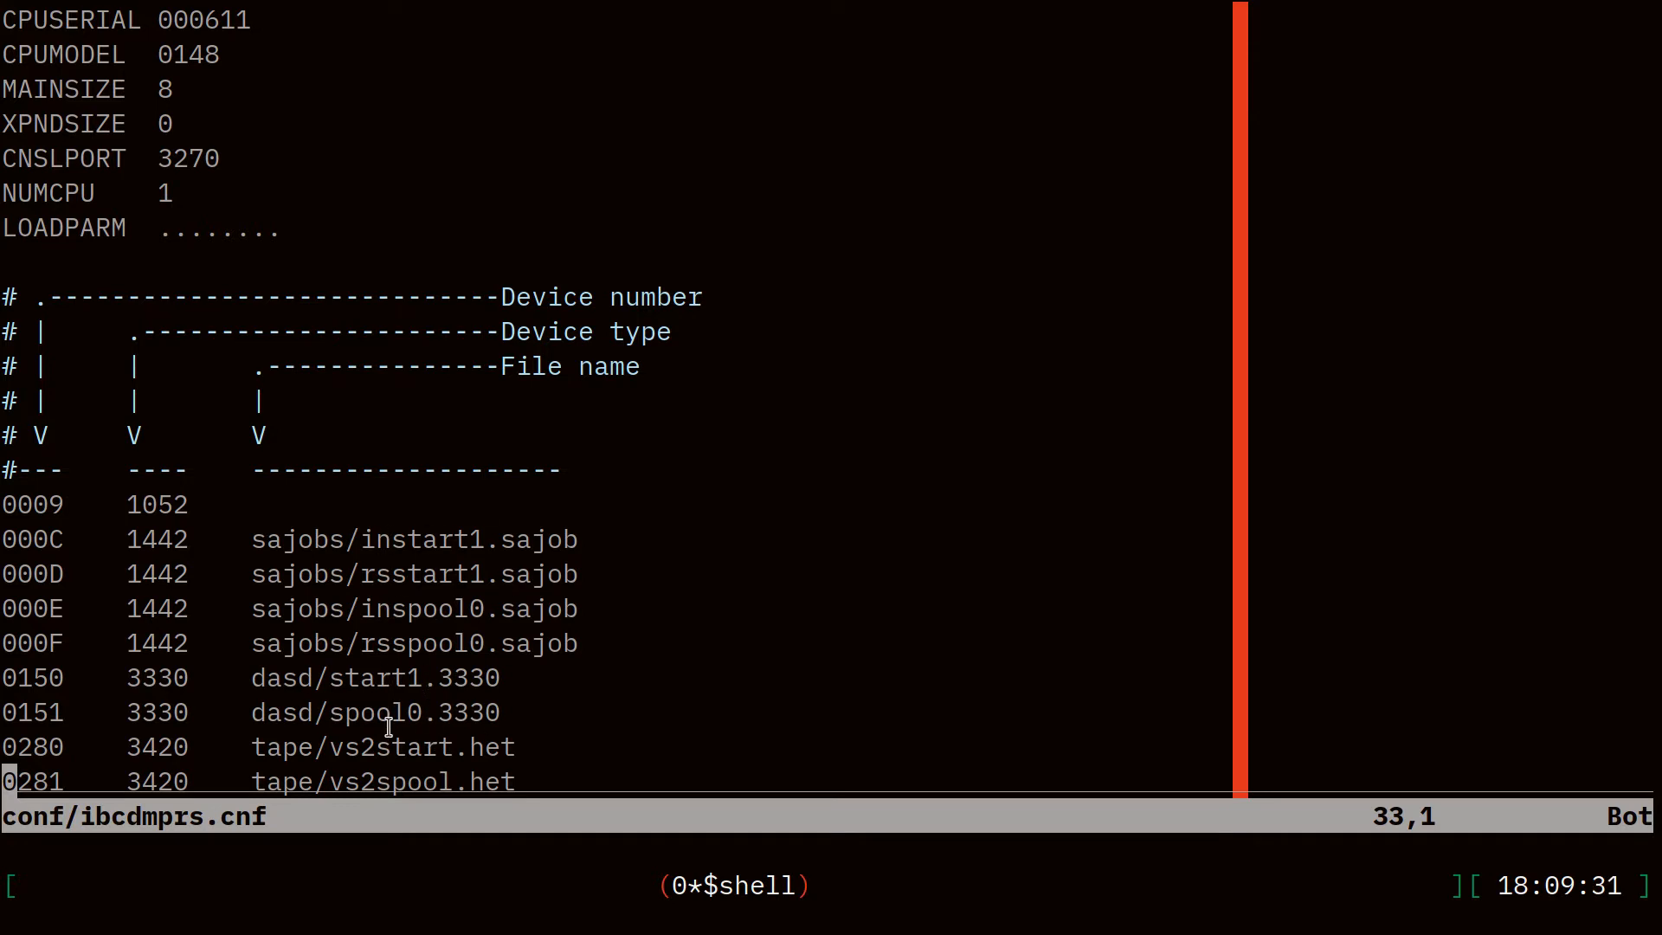
mouse_move(458, 608)
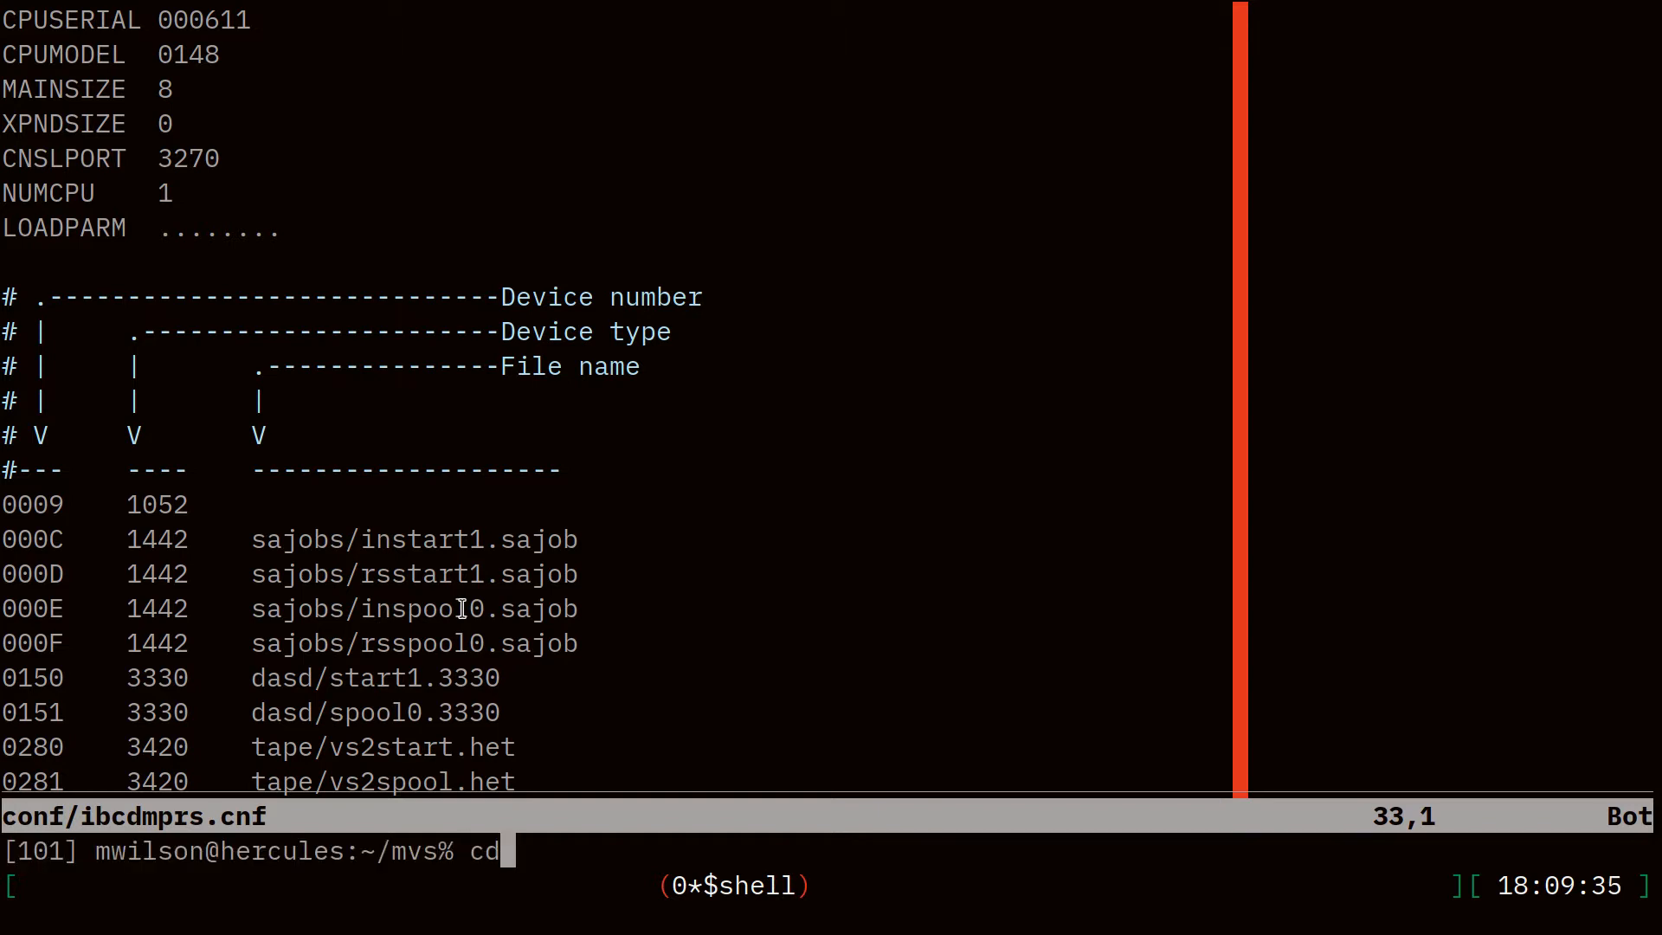
Open sajobs/instart1.sajob in vim and jump down to its DADEF statement.
type("vim sajobs/")
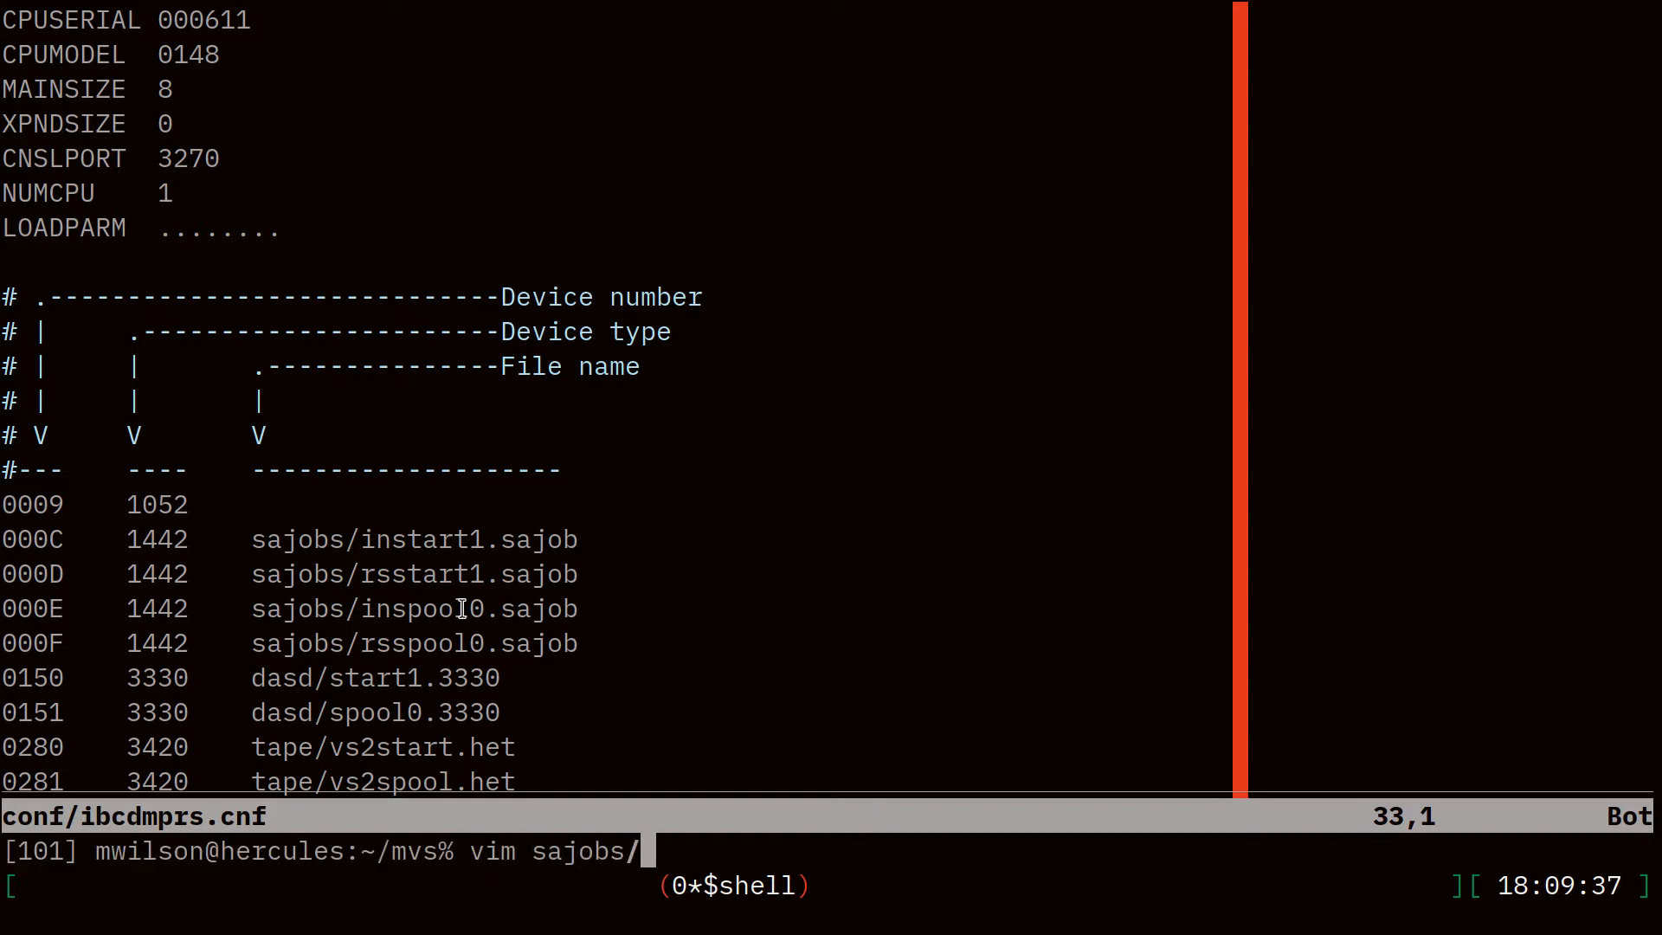
type("instart1.sajob")
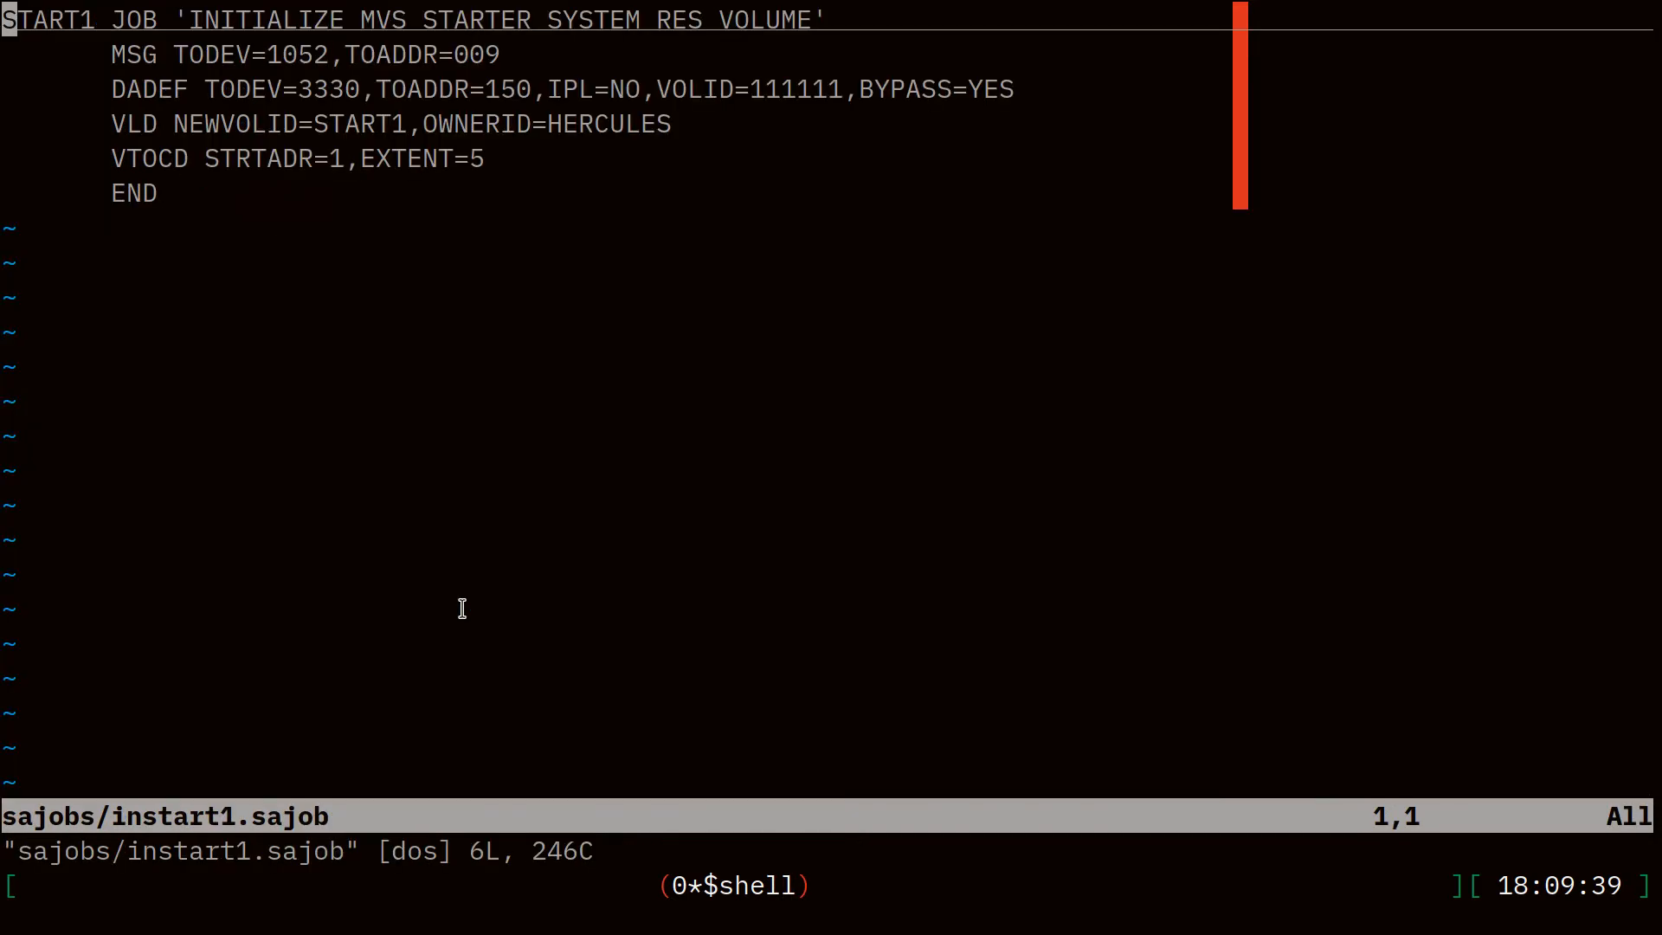
mouse_move(184, 171)
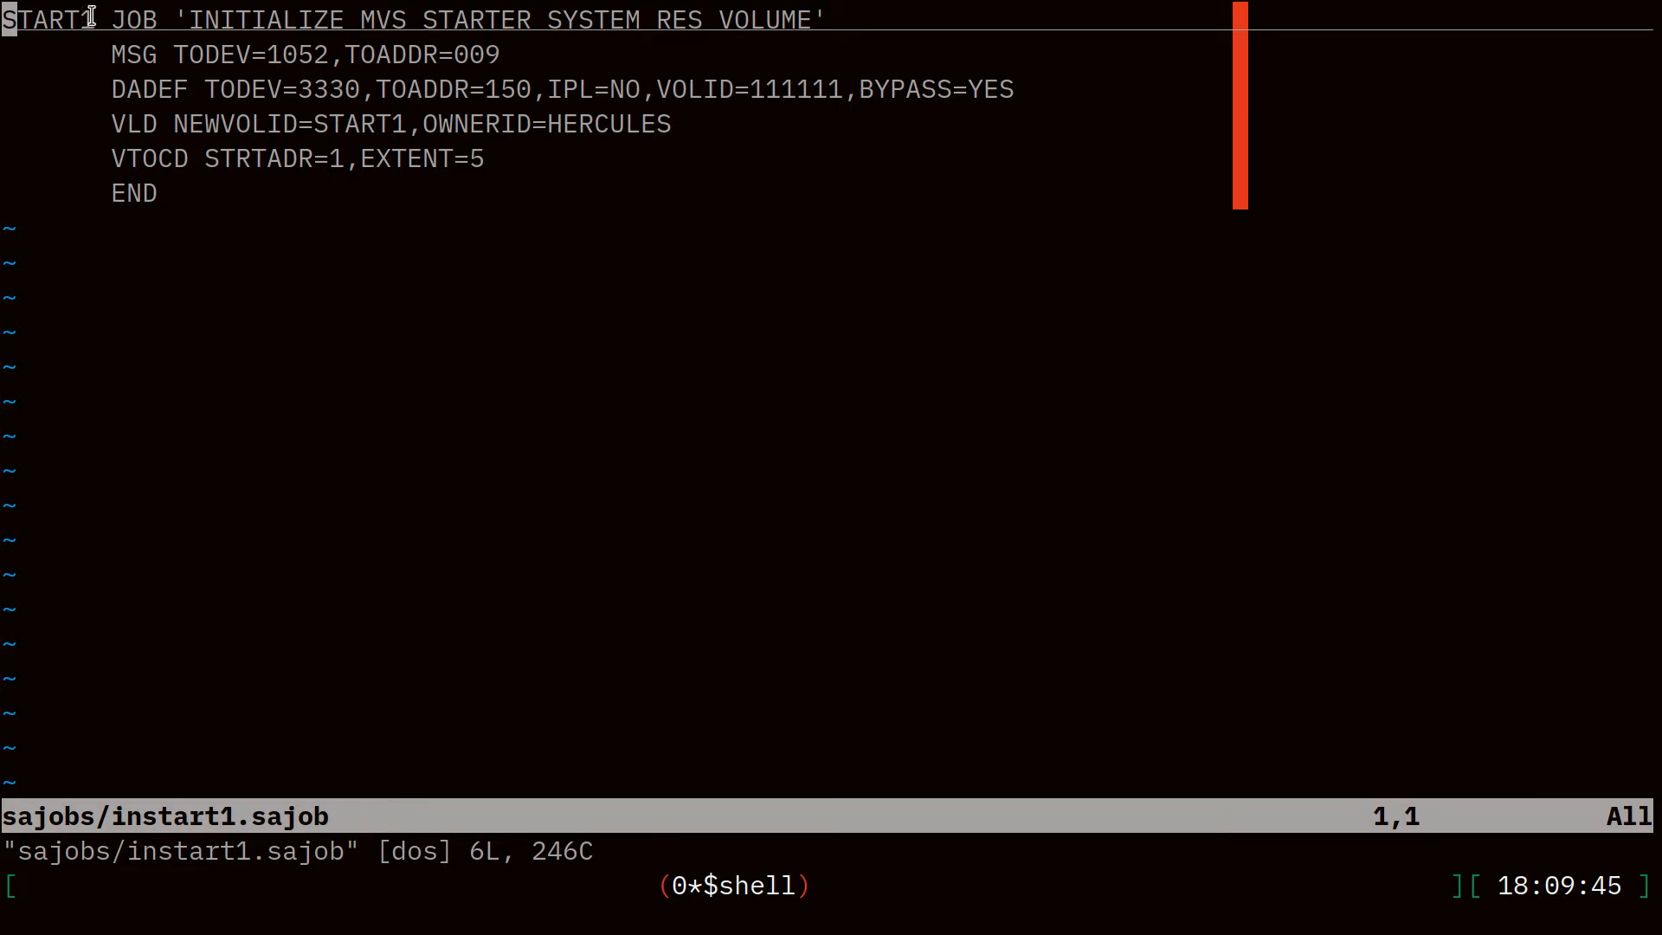
mouse_move(192, 54)
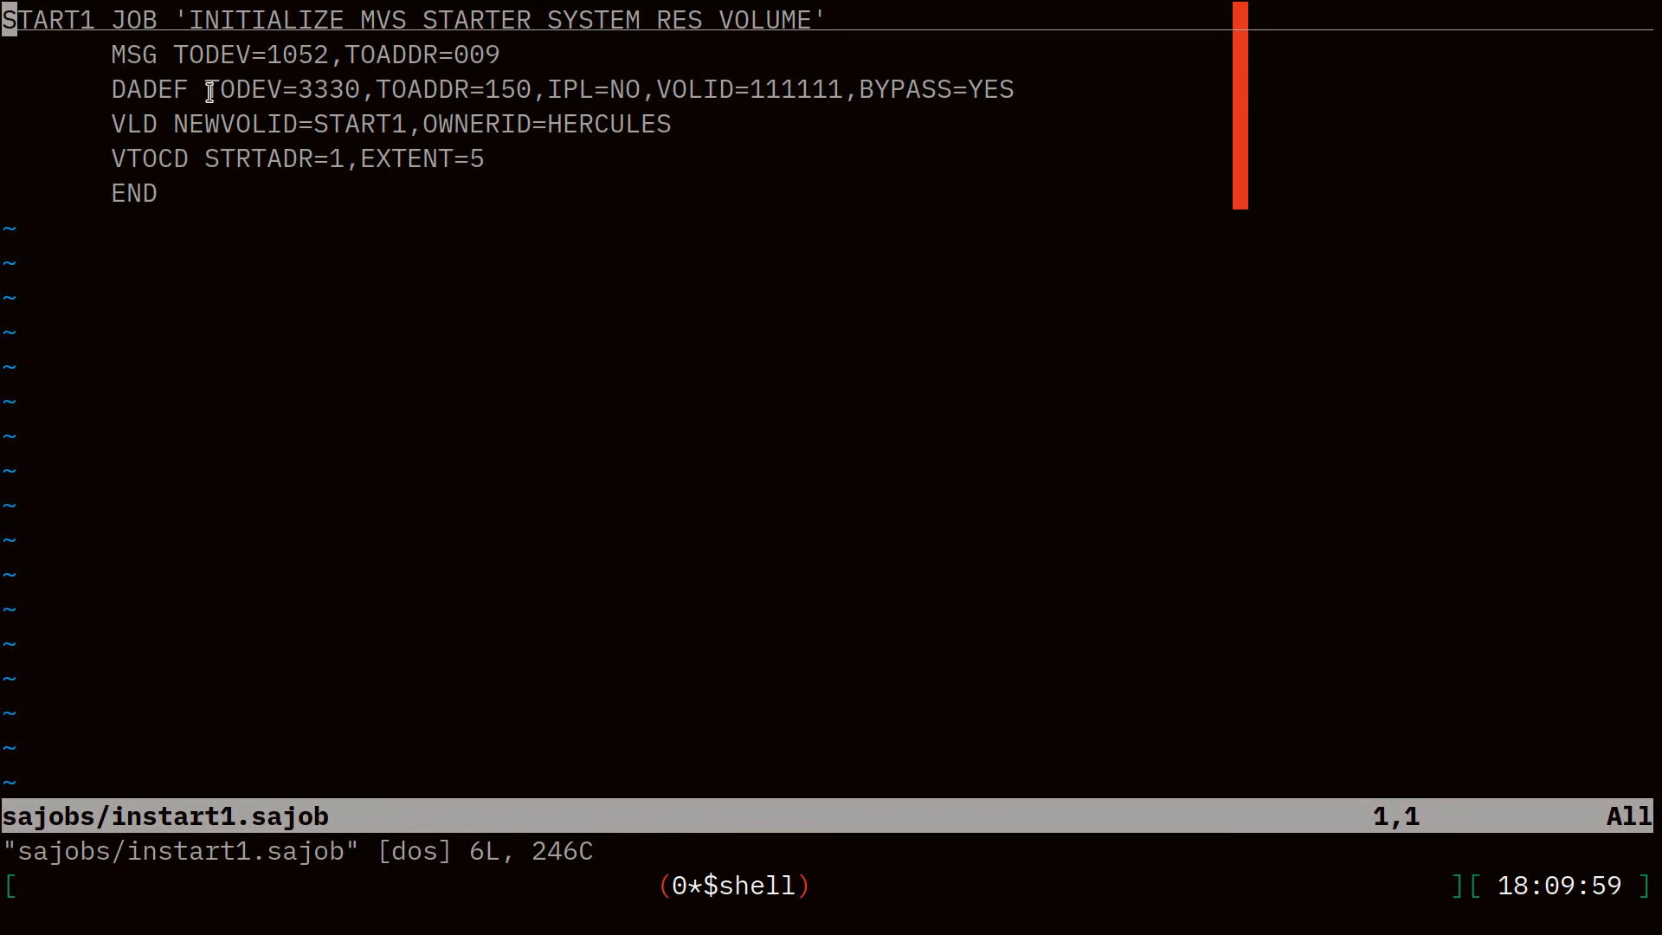
key("G")
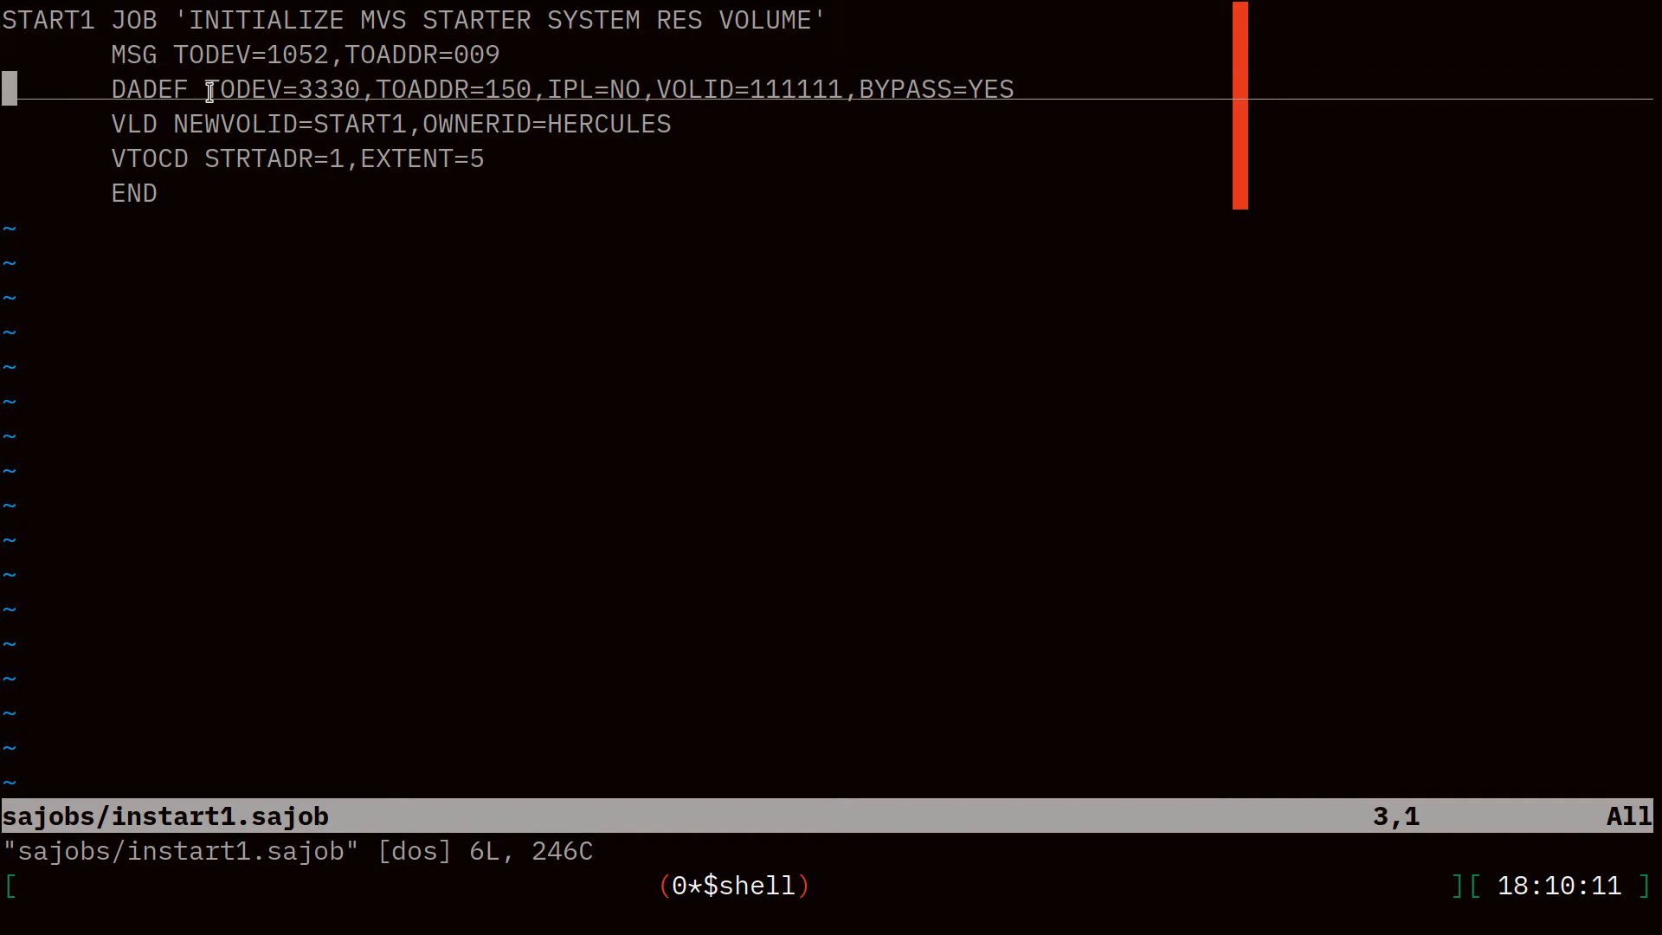
type("lson@hercules:~/mvs% ls")
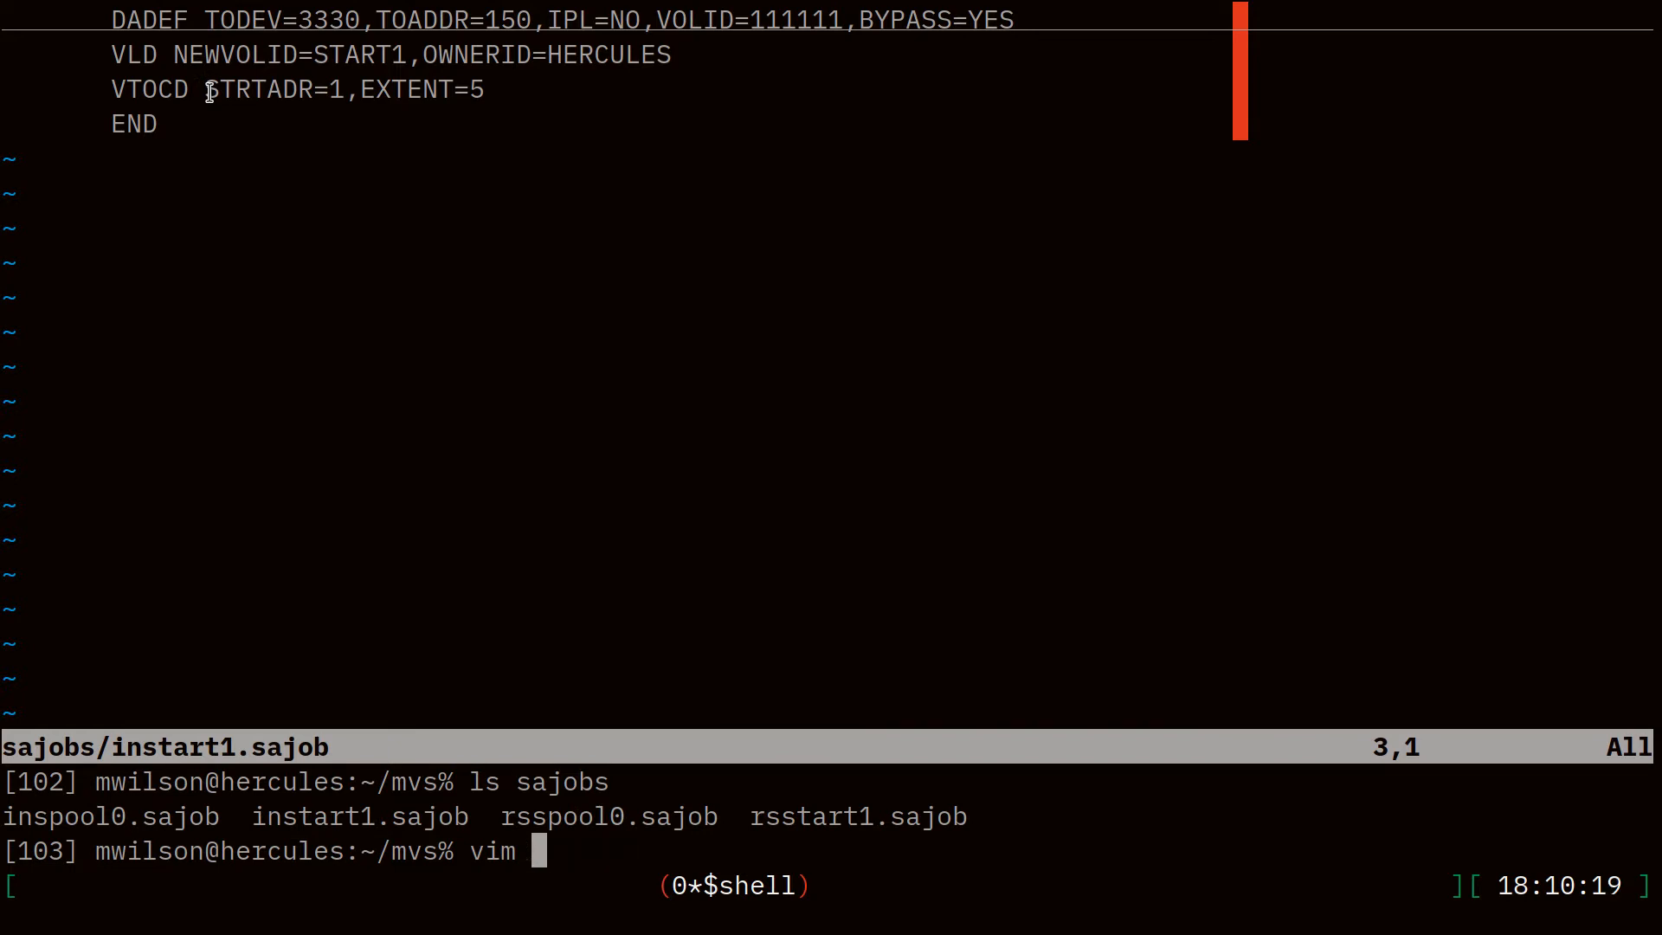
type("sajobs/insta")
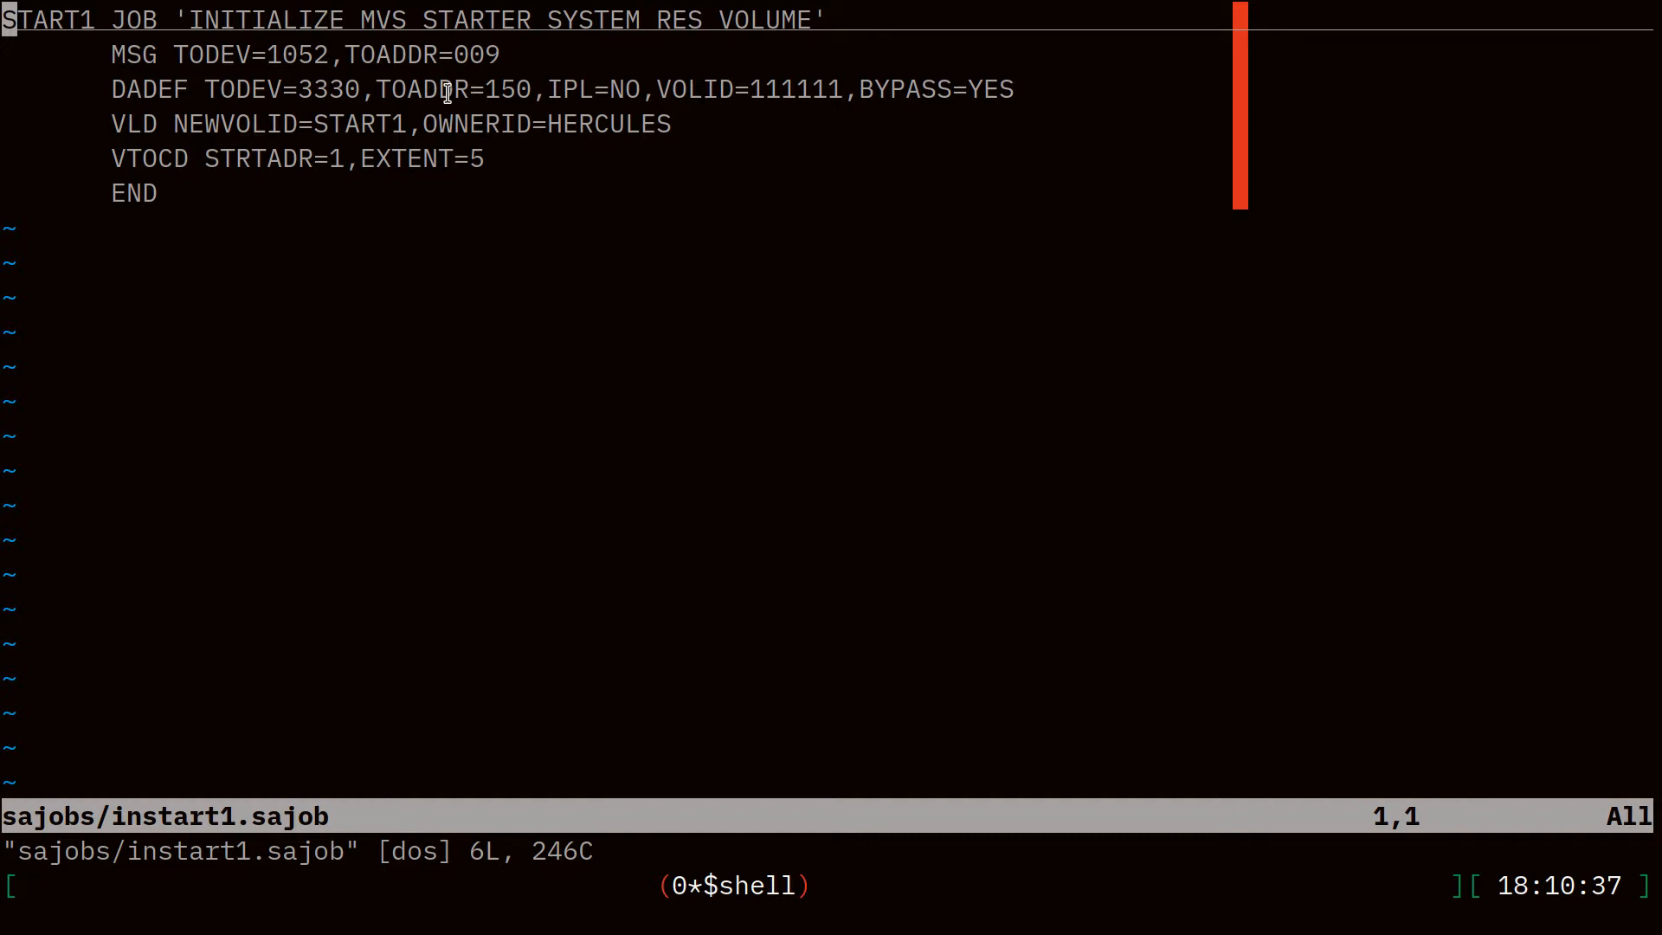
mouse_move(453, 74)
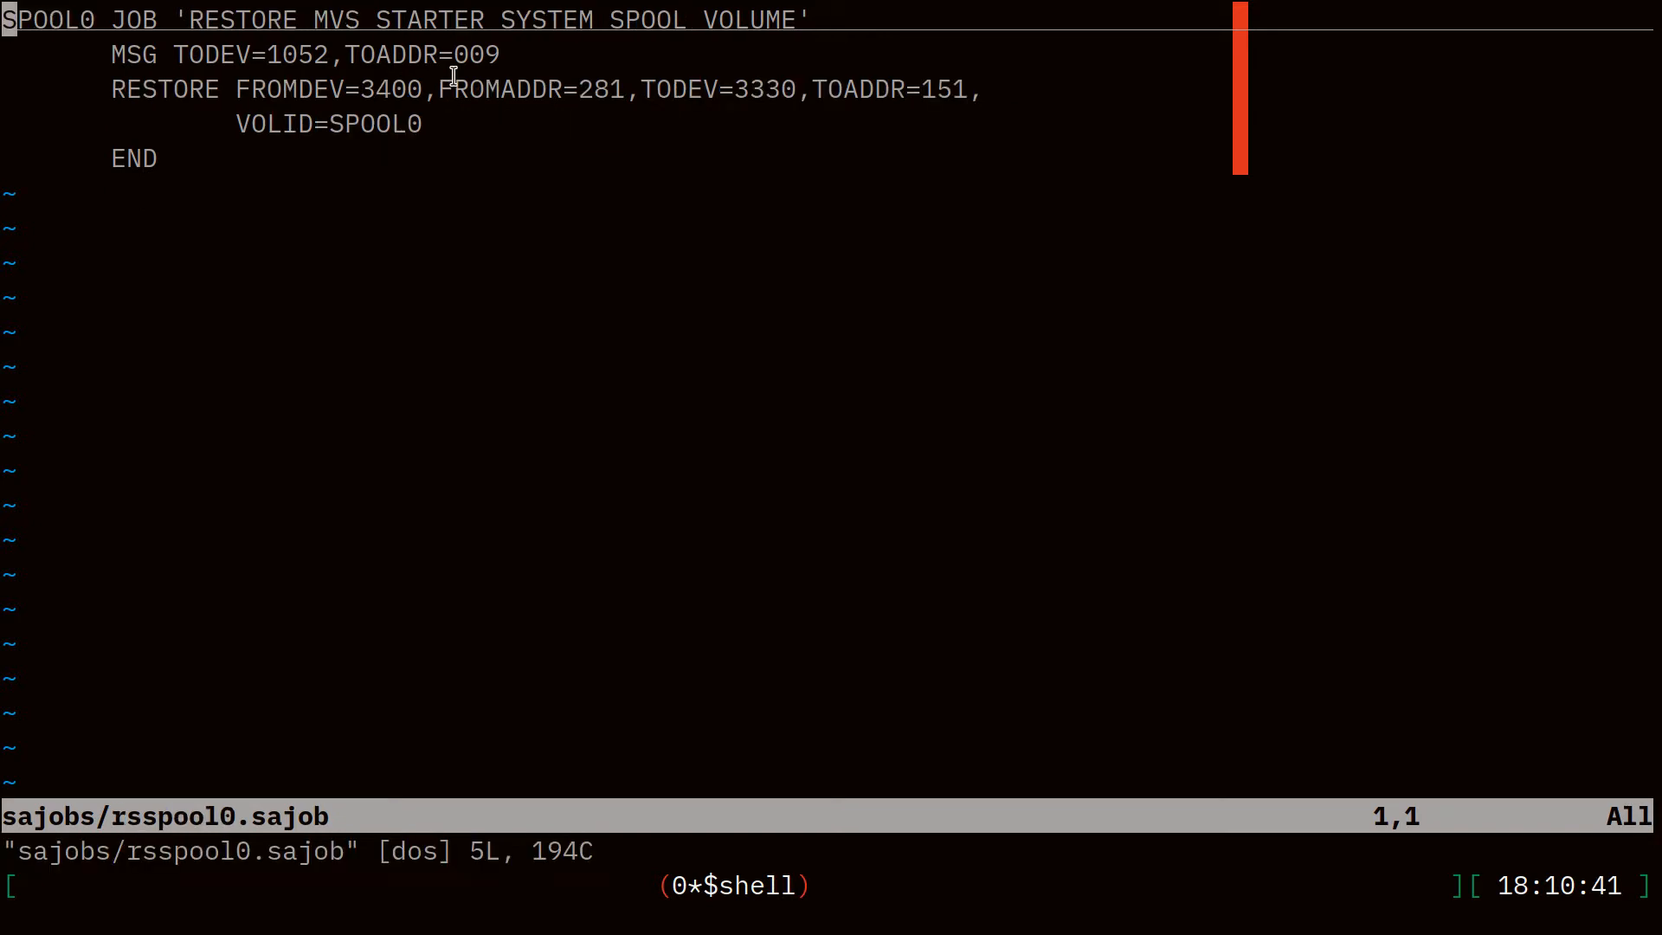
mouse_move(129, 89)
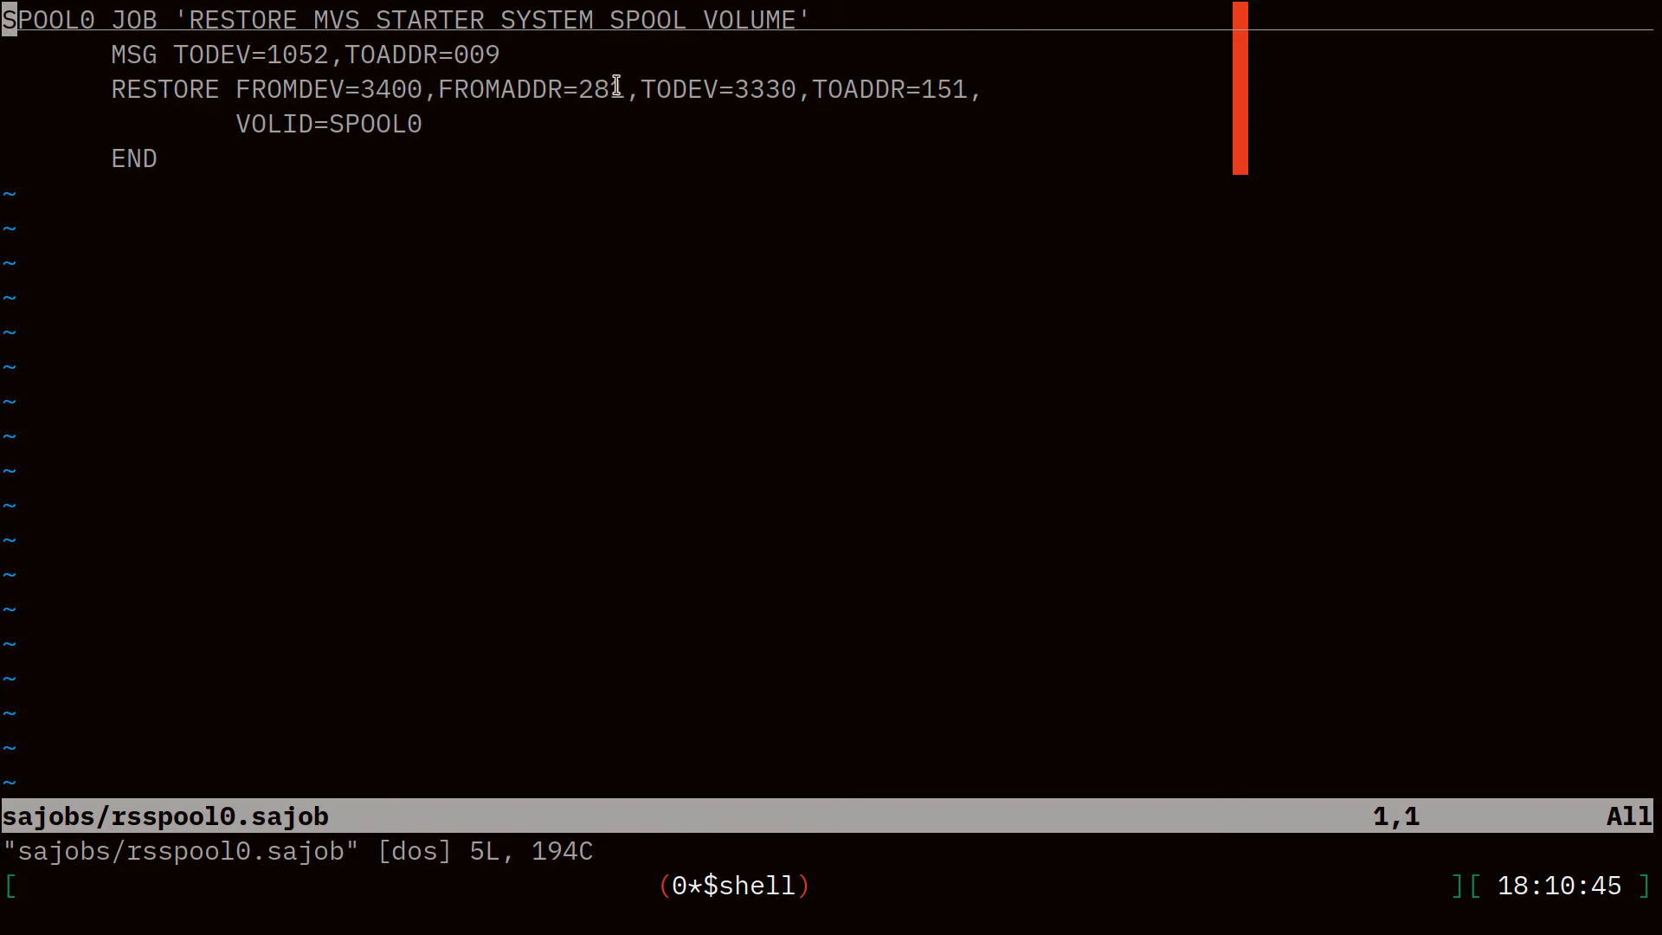
mouse_move(730, 91)
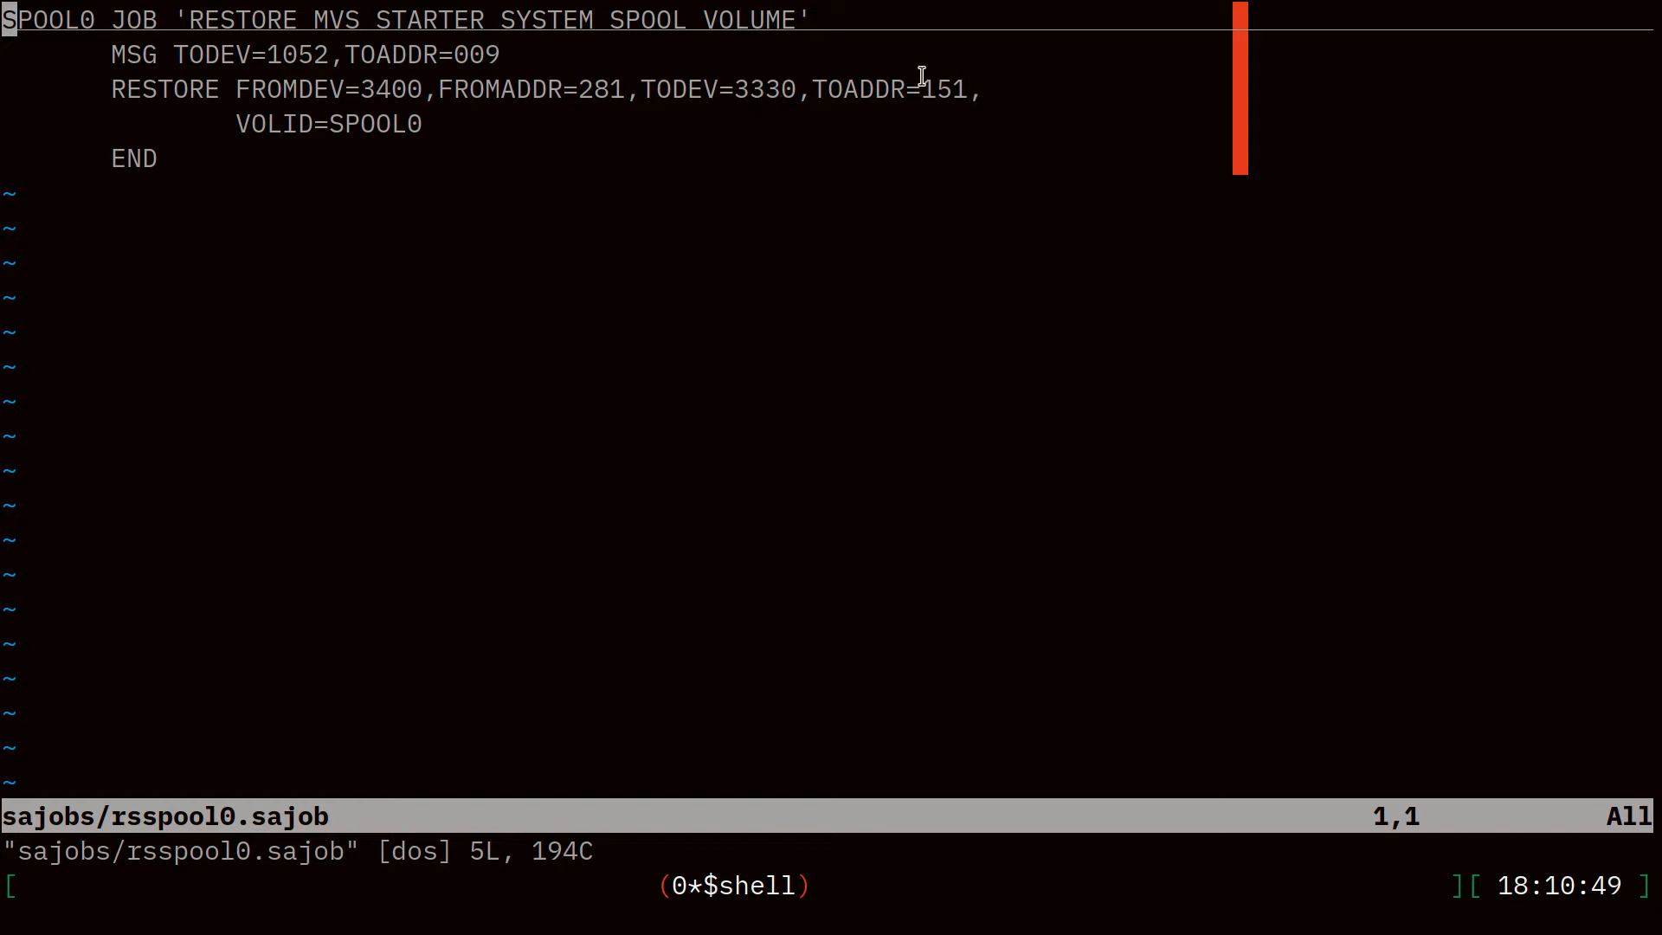
mouse_move(635, 159)
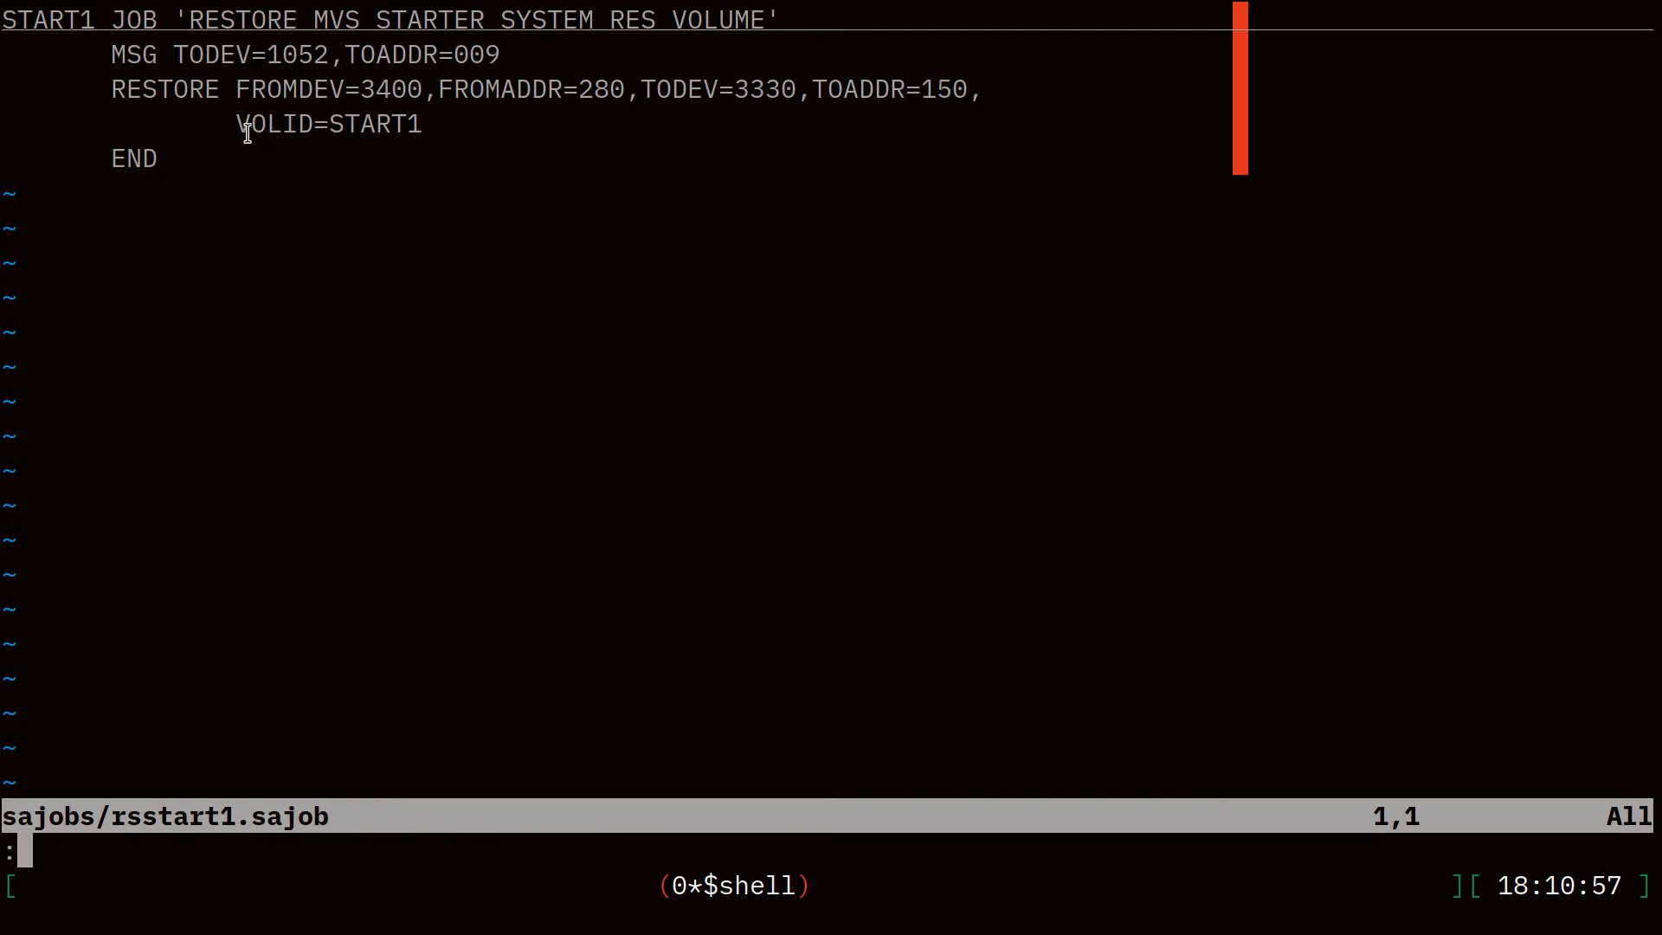
Quit vim with :q after reviewing the rsspool0 and rsstart1 RESTORE statements.
type(":q")
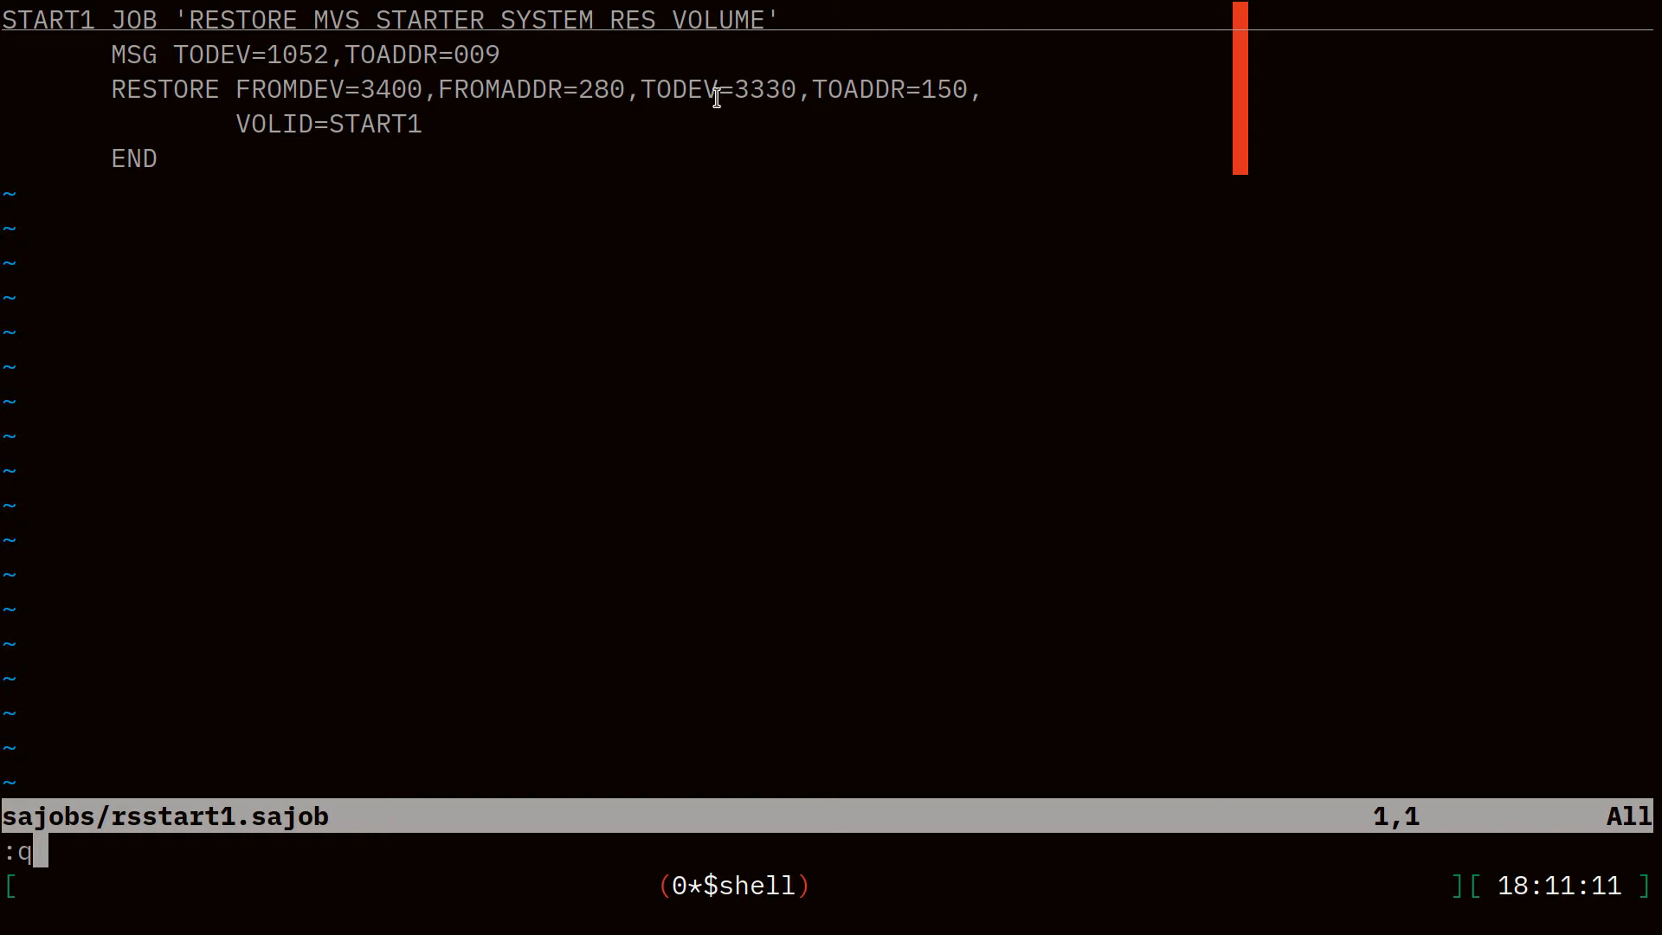
key("Return")
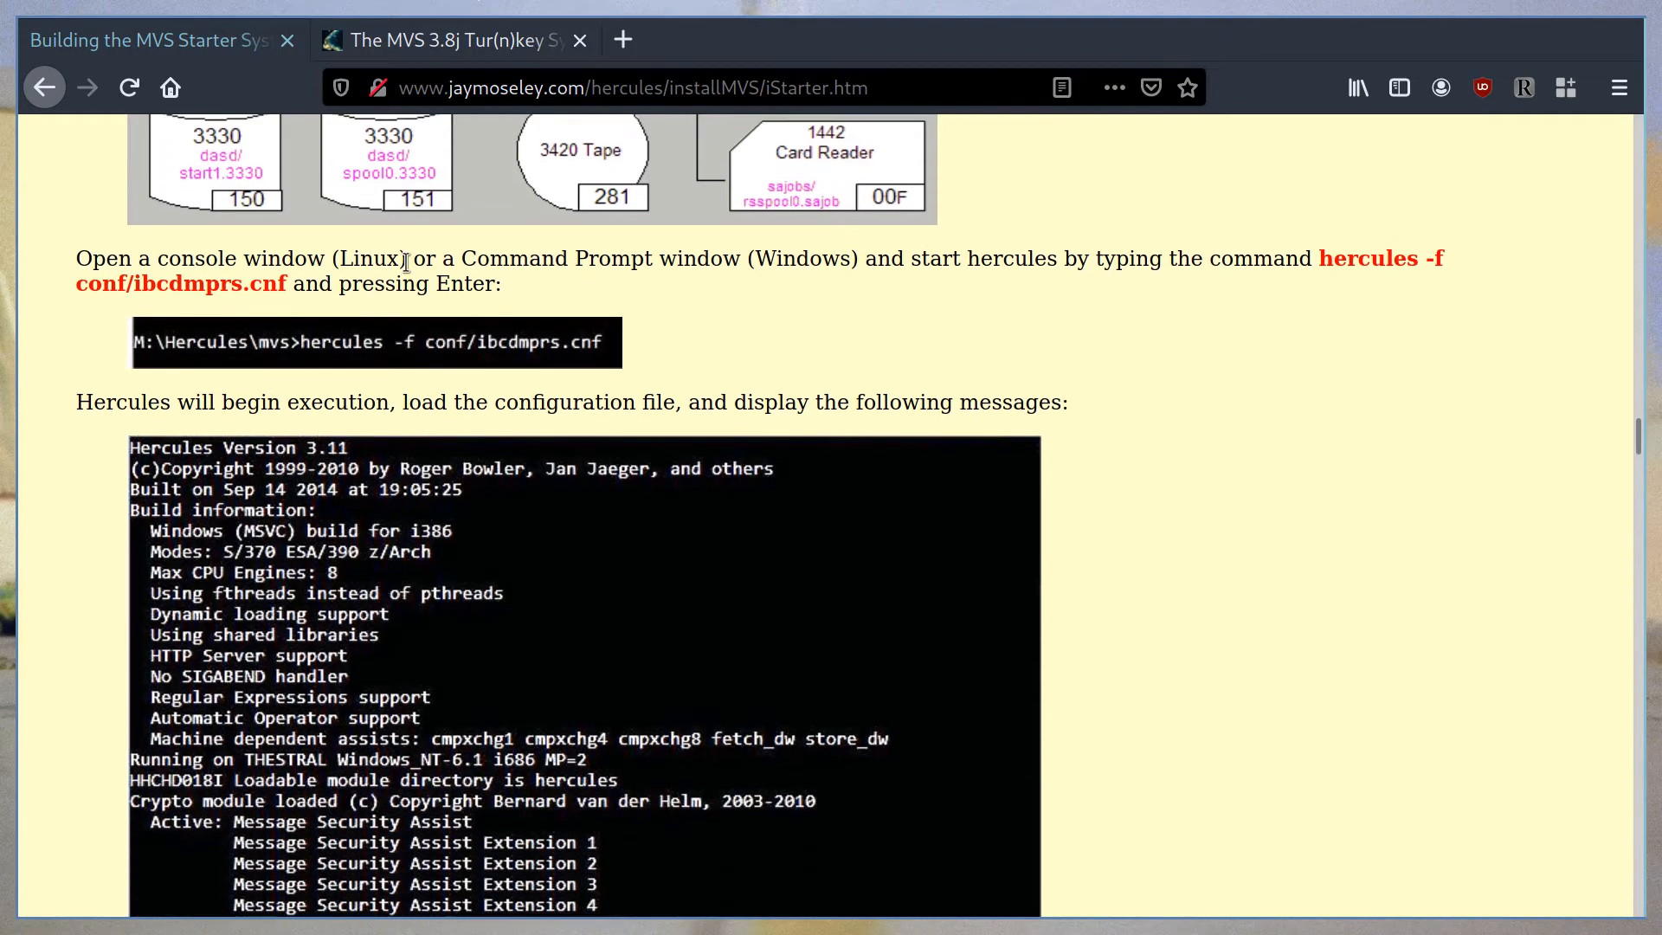
Scroll the guide back to the 'hercules -f conf/ibcdmprs.cnf' start command.
scroll("down", 3)
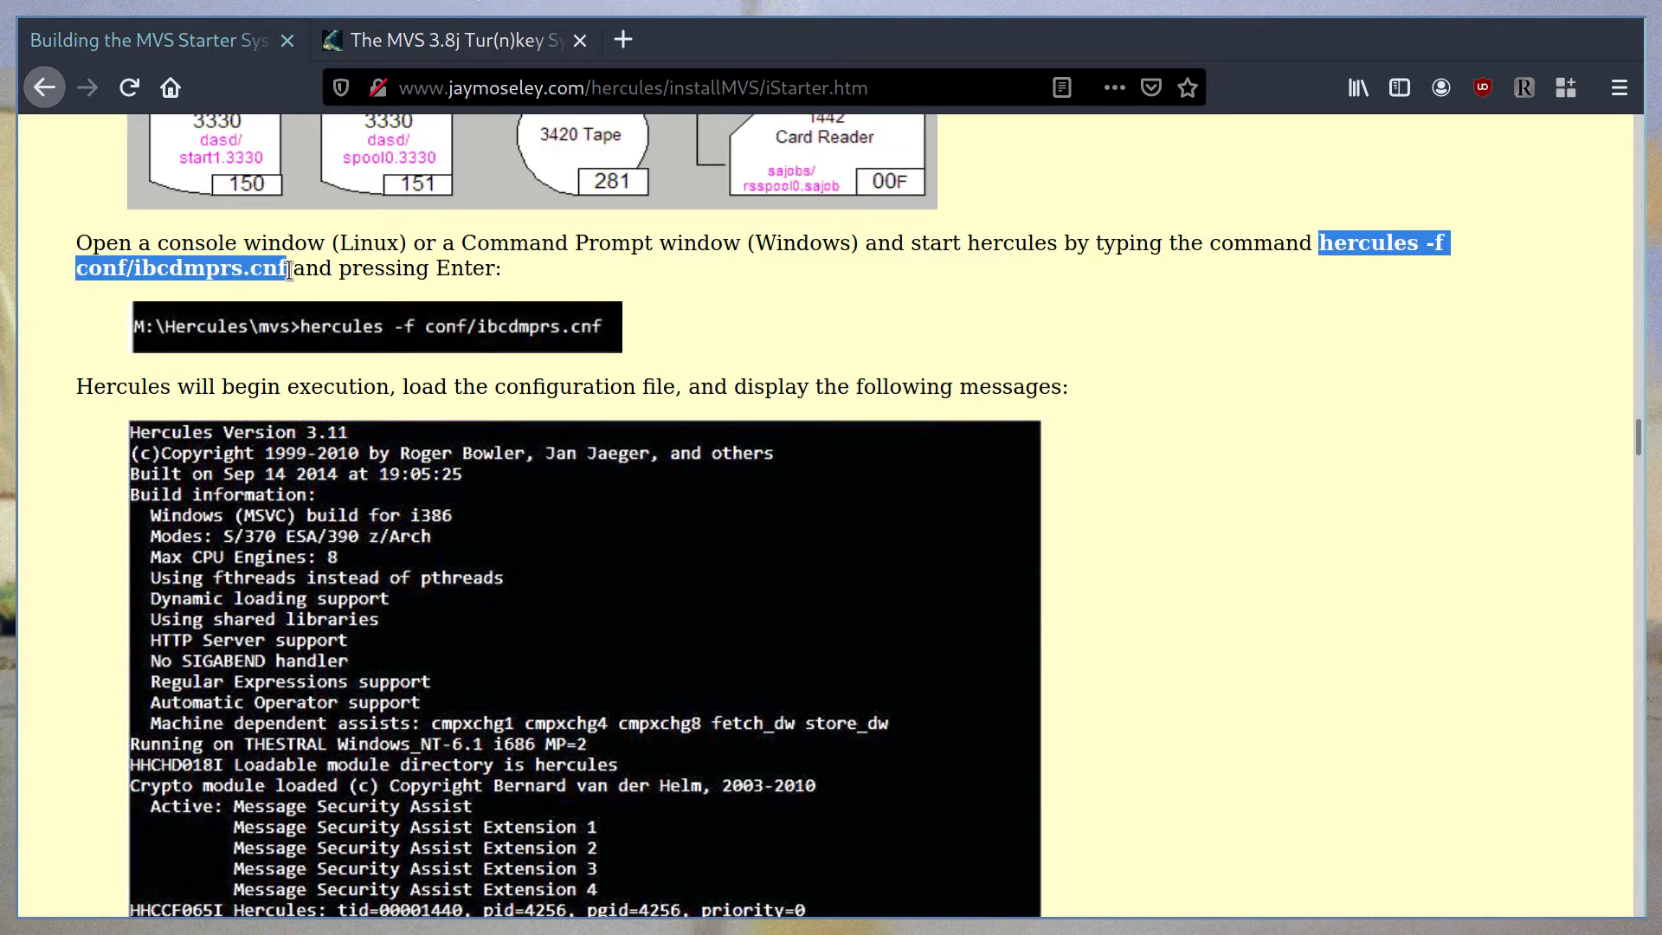
scroll("up", 3)
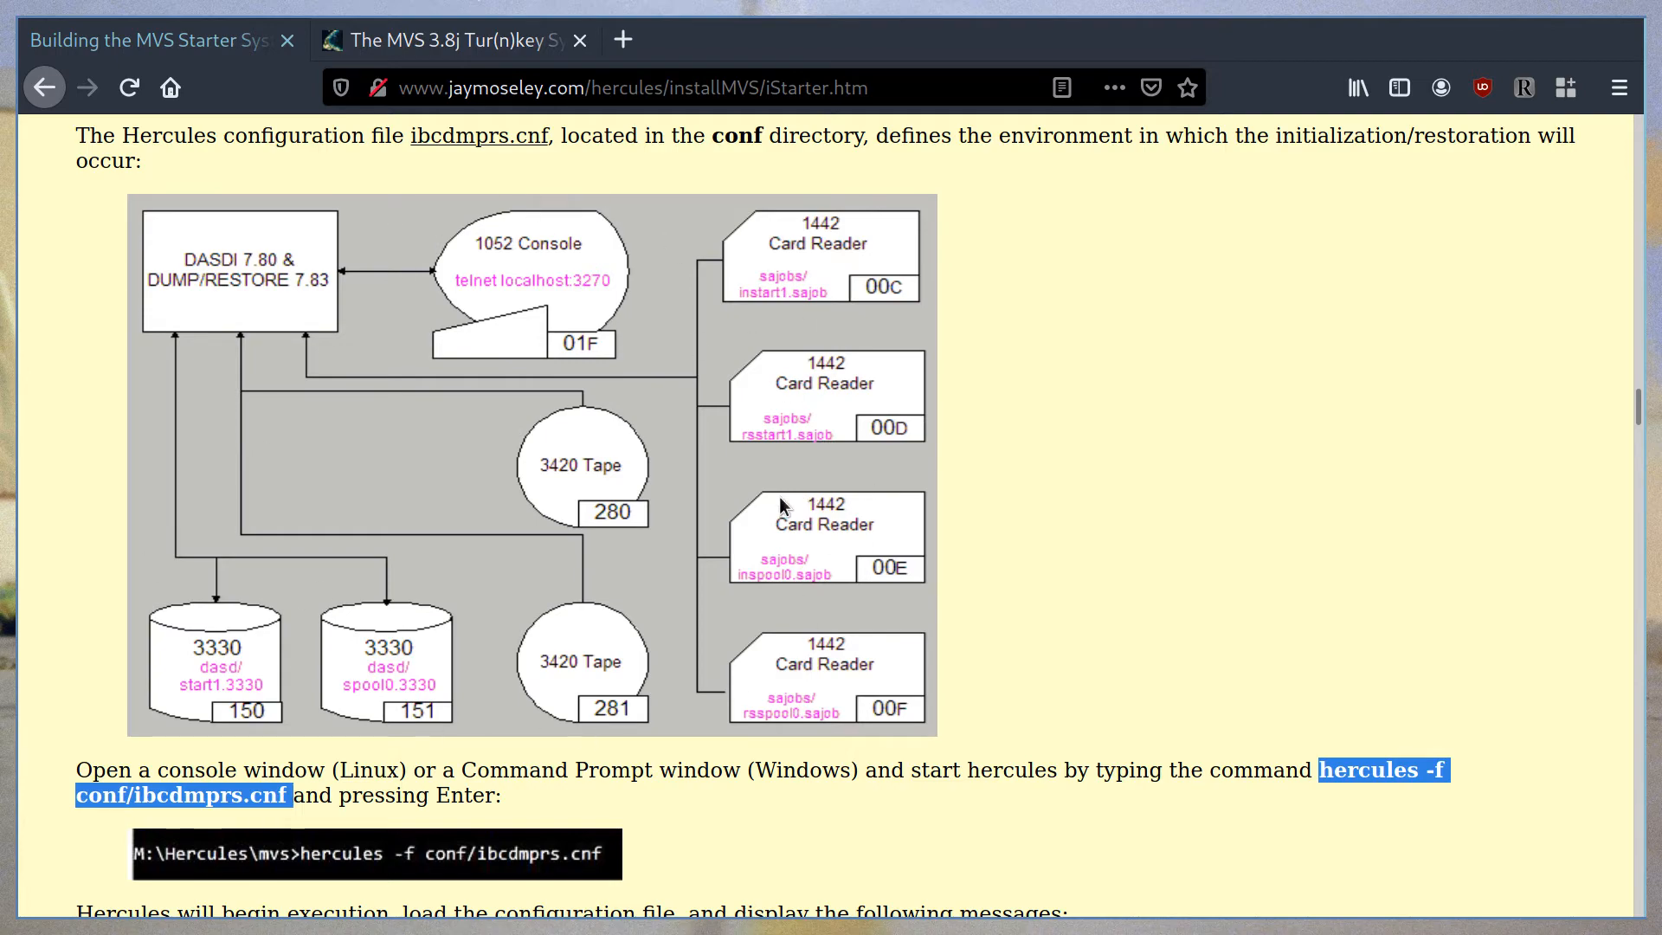
scroll("down", 3)
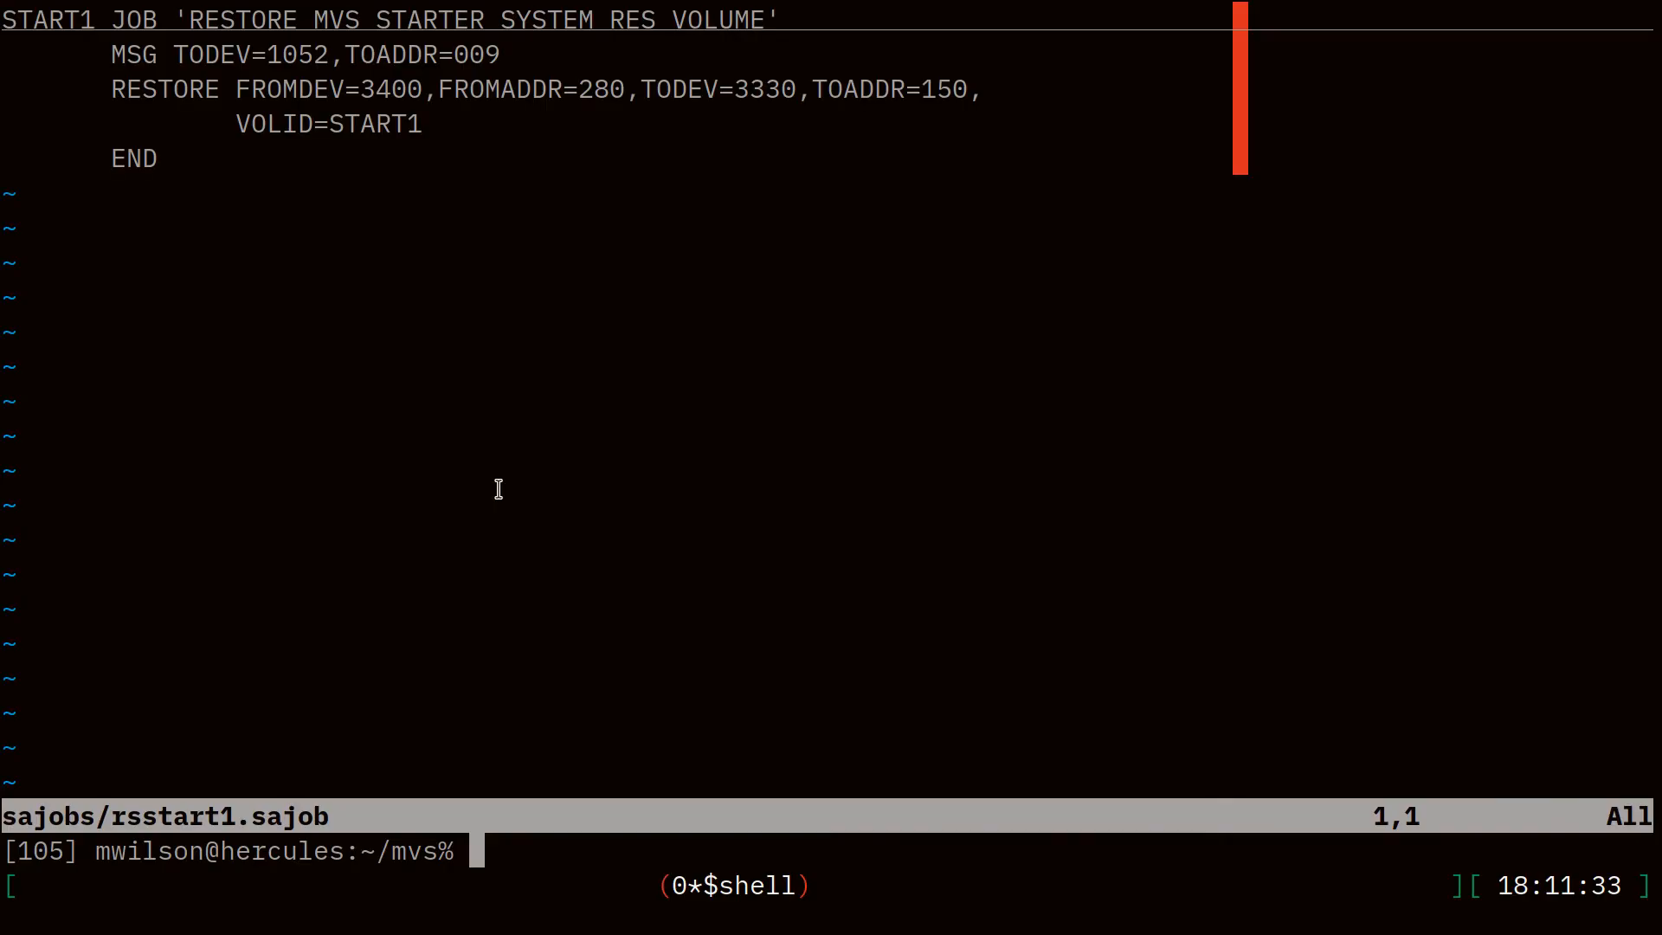
Launch hercules -f conf/ibcdmprs.cnf and title the tmux window 'hercules'.
type("hercules -")
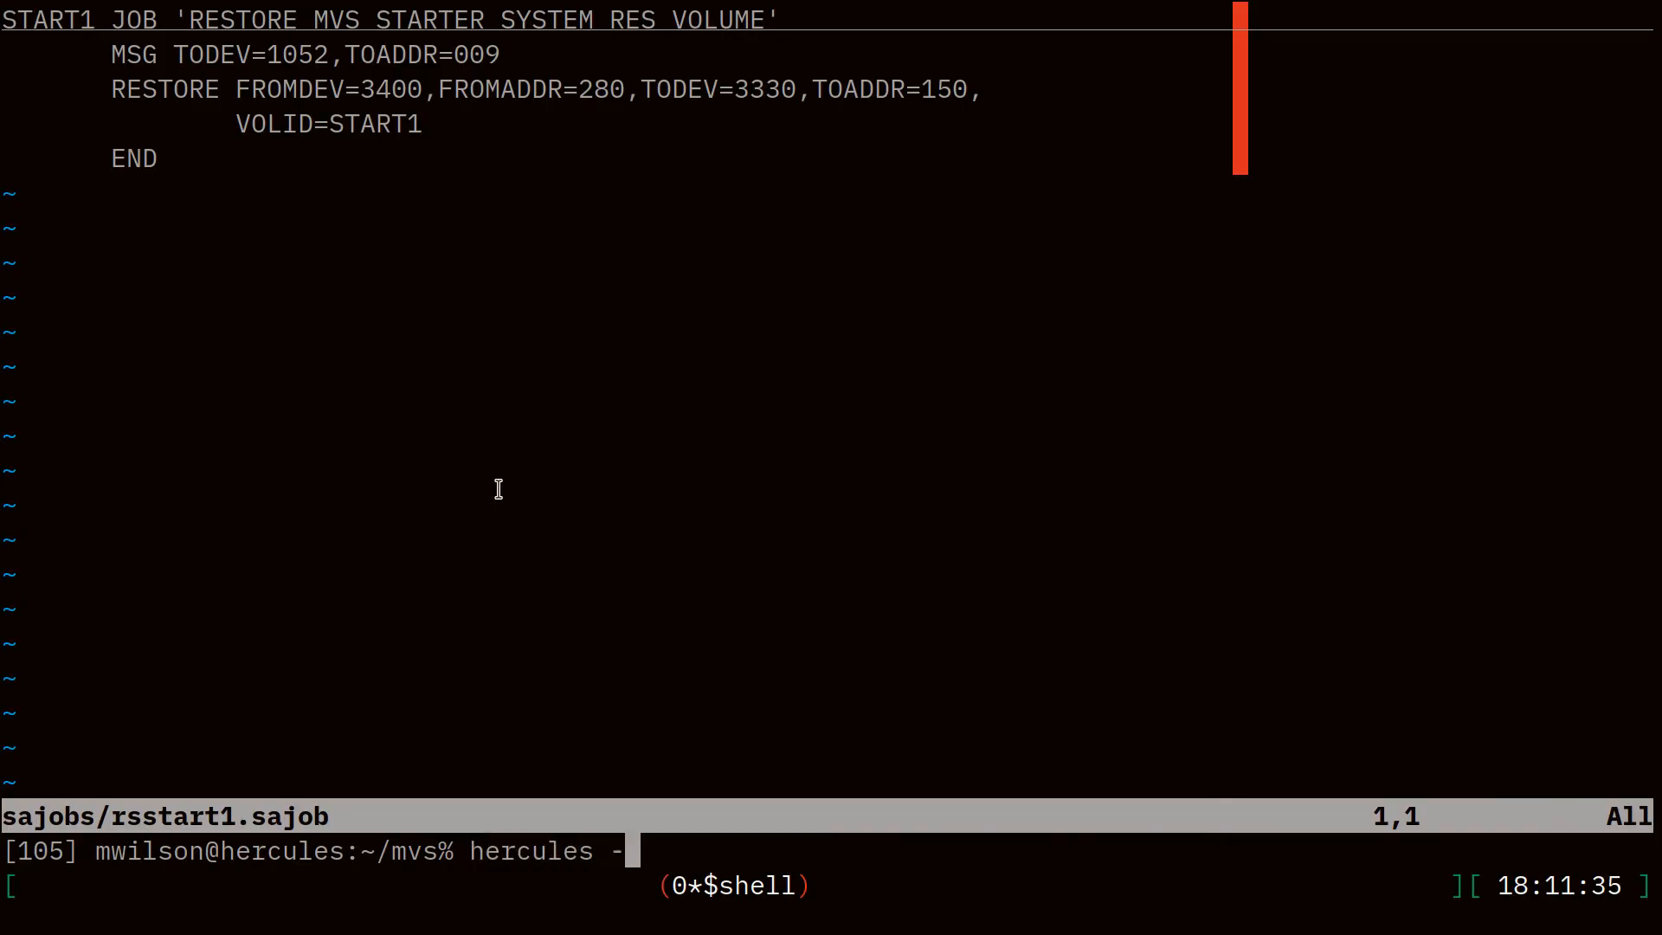
type("-f cnf/ibc")
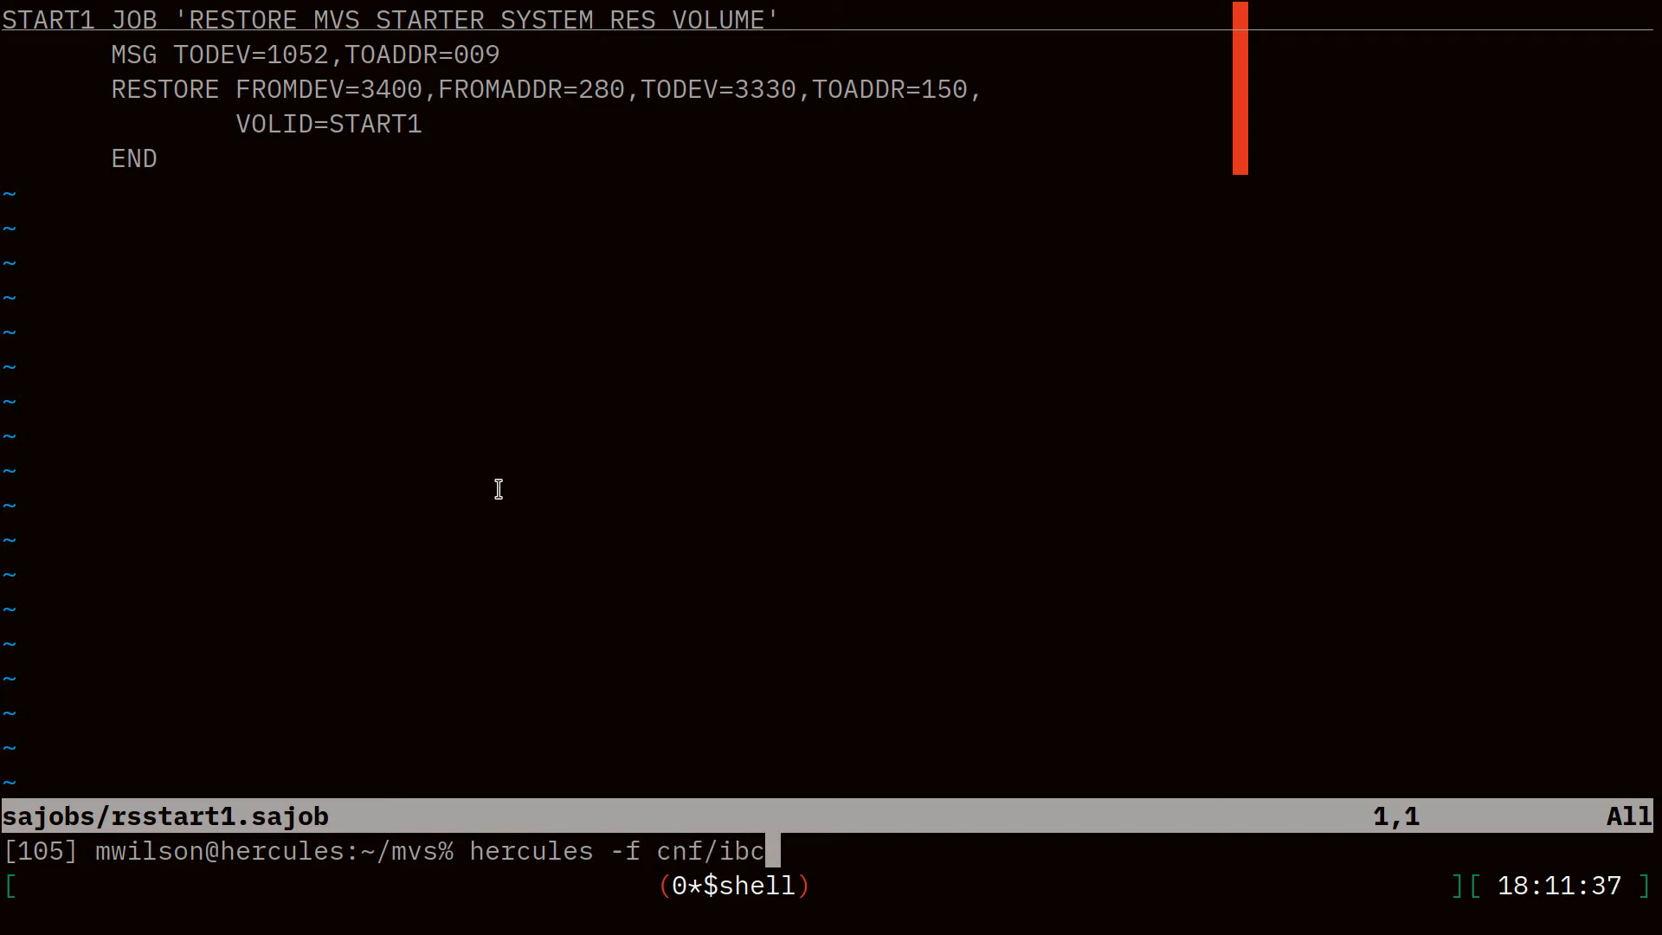
key("BackSpace")
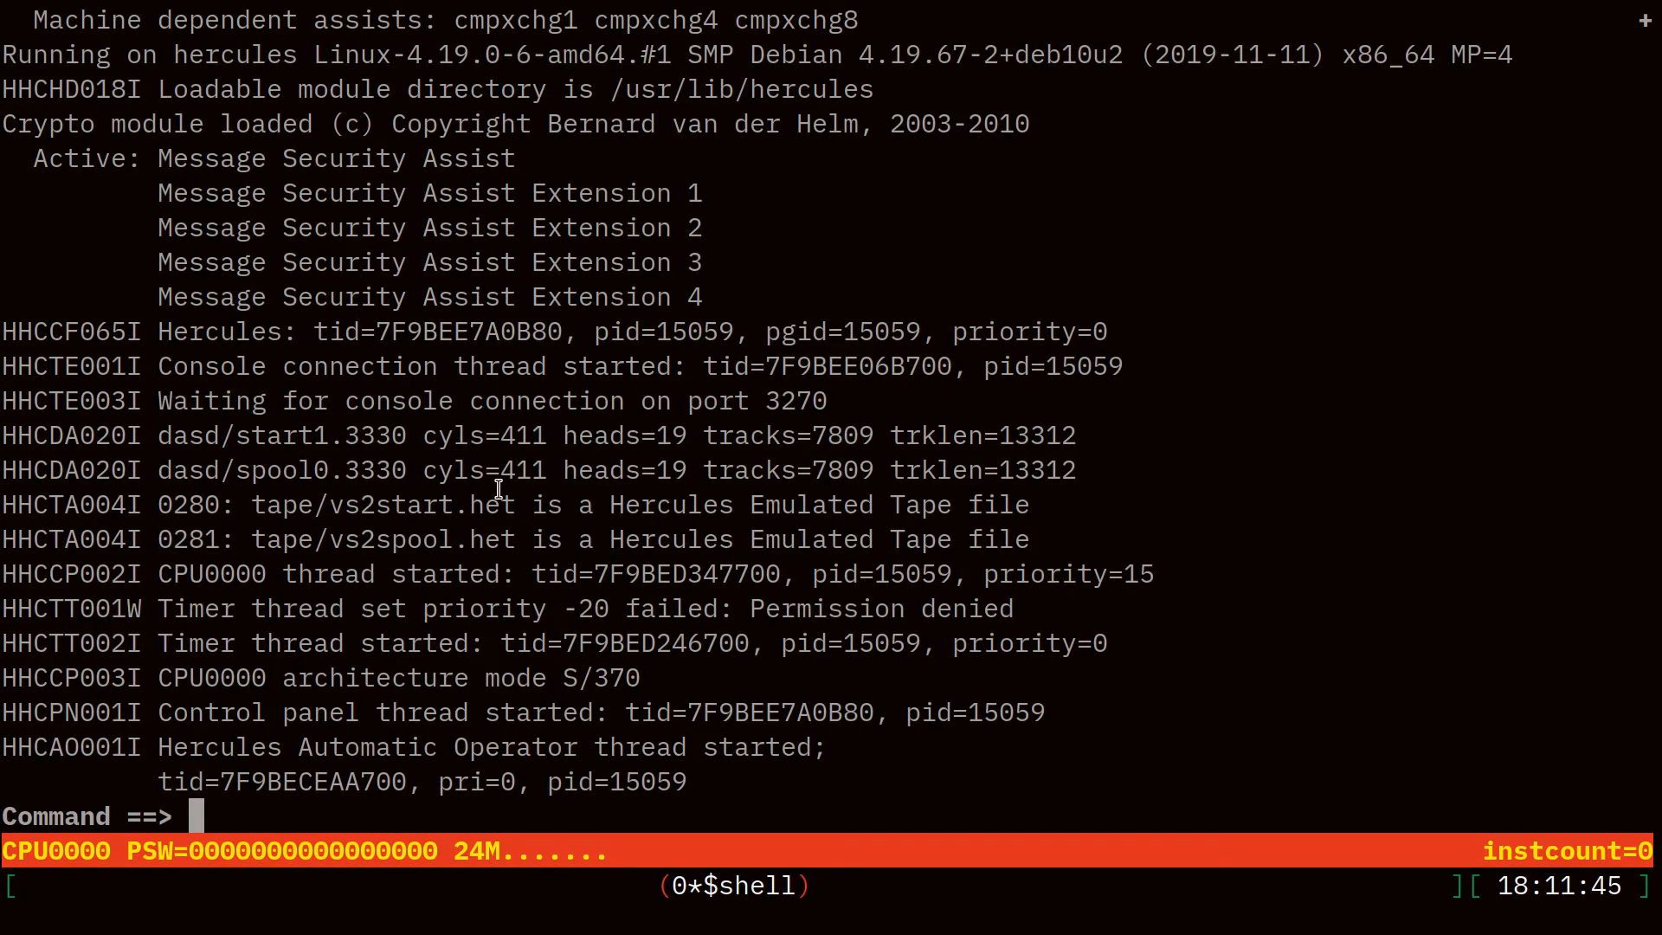
mouse_move(442, 470)
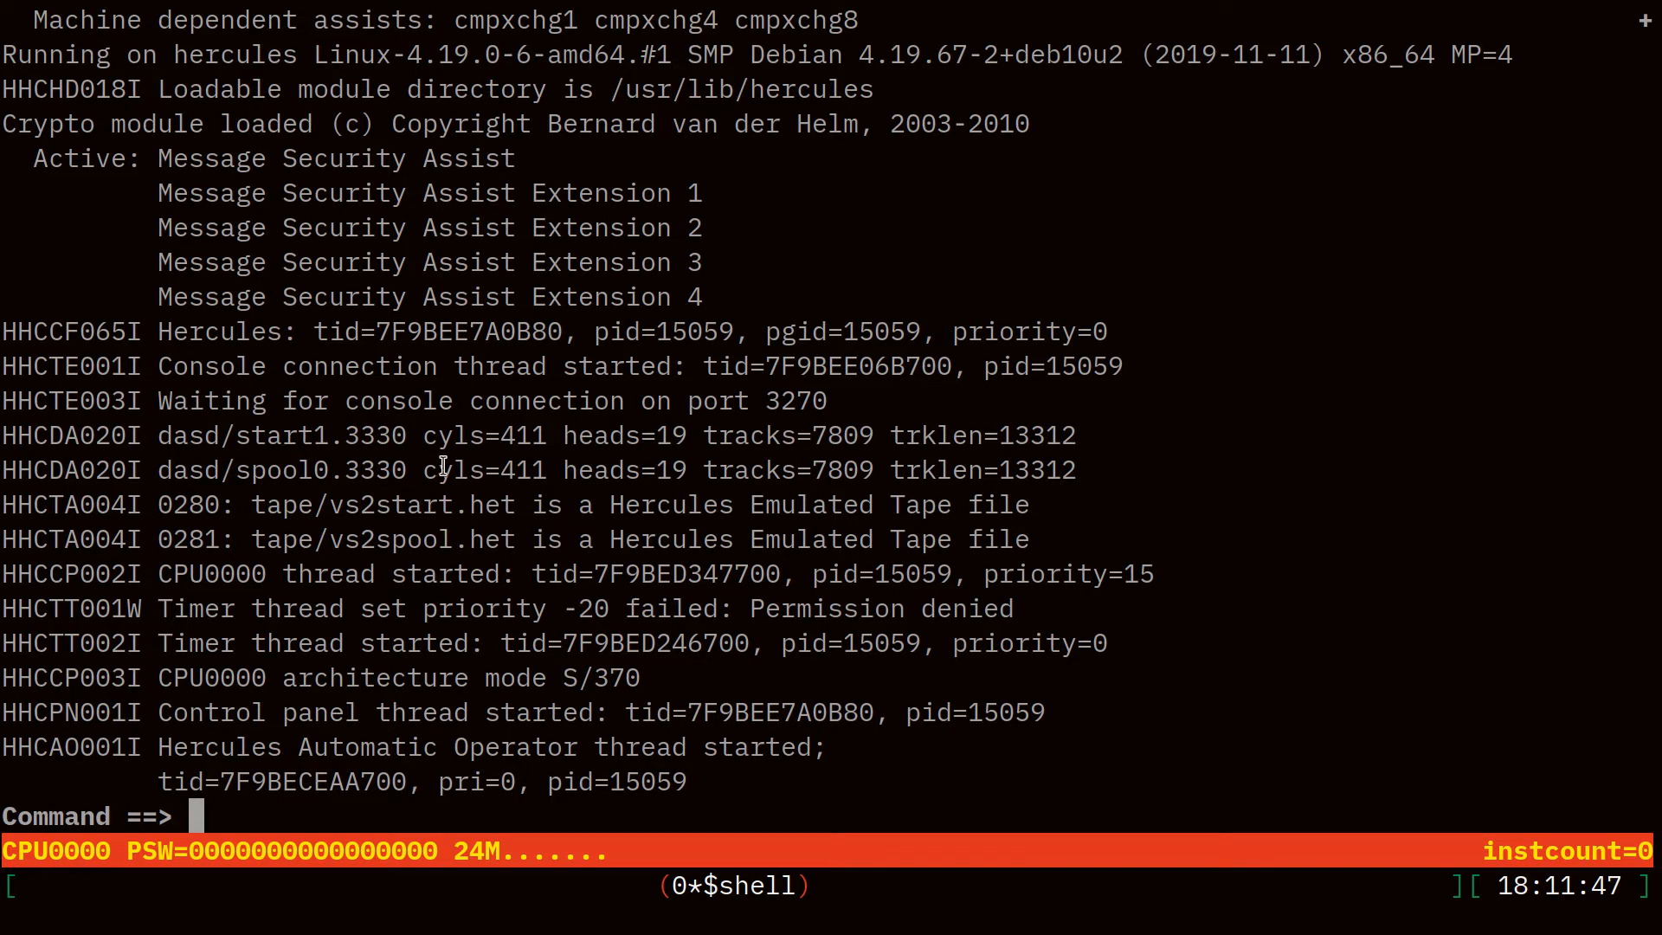
mouse_move(262, 800)
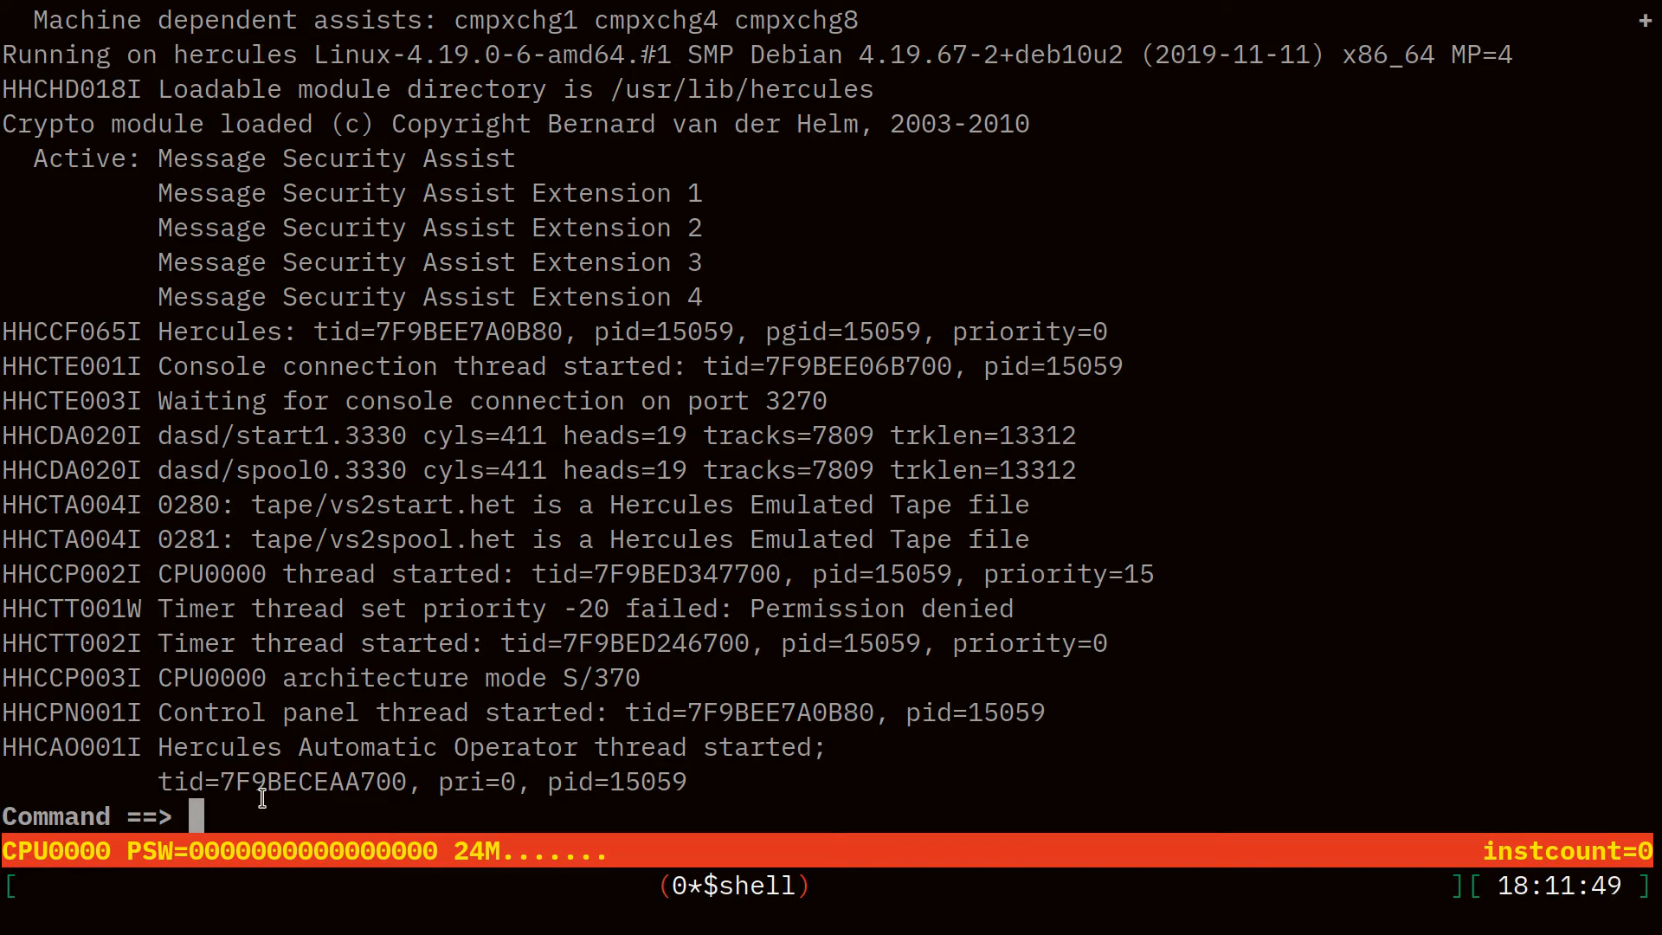
mouse_move(800, 545)
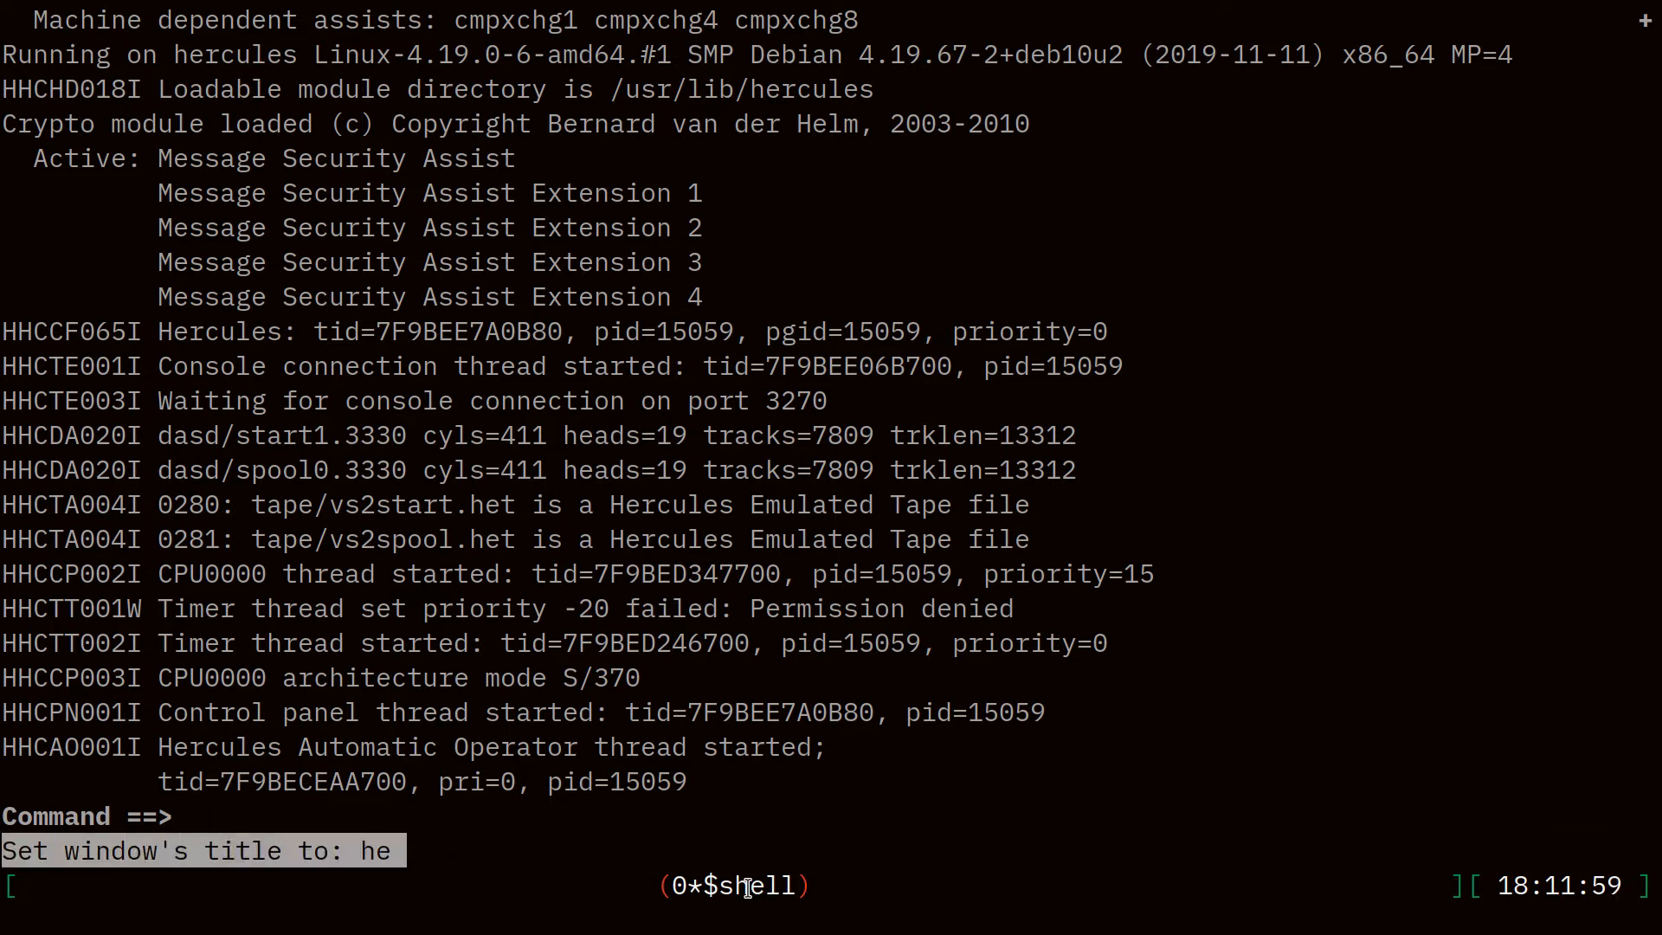
key("Return")
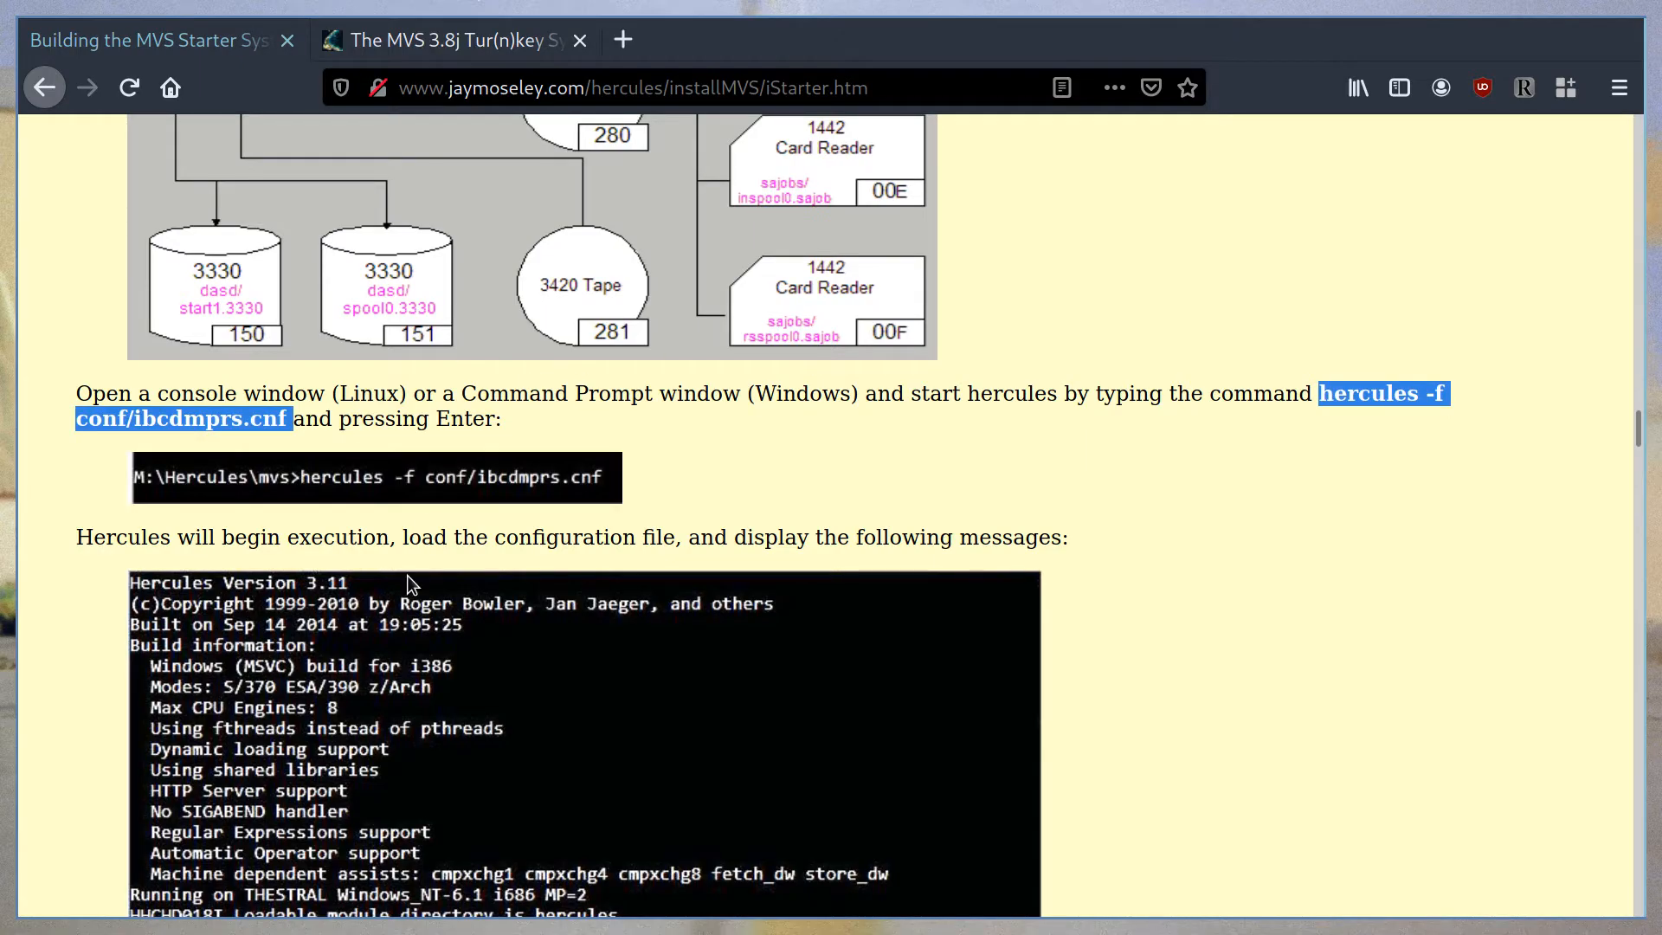
Scroll past the console diagram to the telnet localhost:3270 and ipl 280 instructions.
scroll("up", 3)
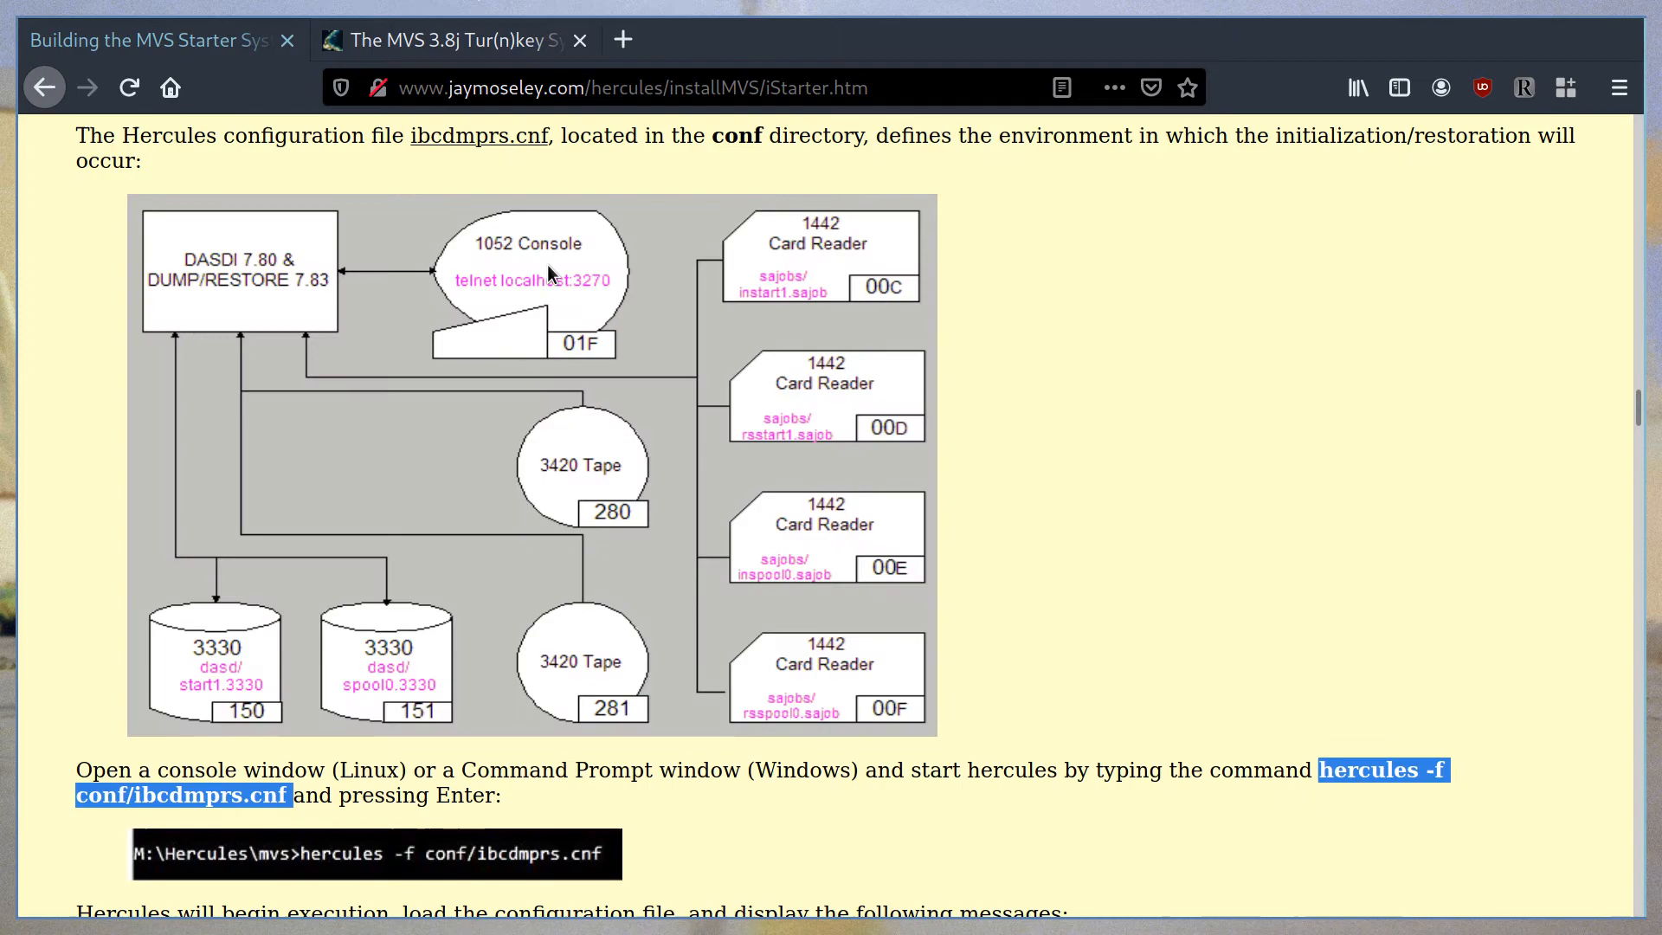
mouse_move(508, 284)
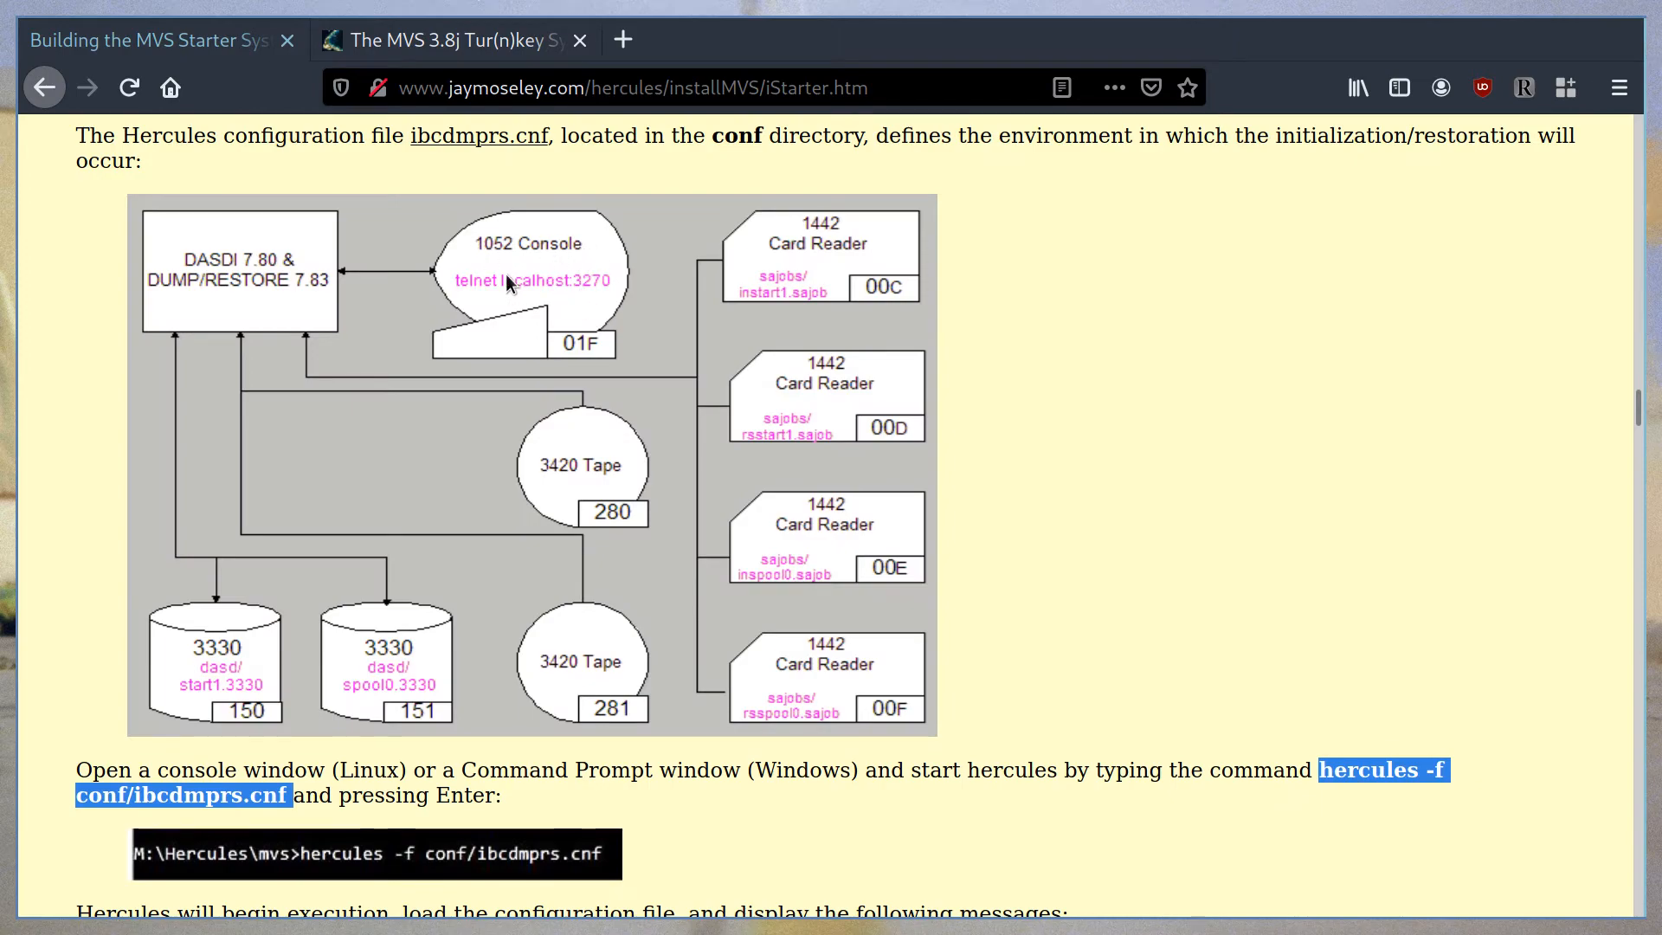
scroll("down", 3)
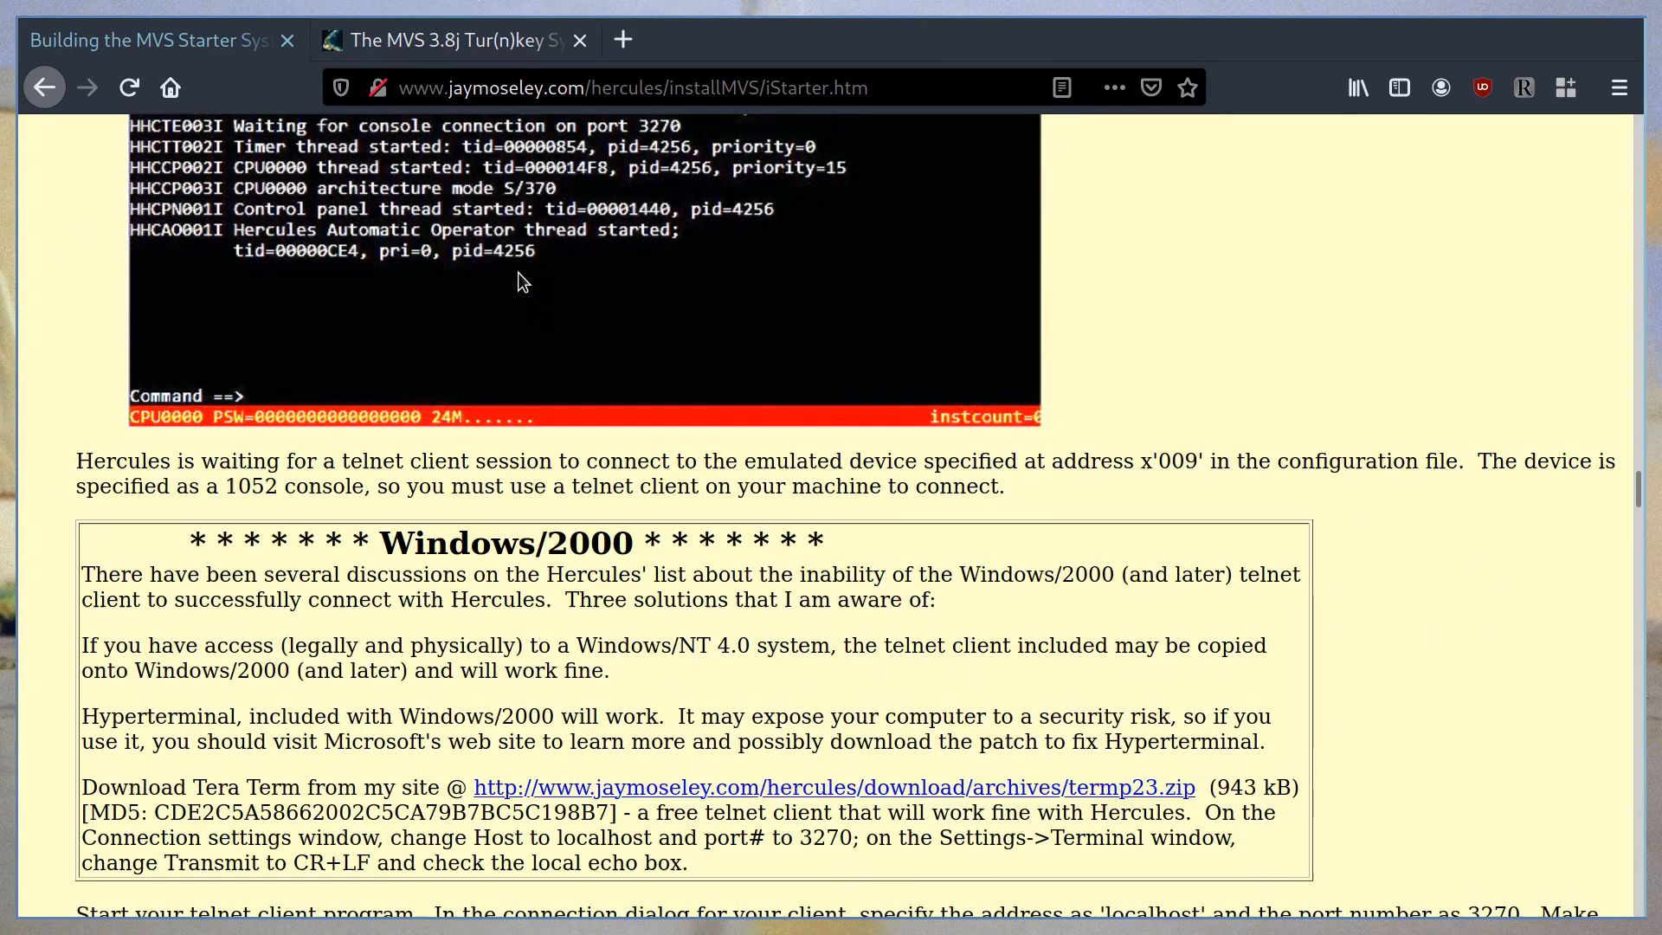
scroll("down", 3)
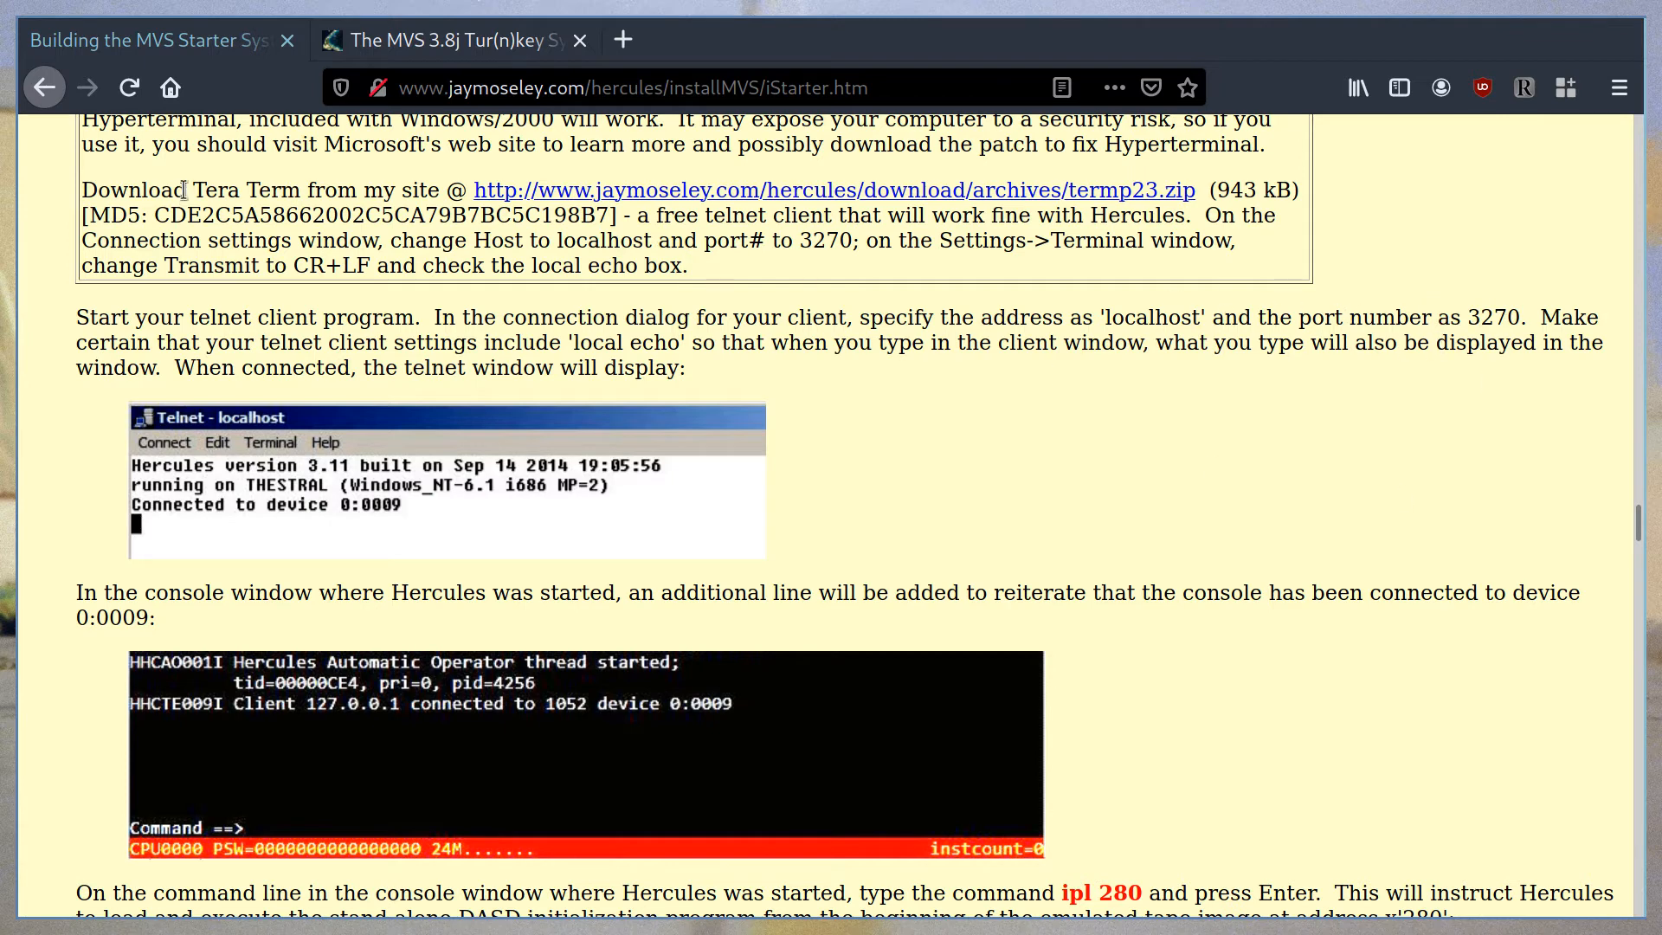
mouse_move(1202, 343)
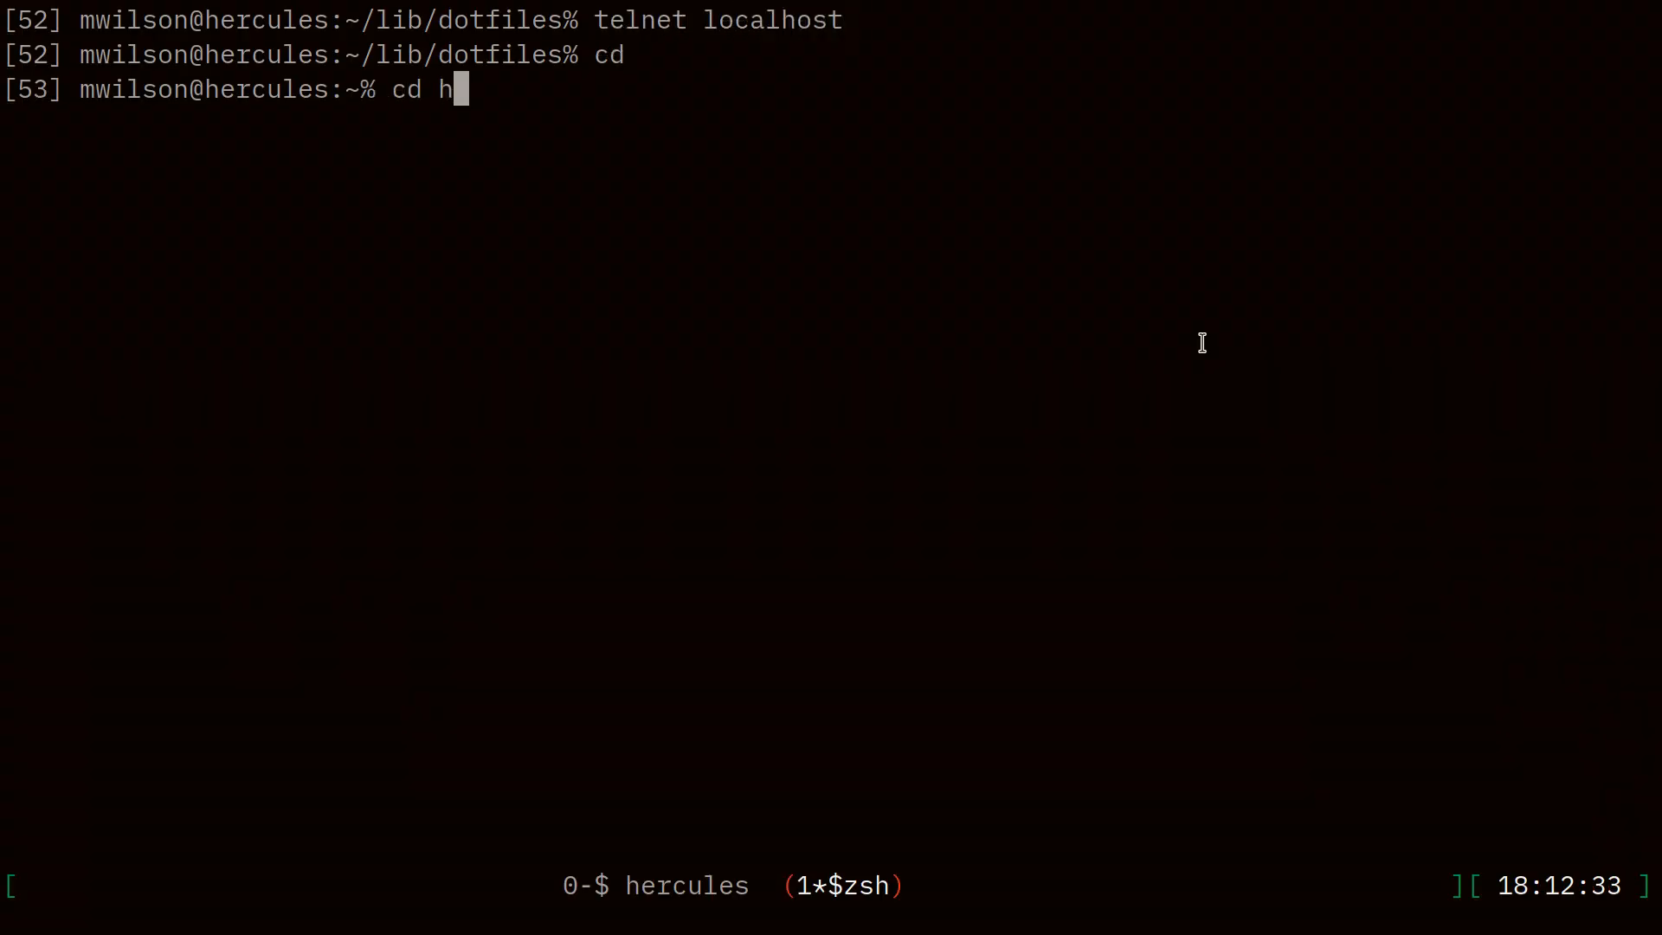
Connect telnet to localhost 3270, reaching Hercules device 0:0009 in the 1052console window.
type("e")
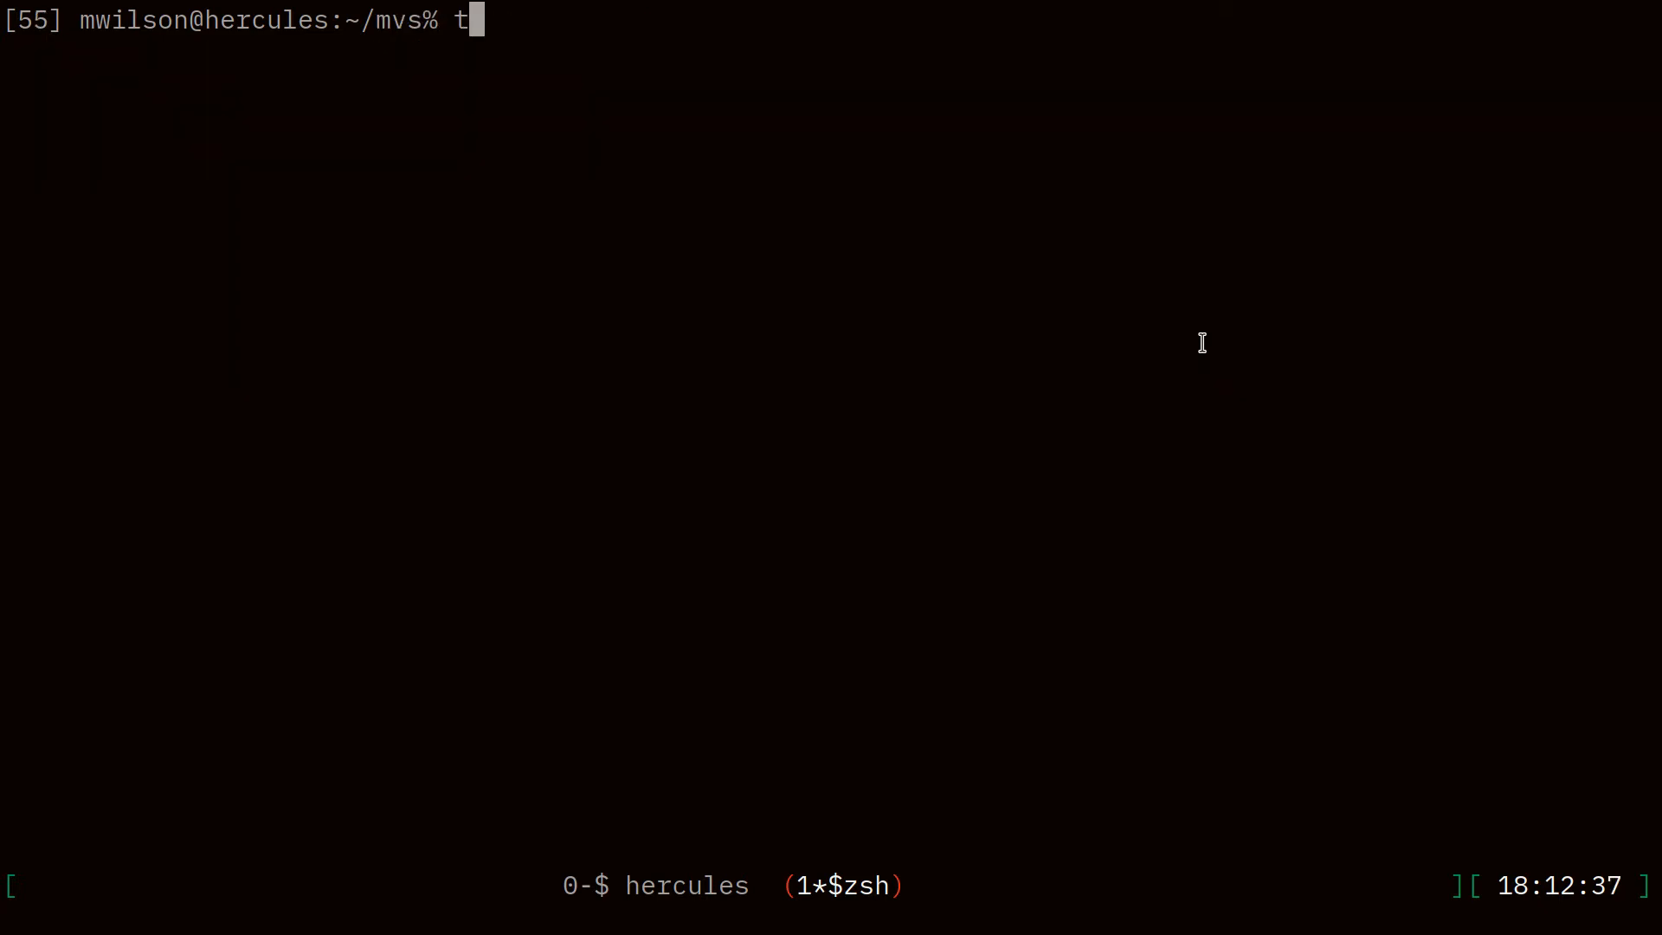
type("elnet localhost 3270")
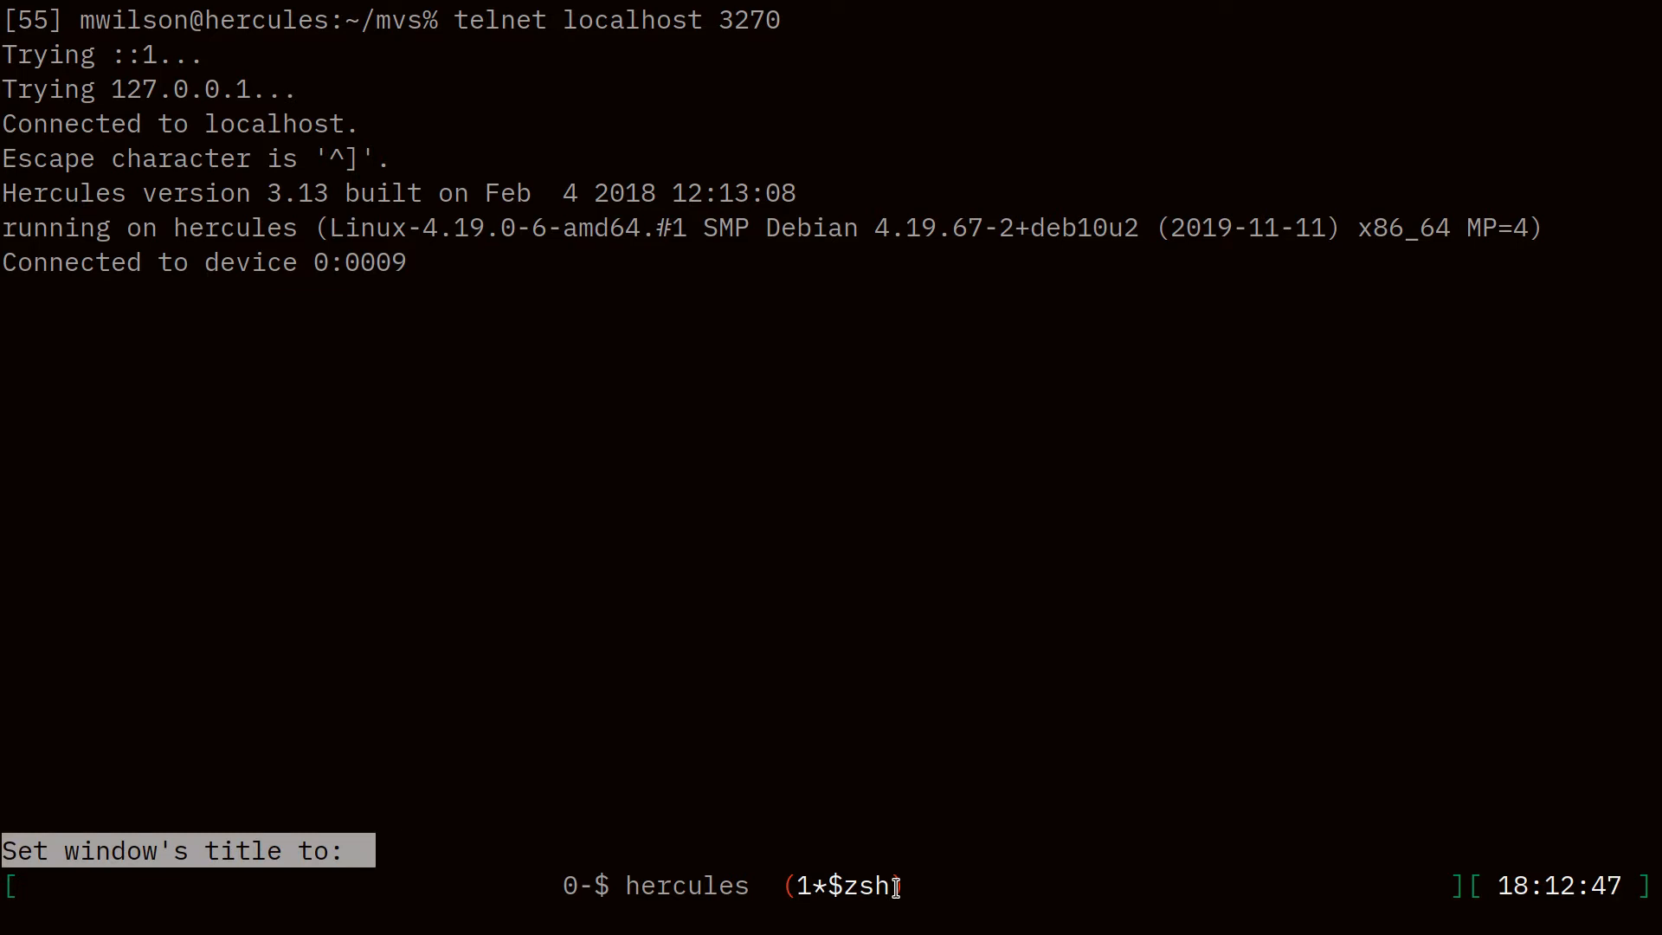
type("1052console")
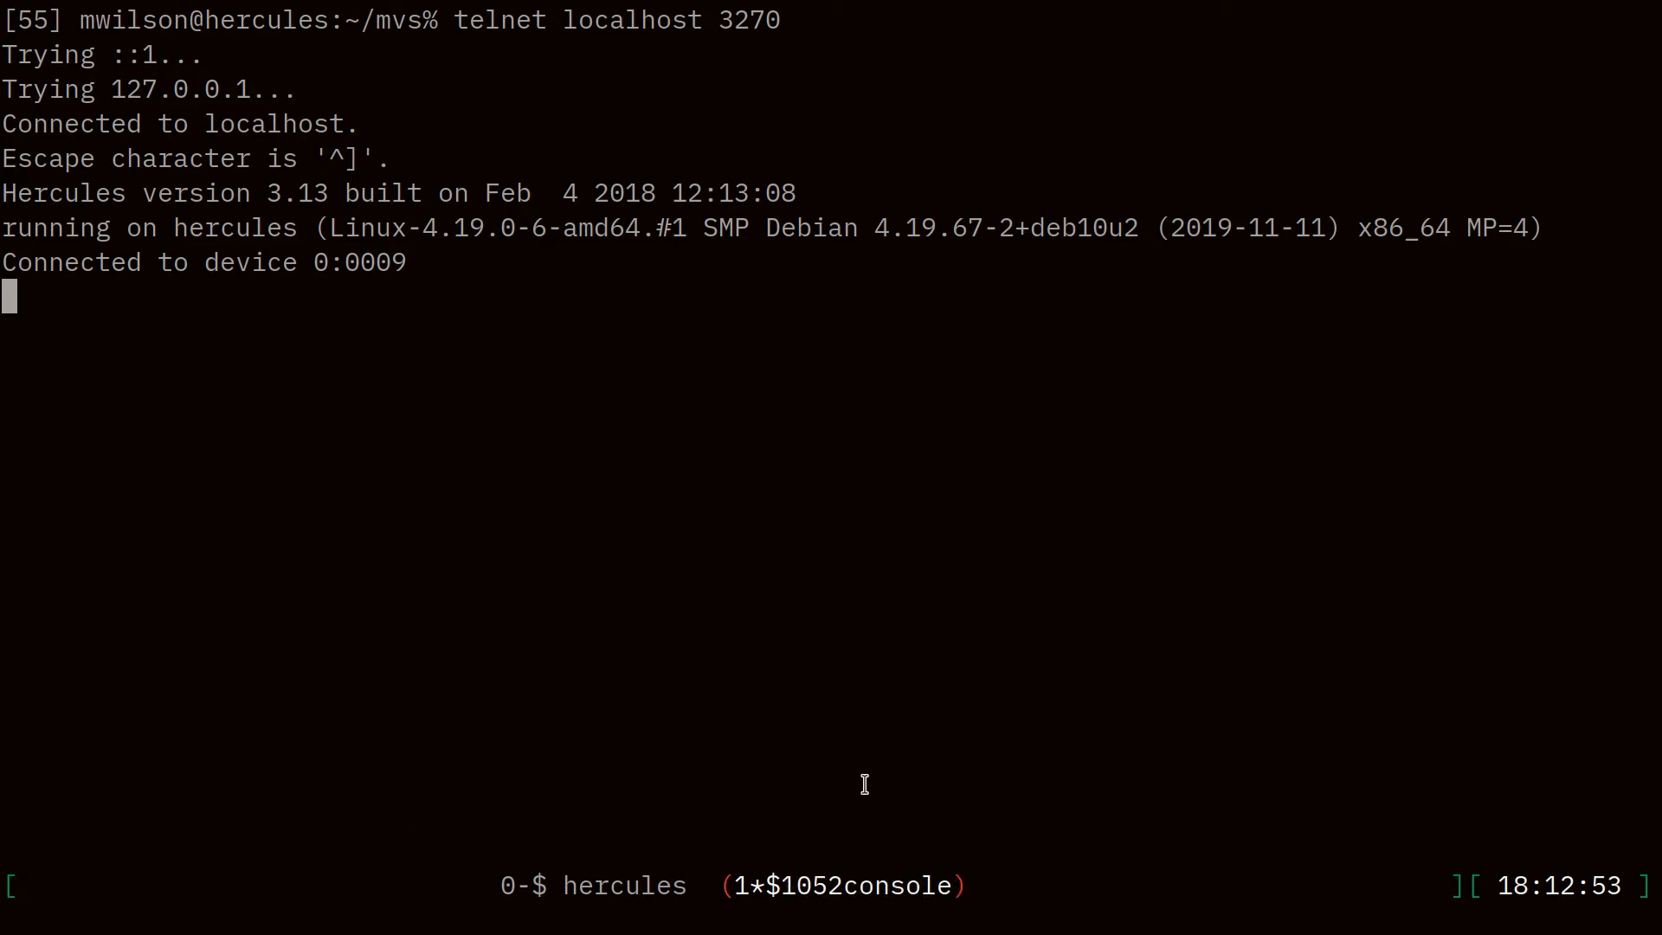
mouse_move(674, 495)
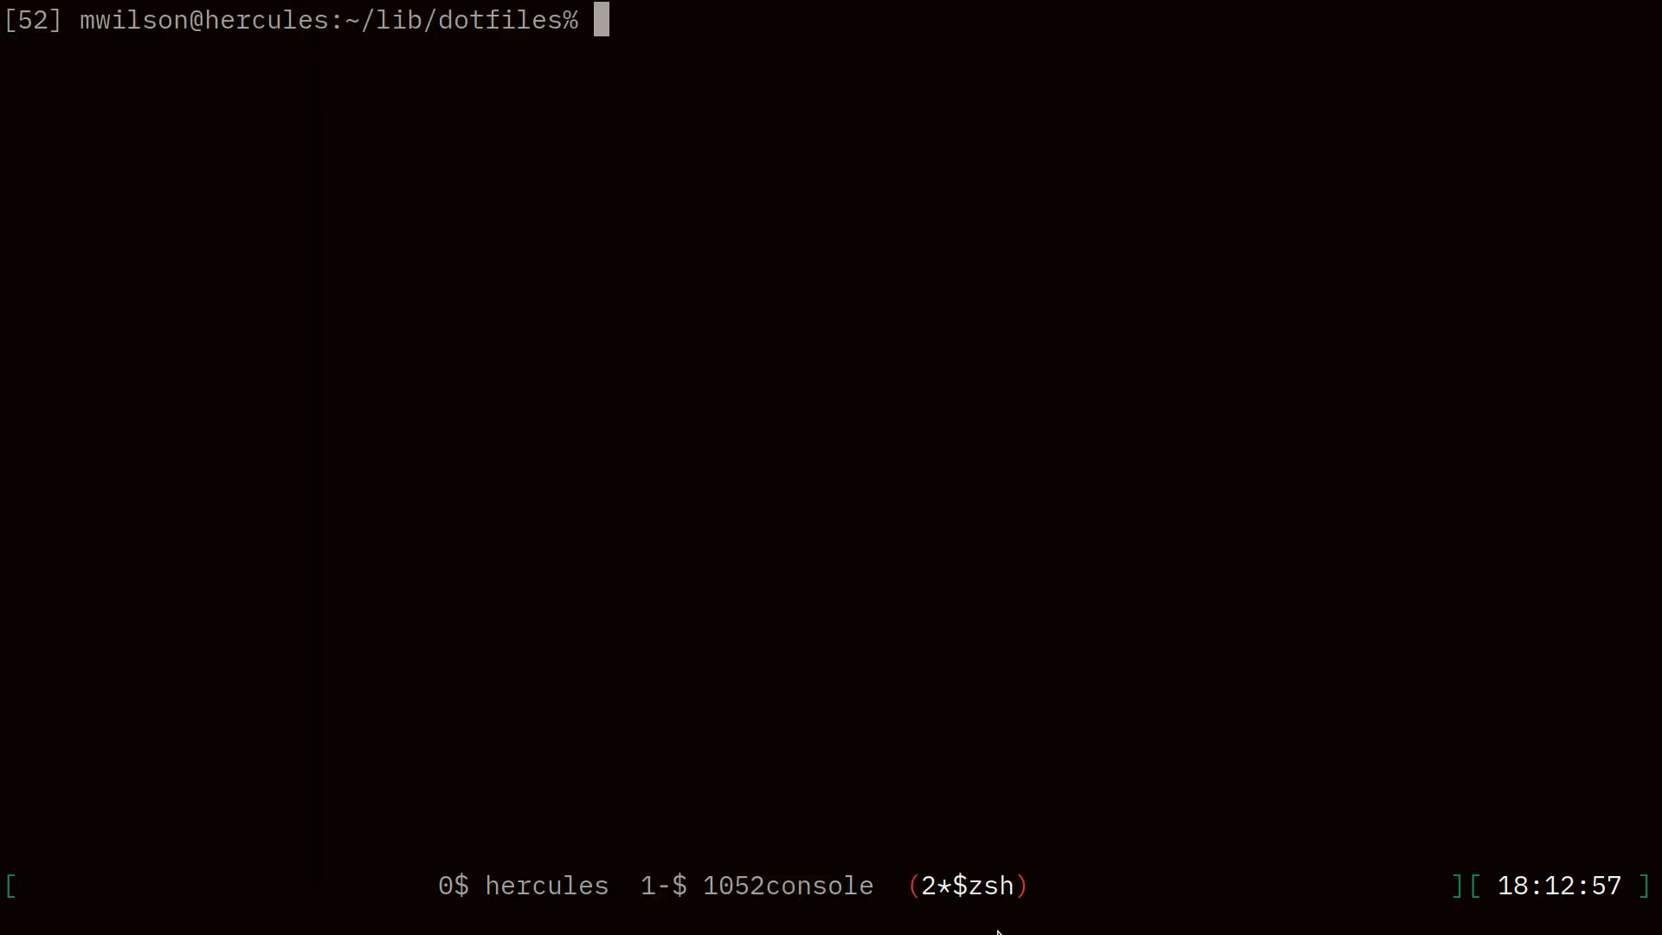
mouse_move(739, 329)
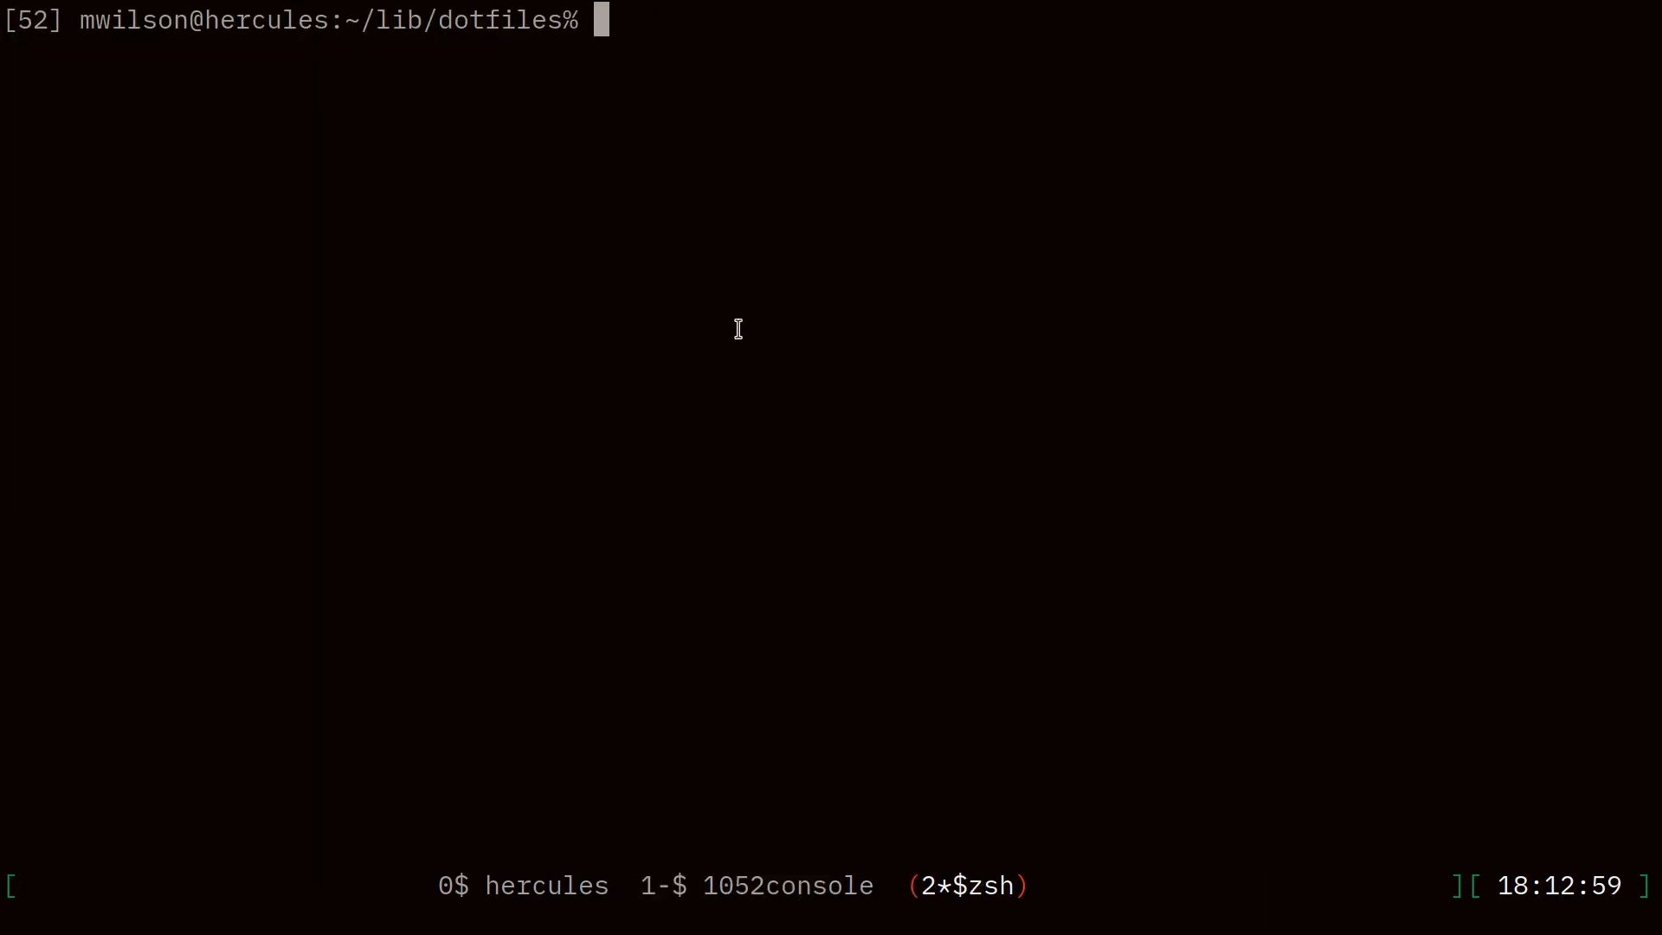
mouse_move(748, 321)
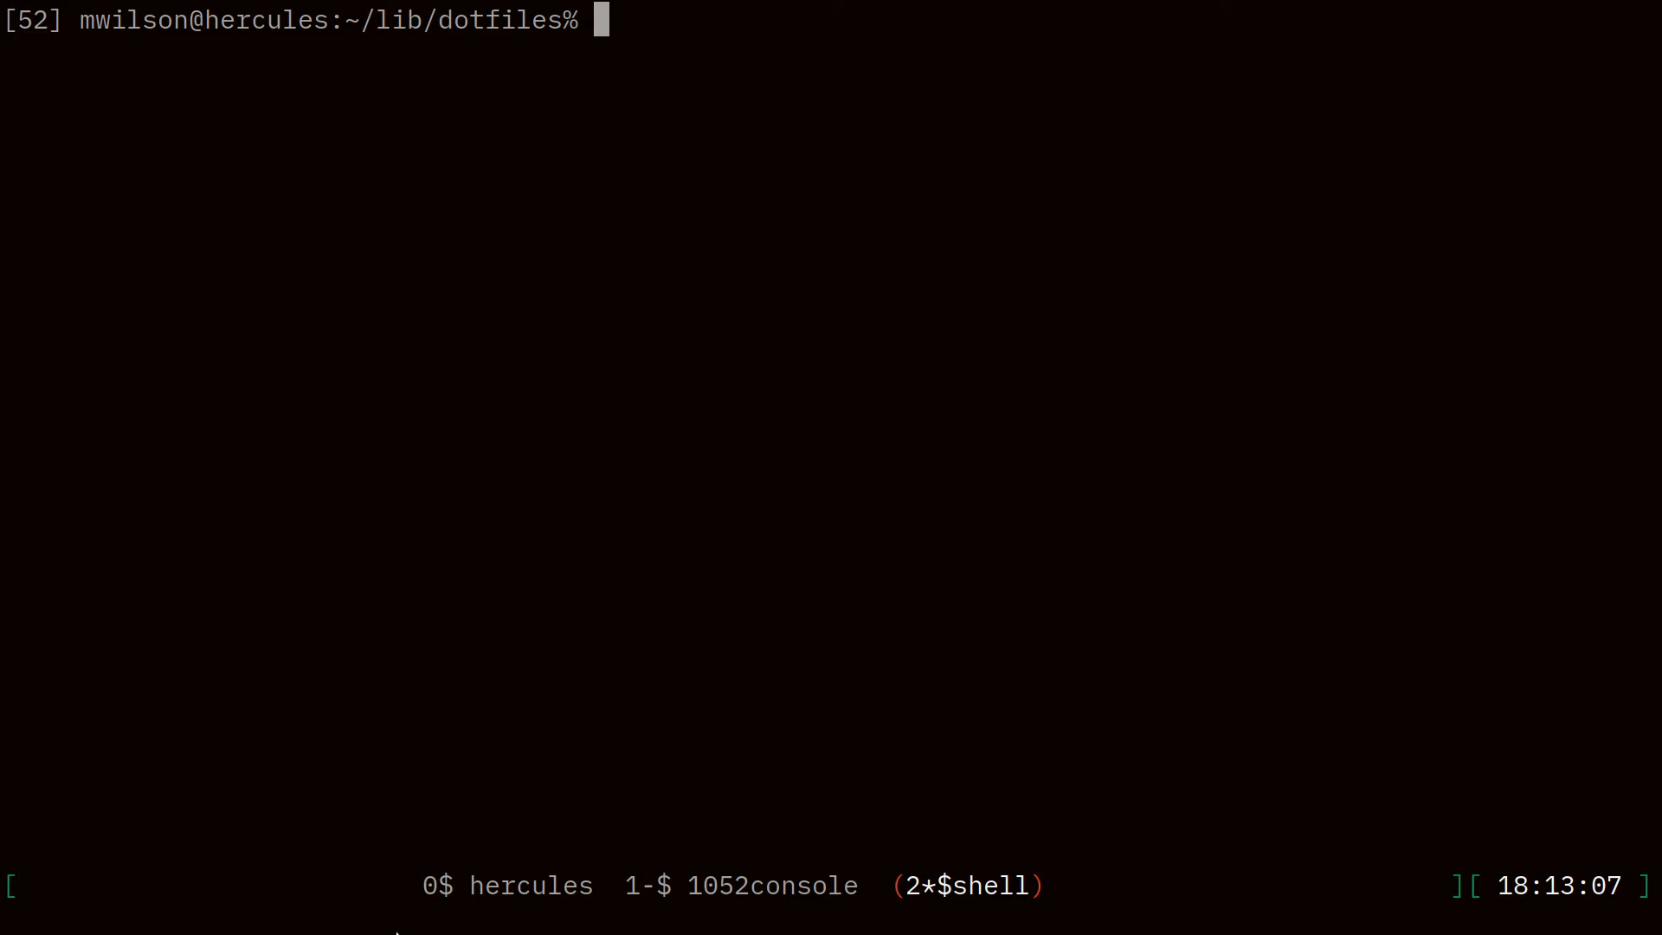
mouse_move(531, 885)
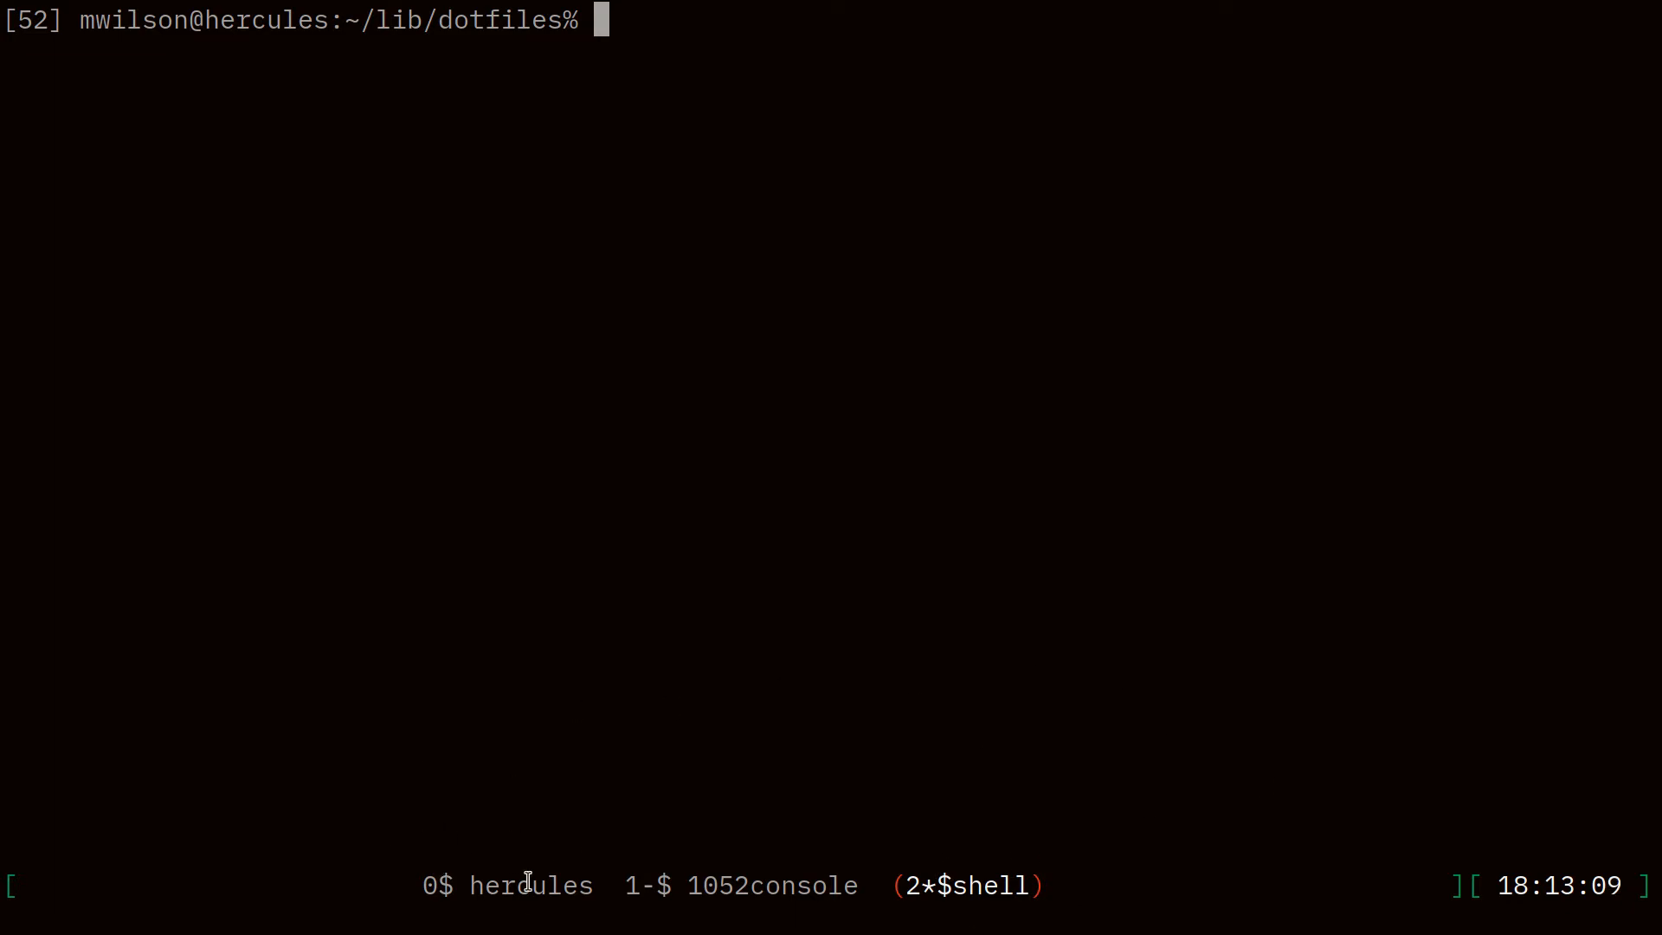
mouse_move(1020, 886)
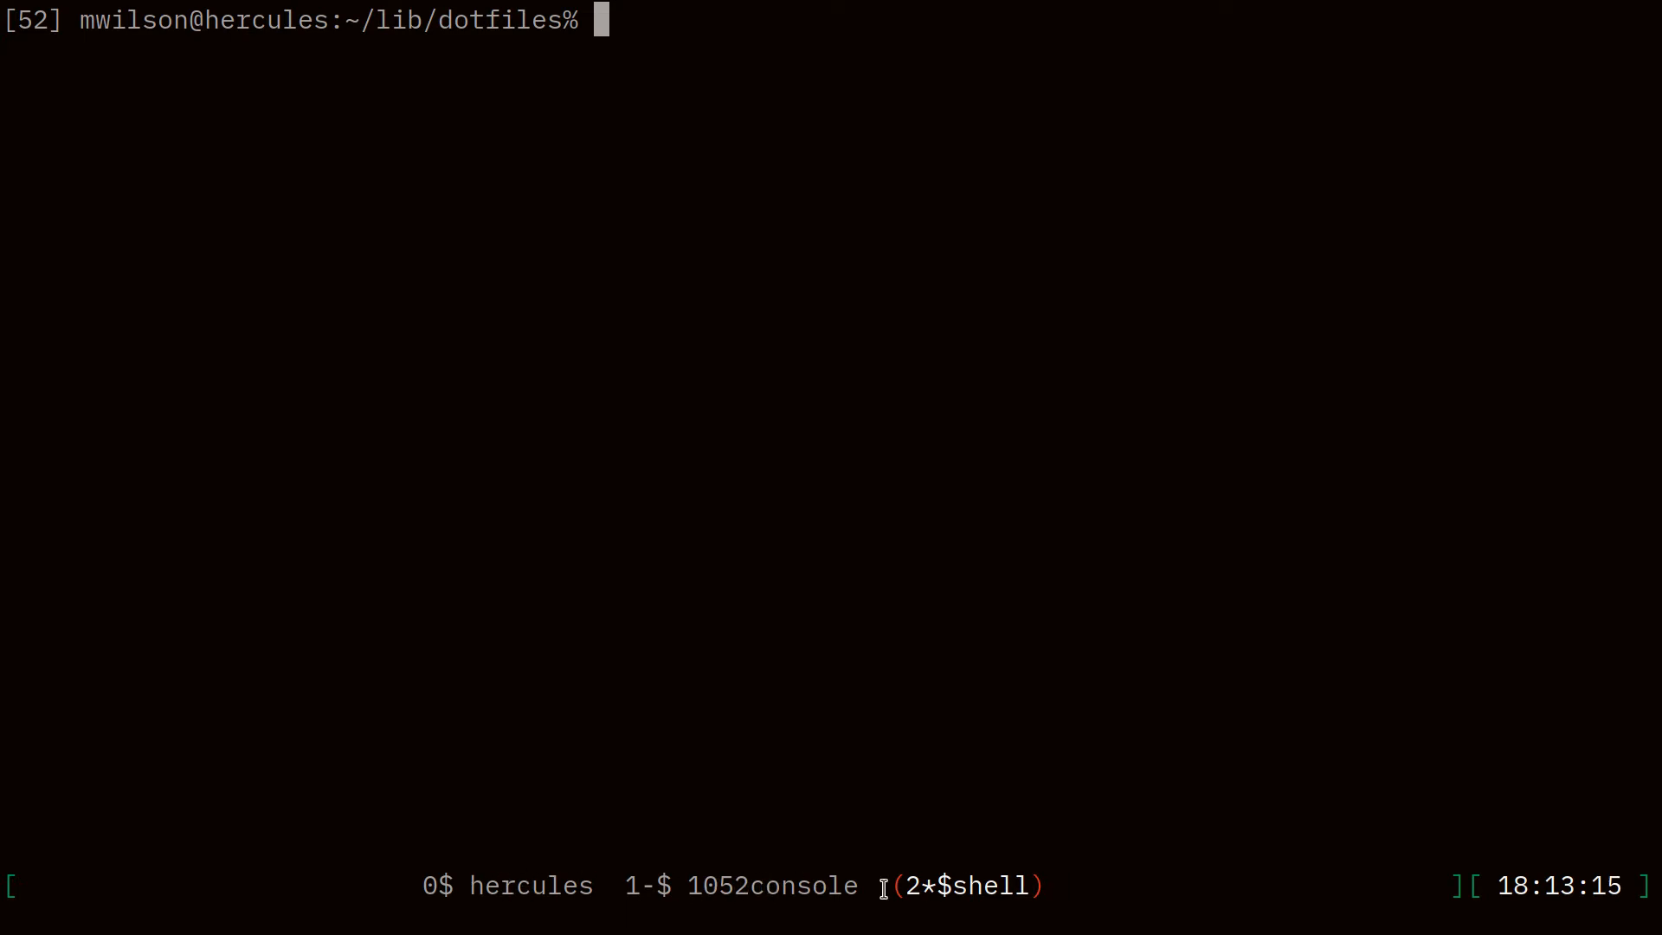
mouse_move(938, 866)
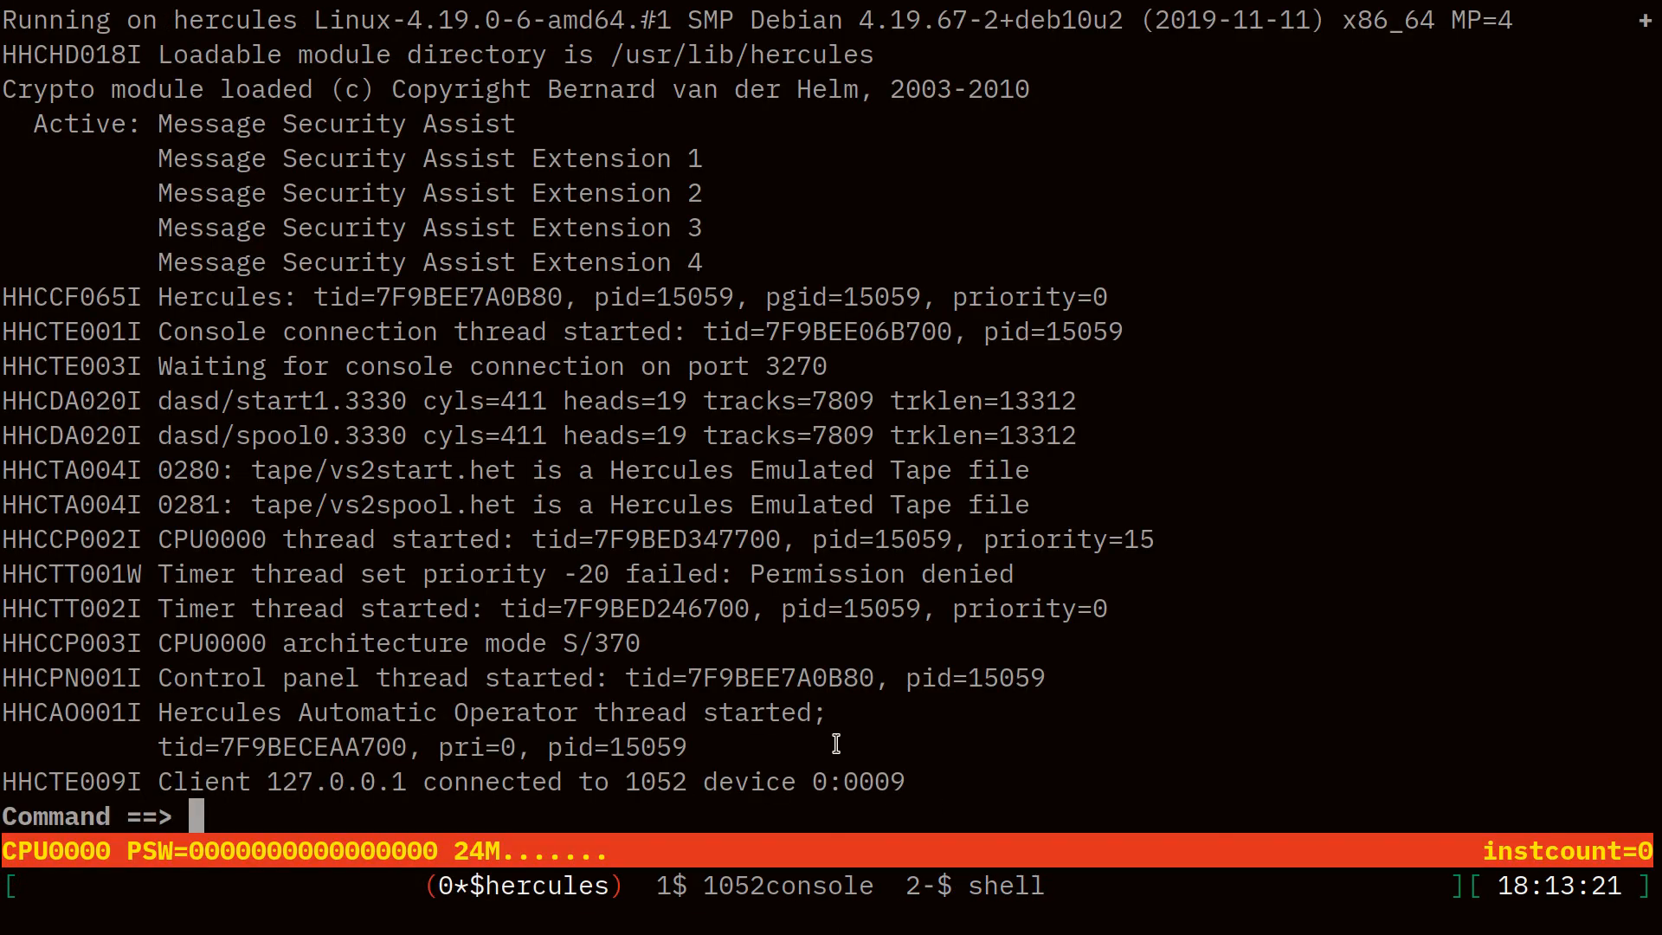
mouse_move(552, 917)
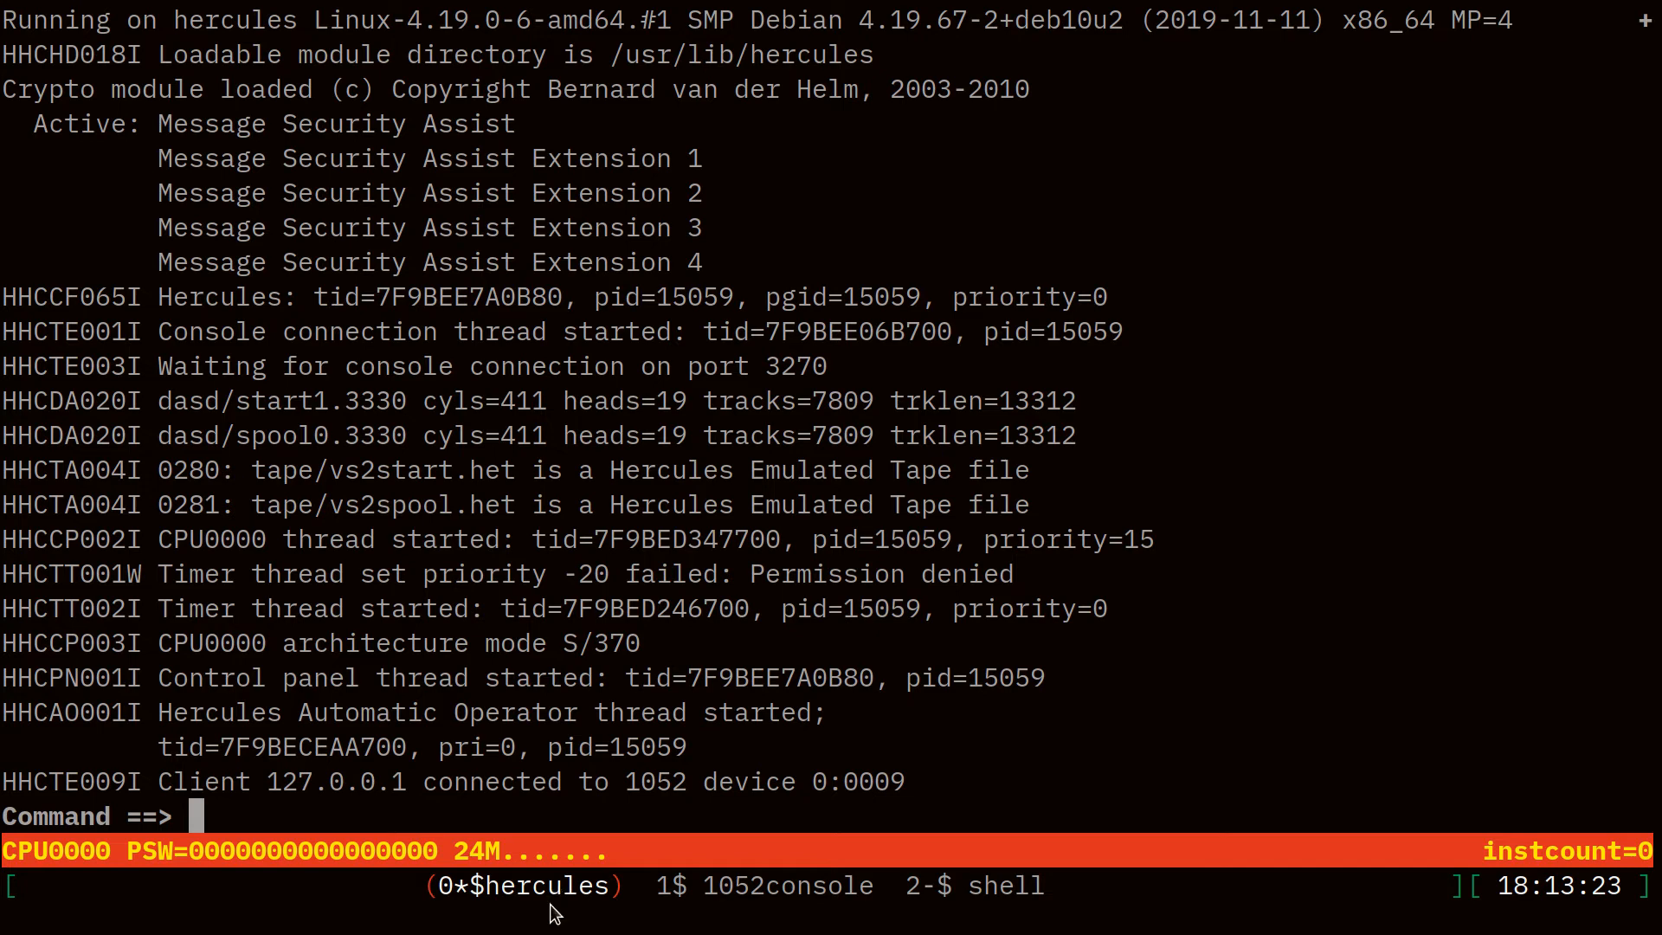
mouse_move(1093, 431)
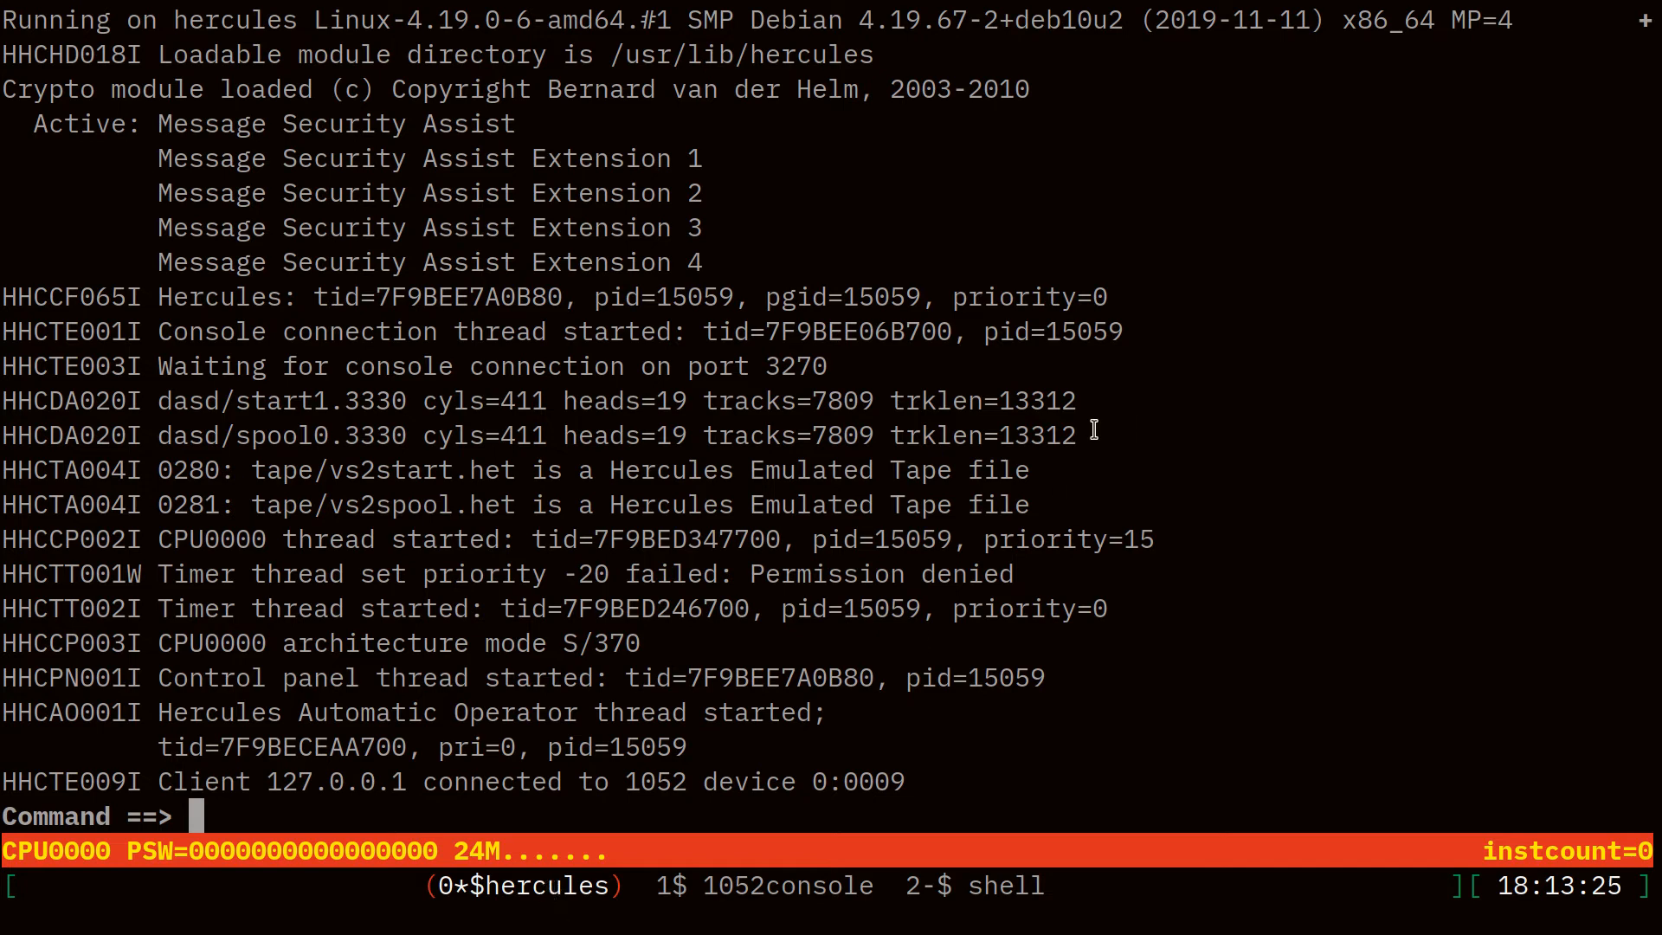
mouse_move(884, 45)
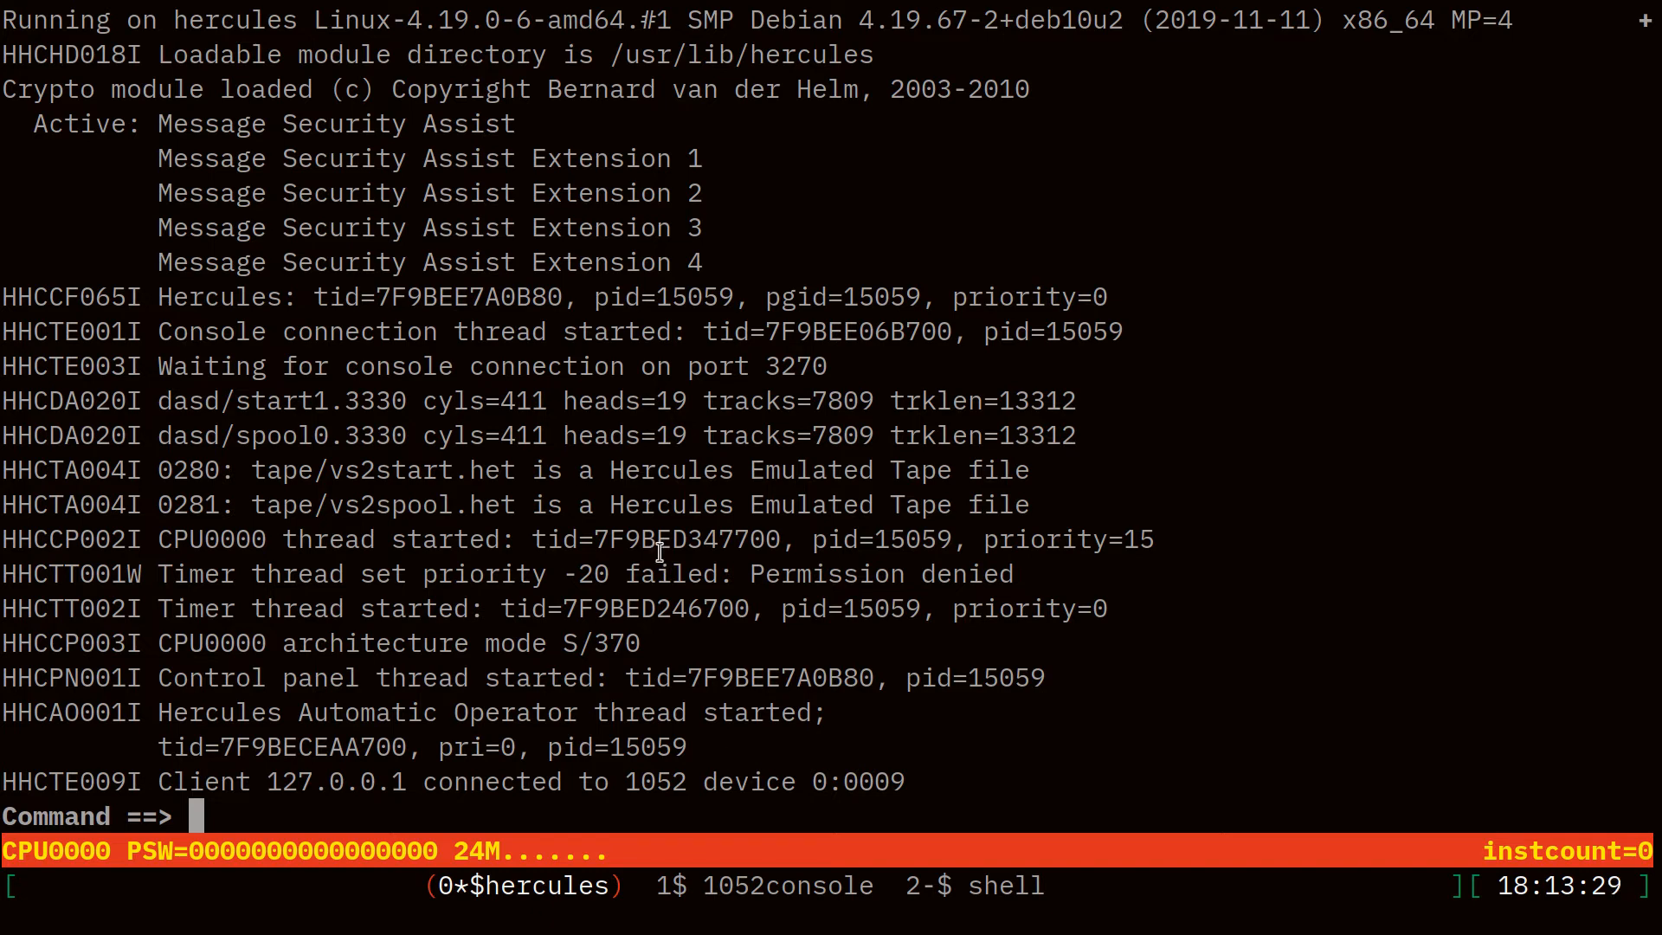
mouse_move(1067, 434)
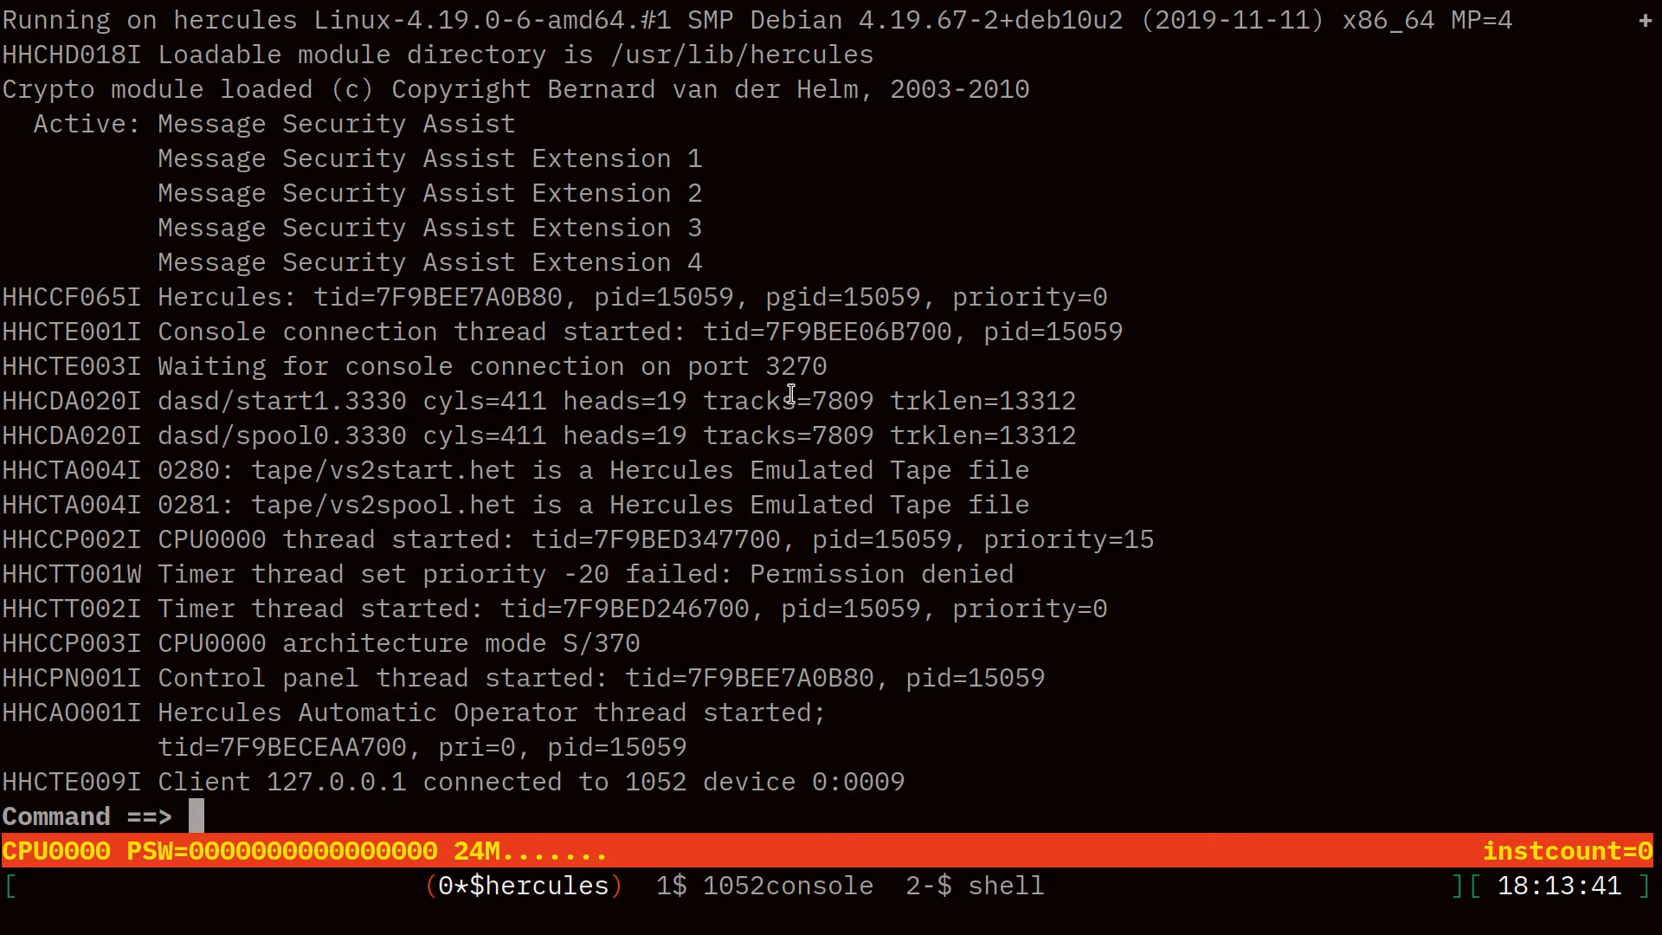
mouse_move(377, 164)
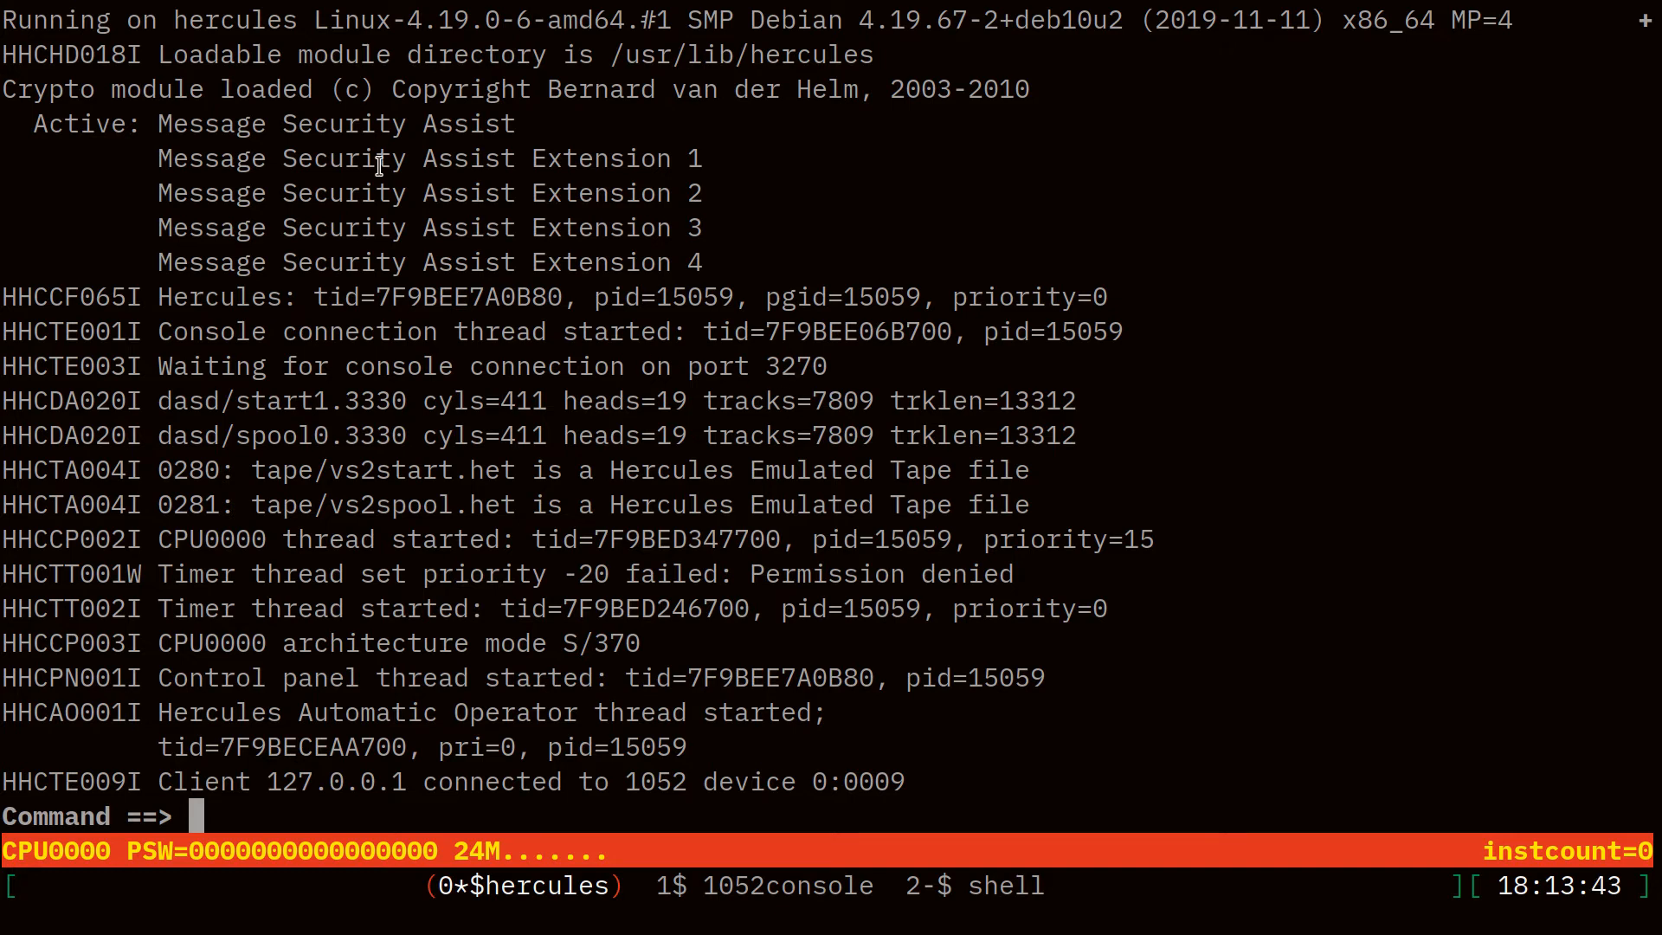
mouse_move(915, 418)
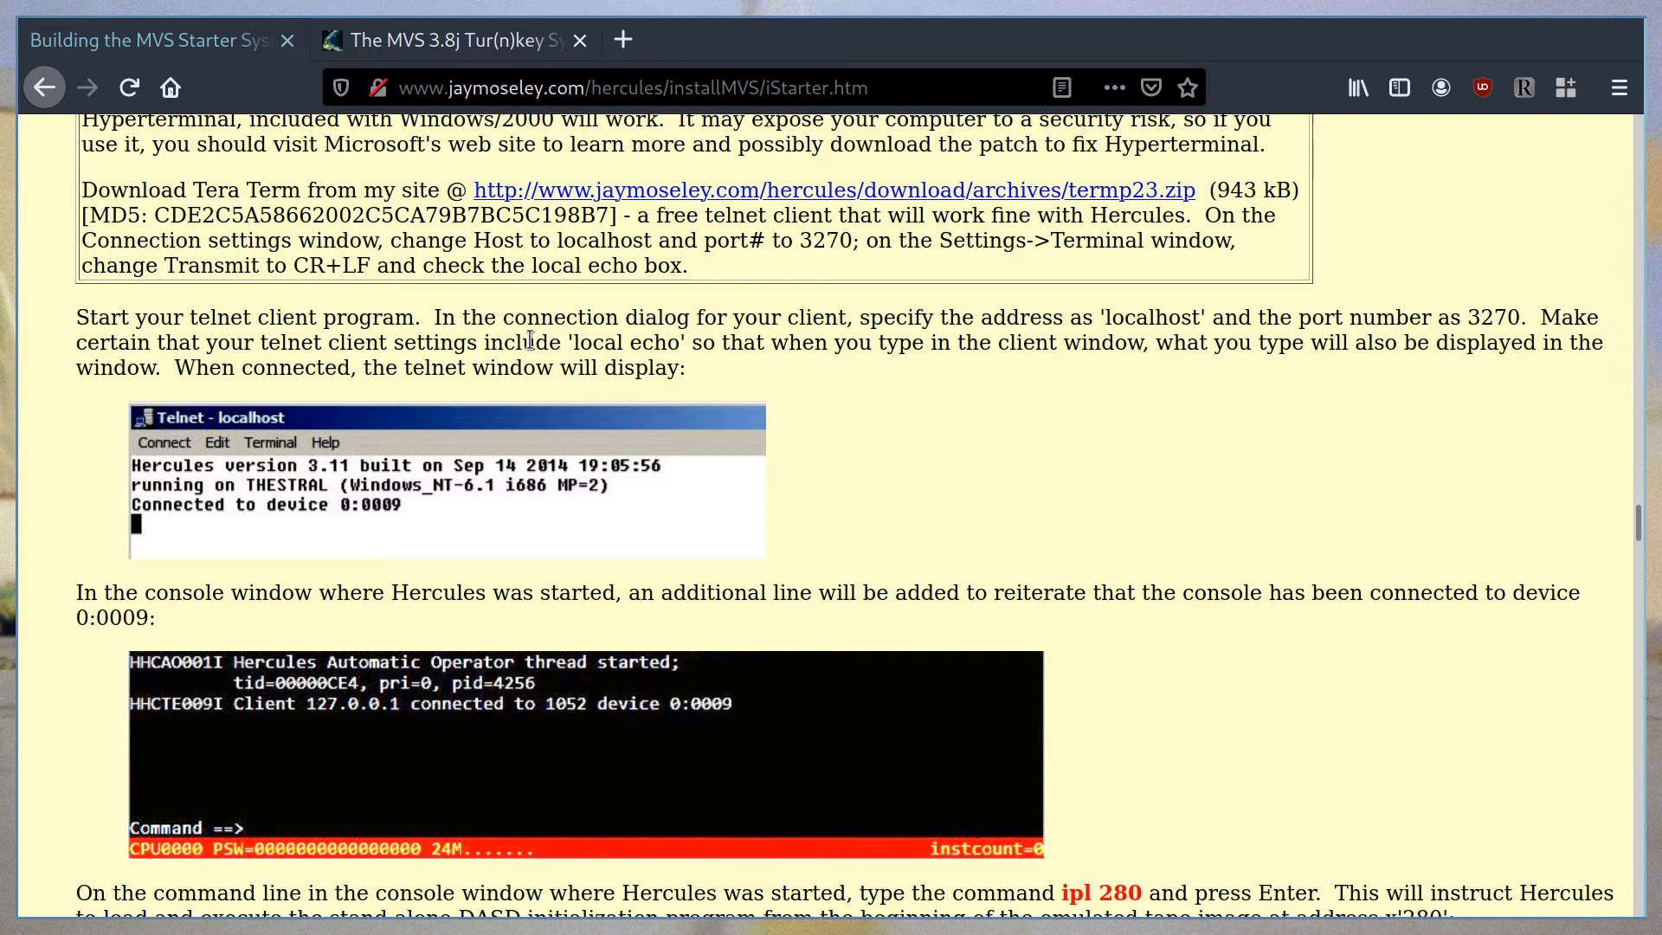
Scroll the guide to the 'ipl 280' step and select the ipl 280 command.
scroll("down", 3)
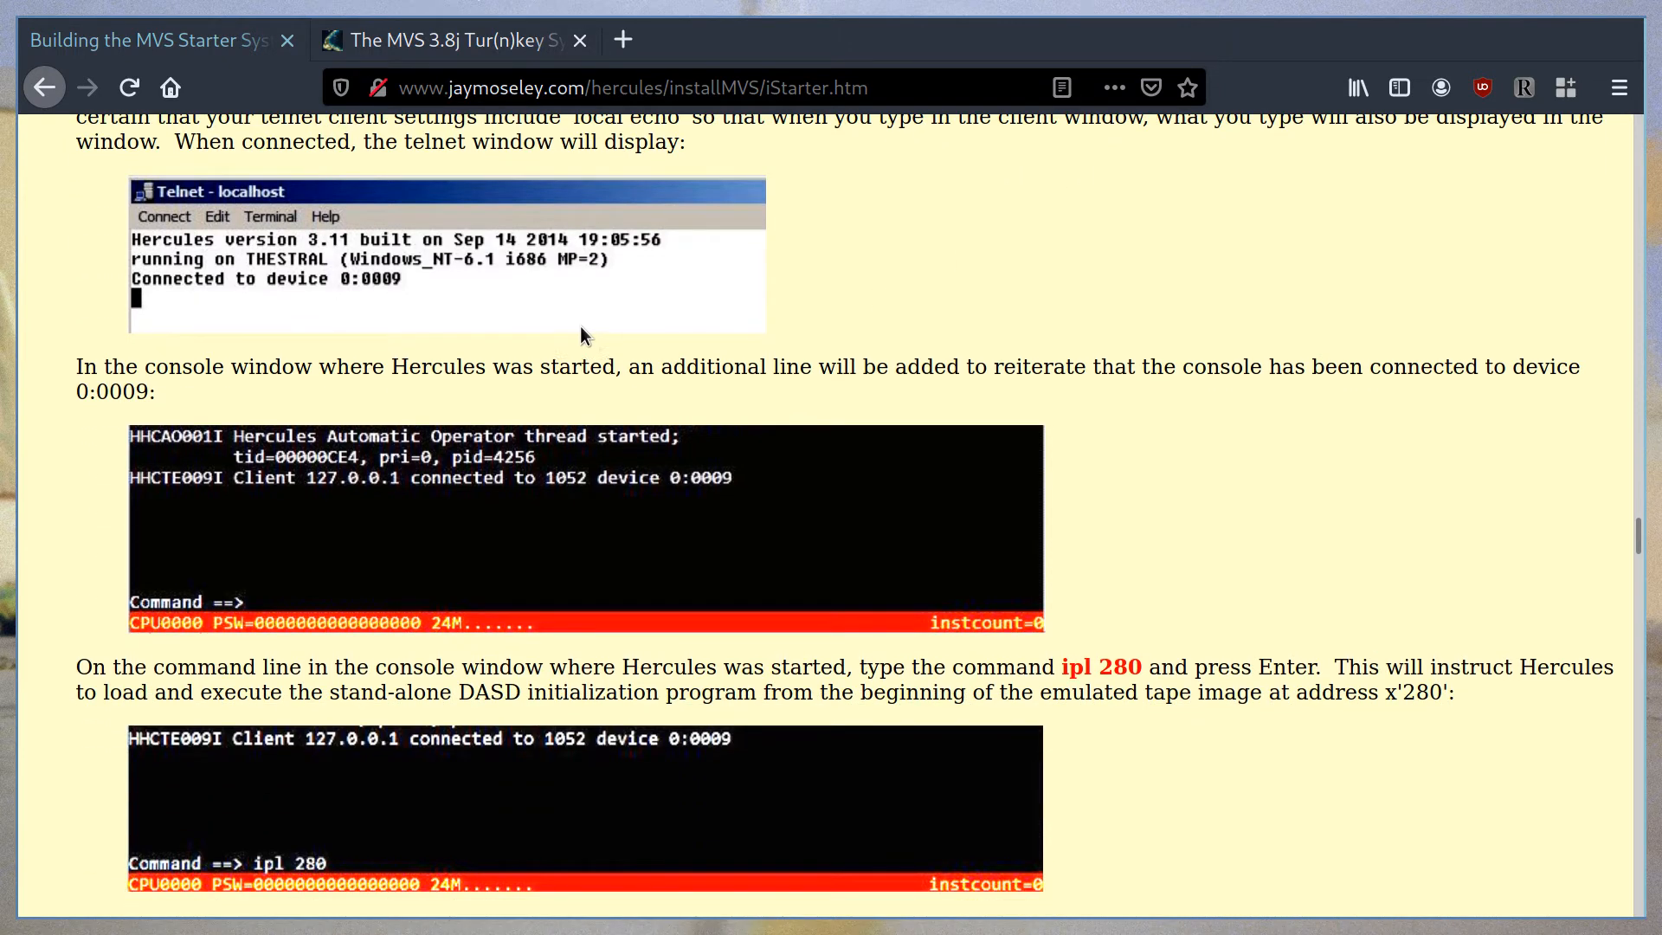
scroll("down", 3)
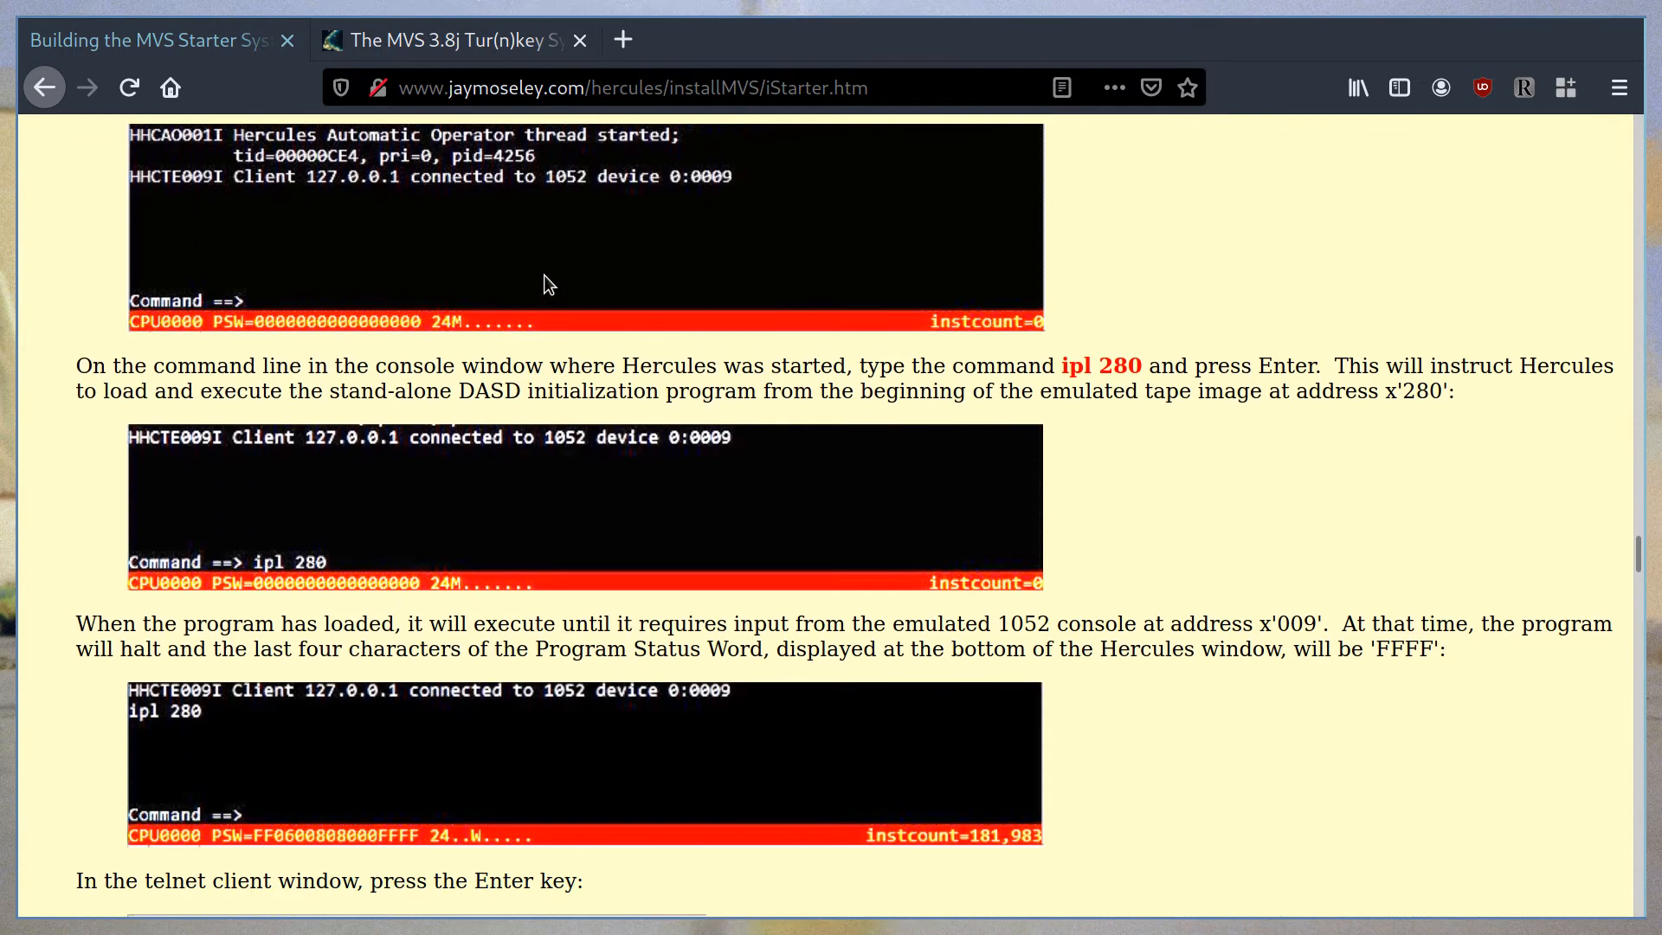
mouse_move(227, 495)
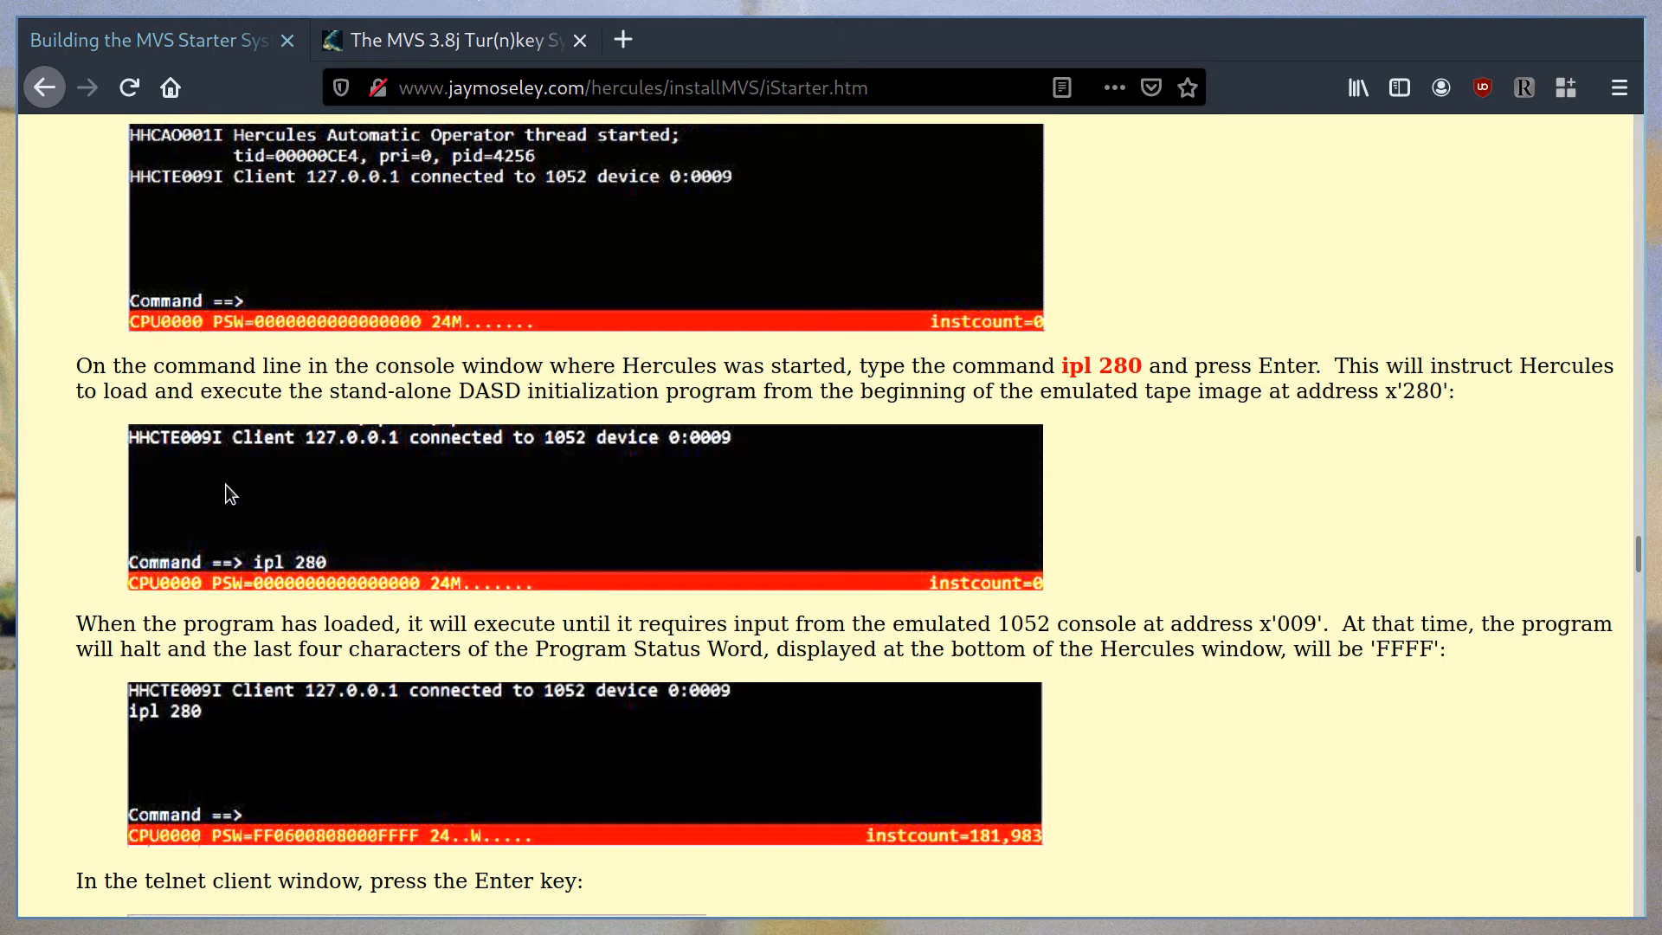
double_click(1099, 365)
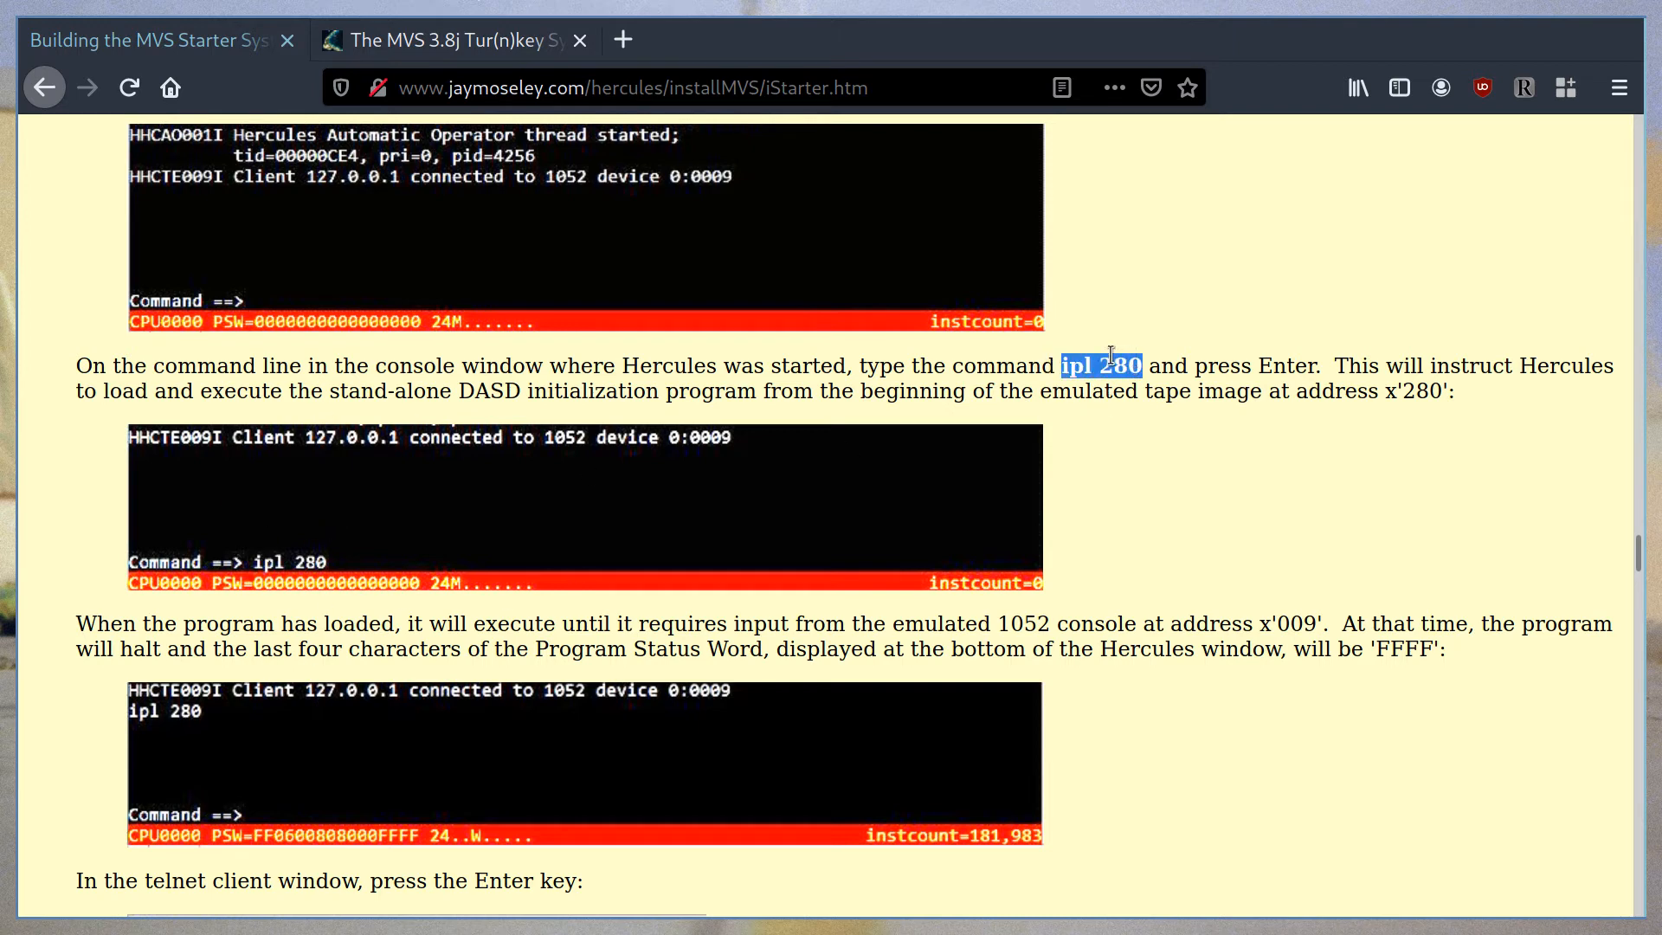
mouse_move(567, 504)
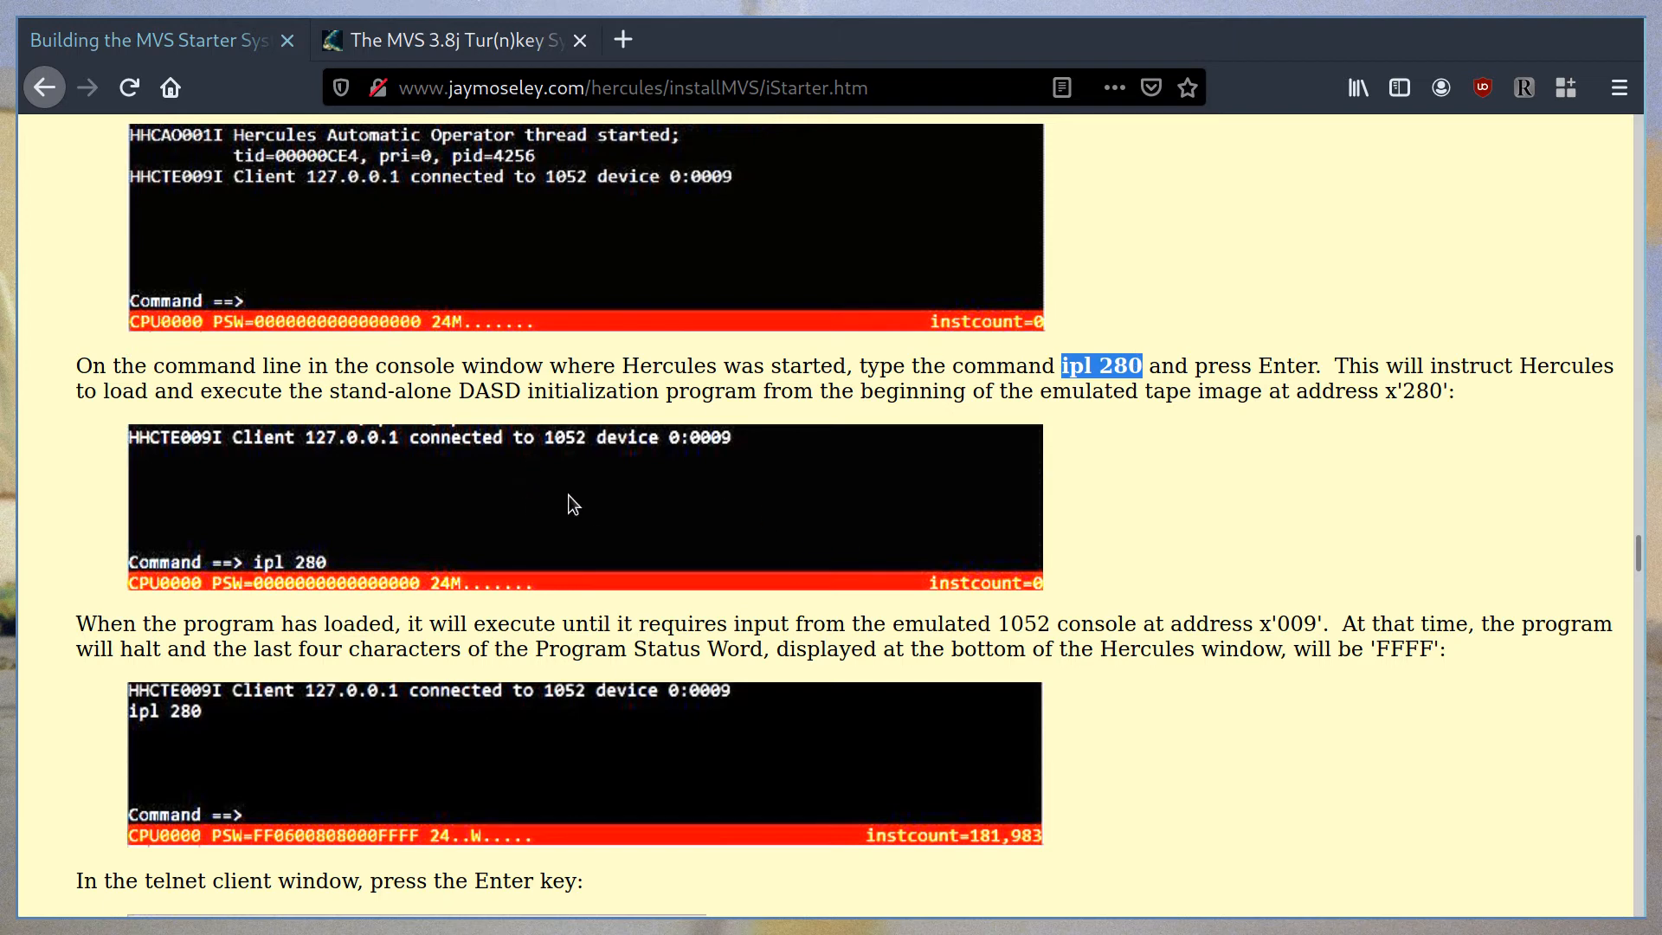
mouse_move(496, 503)
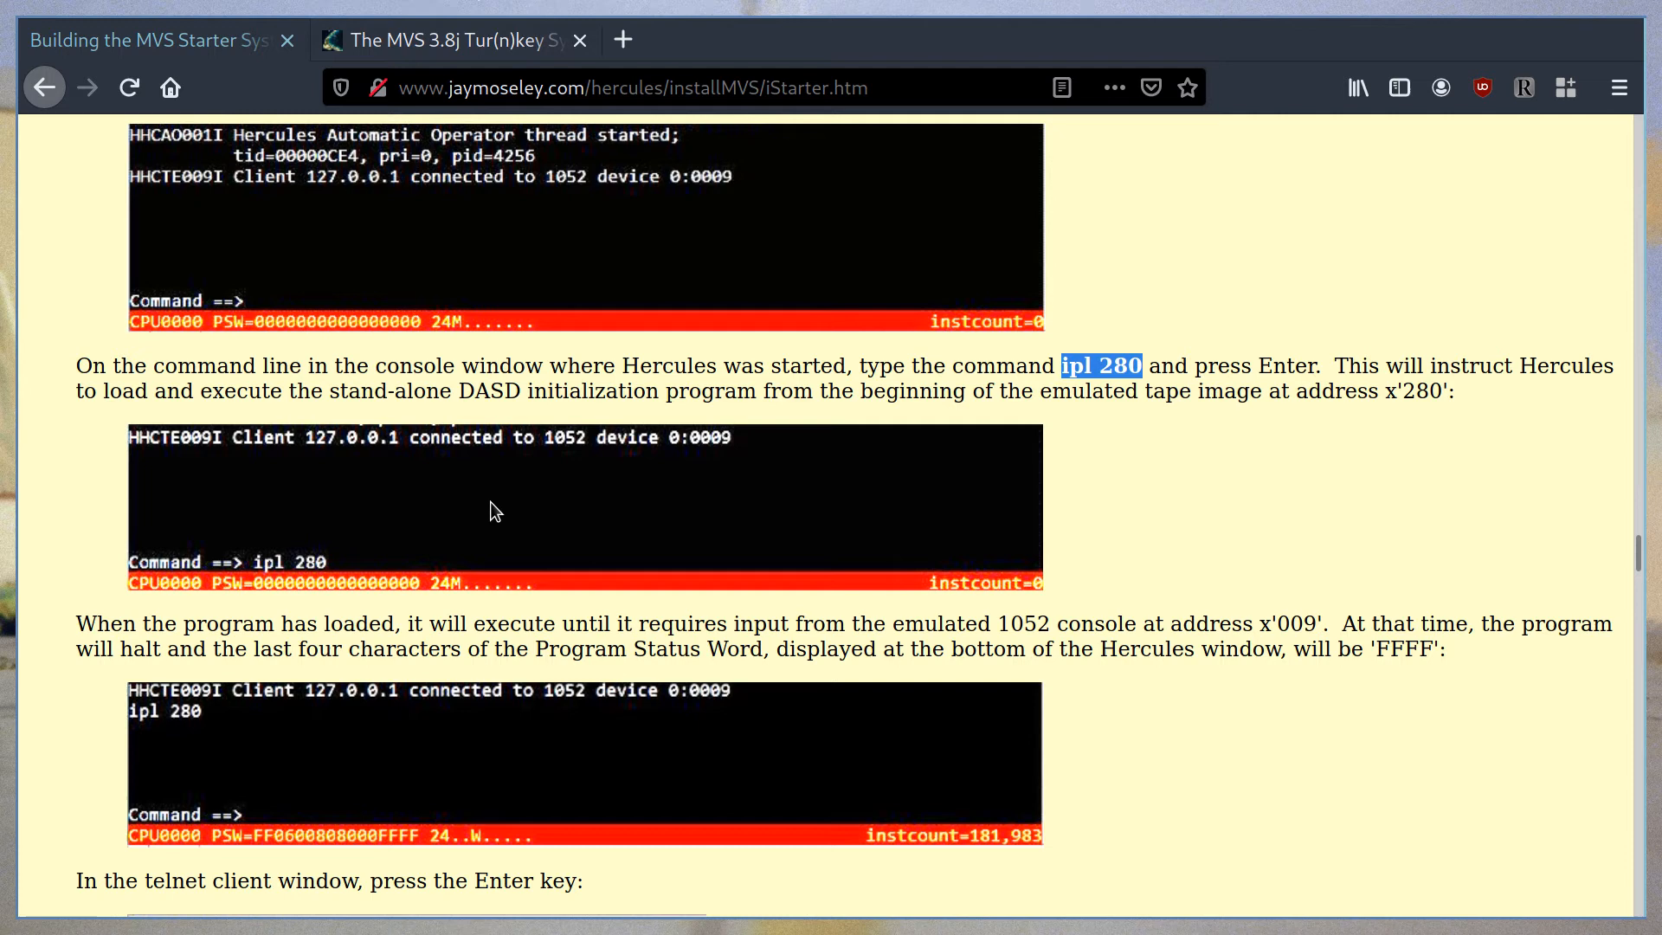
mouse_move(639, 522)
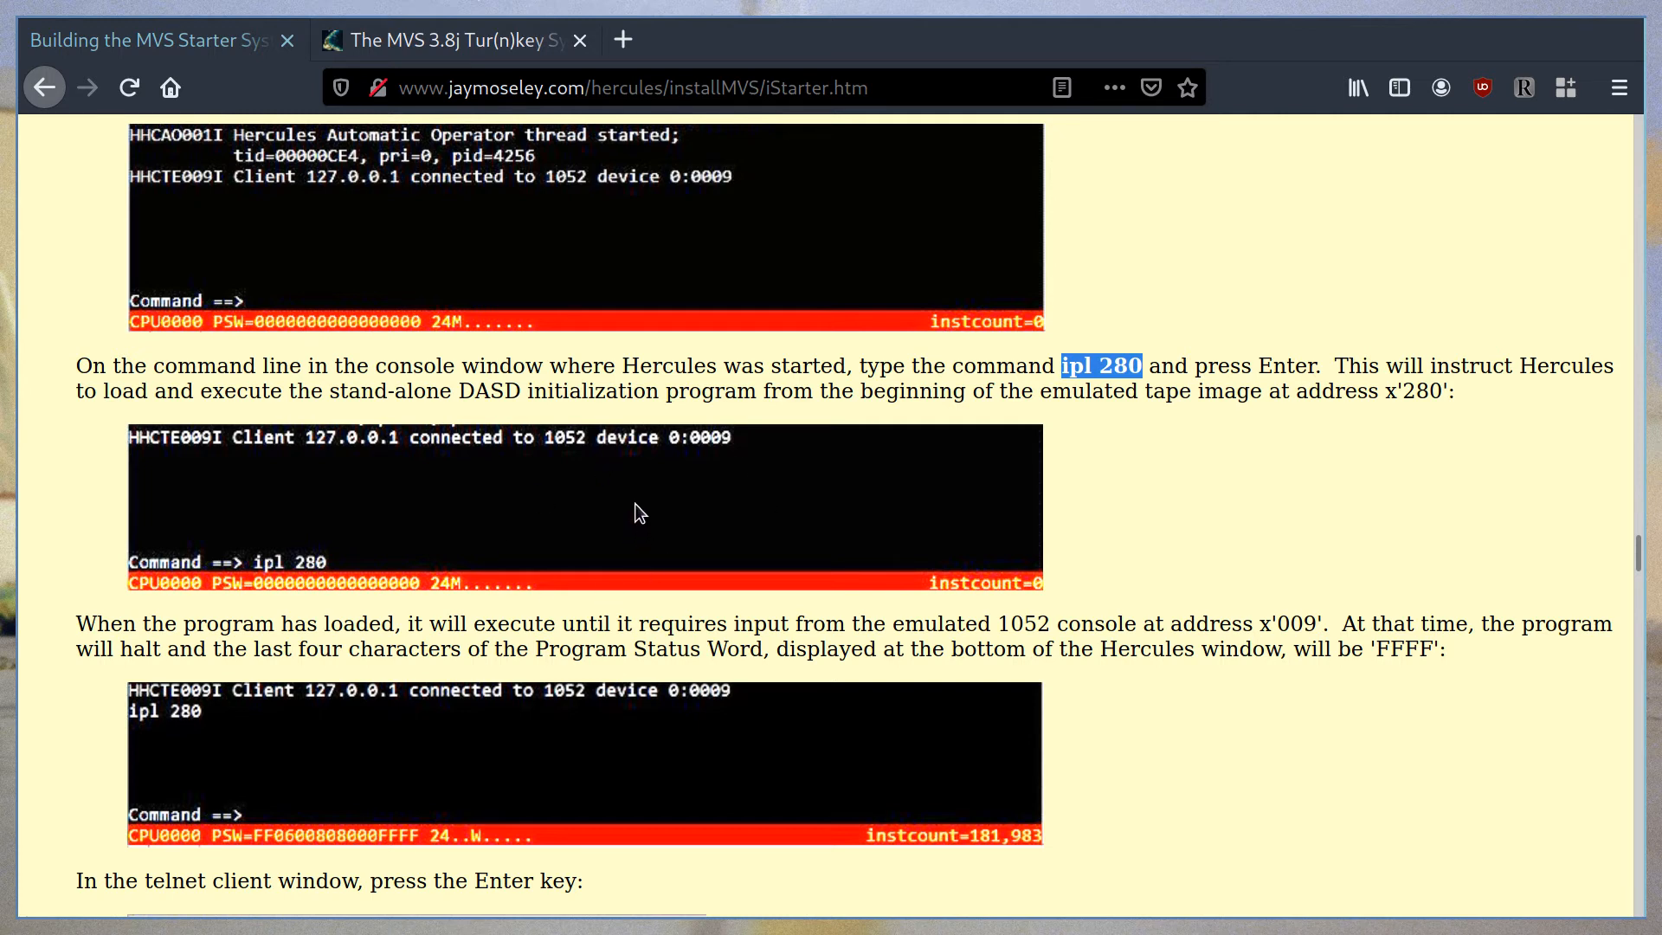
mouse_move(590, 554)
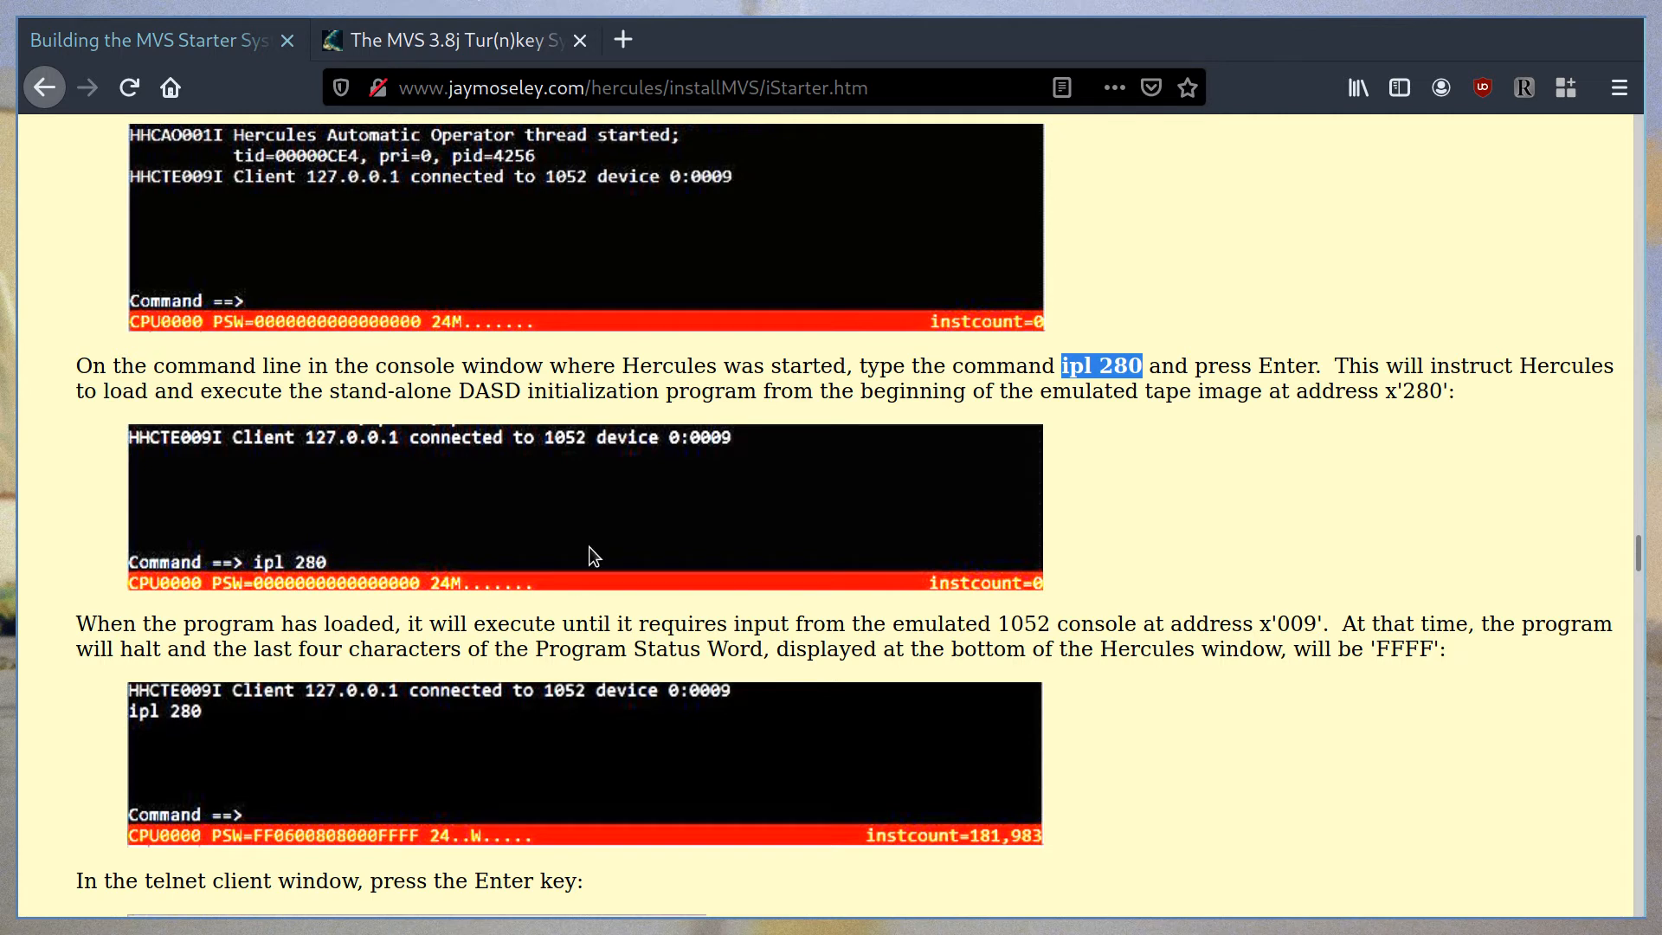
mouse_move(480, 512)
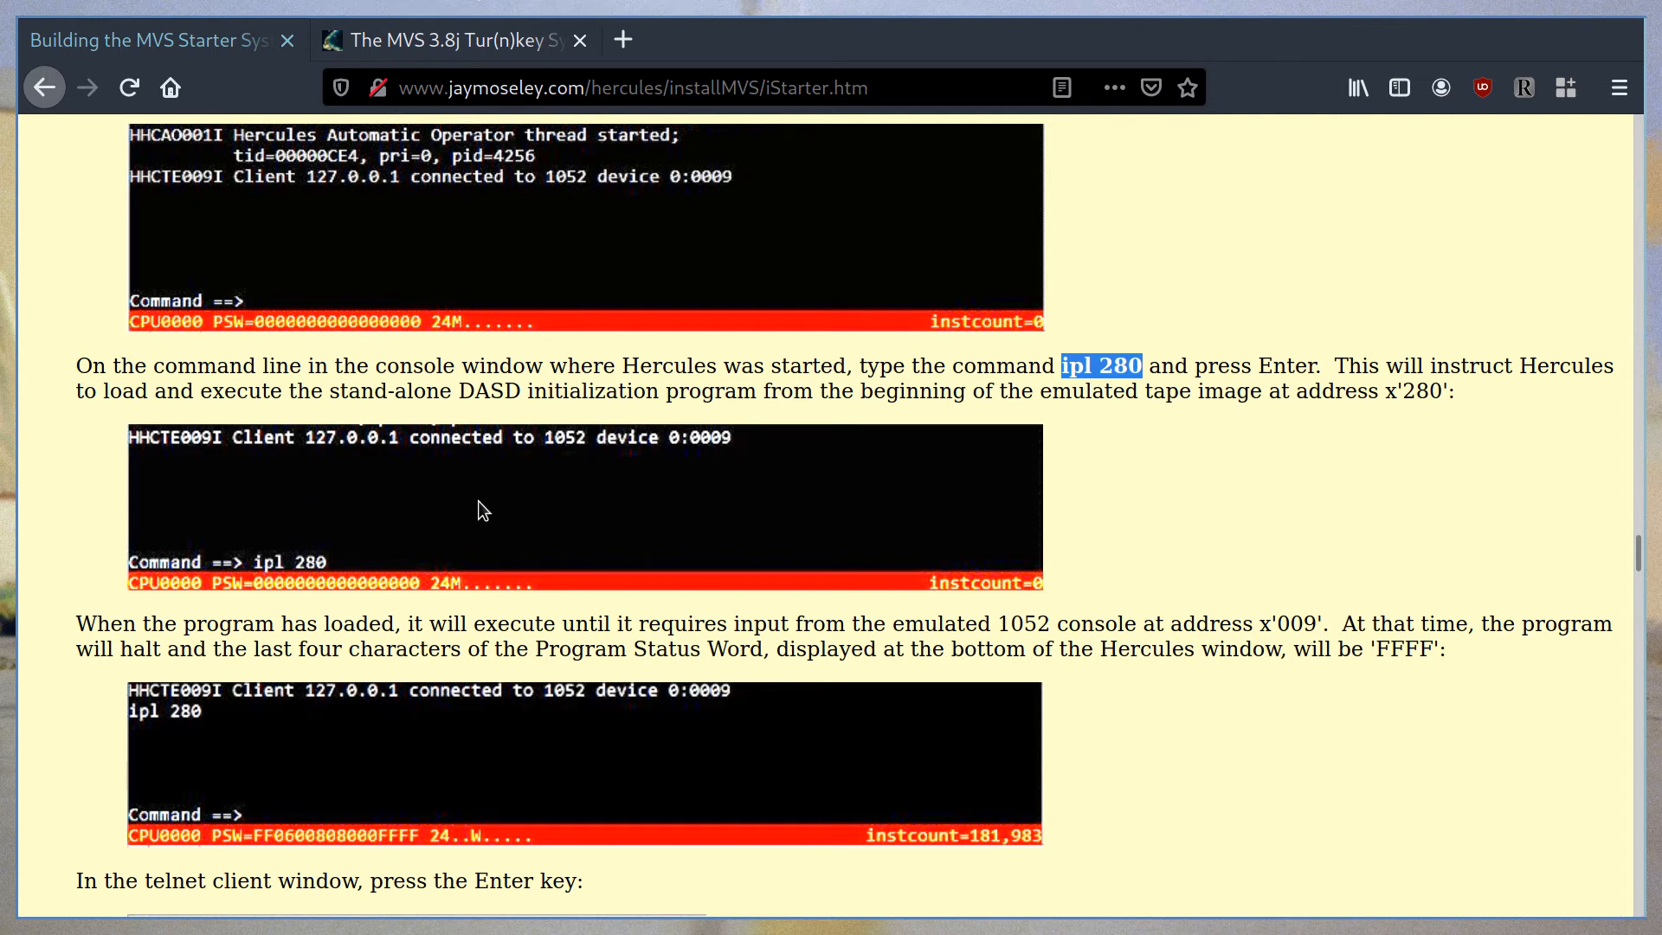
mouse_move(505, 486)
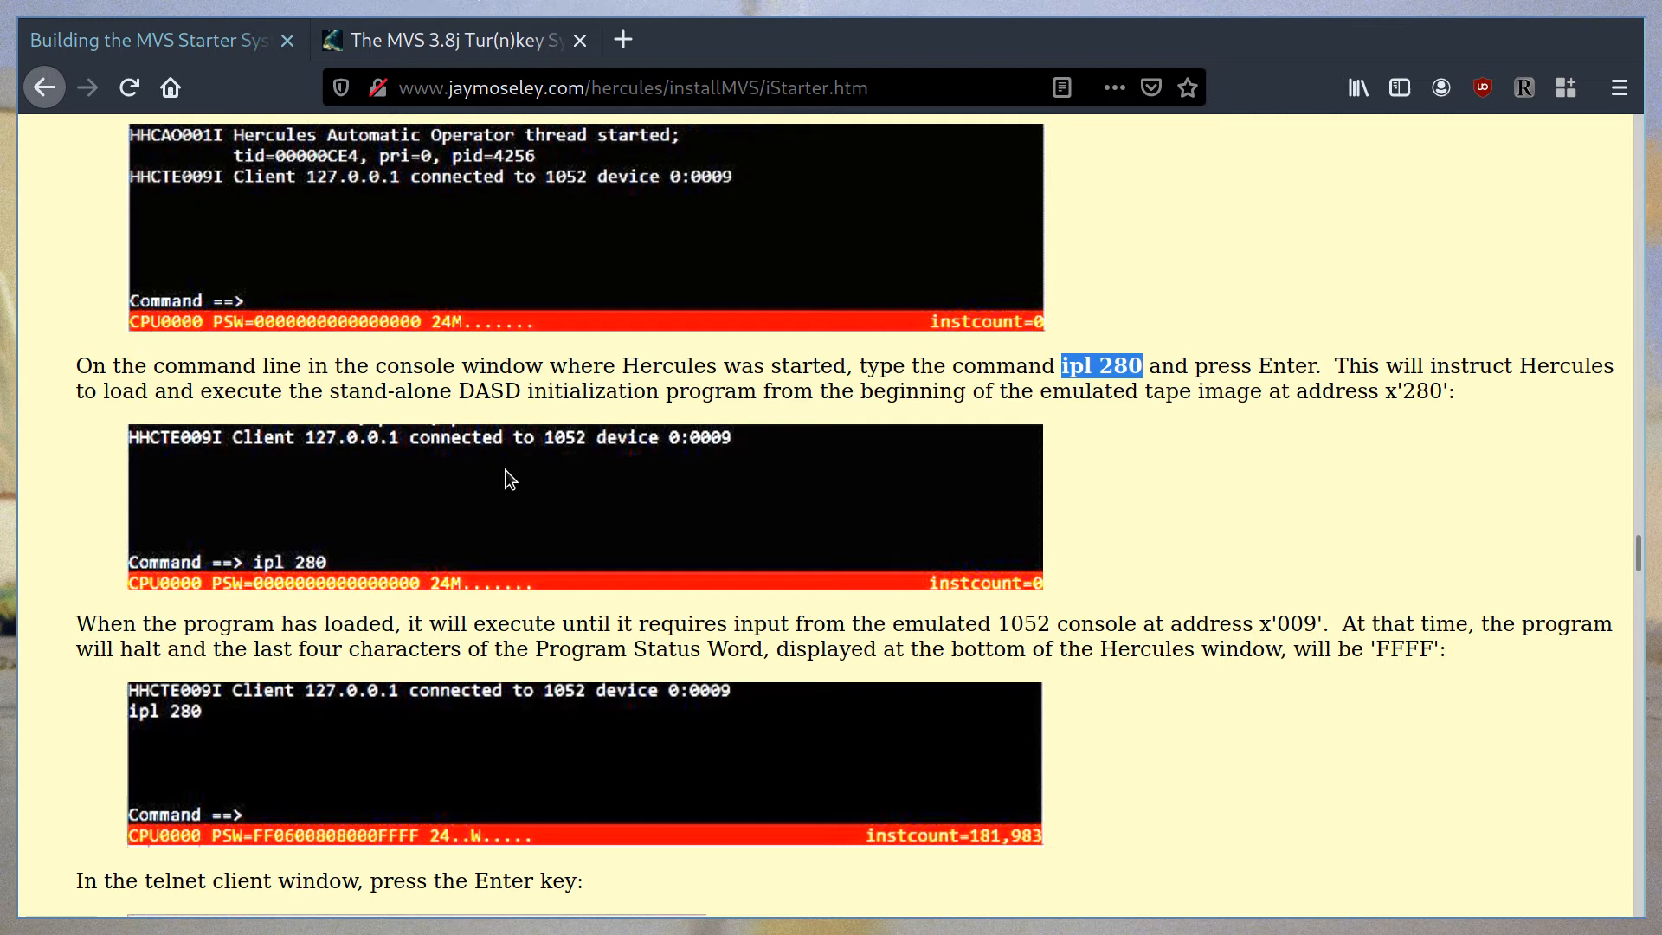
mouse_move(540, 492)
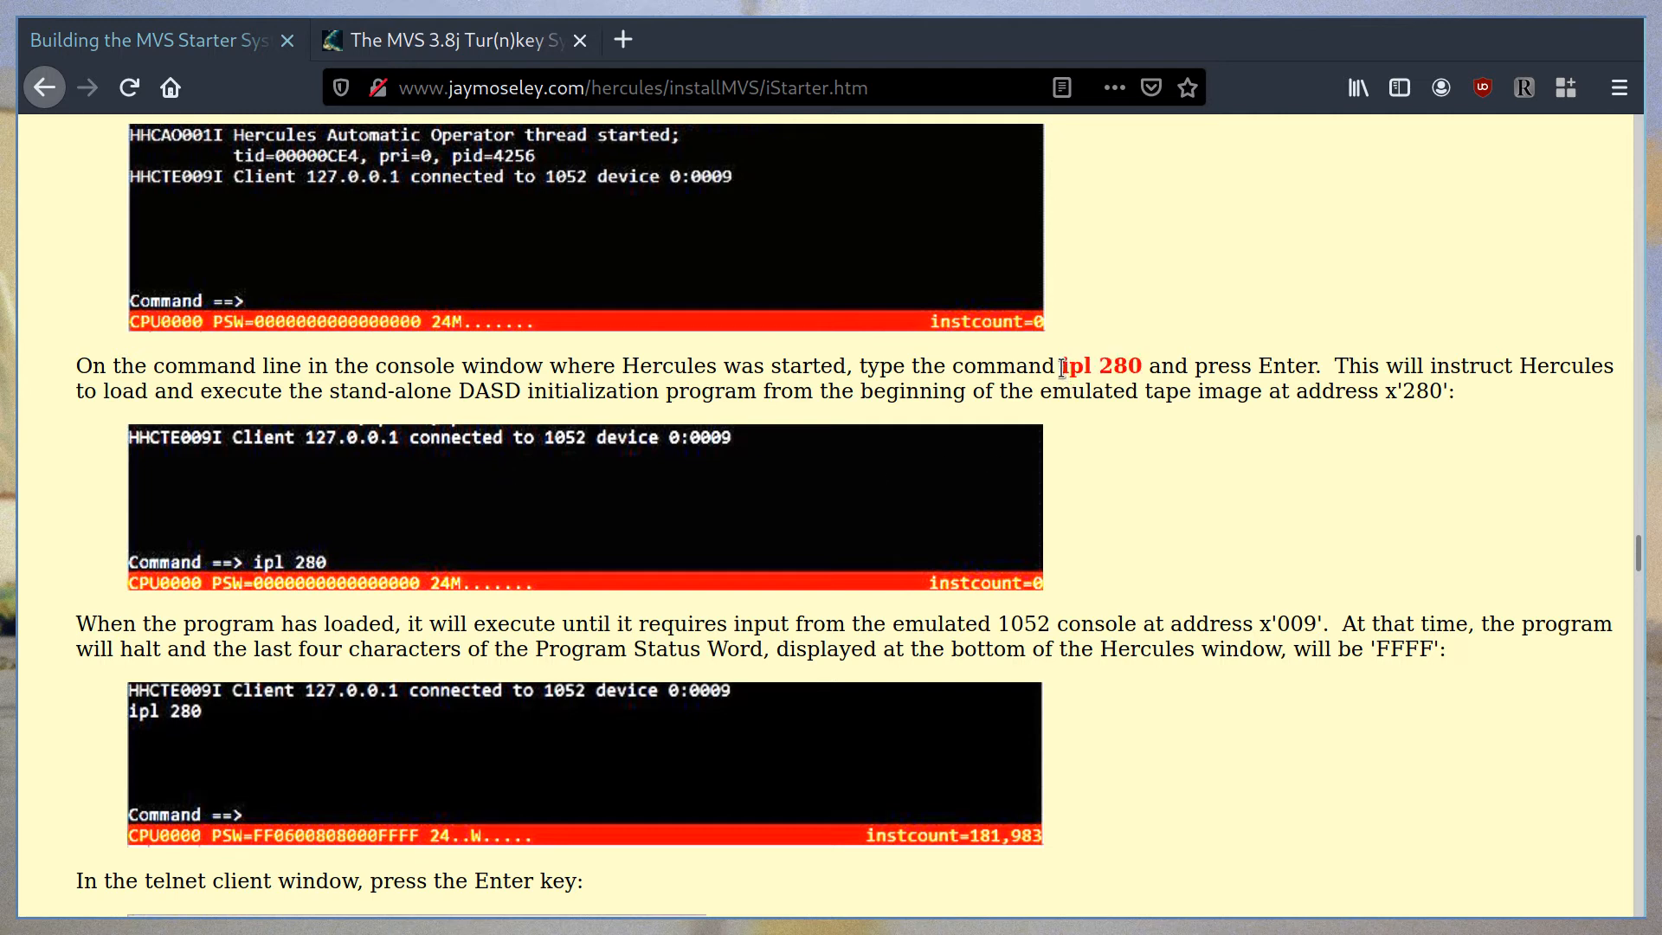
mouse_move(1103, 371)
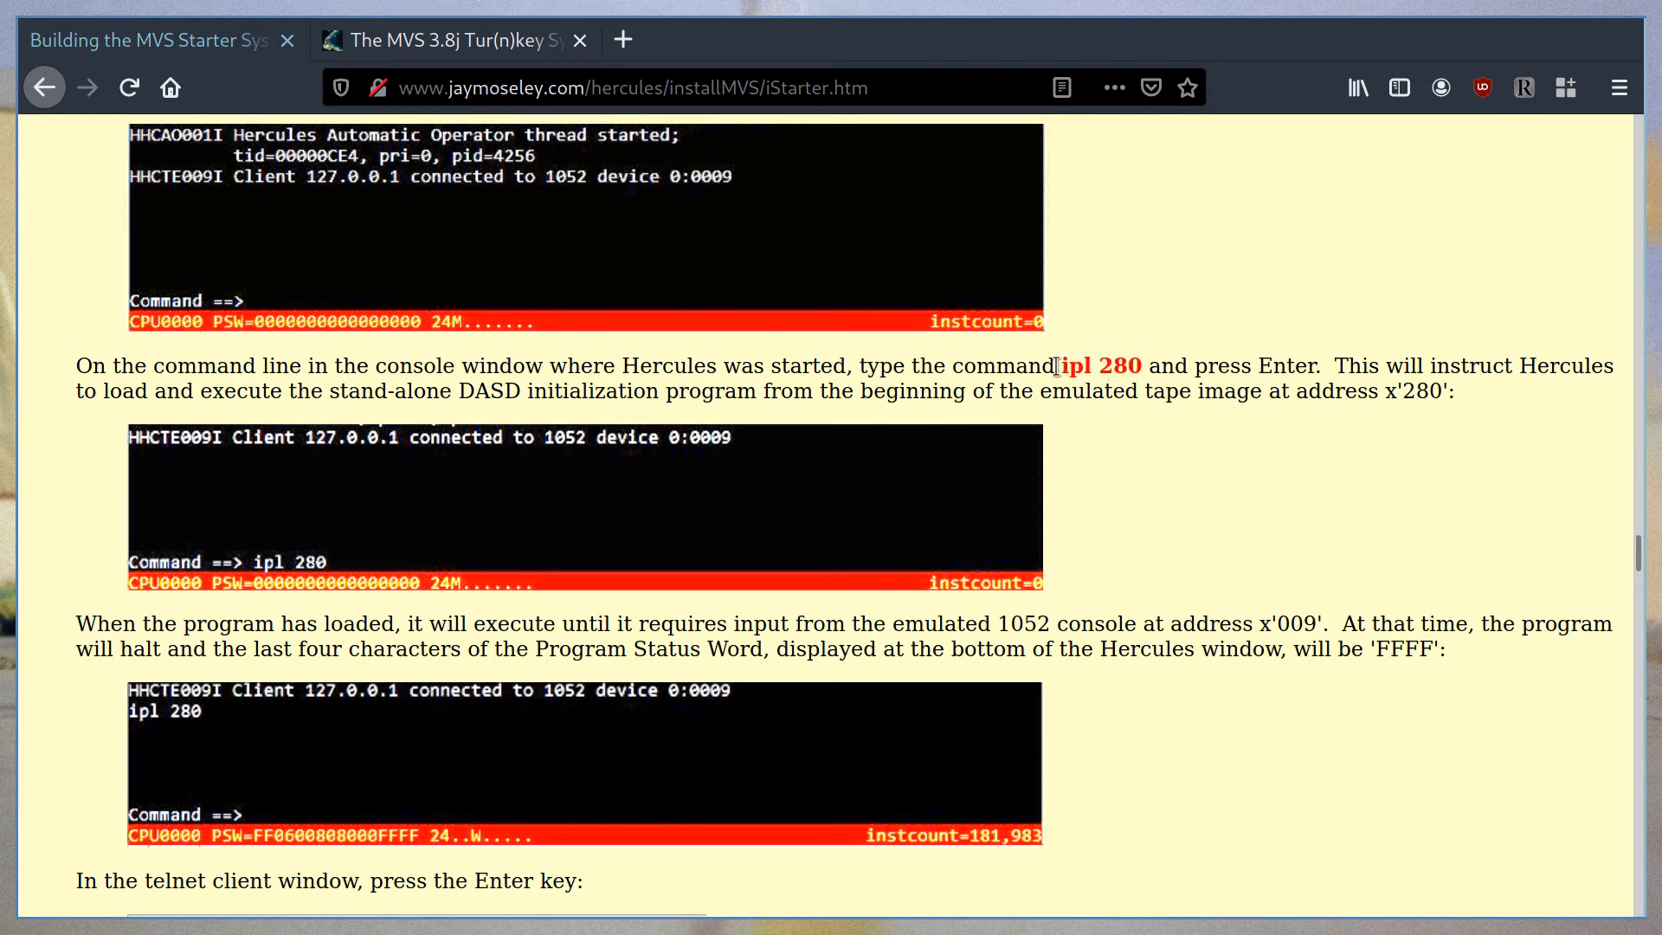
mouse_move(964, 389)
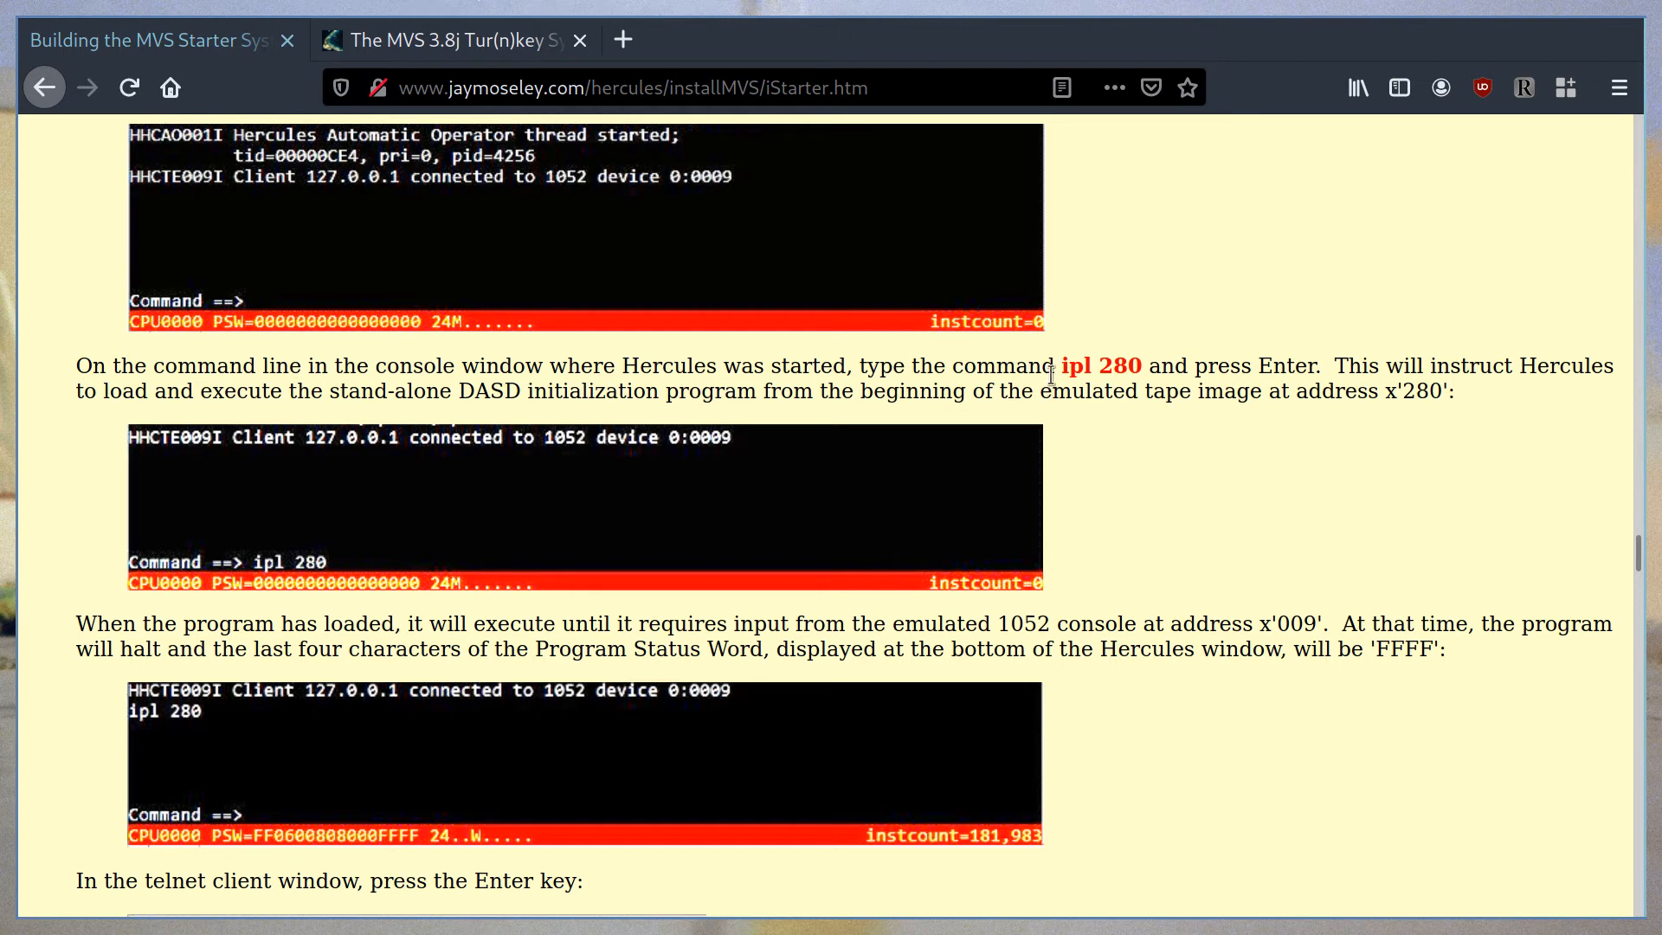
mouse_move(1056, 367)
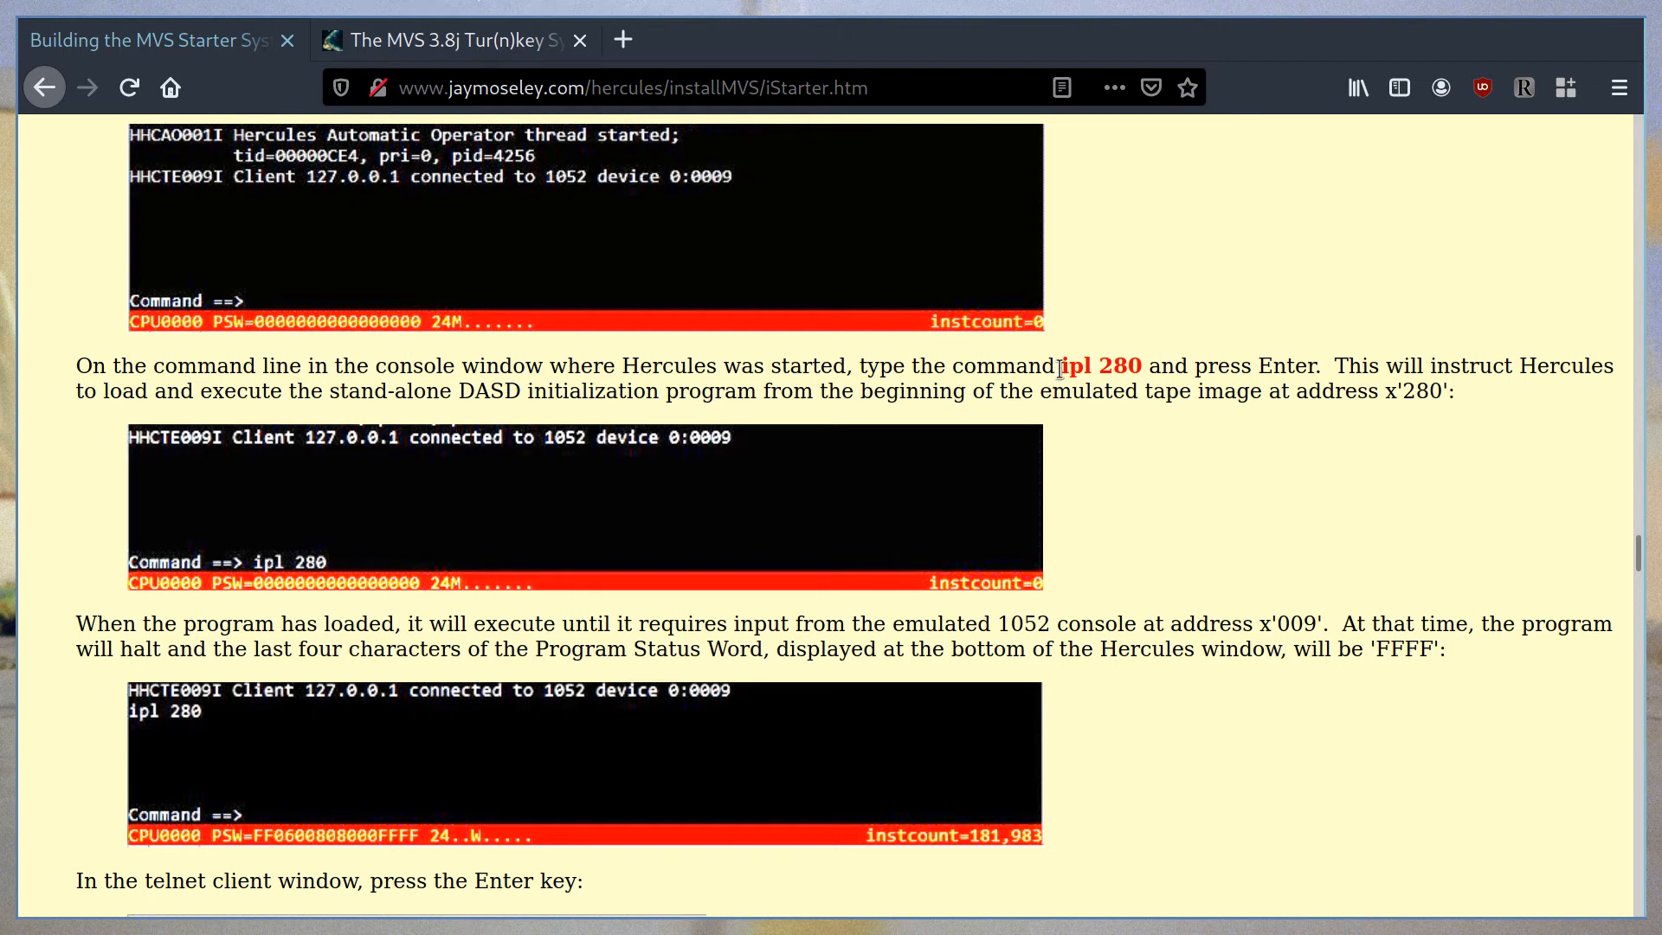
mouse_move(601, 498)
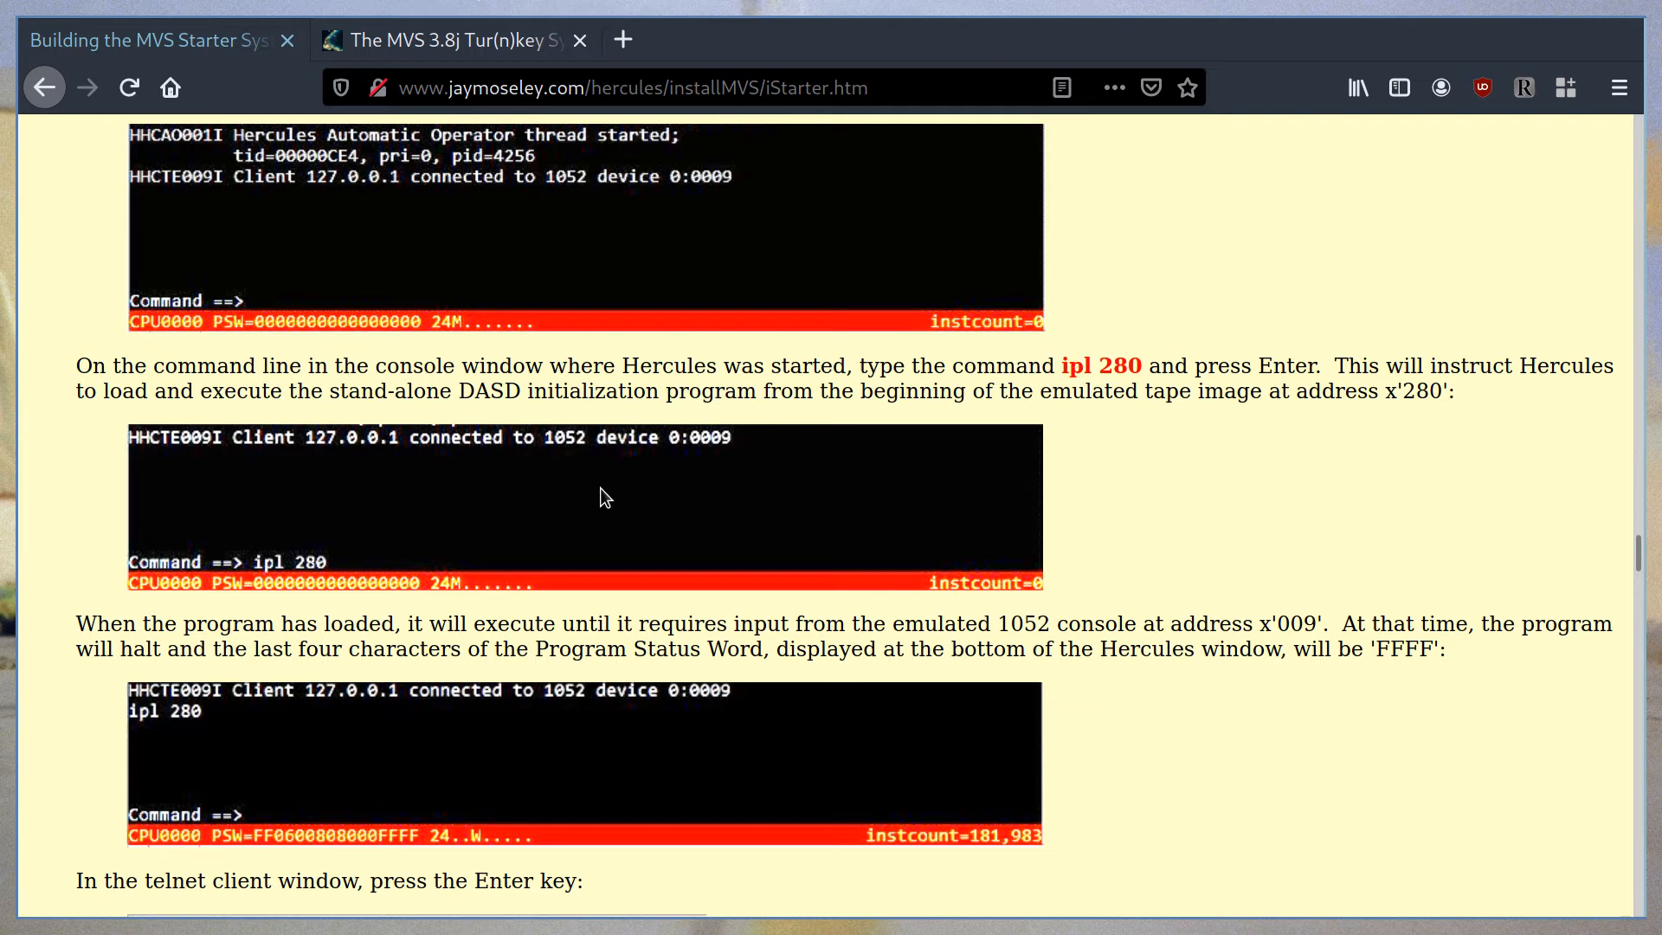
mouse_move(618, 503)
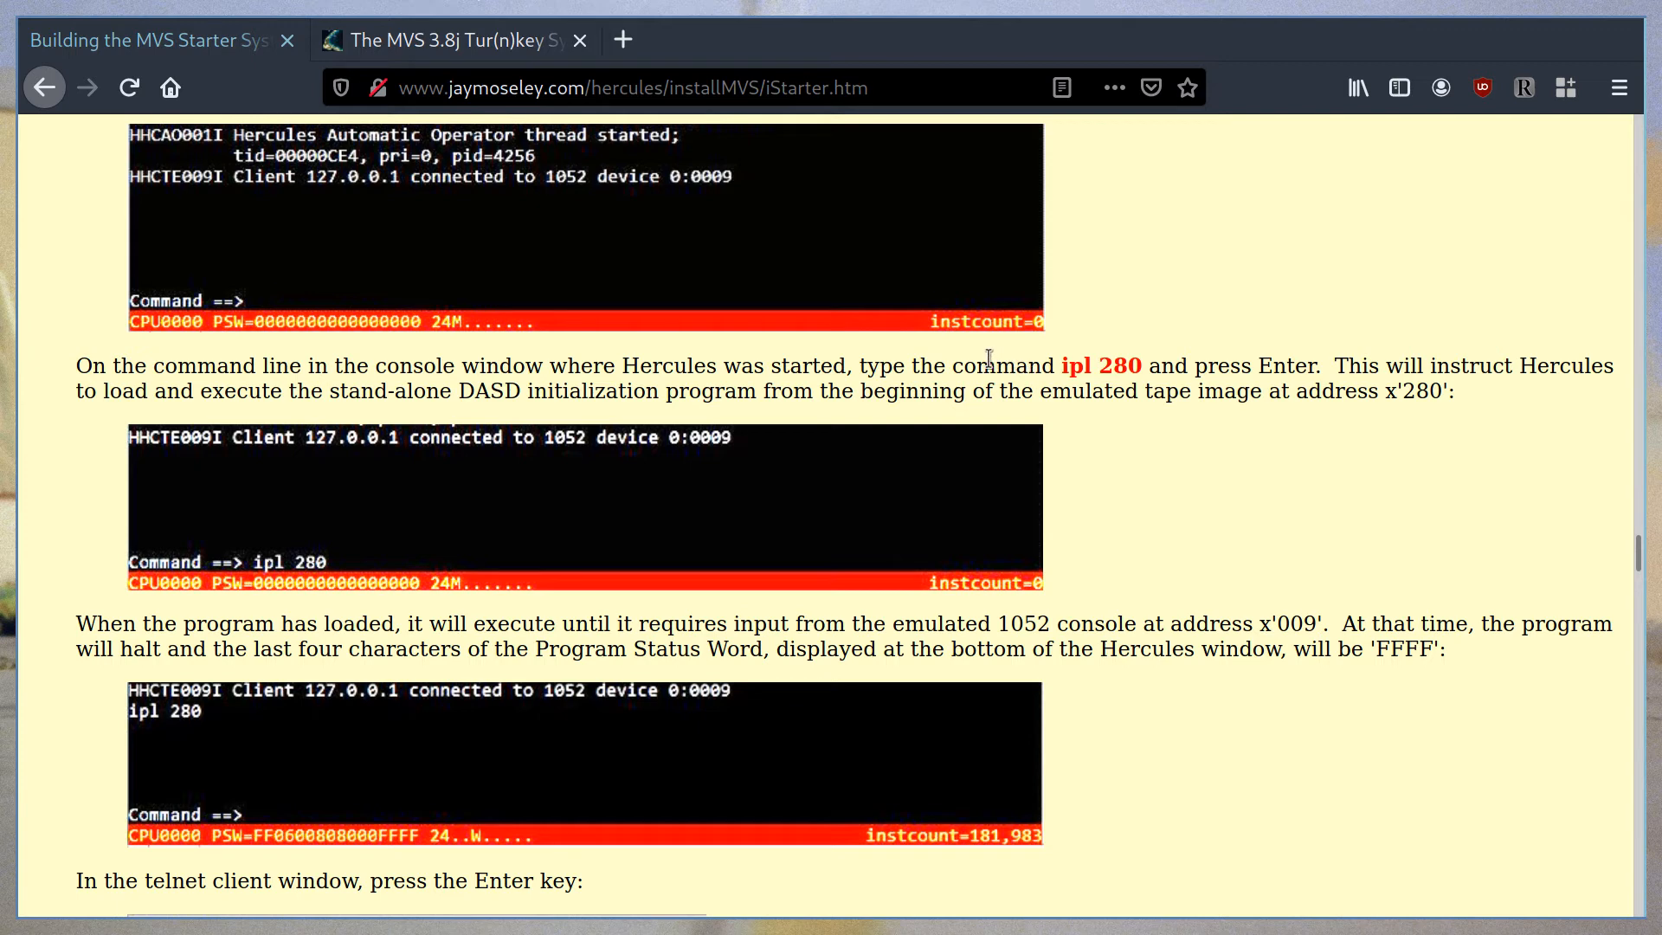
mouse_move(419, 496)
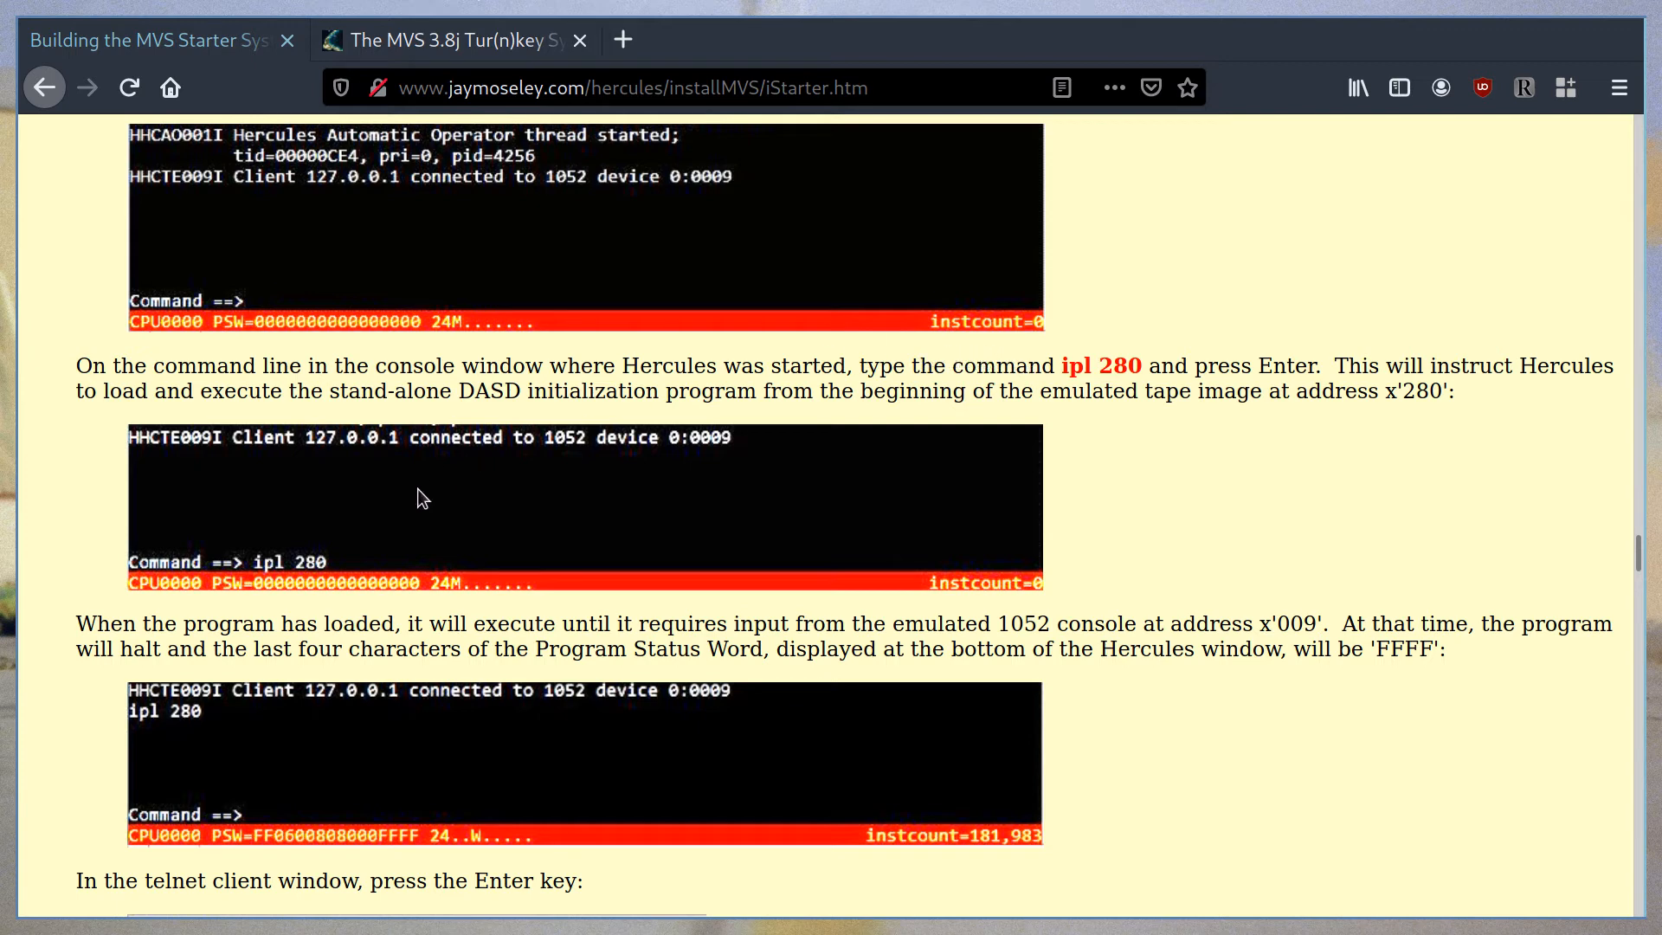
mouse_move(464, 507)
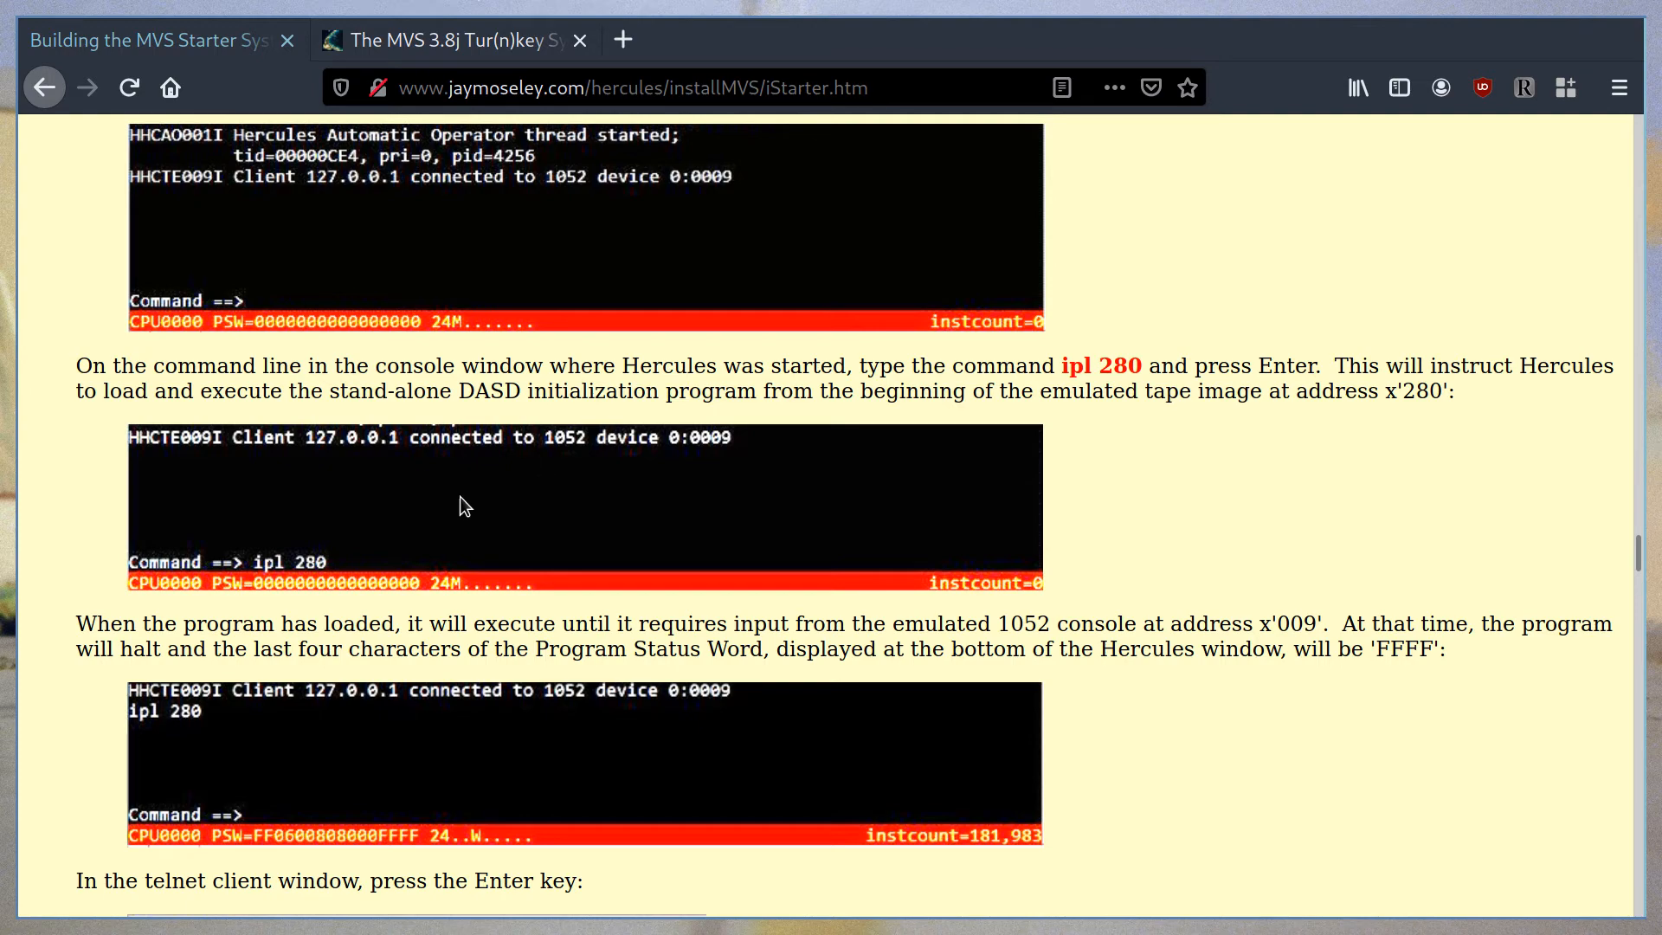
scroll("down", 3)
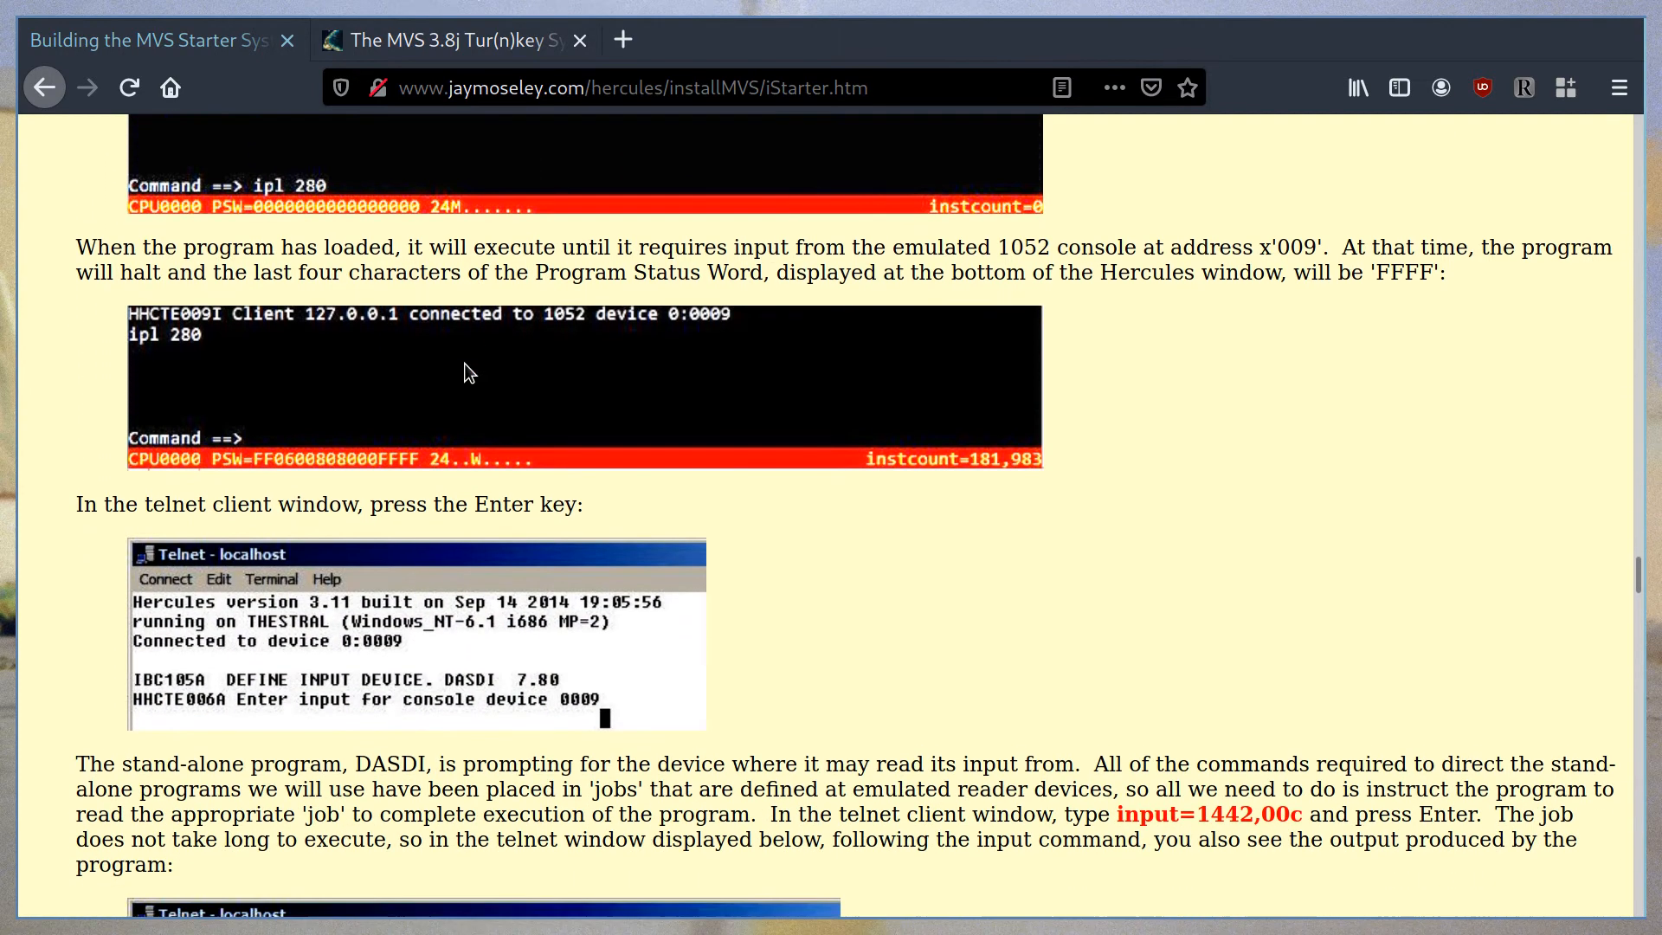
mouse_move(546, 615)
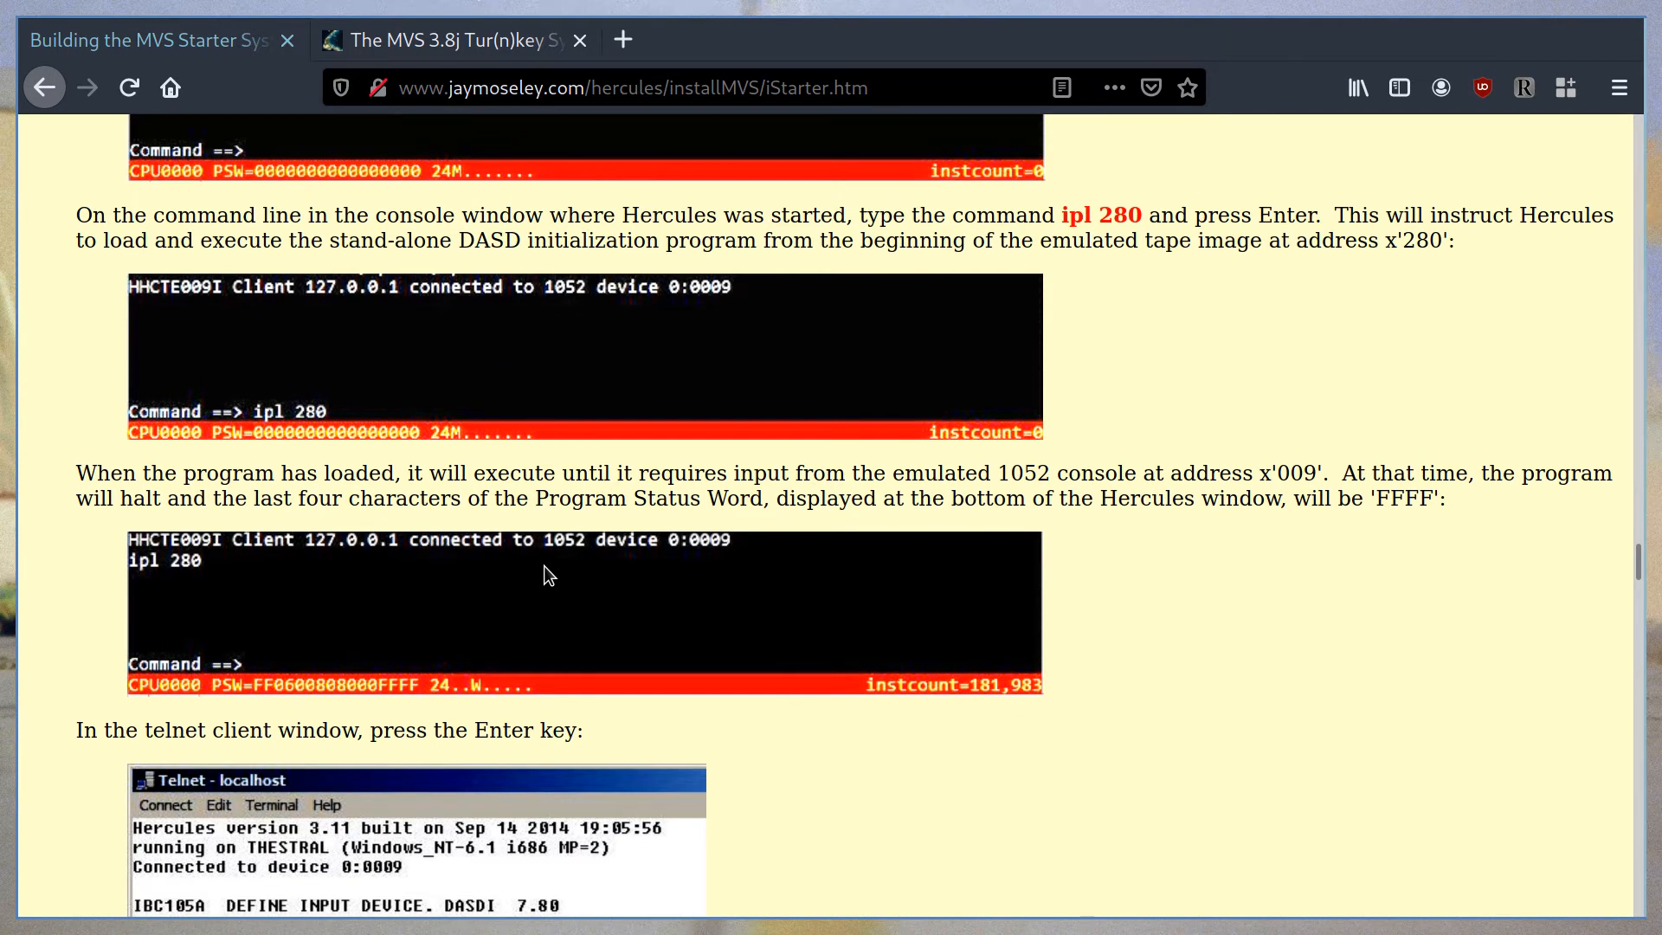
mouse_move(572, 535)
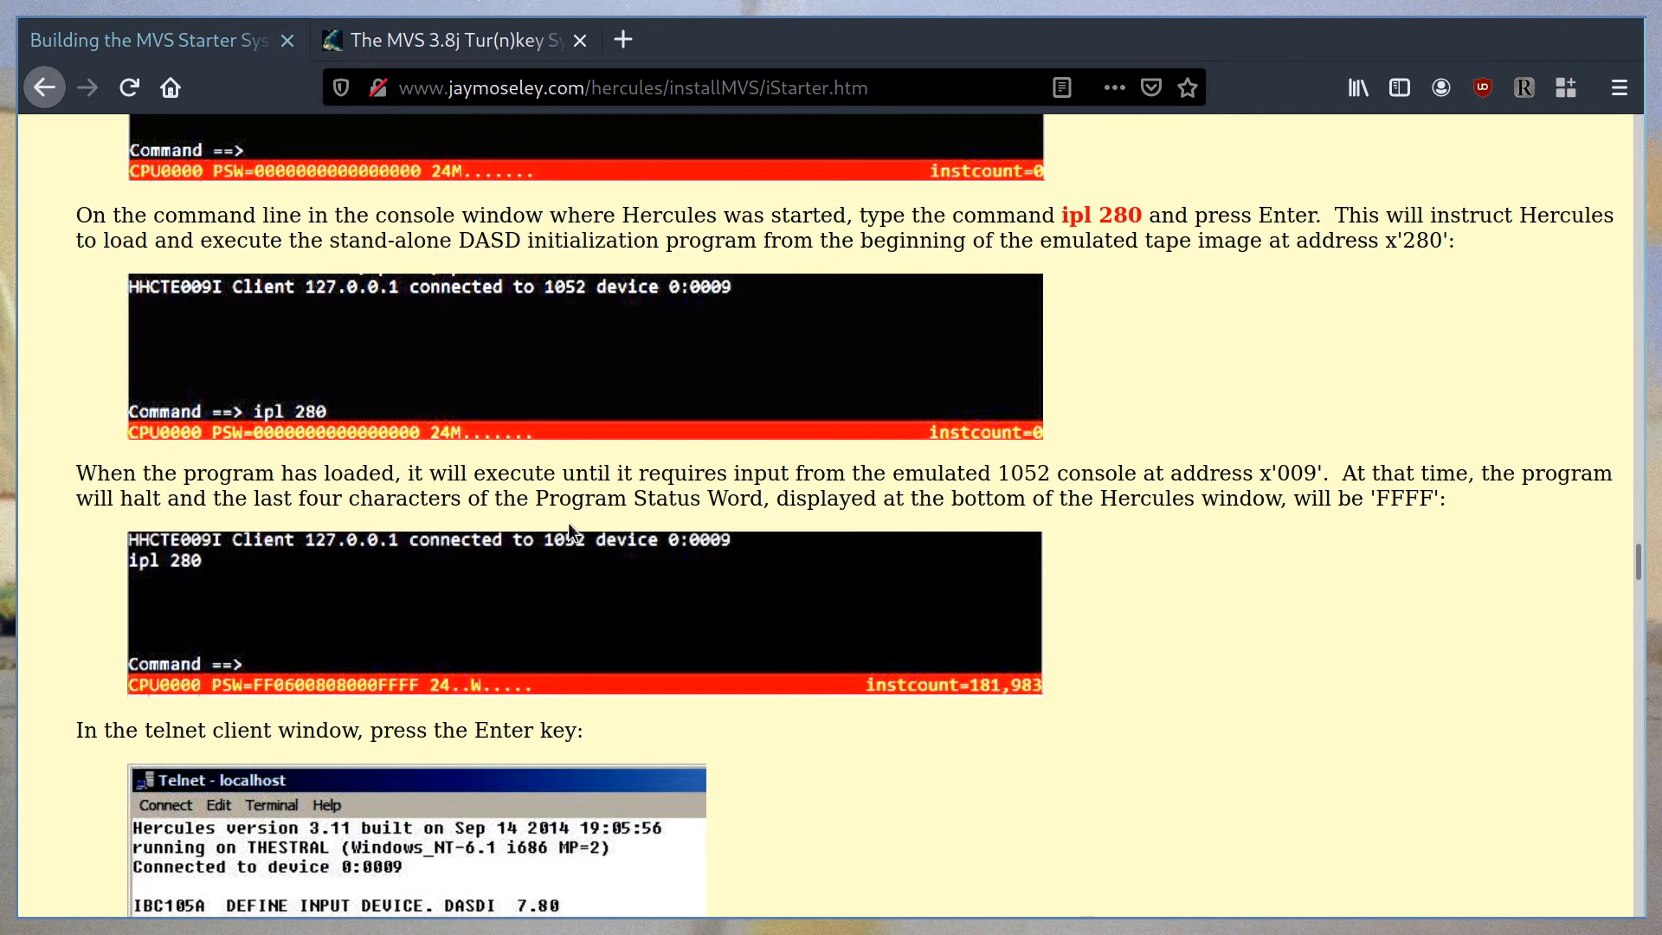
mouse_move(605, 542)
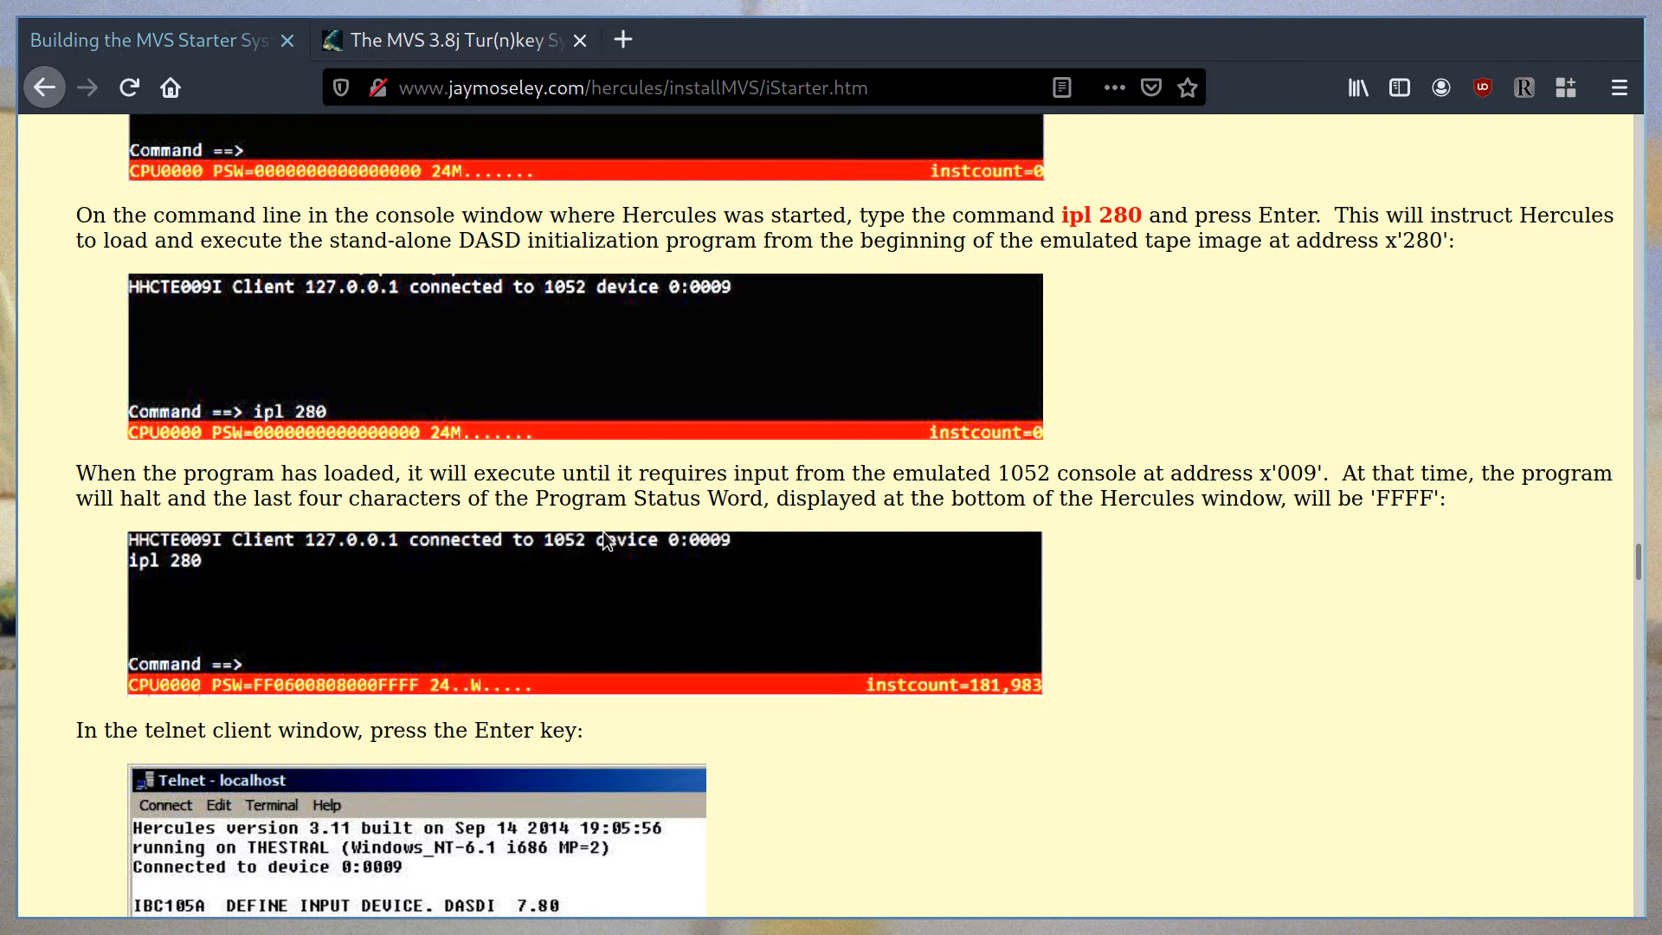
mouse_move(733, 504)
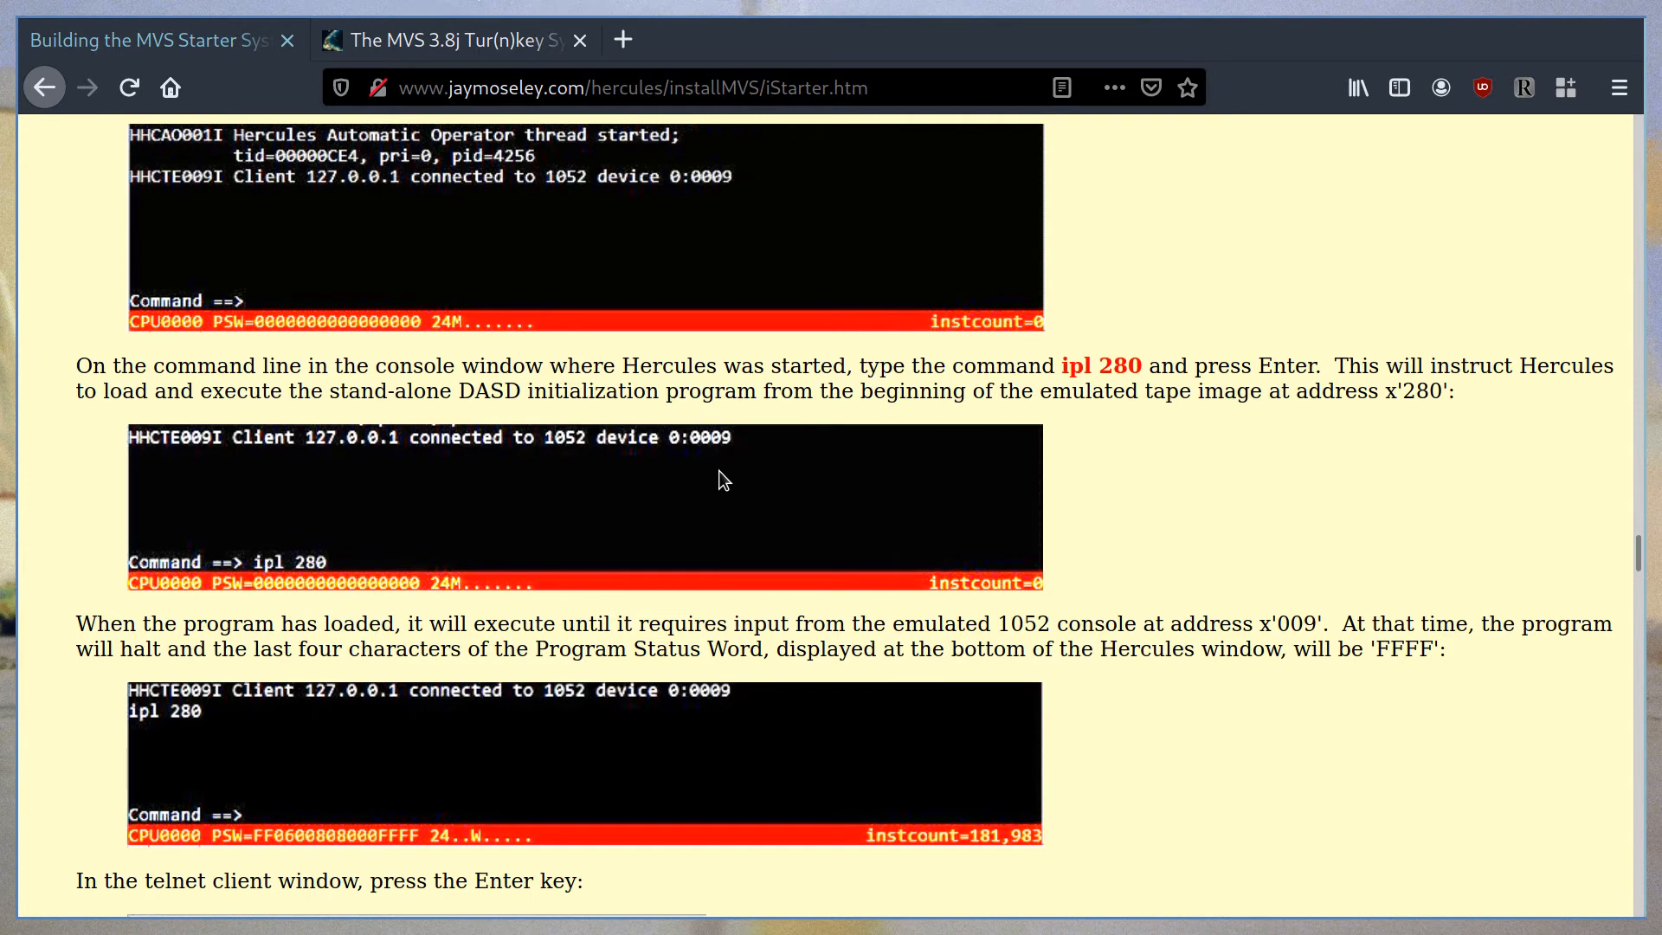
mouse_move(890, 369)
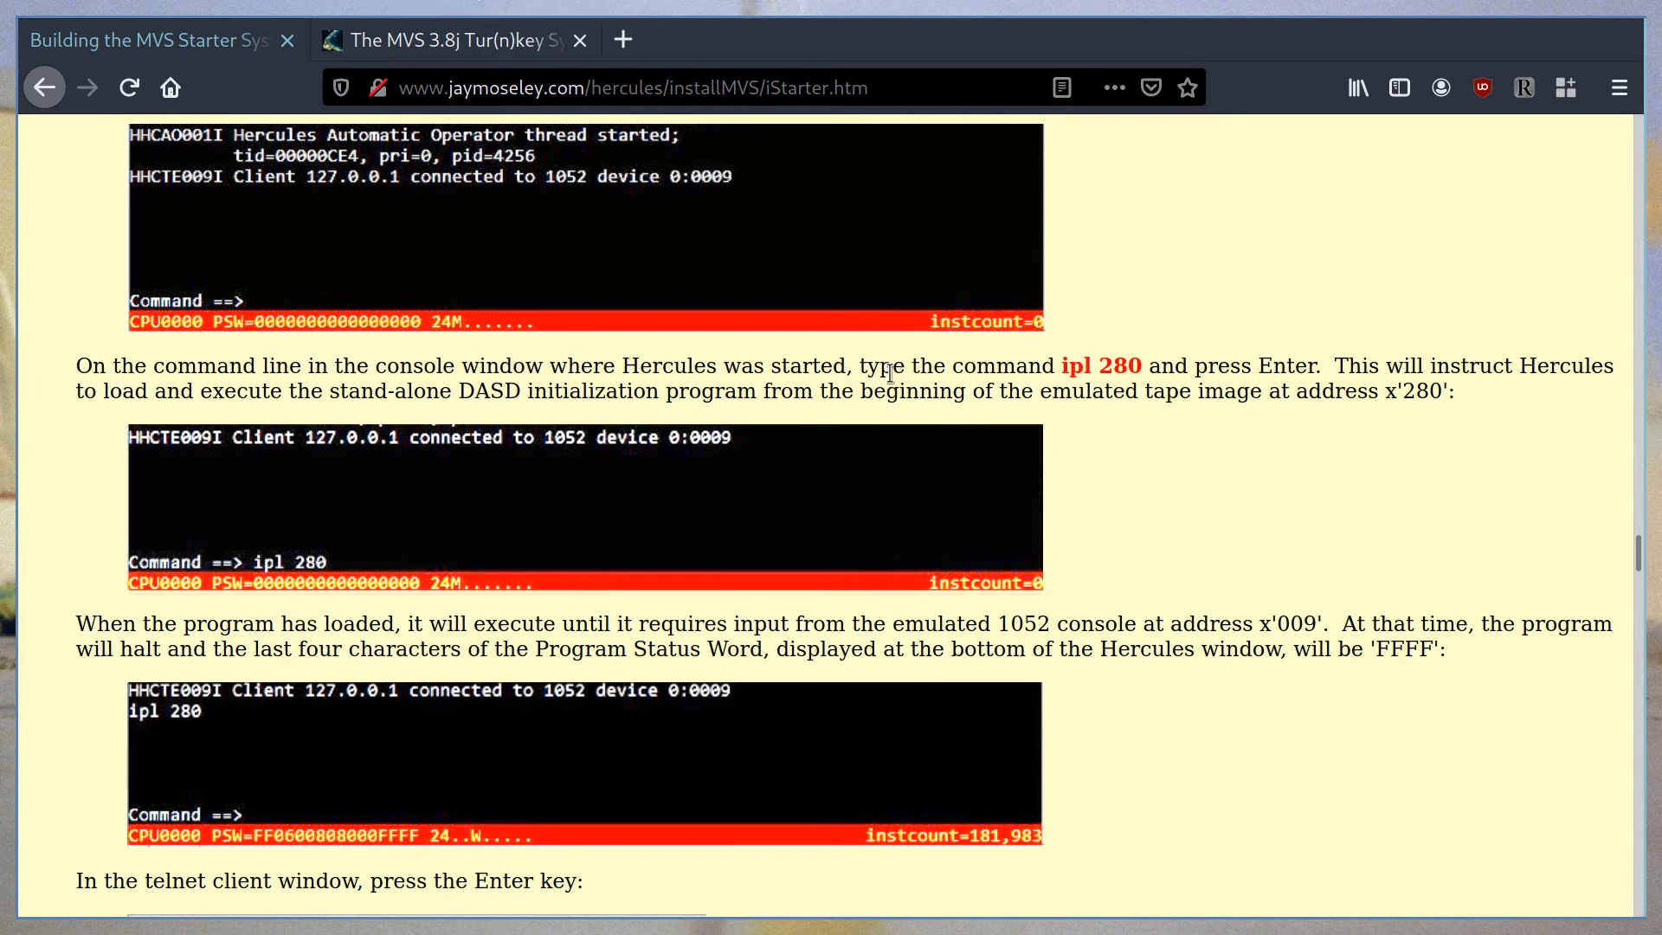
double_click(1101, 365)
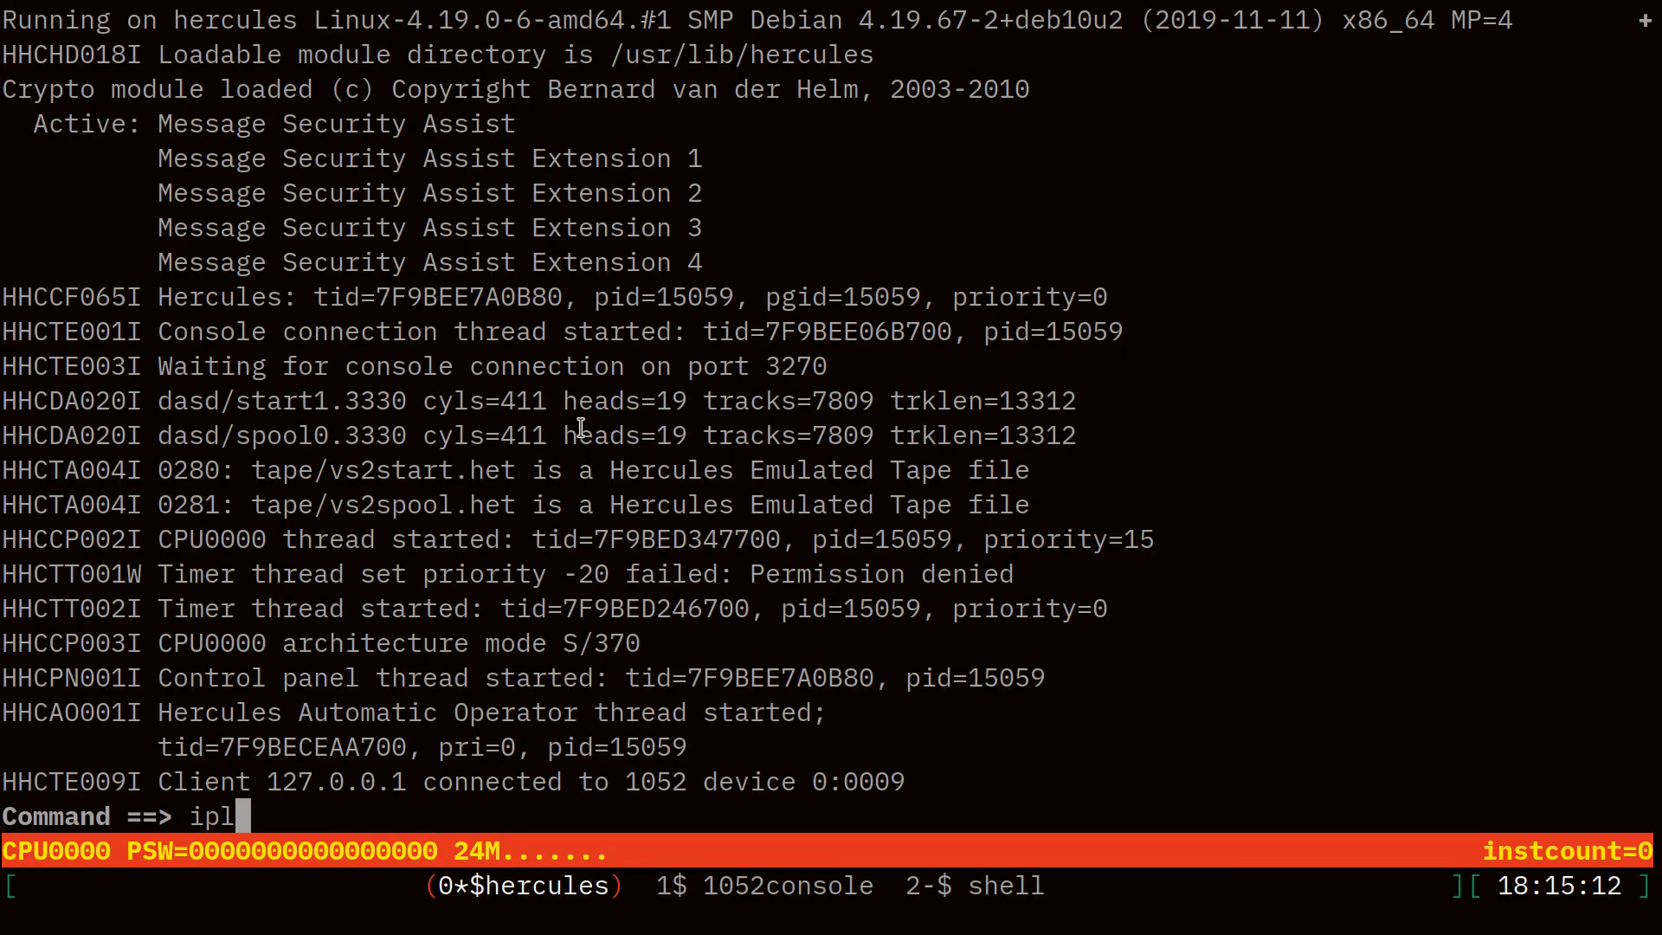
Enter 'ipl 280' at the Hercules console to load the initialization program.
type("280")
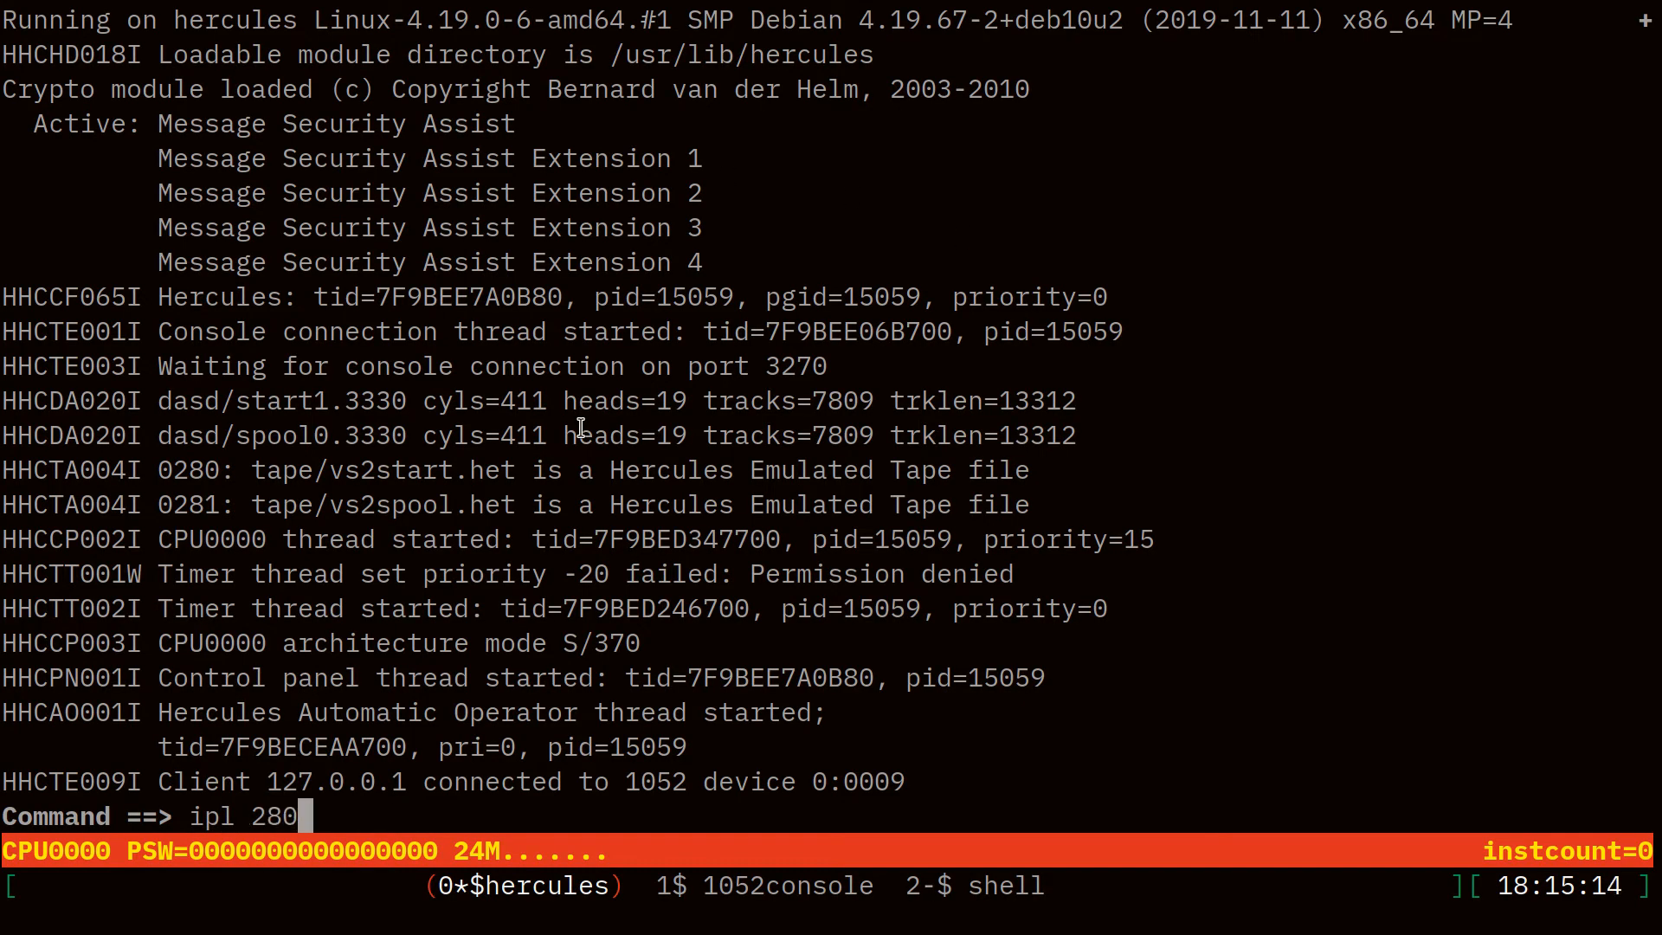
key("Return")
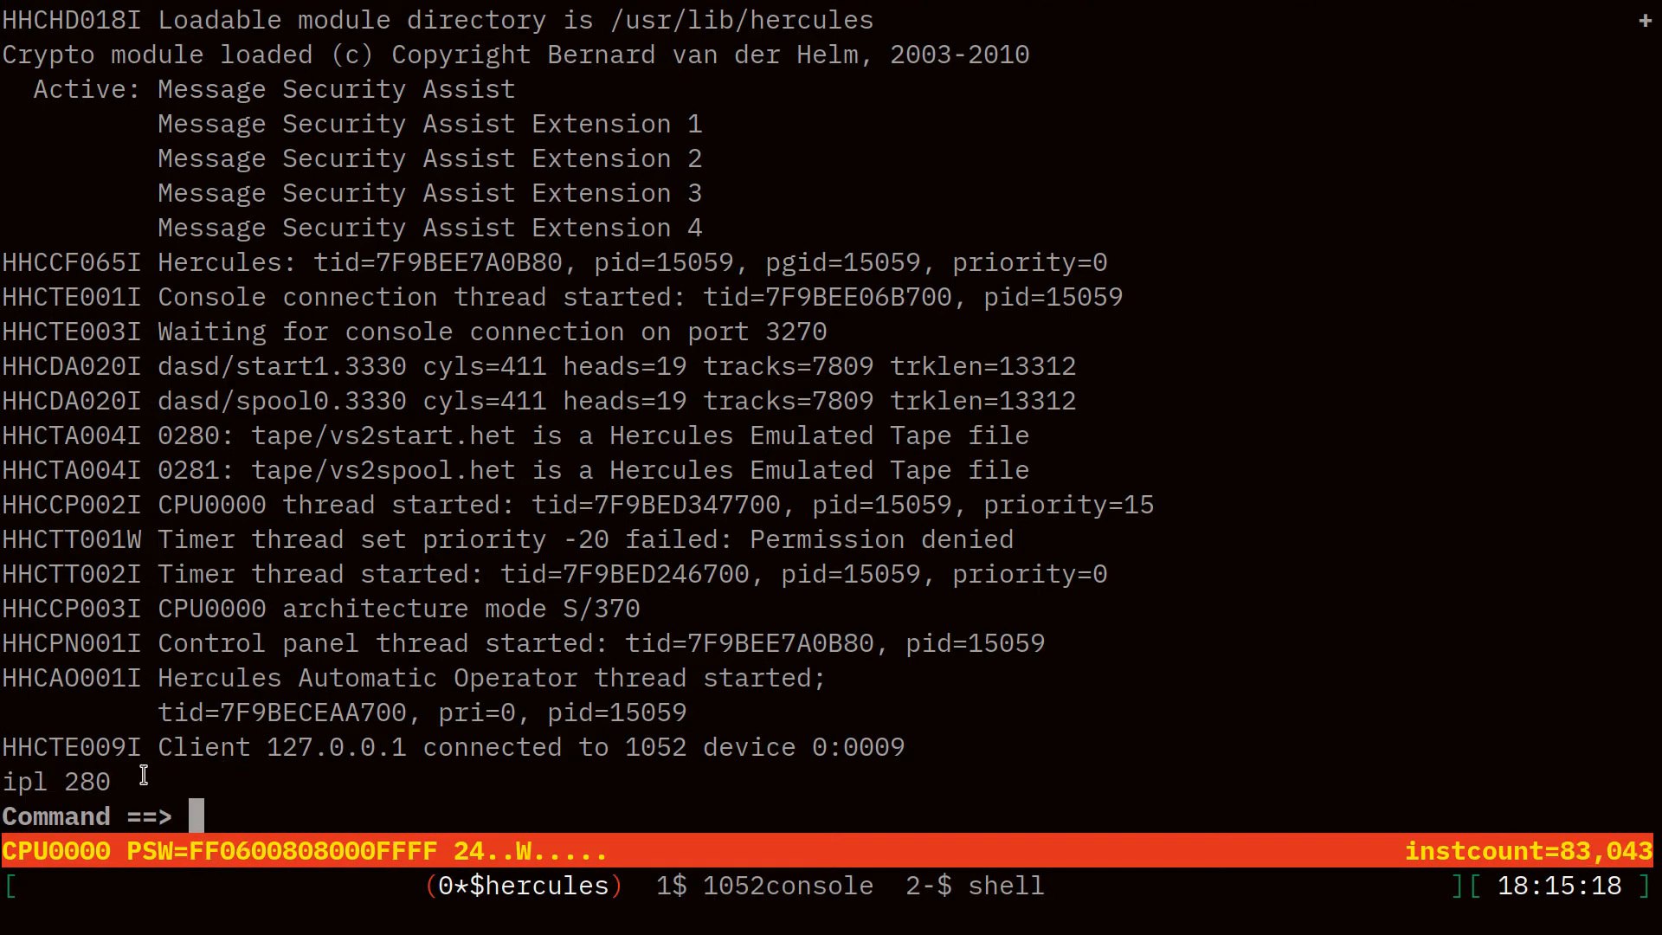
mouse_move(42, 784)
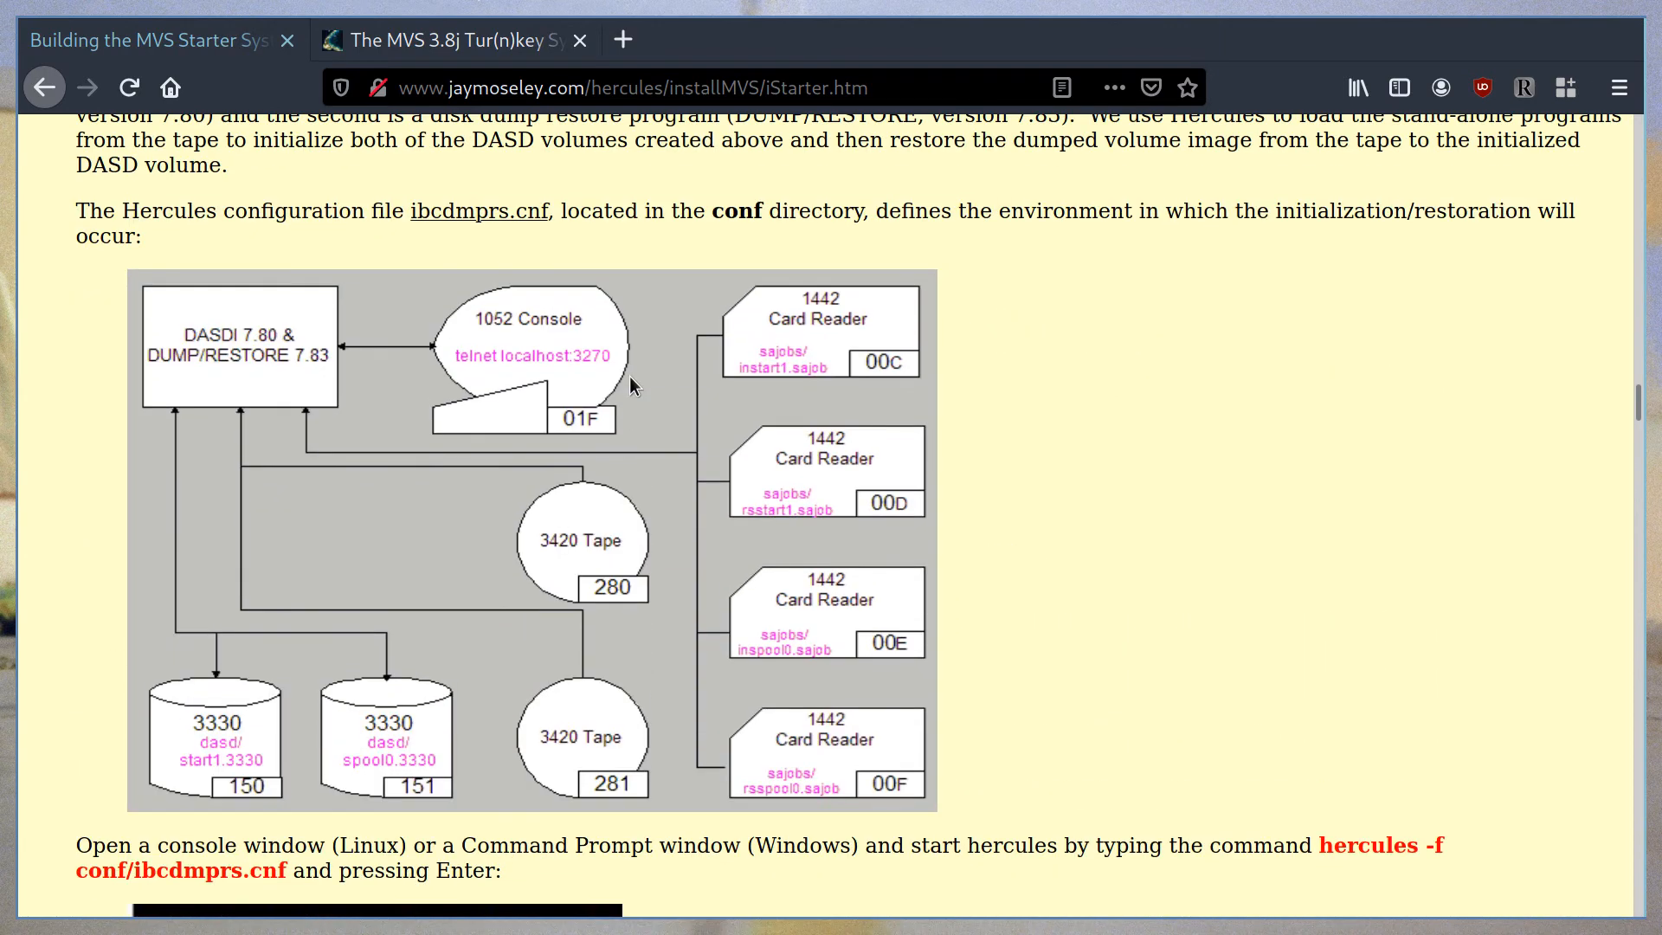
mouse_move(612, 494)
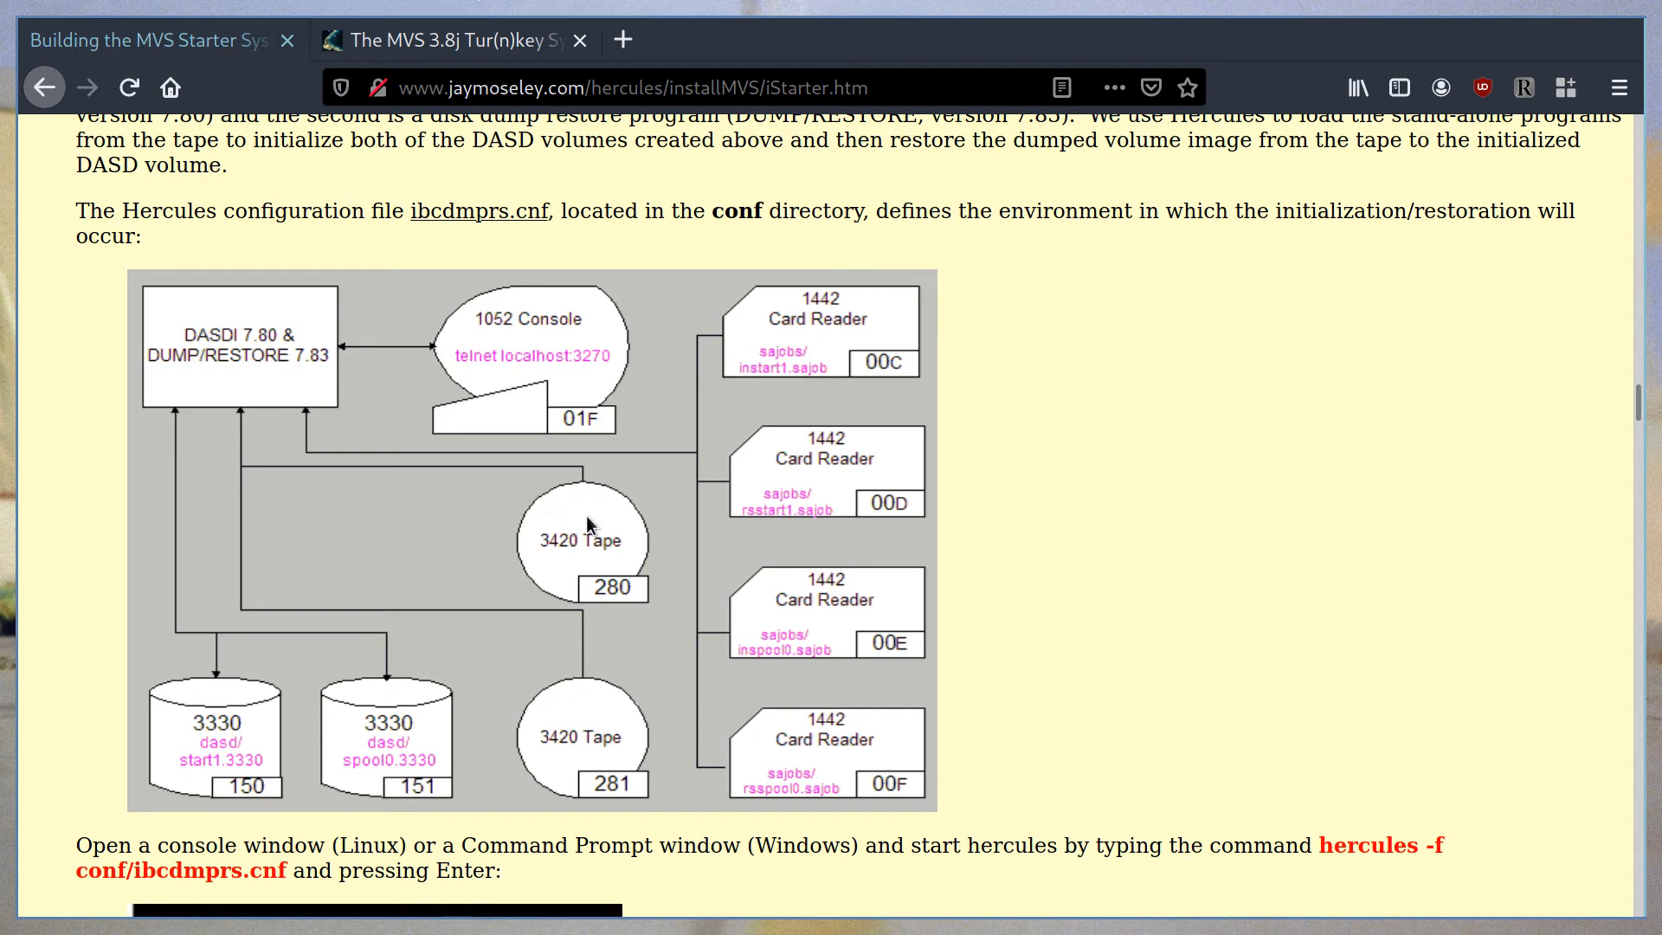
mouse_move(588, 553)
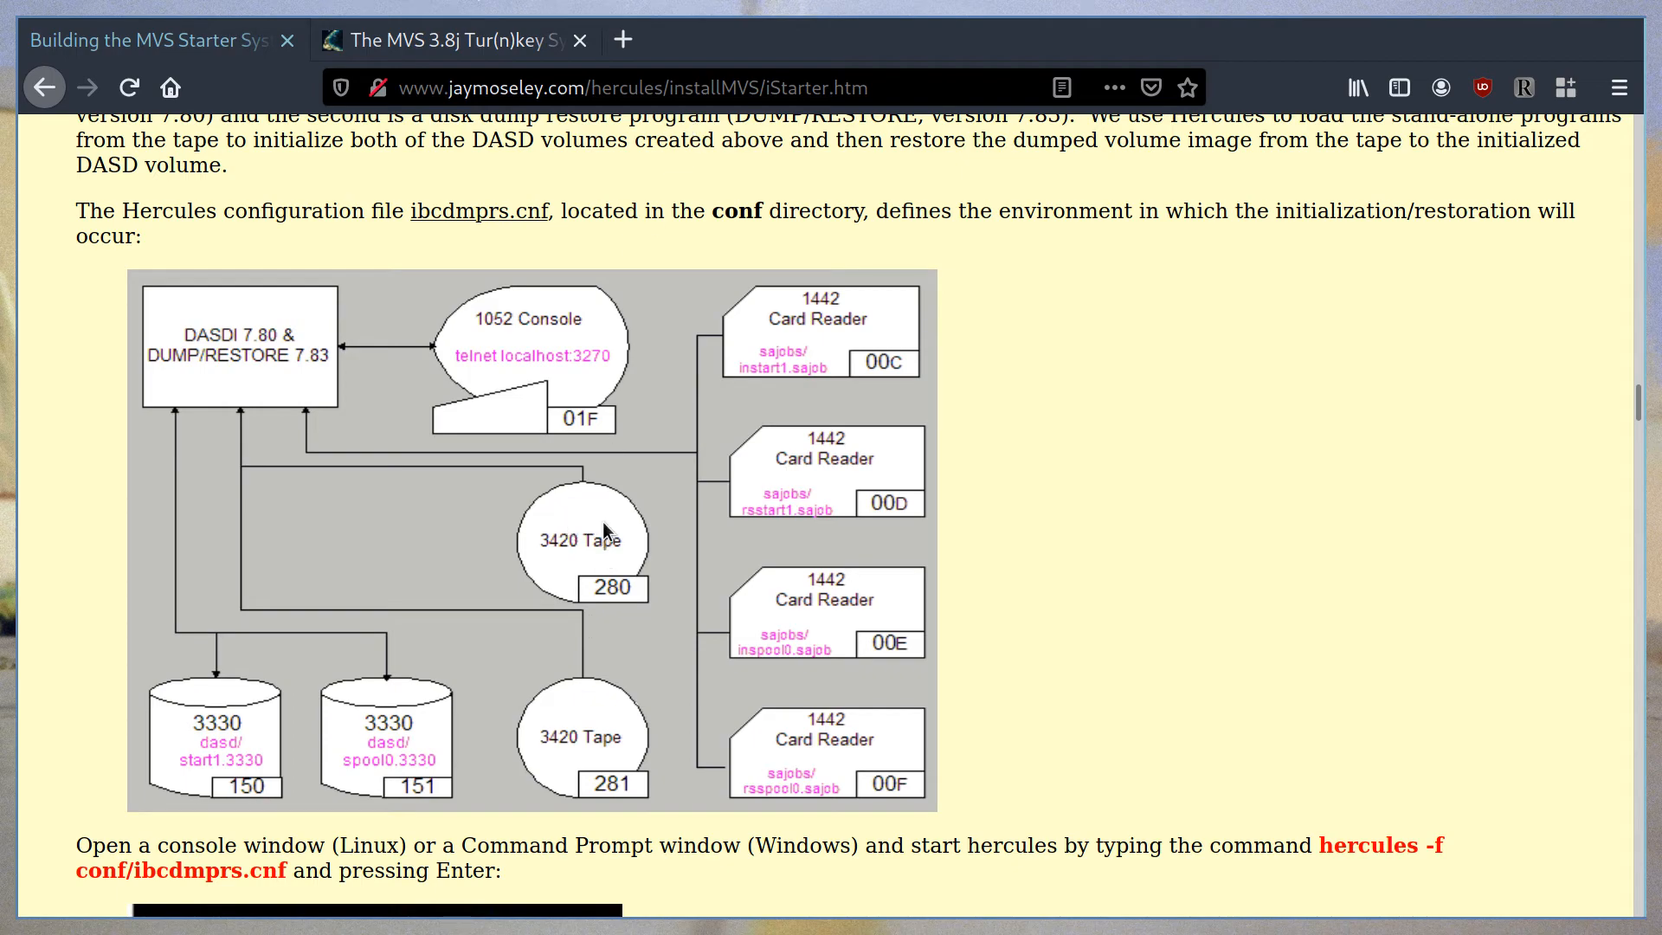
Read the guide's ipl 280 loading instructions and the expected FFFF halt status.
scroll("down", 3)
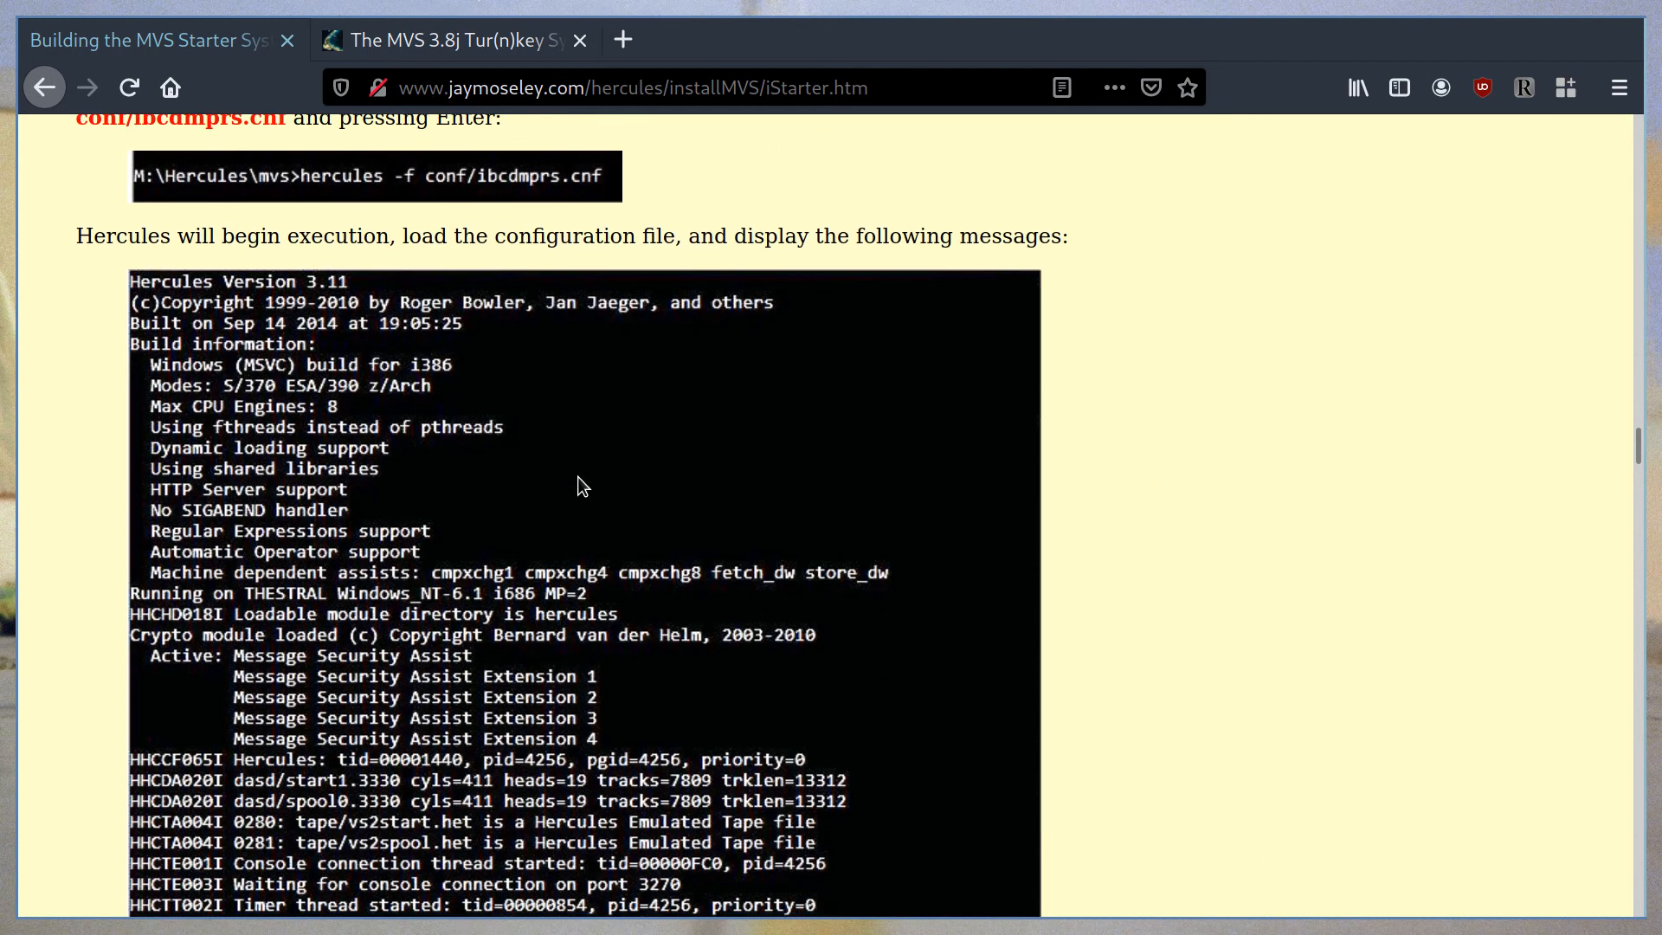
scroll("down", 3)
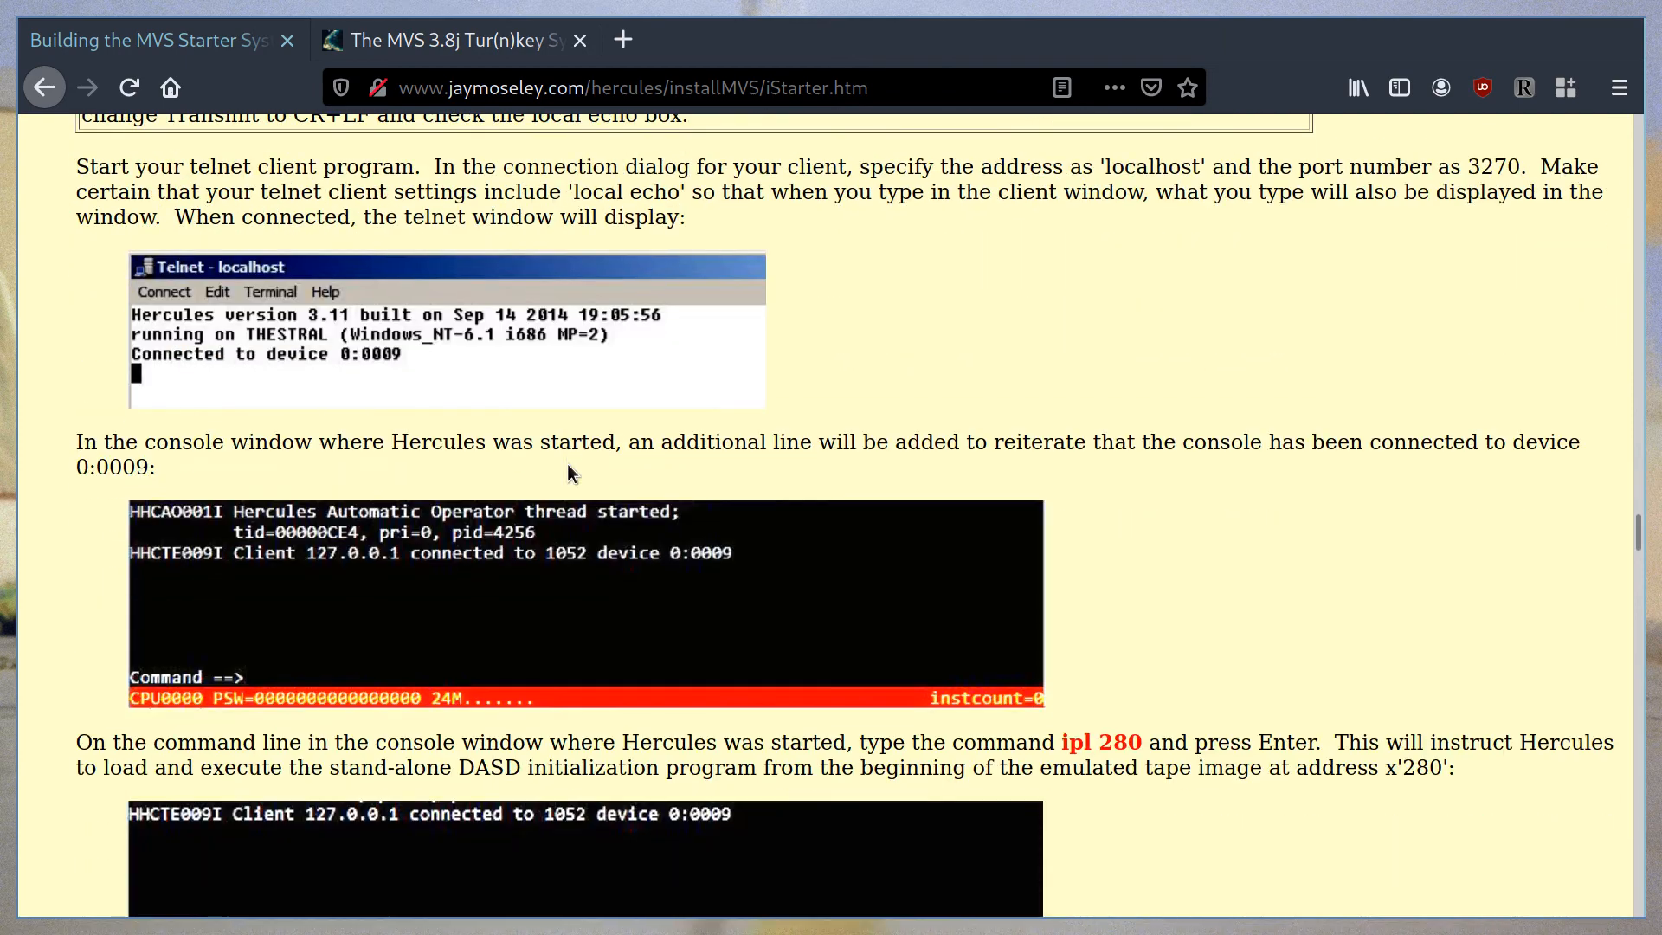
scroll("down", 3)
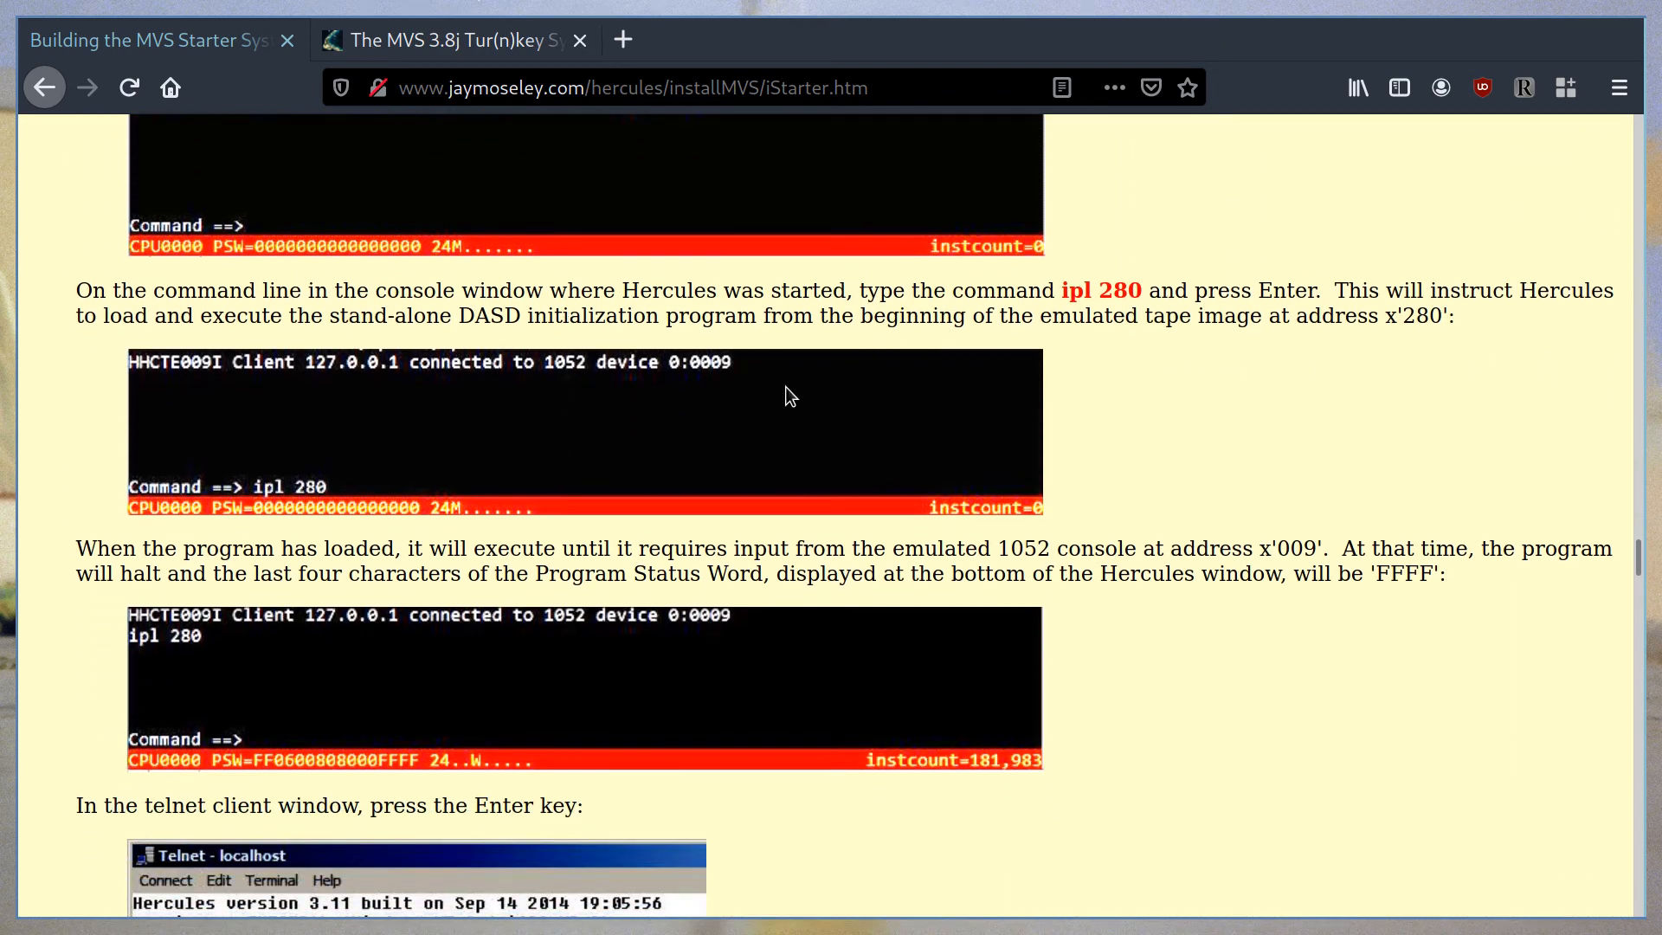
left_click_drag(1065, 291, 1235, 315)
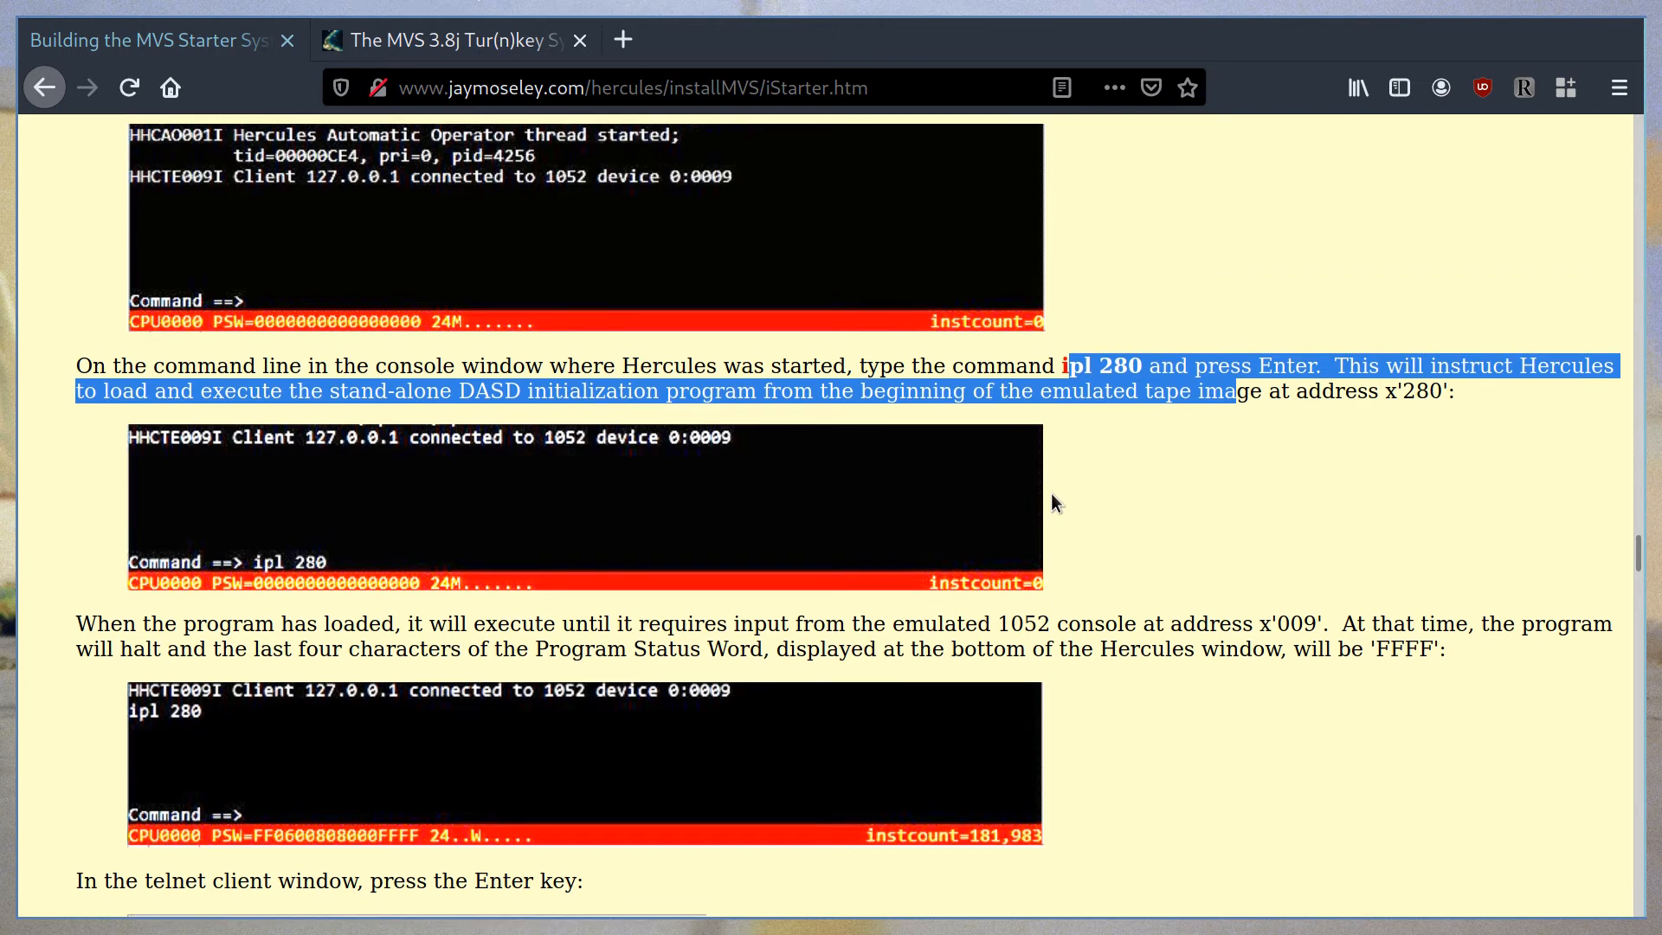
left_click(1101, 417)
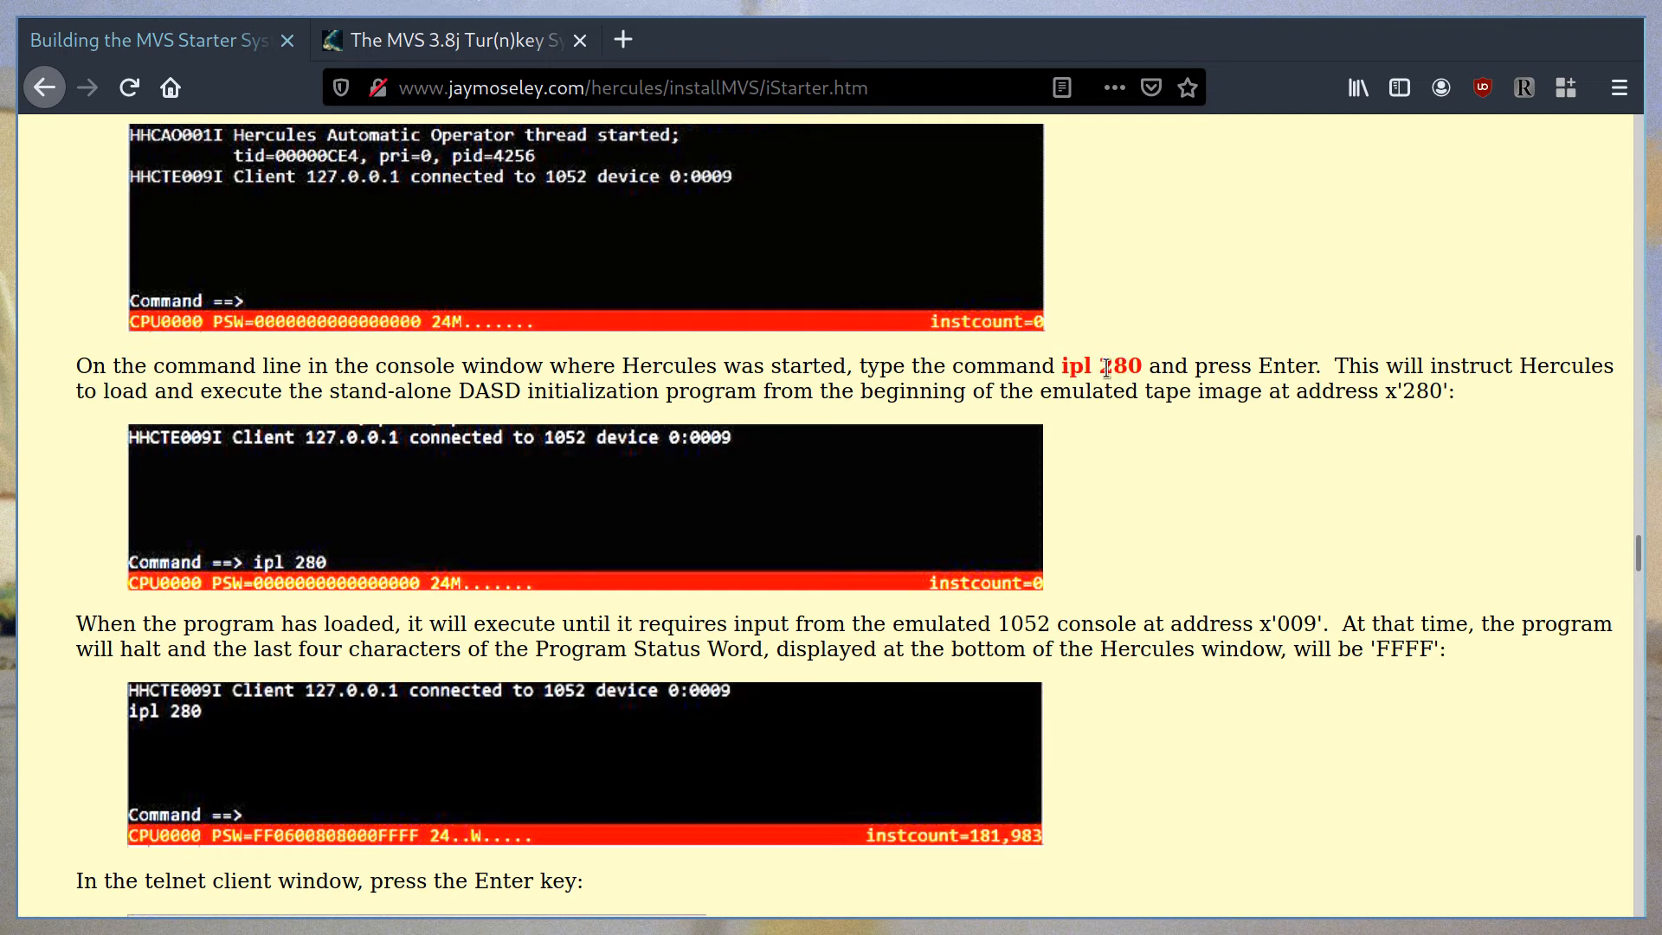
mouse_move(1008, 370)
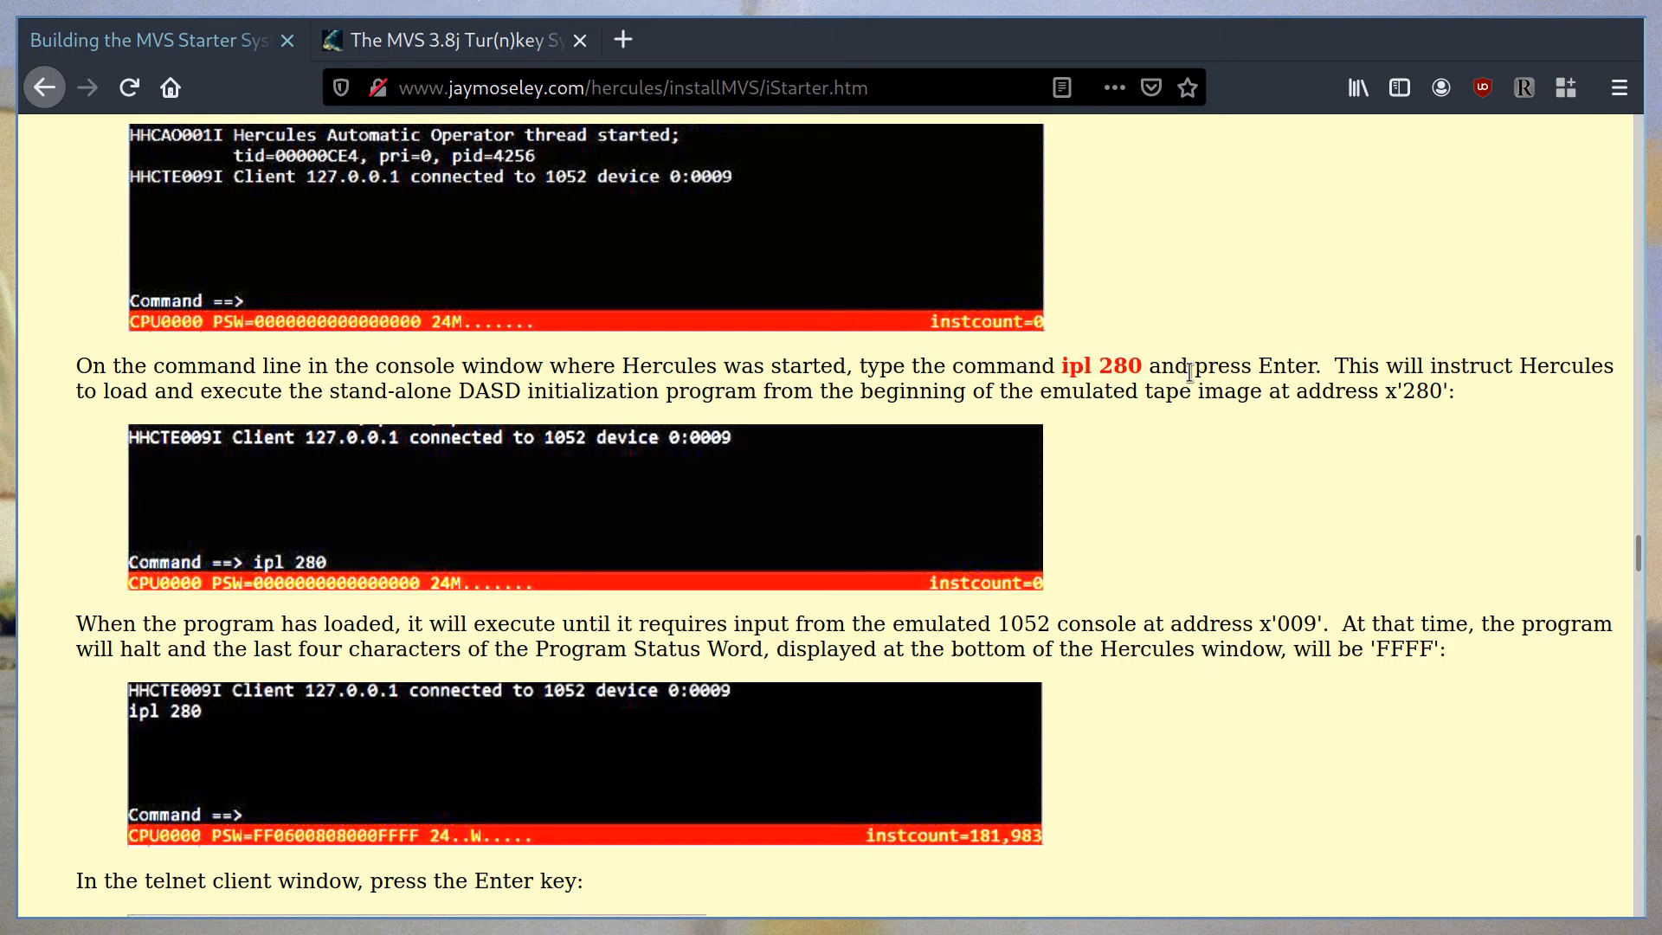
mouse_move(1165, 358)
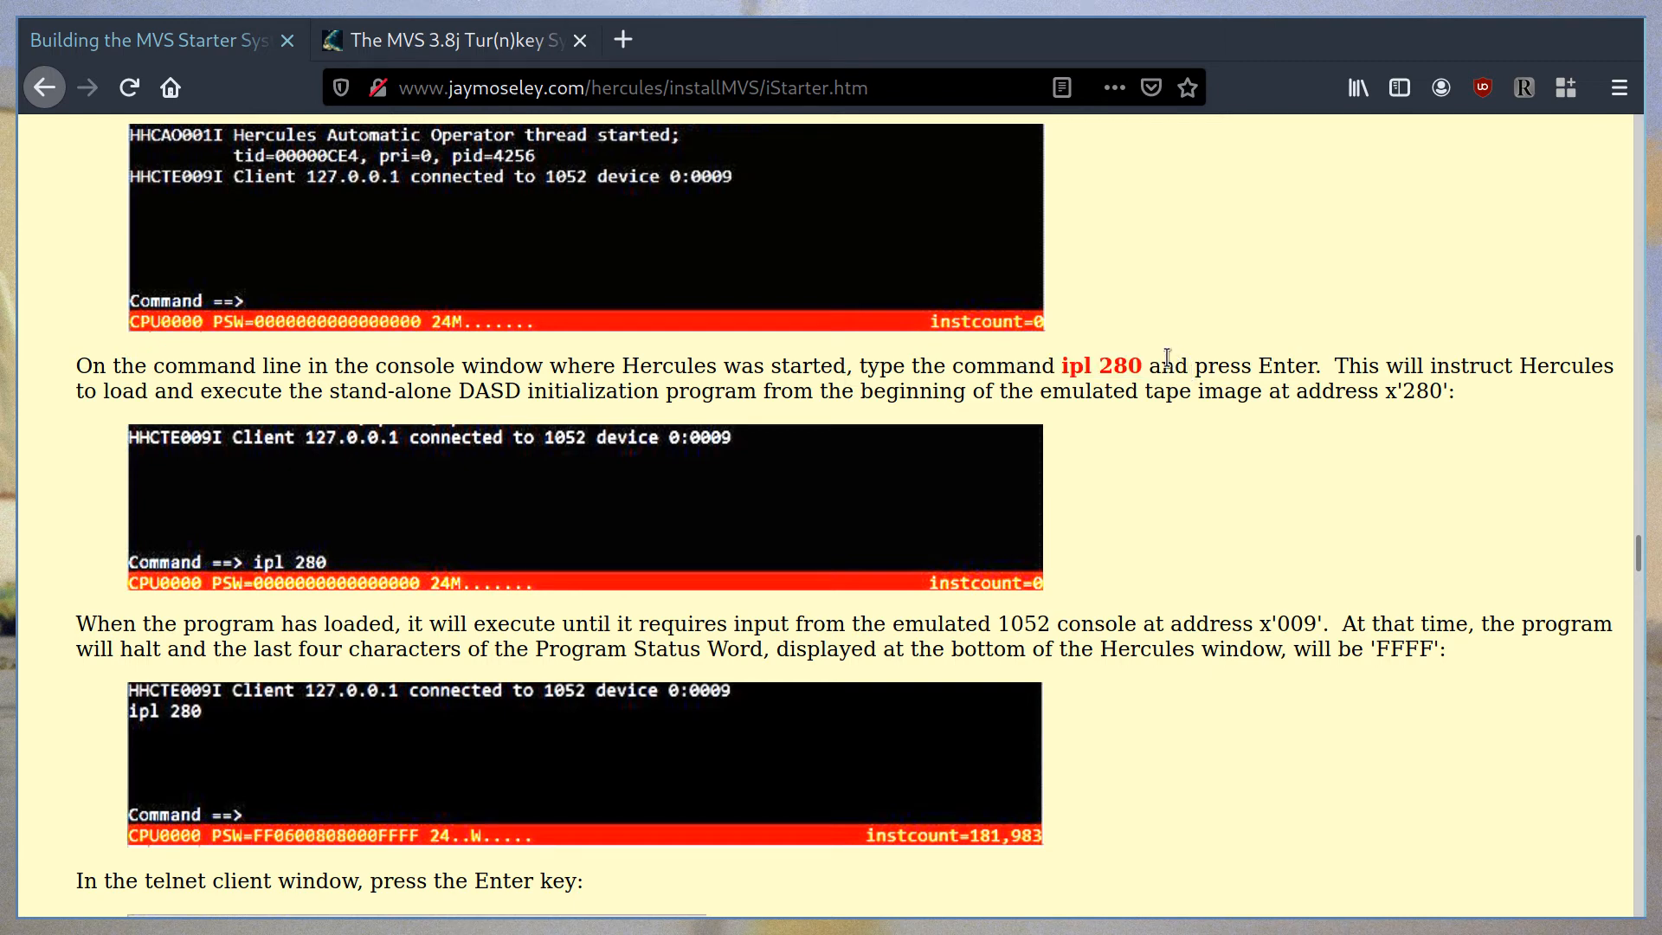
mouse_move(1032, 363)
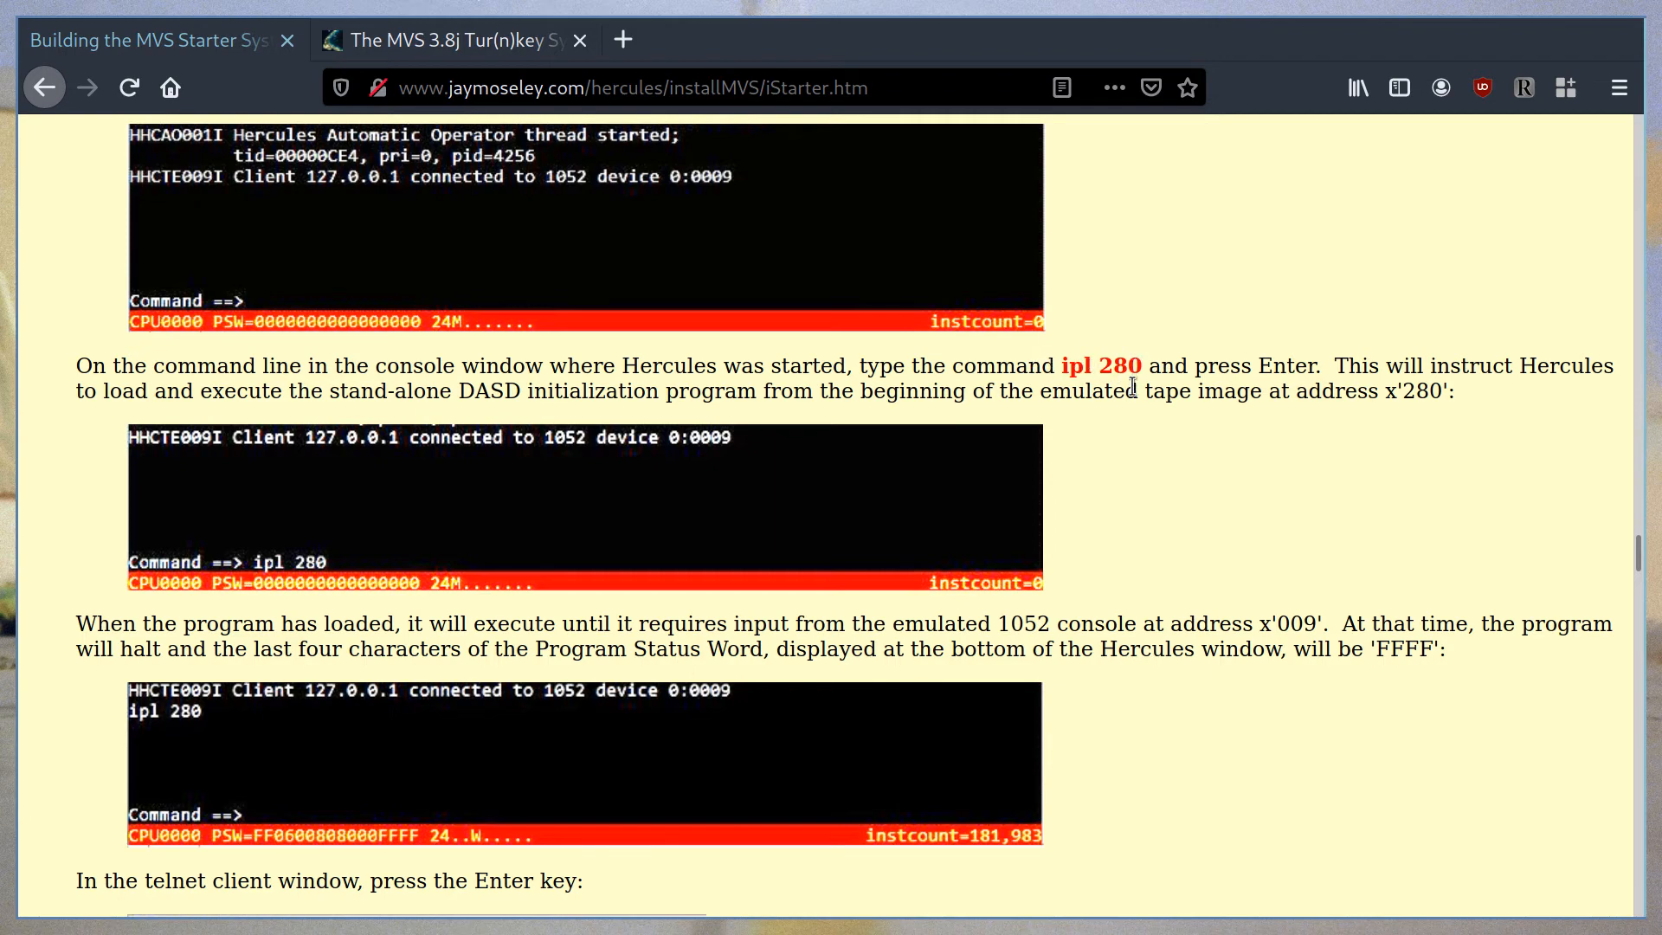
scroll("down", 3)
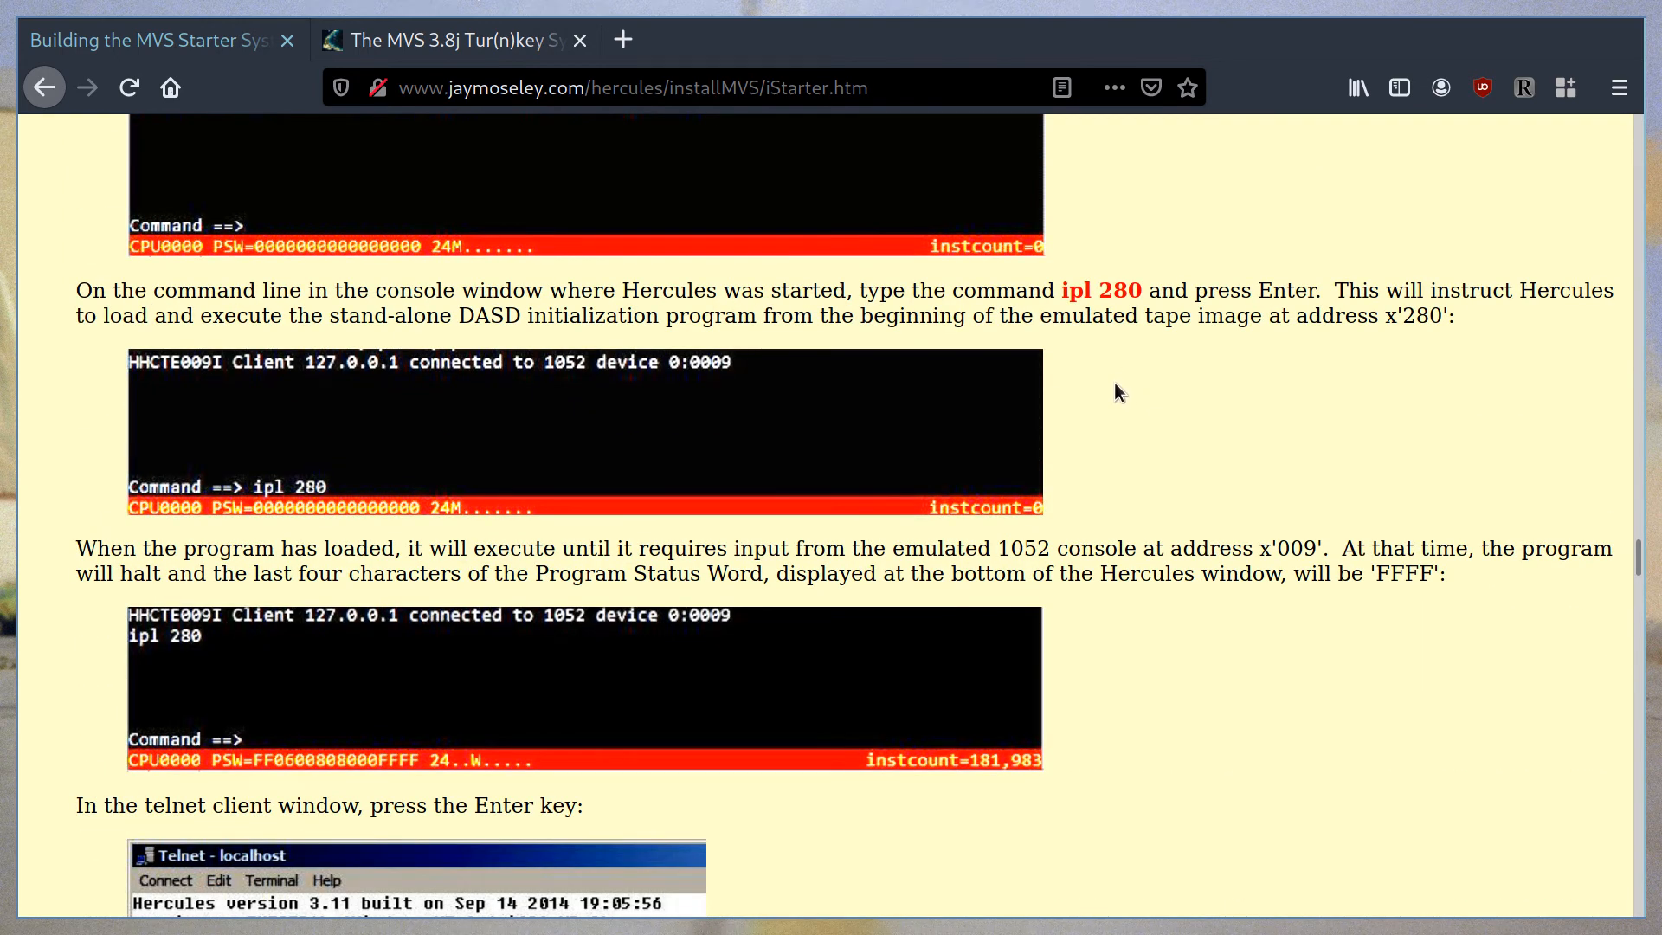
mouse_move(1110, 364)
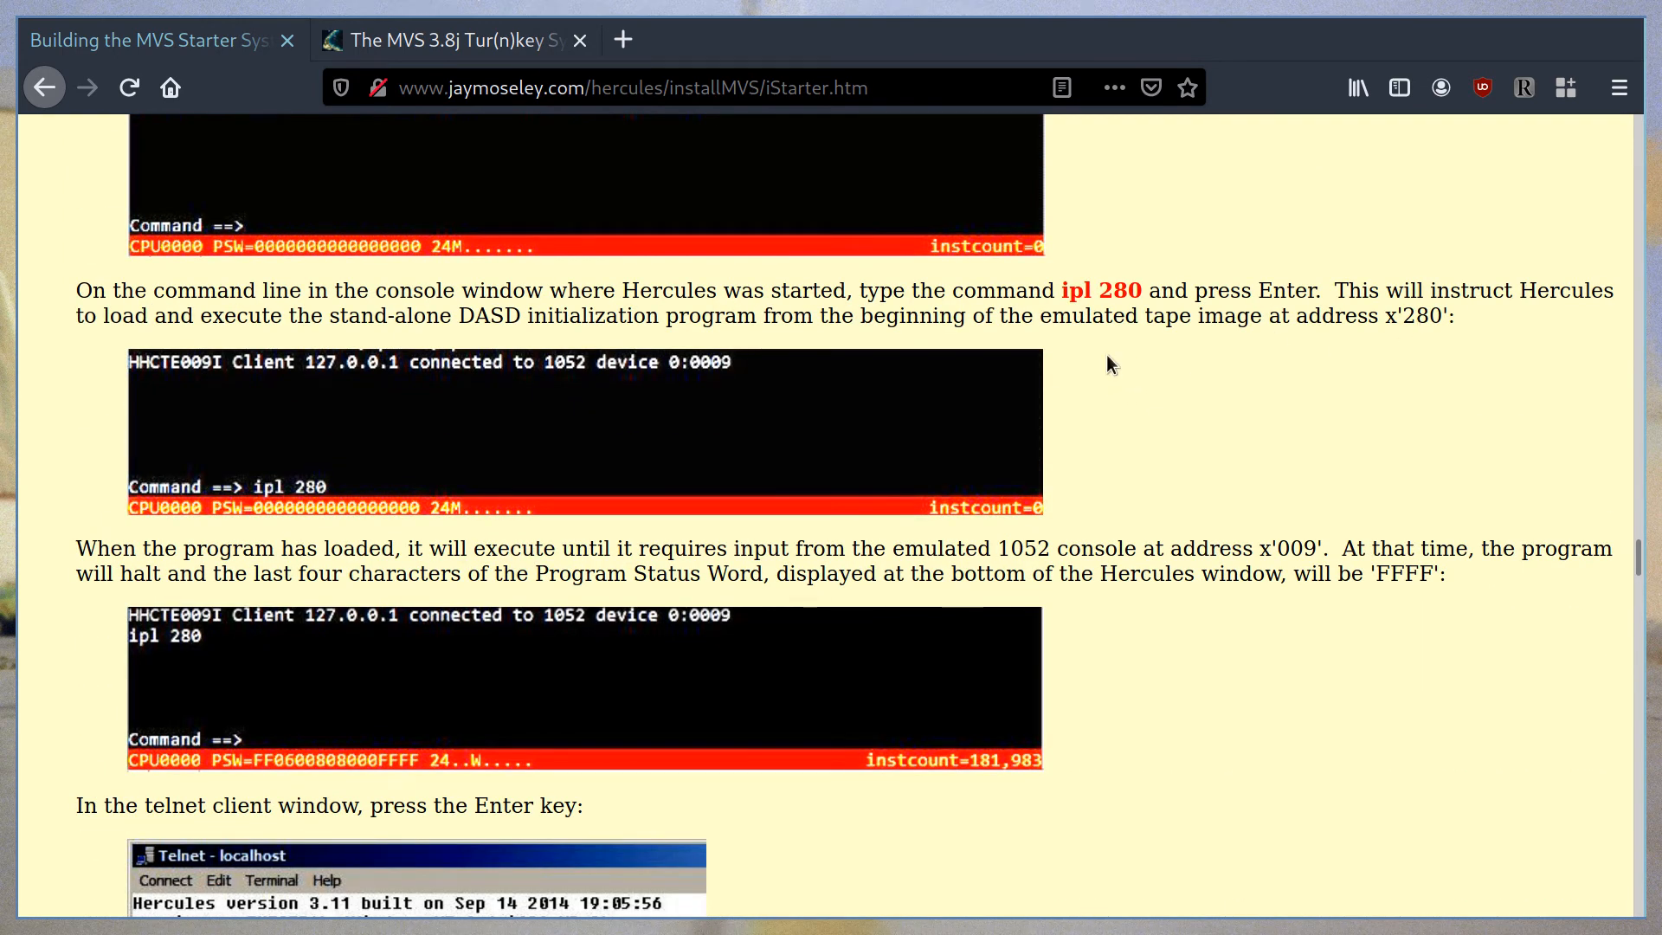
scroll("down", 3)
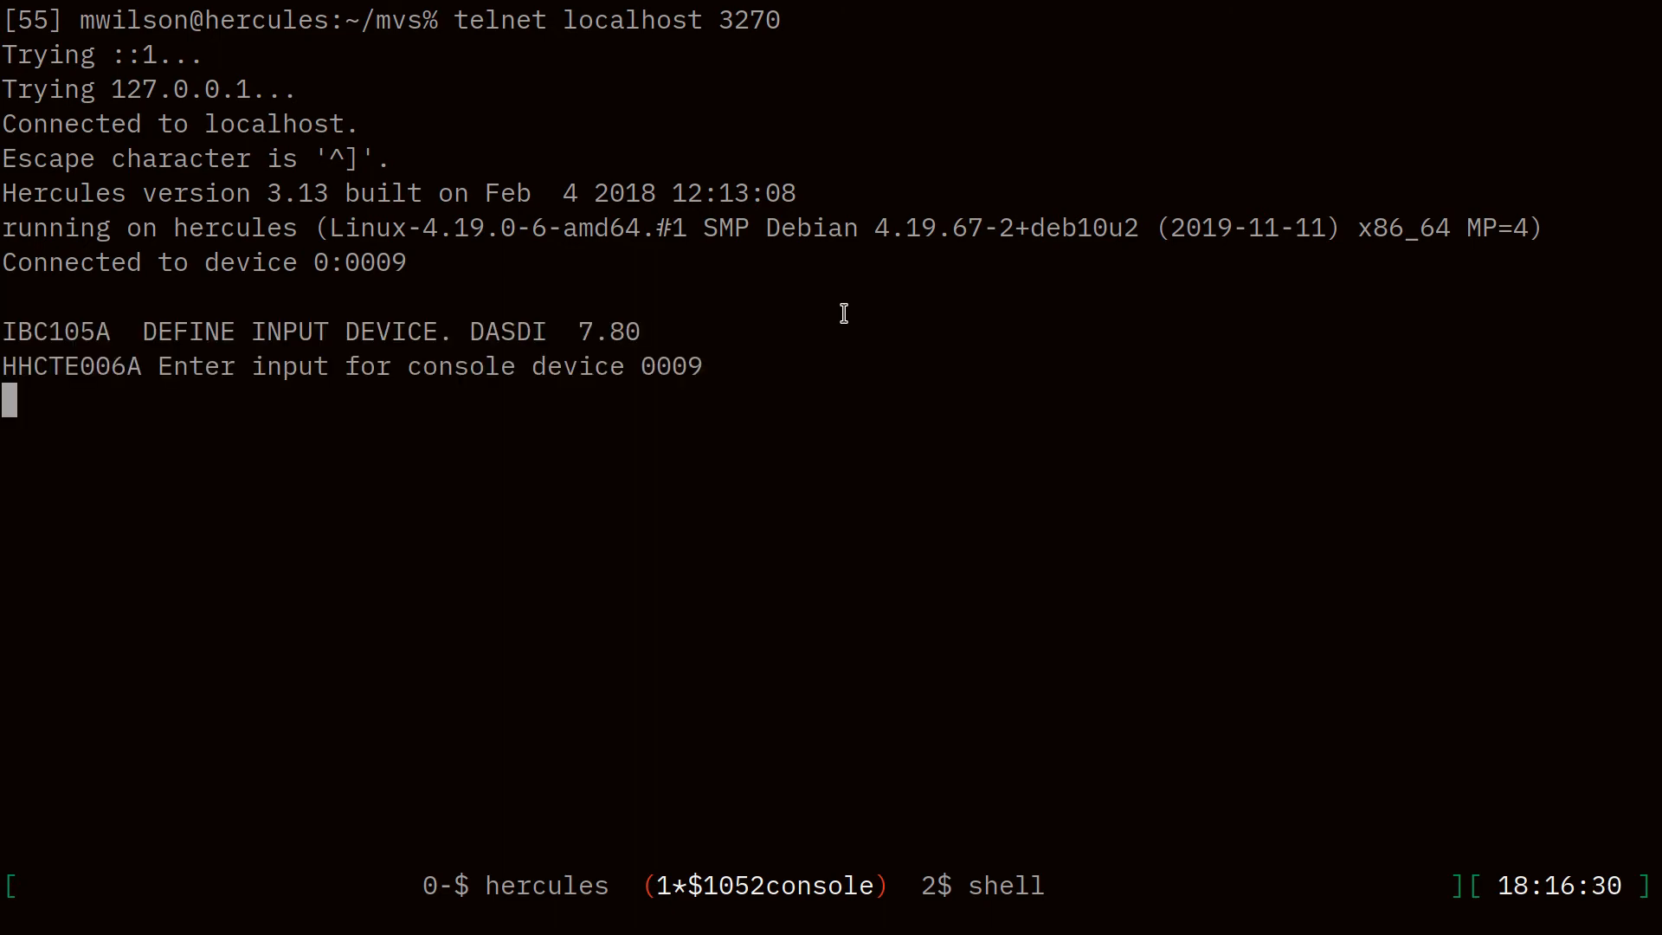
mouse_move(196, 348)
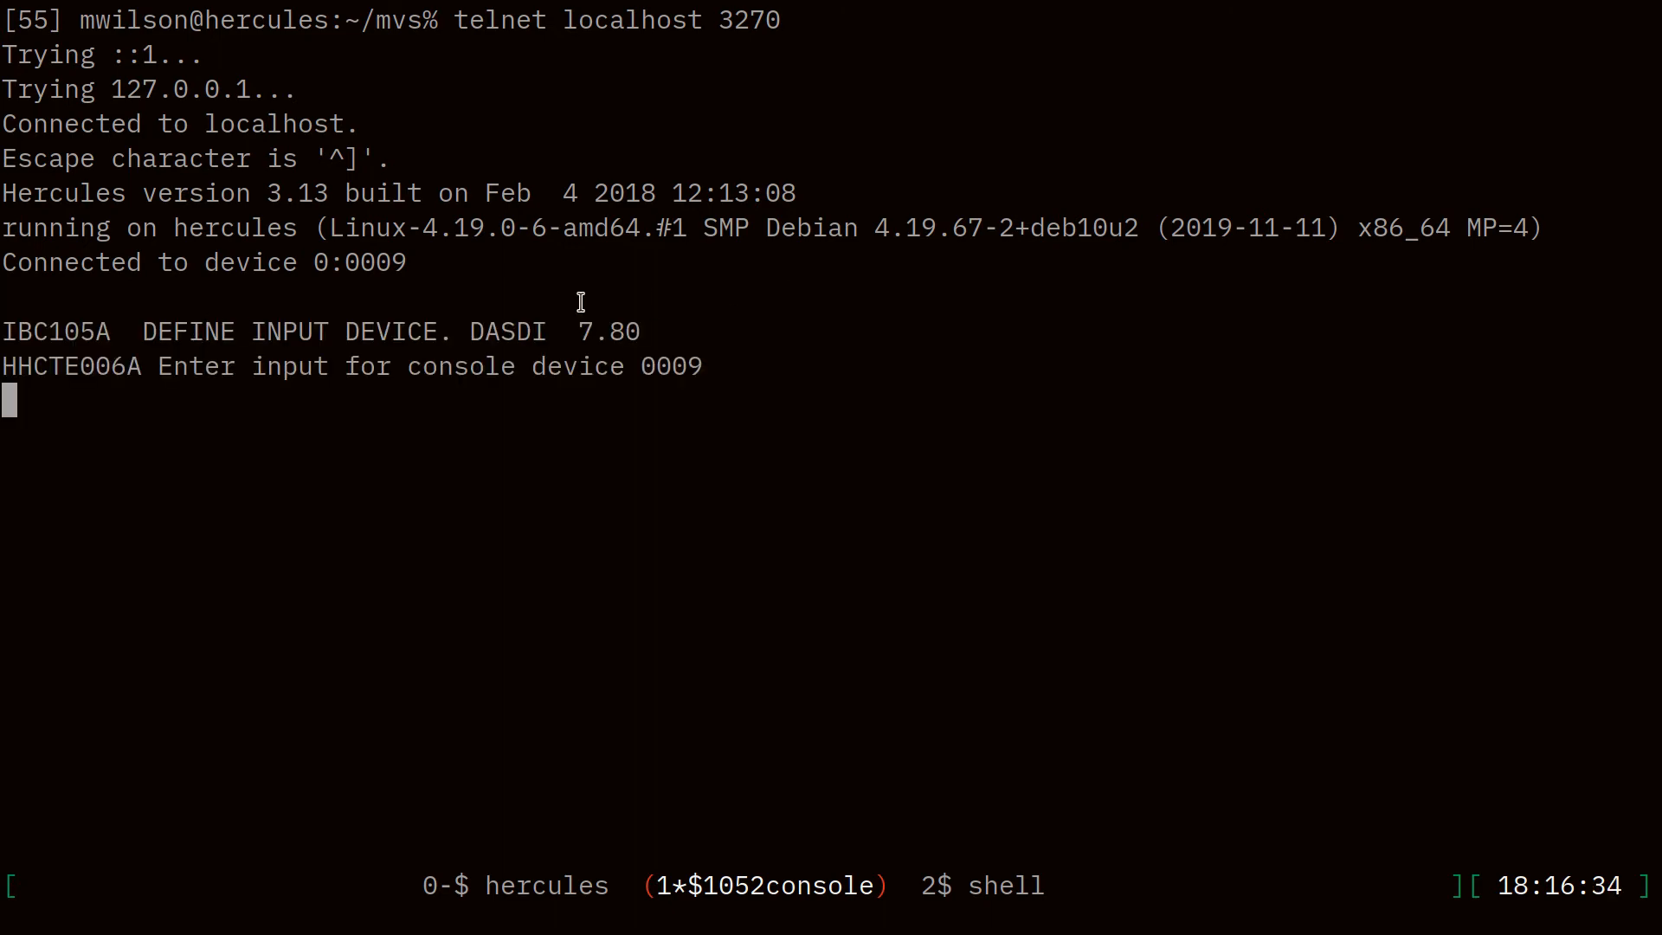
mouse_move(267, 330)
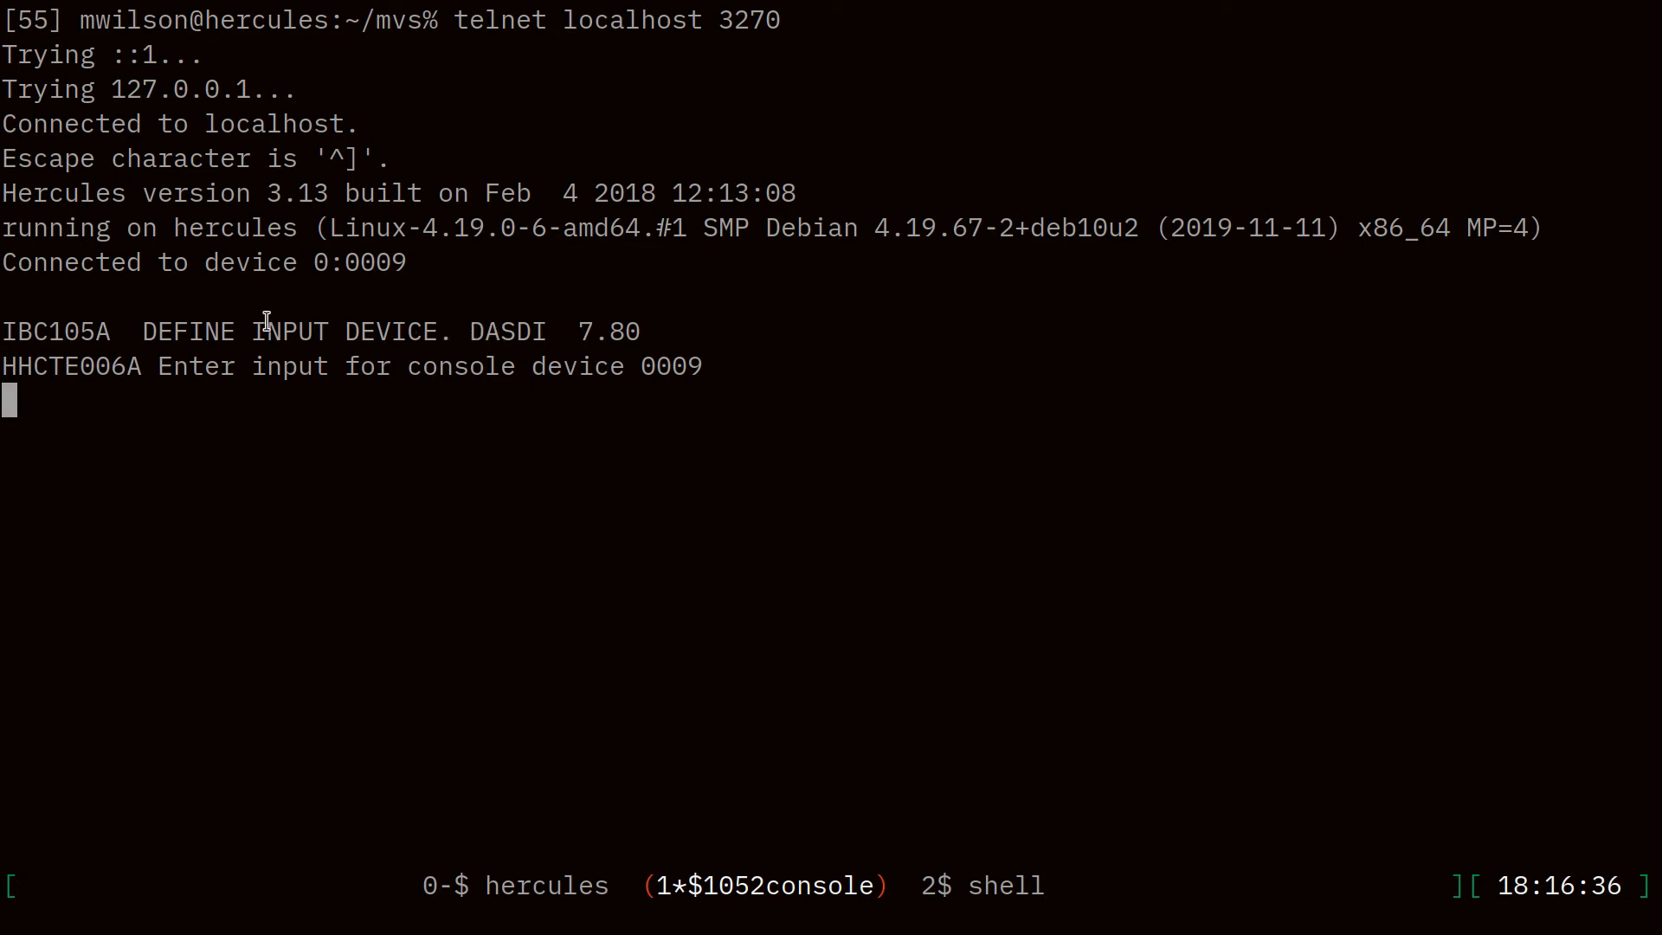
mouse_move(262, 392)
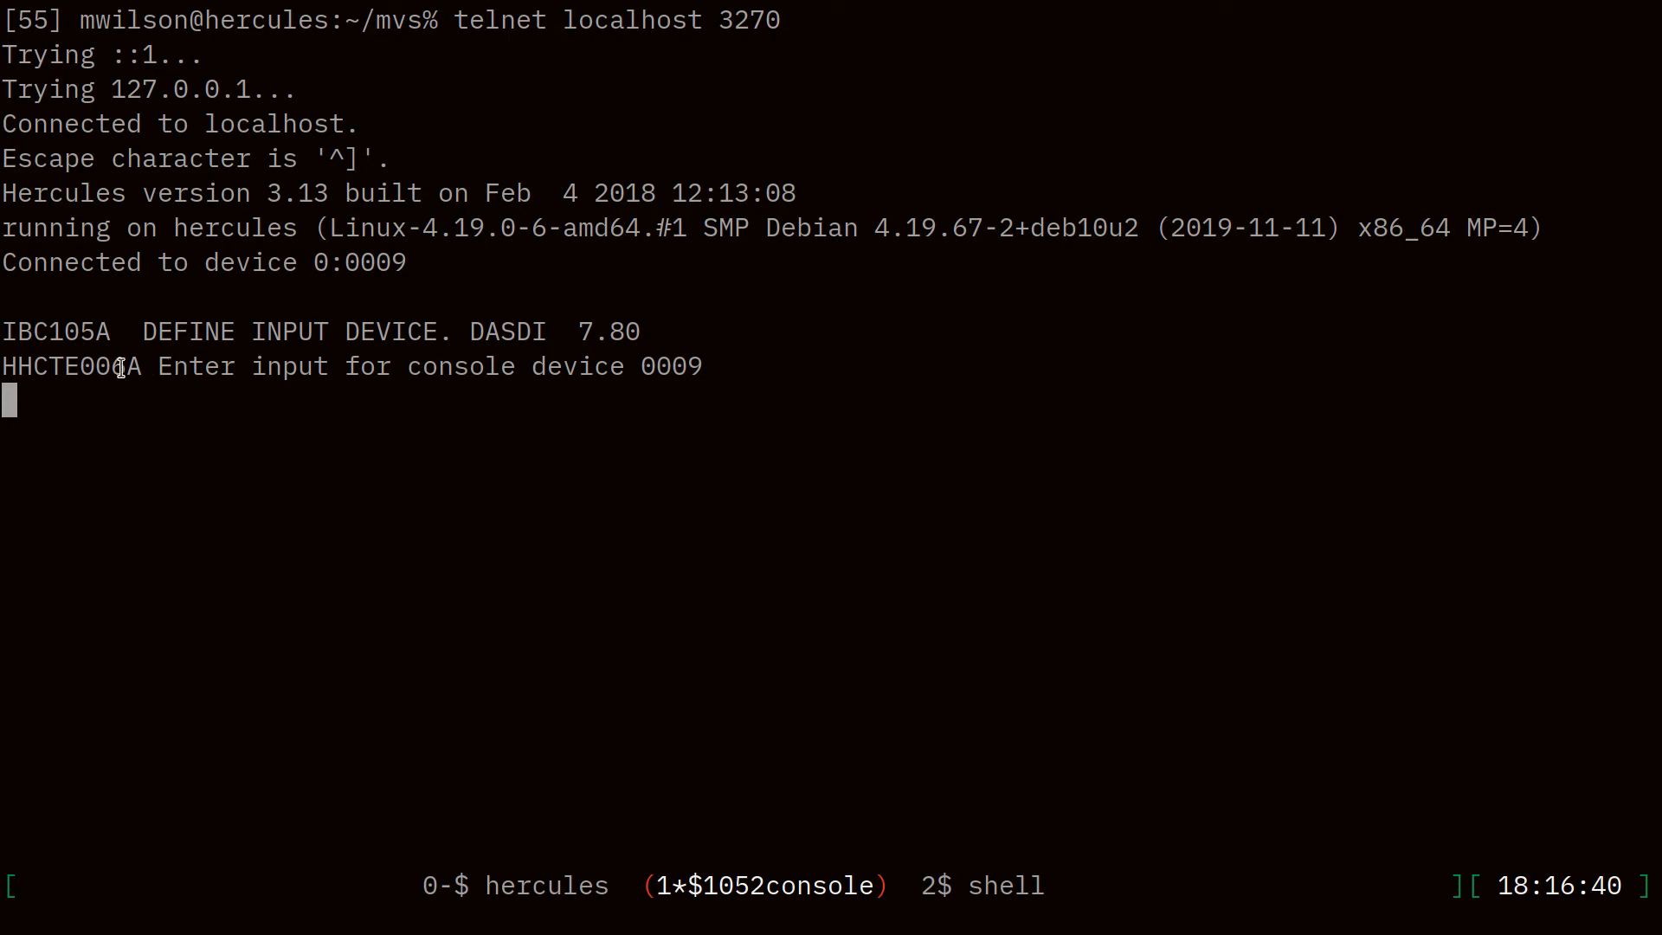
mouse_move(164, 331)
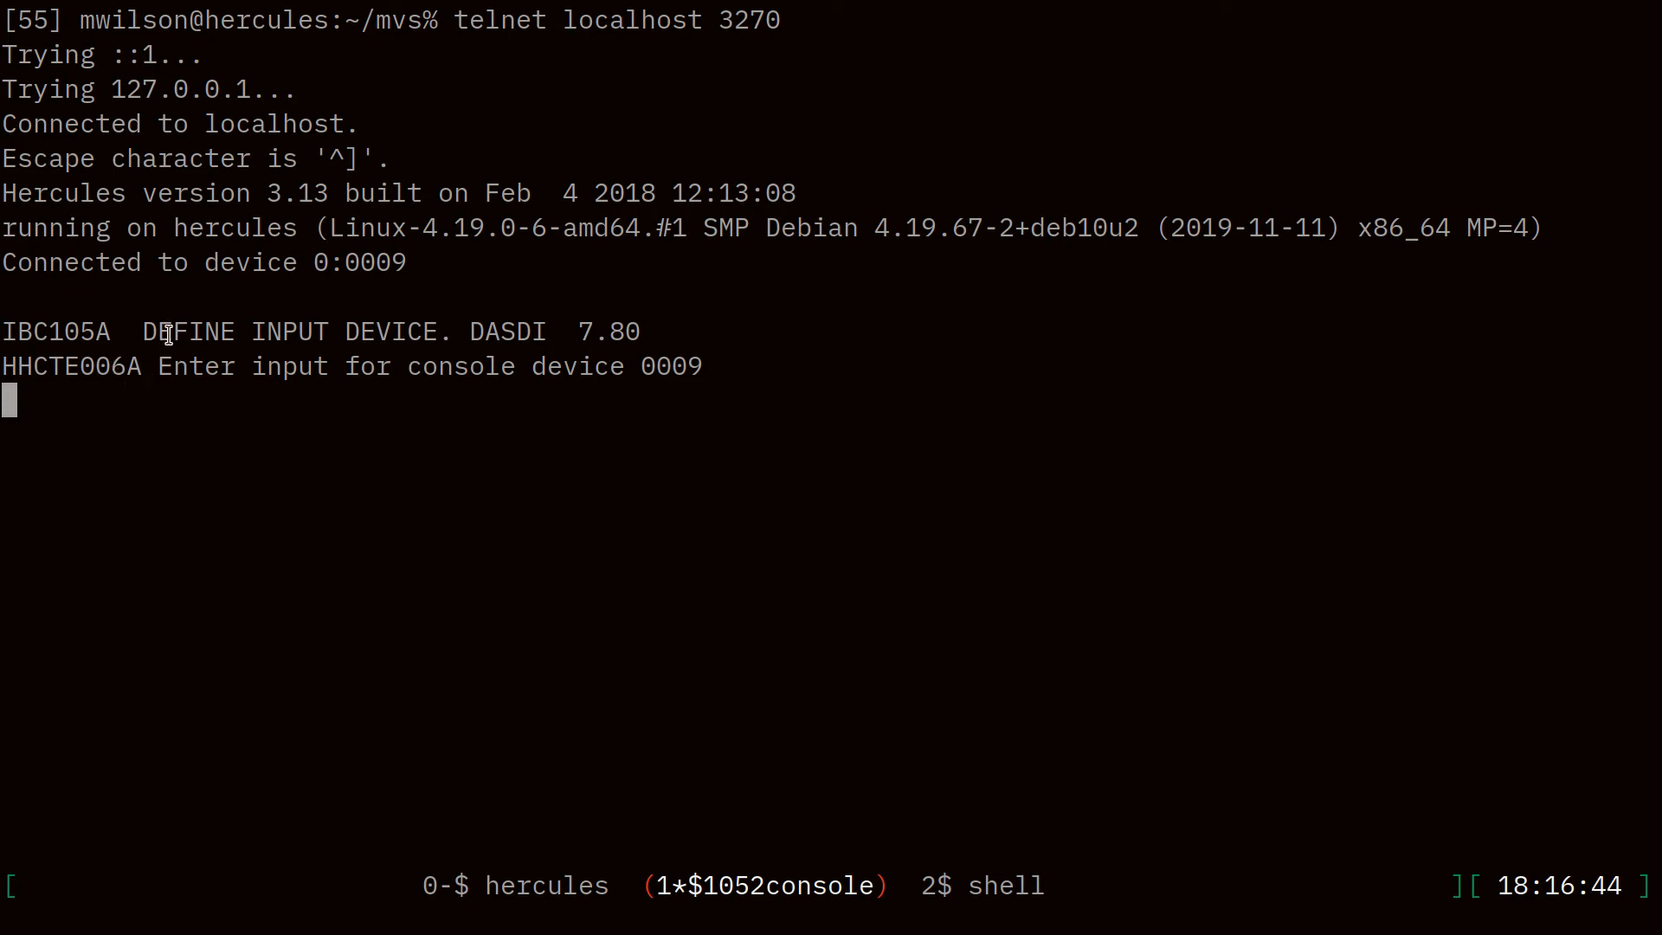
mouse_move(763, 422)
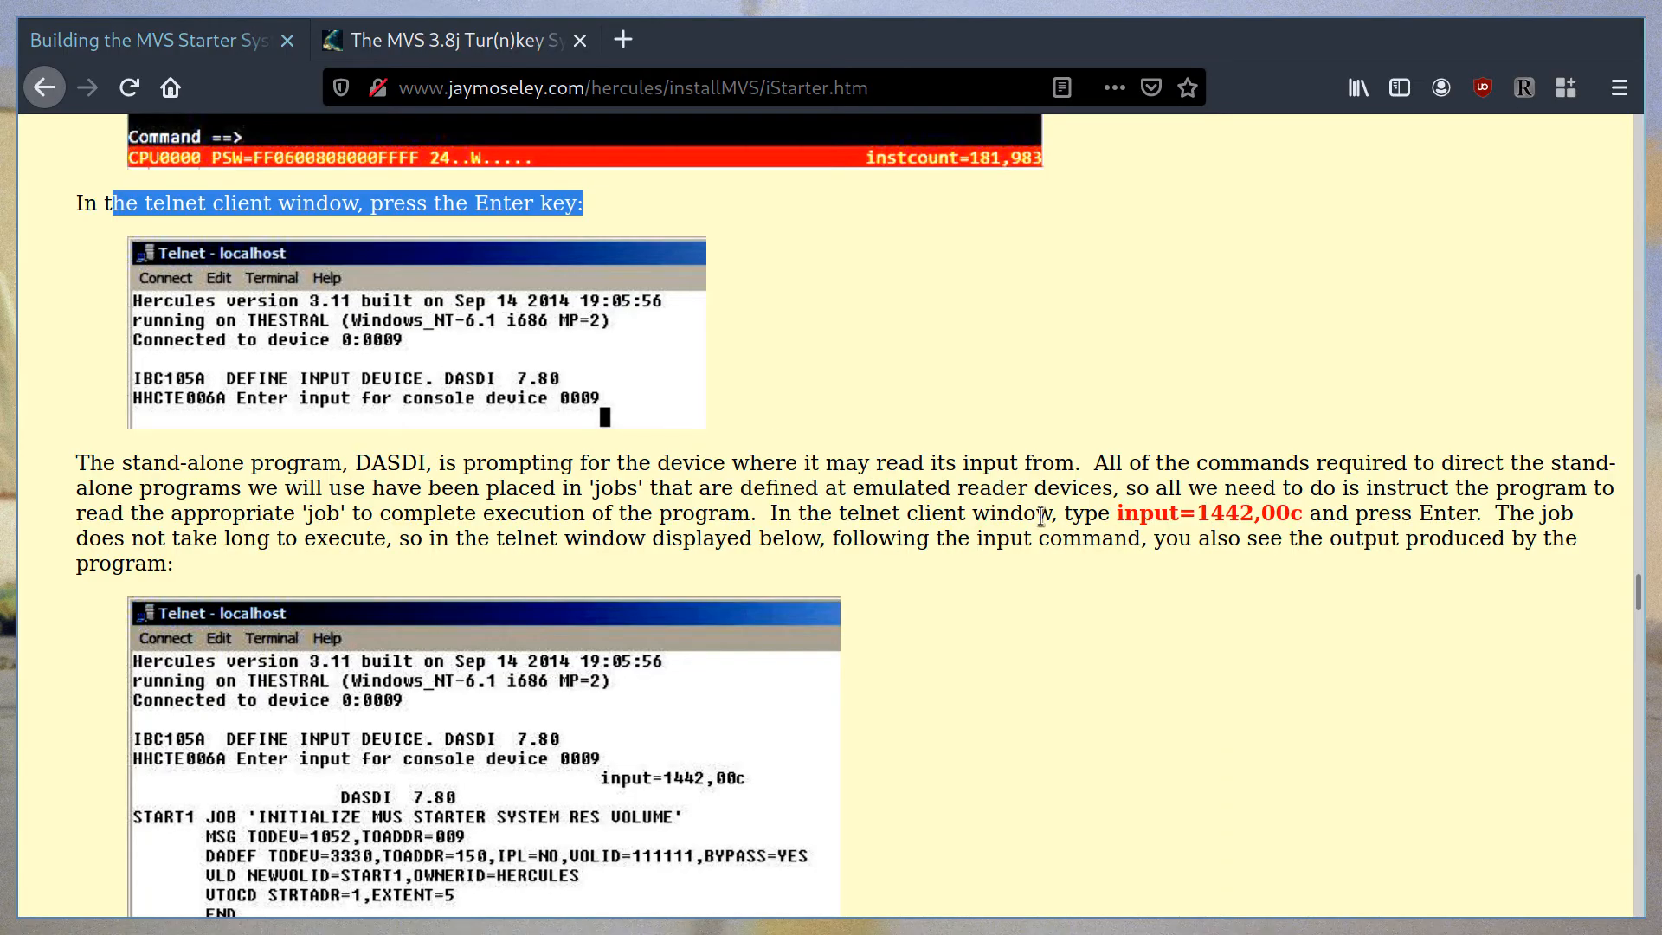
Select the red 'input=1442,00c' command in the guide, then deselect it.
double_click(1208, 512)
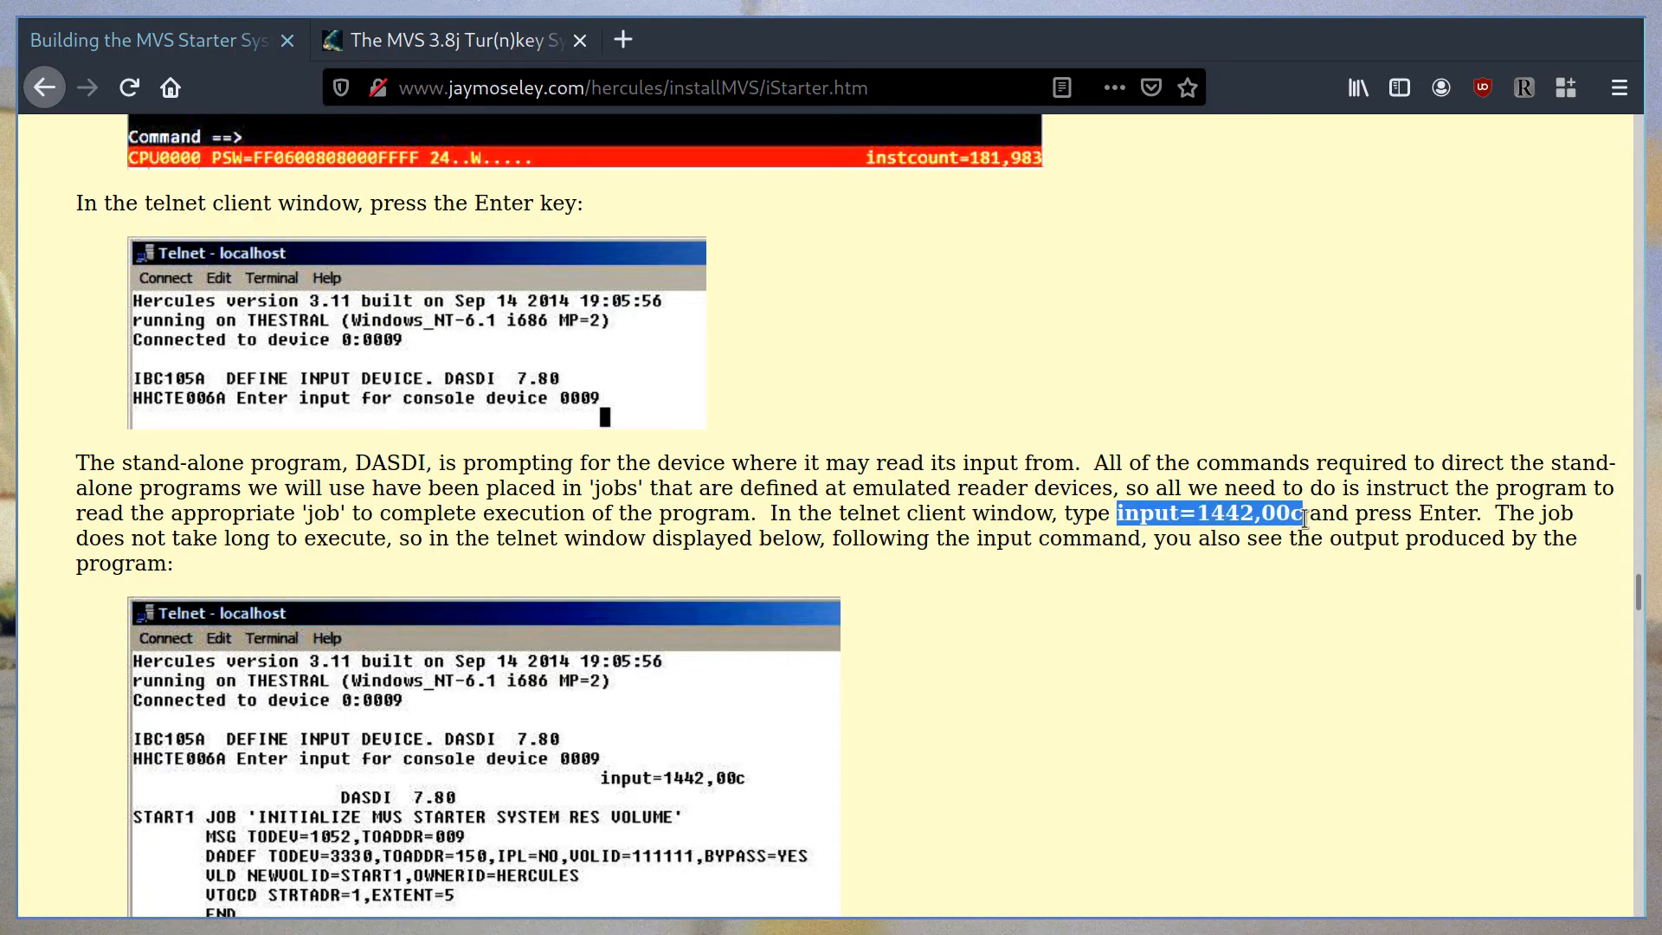
mouse_move(1160, 513)
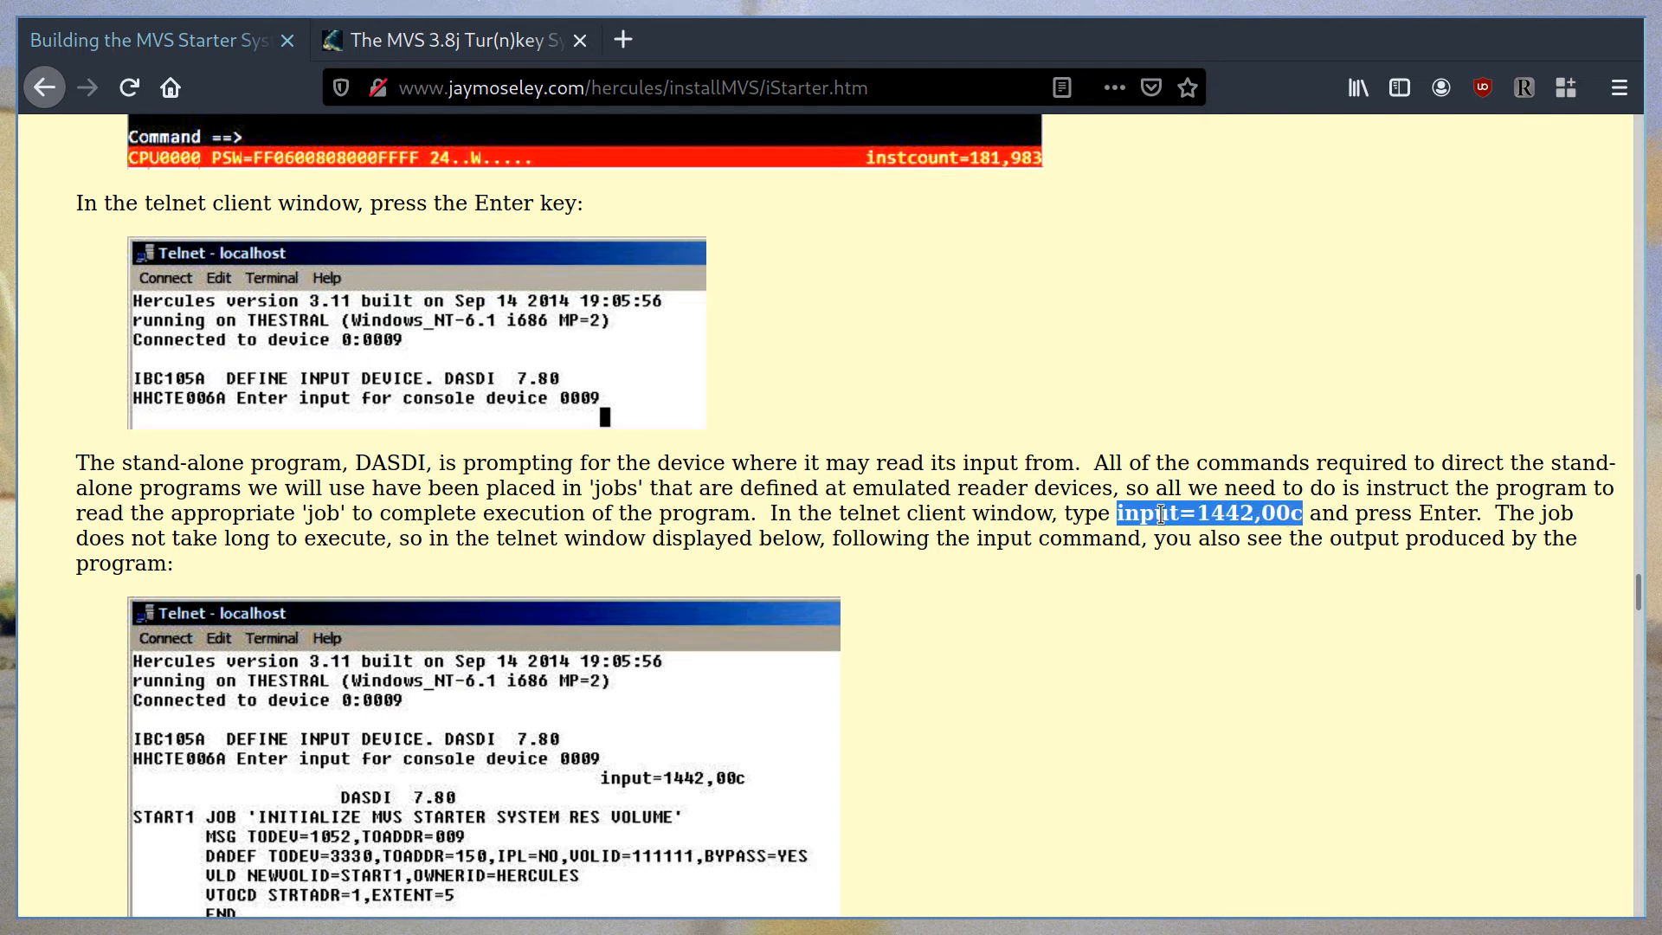
left_click(1162, 513)
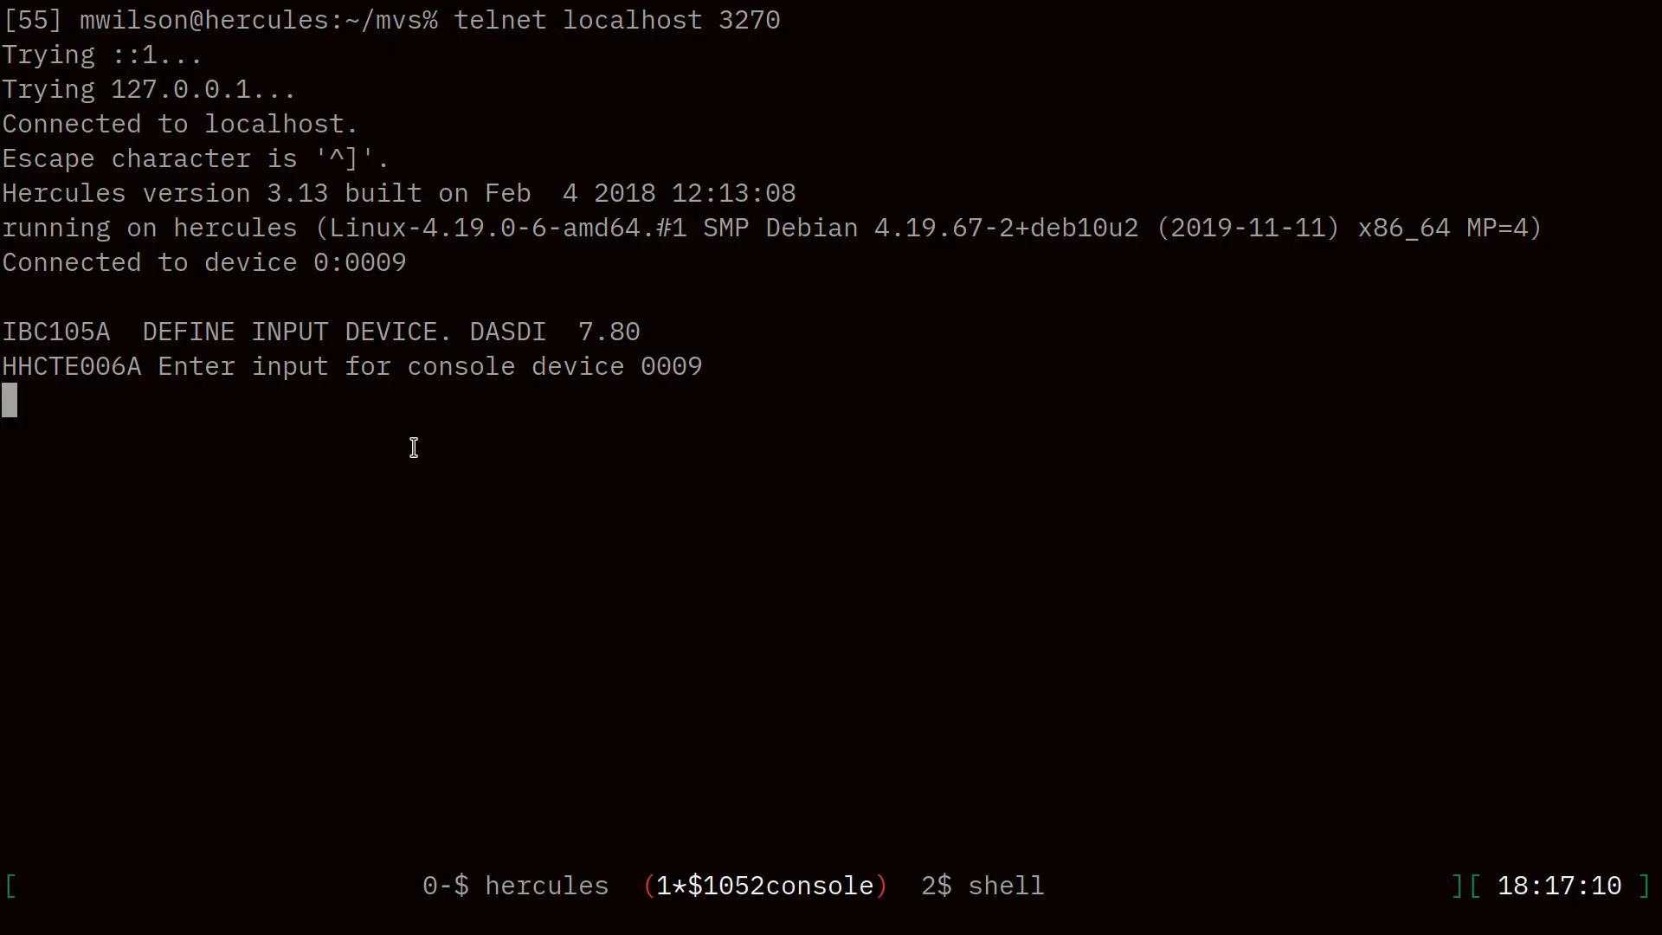
Enter 'input=1442,00c' in the 1052 console to run the START1 DASDI job.
type("input=1442,00c")
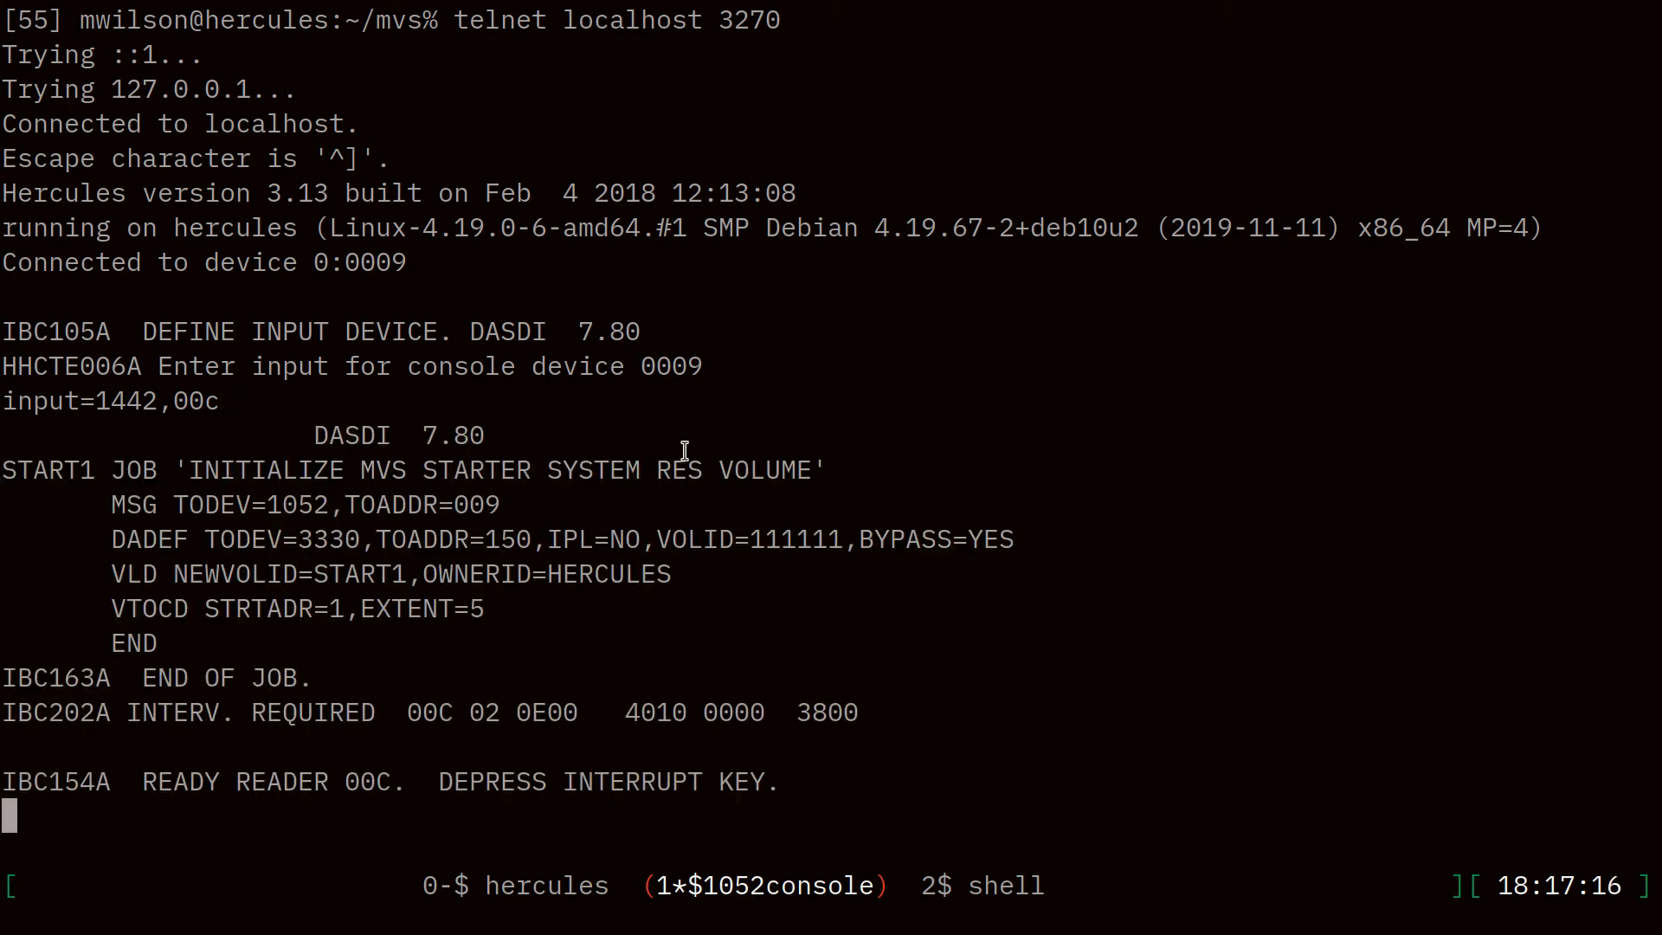
mouse_move(224, 476)
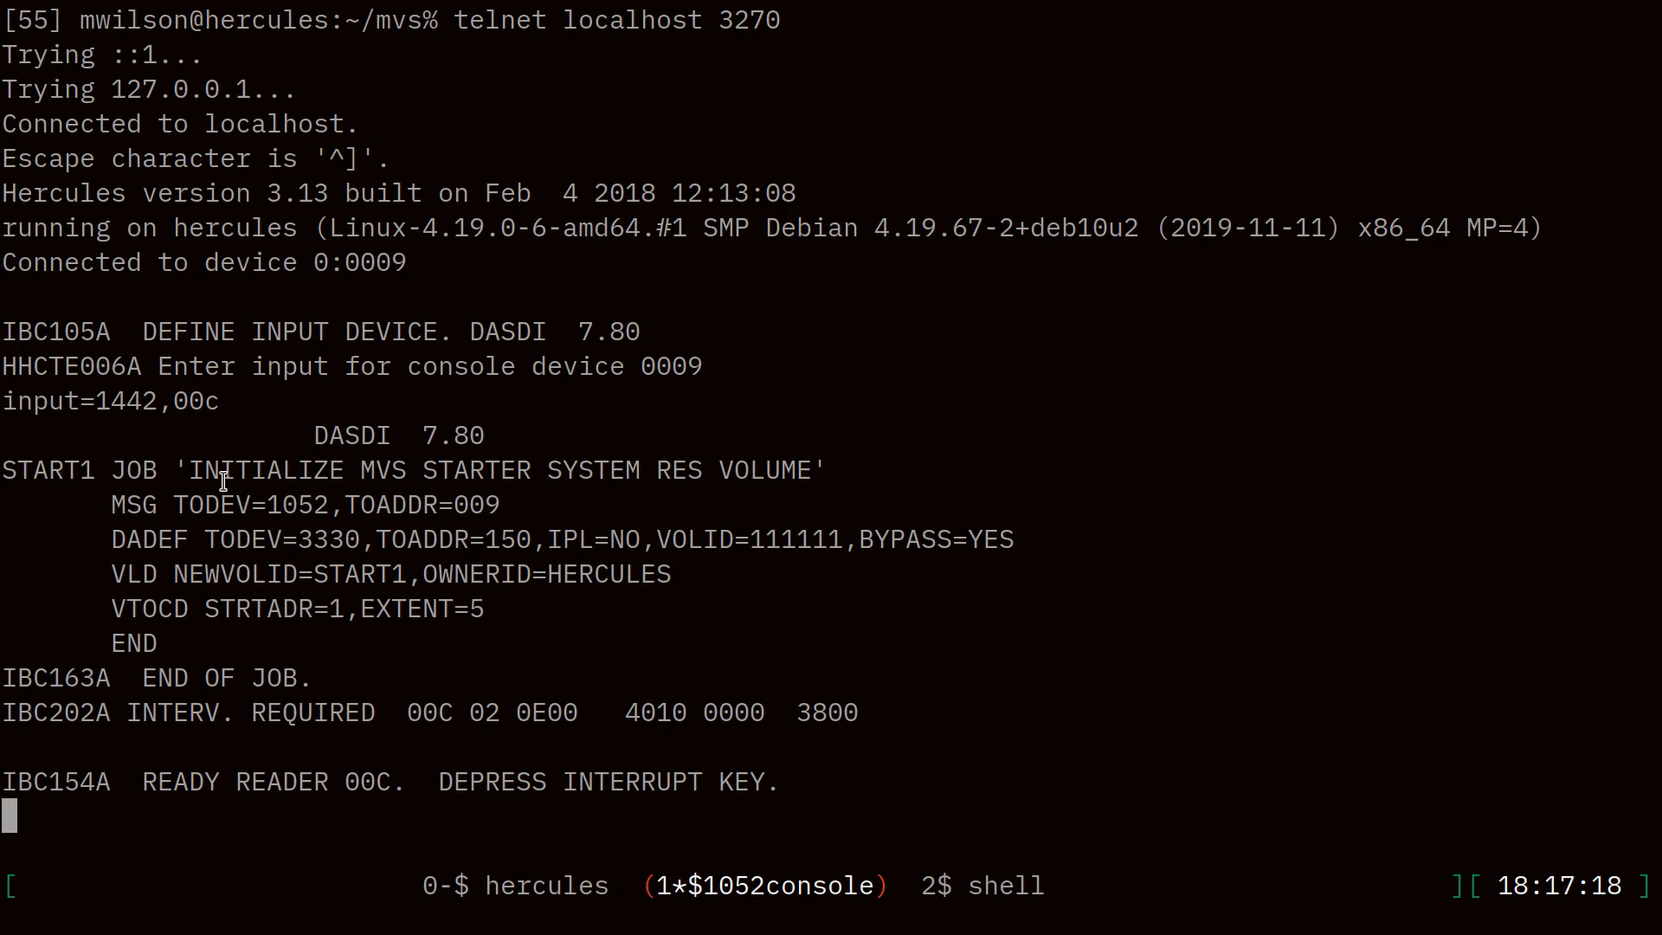
mouse_move(201, 470)
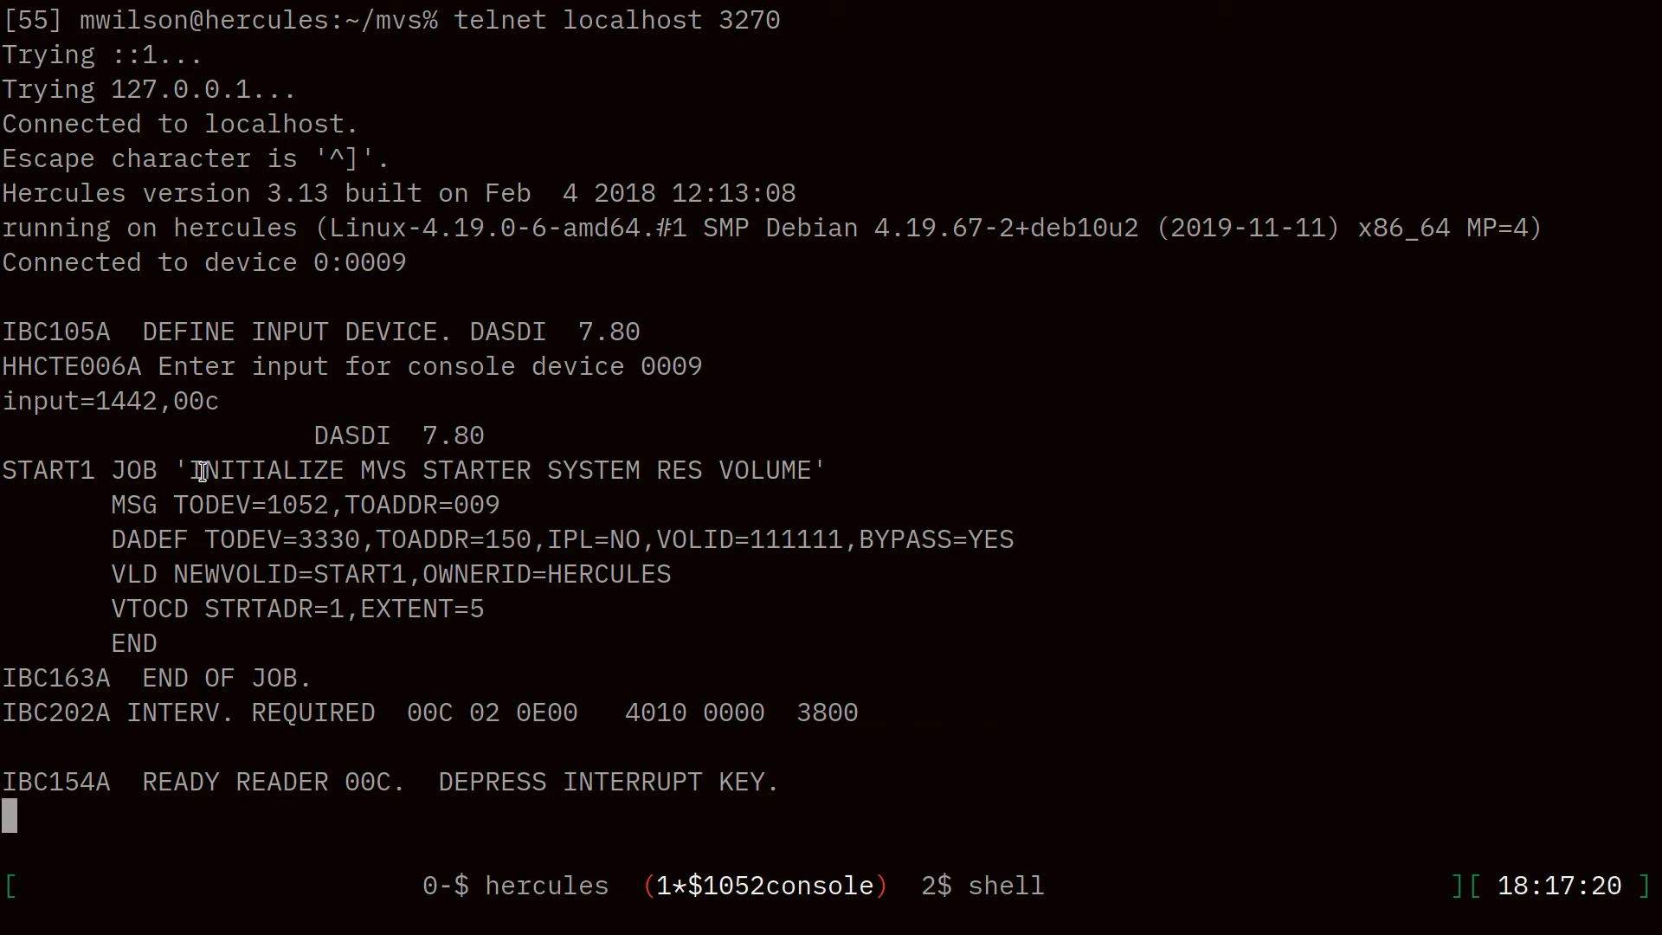
mouse_move(82, 401)
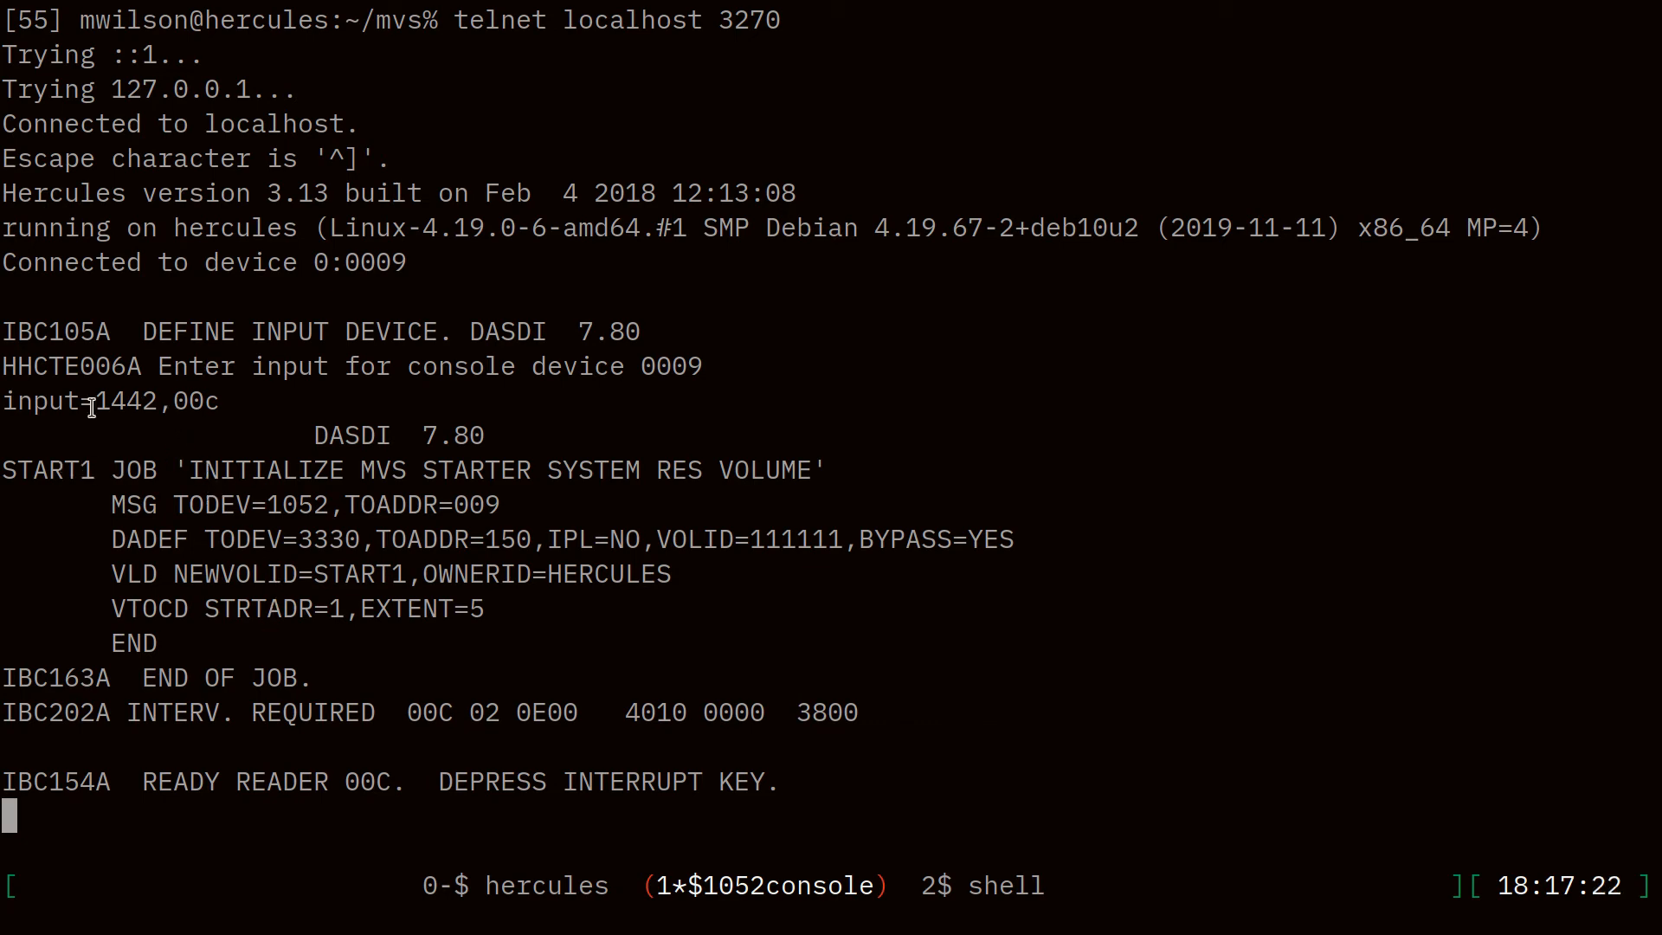
mouse_move(249, 457)
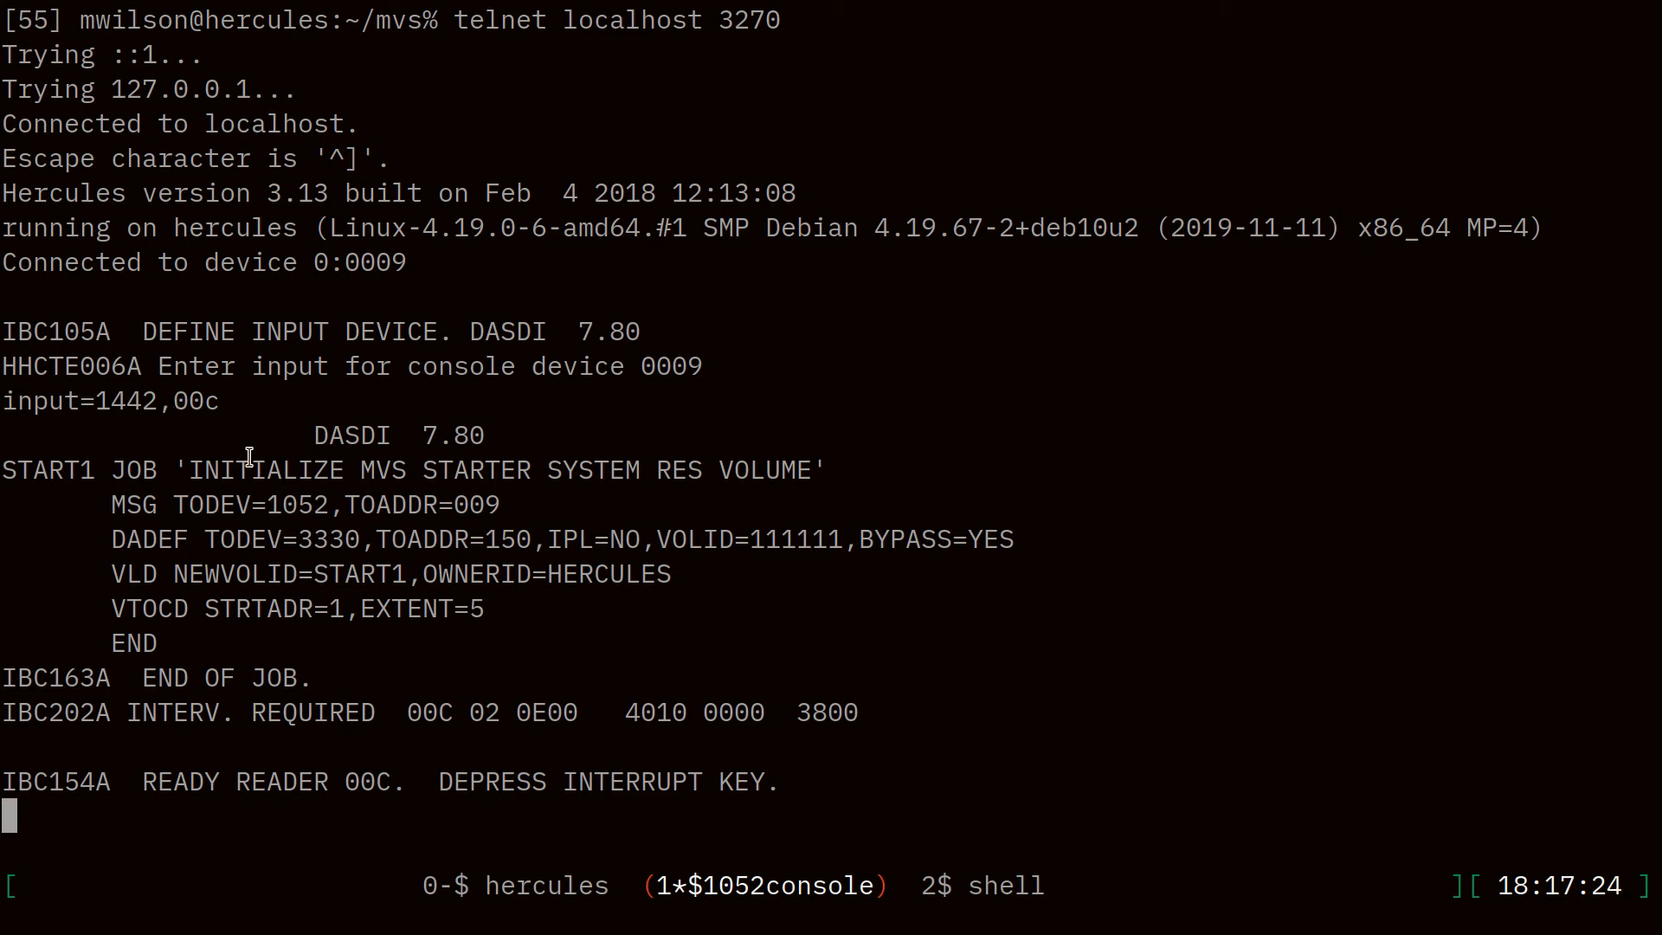
mouse_move(389, 669)
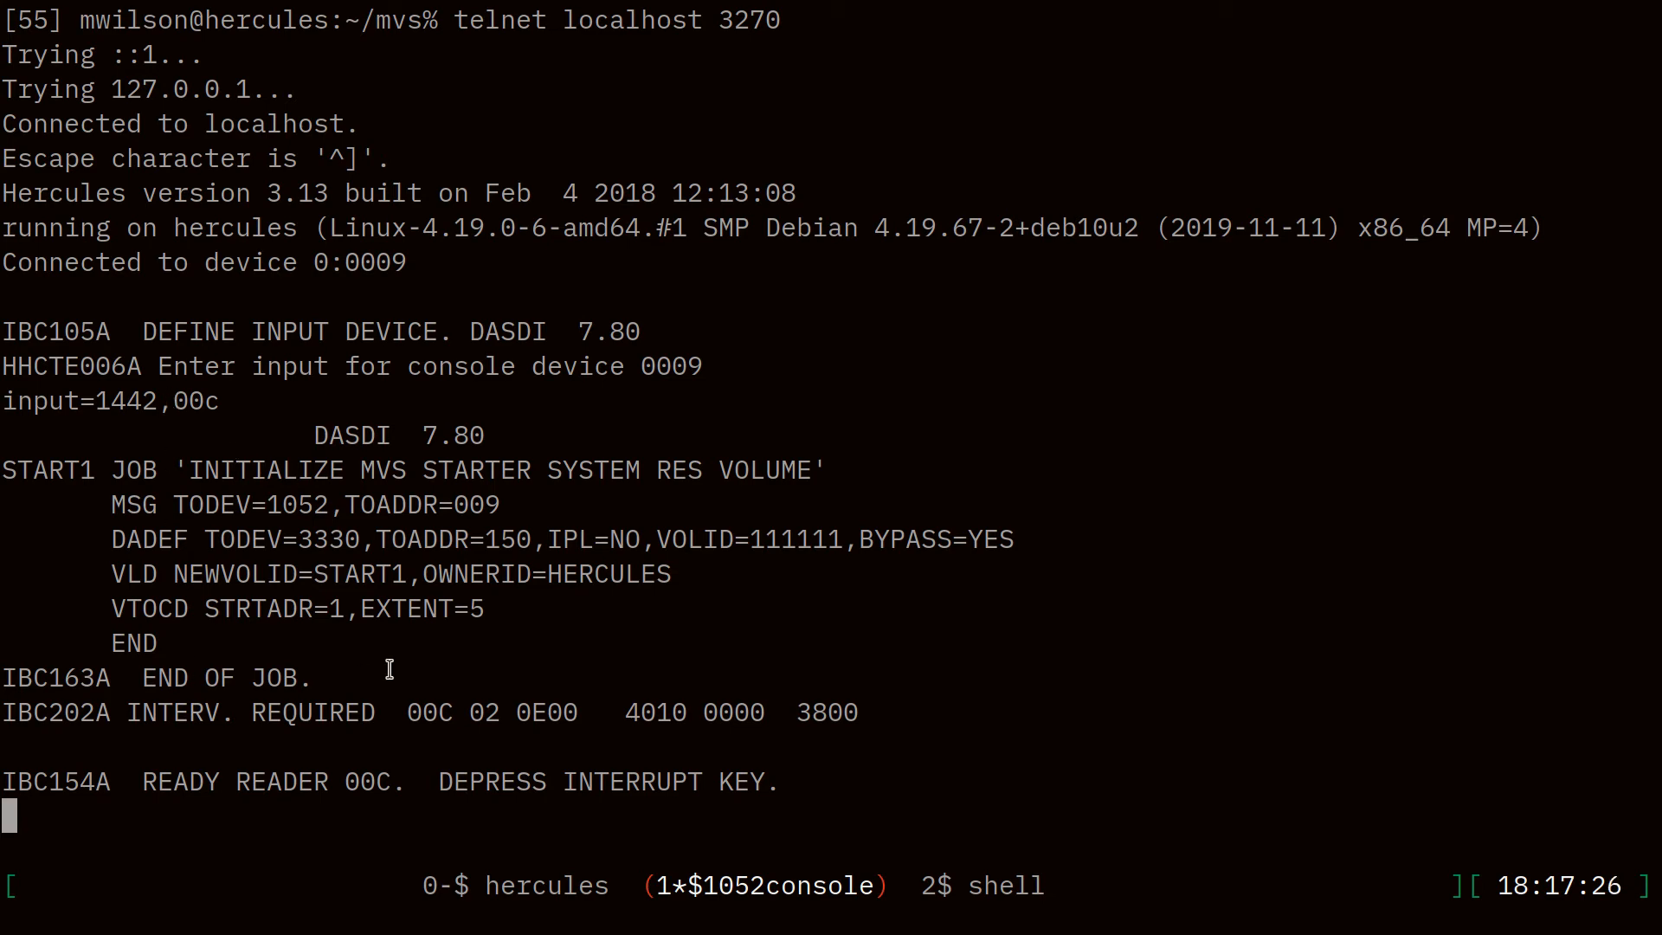
mouse_move(399, 729)
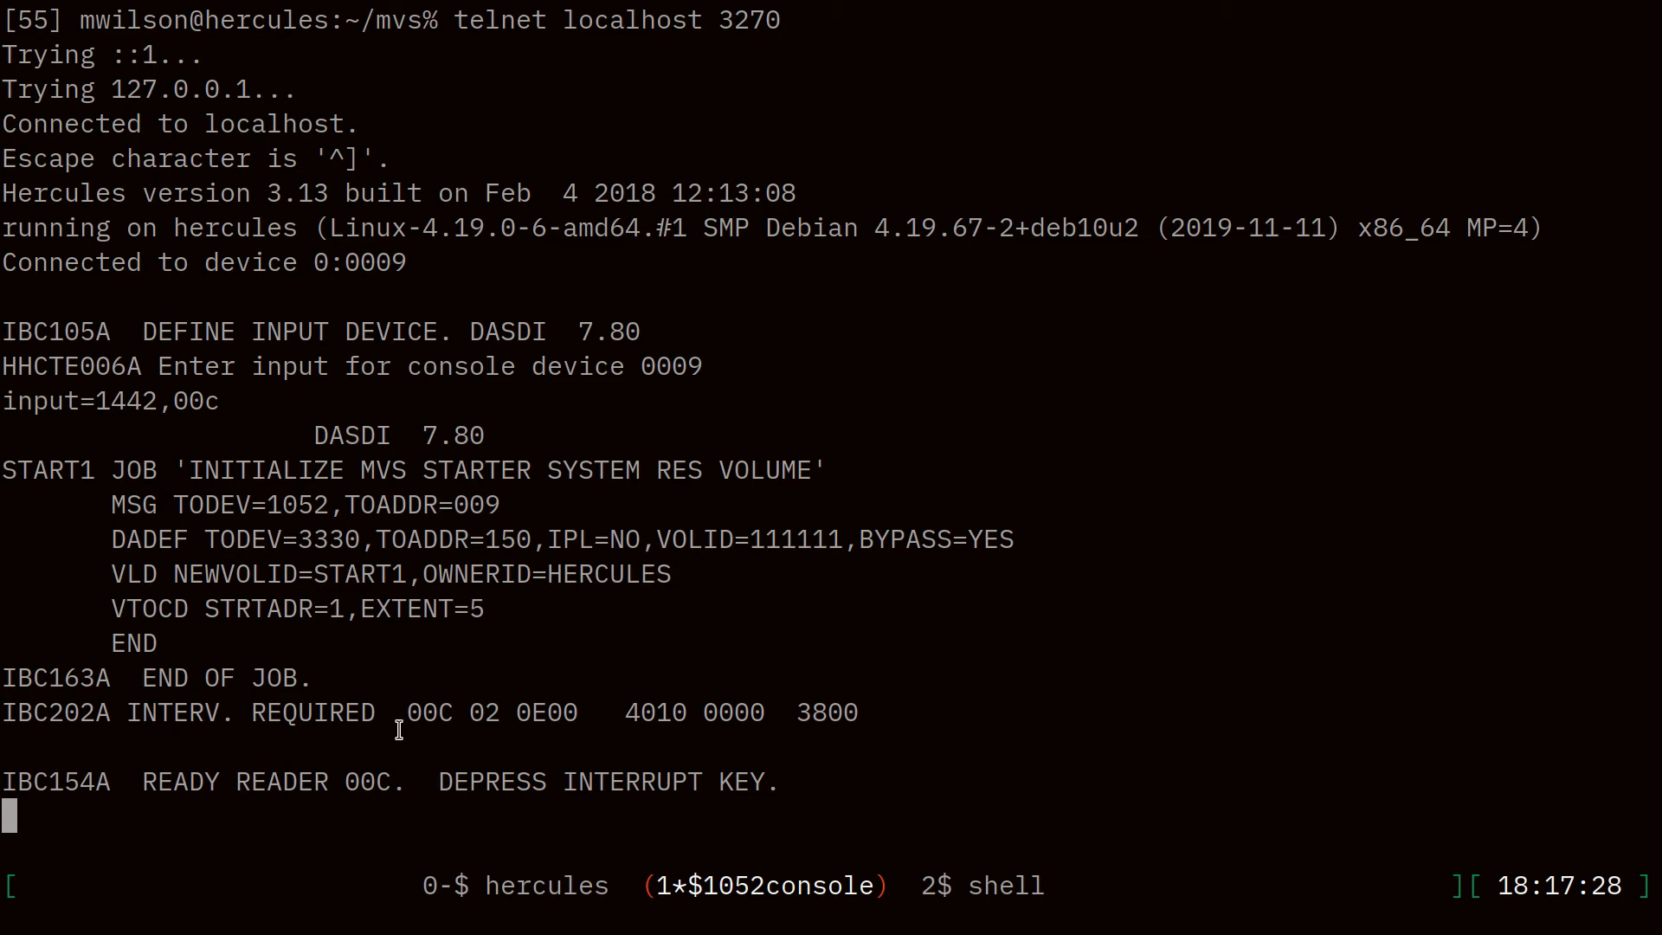
mouse_move(350, 694)
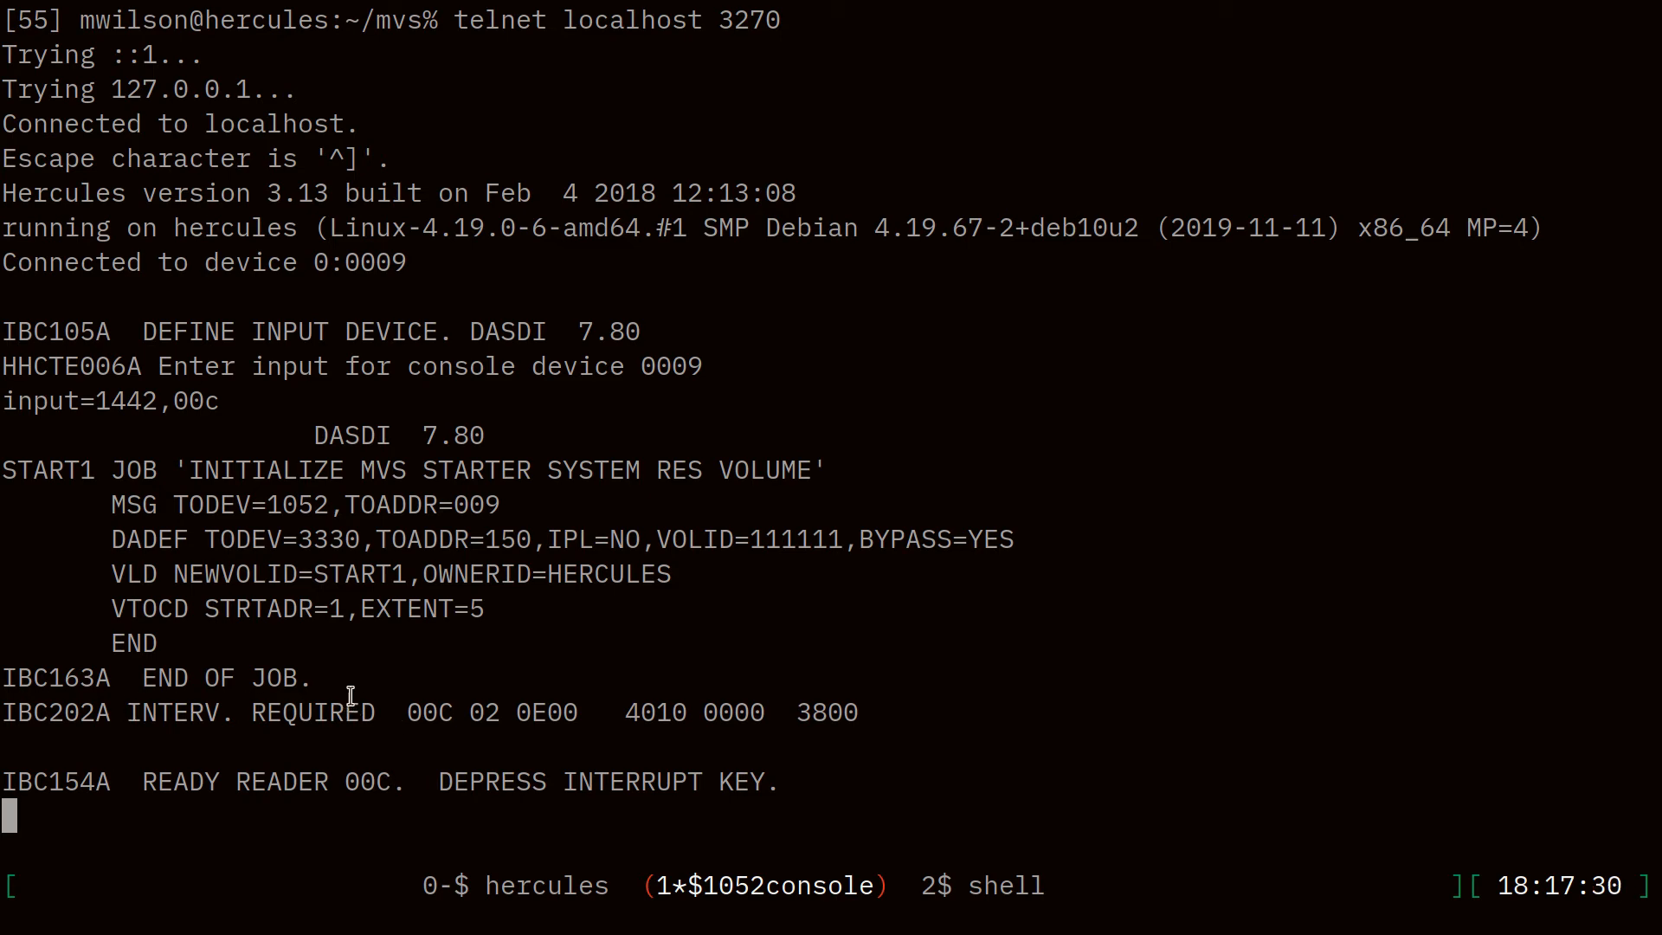
mouse_move(707, 659)
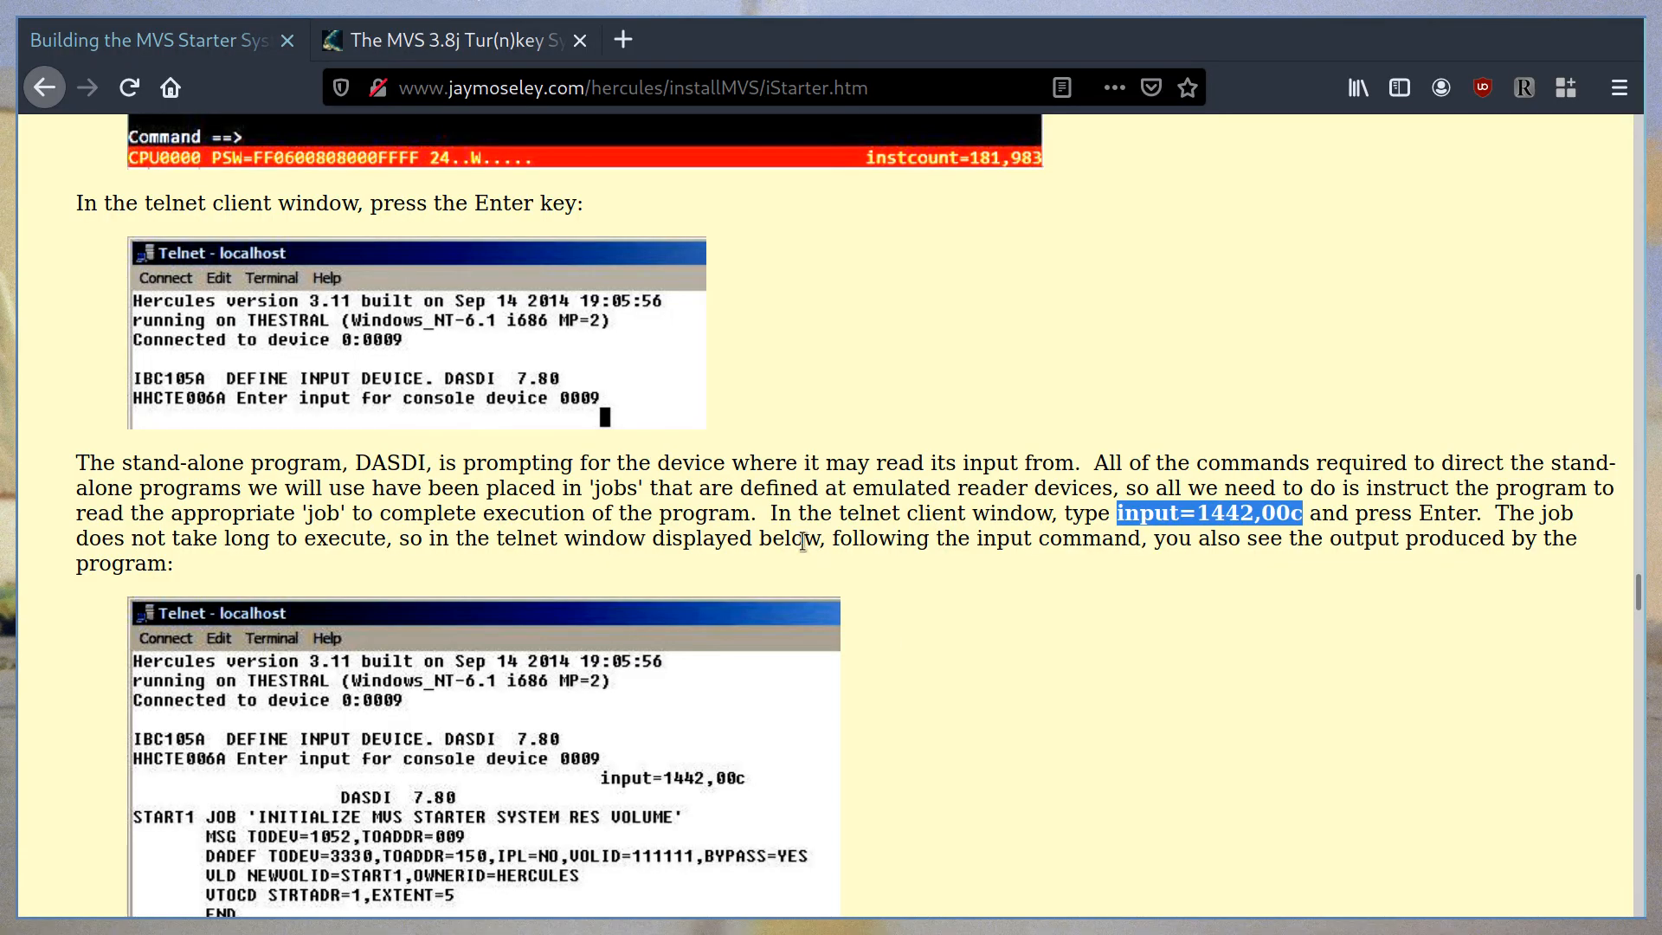
scroll("down", 3)
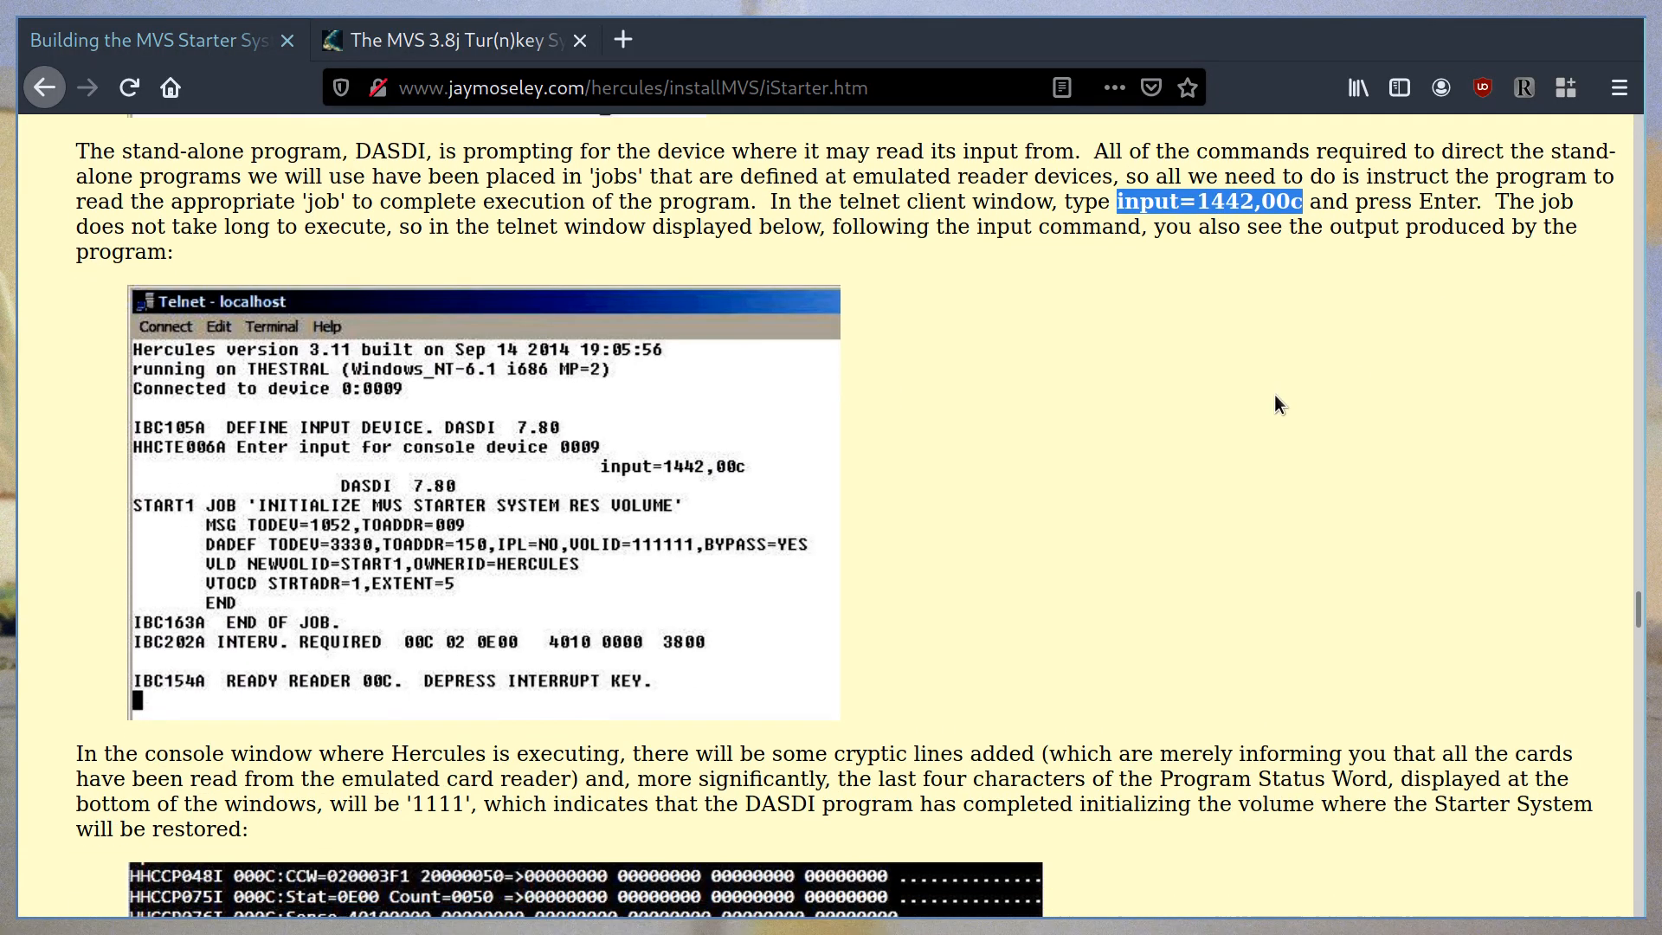
scroll("down", 3)
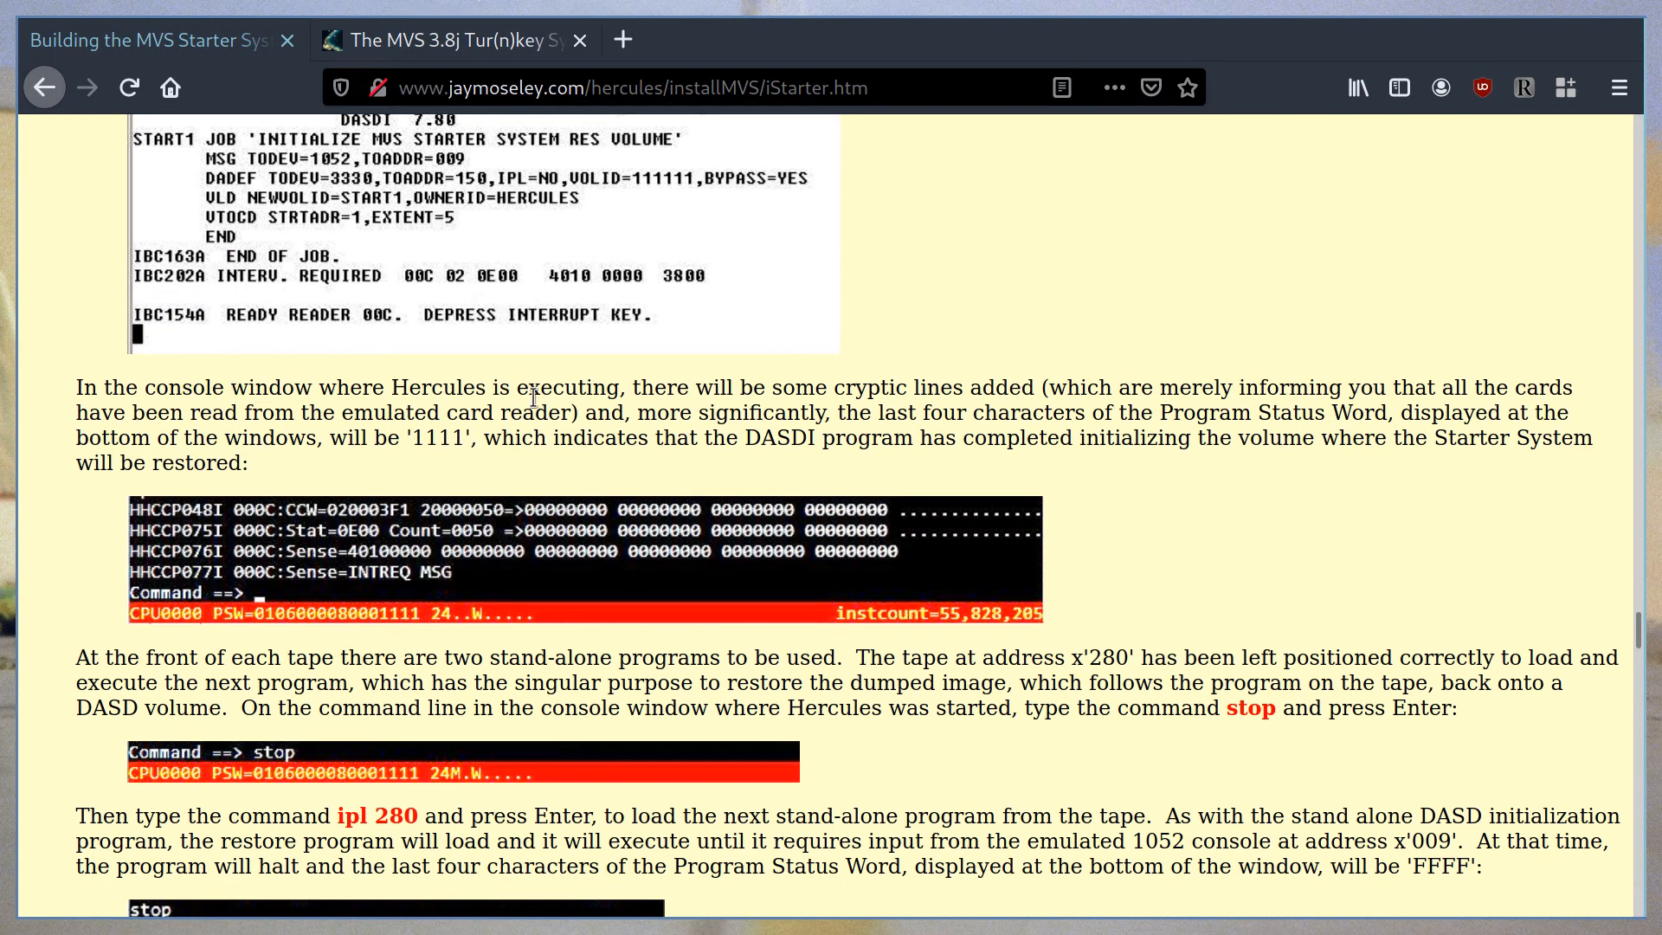
mouse_move(312, 278)
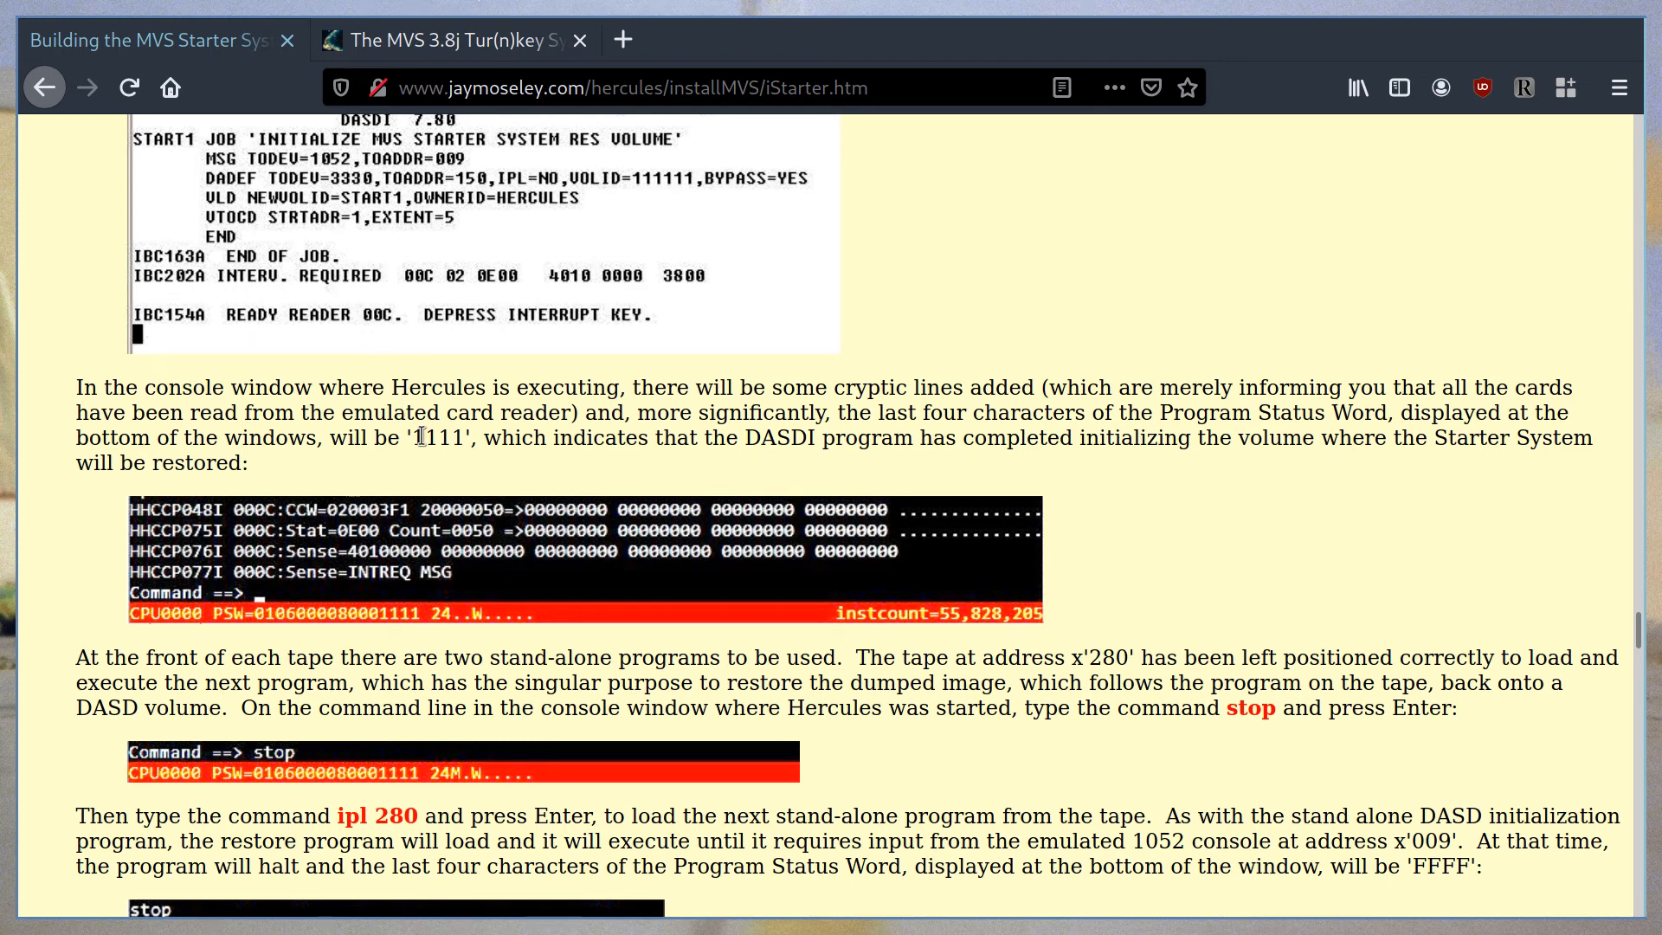
mouse_move(388, 627)
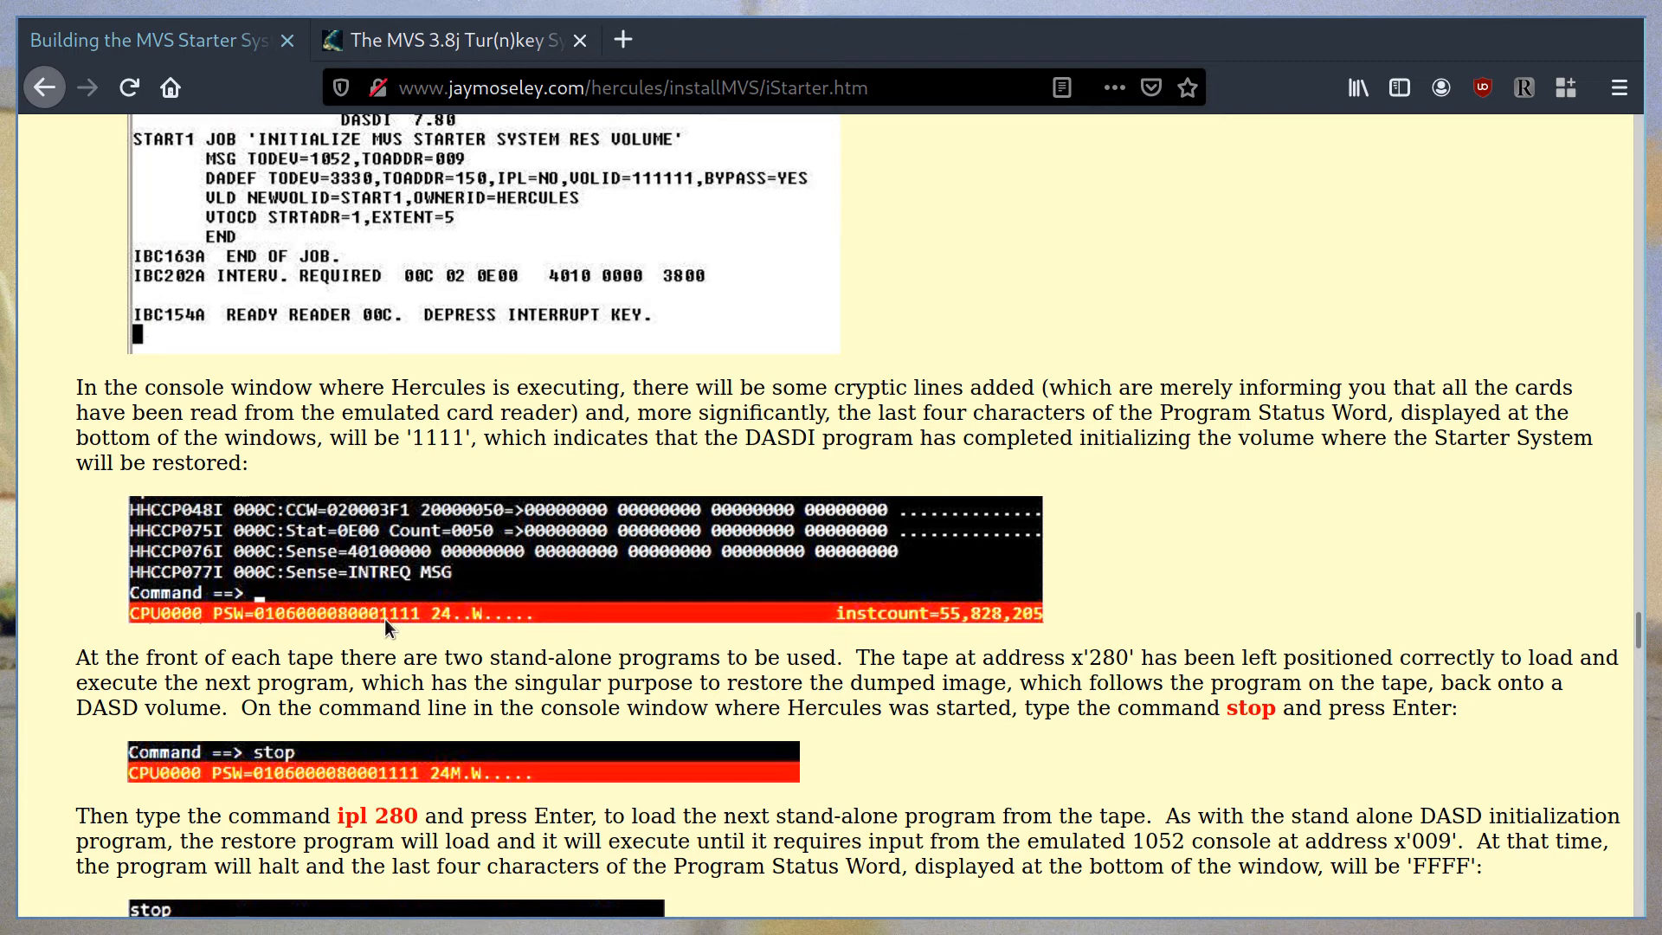
mouse_move(445, 640)
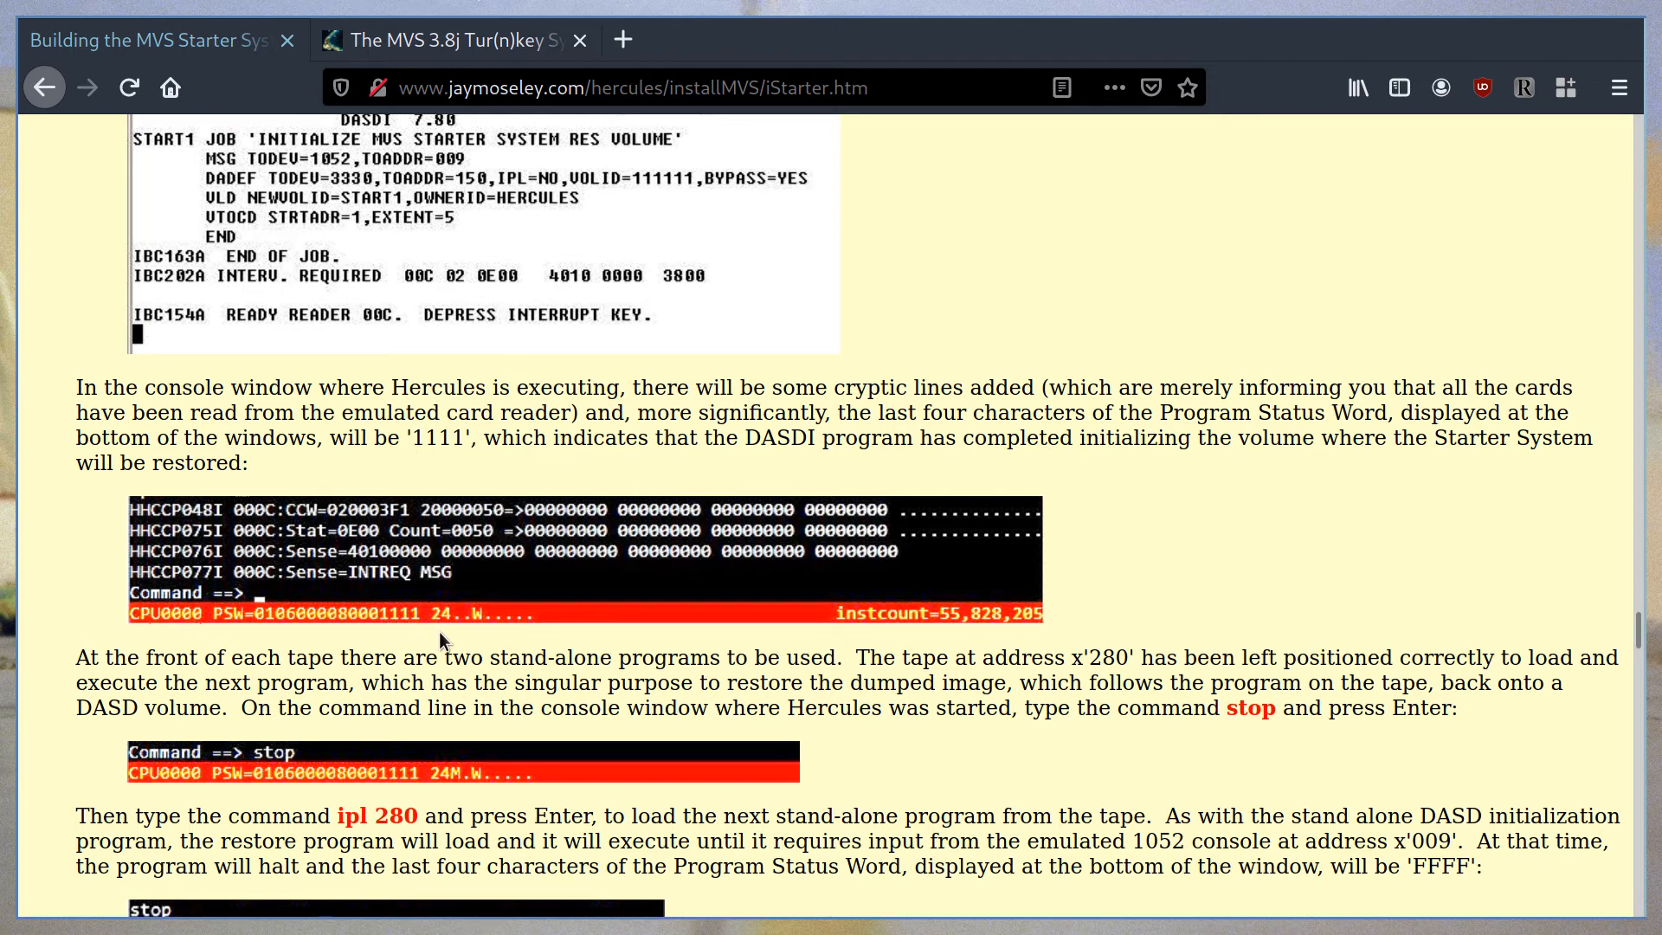
mouse_move(473, 634)
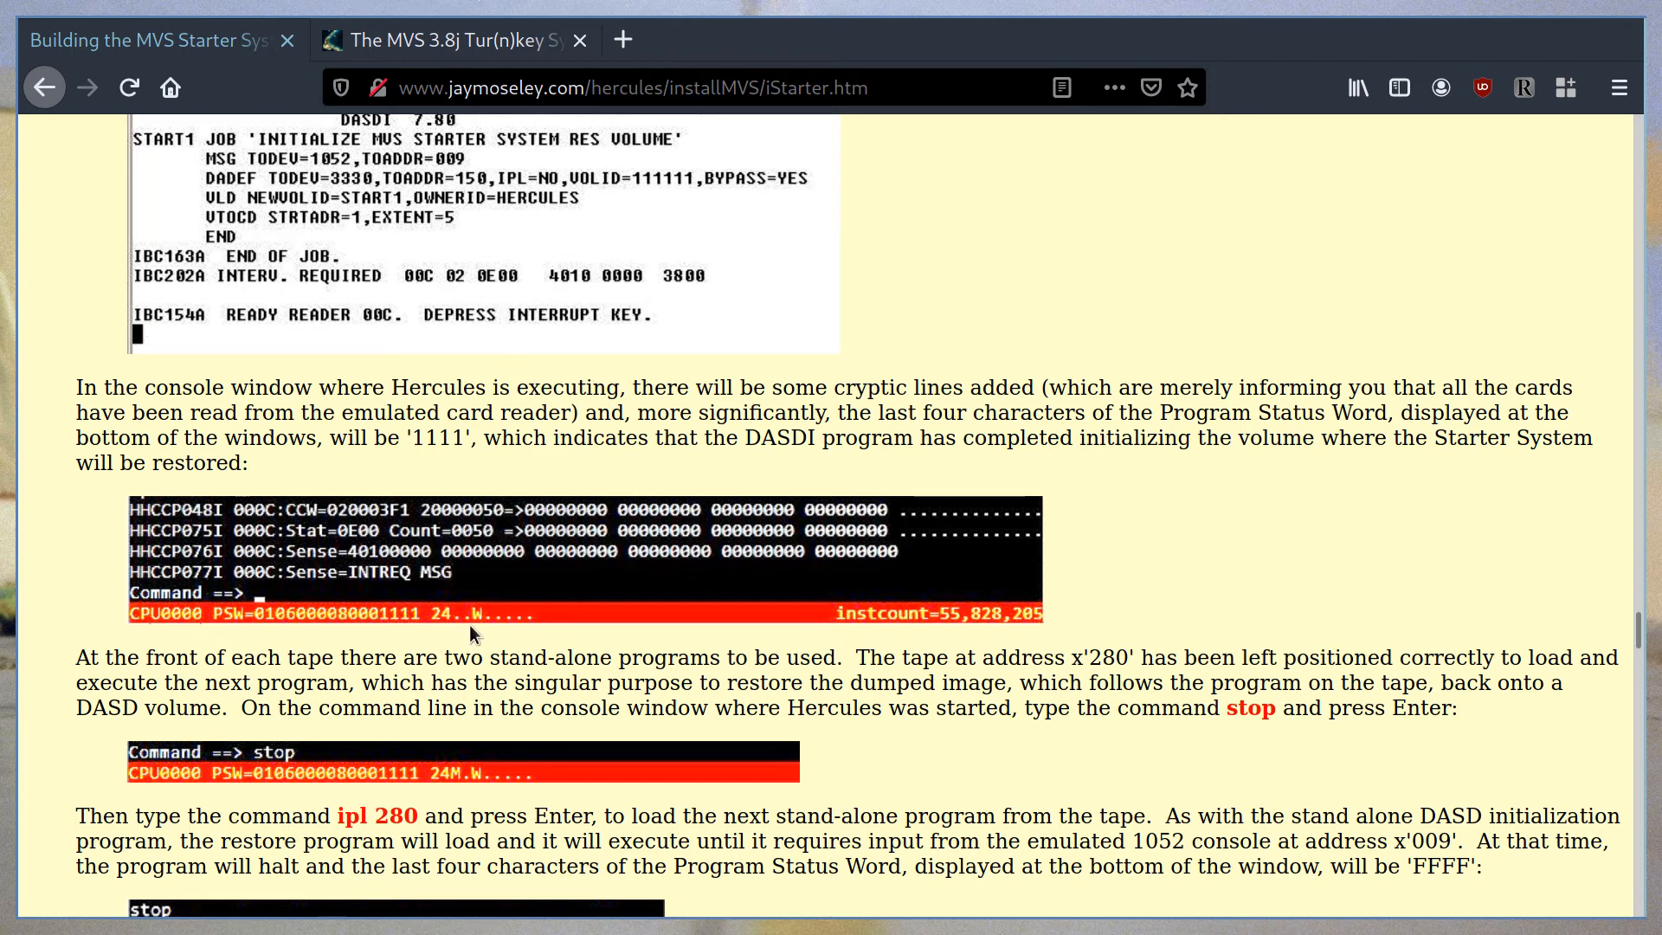
scroll("down", 3)
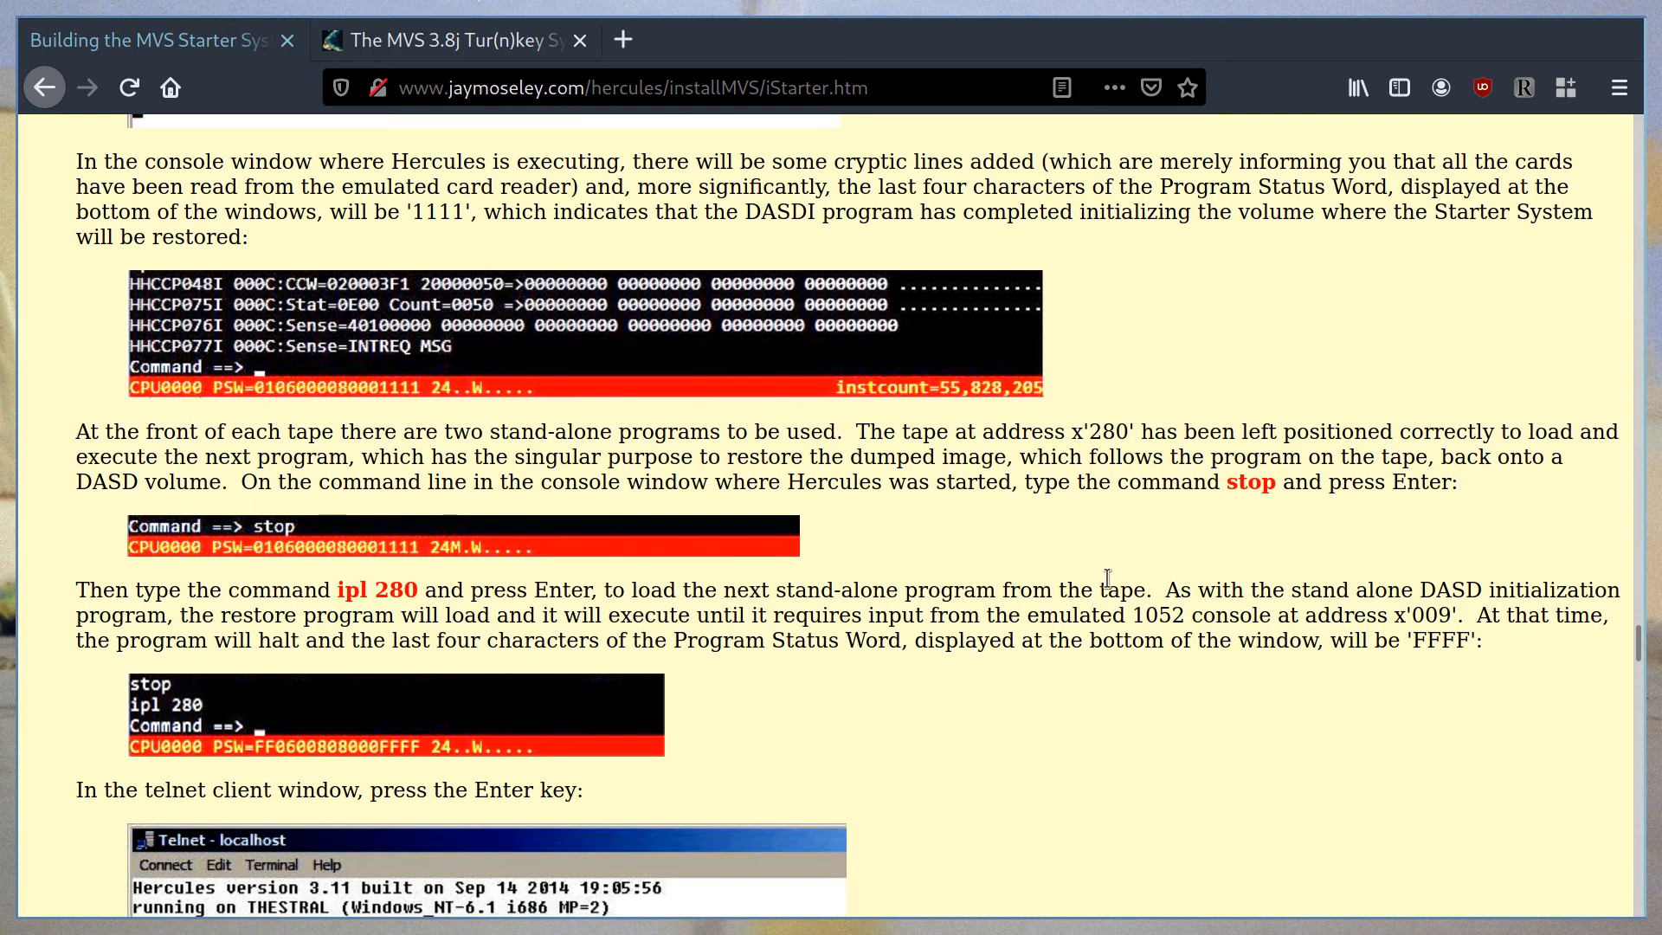
double_click(1250, 481)
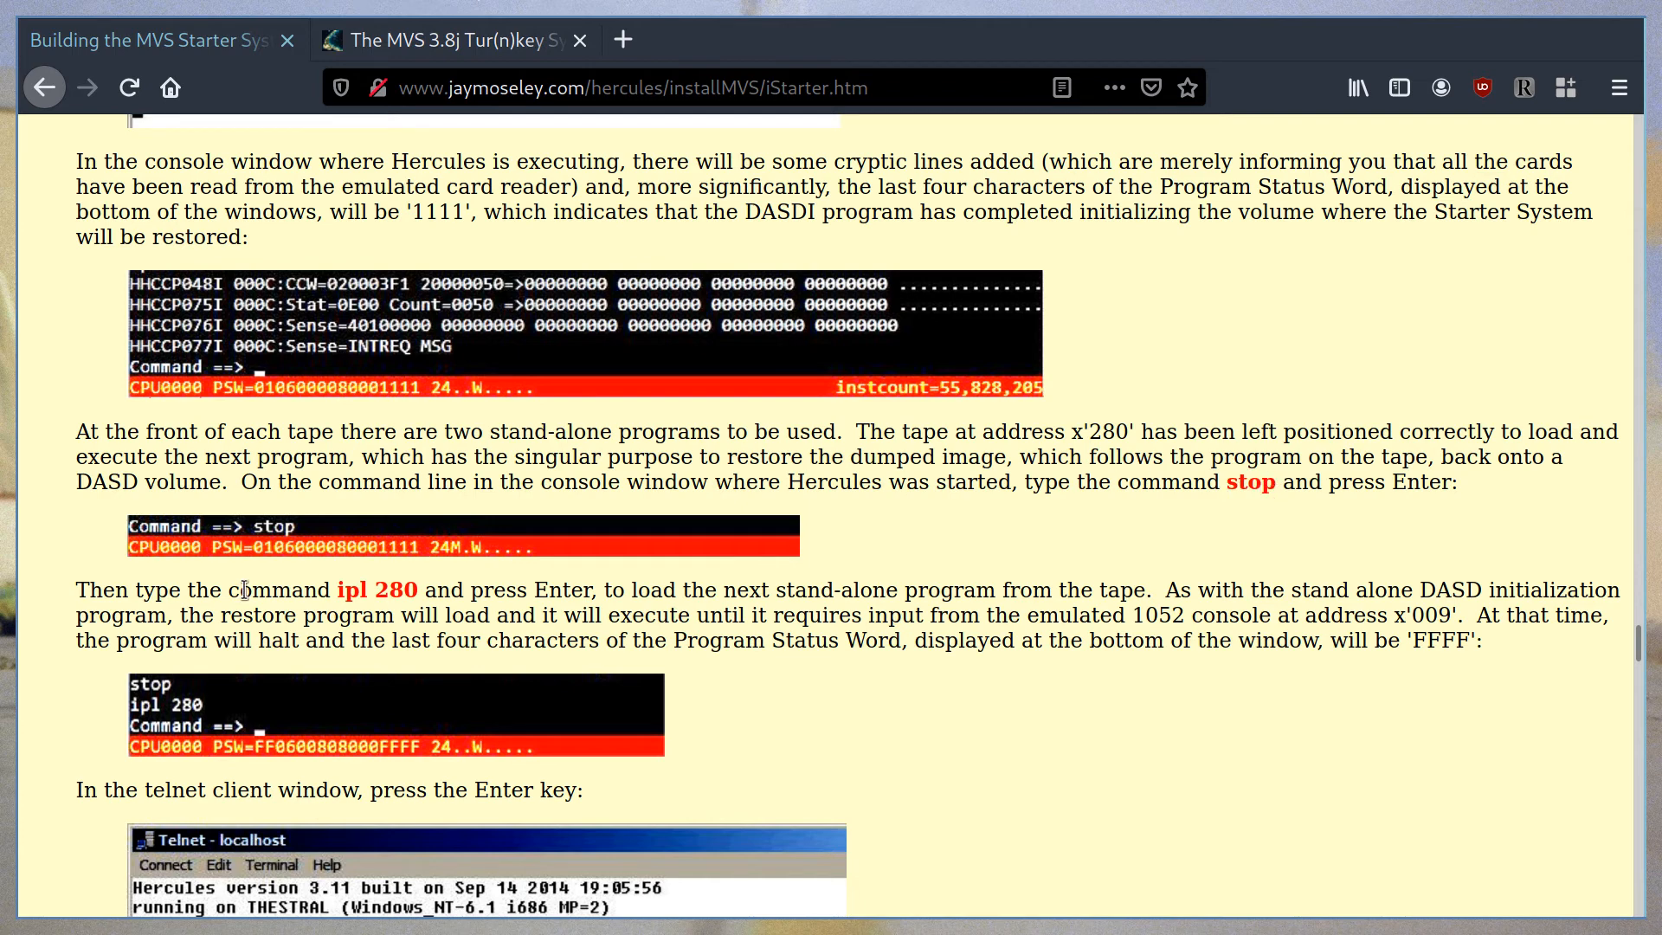
double_click(376, 590)
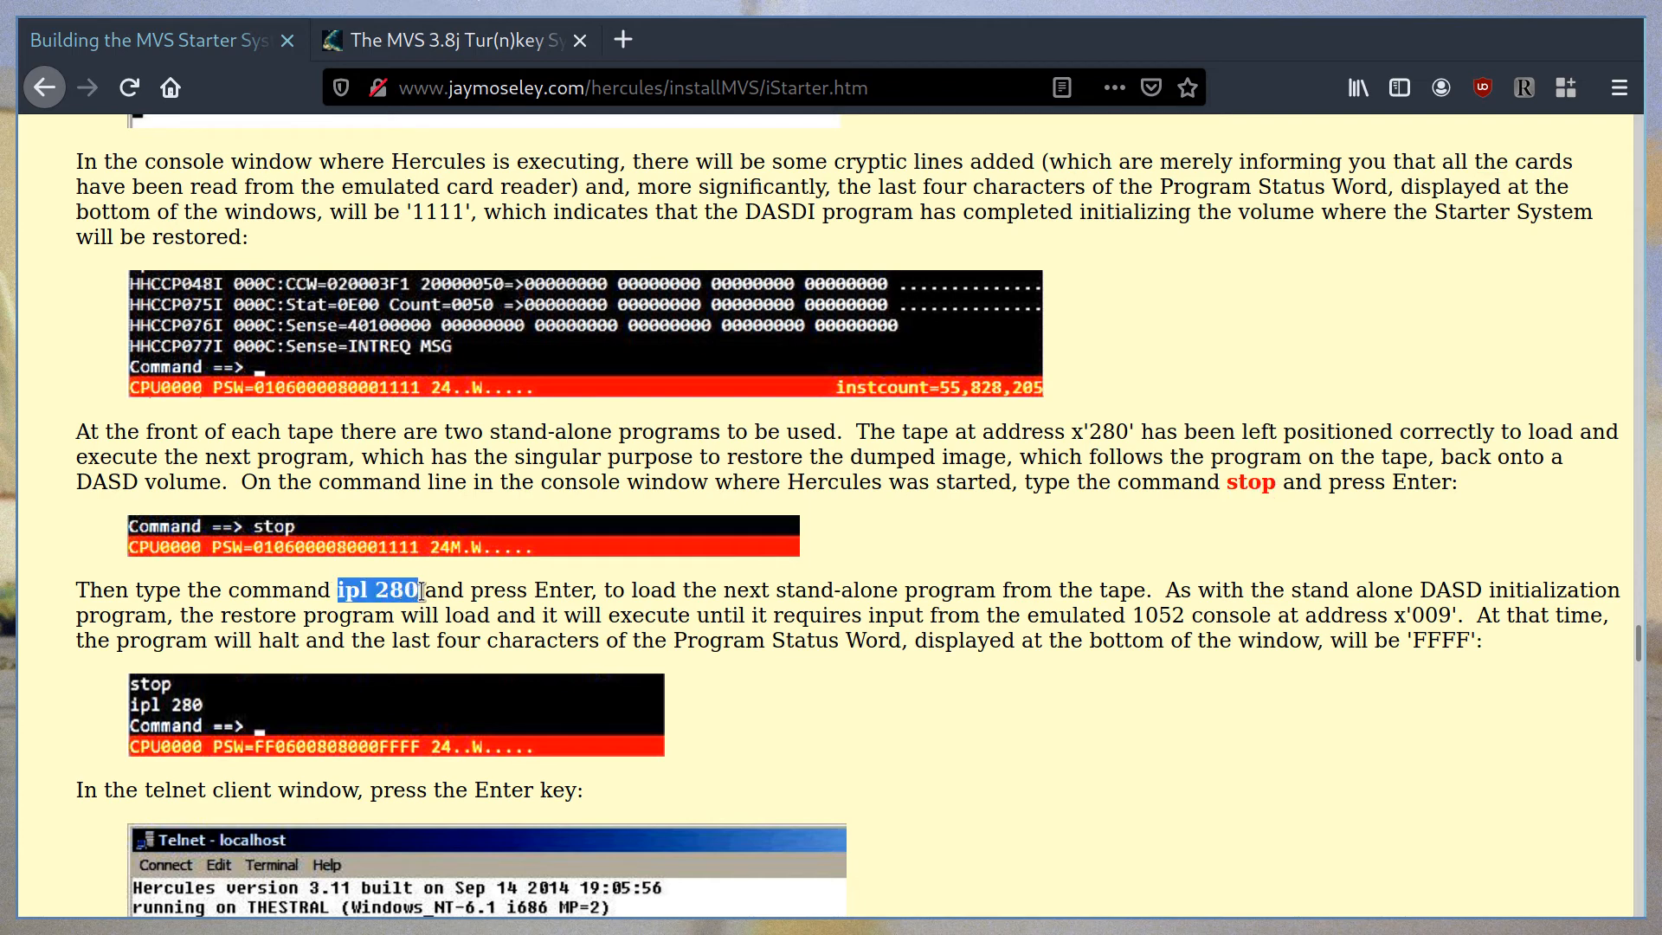
mouse_move(403, 590)
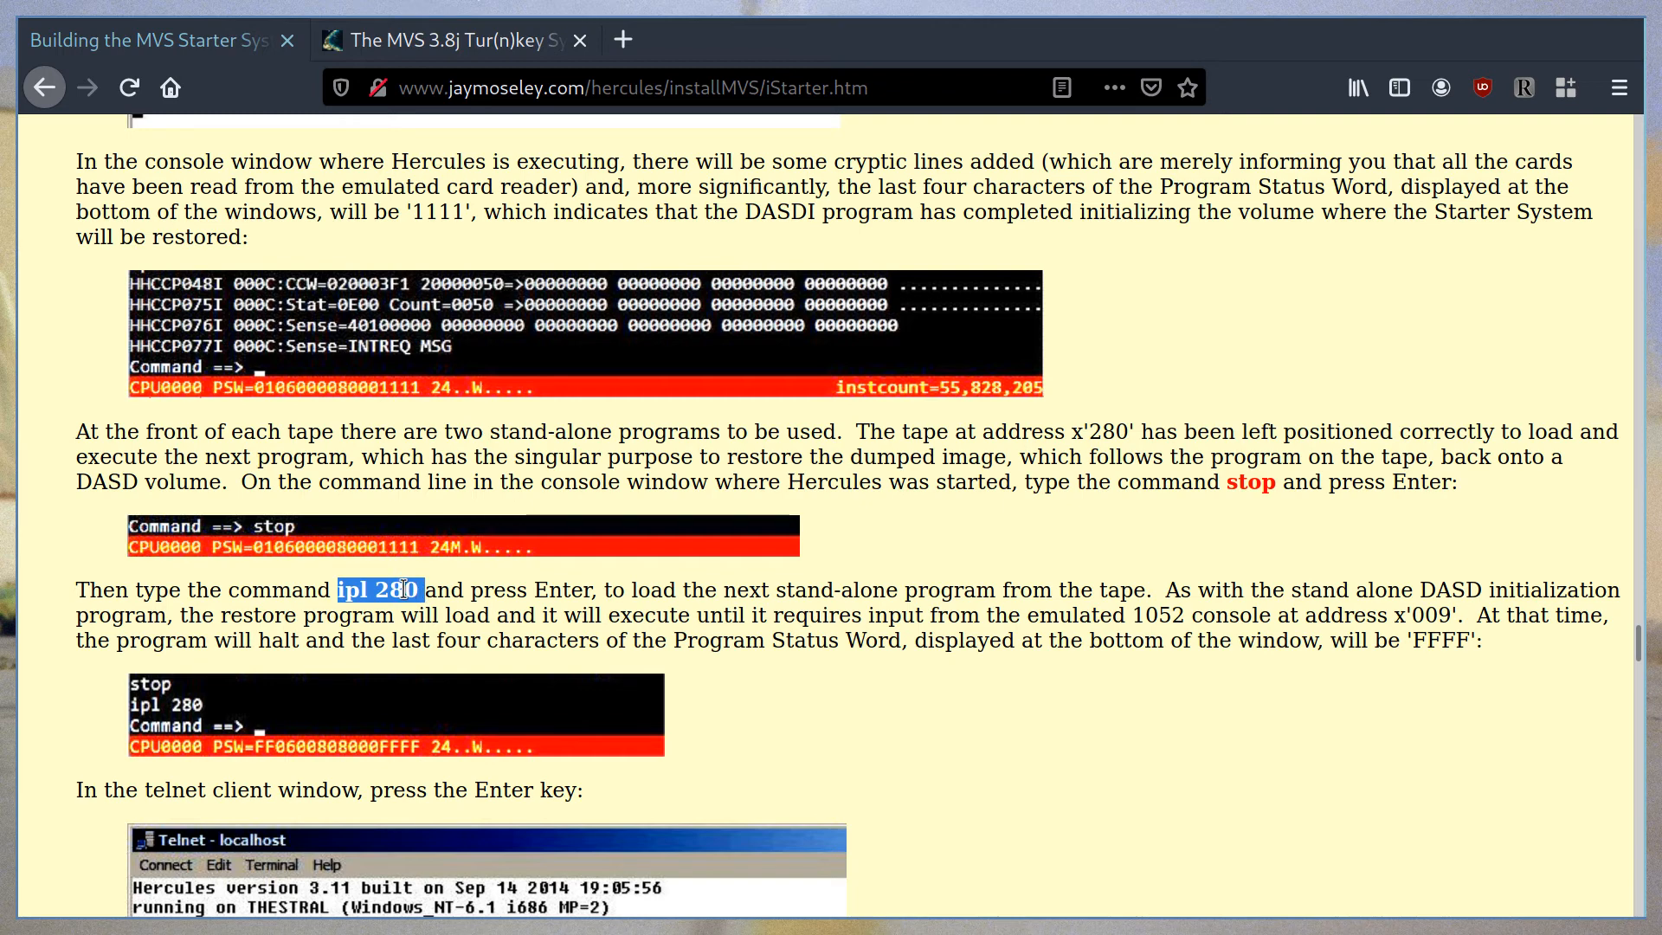
scroll("down", 3)
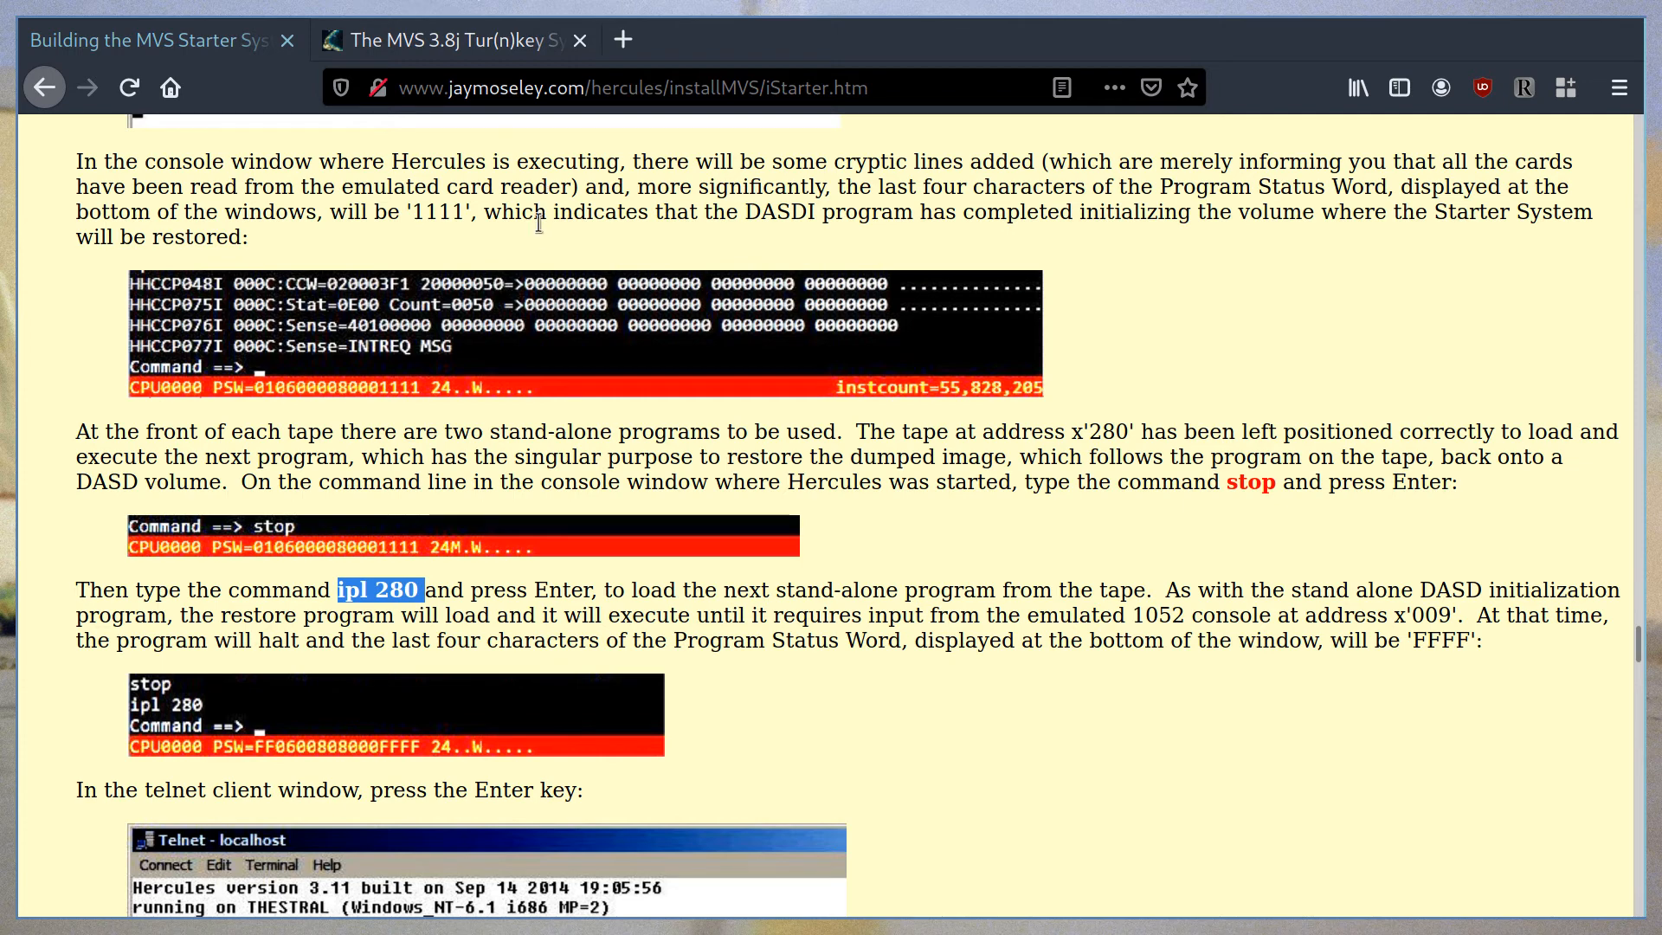
mouse_move(535, 264)
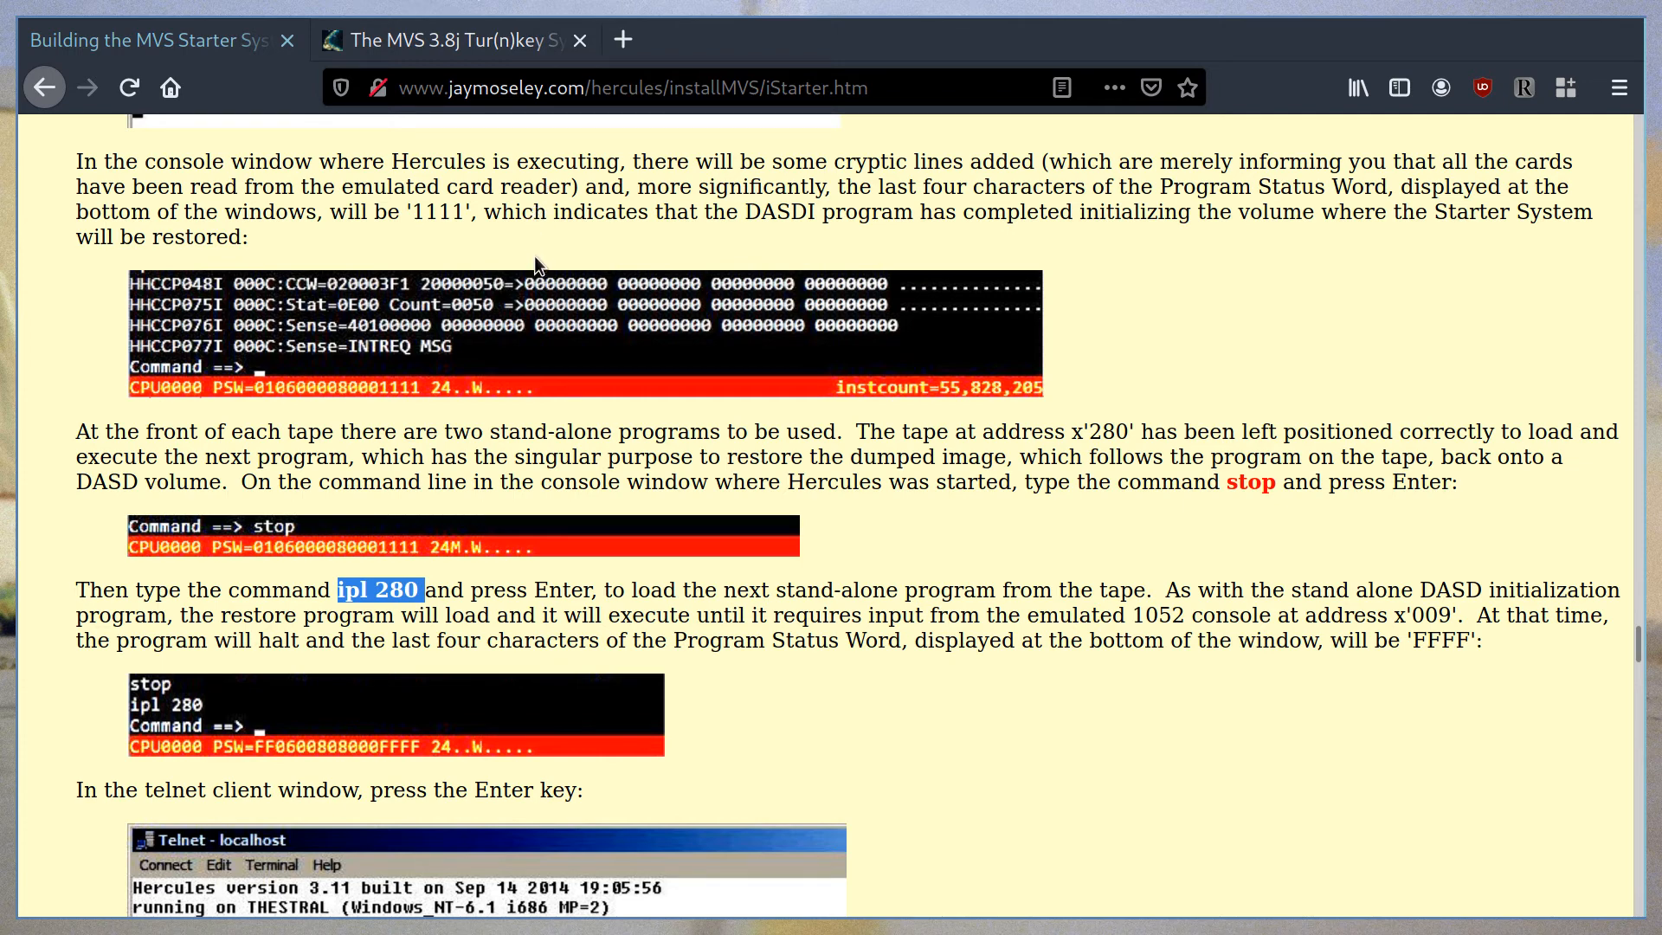
mouse_move(376, 592)
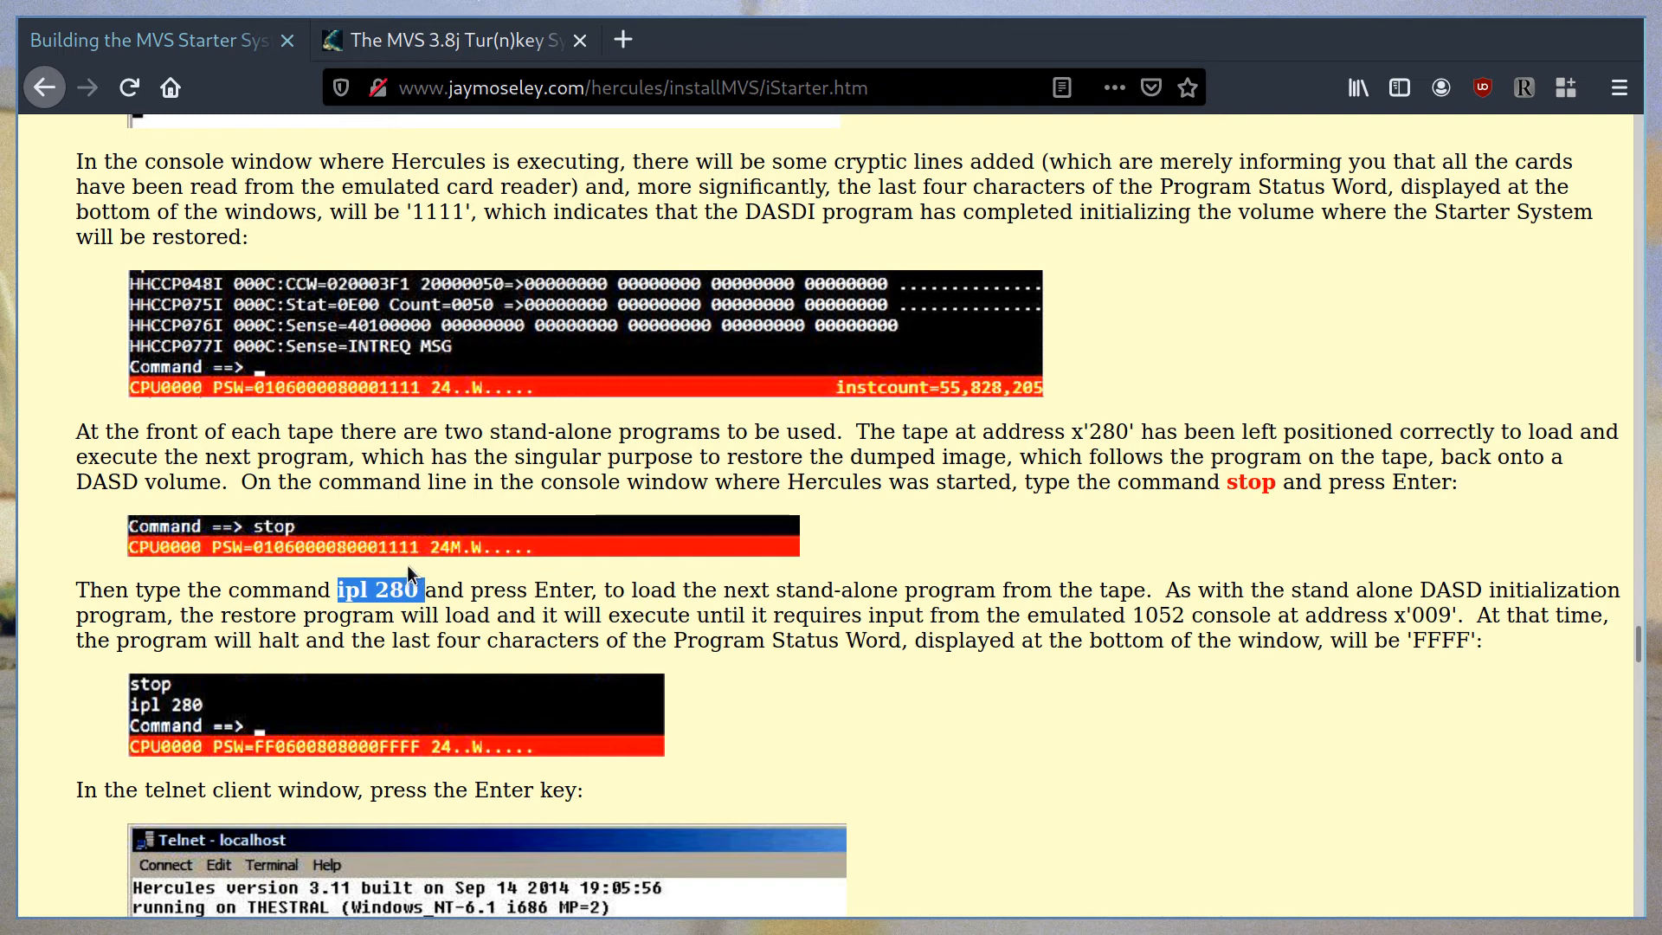
mouse_move(409, 327)
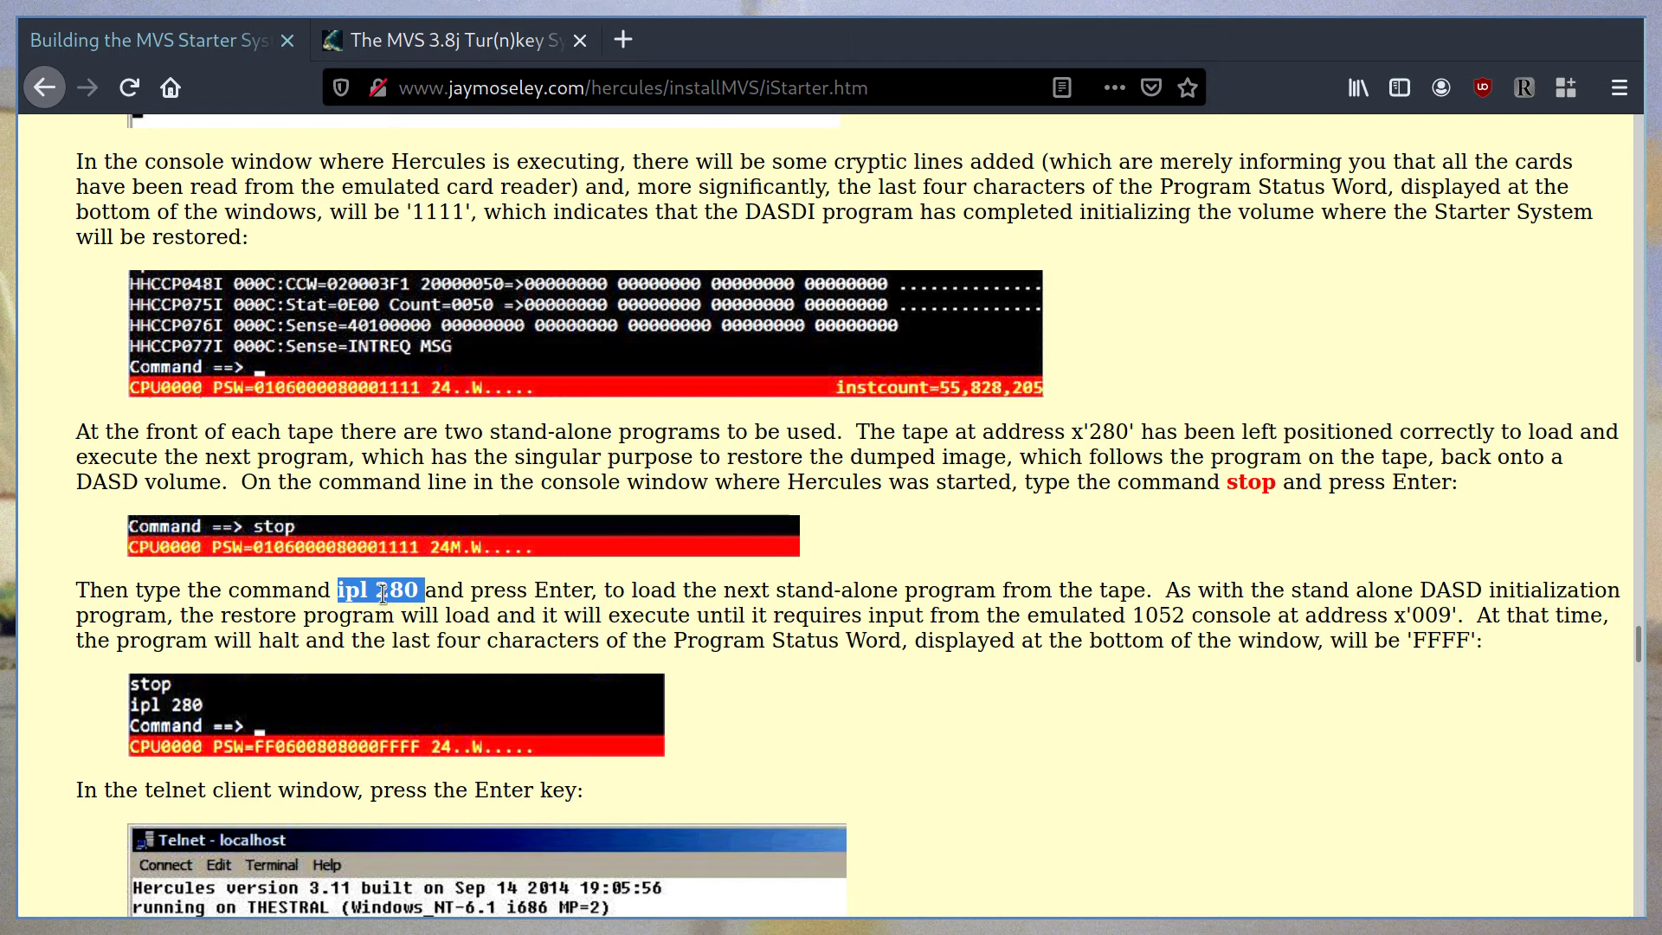
scroll("down", 3)
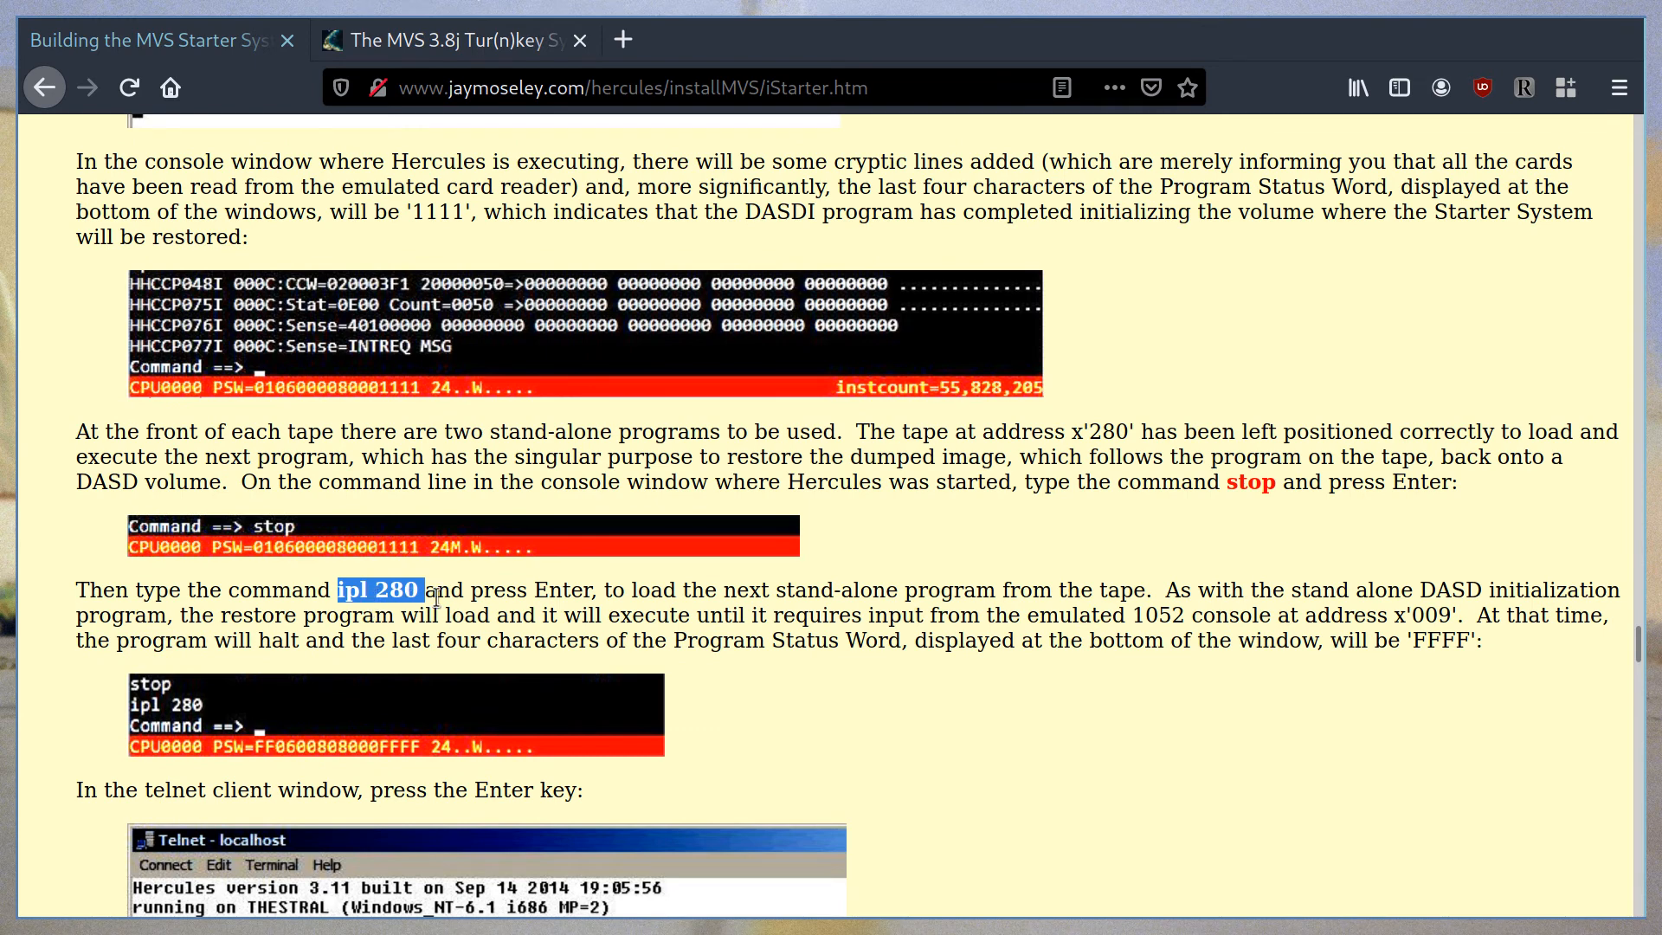
mouse_move(1161, 538)
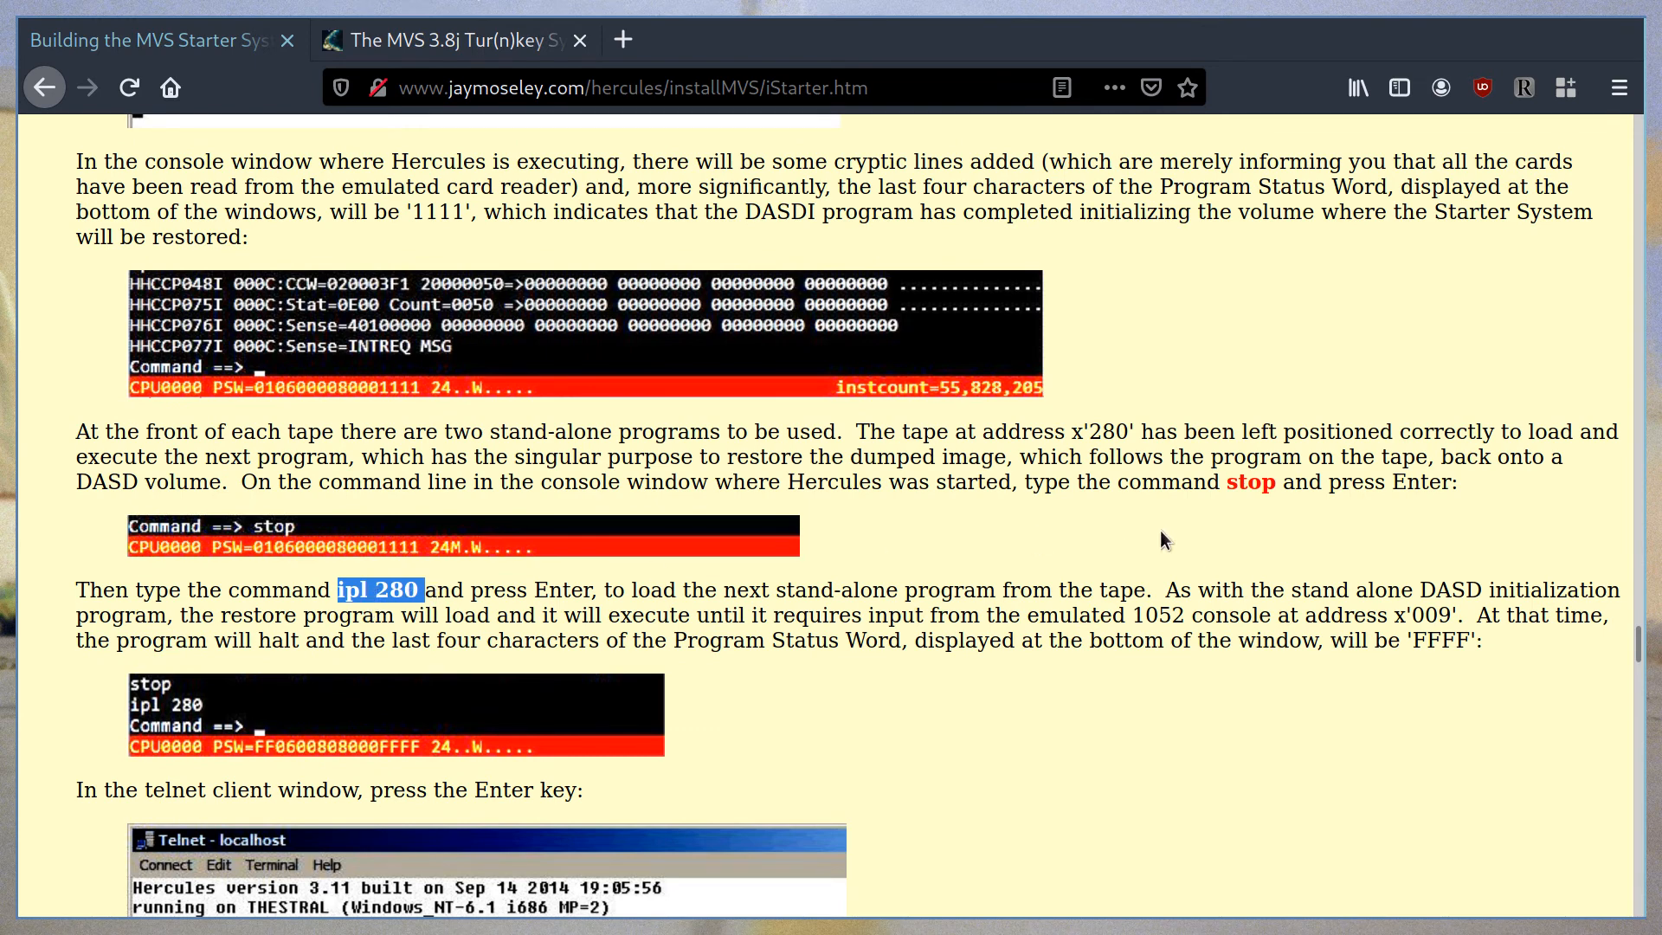
mouse_move(448, 577)
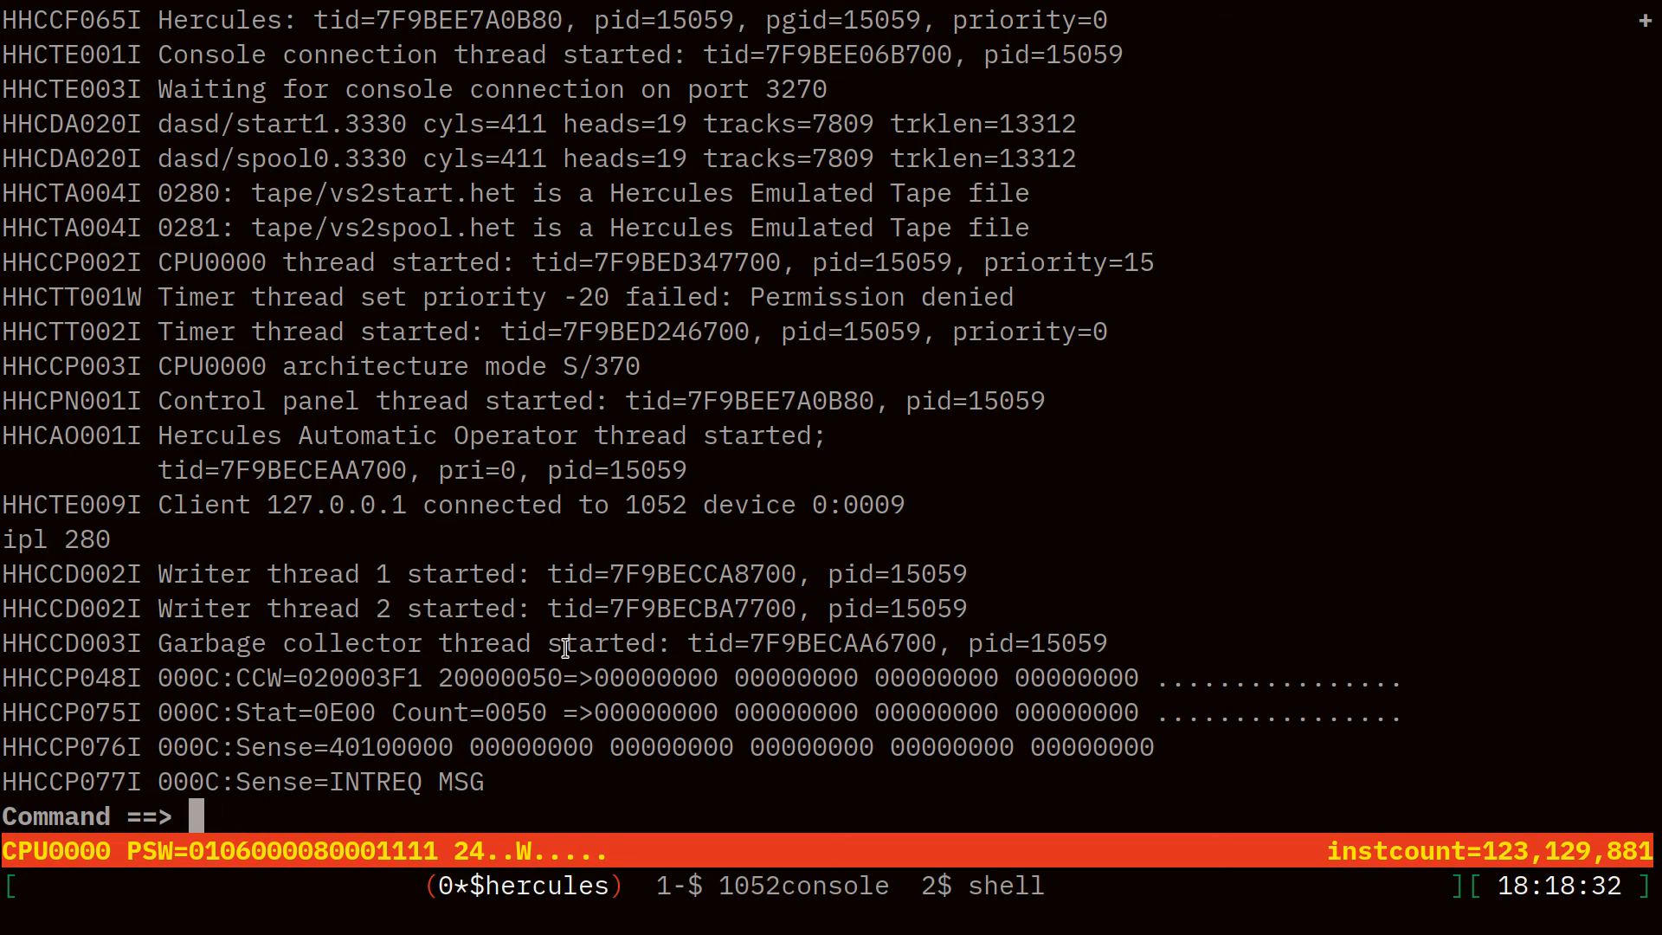
Enter the ipl command to load the restore program from tape 280.
type("ipl")
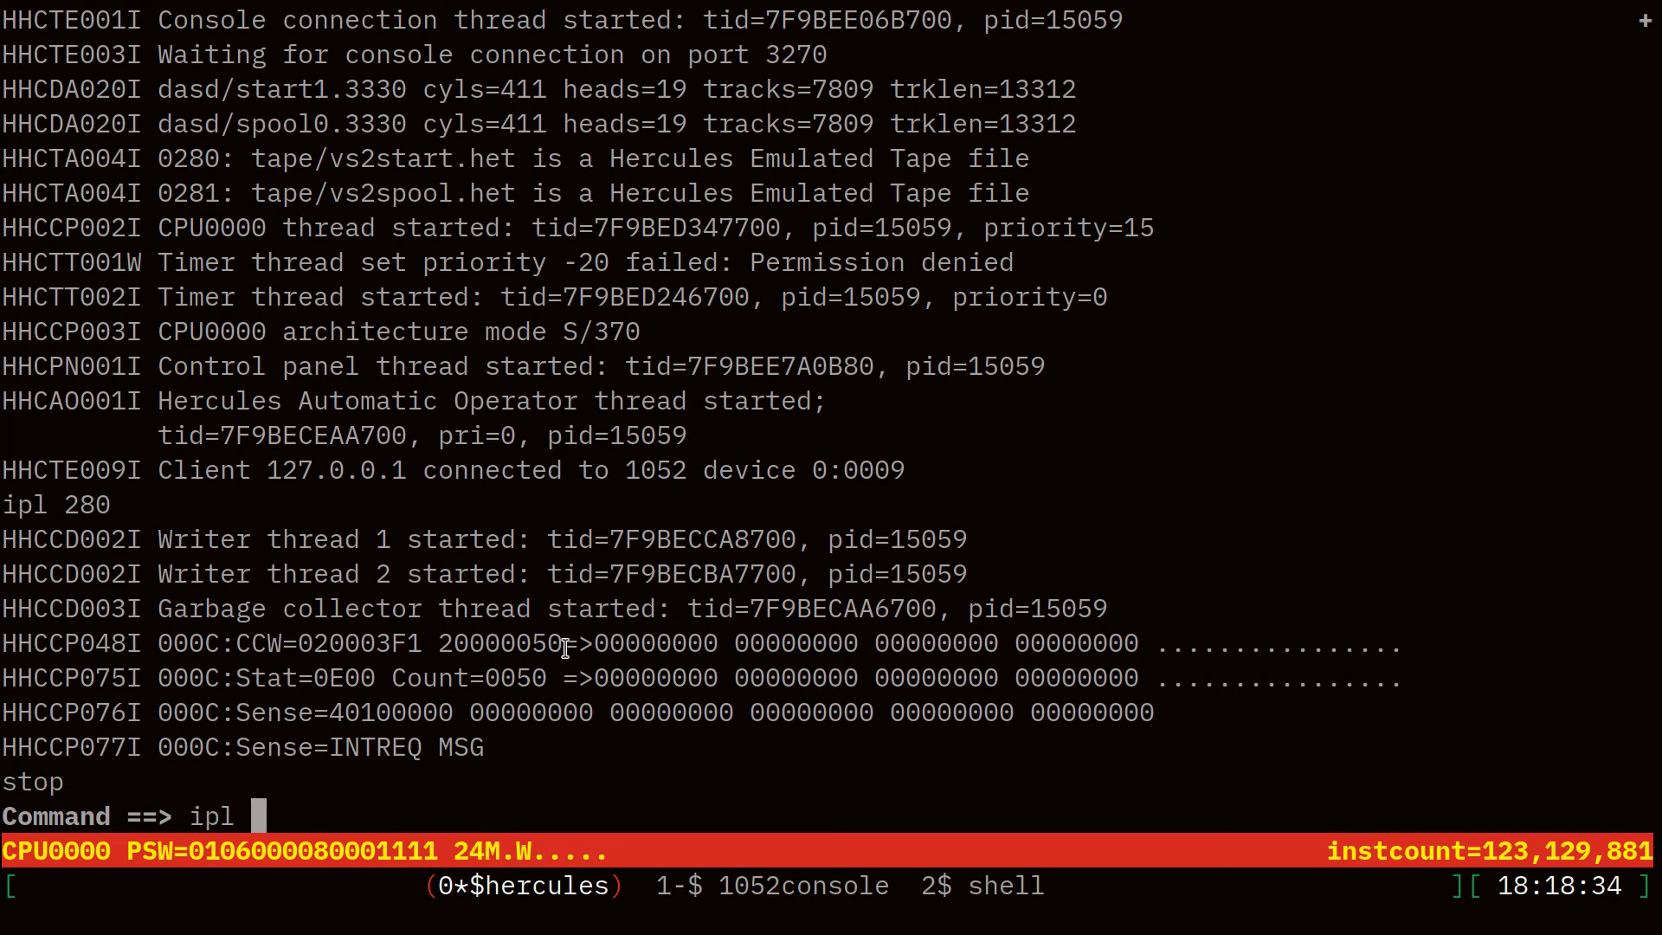
key("Return")
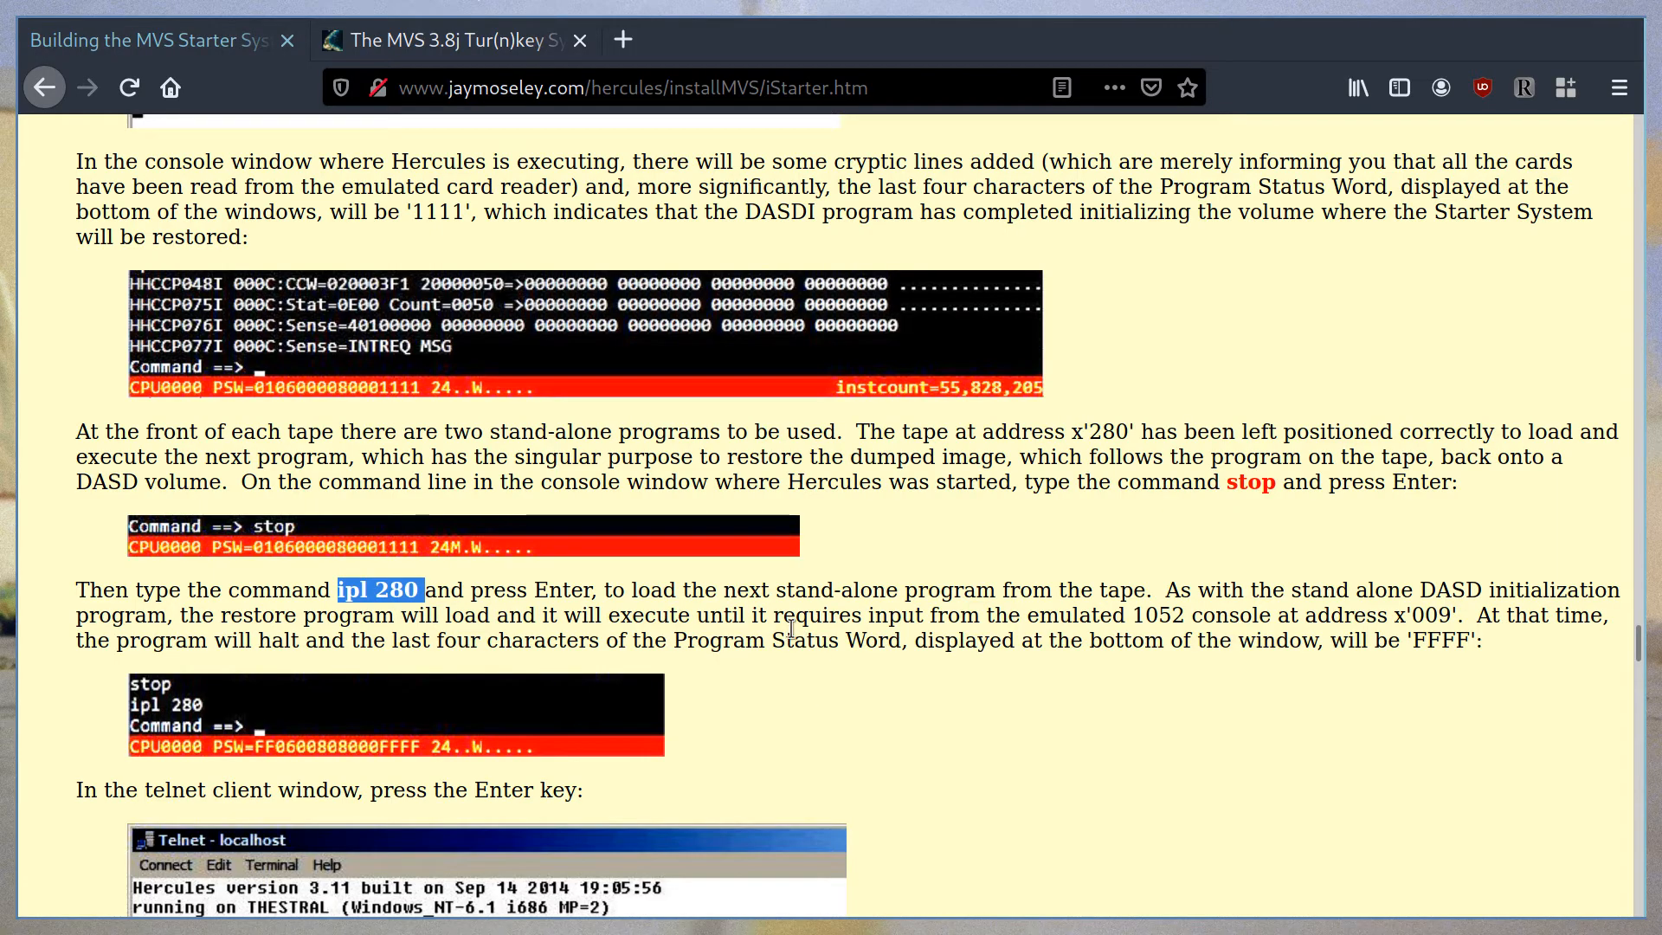
scroll("down", 3)
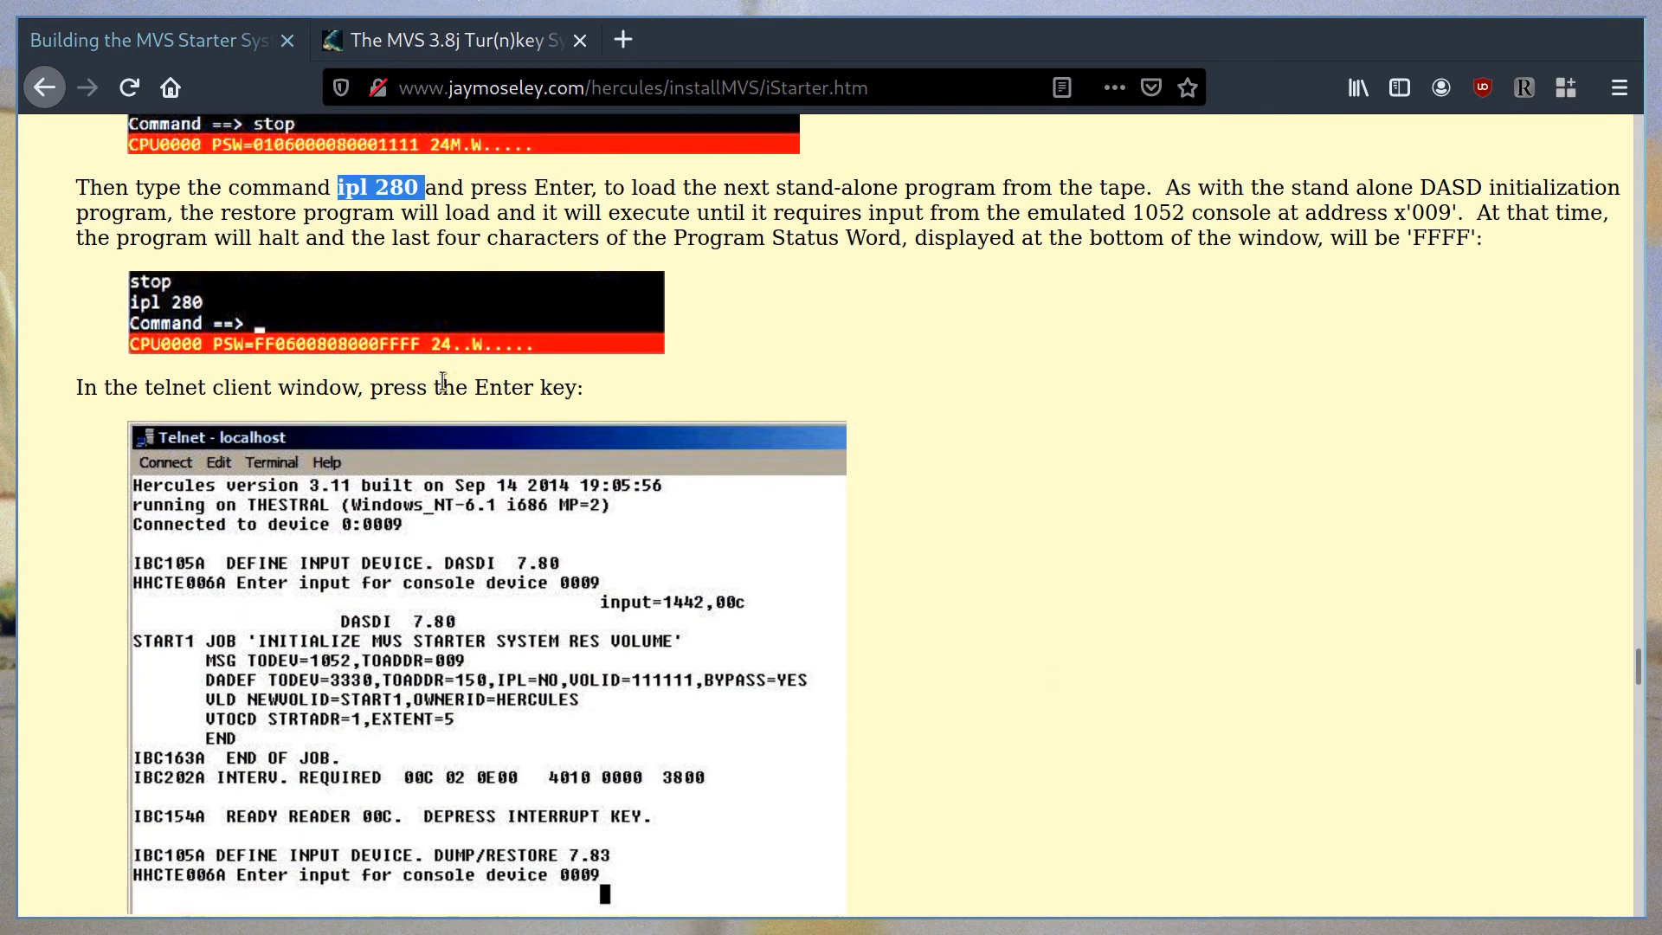
scroll("down", 3)
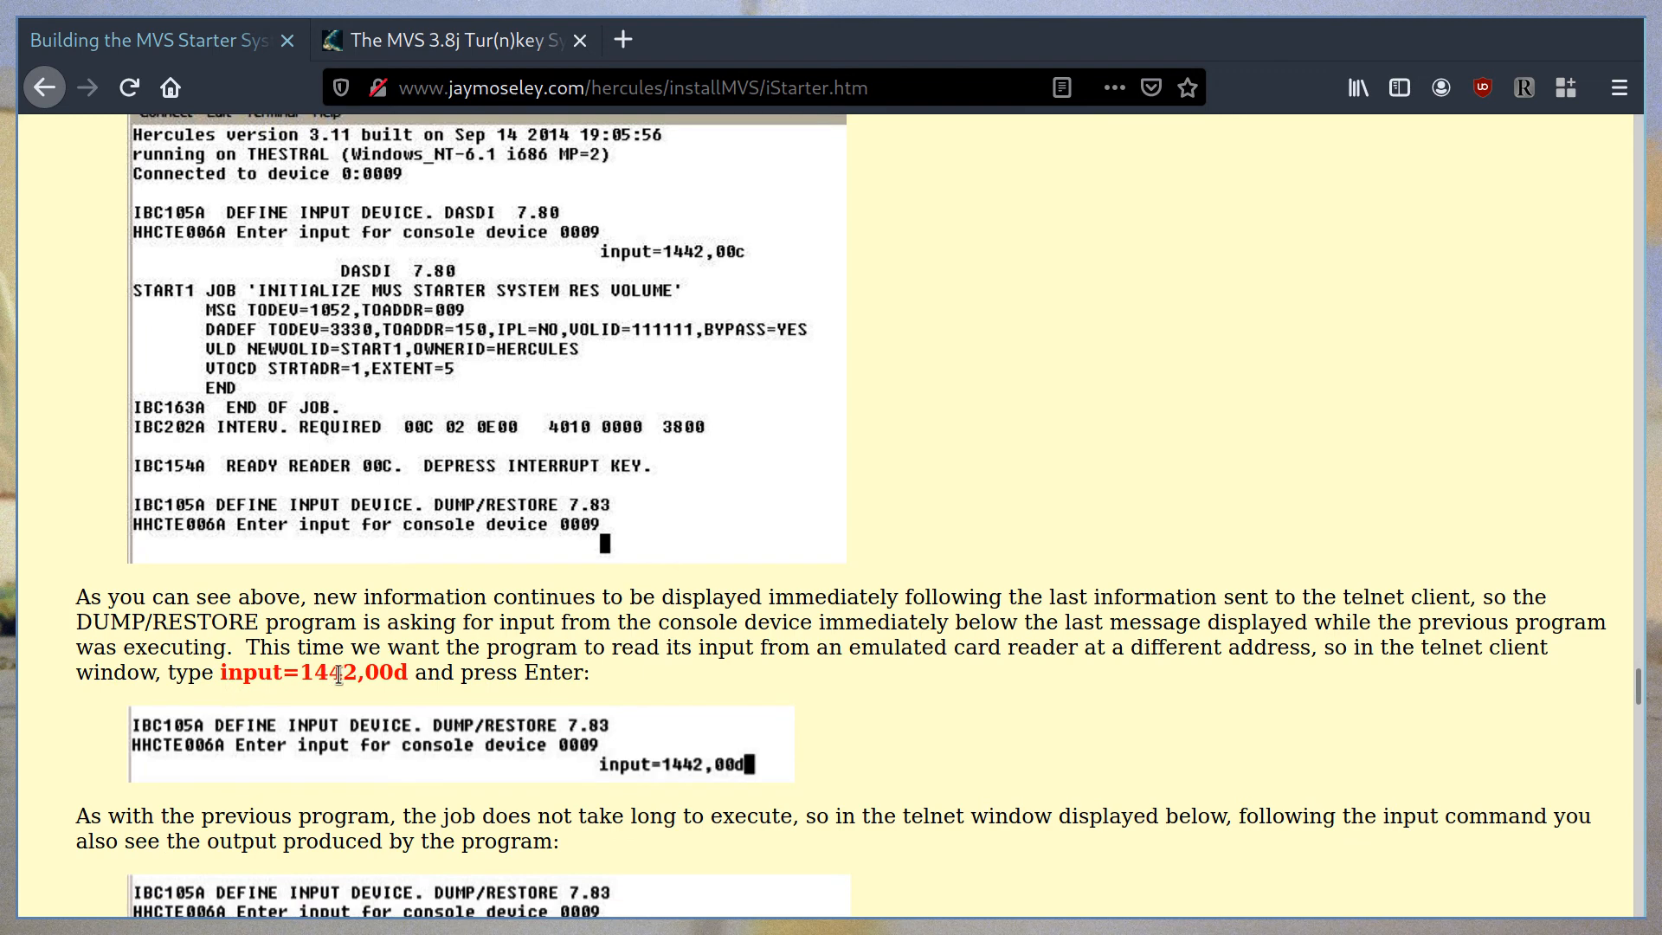
double_click(389, 672)
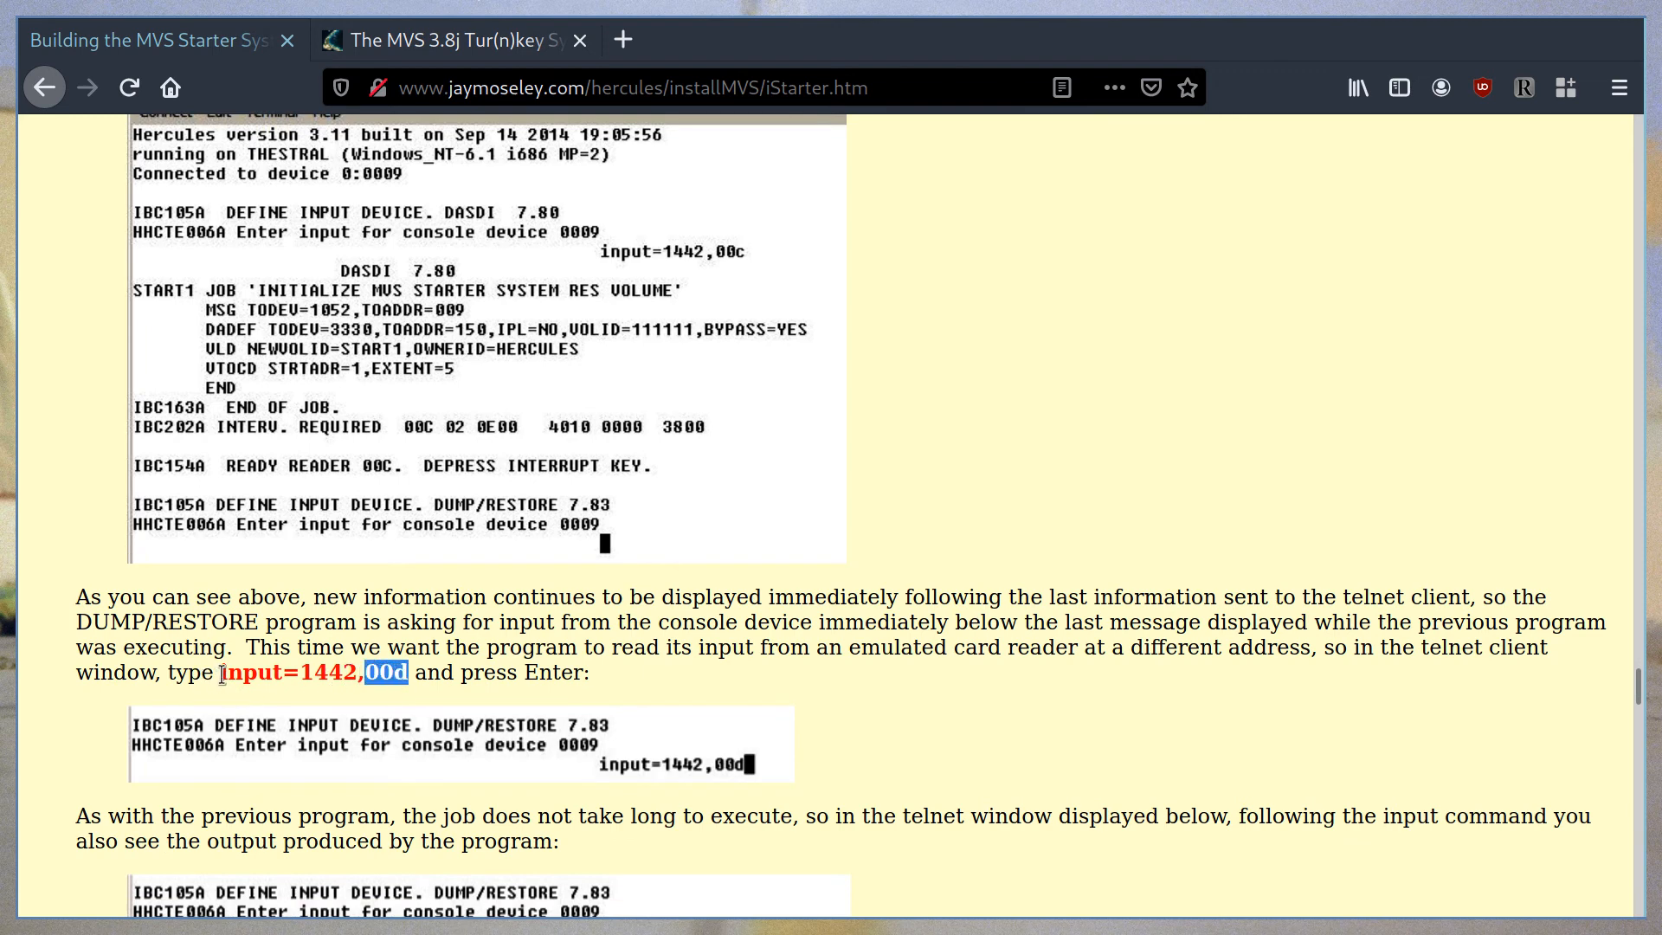
left_click_drag(222, 671, 408, 671)
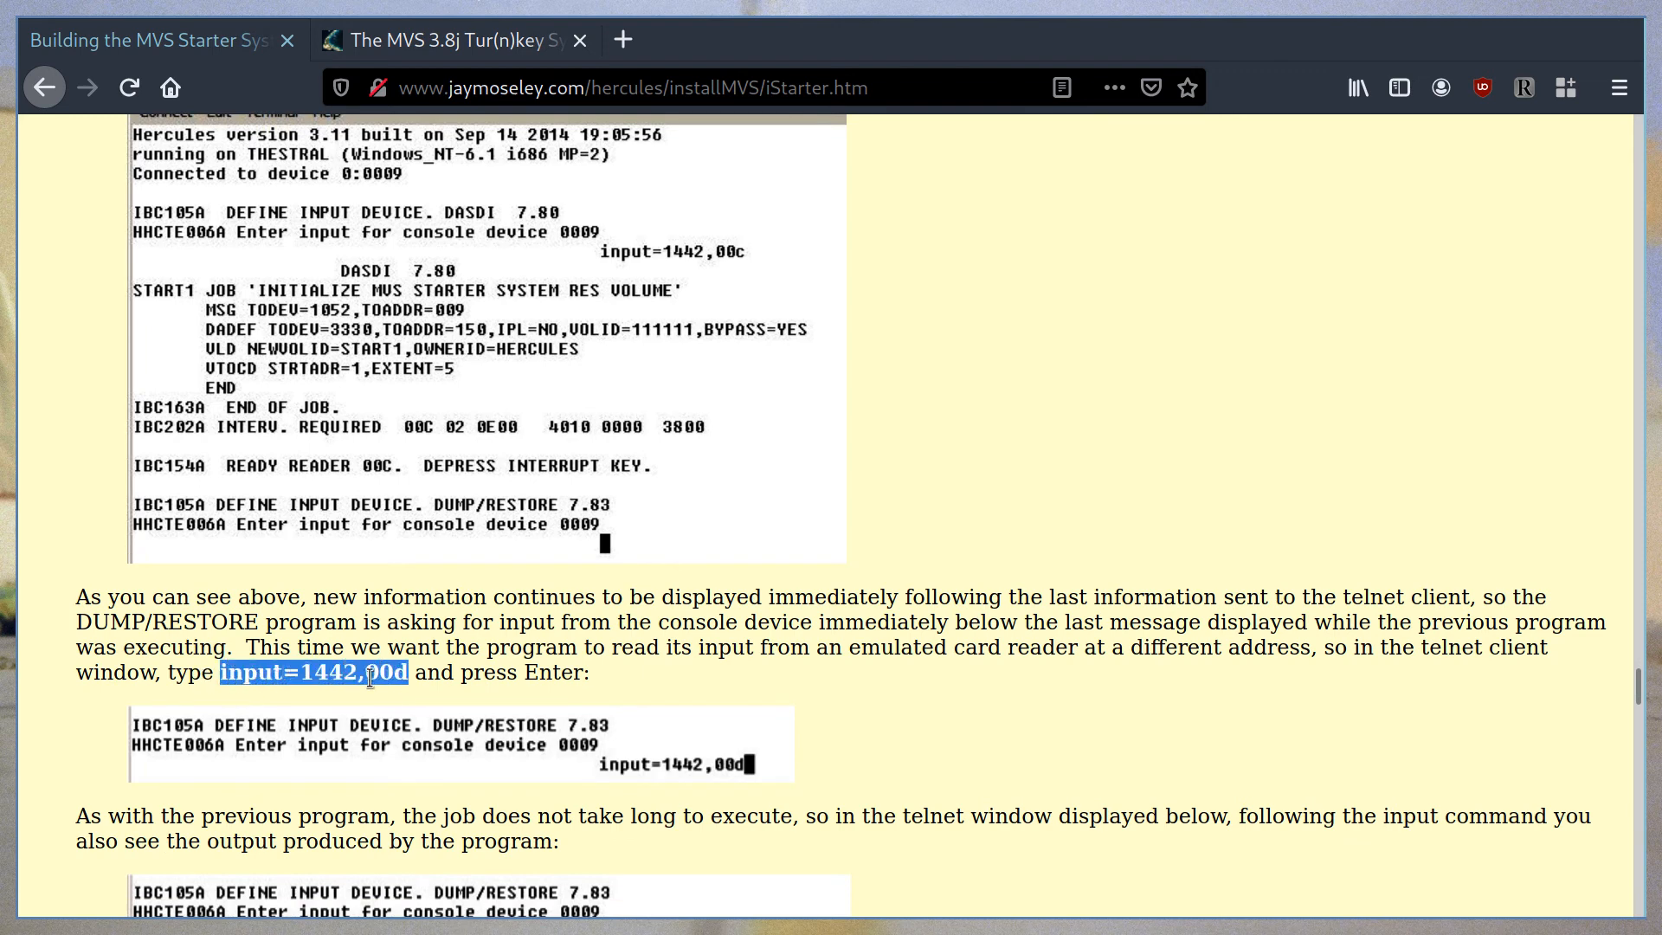
mouse_move(456, 654)
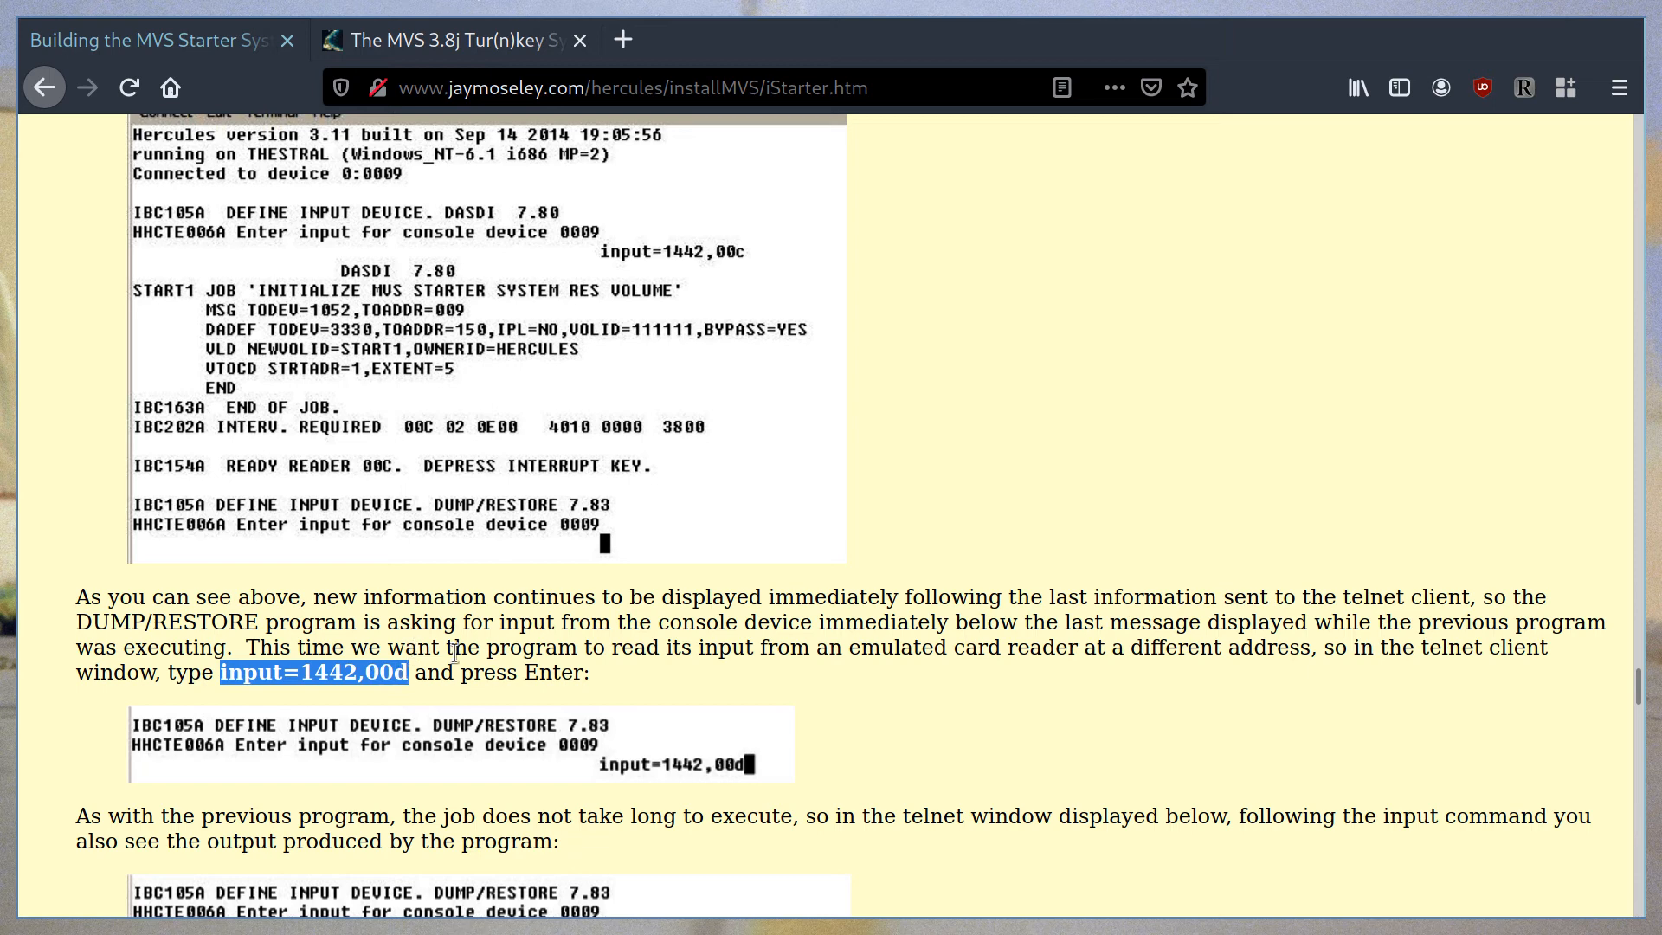
scroll("down", 3)
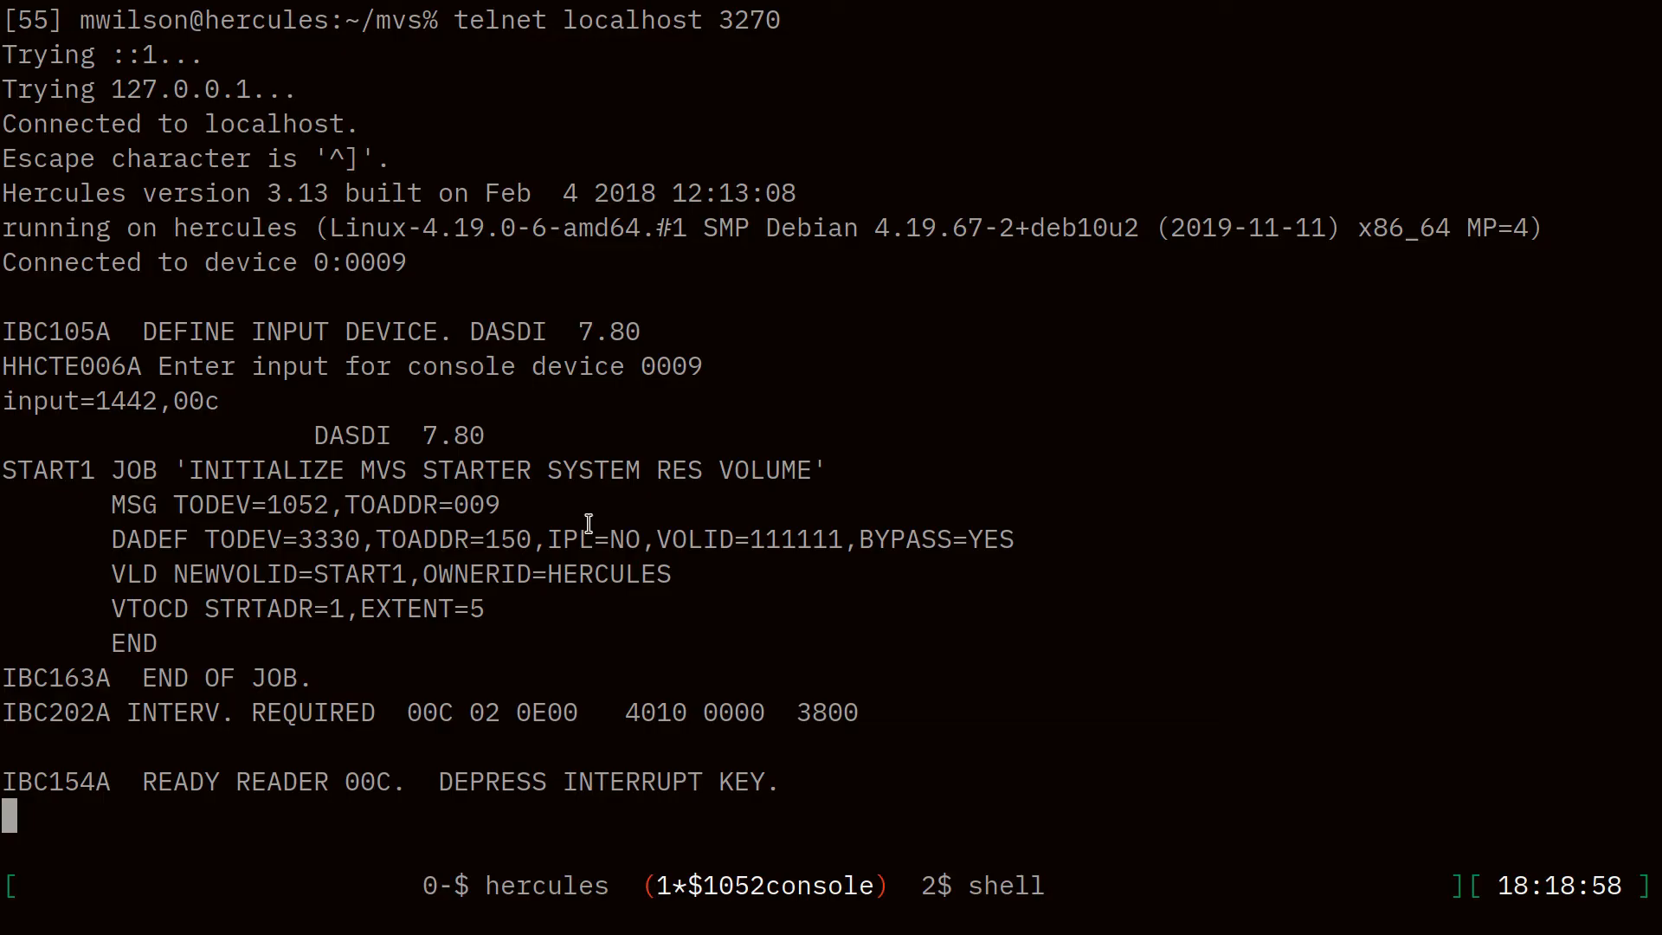
Enter 'input=1442,00d' so the RESTORE START1 job runs to END OF JOB.
type("input=1442,00d")
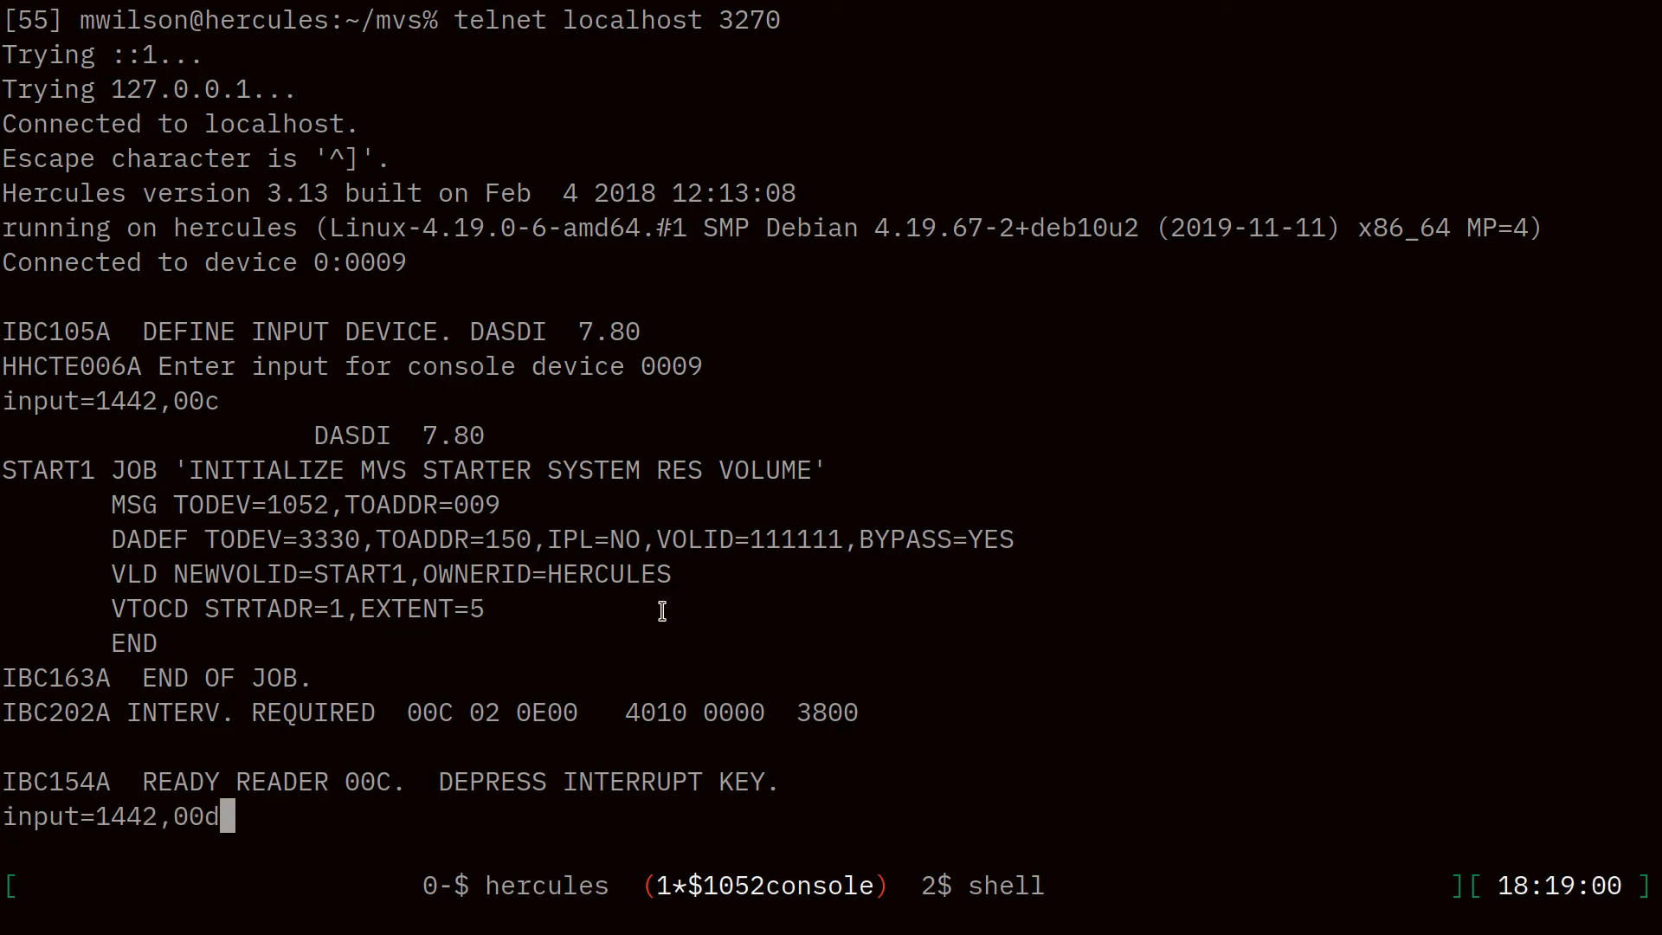
key("Return")
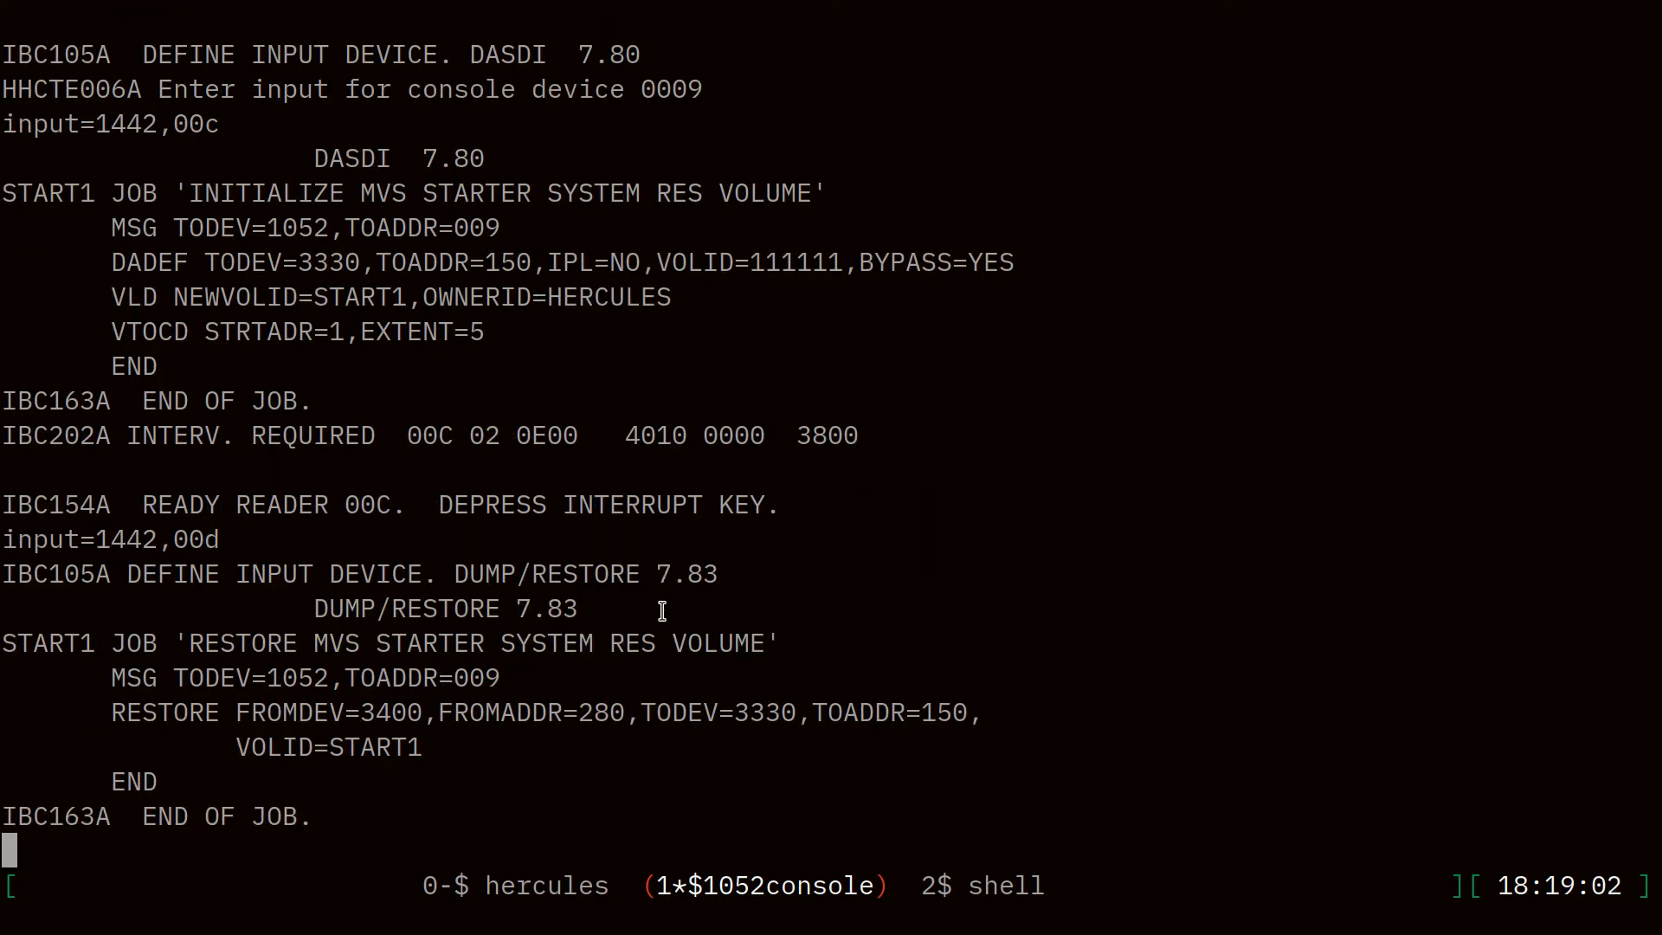
mouse_move(311, 598)
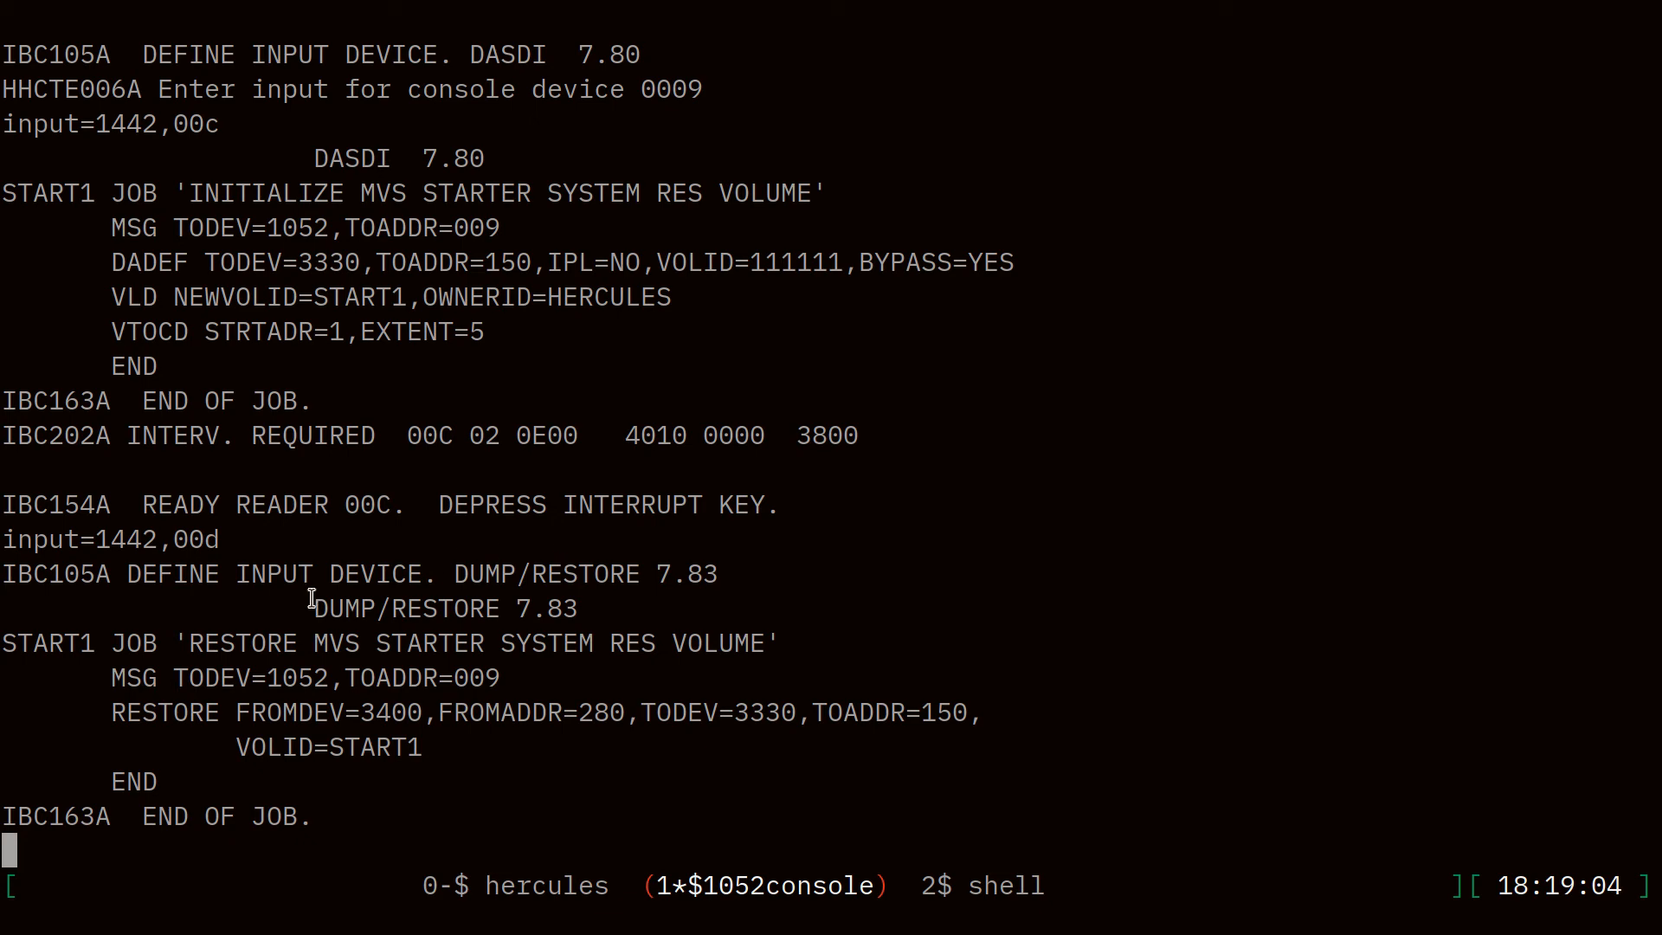
mouse_move(195, 735)
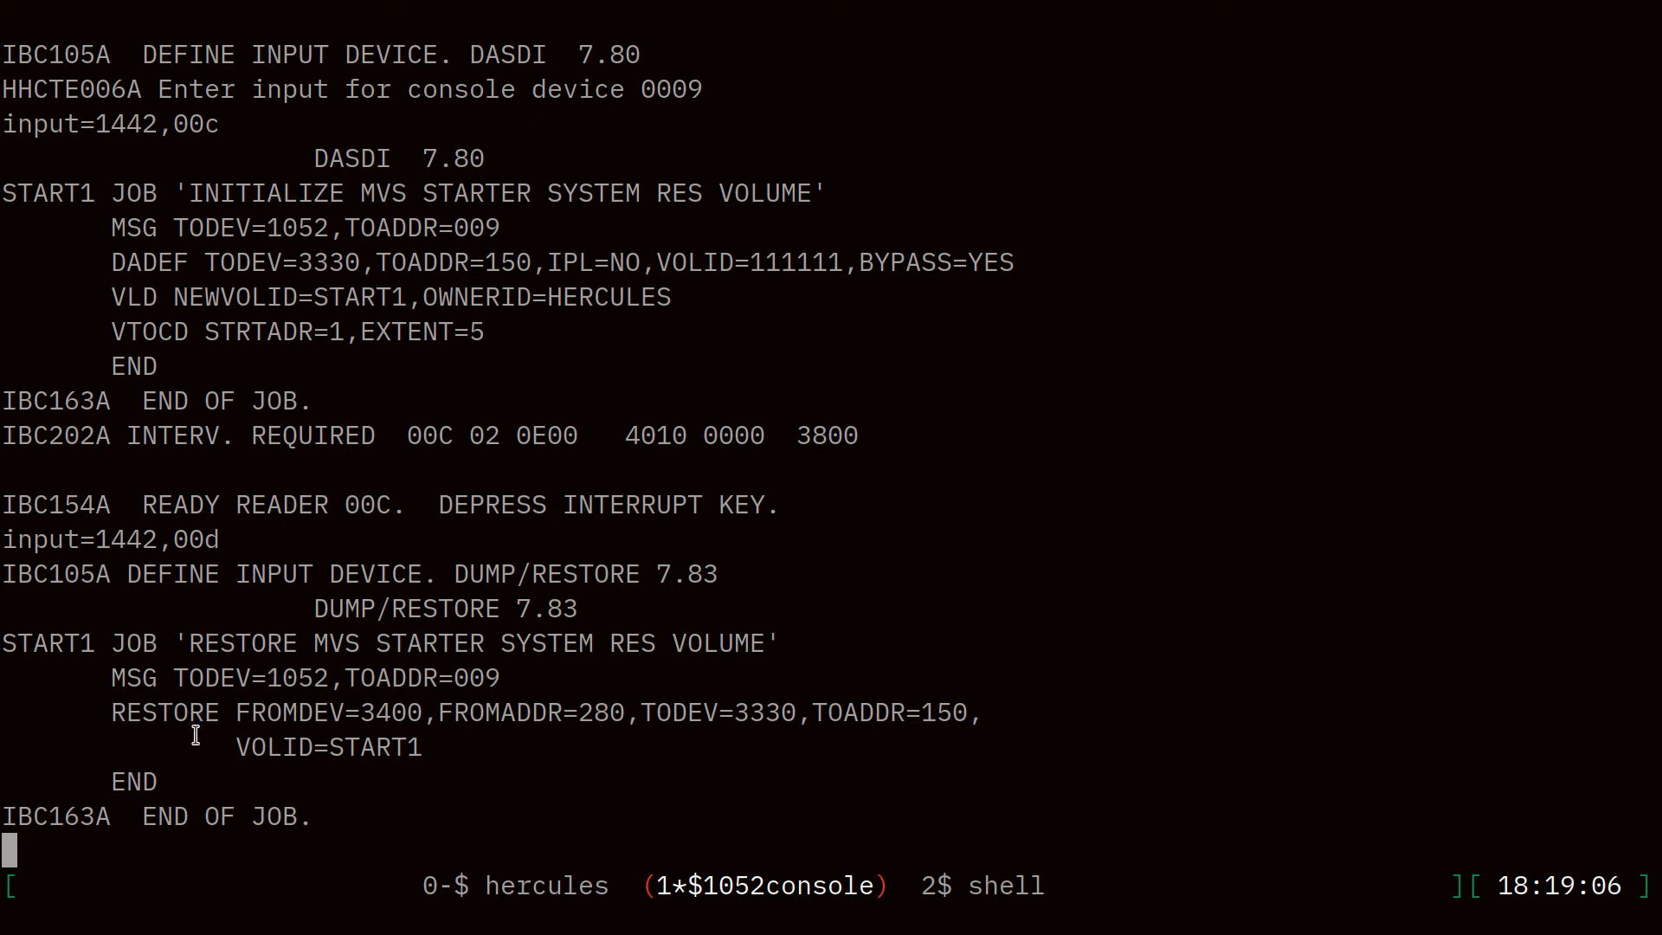
mouse_move(400, 793)
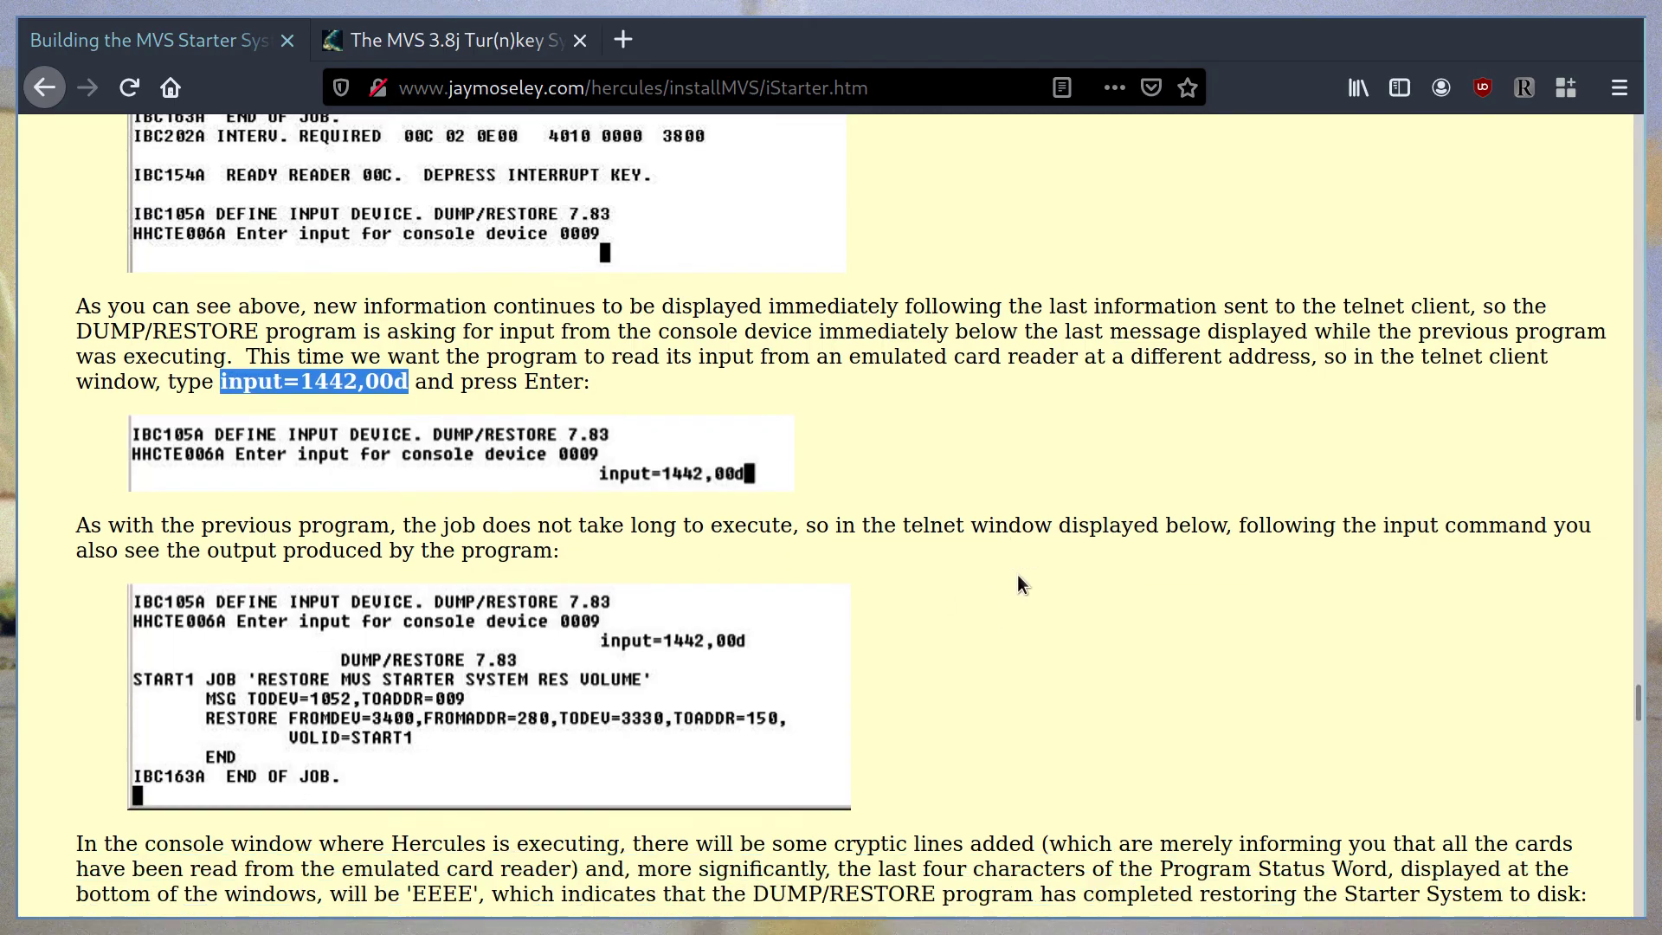
Scroll to the guide's SPOOL0 section and select the 'ipl 281' command.
scroll("down", 3)
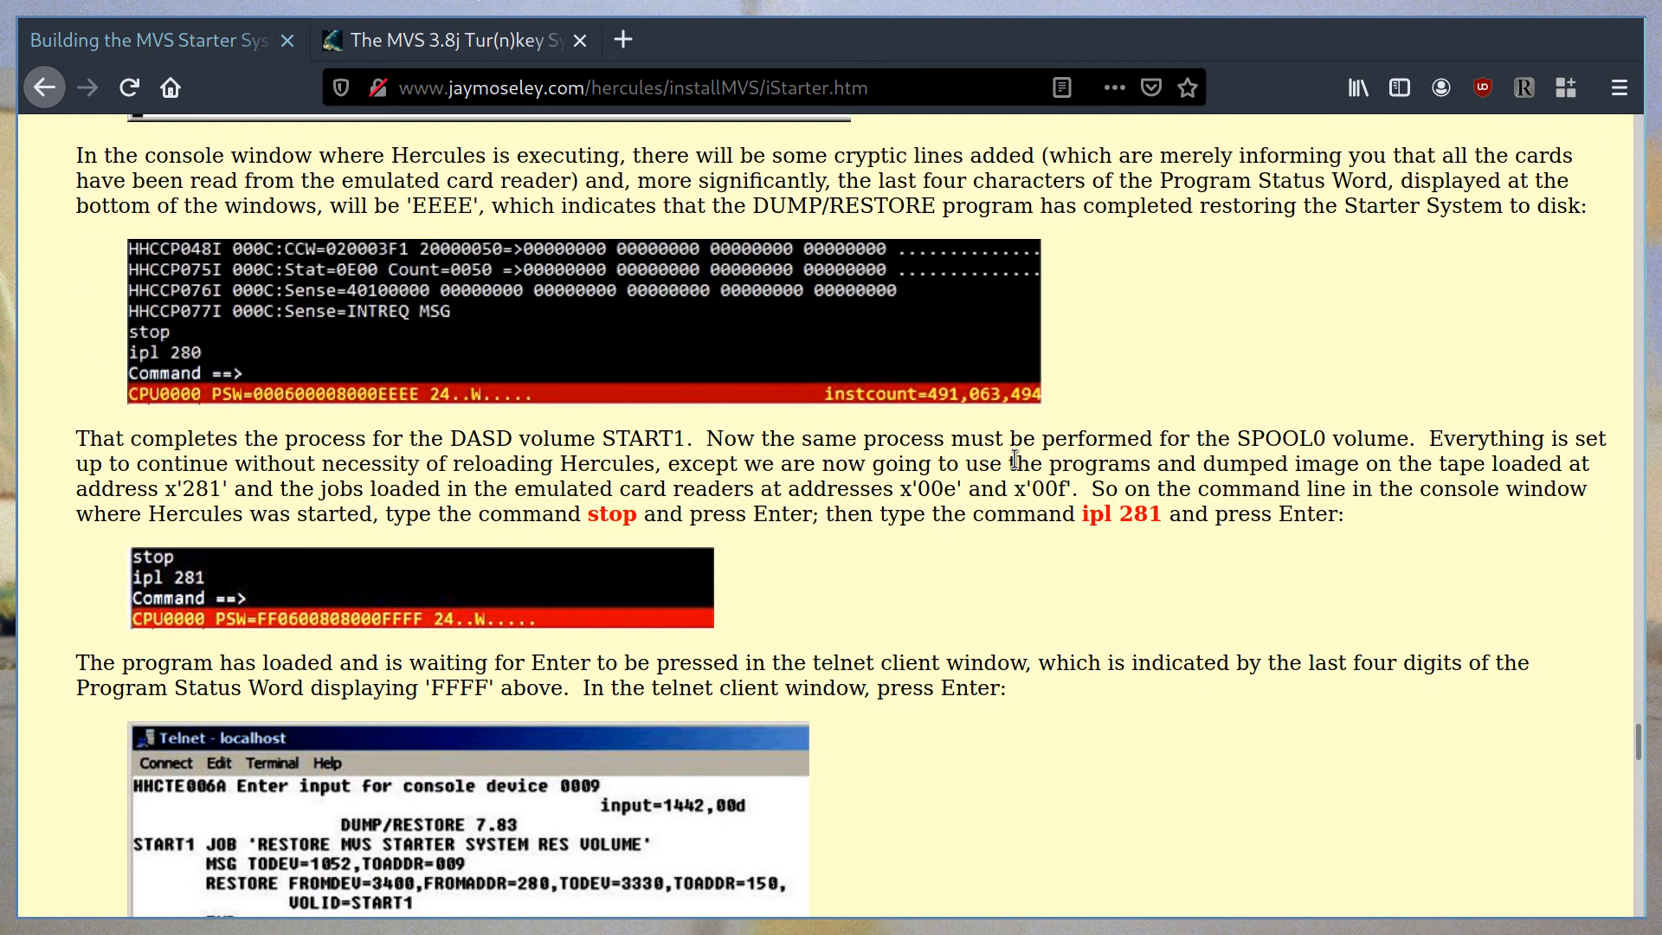
double_click(605, 514)
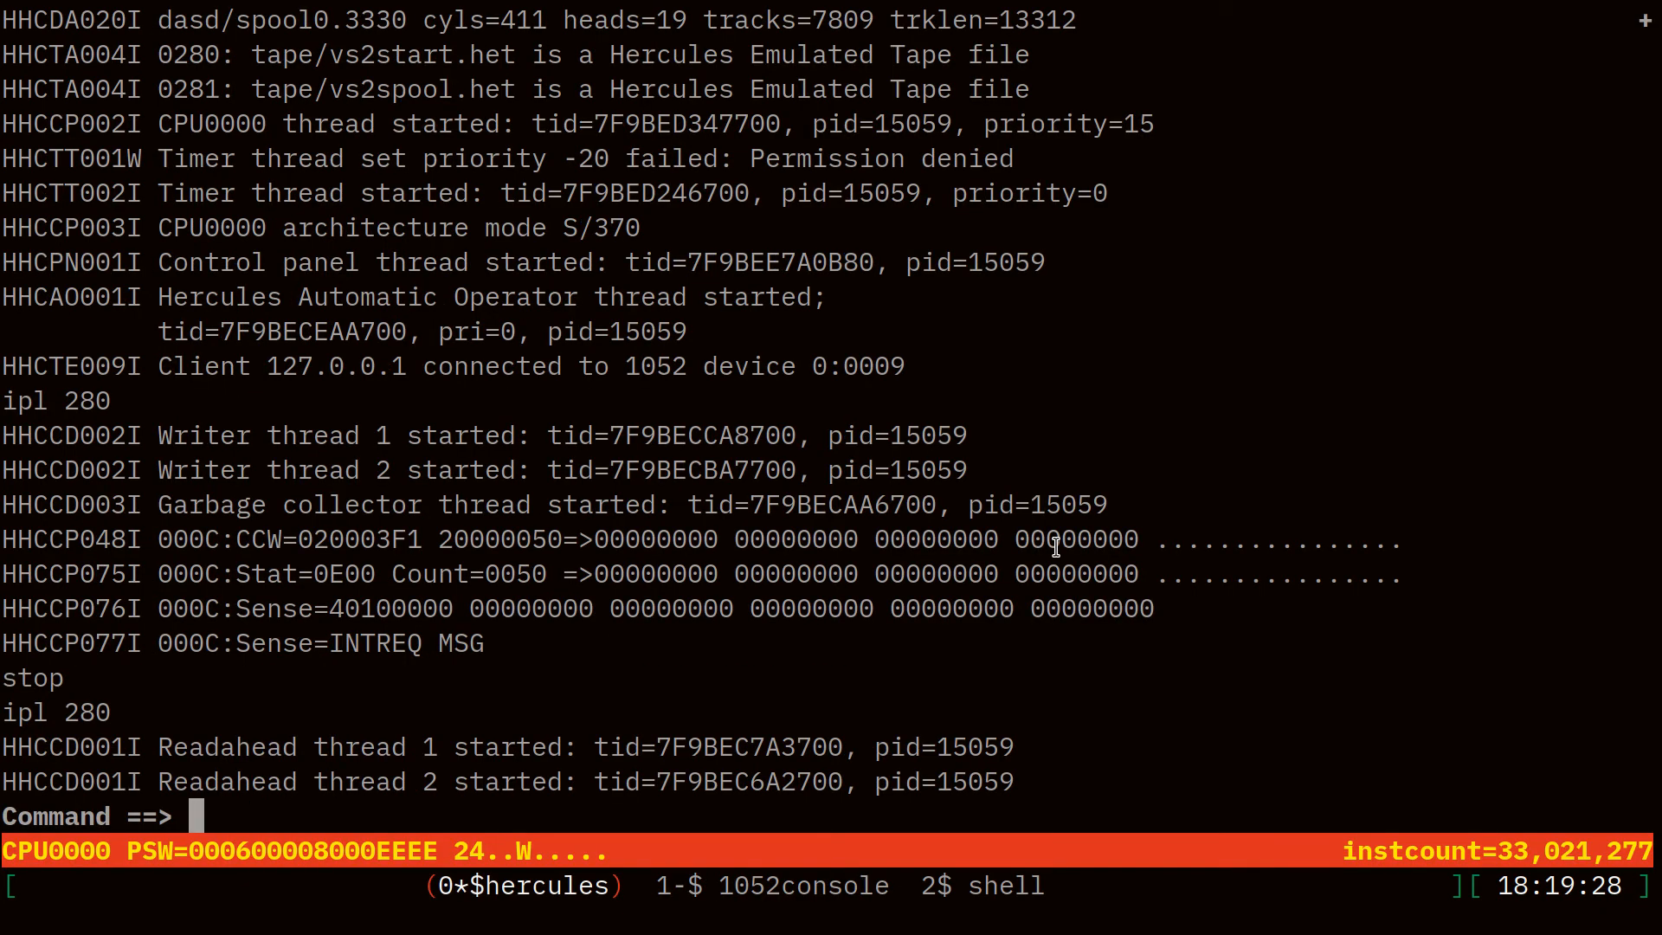
Type ipl in the Hercules console to start re-loading from tape 281.
type("ipl")
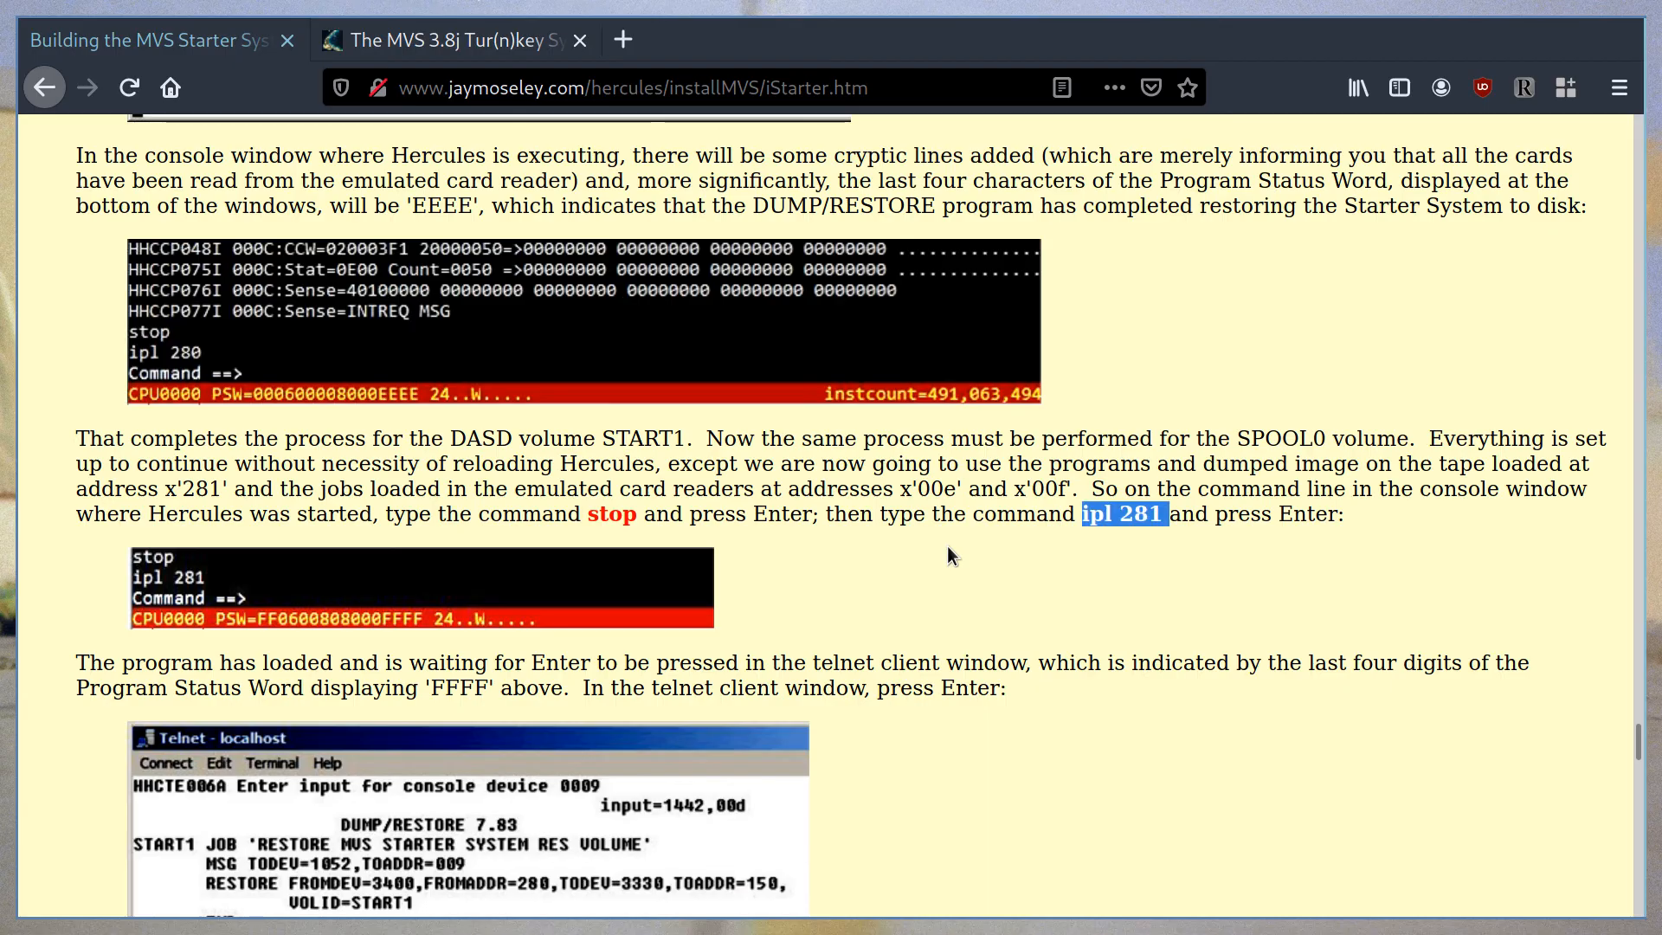
Scroll the guide to the SPOOL0 initialization step and highlight 'input=1442,00e'.
scroll("down", 3)
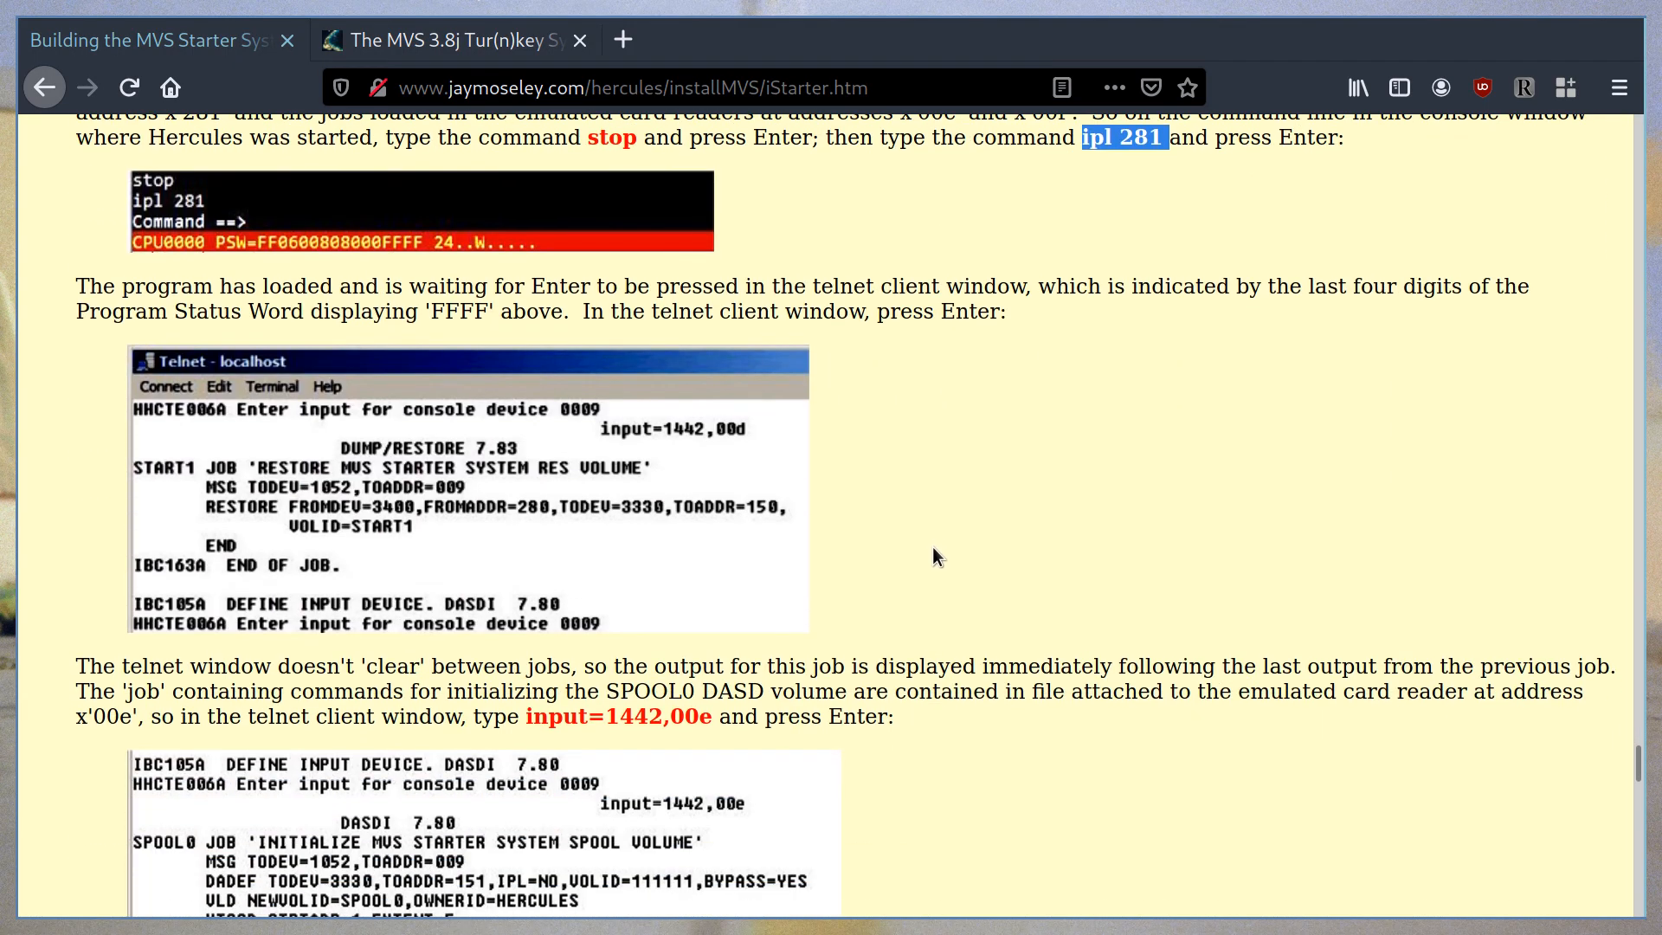
scroll("down", 3)
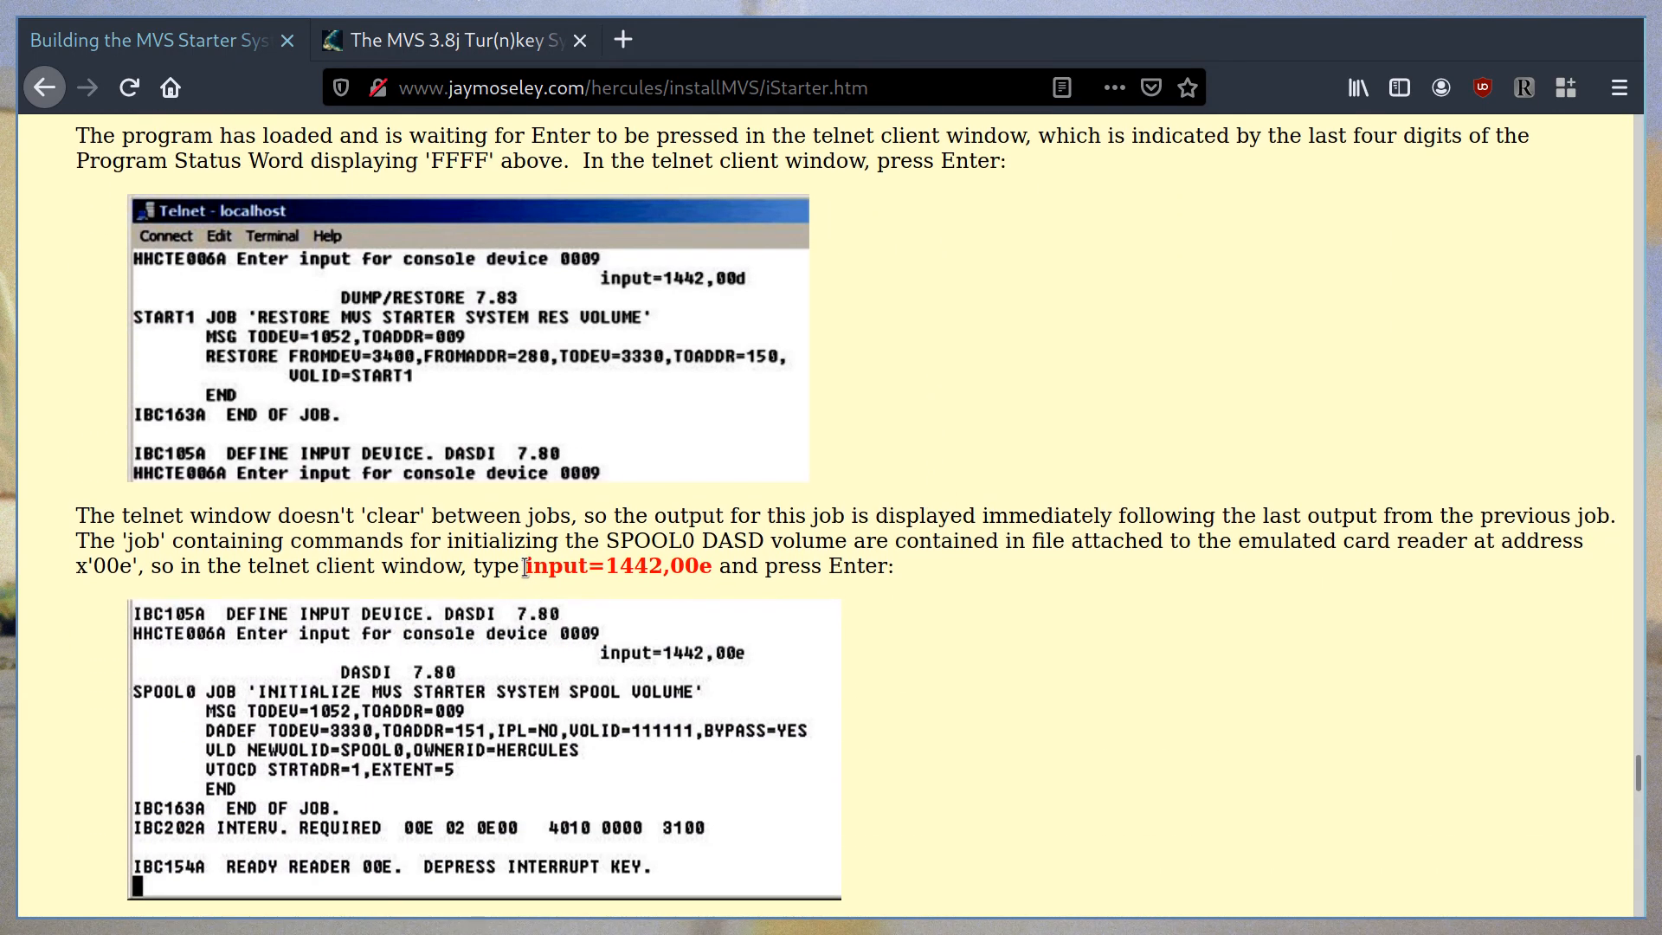
left_click_drag(529, 565, 699, 565)
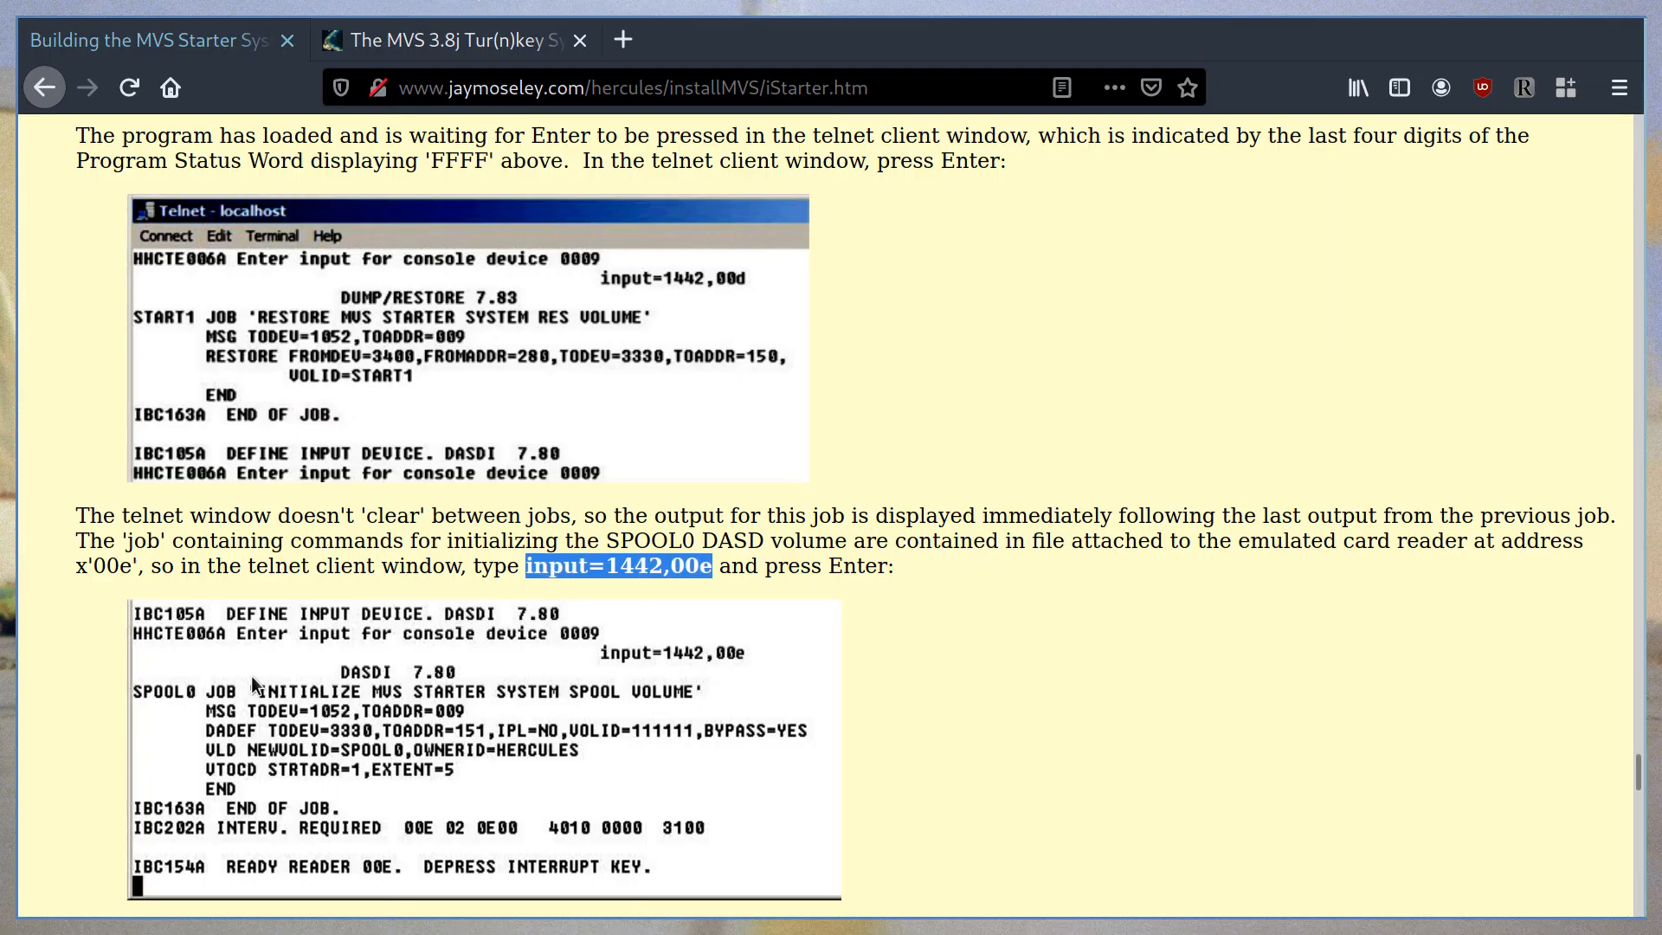
Scroll to the SPOOL0 restore step and highlight the 'input=1442,00f' reply.
scroll("down", 3)
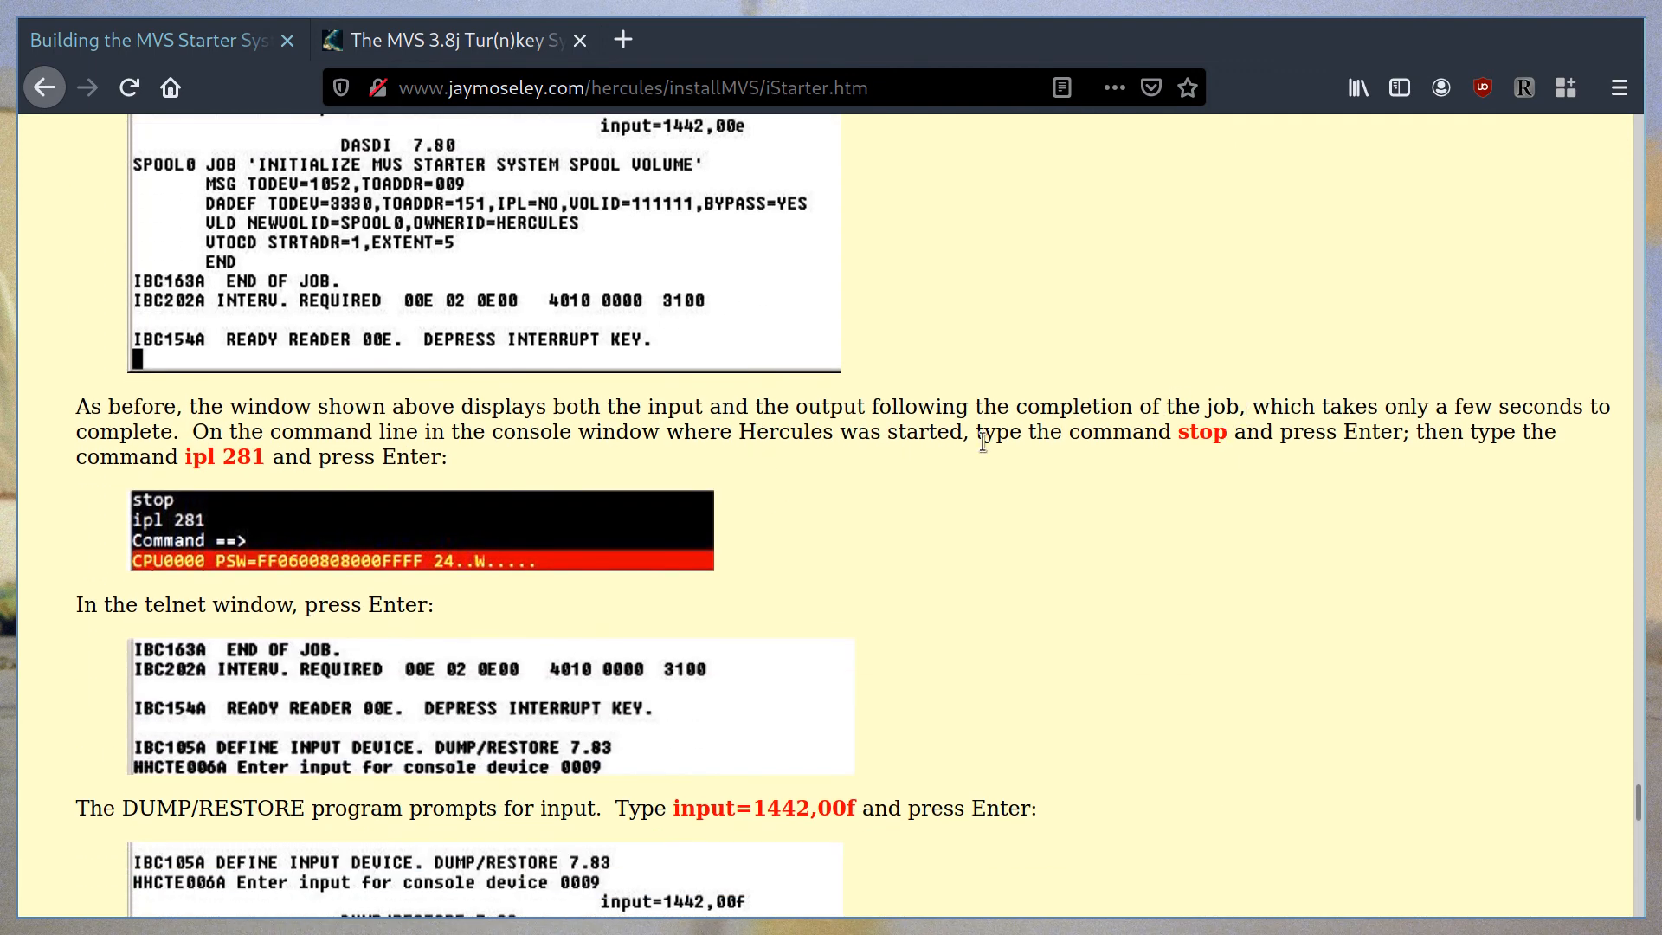
scroll("down", 3)
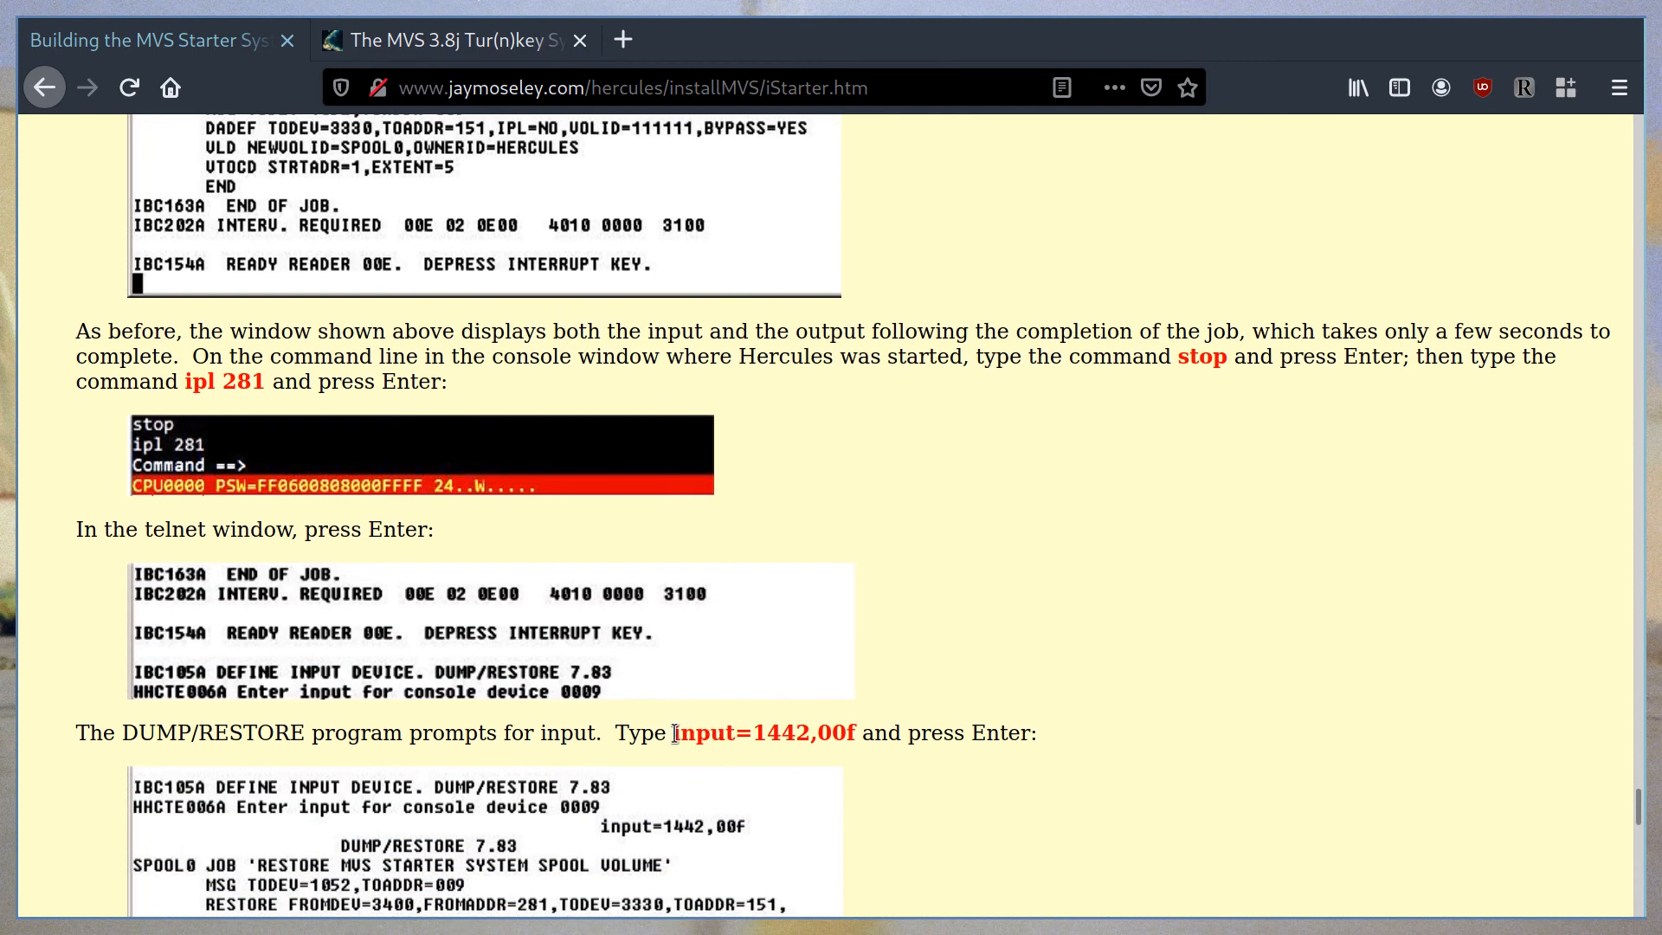
left_click_drag(675, 732, 853, 732)
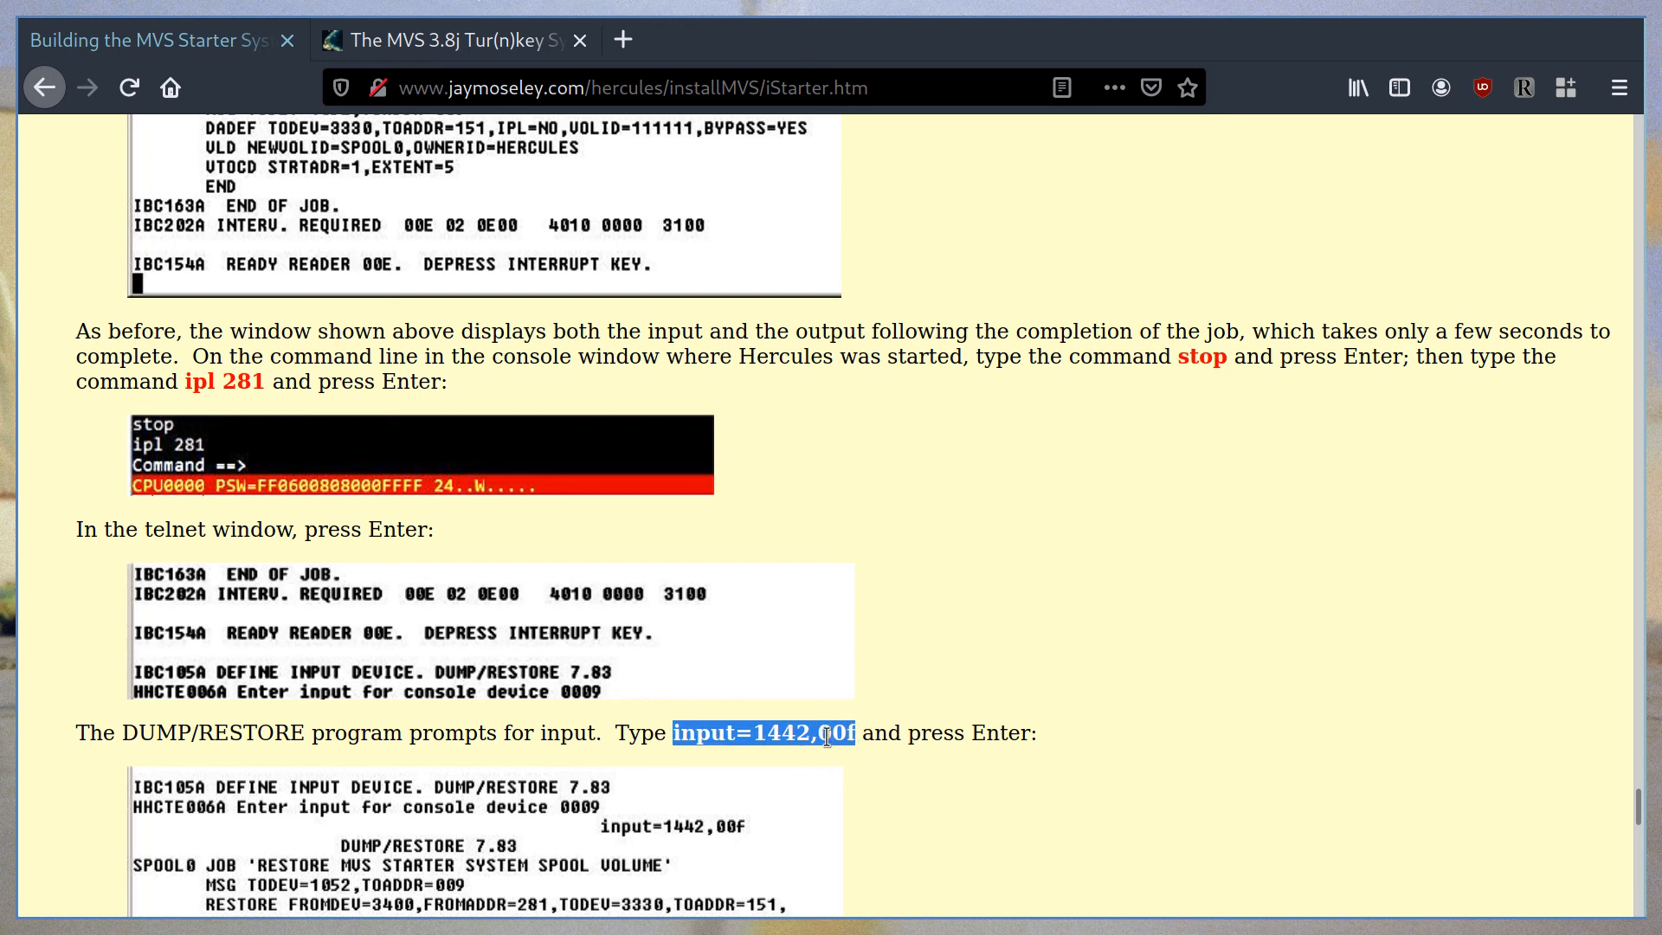
mouse_move(1213, 366)
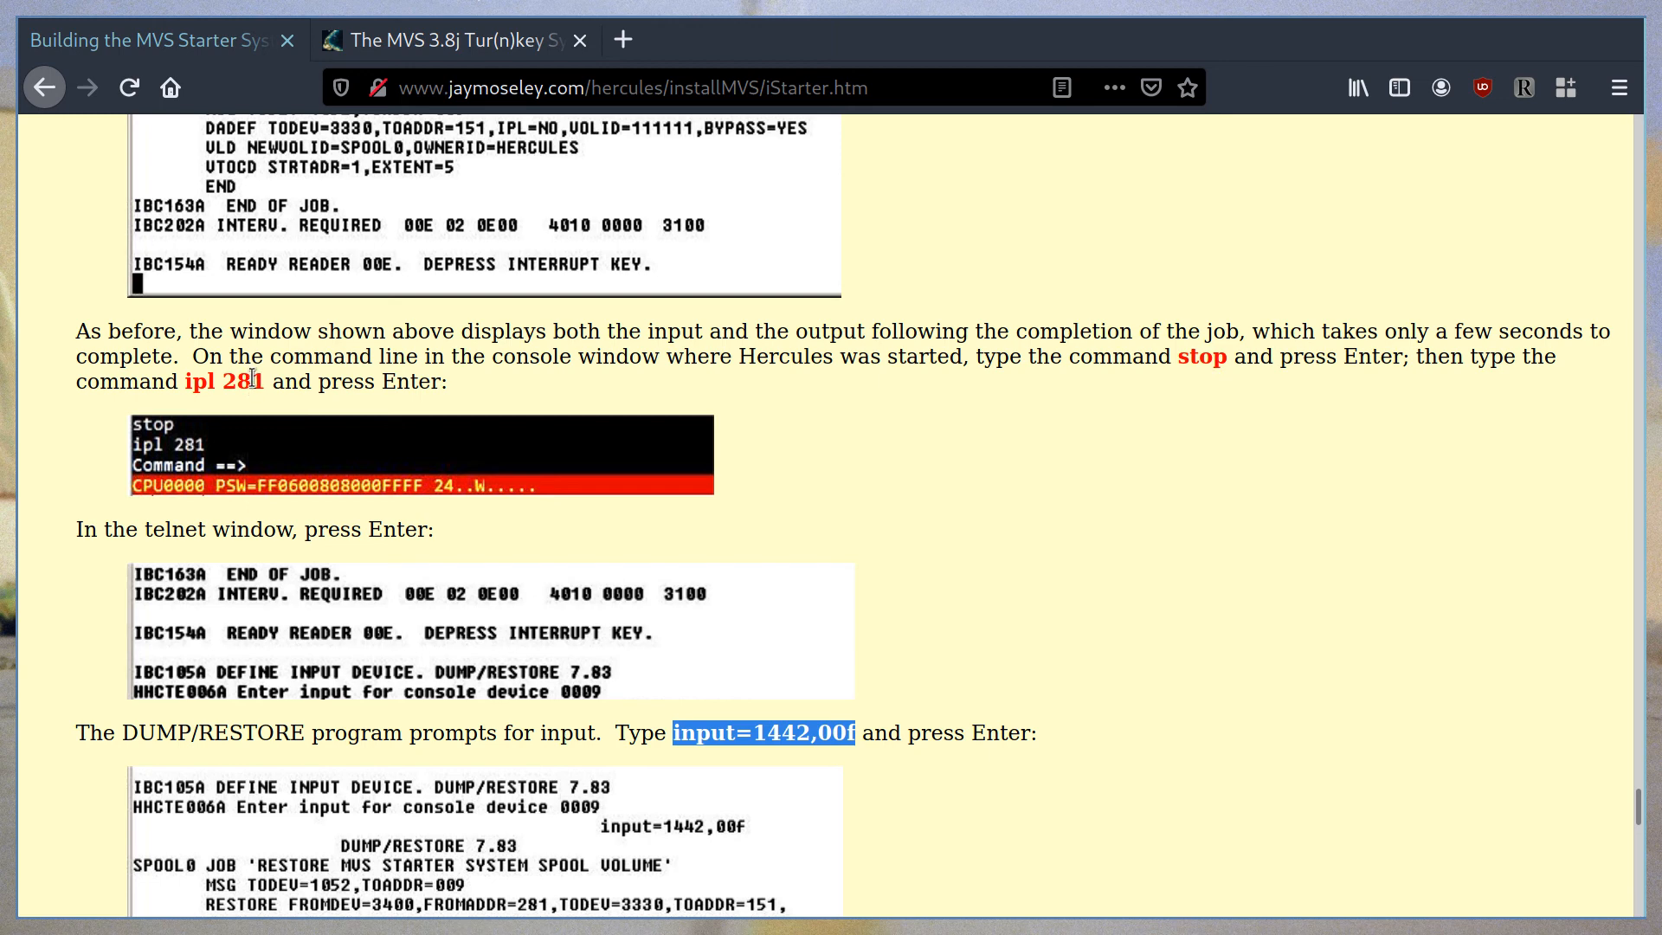
mouse_move(791, 734)
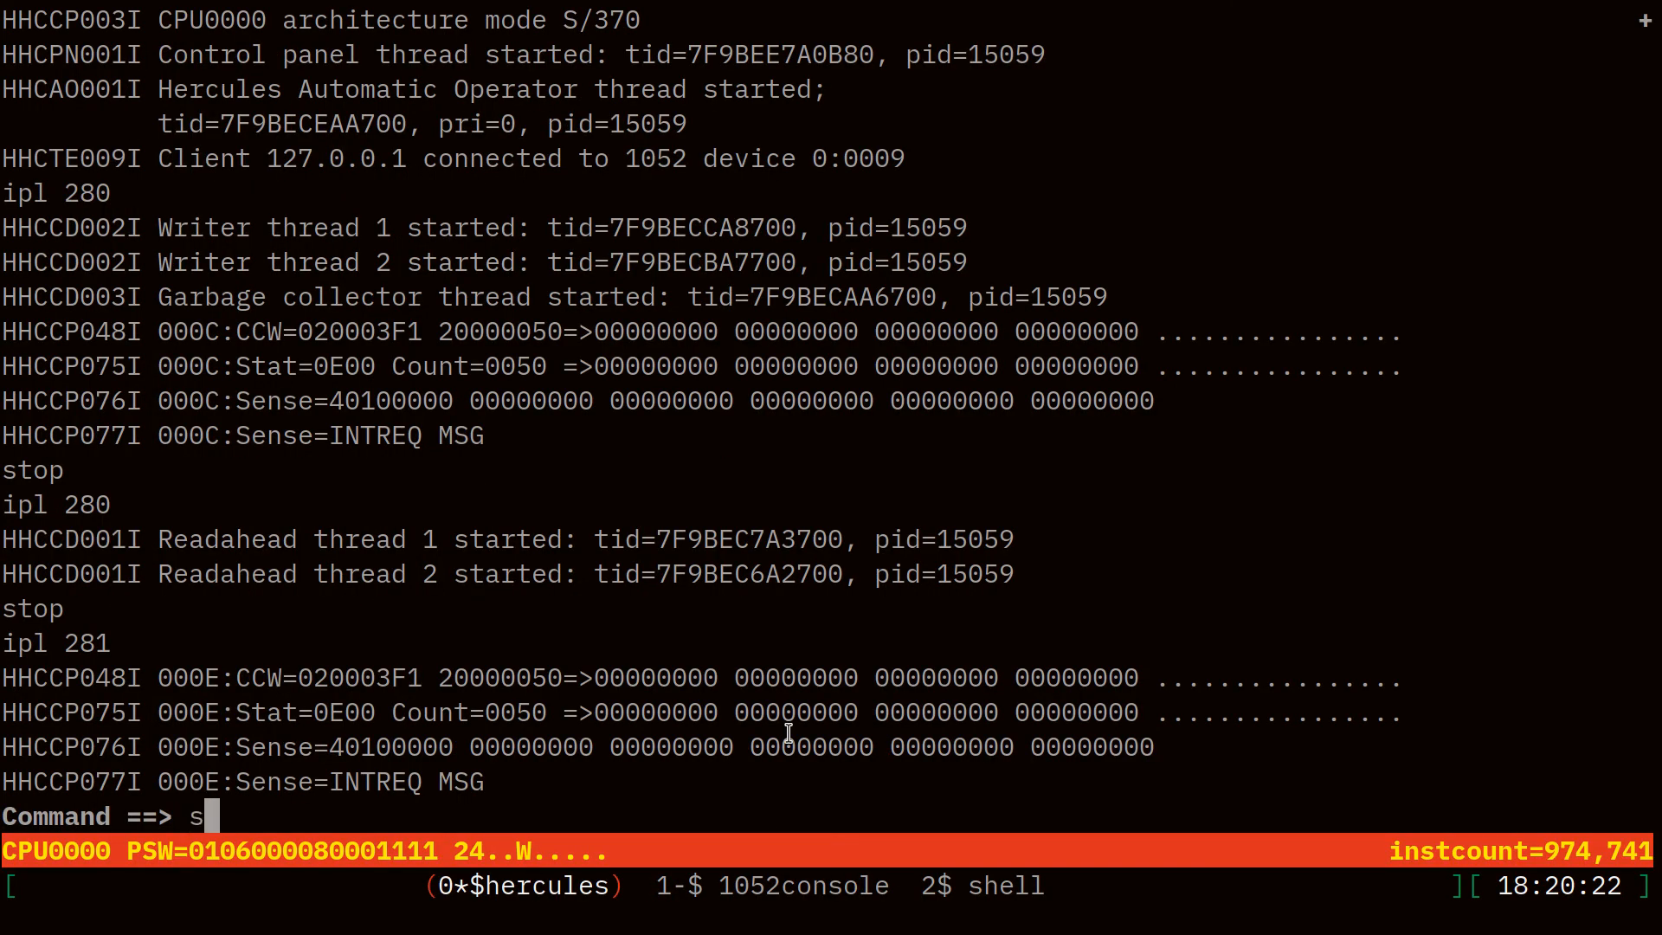
Submit input=1442,00f on the 1052 console and let the restore run to END OF JOB.
key("Return")
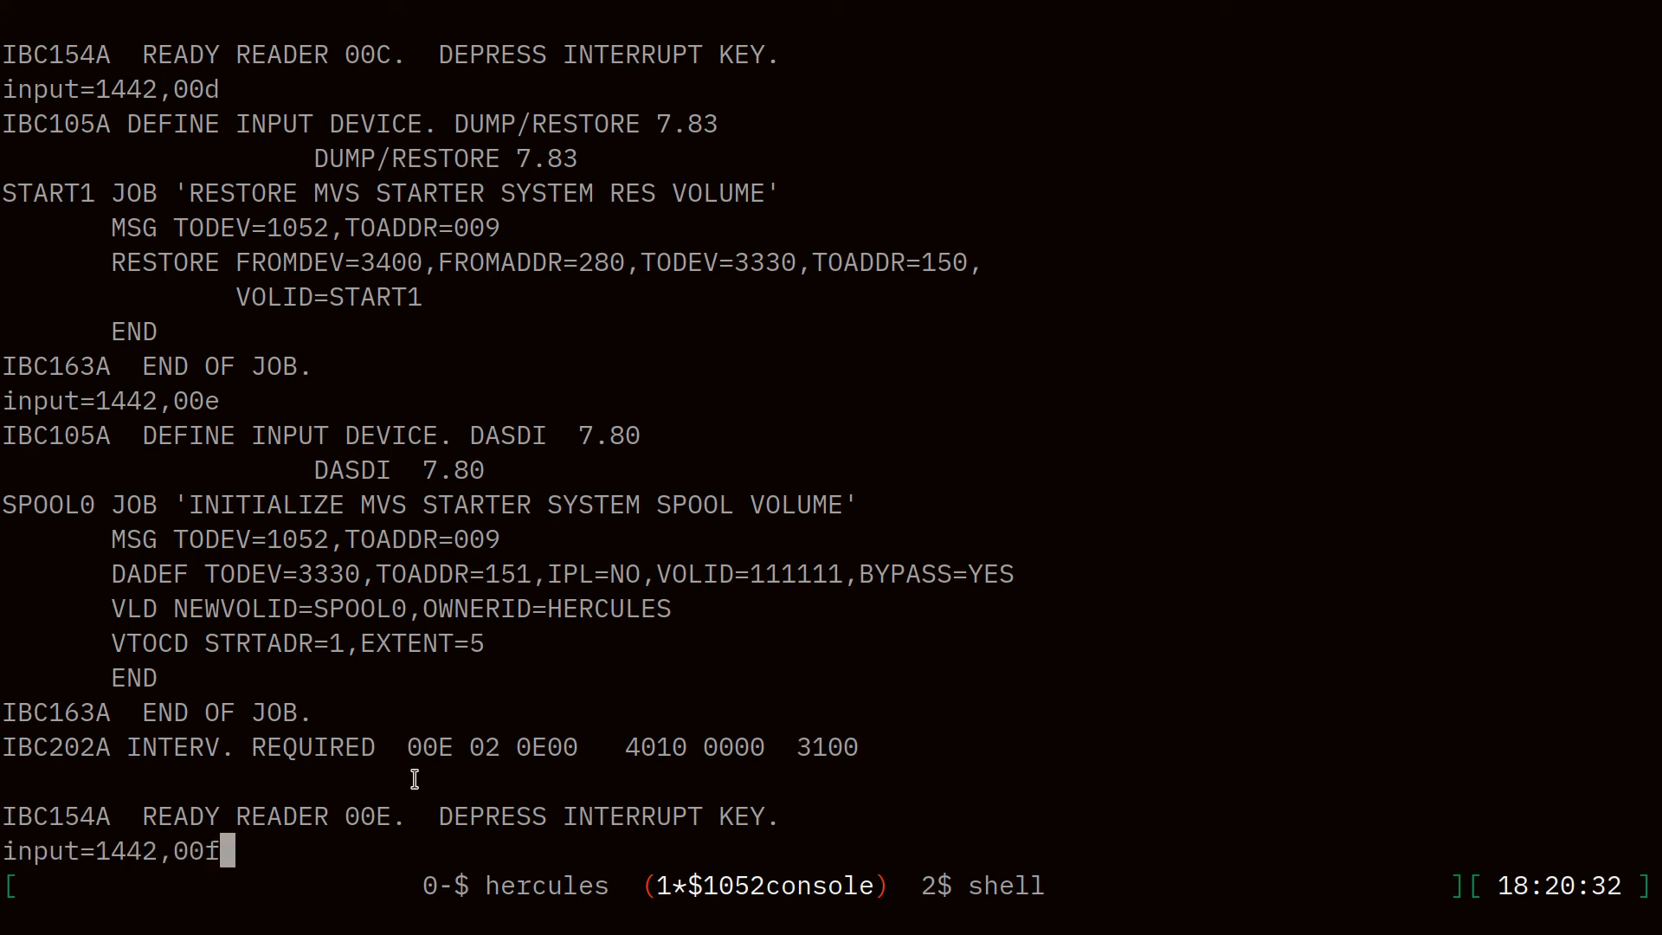
mouse_move(347, 776)
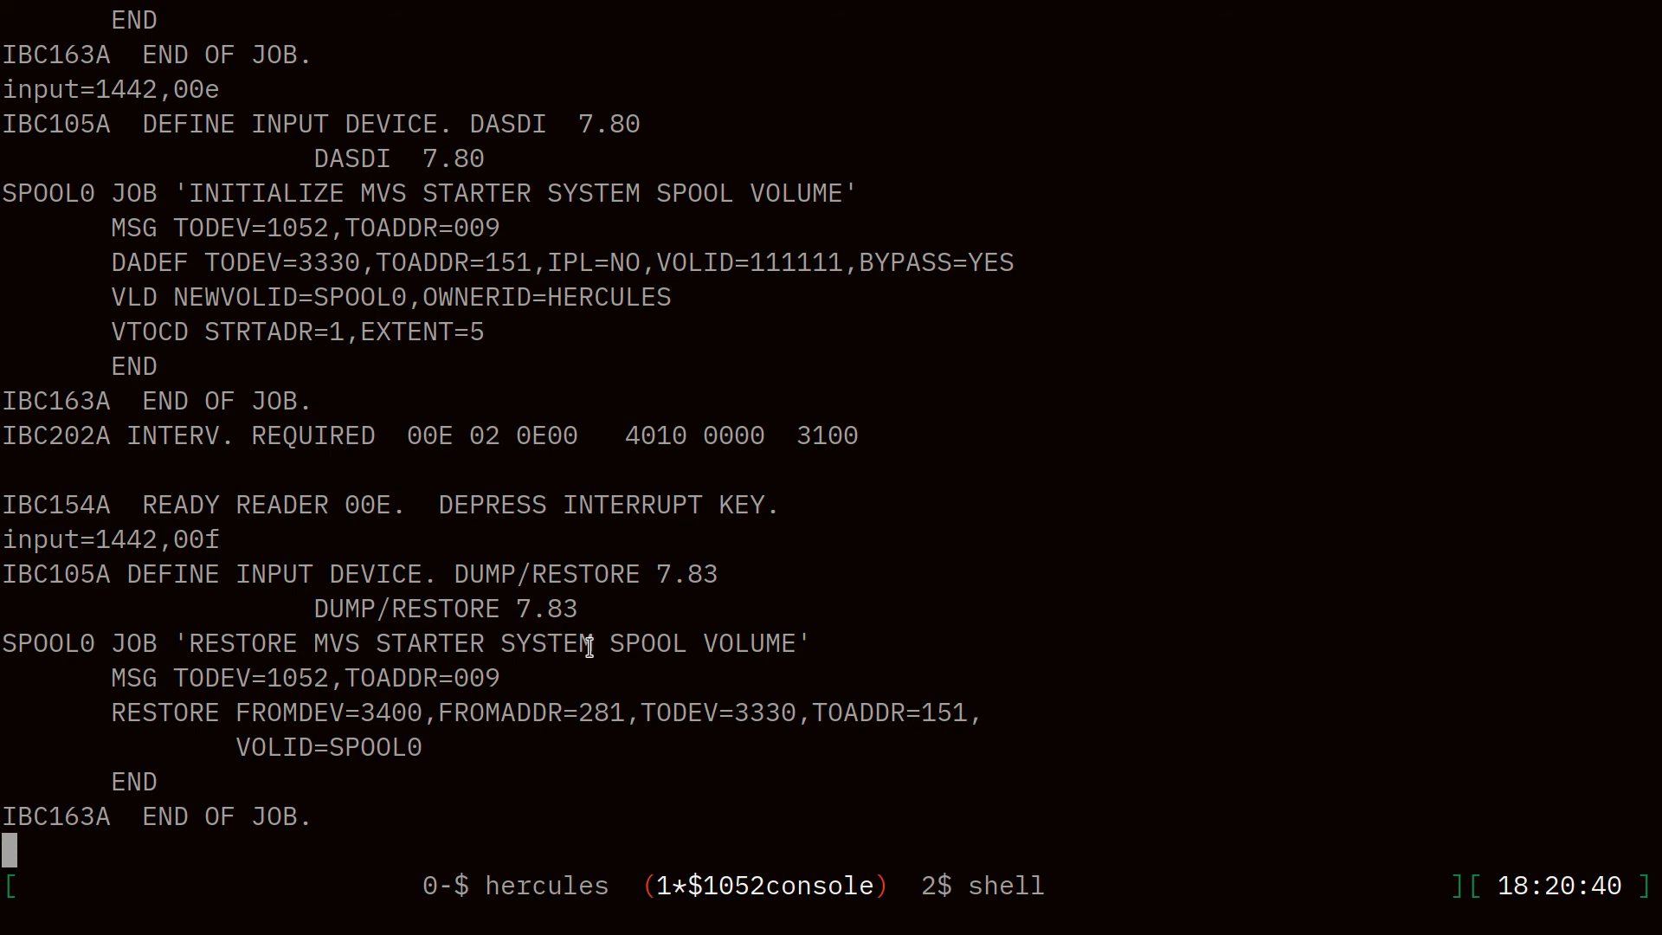
mouse_move(577, 738)
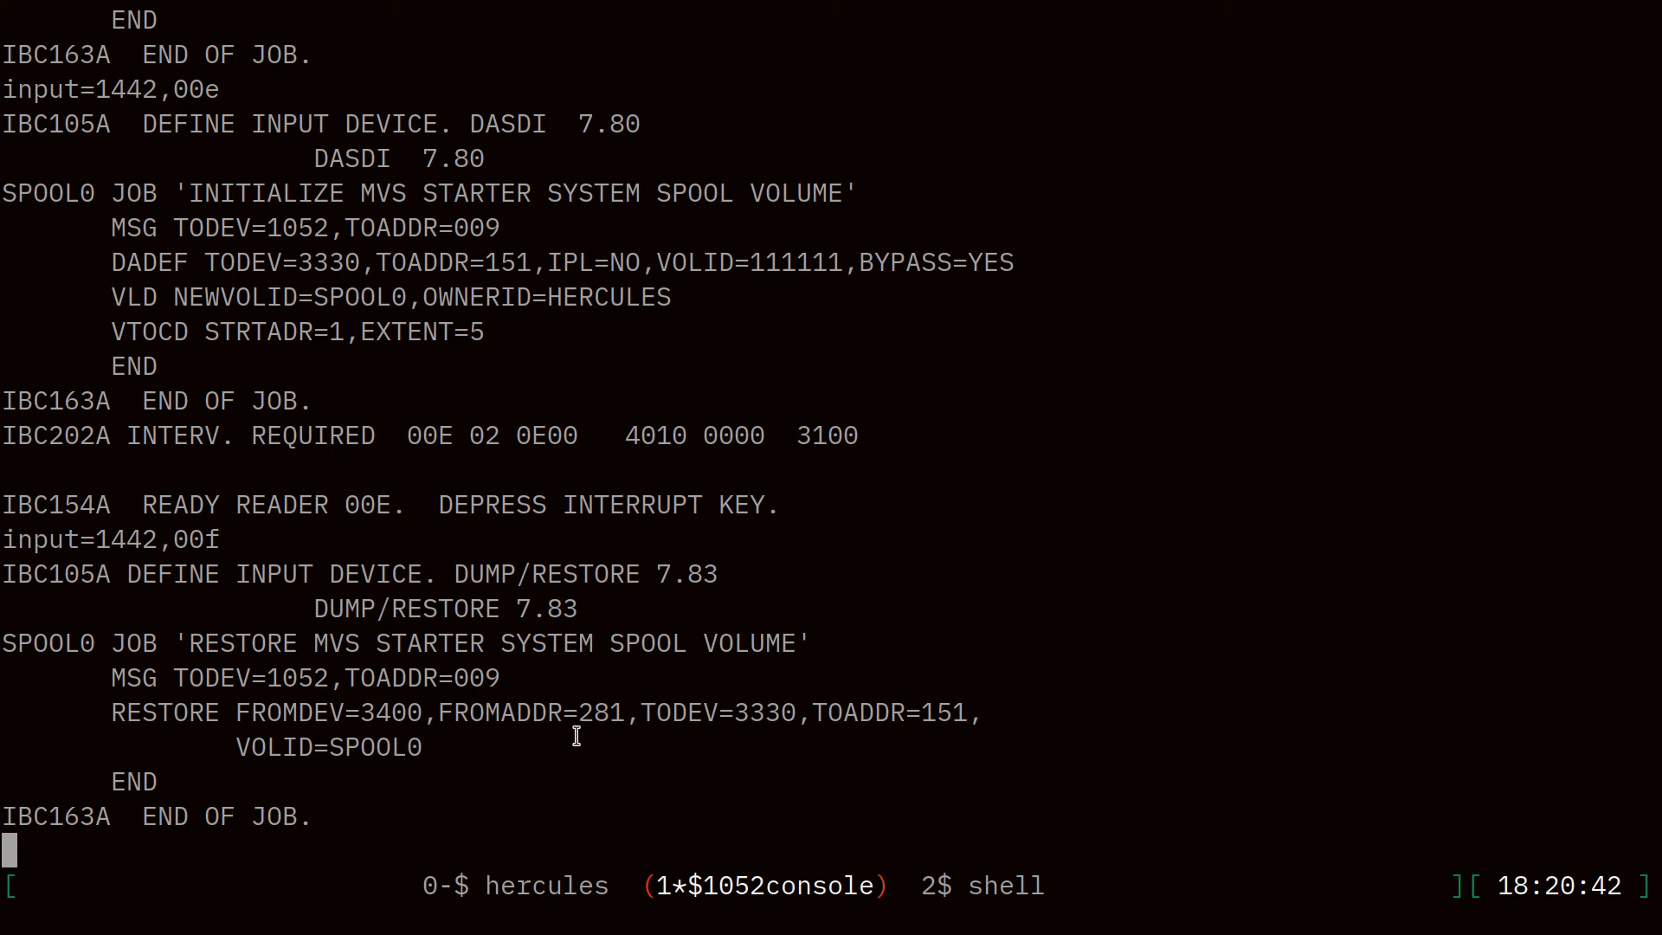
mouse_move(266, 815)
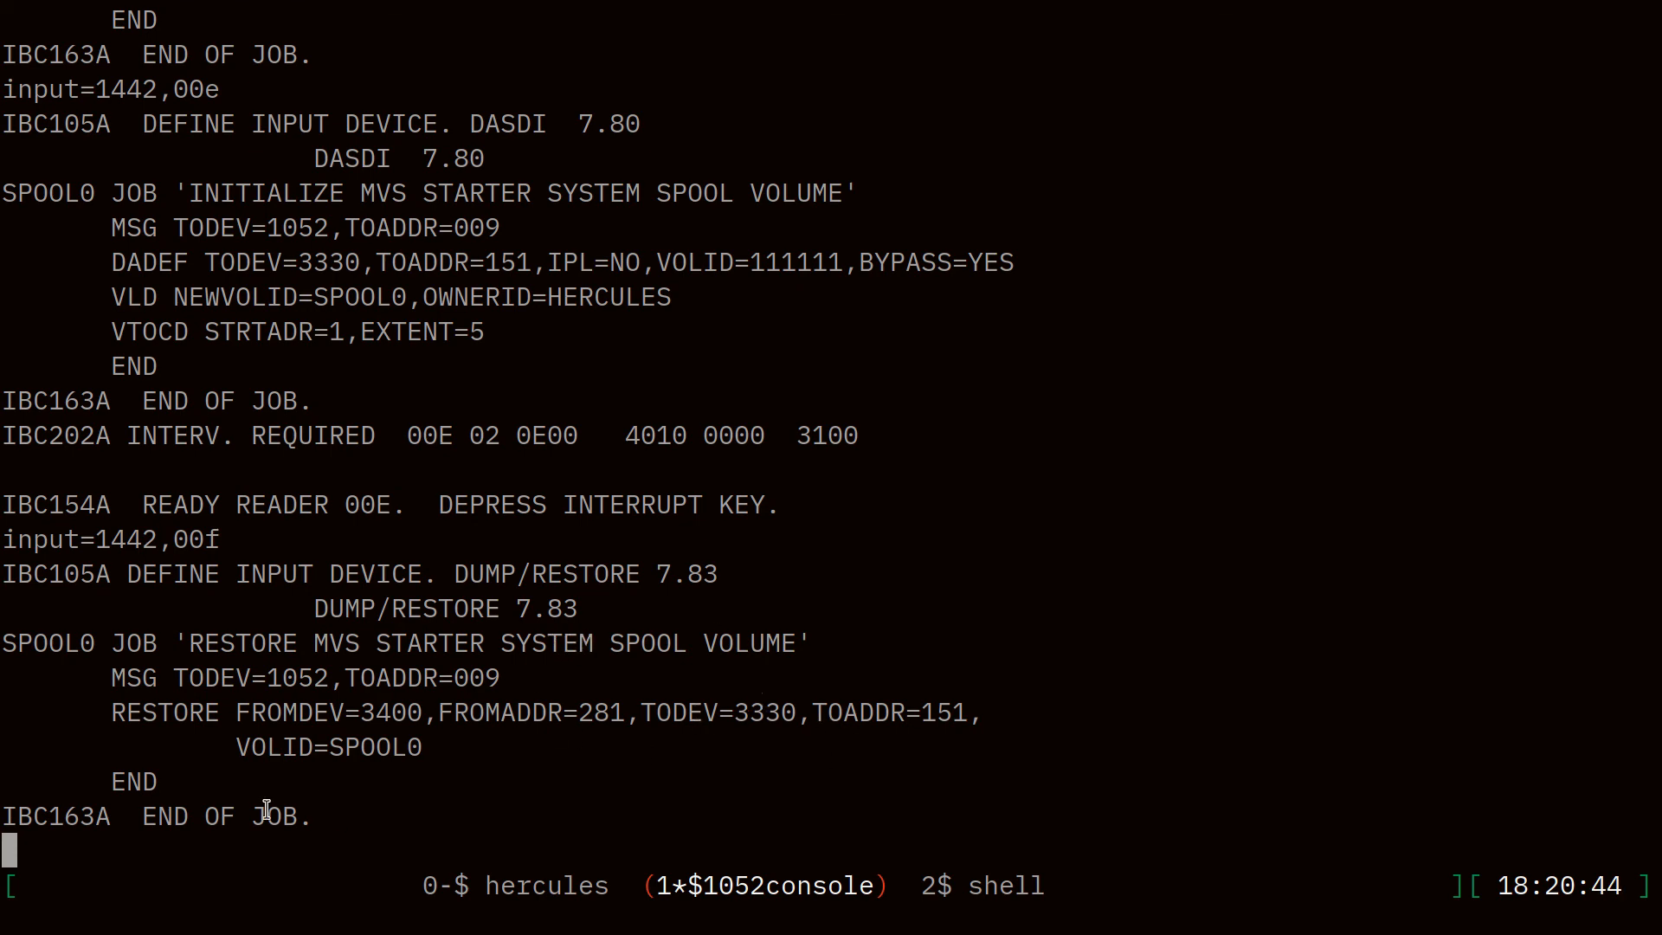
mouse_move(646, 813)
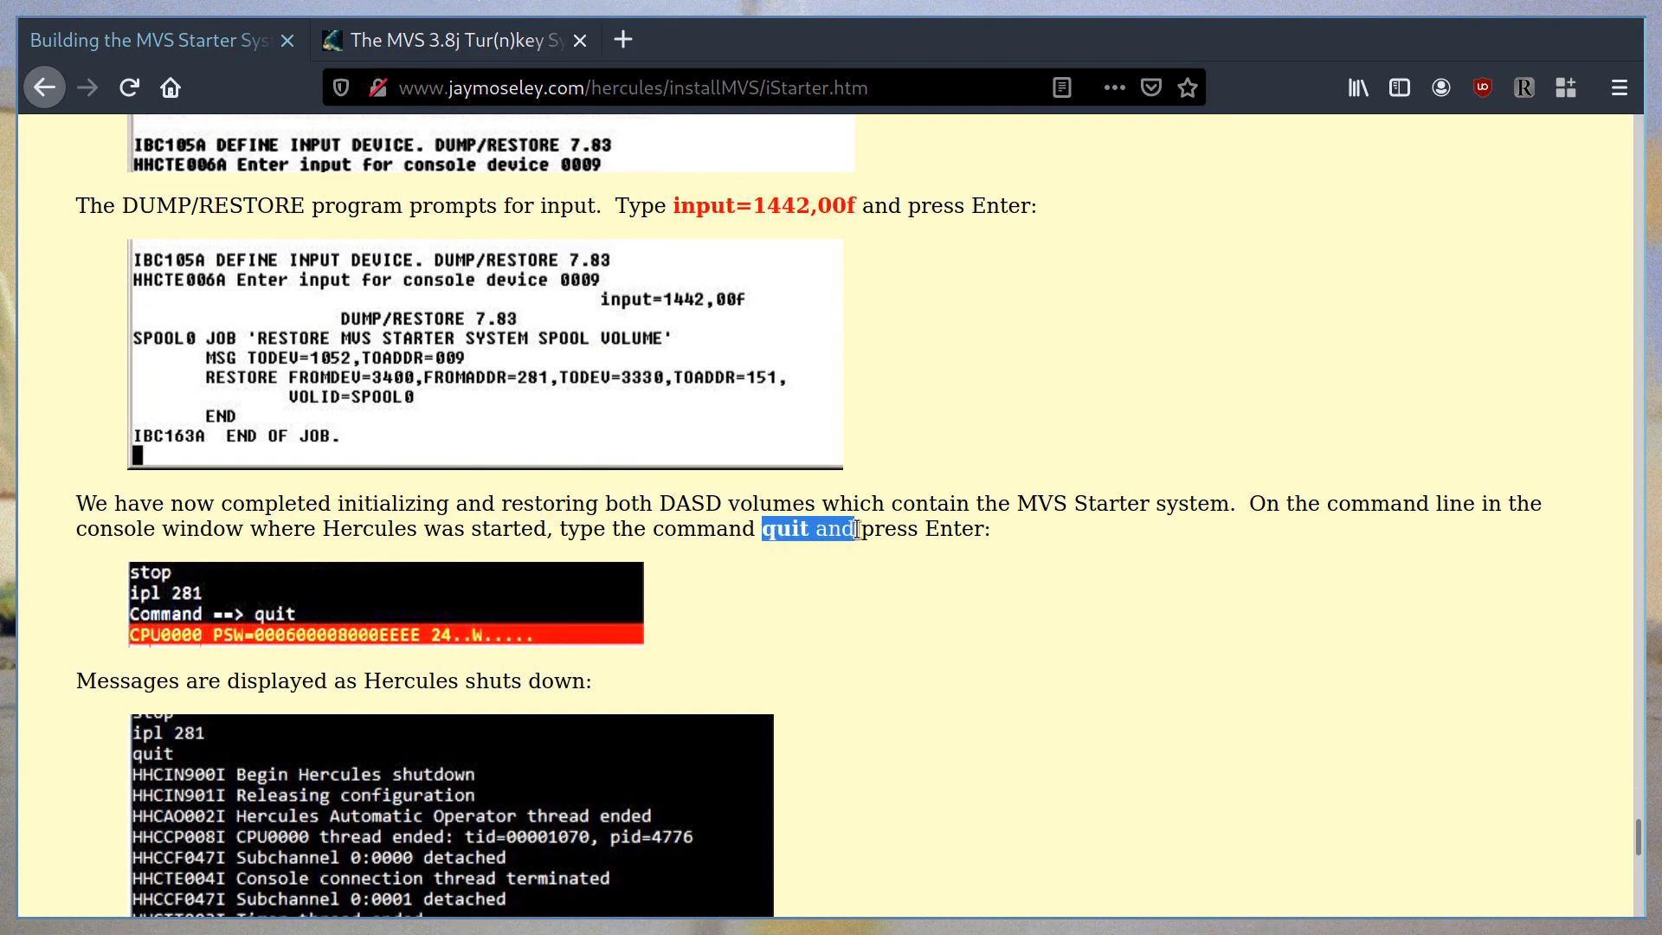
Scroll past the 'quit' shutdown messages to the guide's backup advice and SMP4 link.
scroll("down", 3)
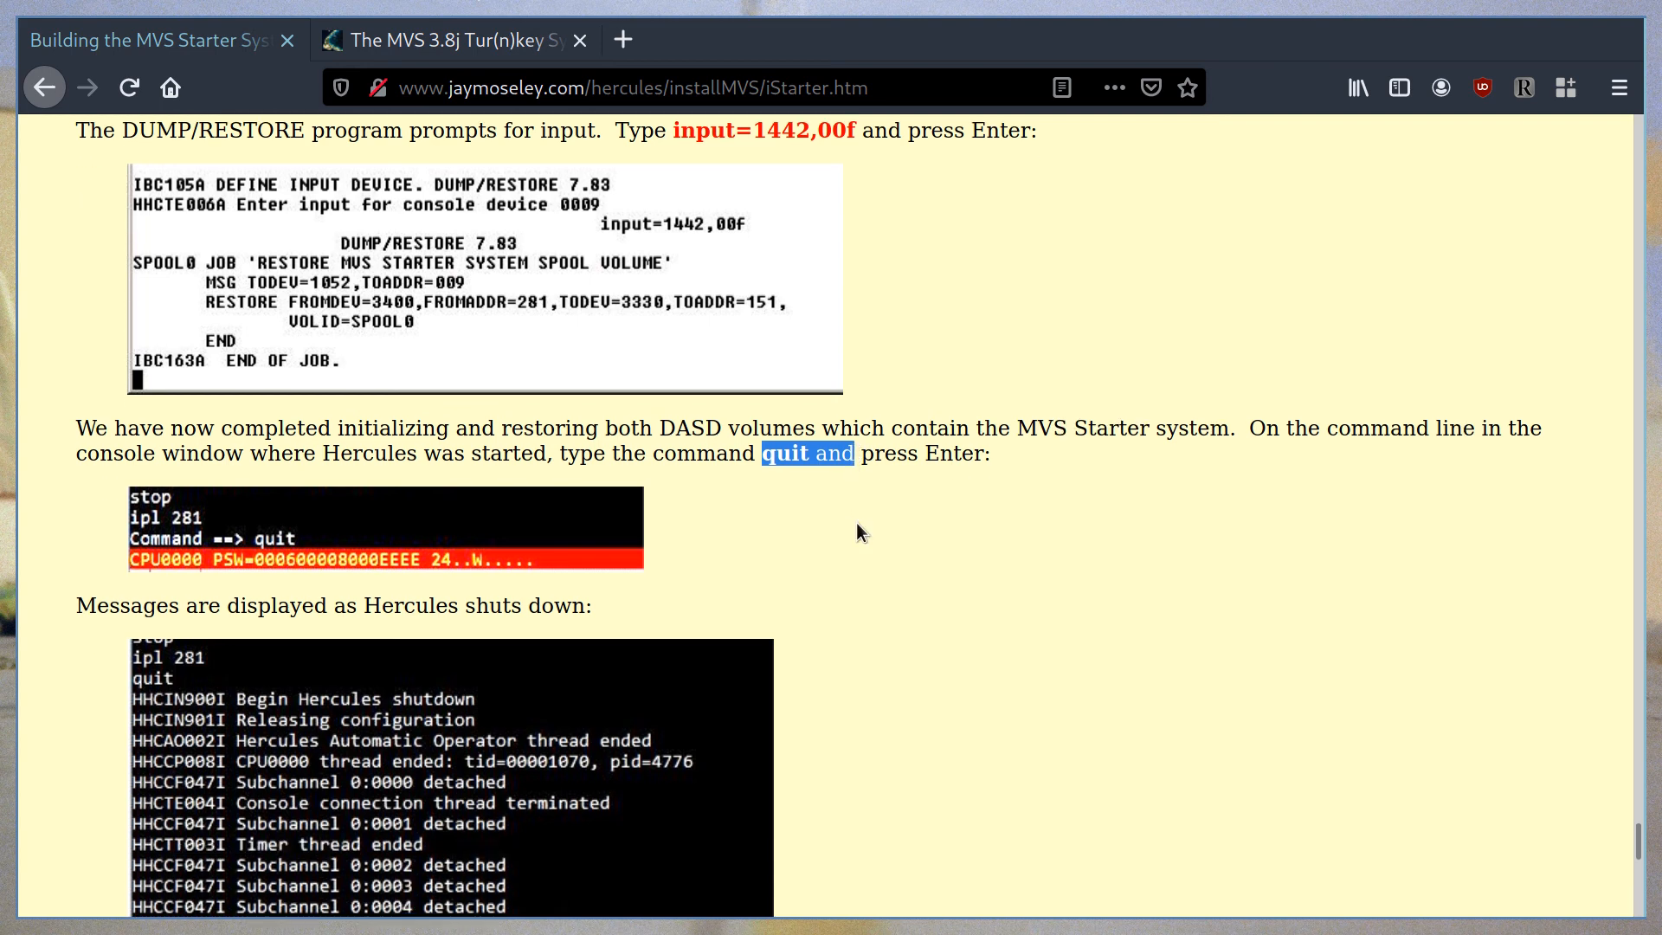
scroll("down", 3)
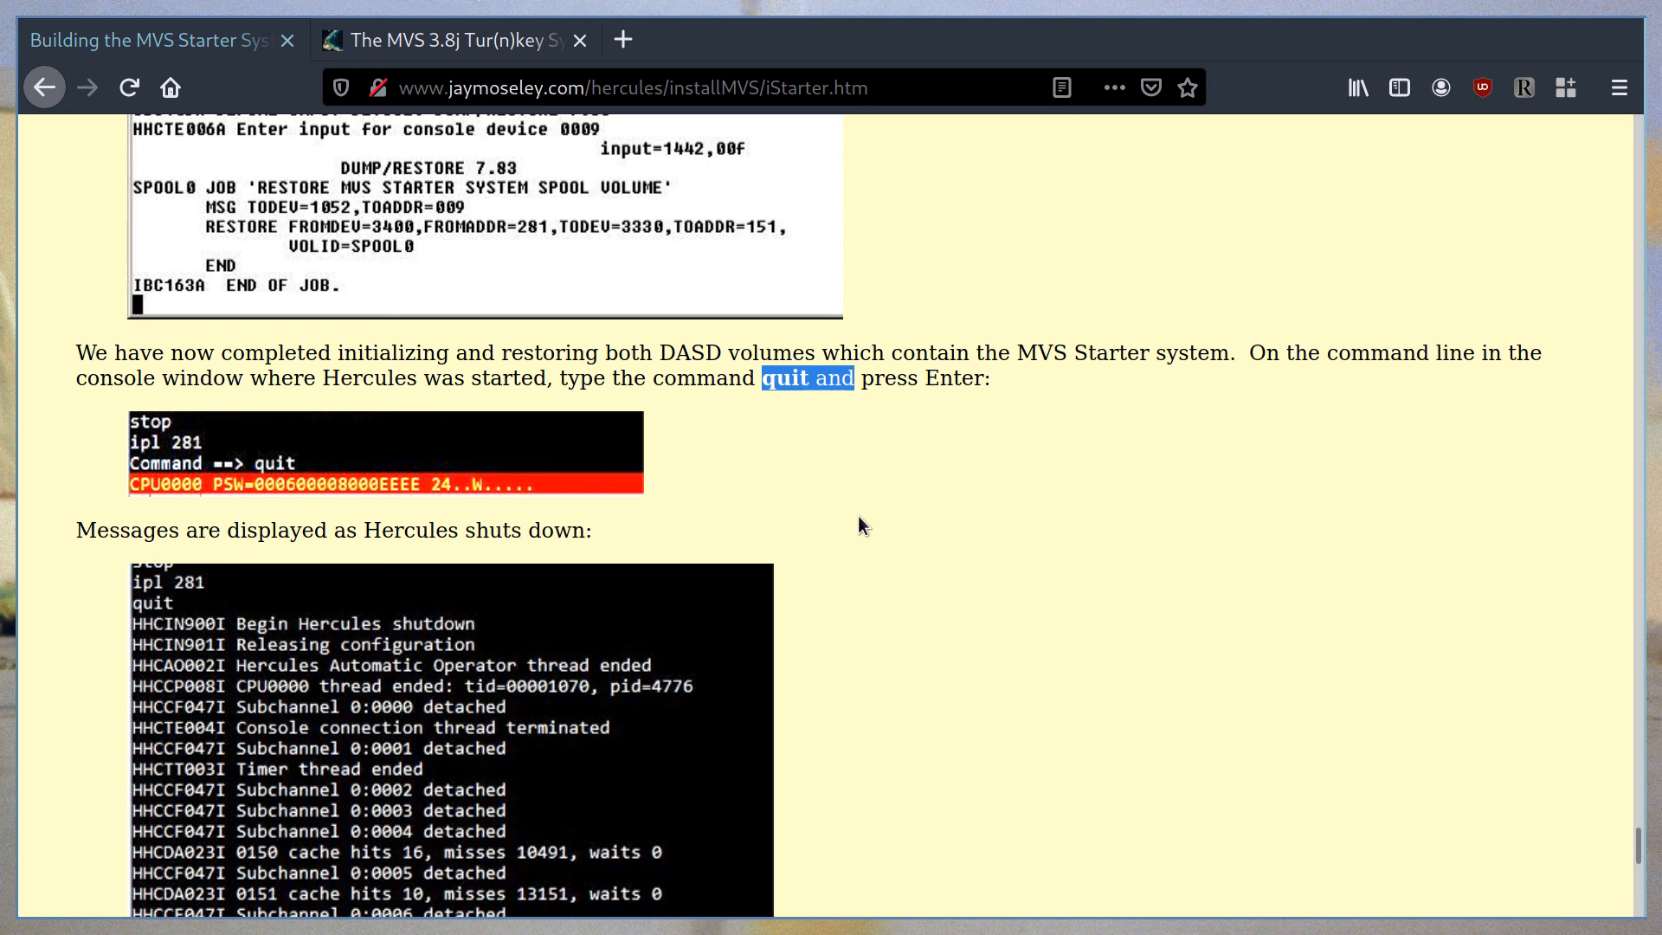
mouse_move(684, 242)
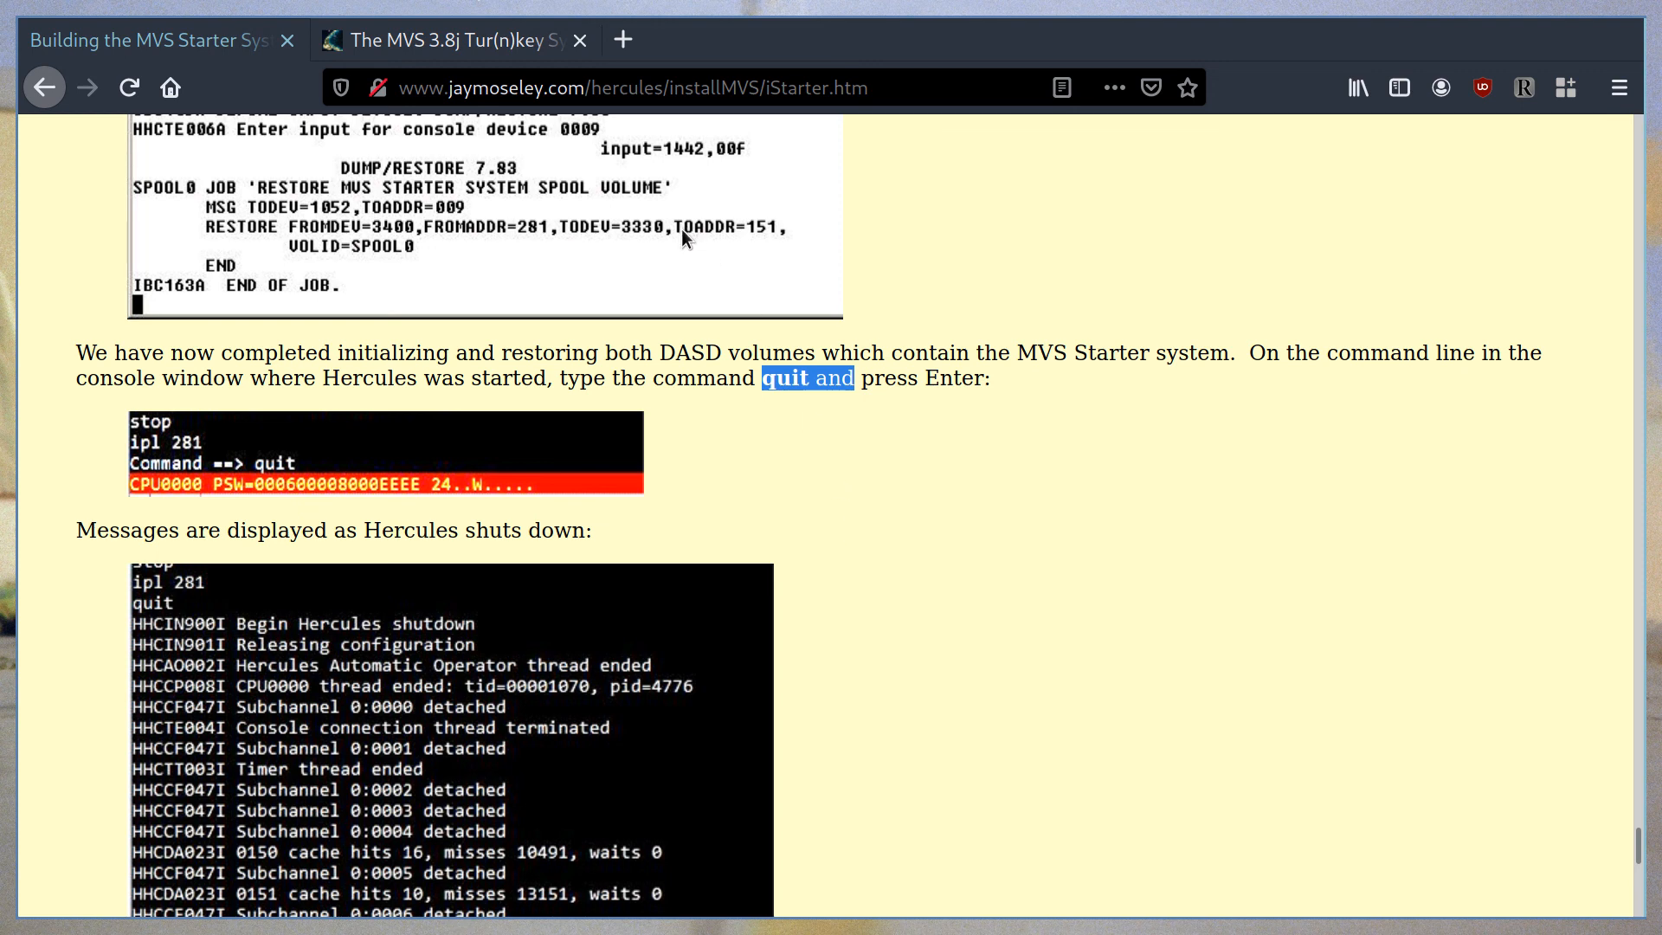
scroll("down", 3)
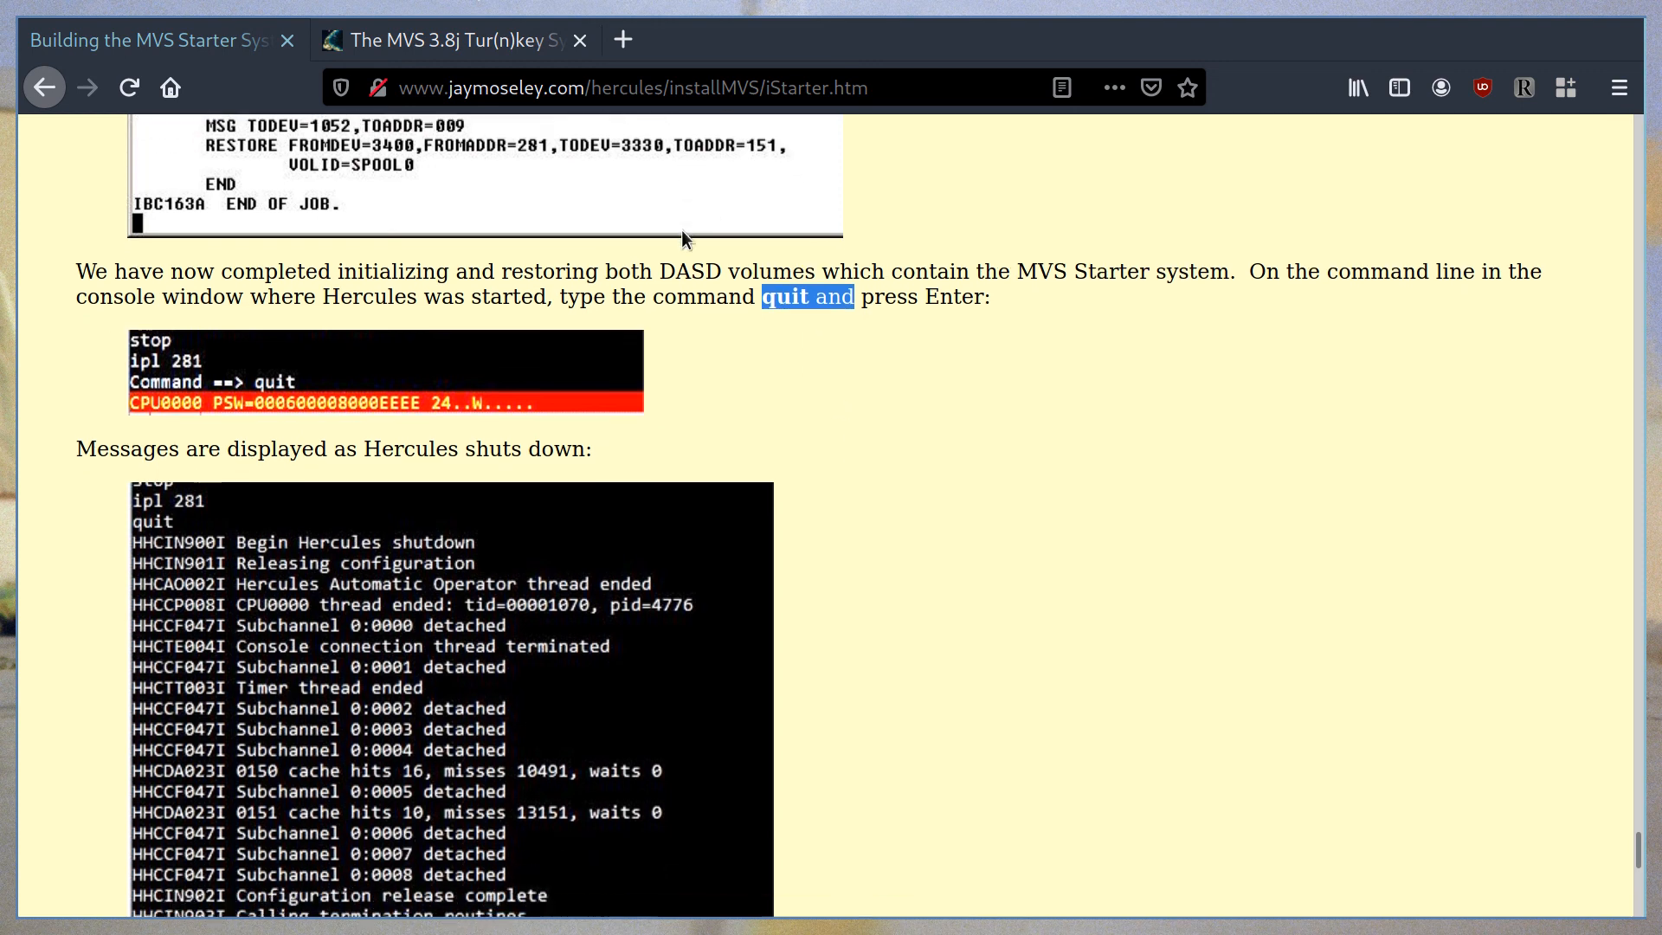
scroll("down", 3)
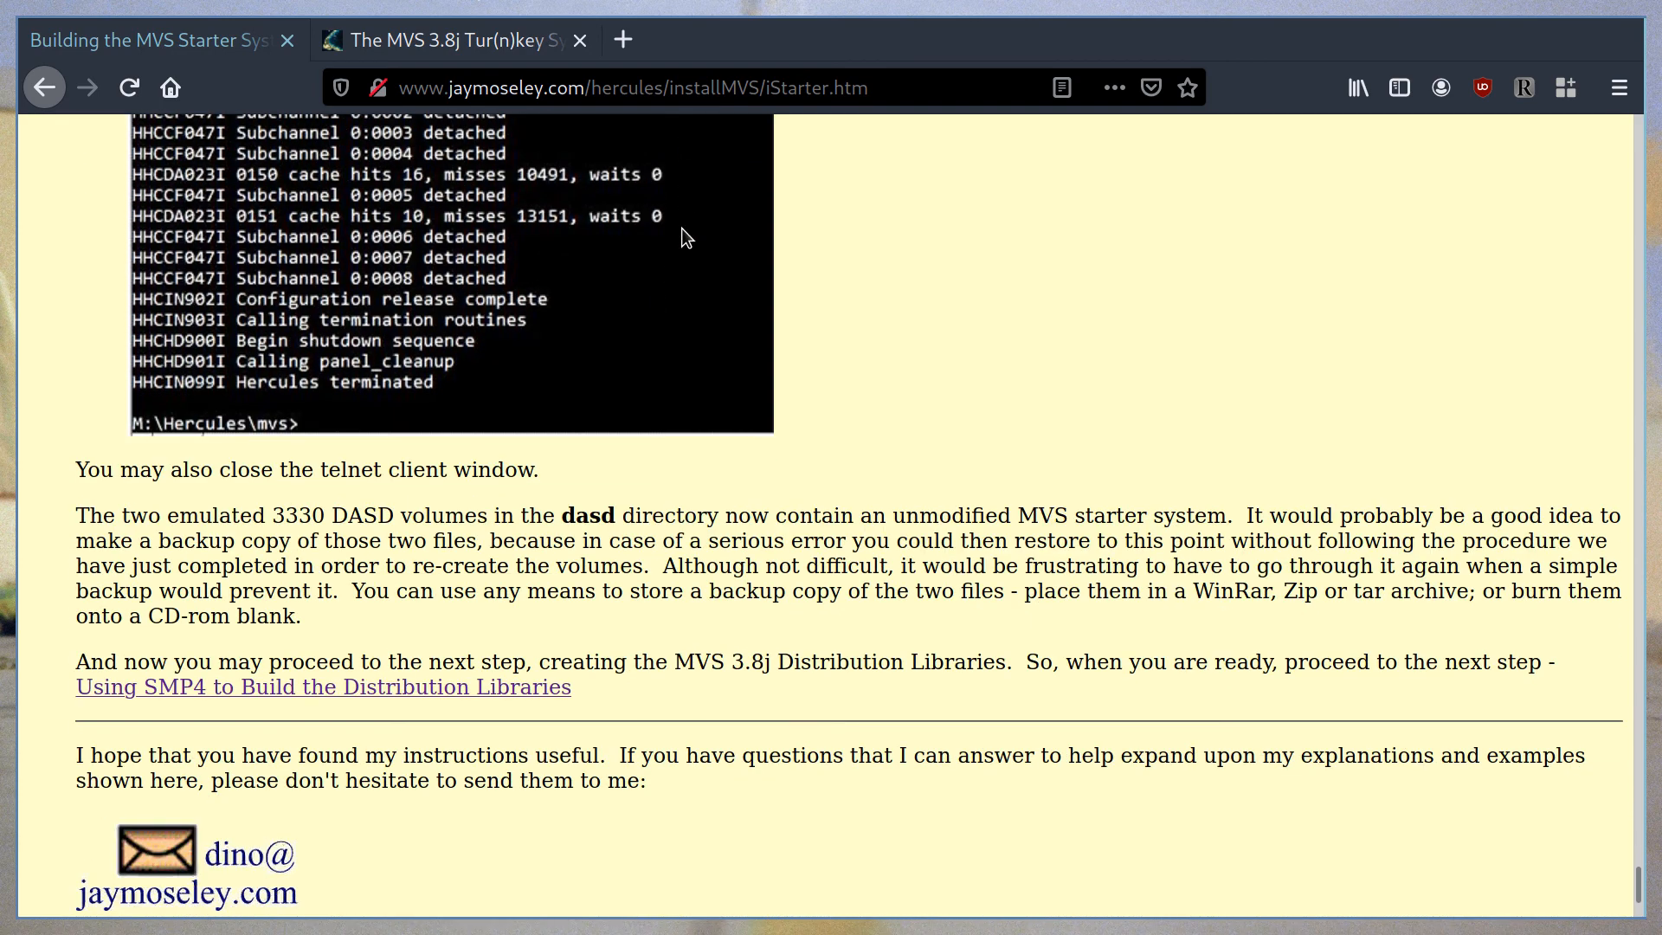
scroll("down", 3)
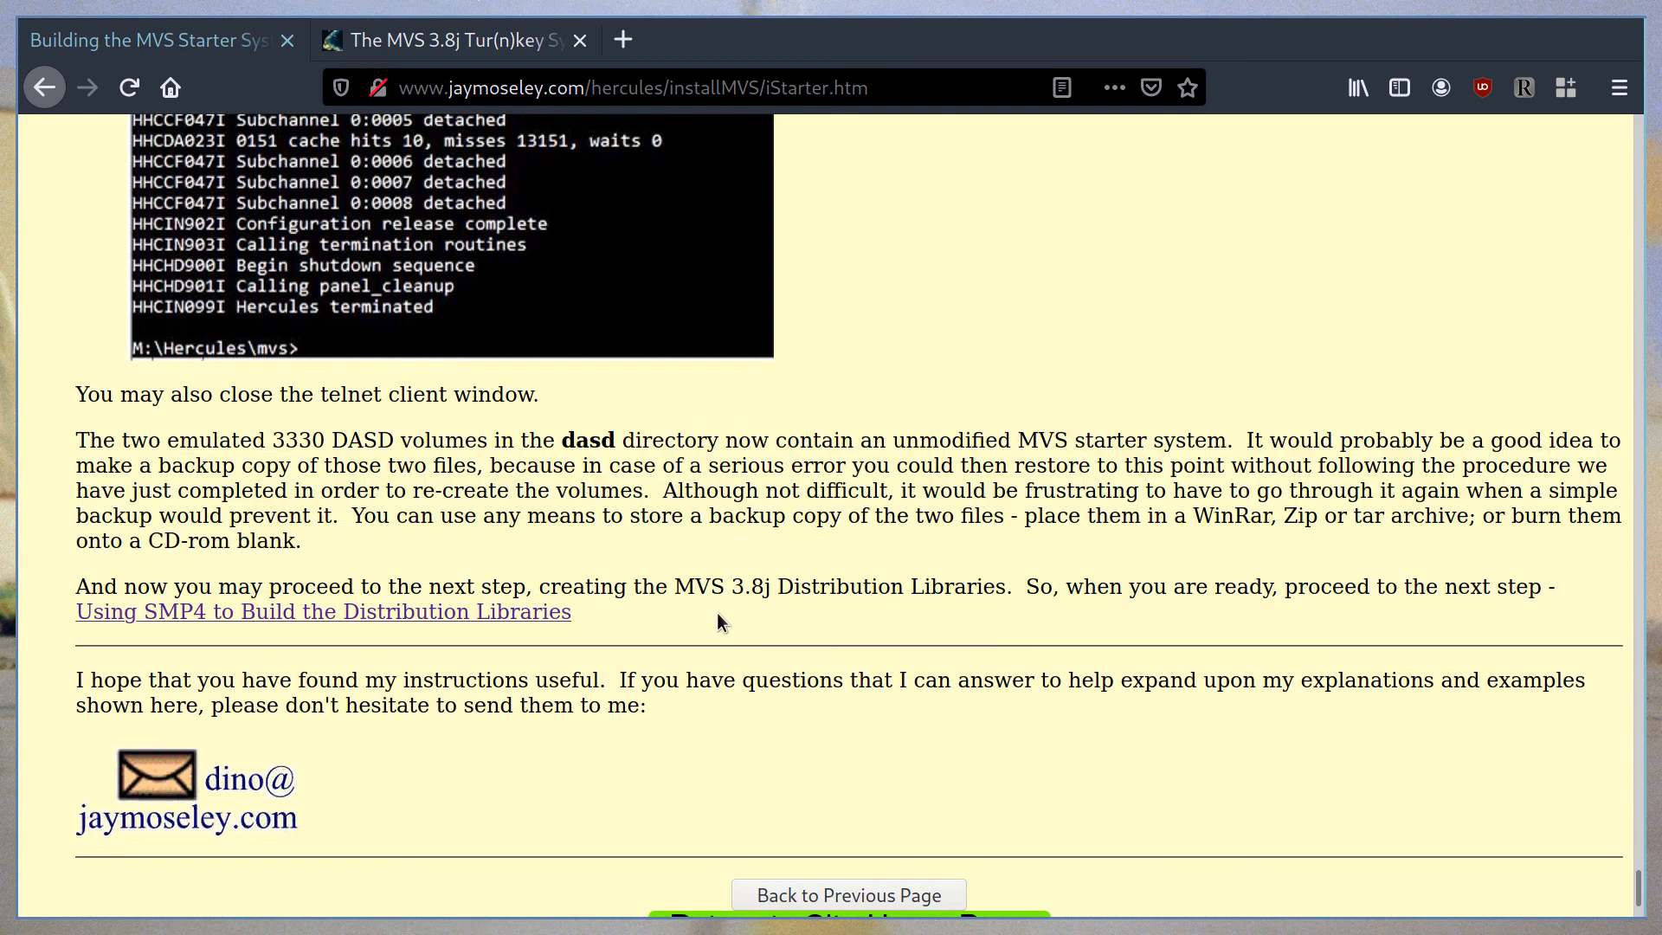
mouse_move(761, 162)
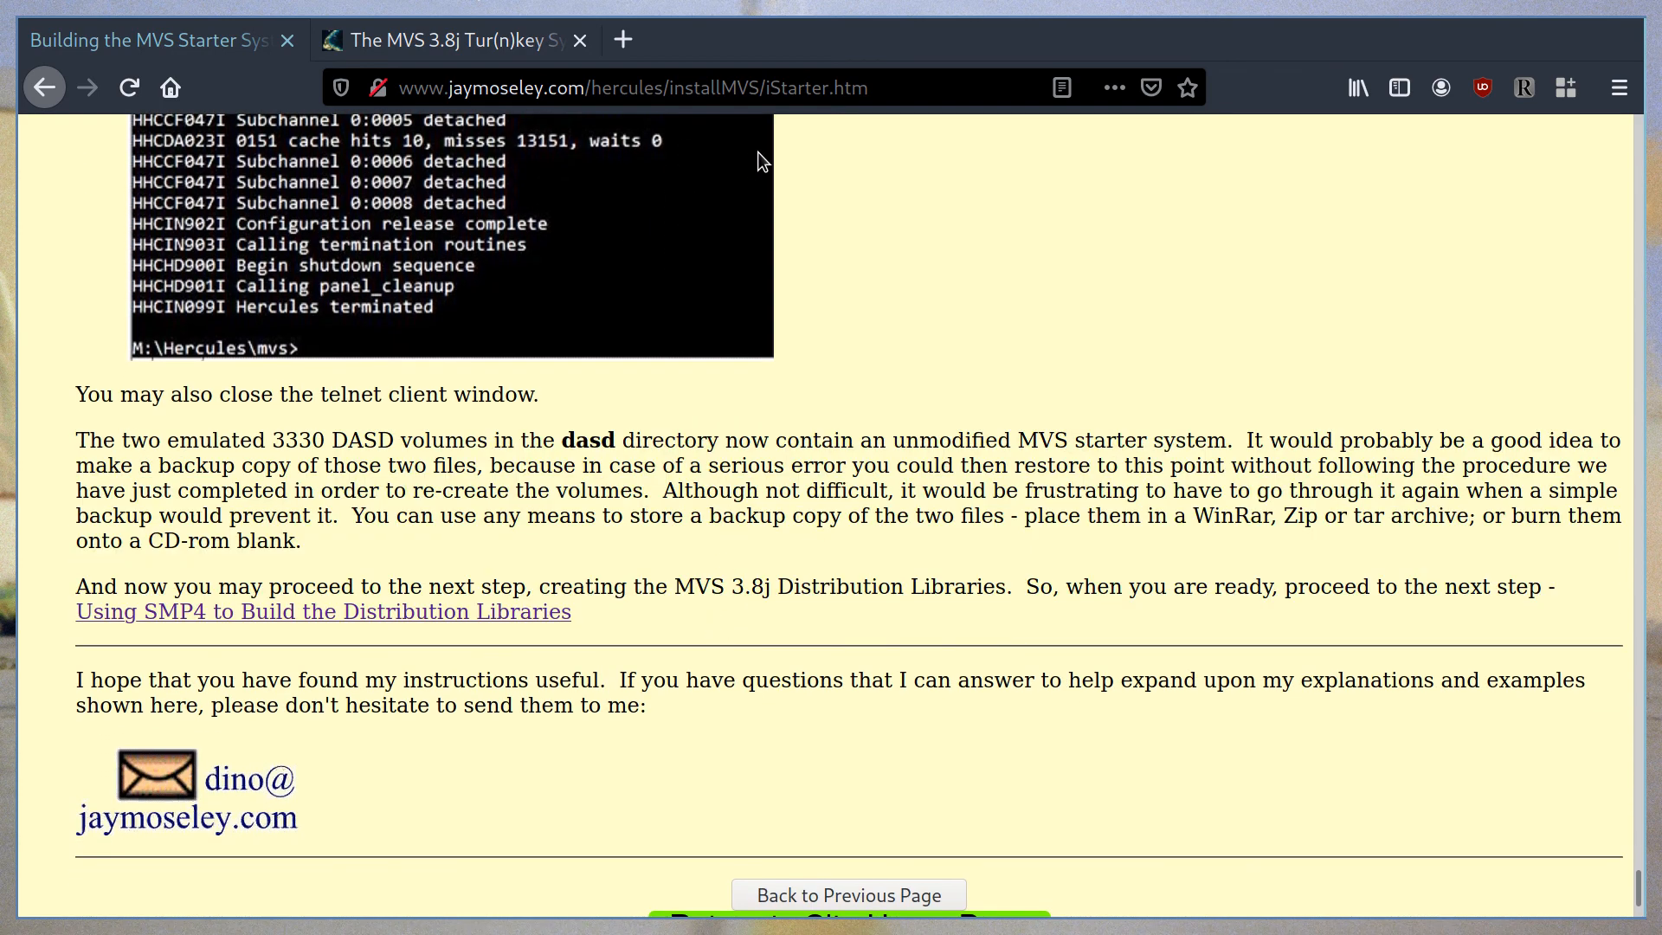
mouse_move(785, 168)
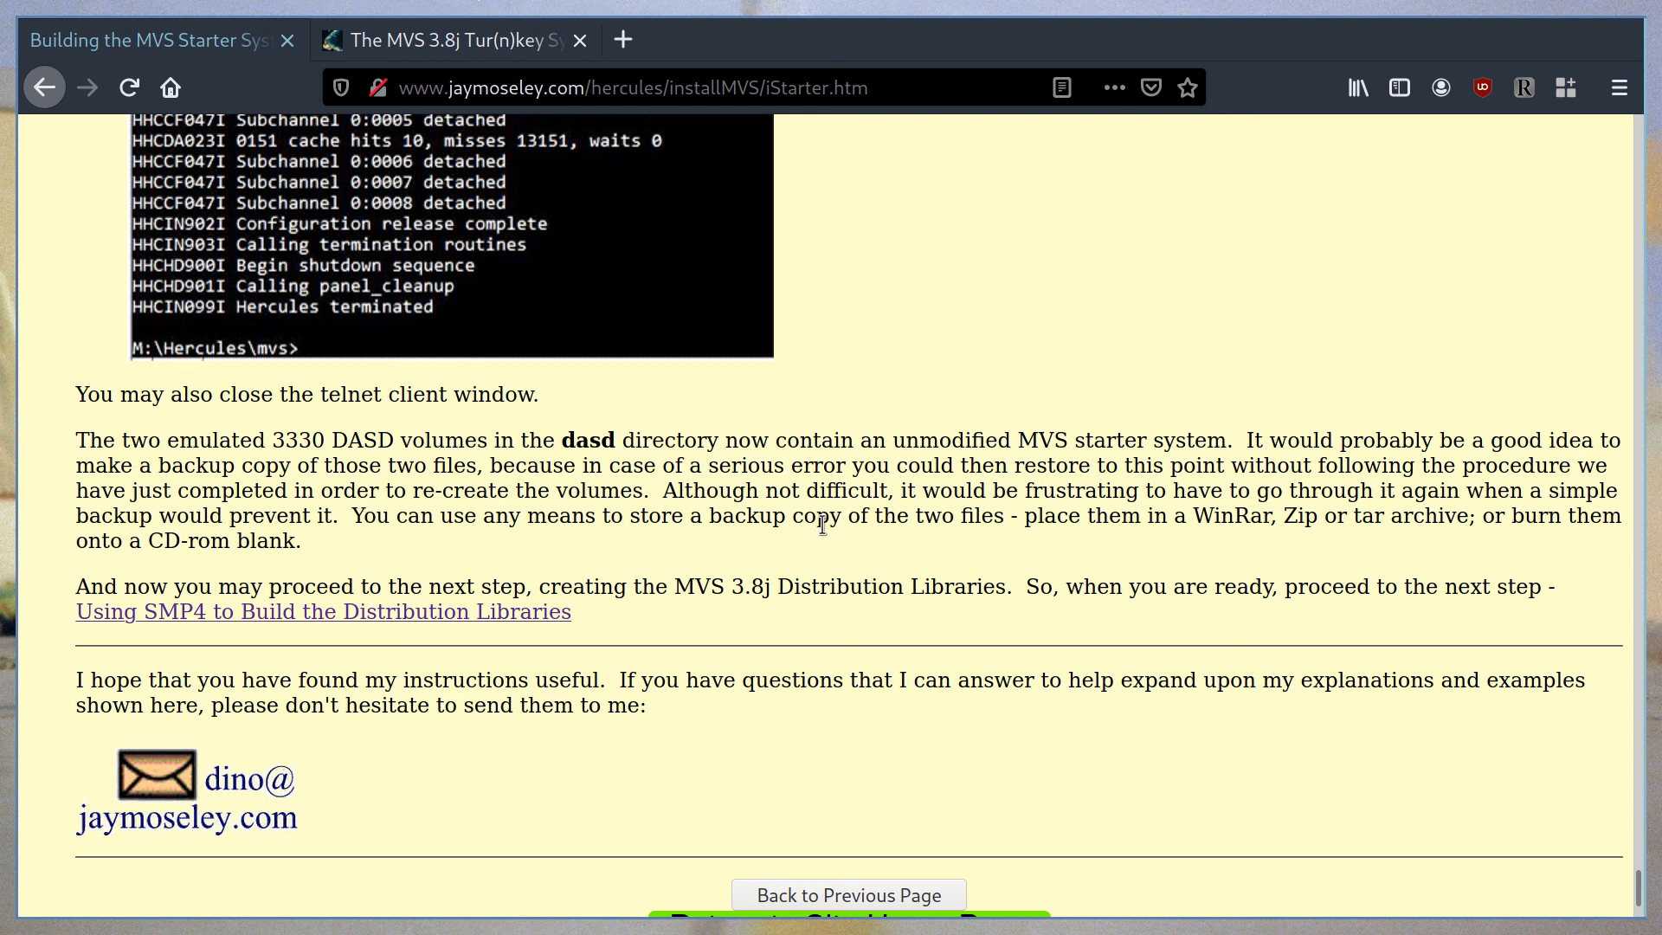
mouse_move(157, 713)
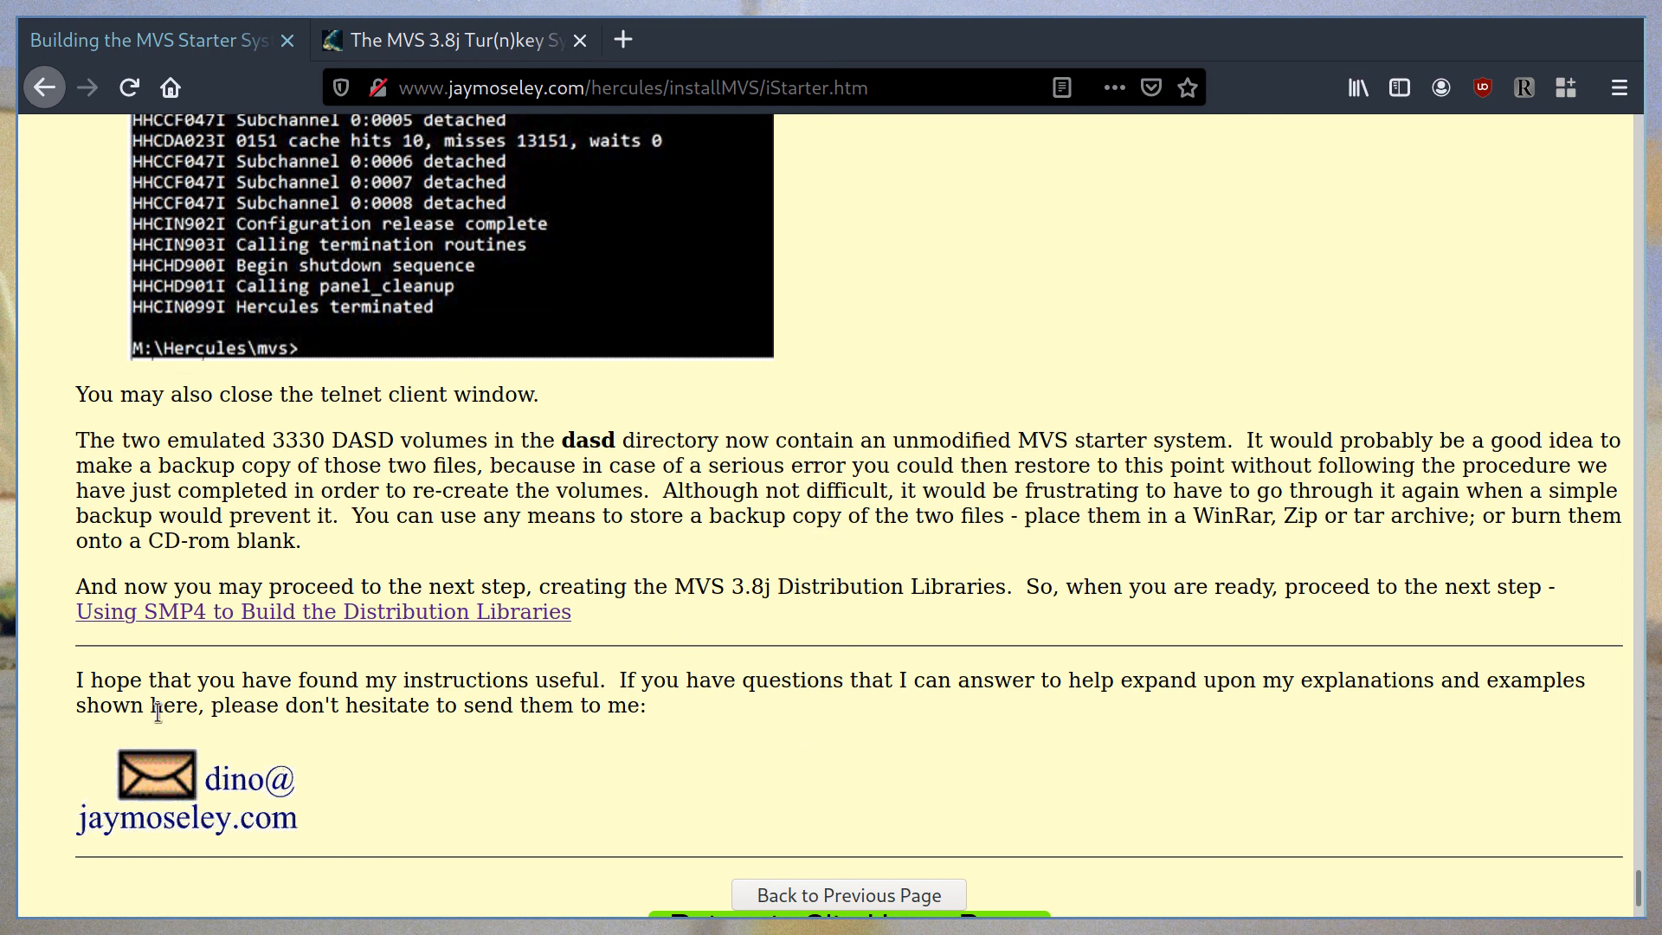
mouse_move(481, 649)
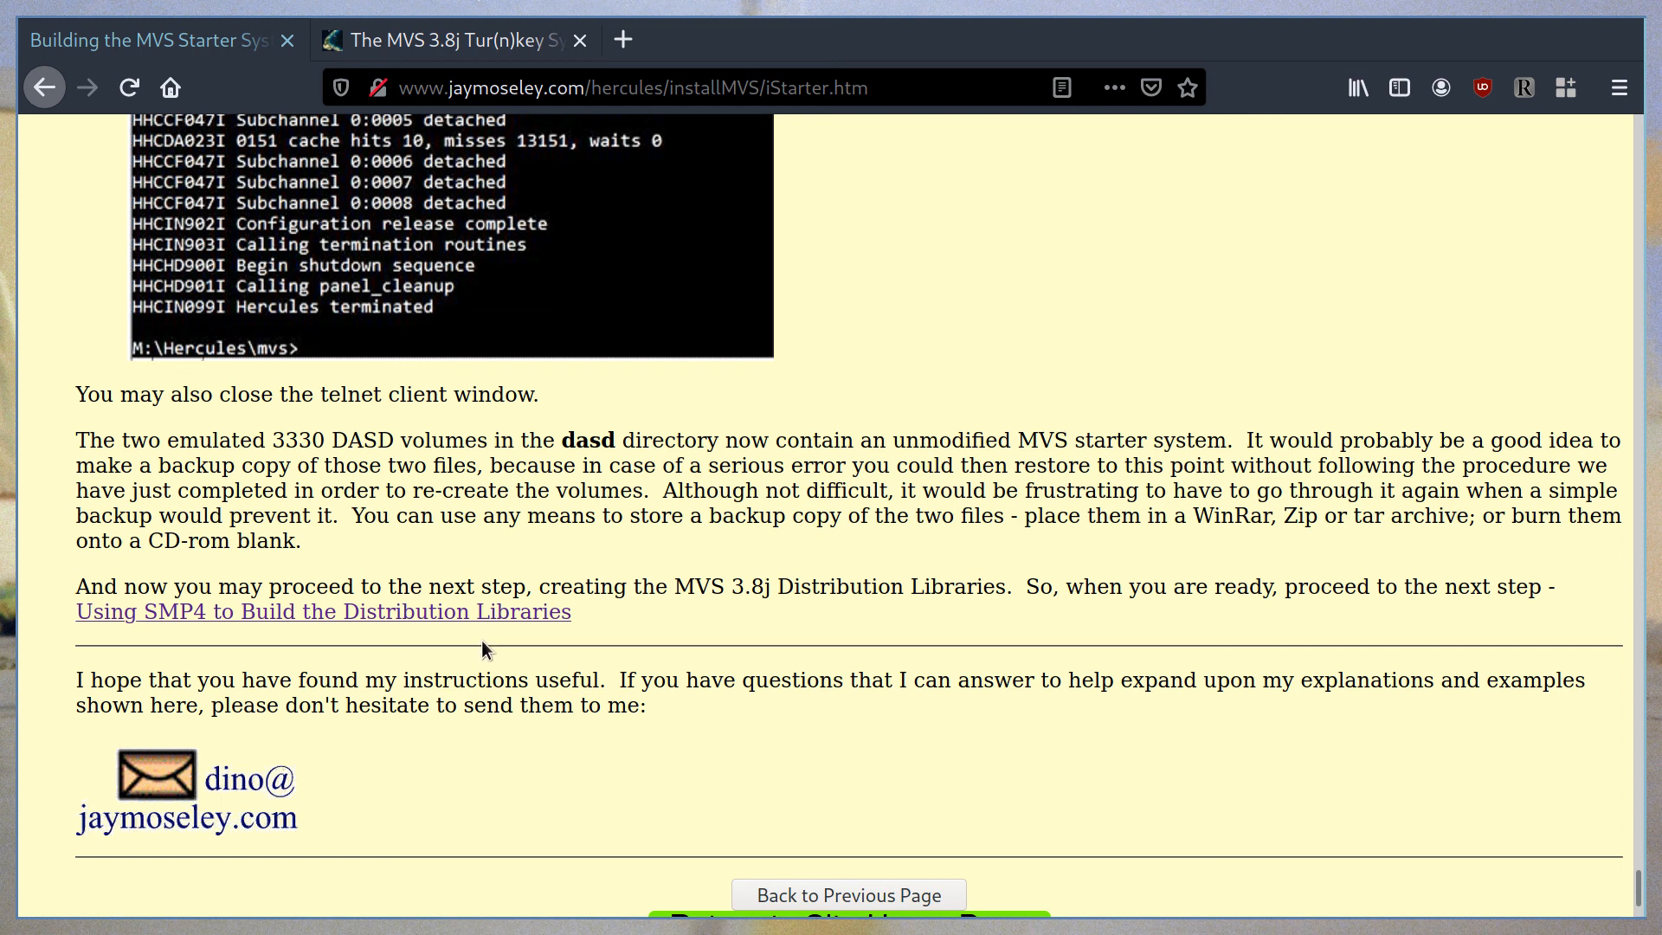
mouse_move(477, 651)
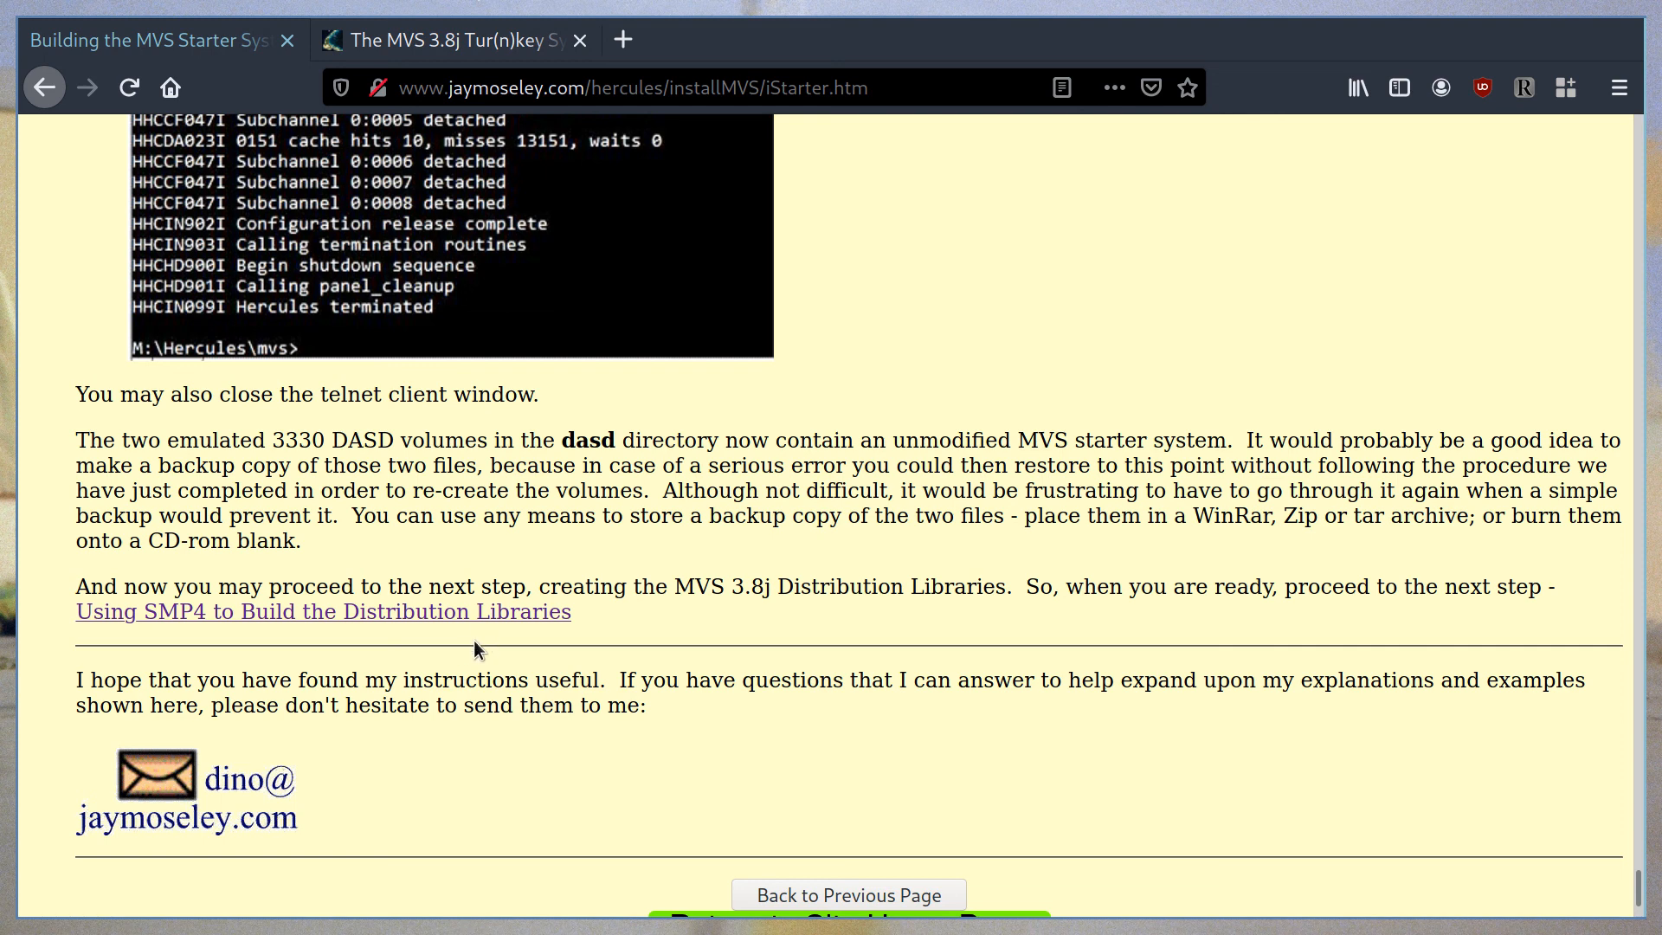
mouse_move(469, 620)
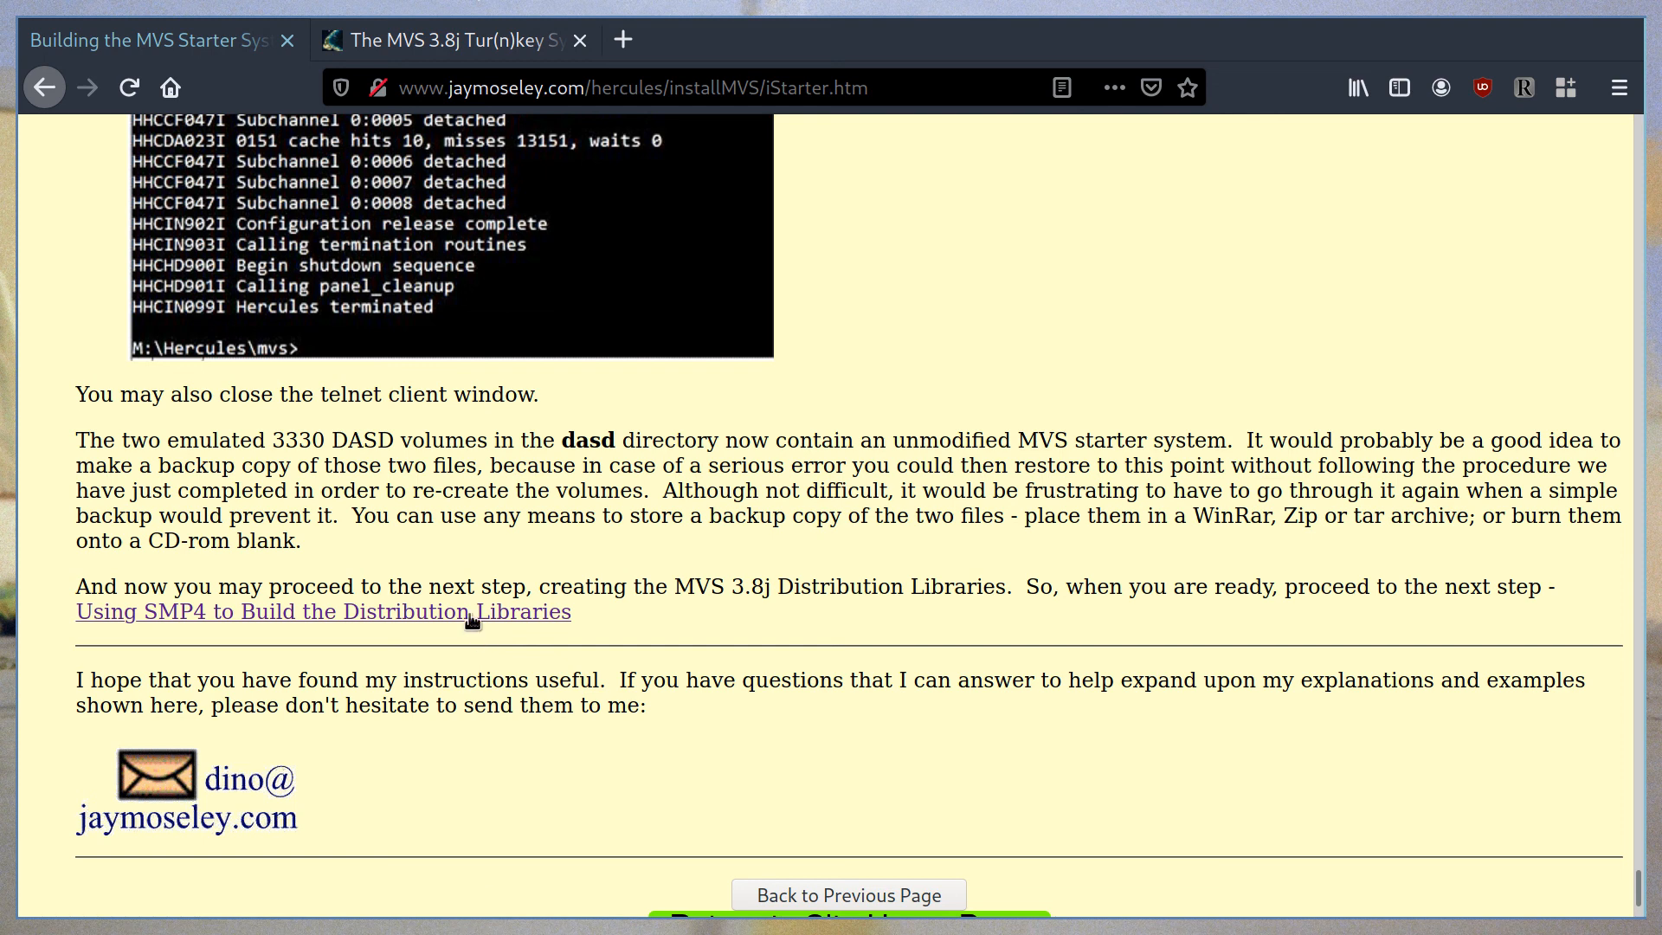
mouse_move(472, 617)
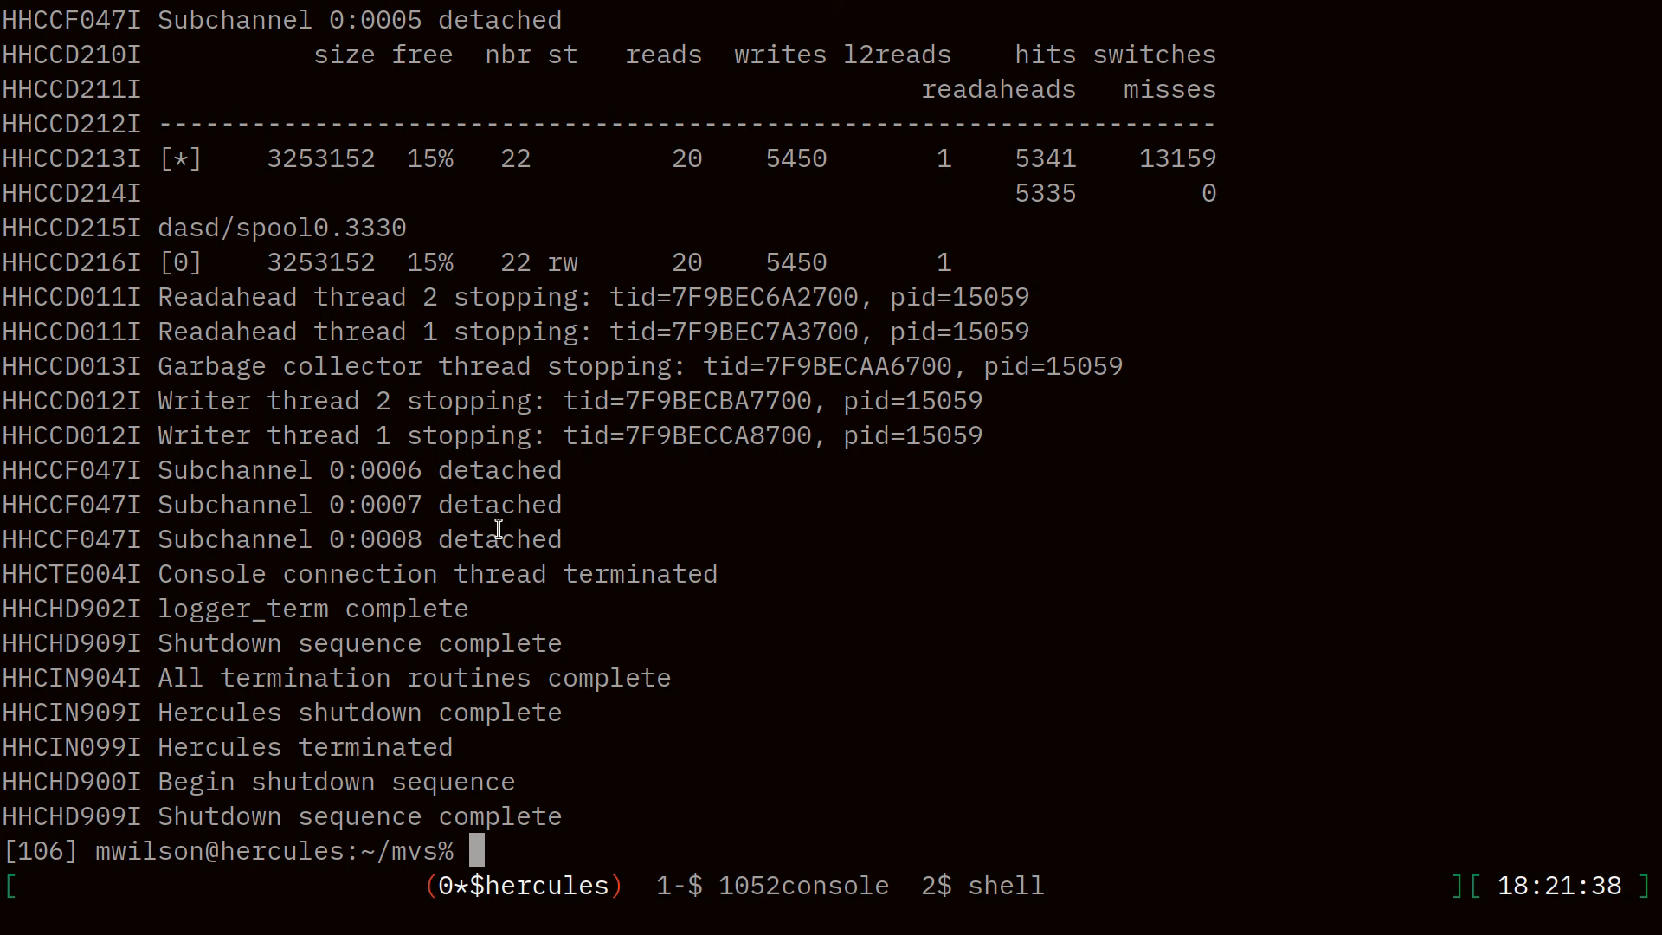
mouse_move(626, 270)
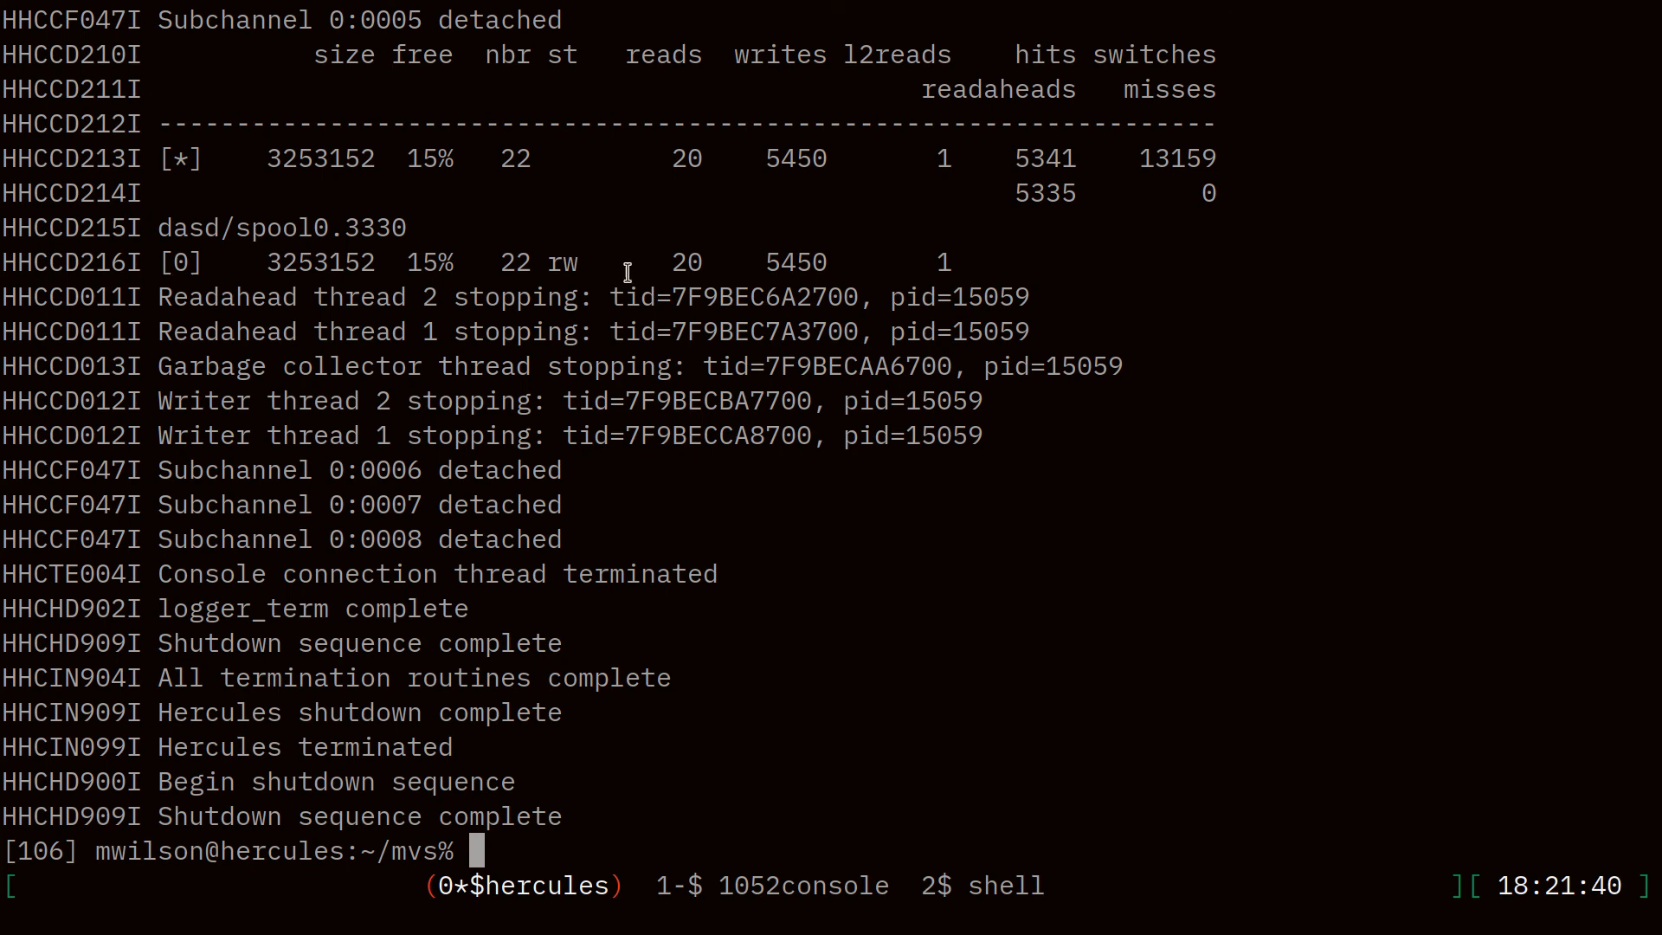
mouse_move(907, 326)
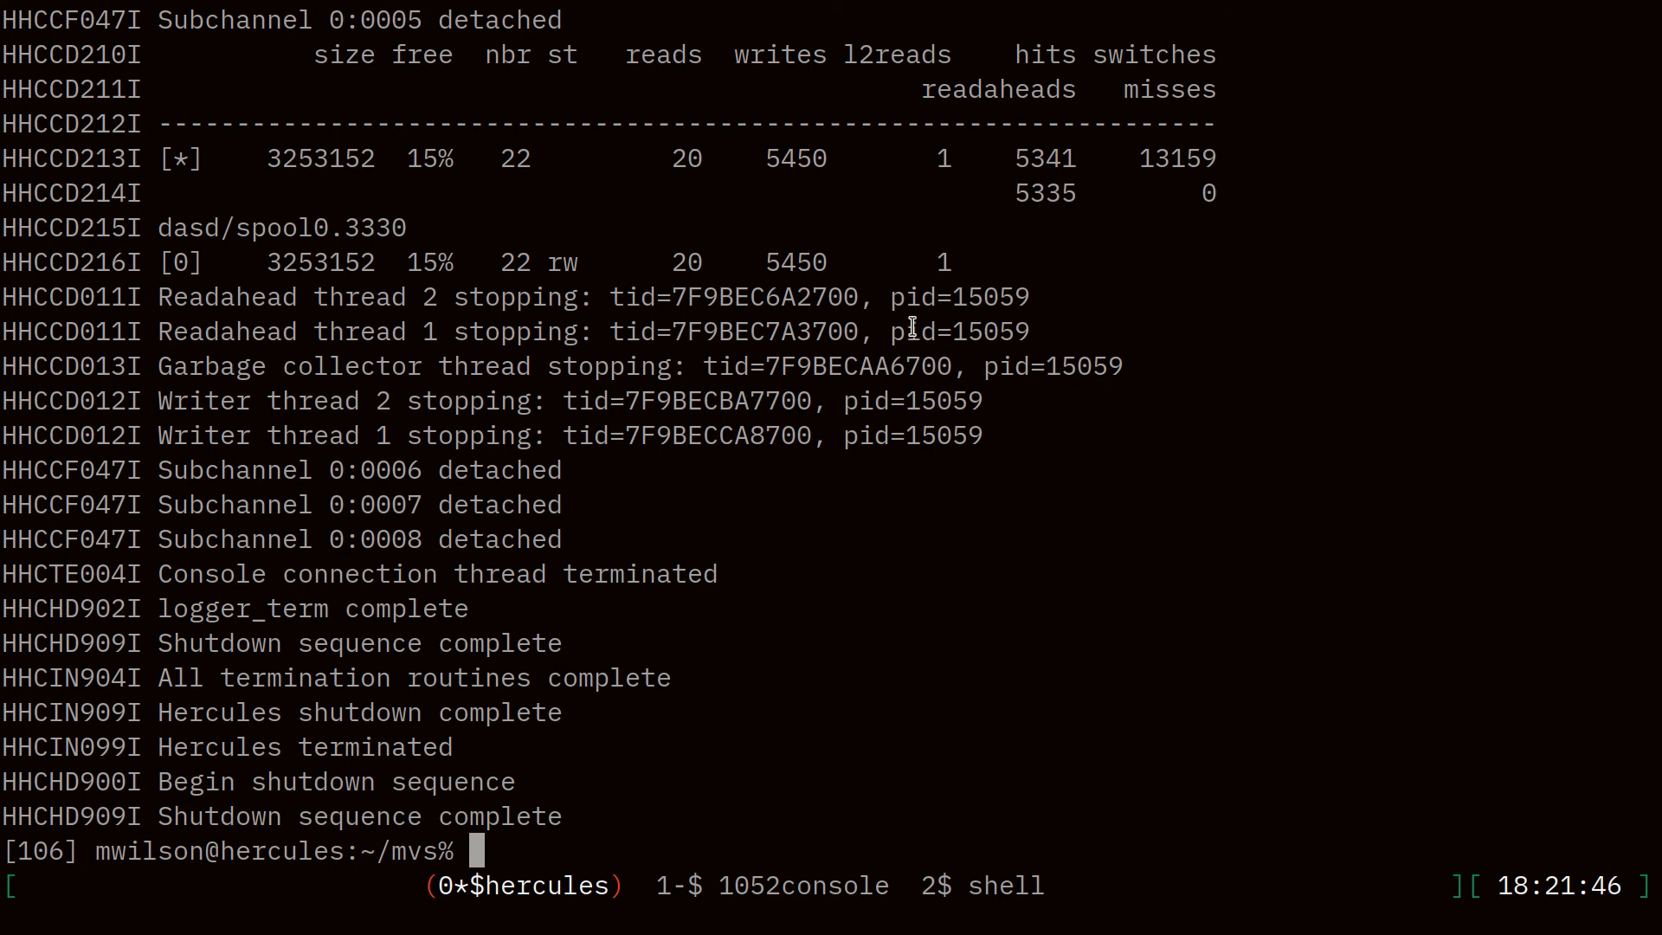
mouse_move(1072, 471)
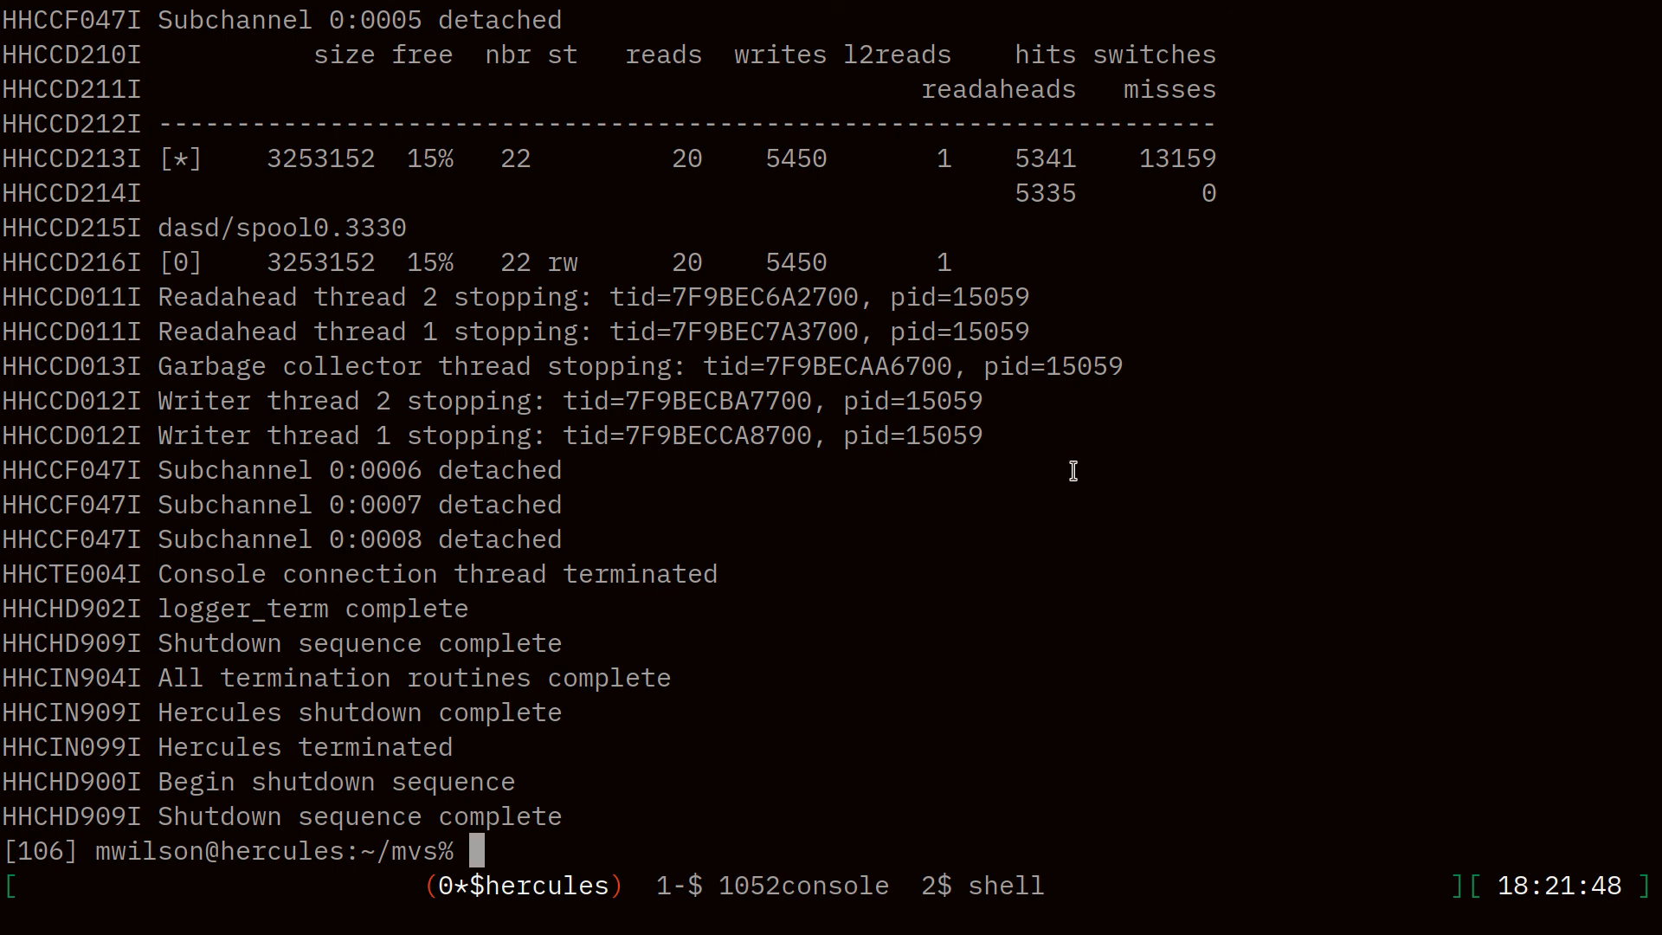